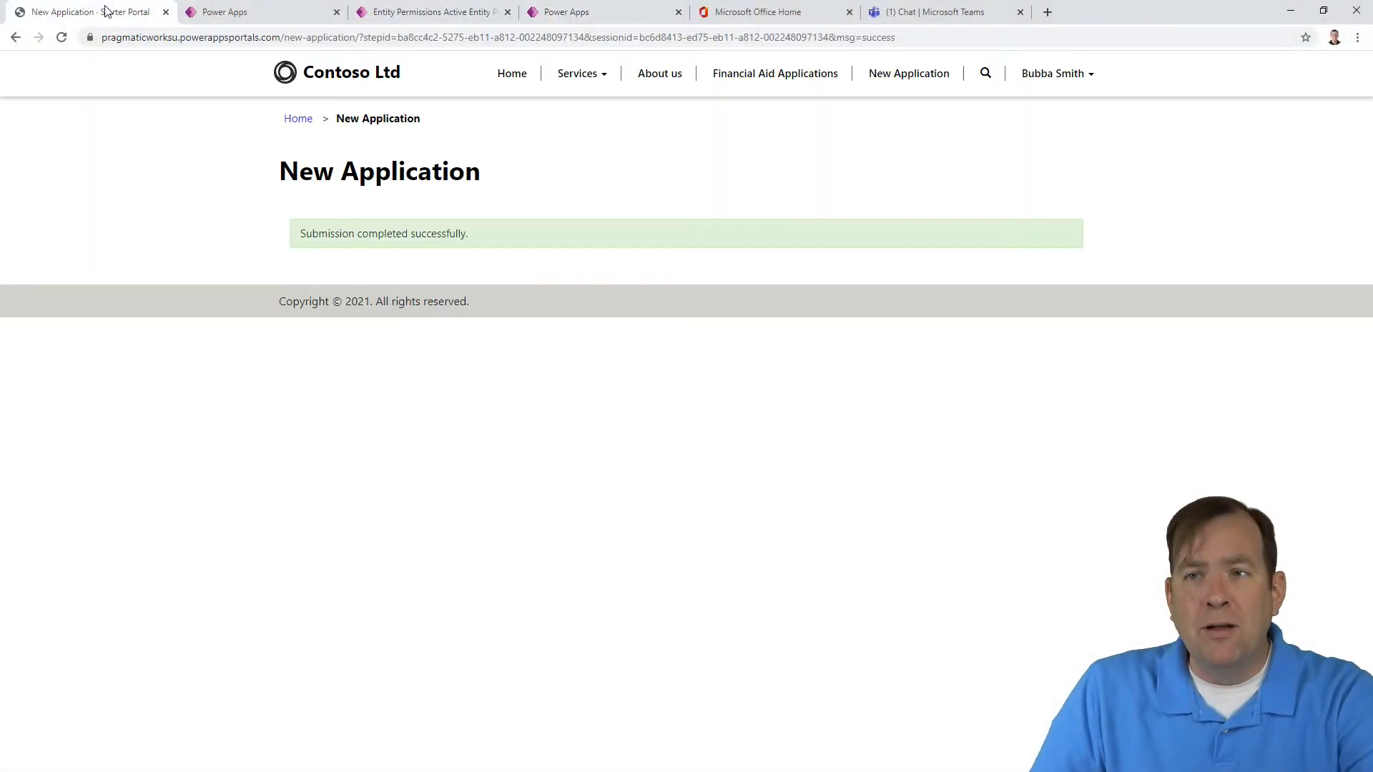
{"action": "mouse_move", "coordinate": [908, 73]}
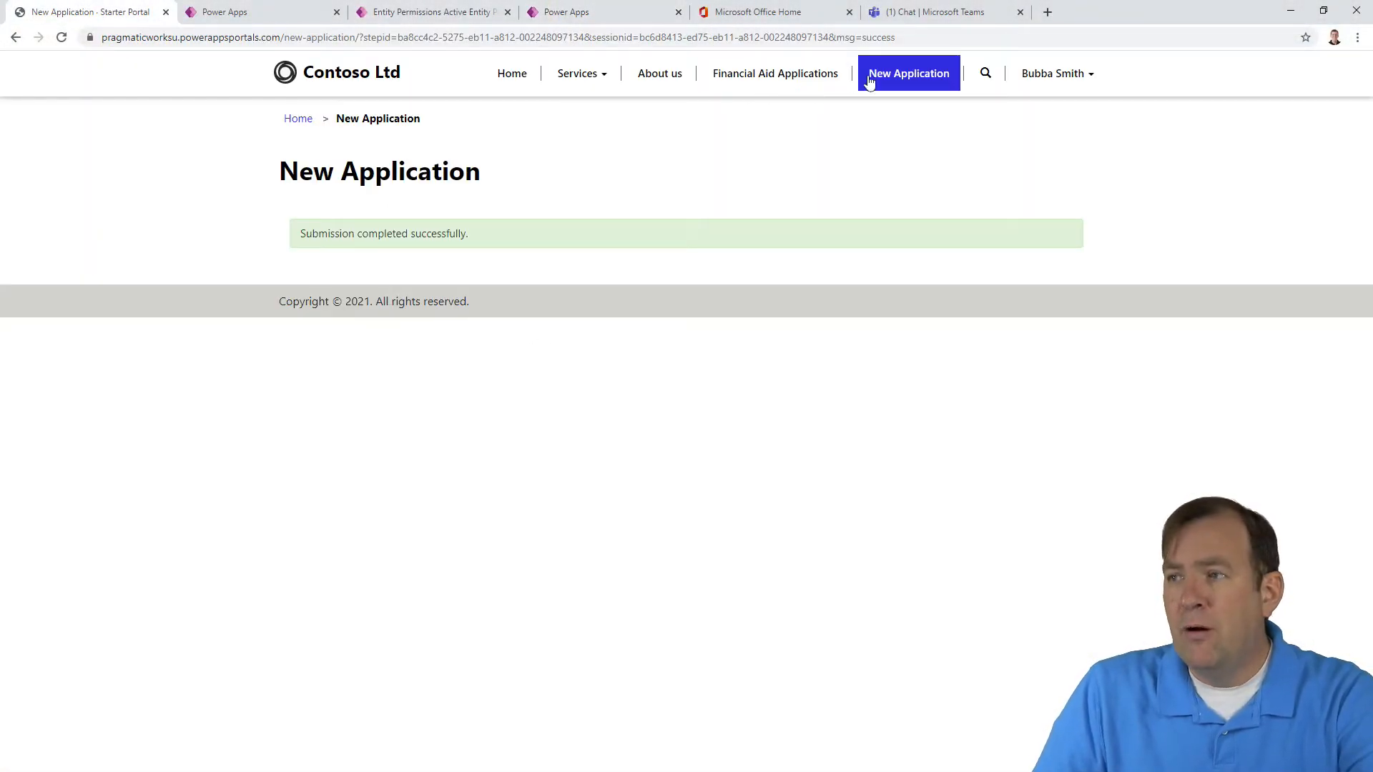
Step: Start a new application, set Housing Assistance to Yes, and advance to Financial Disclosures
{"action": "left_click", "coordinate": [908, 73]}
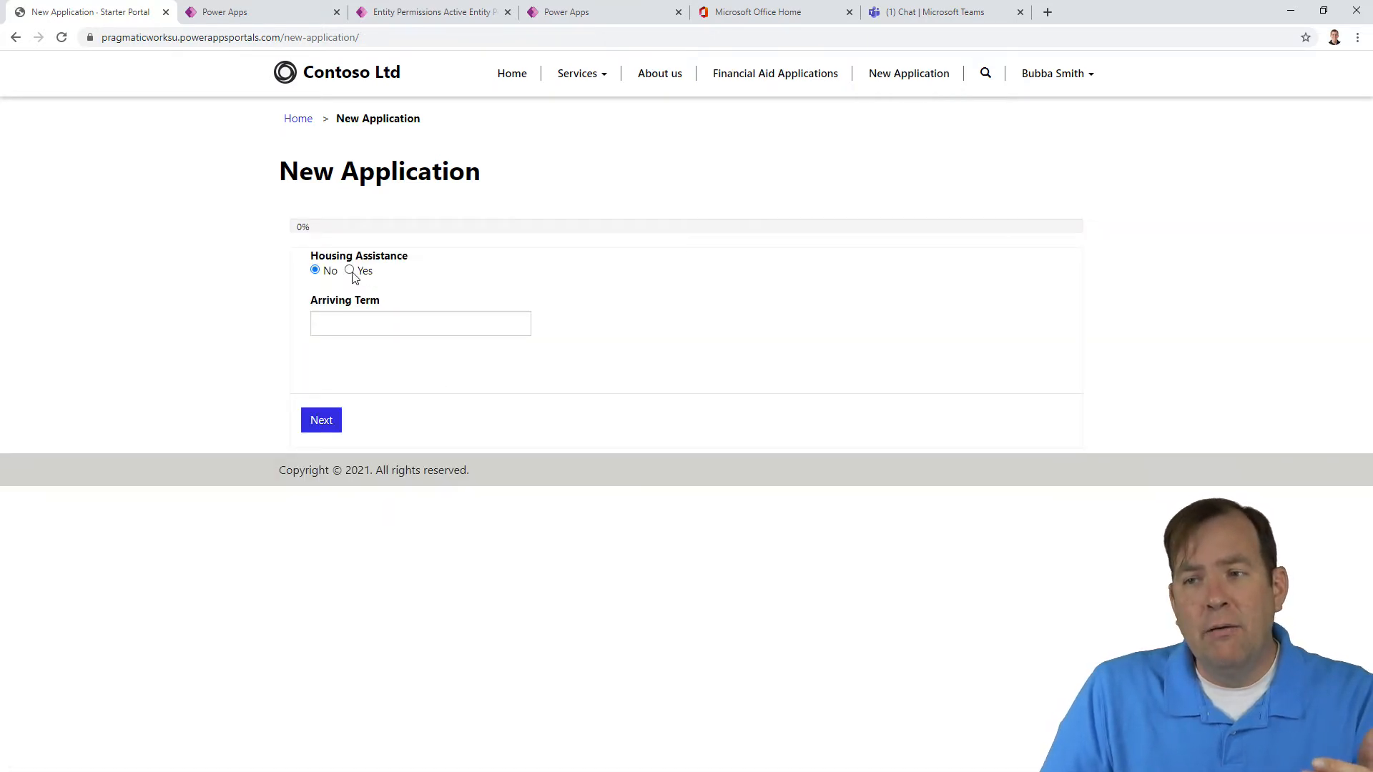
{"action": "left_click", "coordinate": [349, 270]}
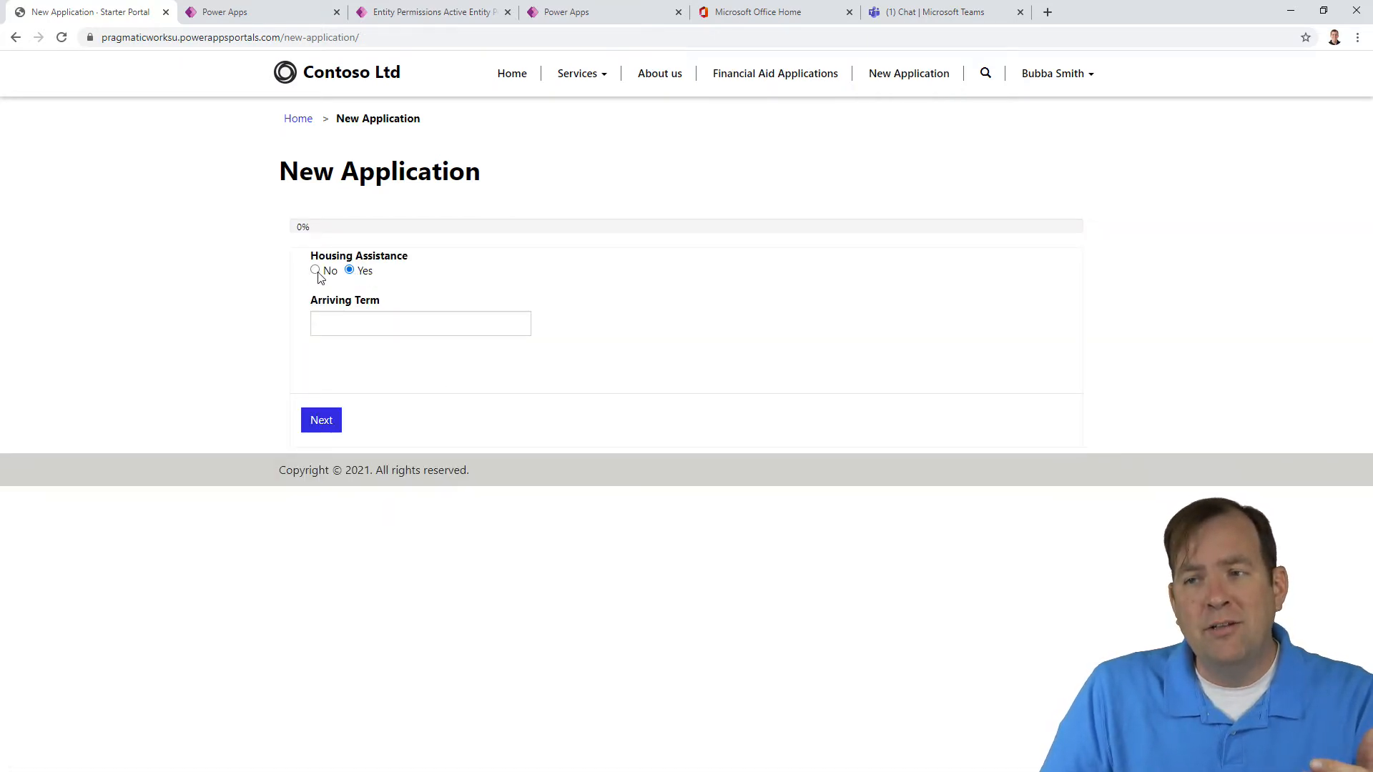
{"action": "left_click", "coordinate": [314, 270]}
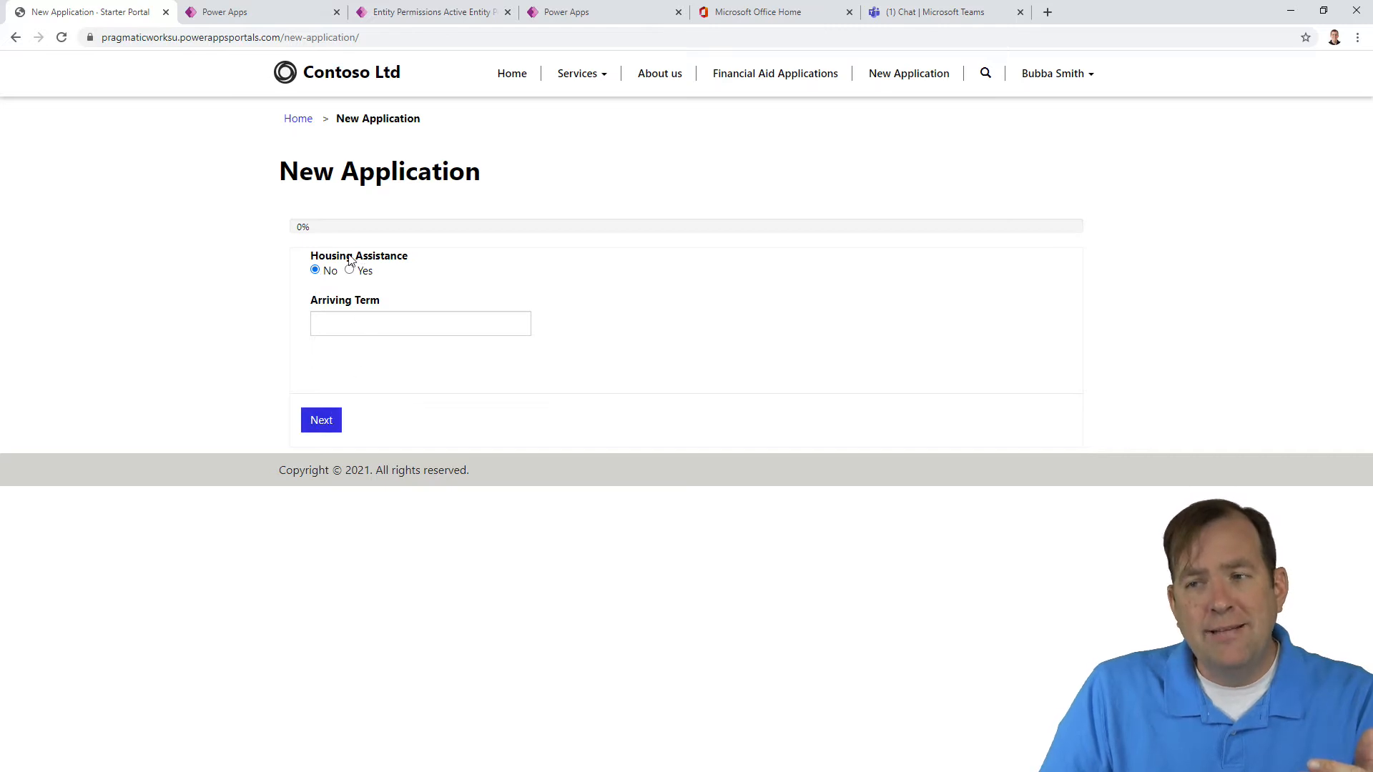
{"action": "mouse_move", "coordinate": [354, 278]}
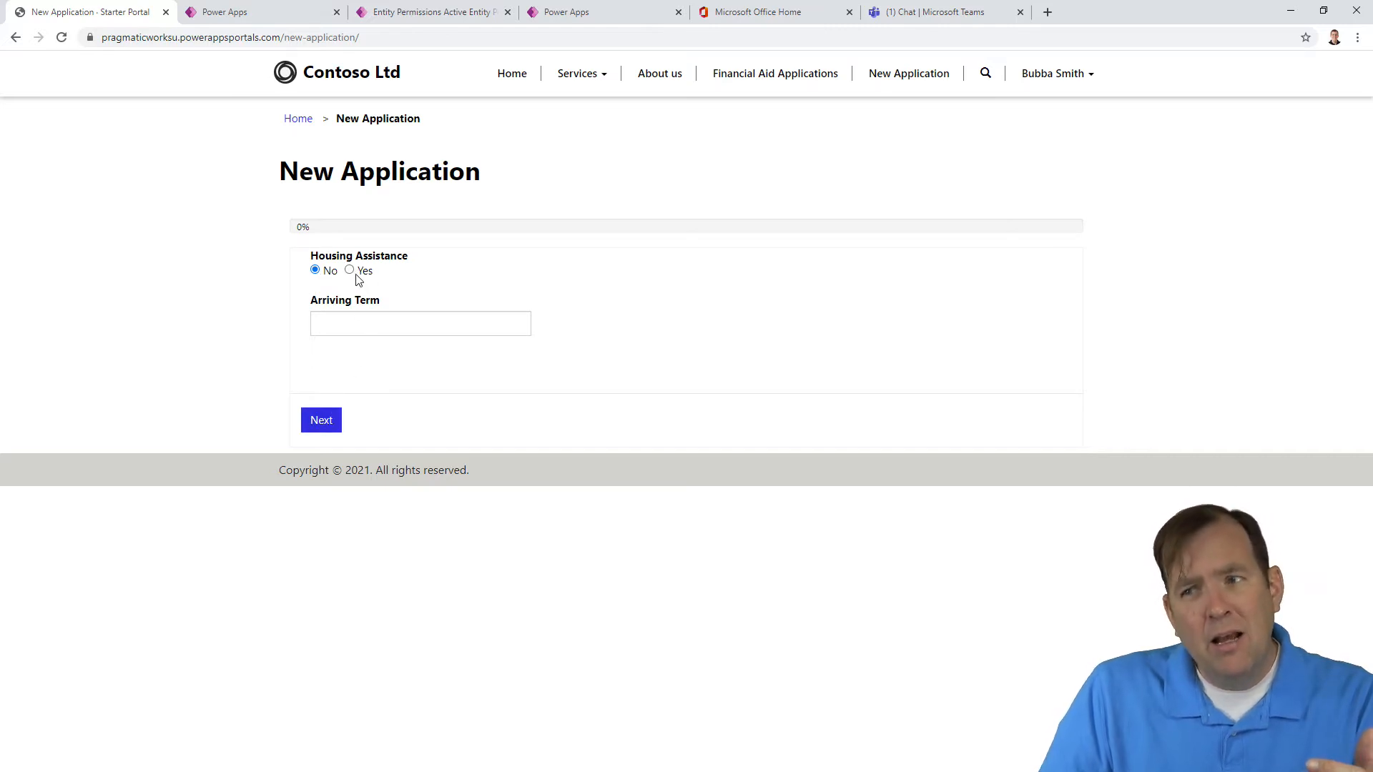
{"action": "left_click", "coordinate": [349, 269]}
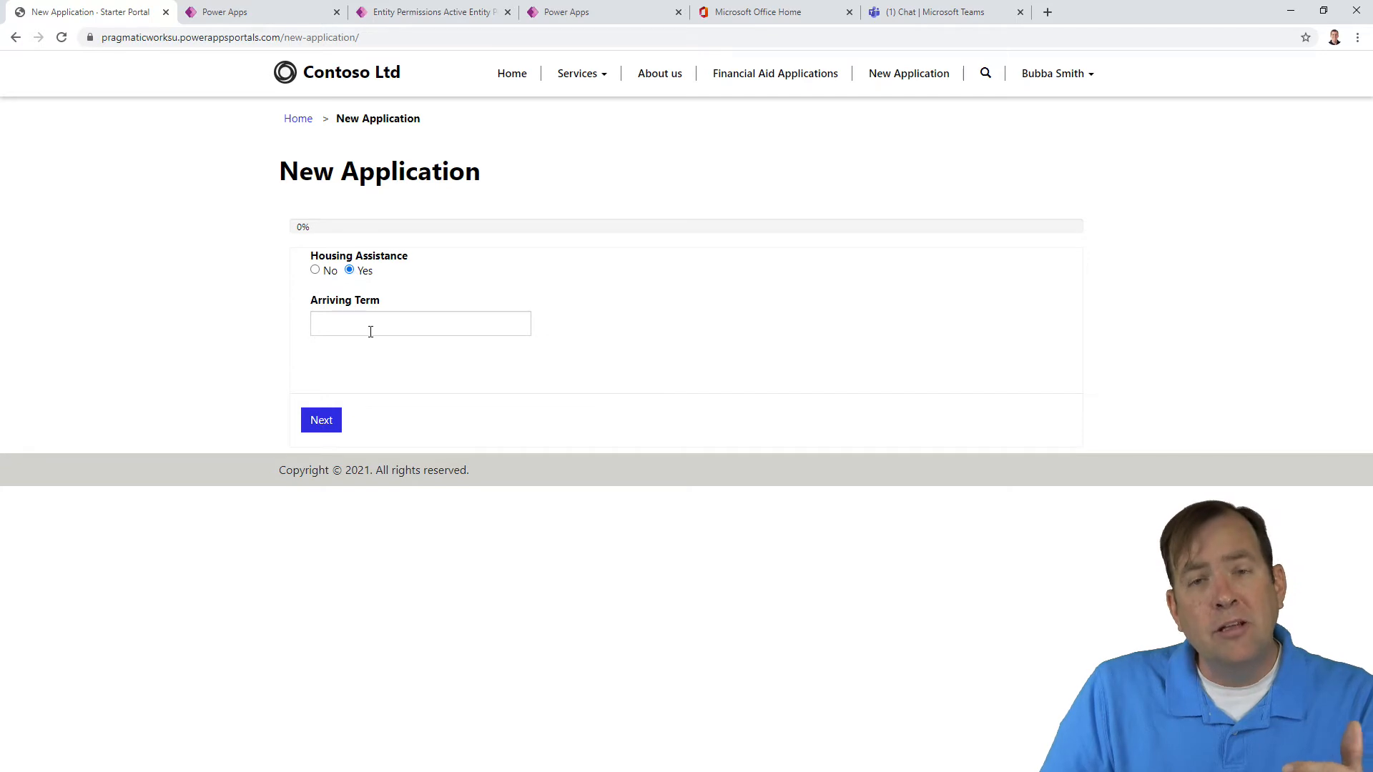
{"action": "mouse_move", "coordinate": [358, 429]}
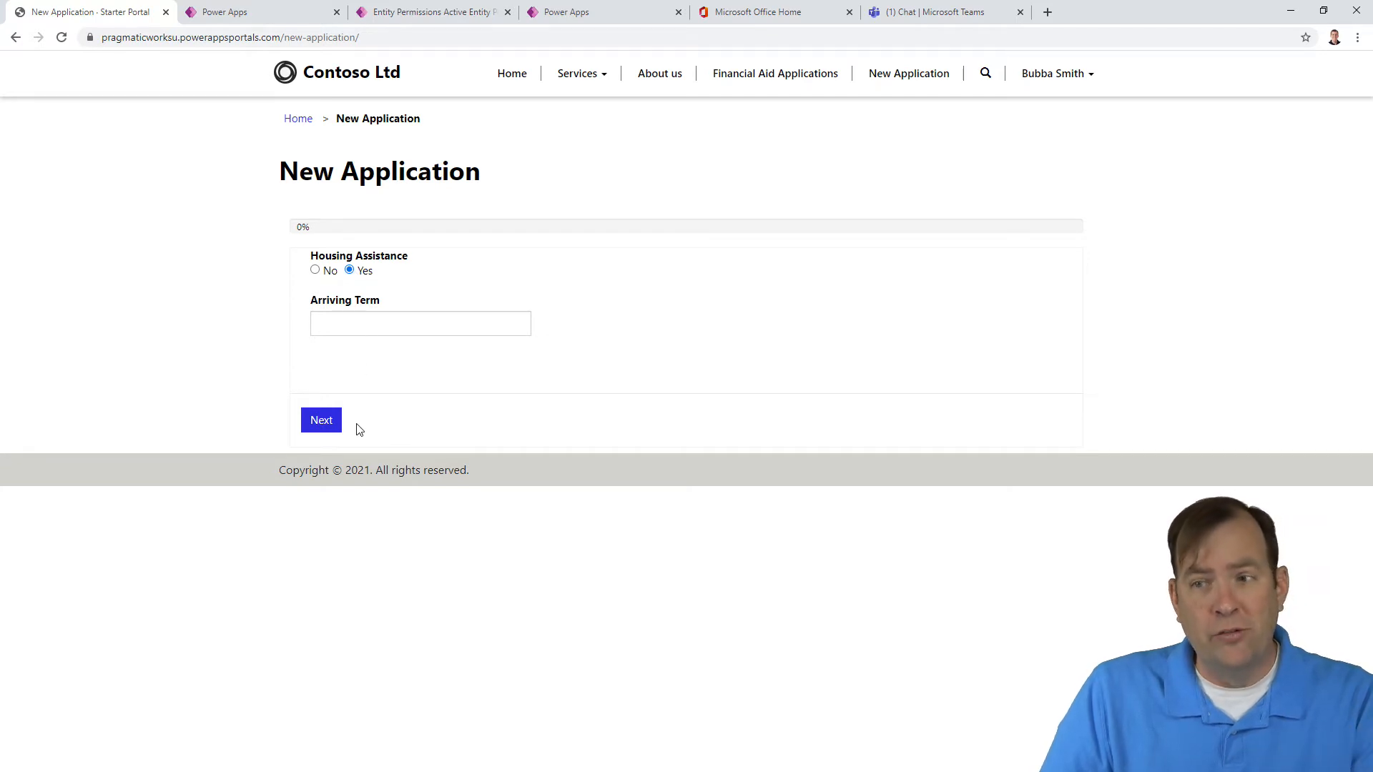
{"action": "mouse_move", "coordinate": [341, 406]}
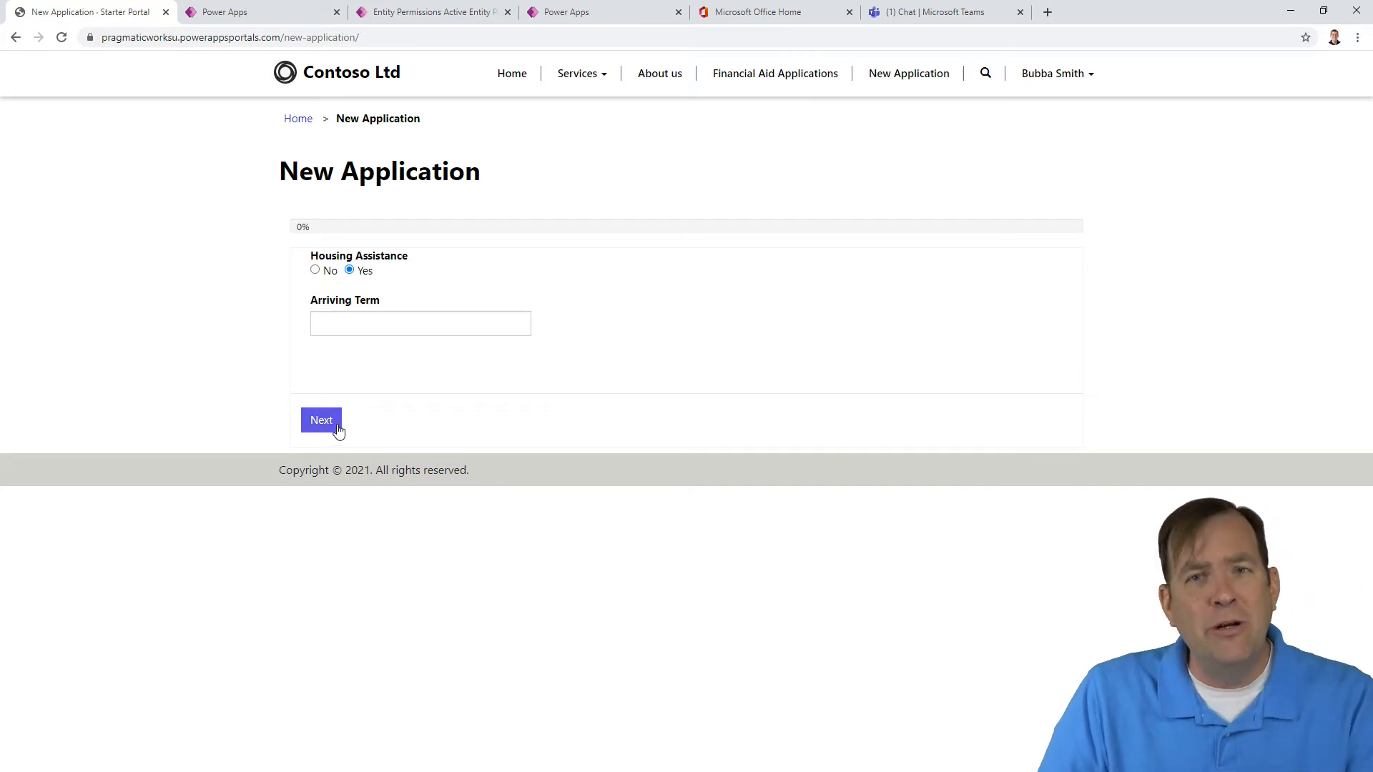
{"action": "left_click", "coordinate": [320, 420]}
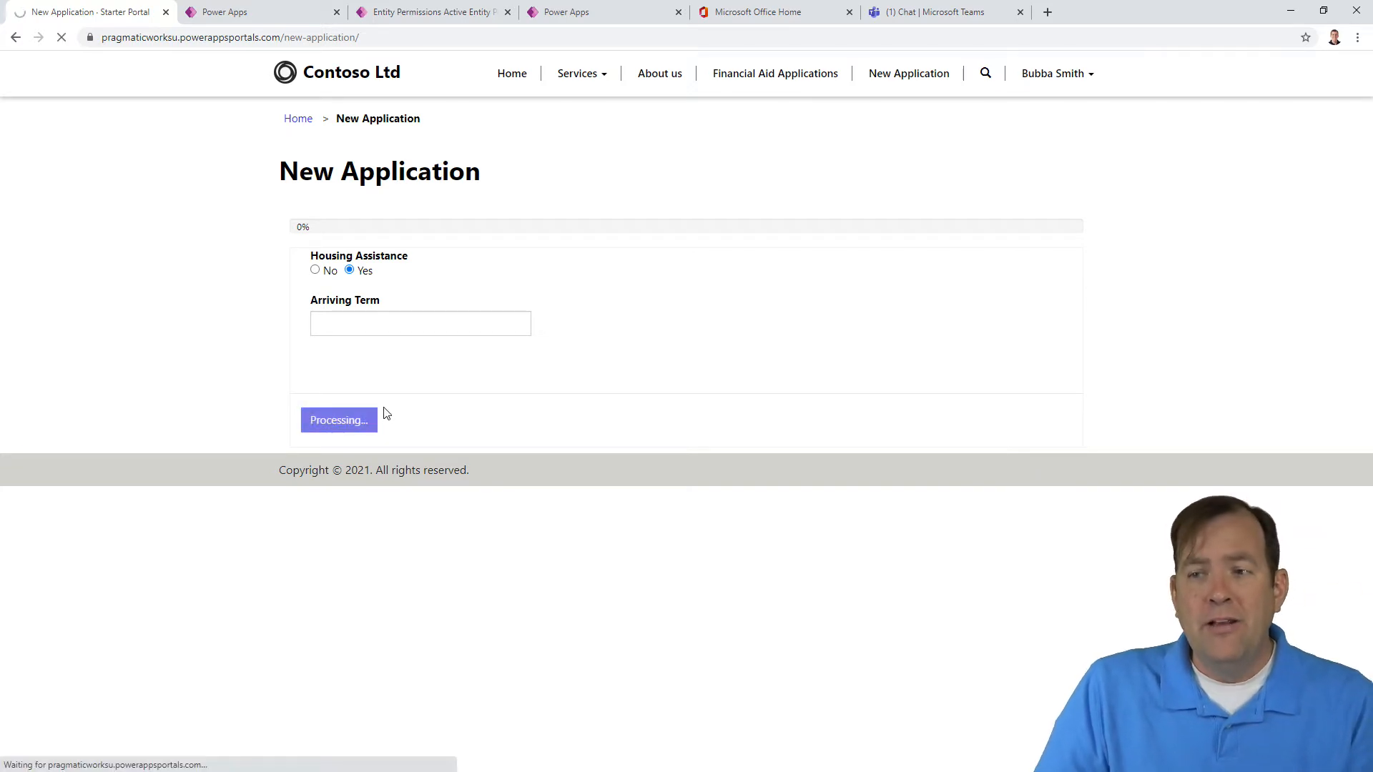
{"action": "left_click", "coordinate": [338, 419]}
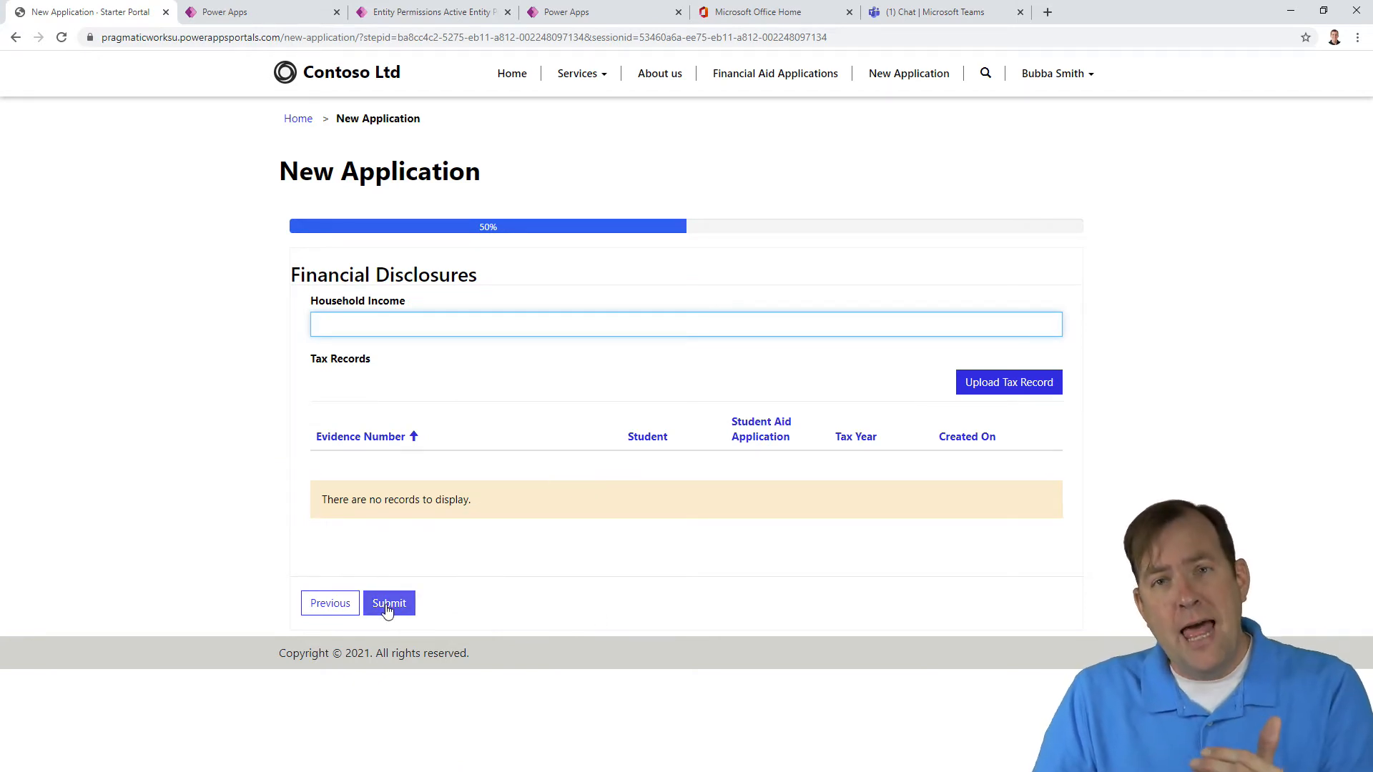
{"action": "mouse_move", "coordinate": [388, 603]}
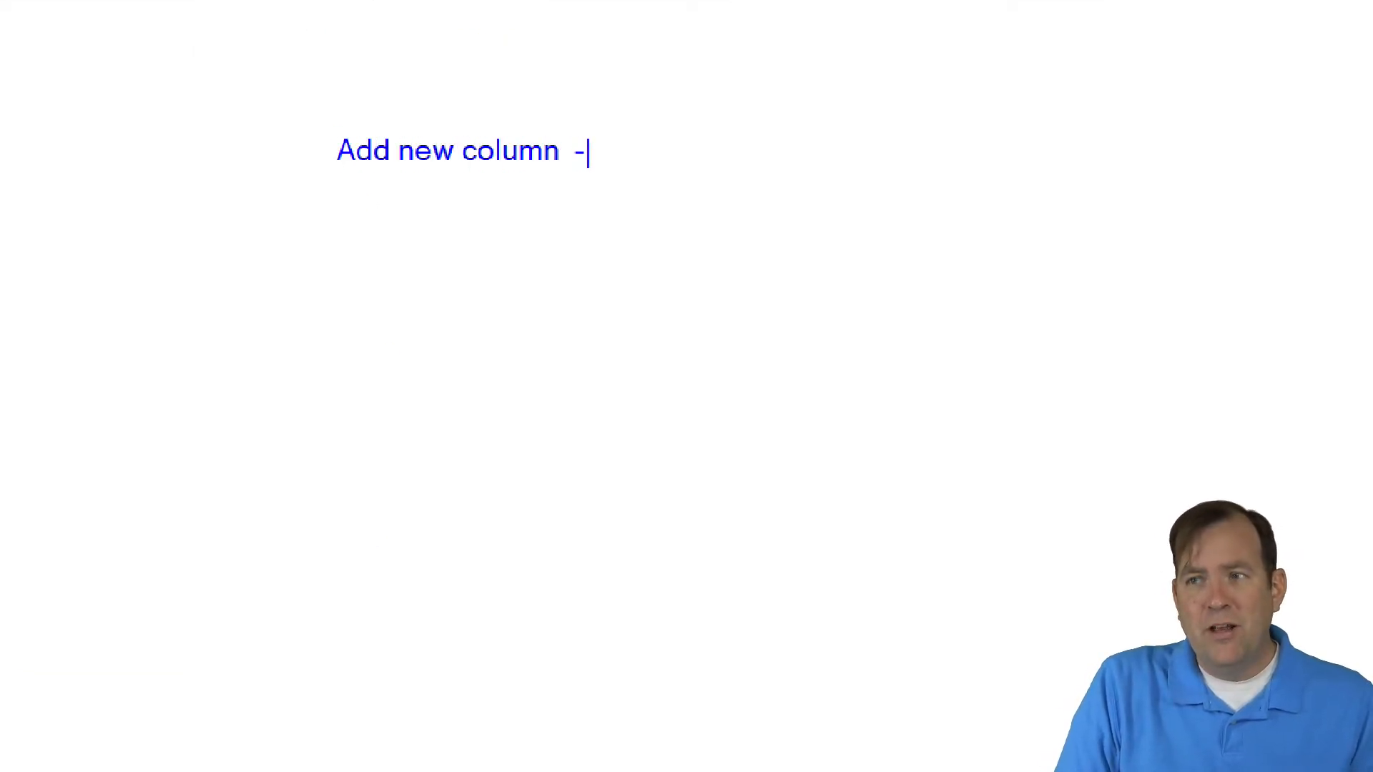
{"action": "type", "text": "Pre"}
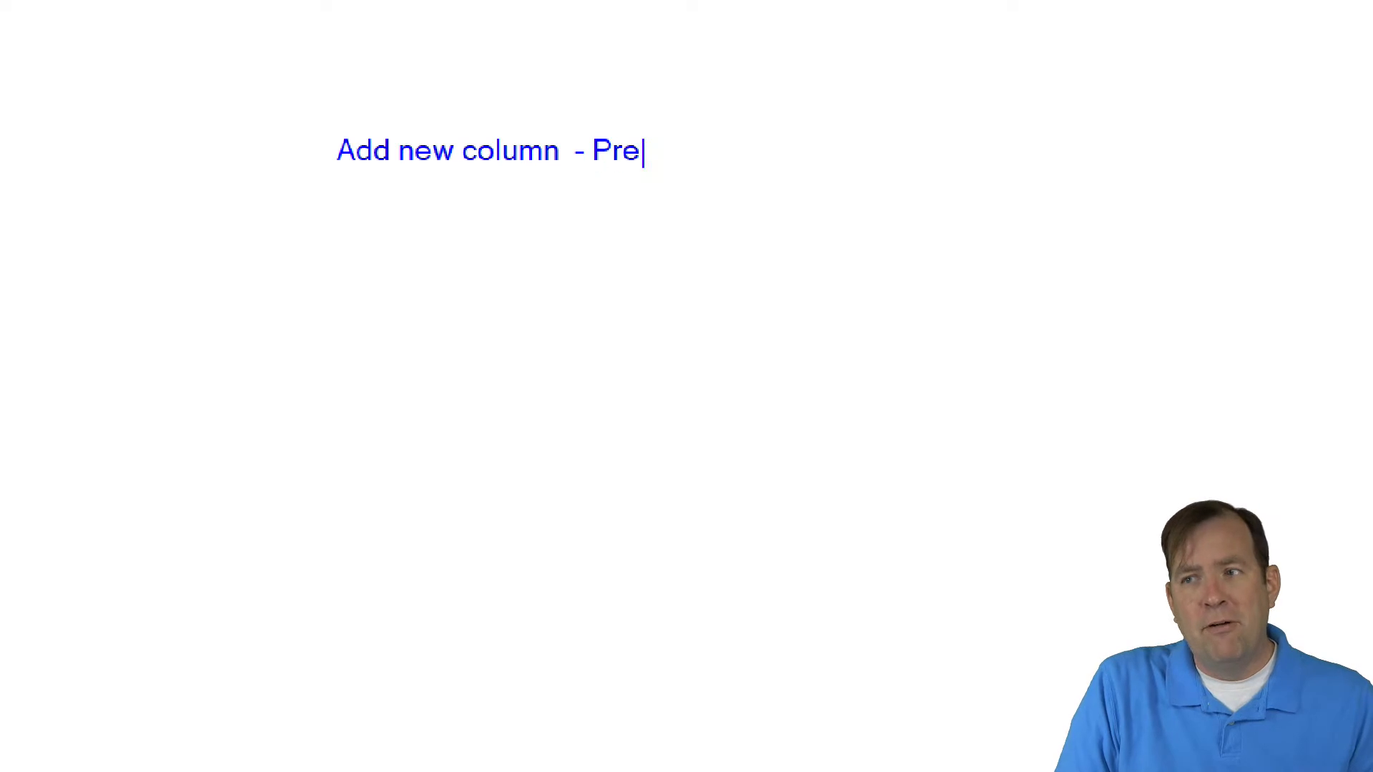
{"action": "type", "text": "ferred Dorm"}
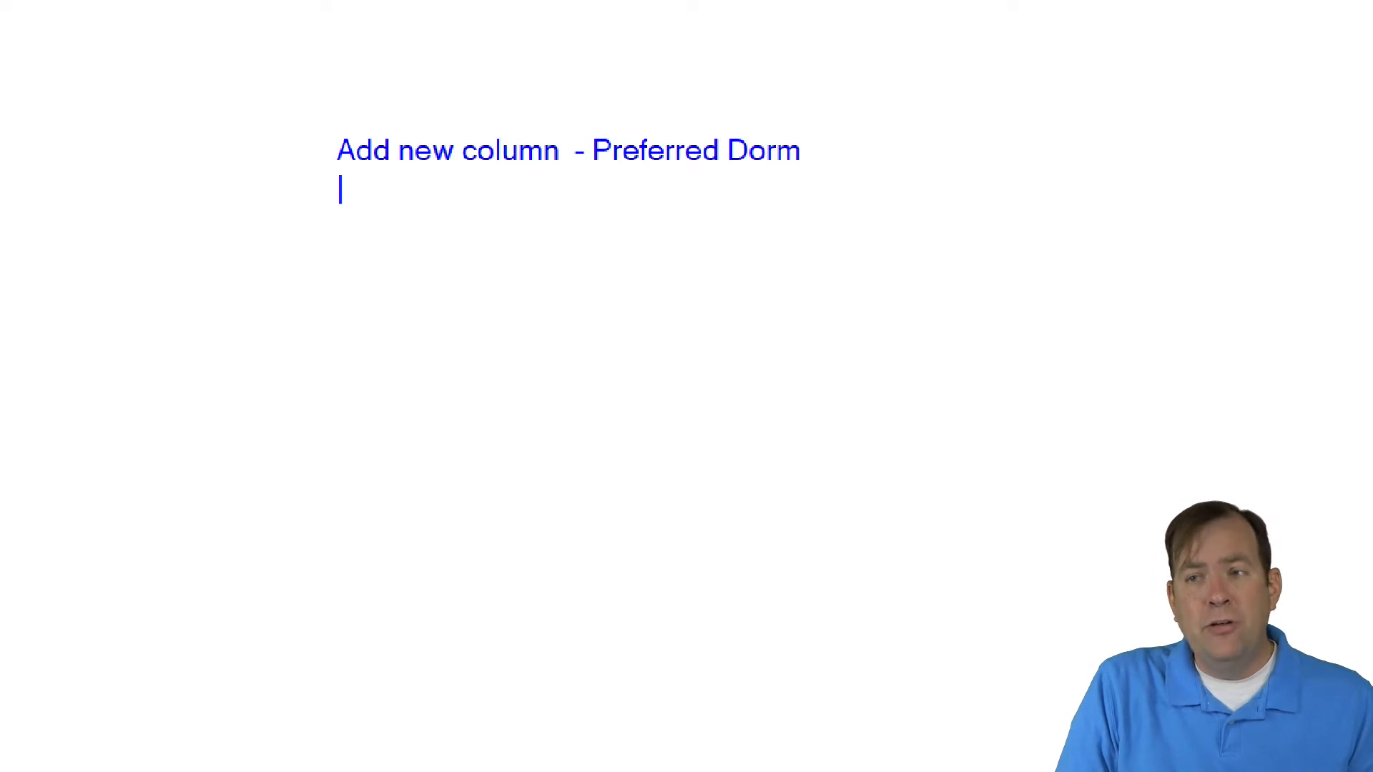
{"action": "type", "text": "Add 2 n"}
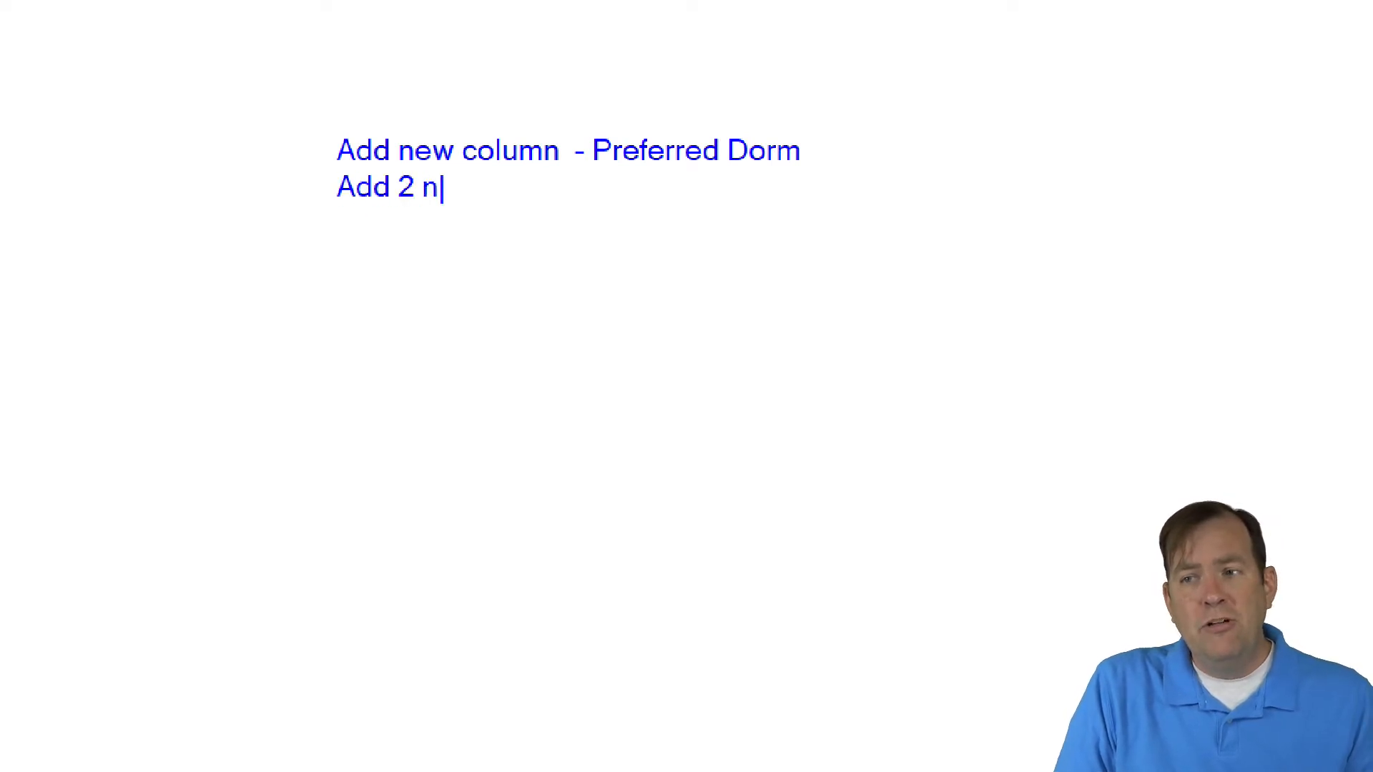
{"action": "type", "text": "ew tas to"}
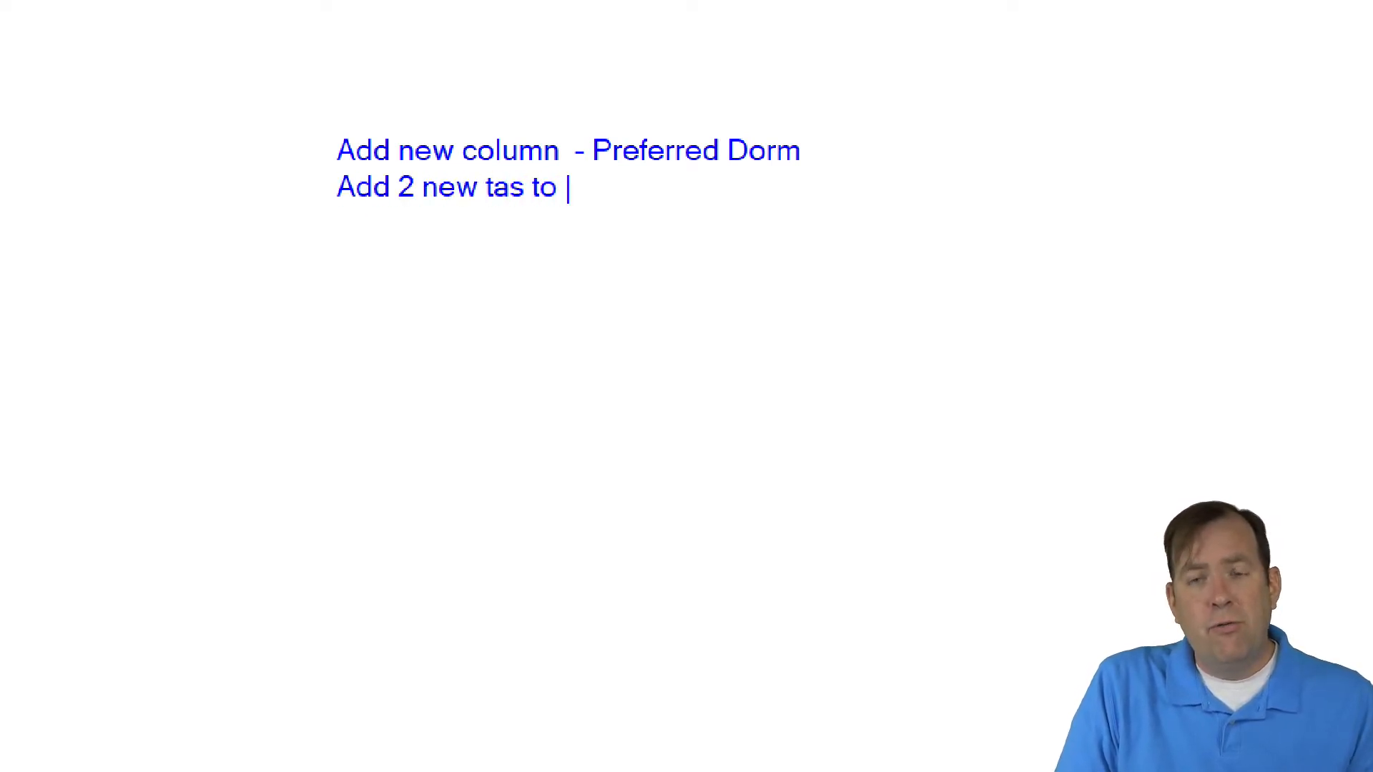
{"action": "type", "text": "bs to form"}
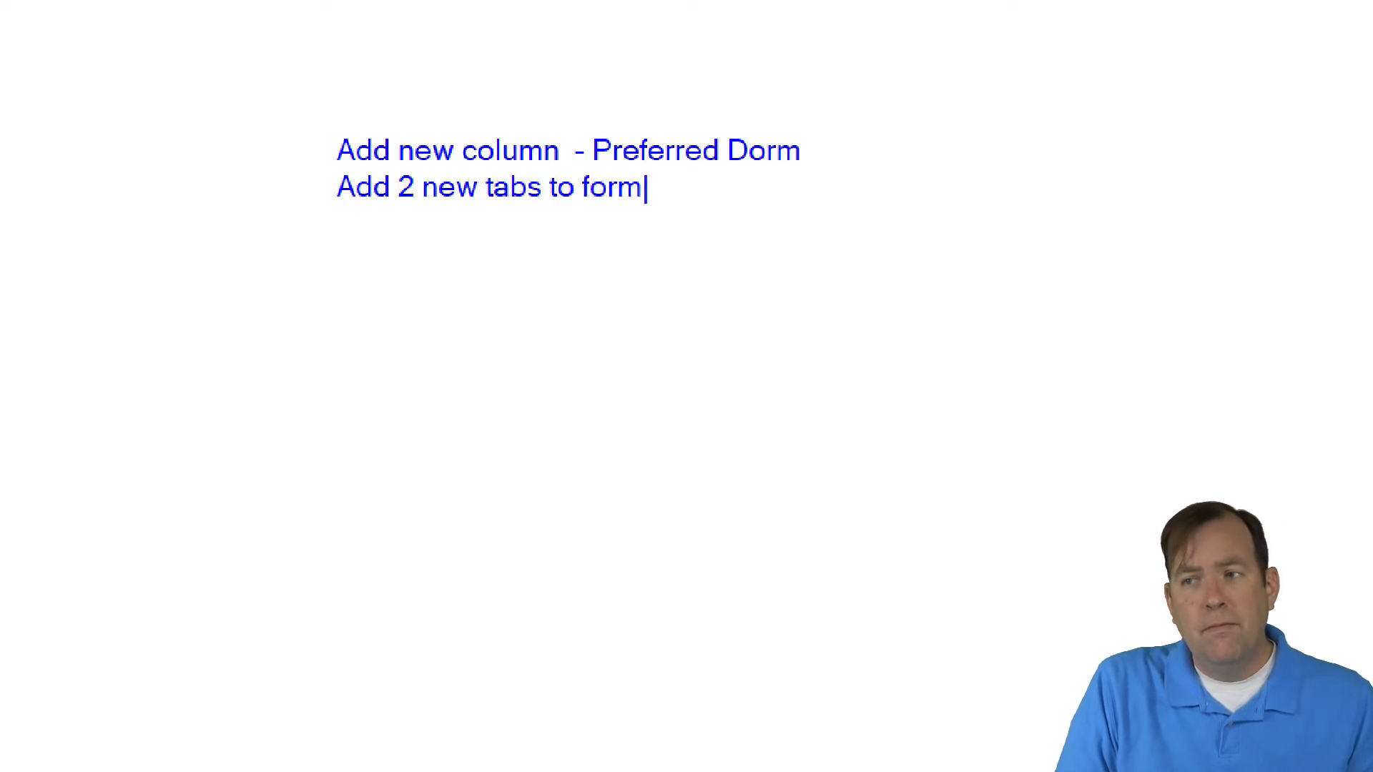
{"action": "type", "text": "-"}
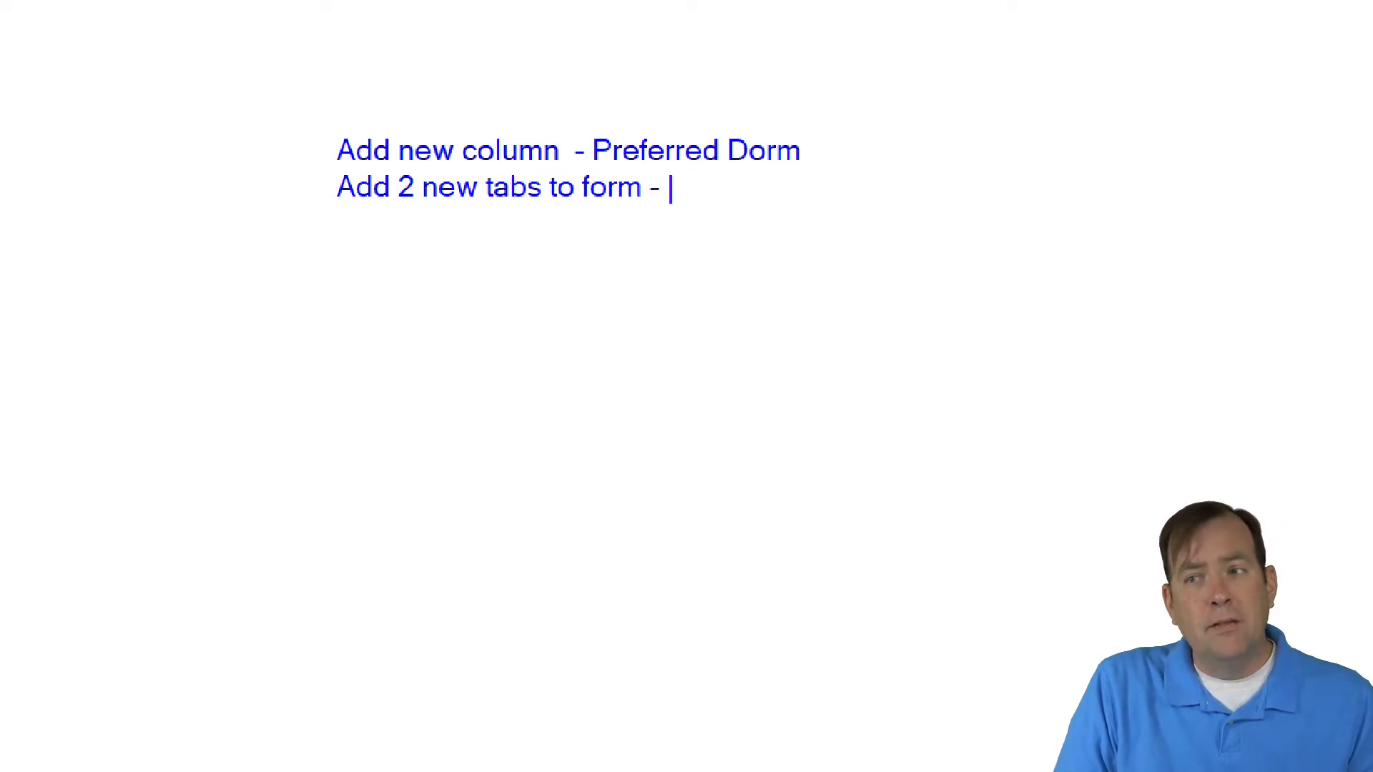
{"action": "type", "text": "Dorm tab, Sign"}
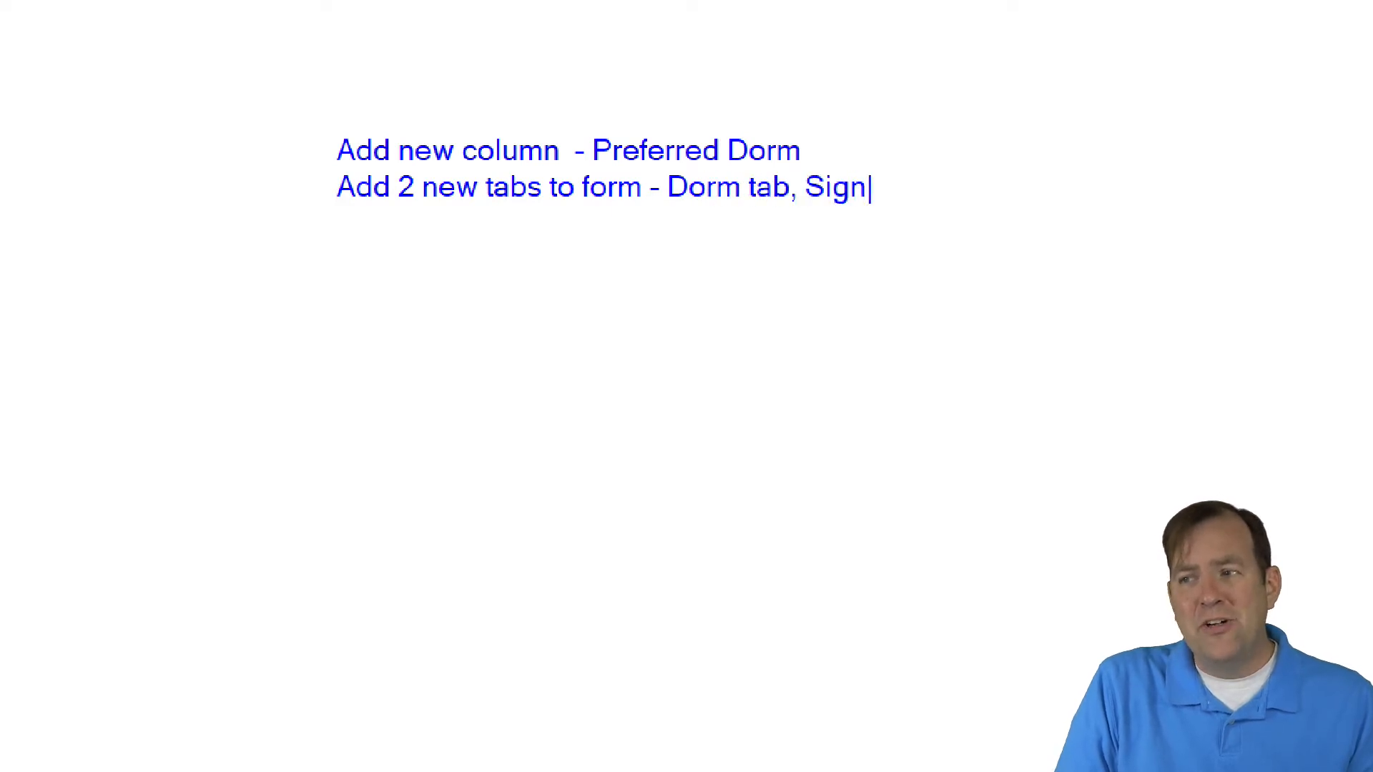
{"action": "type", "text": "ature Tab"}
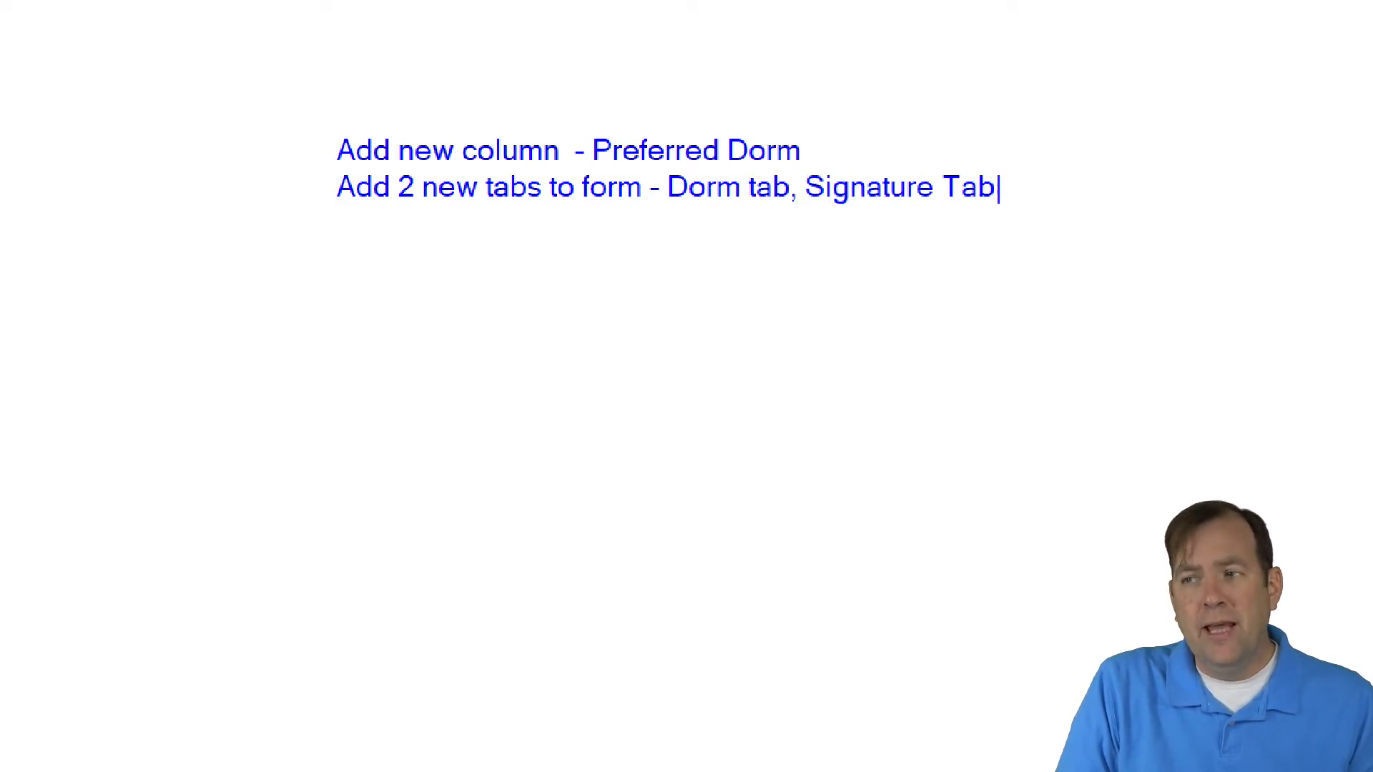
{"action": "key", "text": "Return"}
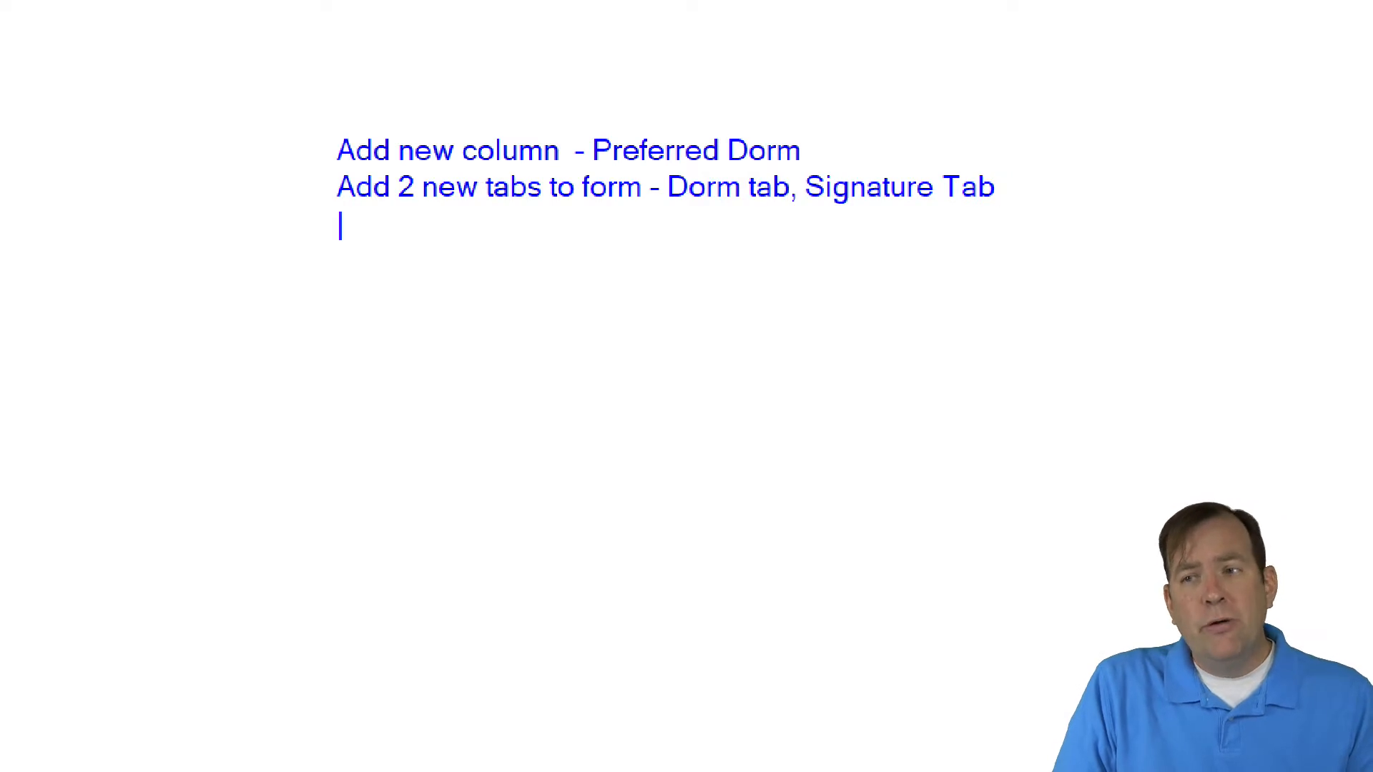
{"action": "type", "text": "Modify"}
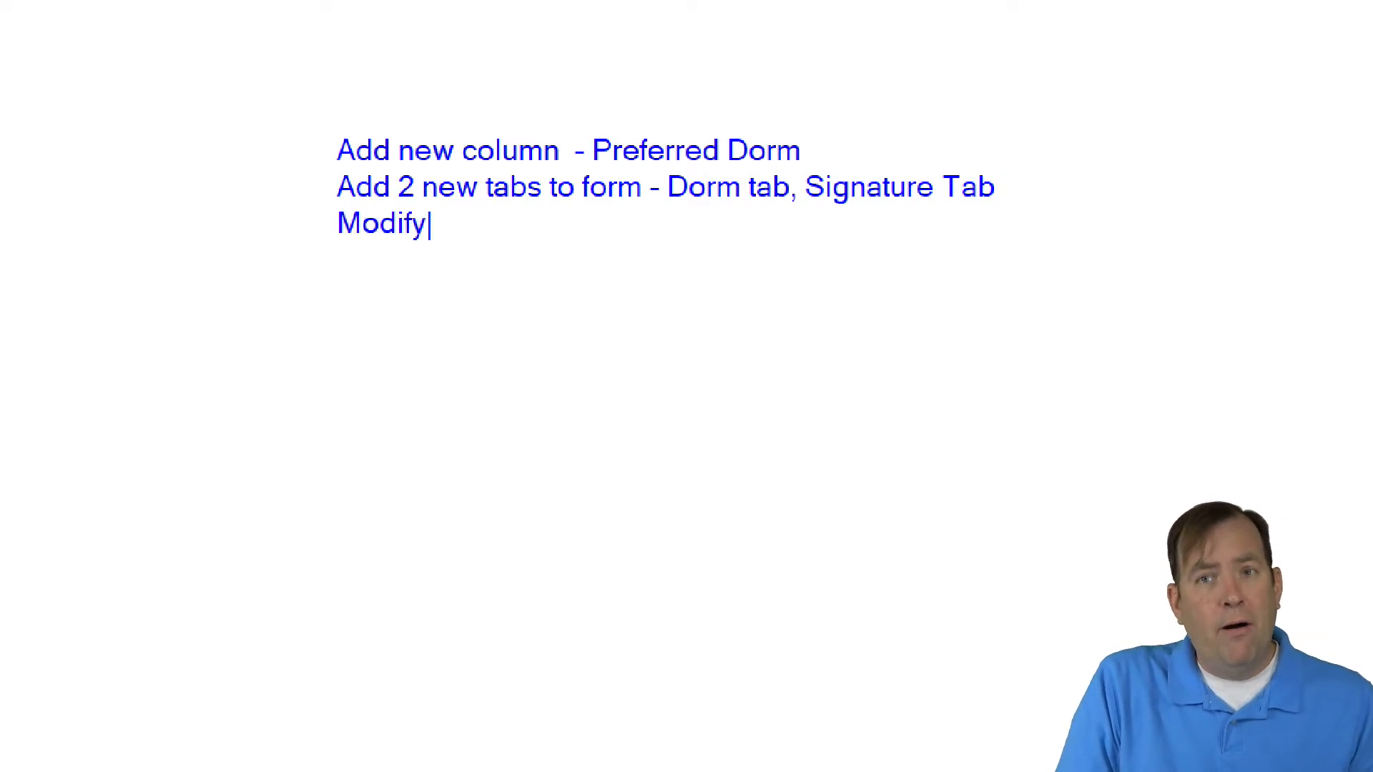
{"action": "type", "text": "Web for"}
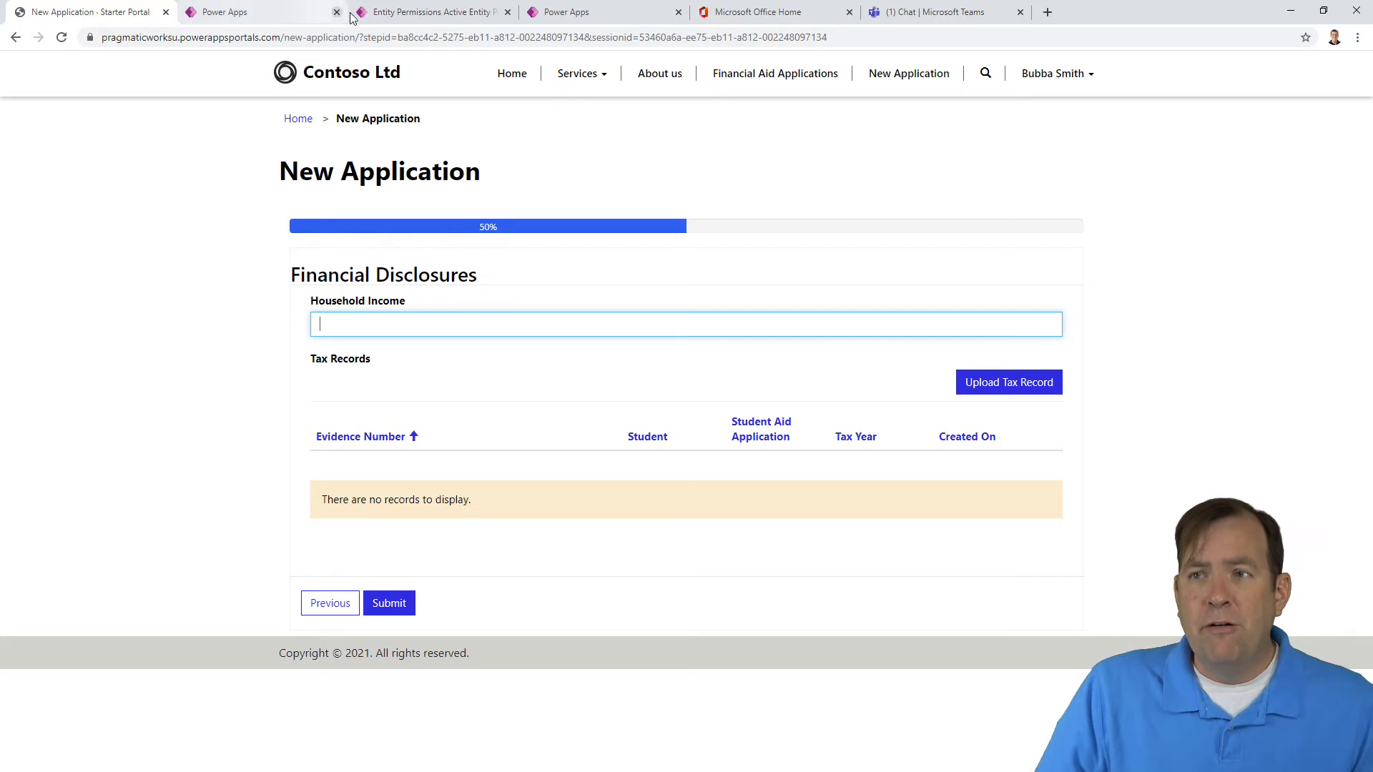
Step: Return to the solution's table list and open the Student Aid Application table's columns
{"action": "left_click", "coordinate": [429, 11]}
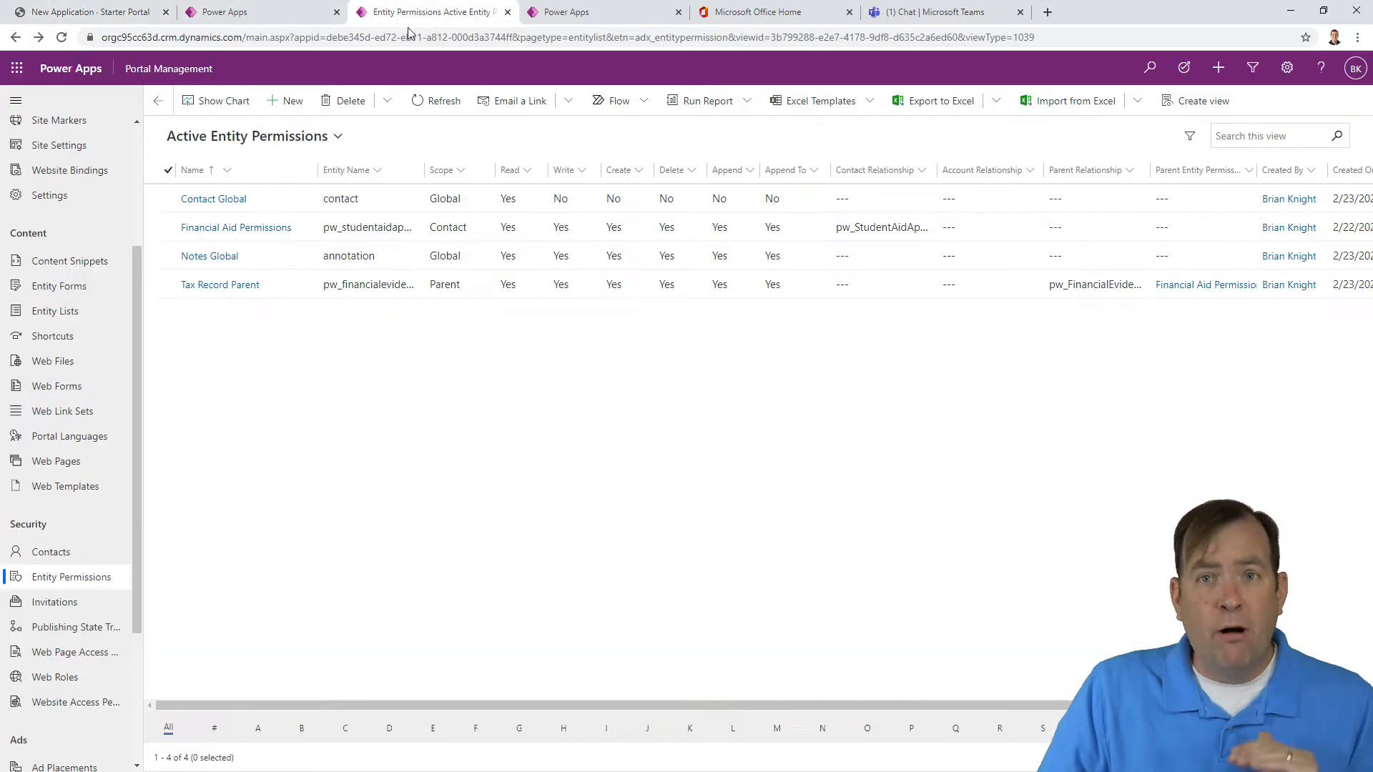
{"action": "left_click", "coordinate": [604, 12]}
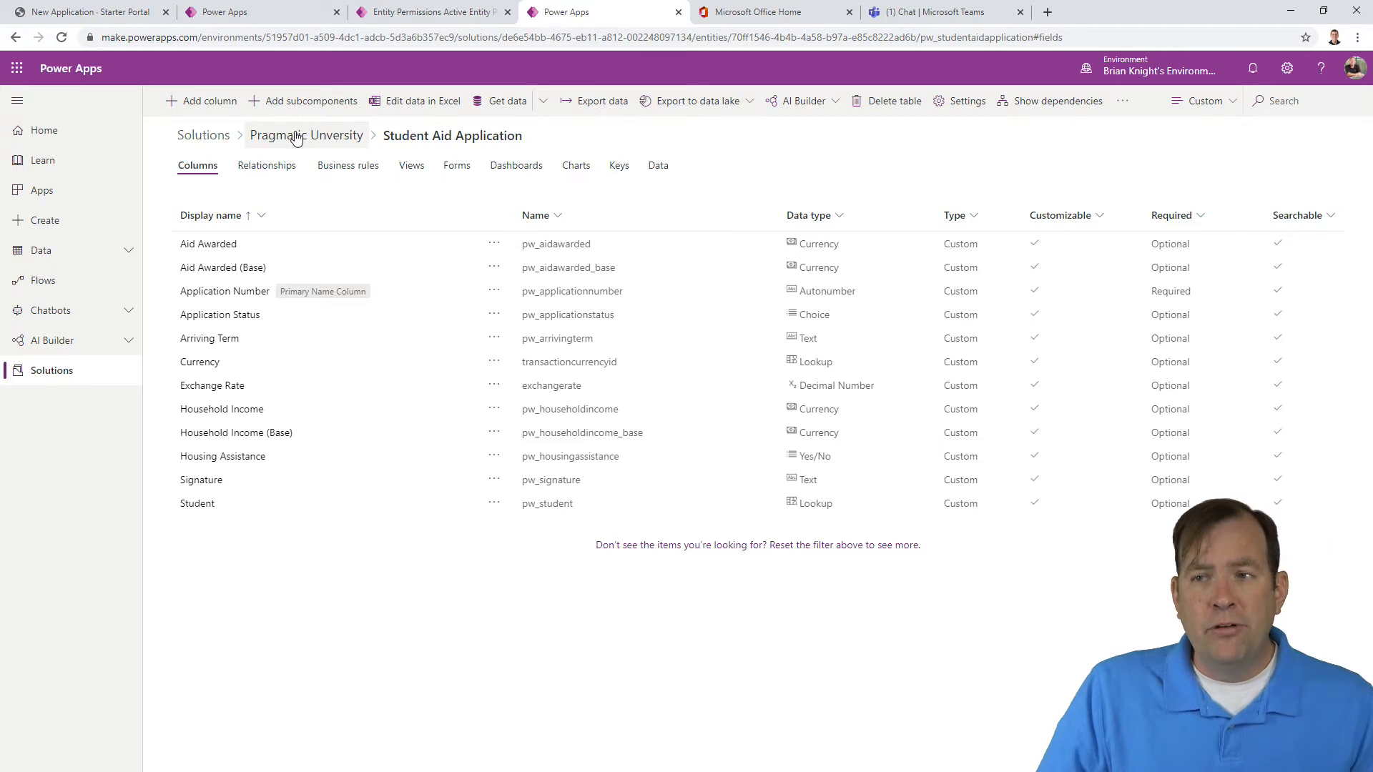
{"action": "left_click", "coordinate": [306, 135]}
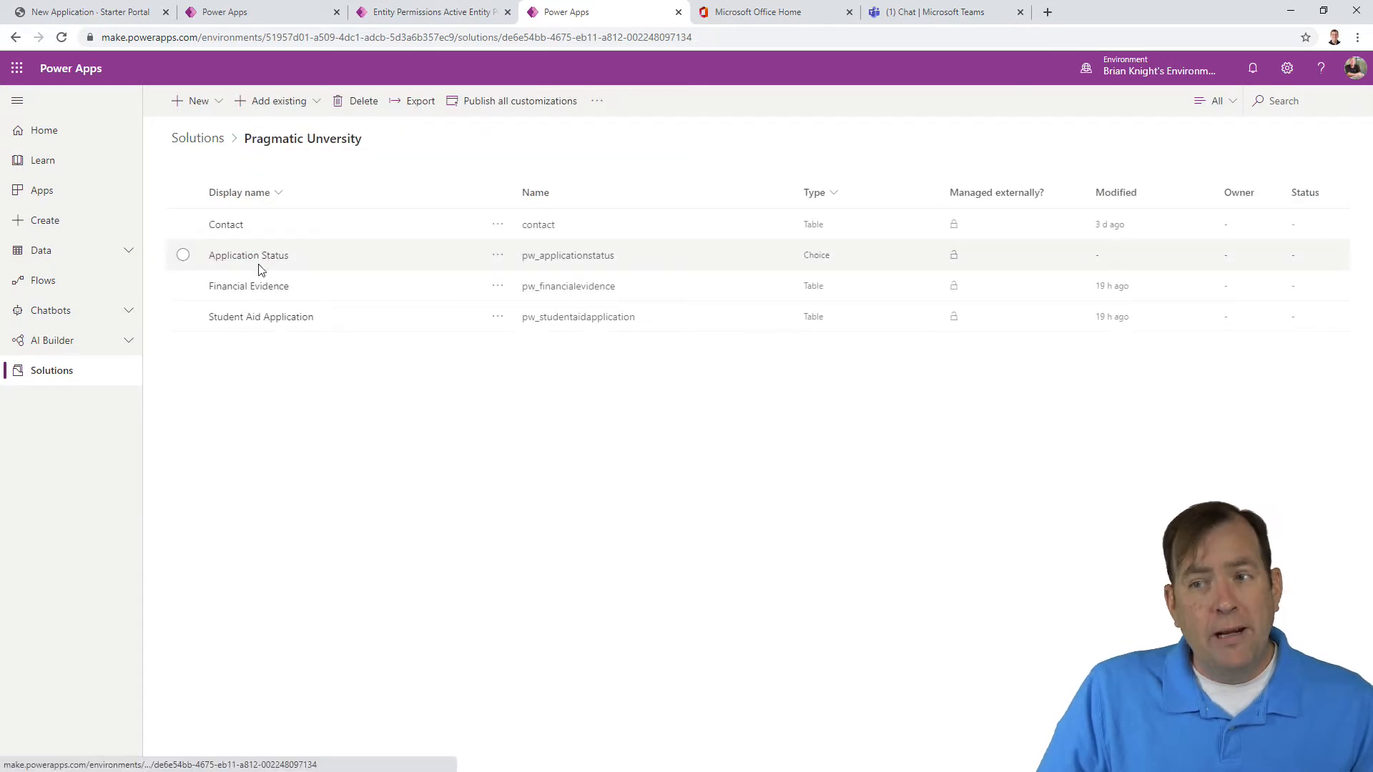
{"action": "left_click", "coordinate": [261, 316]}
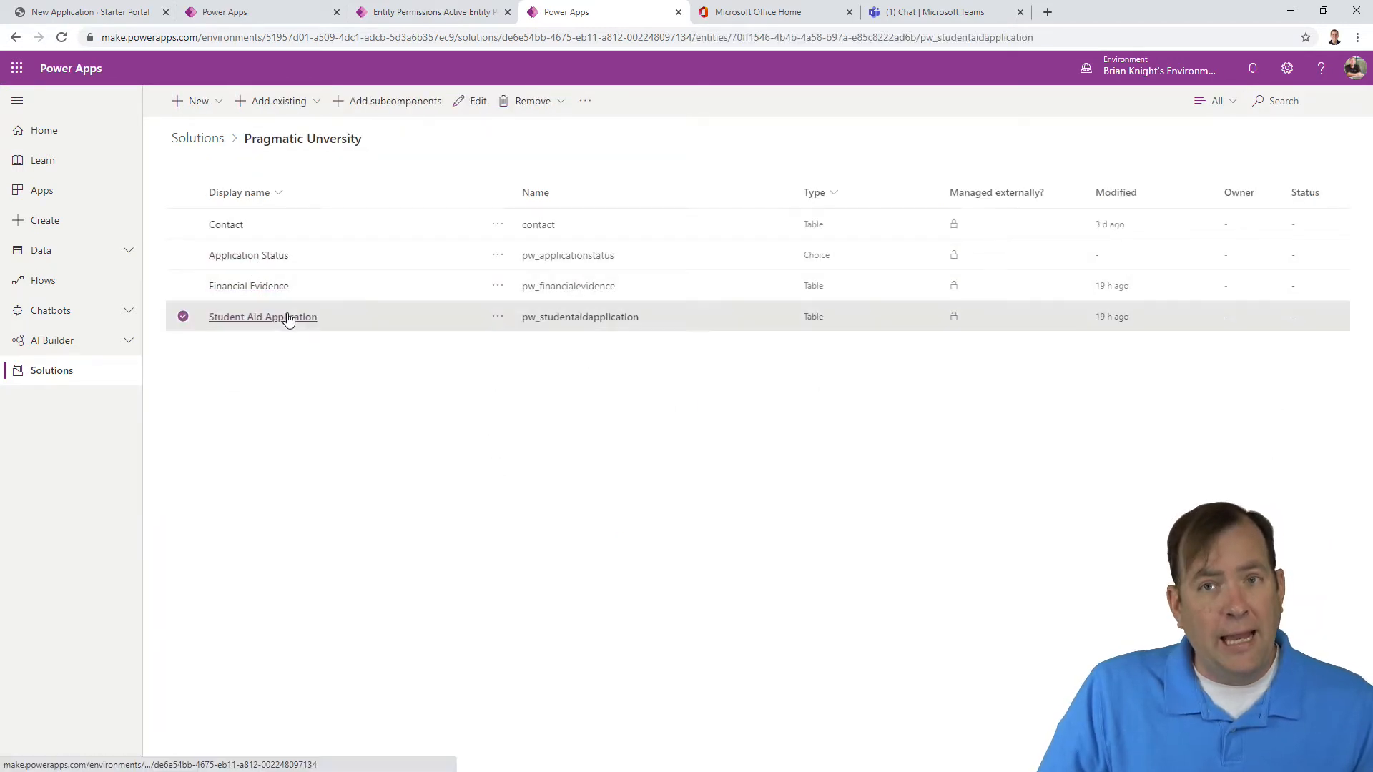
{"action": "left_click", "coordinate": [263, 316]}
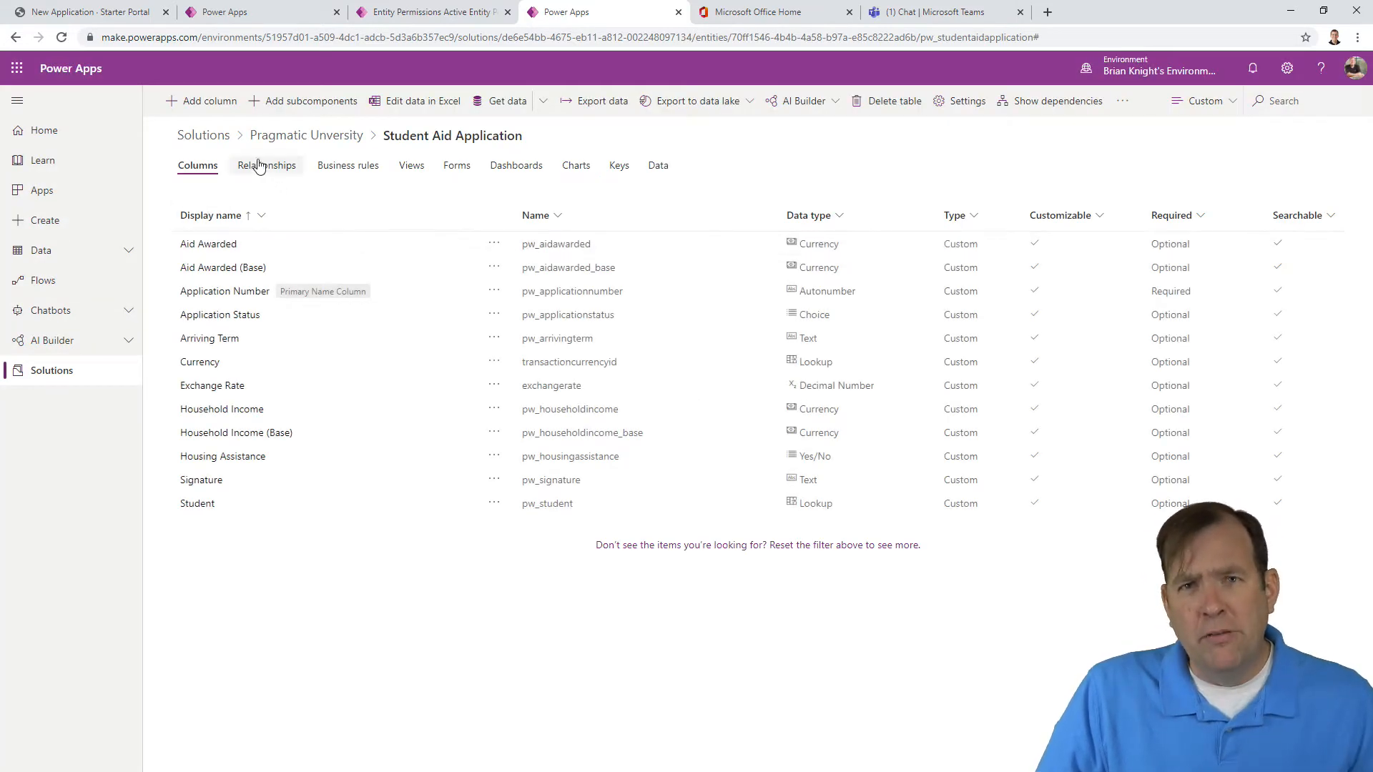
Step: Begin a new column on Student Aid Application with display name 'Preferred Dorm'
{"action": "left_click", "coordinate": [207, 101]}
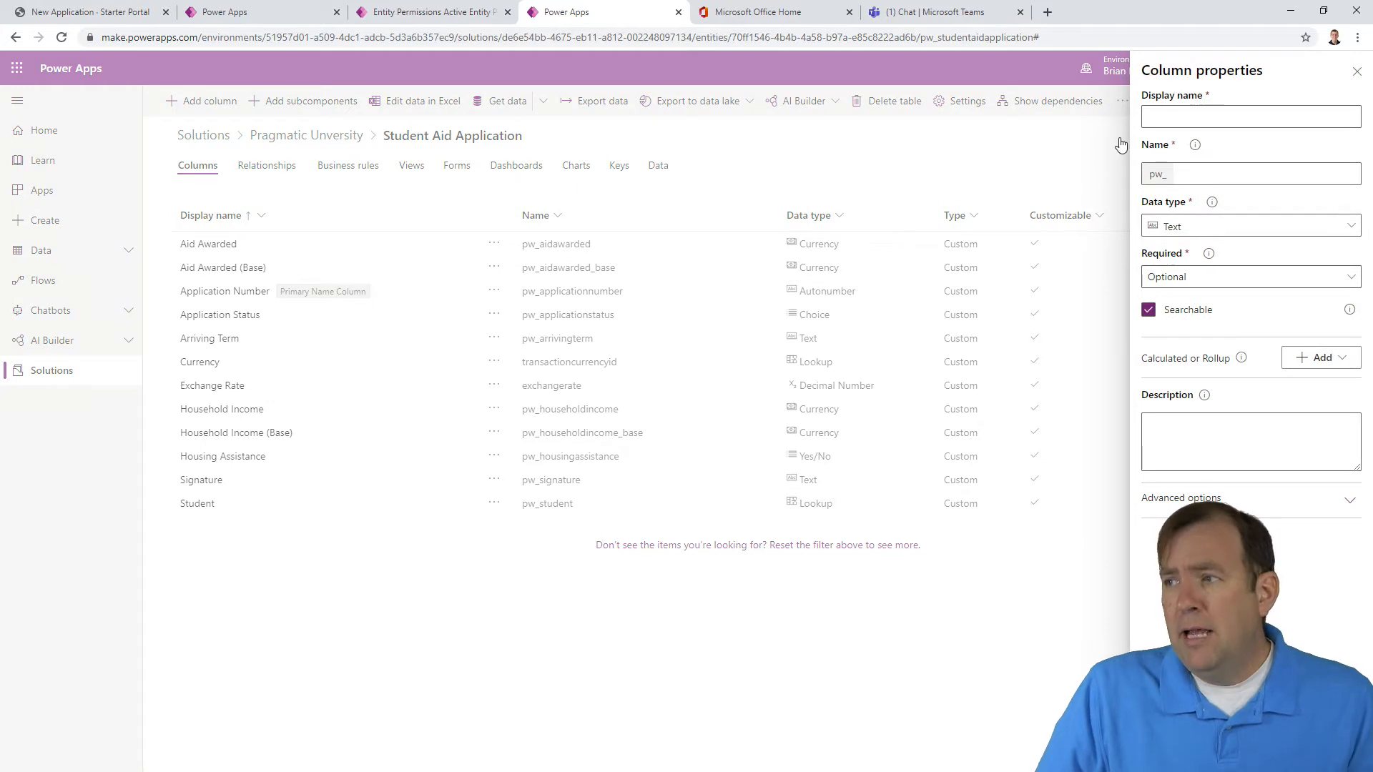
{"action": "type", "text": "Prefe"}
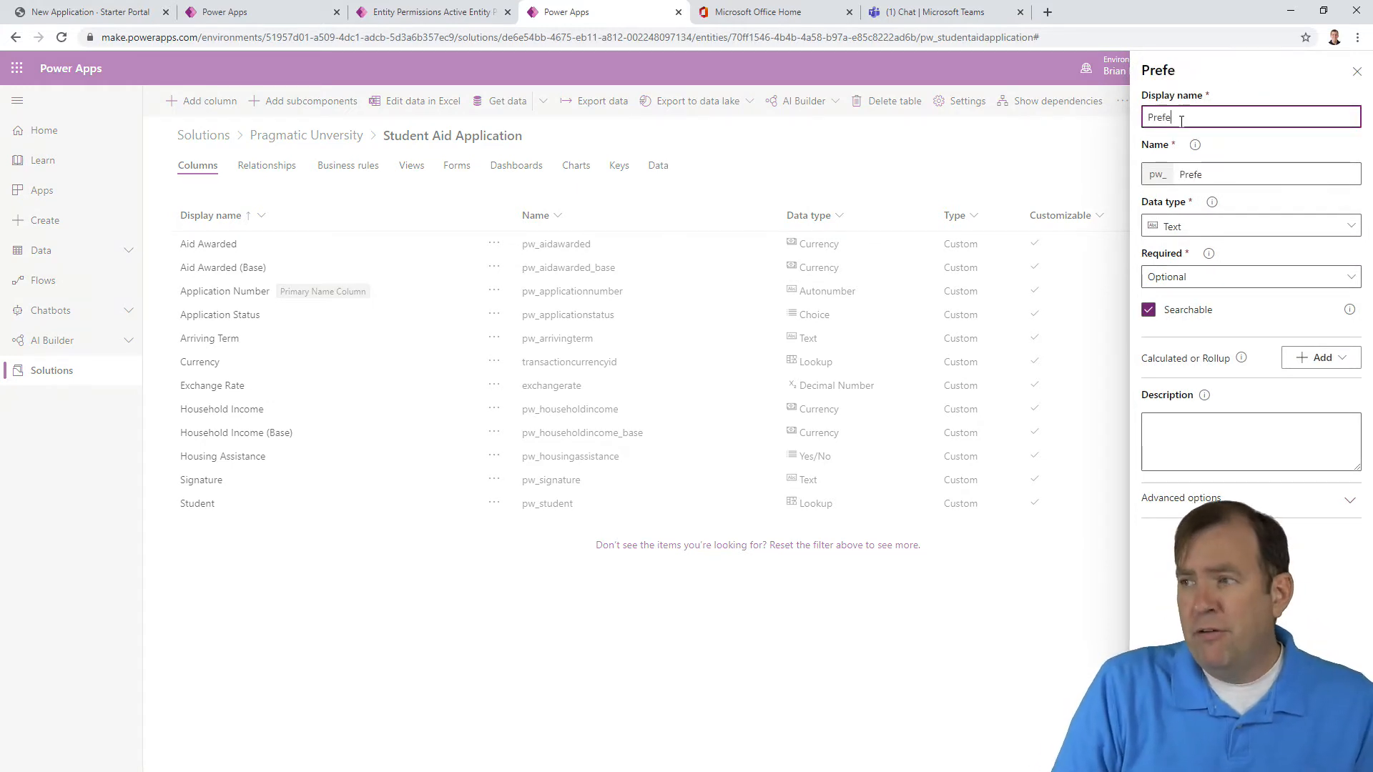
{"action": "type", "text": "rred Dor"}
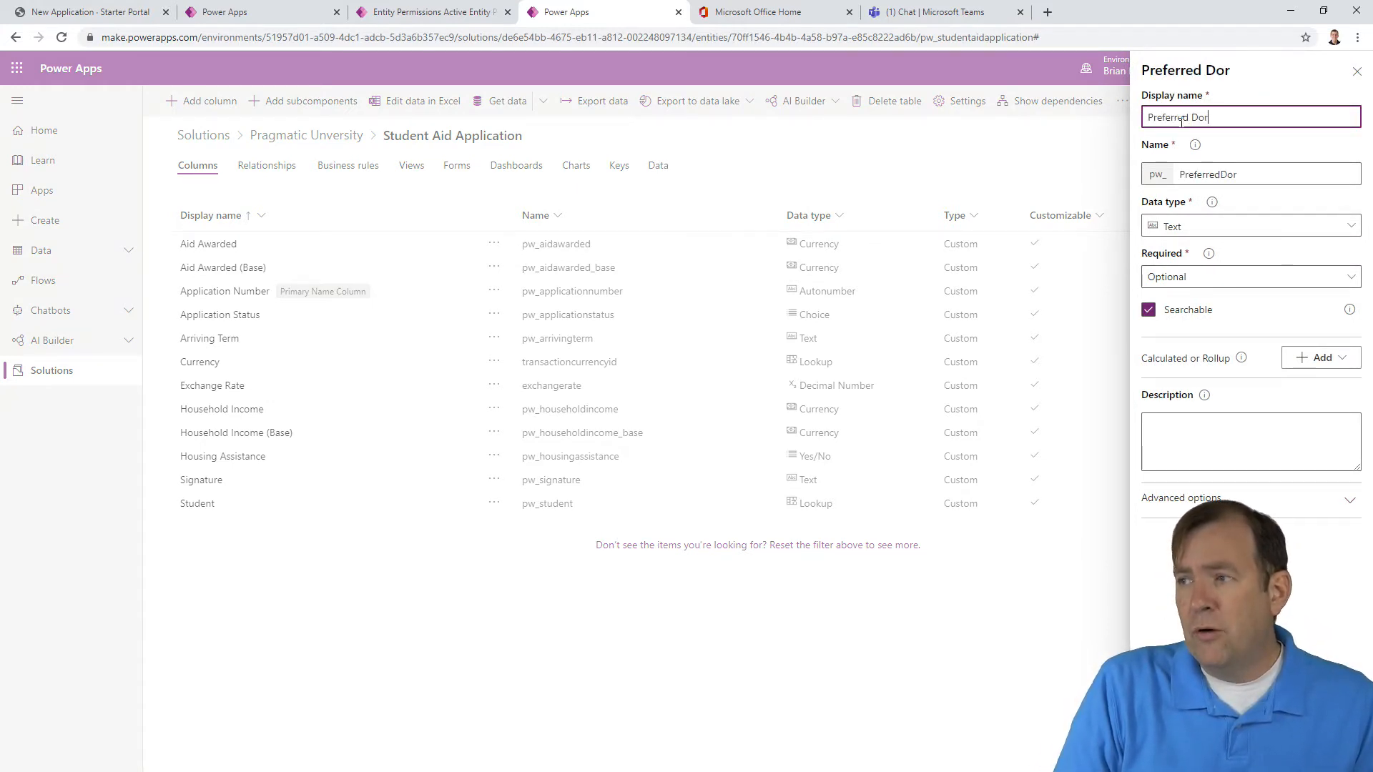
{"action": "type", "text": "m"}
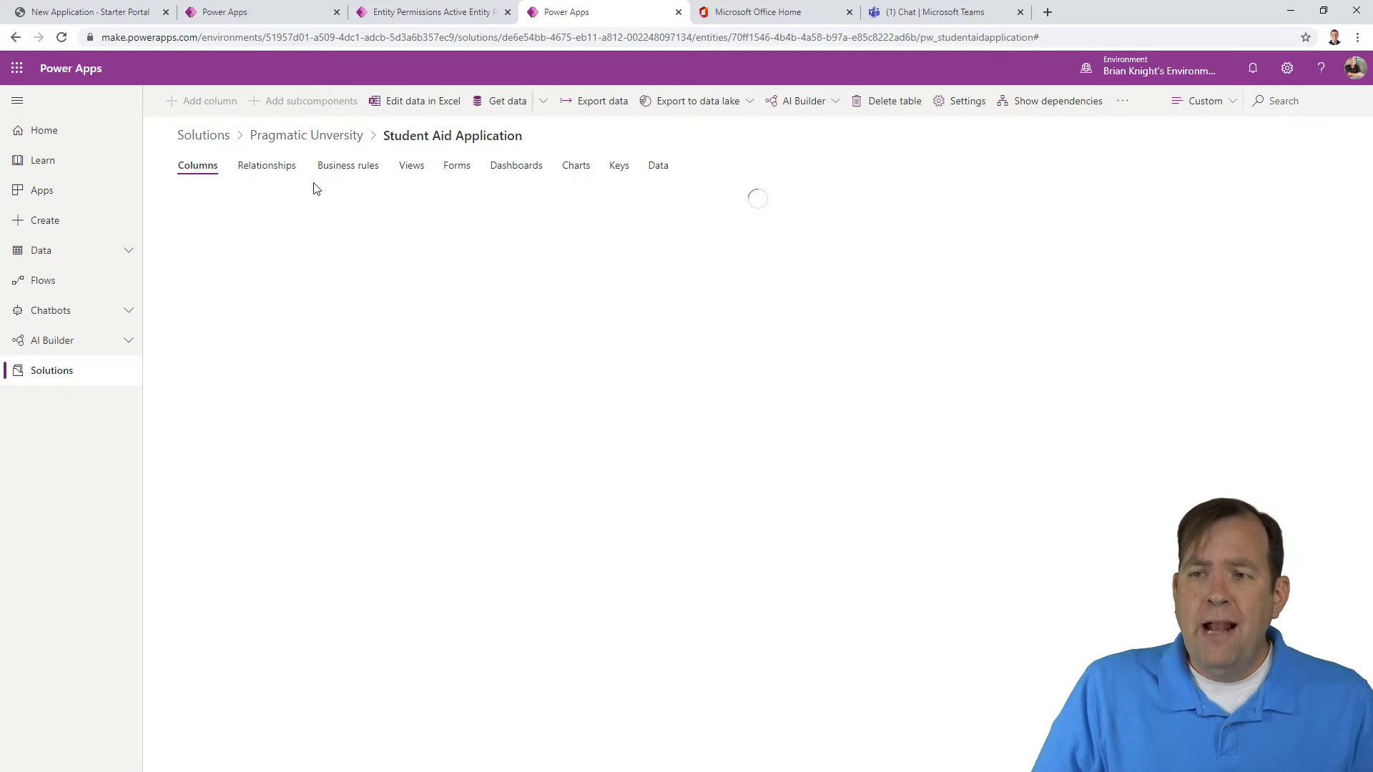
Step: Show the Student Aid Application forms and open Portal Web Form in the designer
{"action": "left_click", "coordinate": [456, 165]}
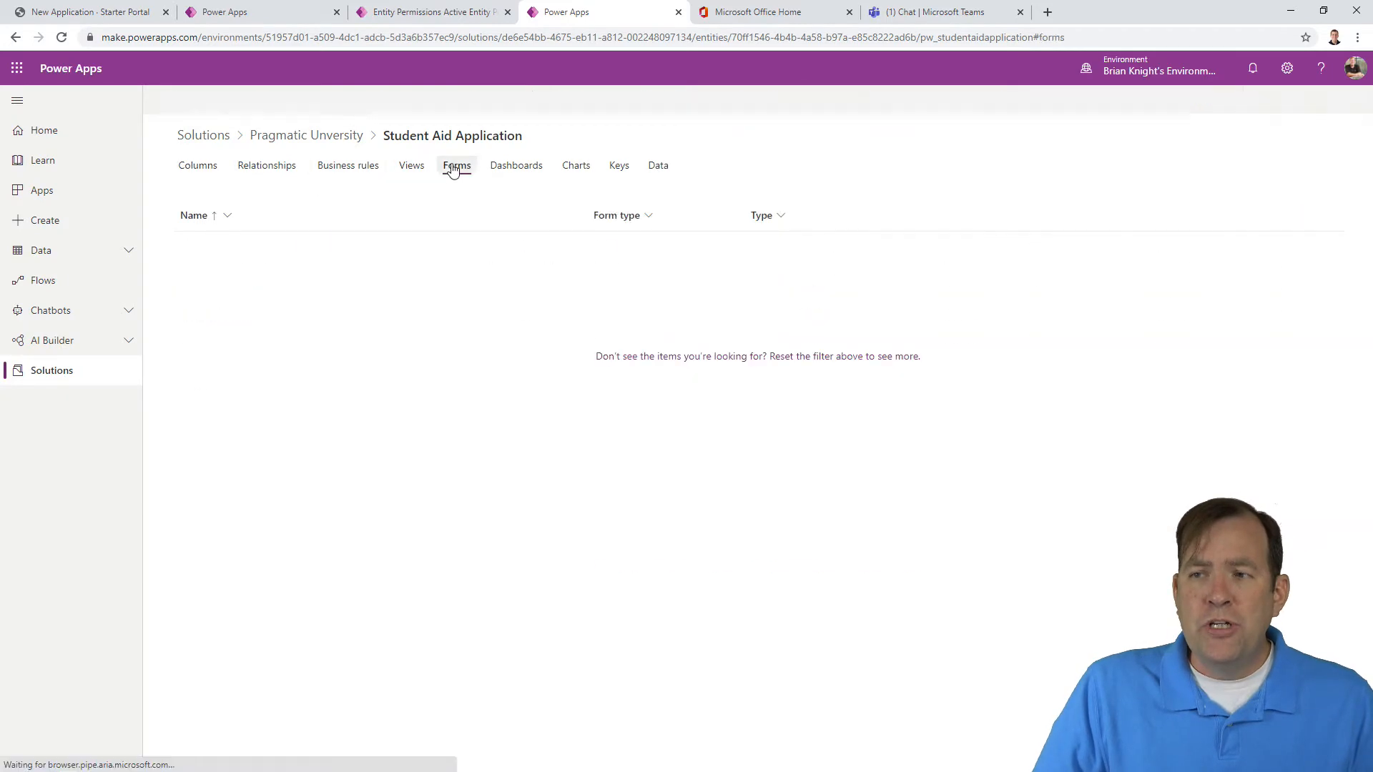
{"action": "left_click", "coordinate": [456, 165]}
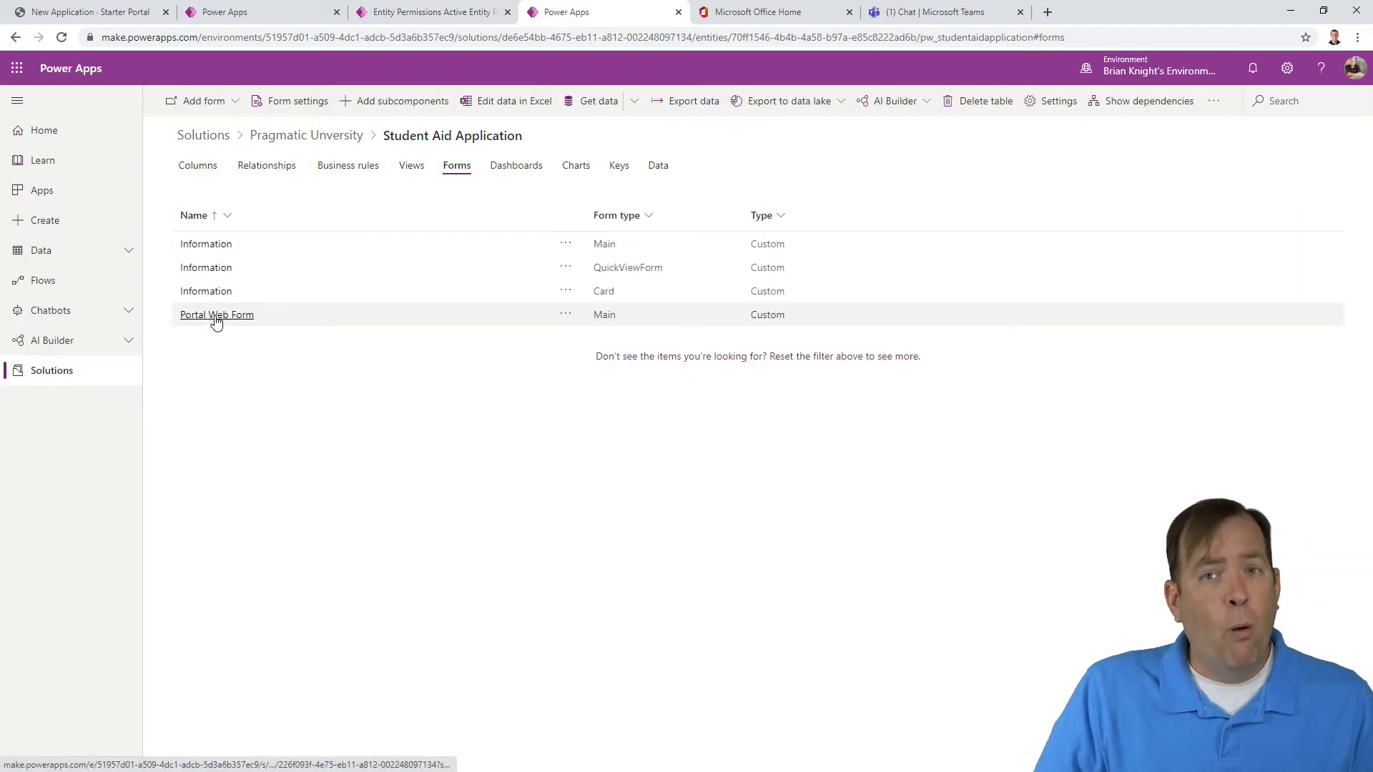
{"action": "left_click", "coordinate": [216, 315]}
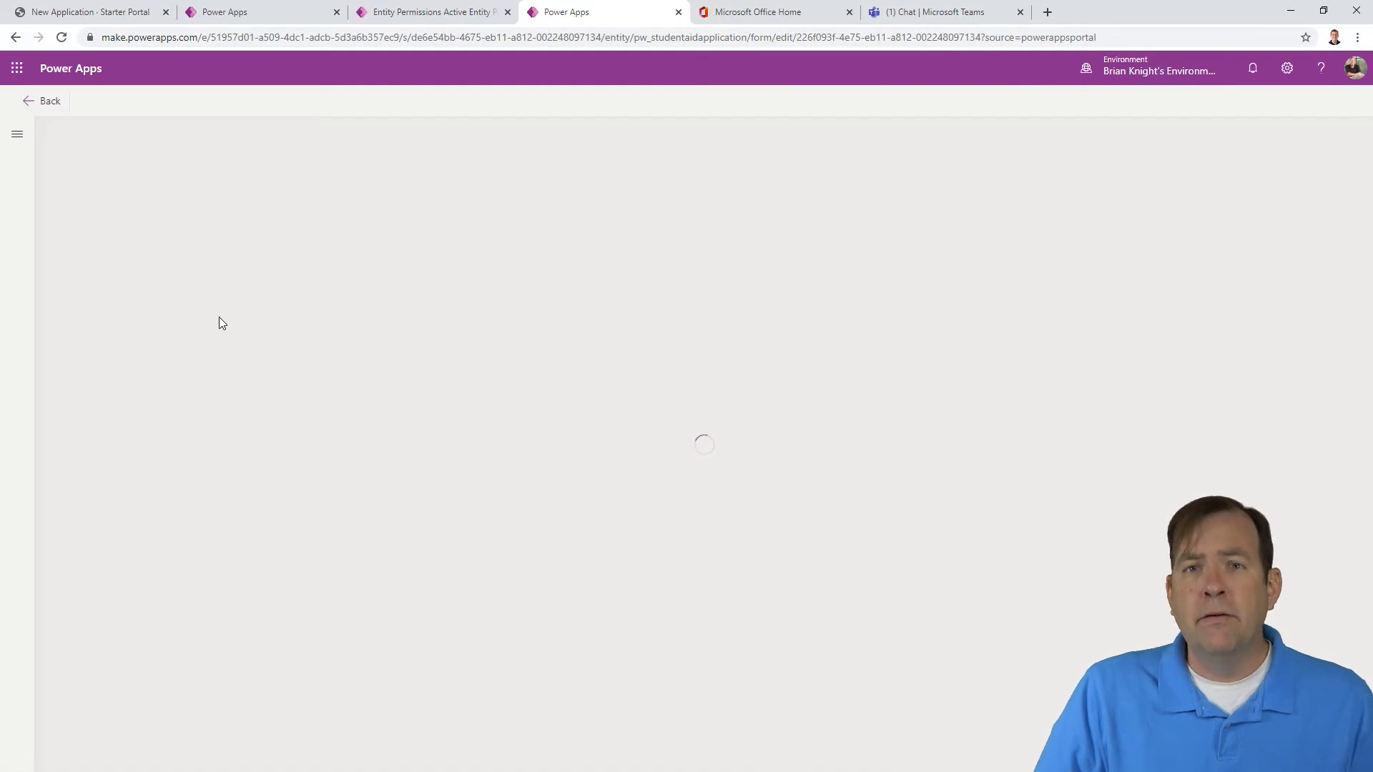
{"action": "mouse_move", "coordinate": [262, 308]}
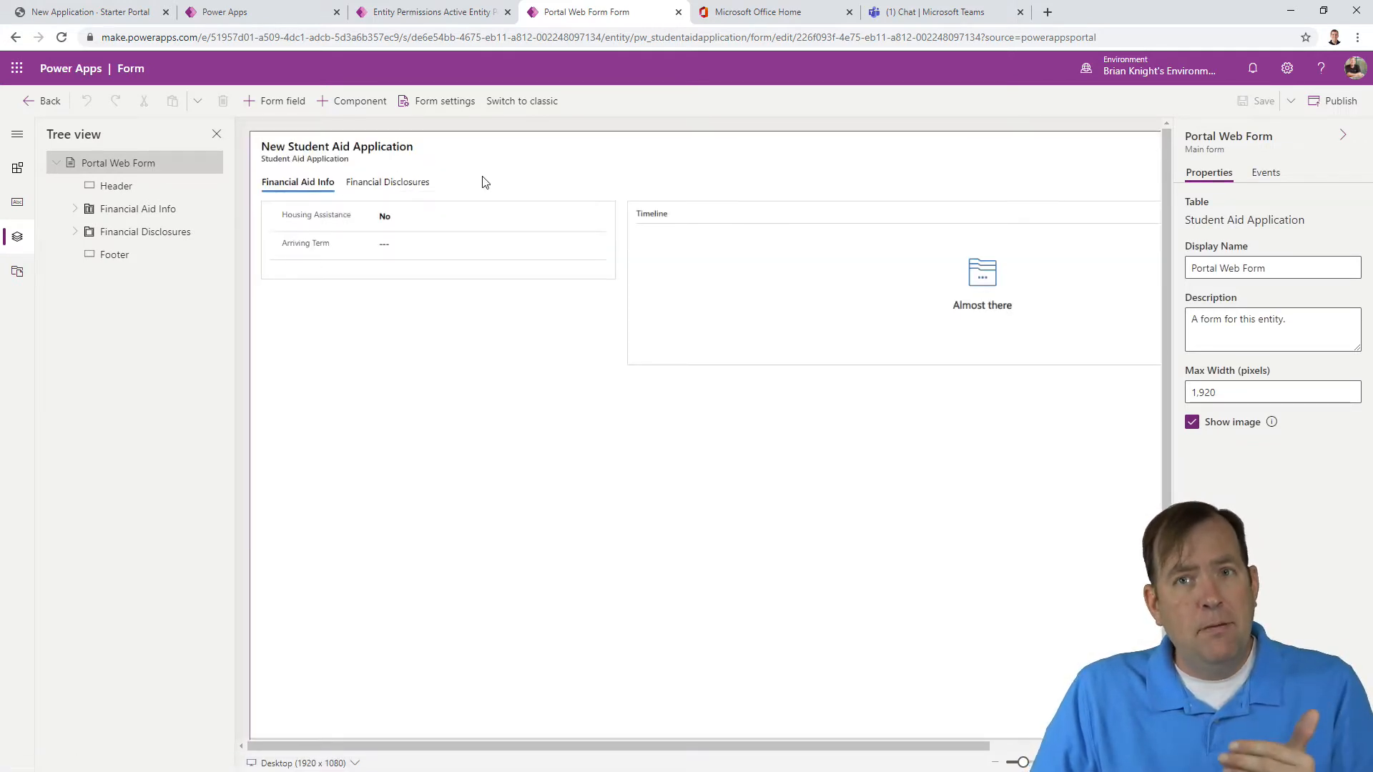
{"action": "mouse_move", "coordinate": [511, 186]}
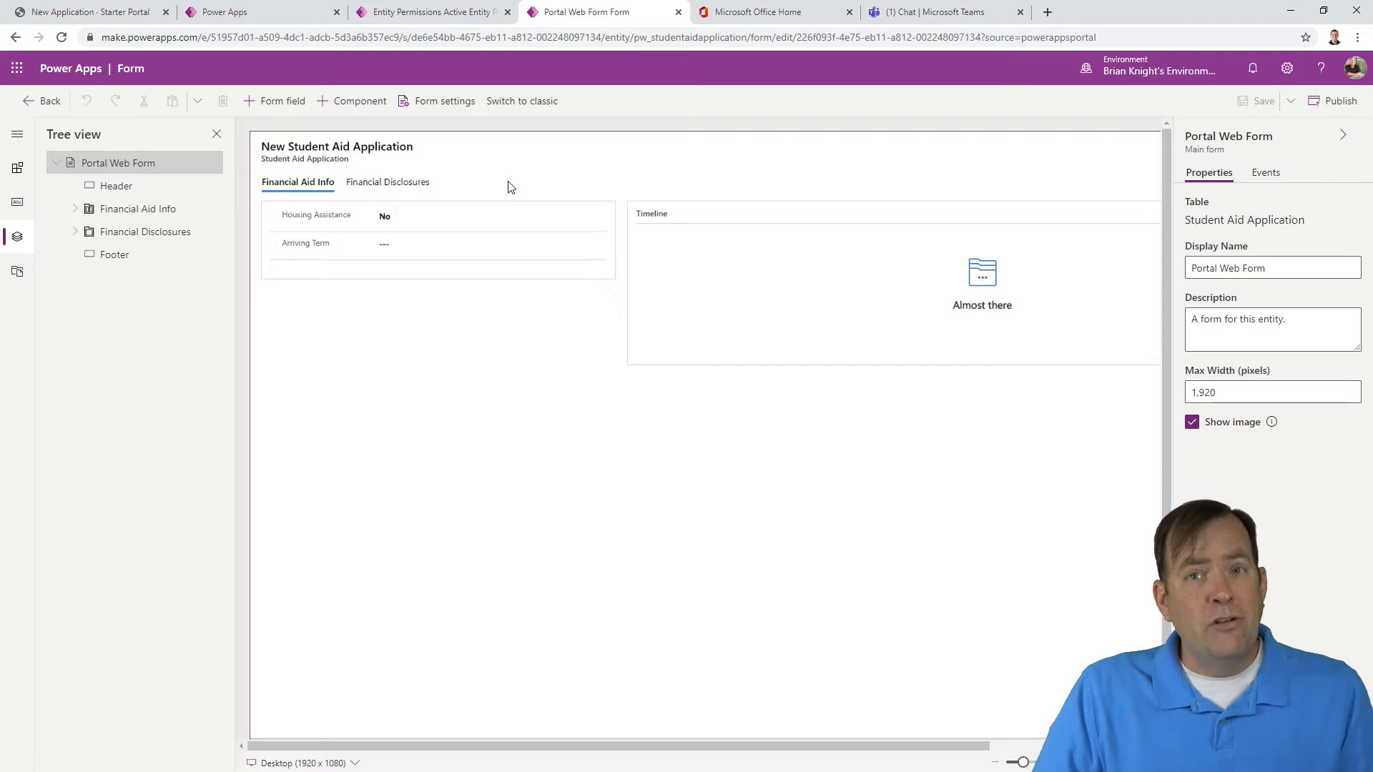
{"action": "mouse_move", "coordinate": [351, 101]}
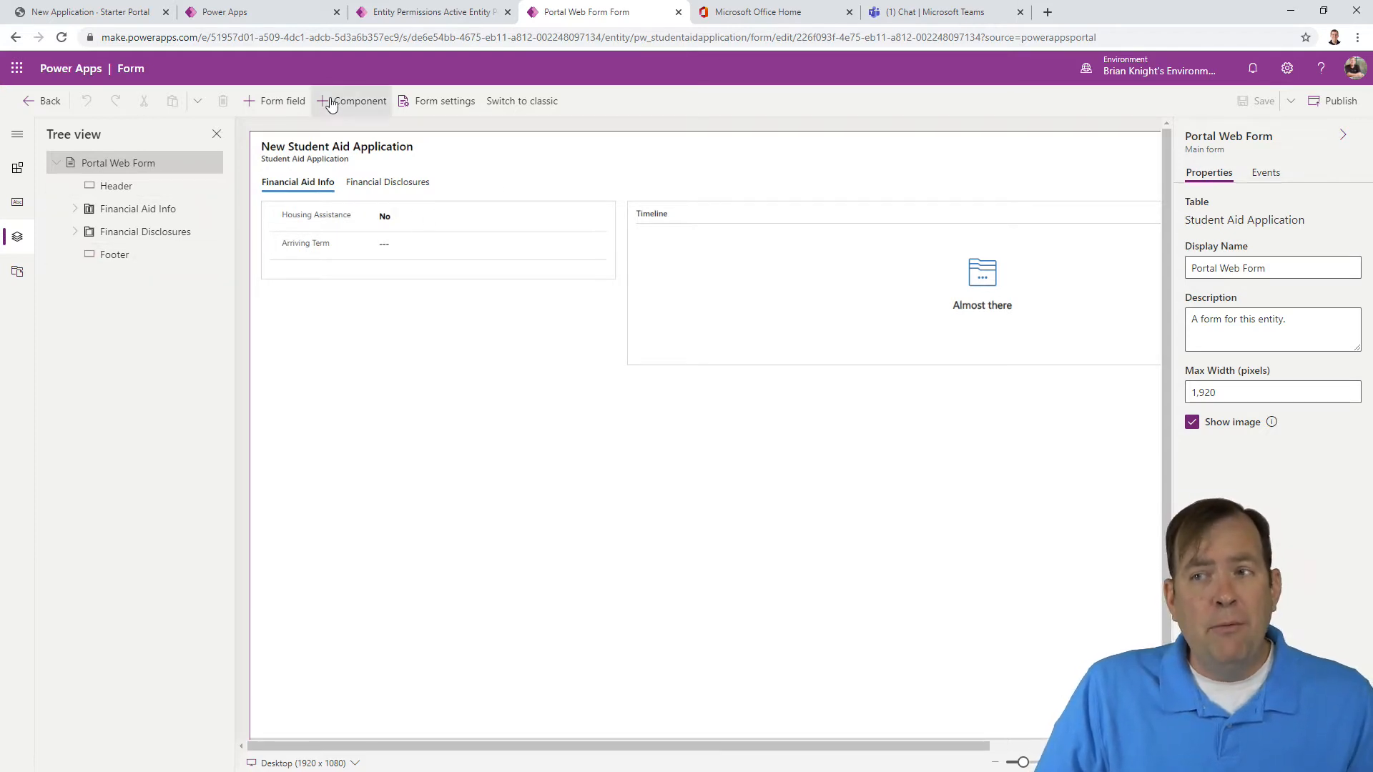
Step: Add two one-column tabs to the Portal Web Form from the component list
{"action": "left_click", "coordinate": [357, 101]}
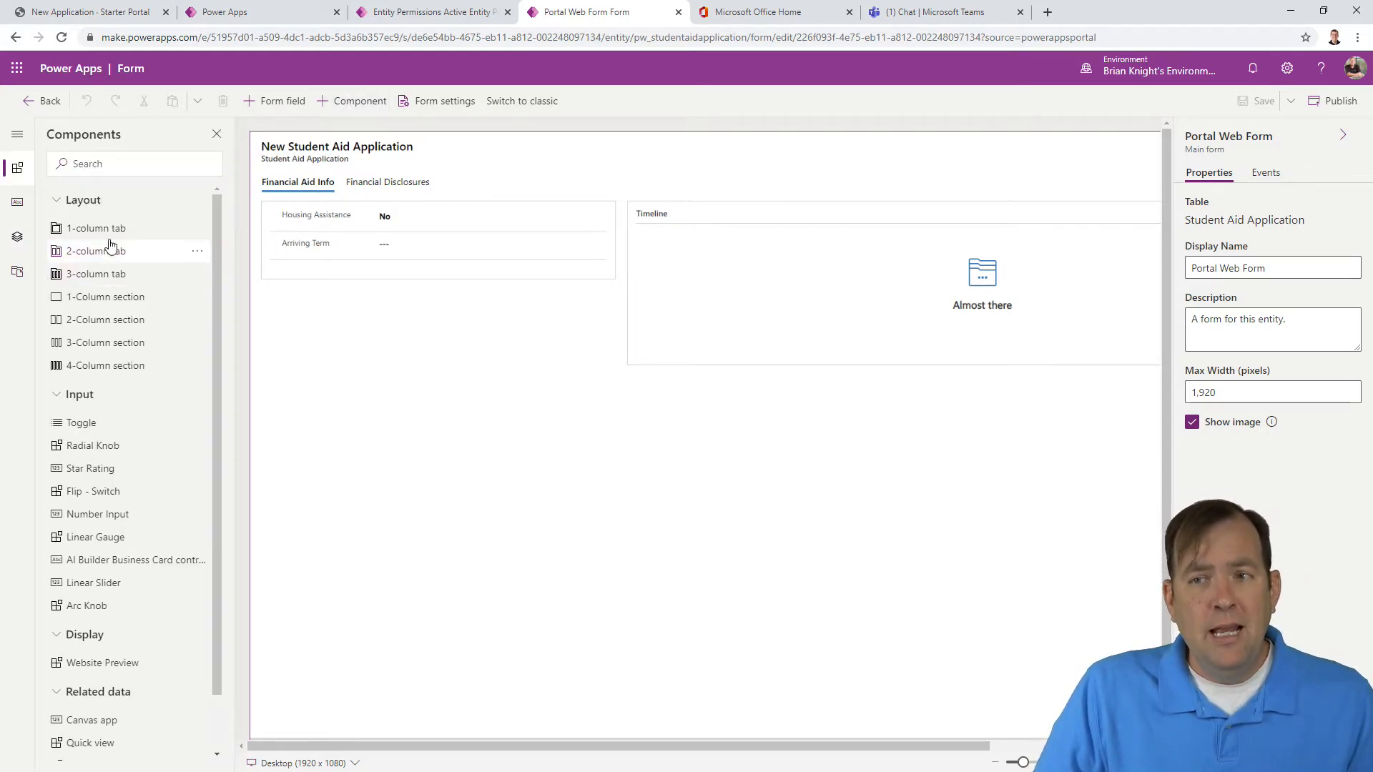
{"action": "left_click", "coordinate": [95, 227]}
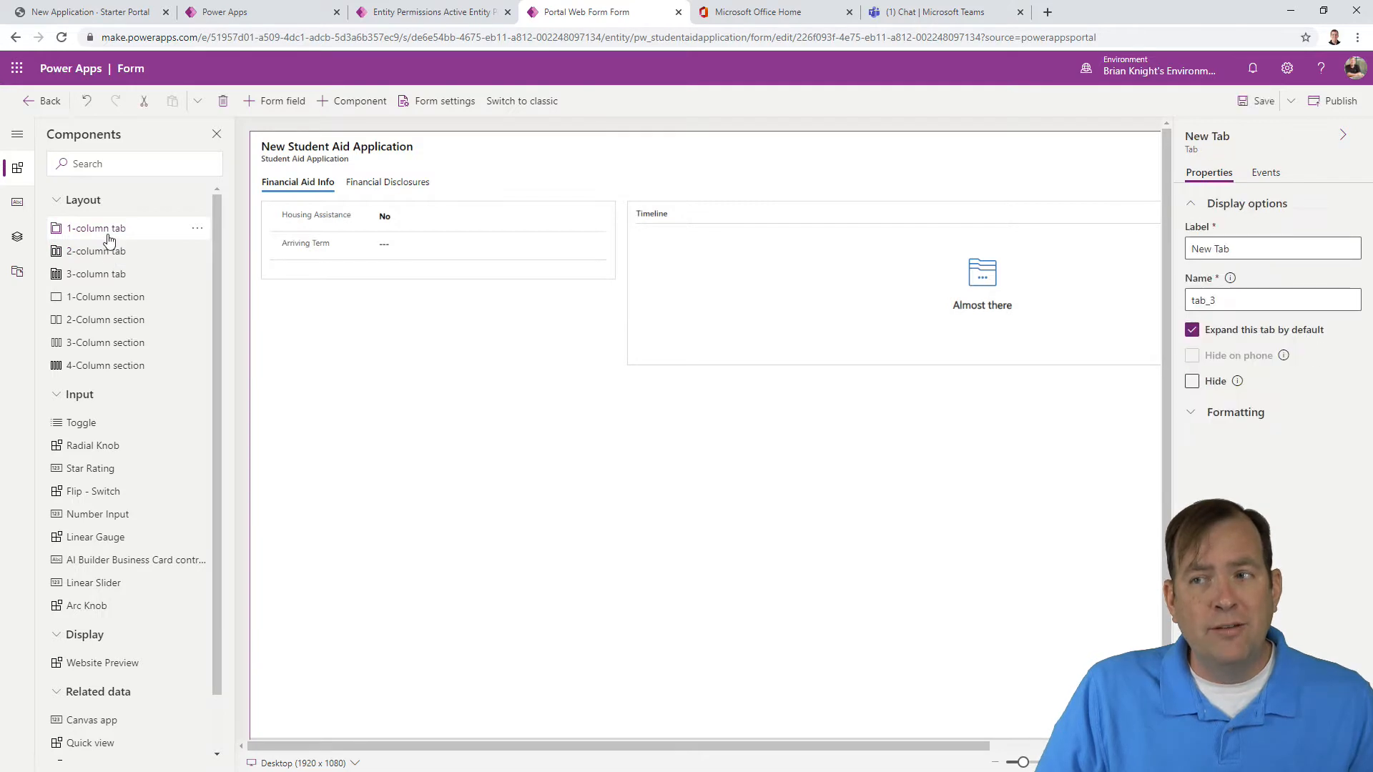
{"action": "left_click", "coordinate": [95, 227]}
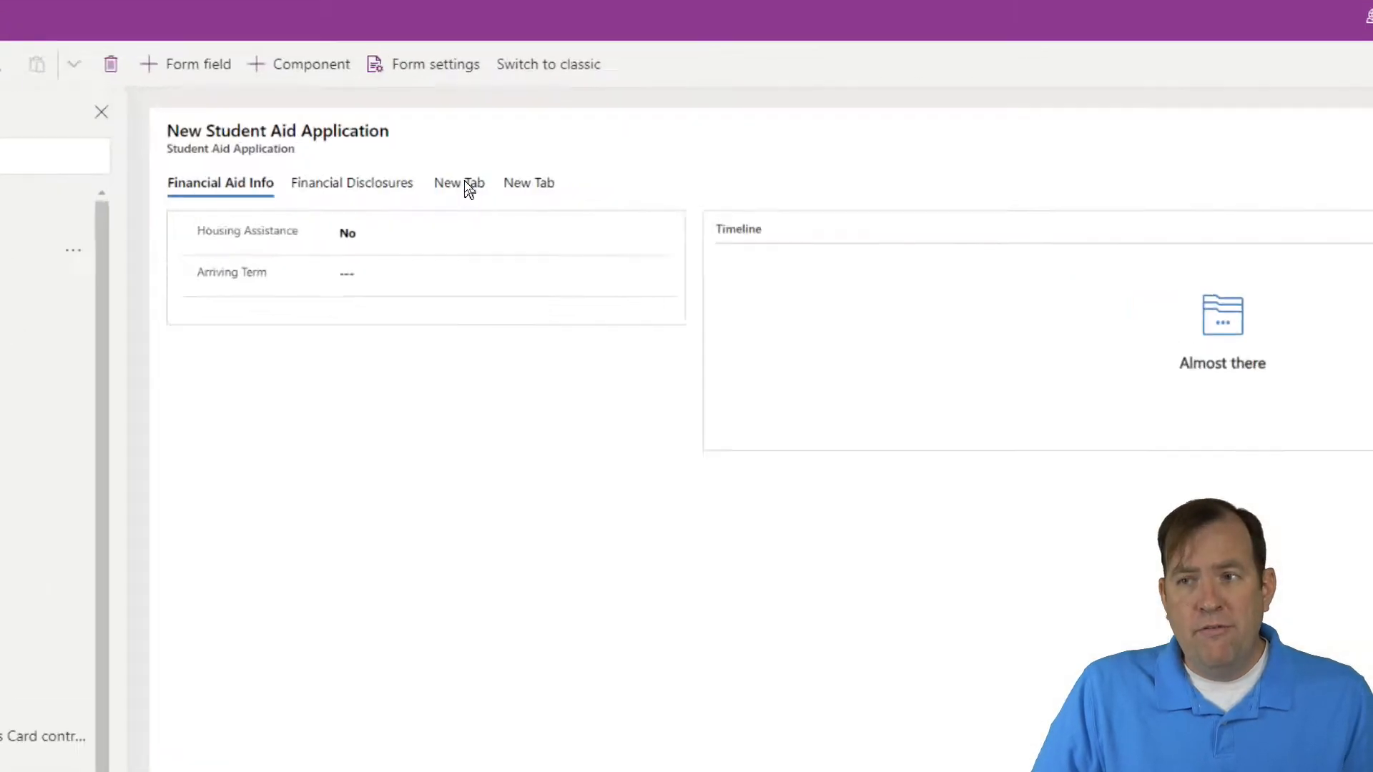
Step: Label the new tabs Dorm Preference and Signature, naming the second signaturetab
{"action": "left_click", "coordinate": [459, 182]}
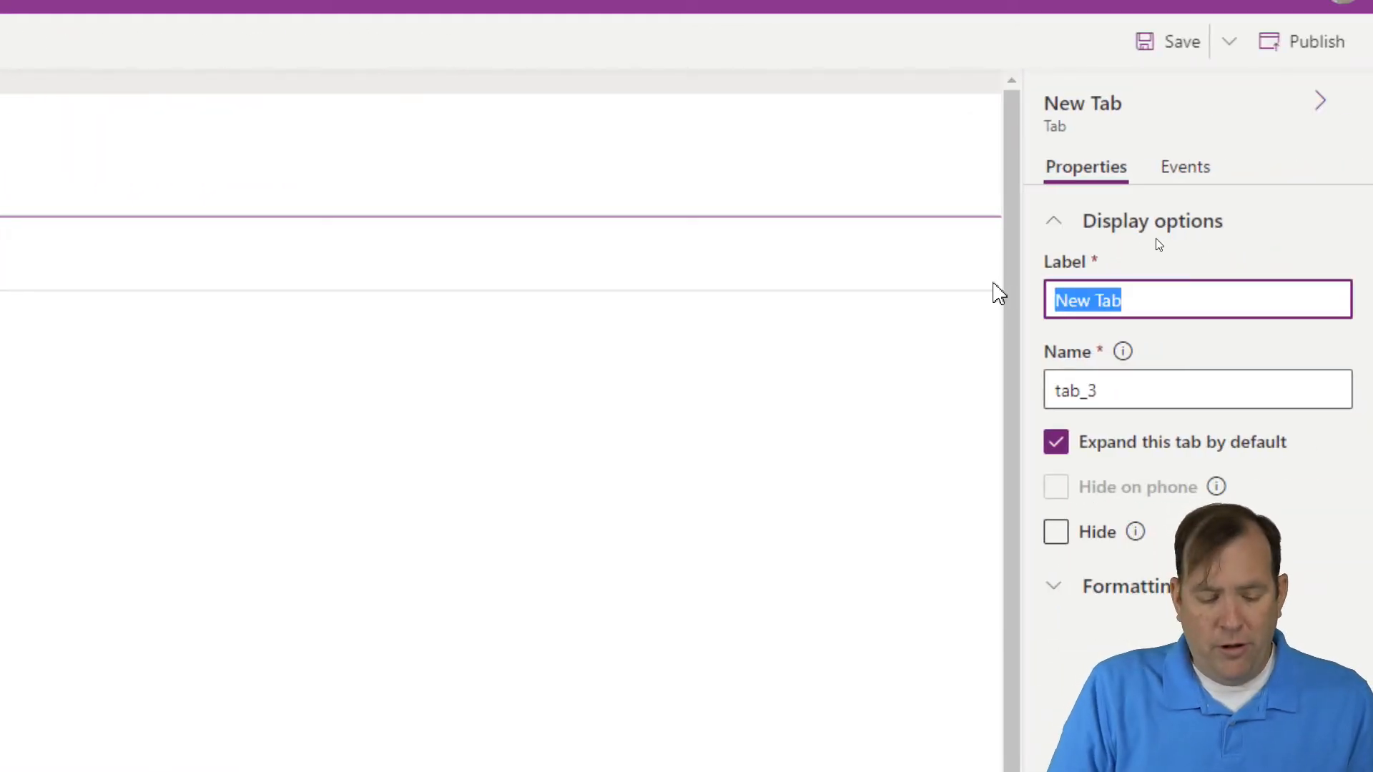
{"action": "type", "text": "Dorm Se"}
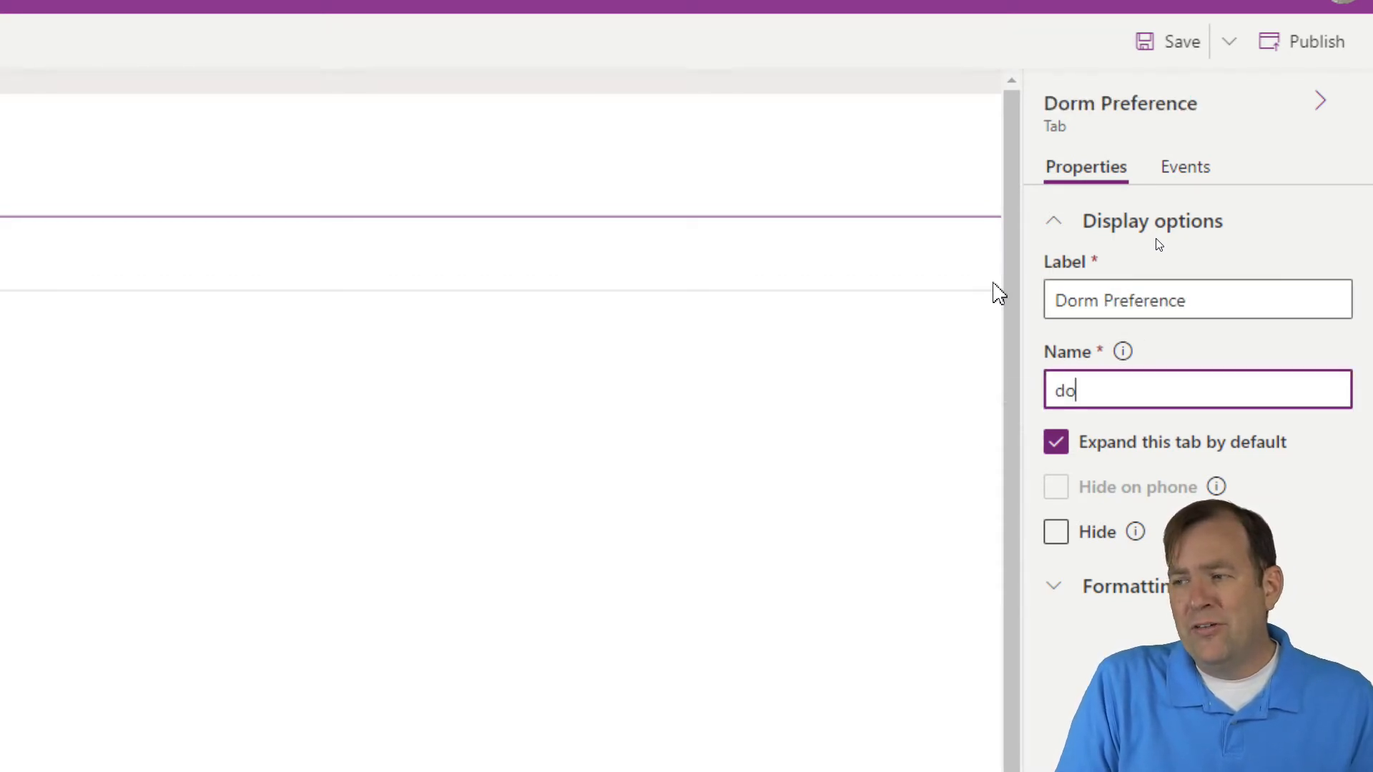
{"action": "type", "text": "rmtab"}
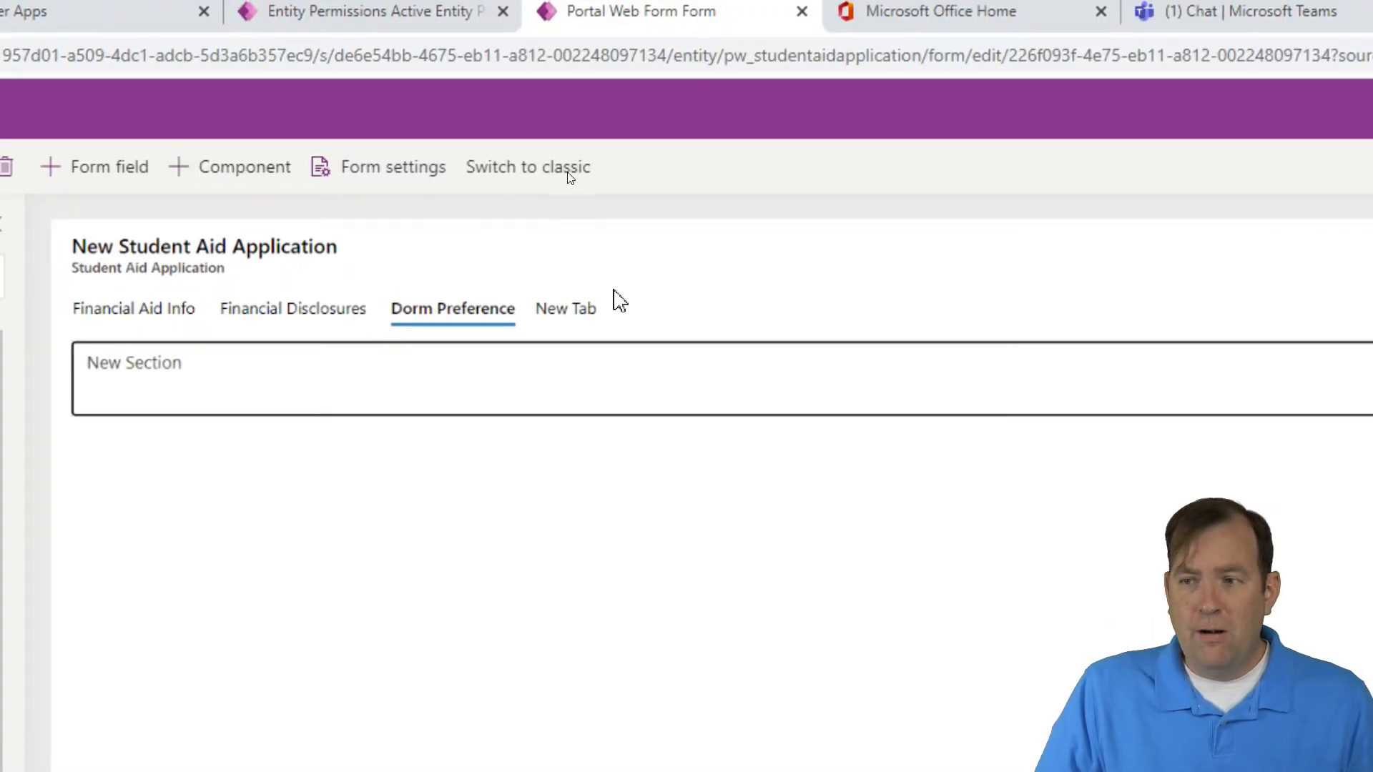
{"action": "left_click", "coordinate": [564, 308]}
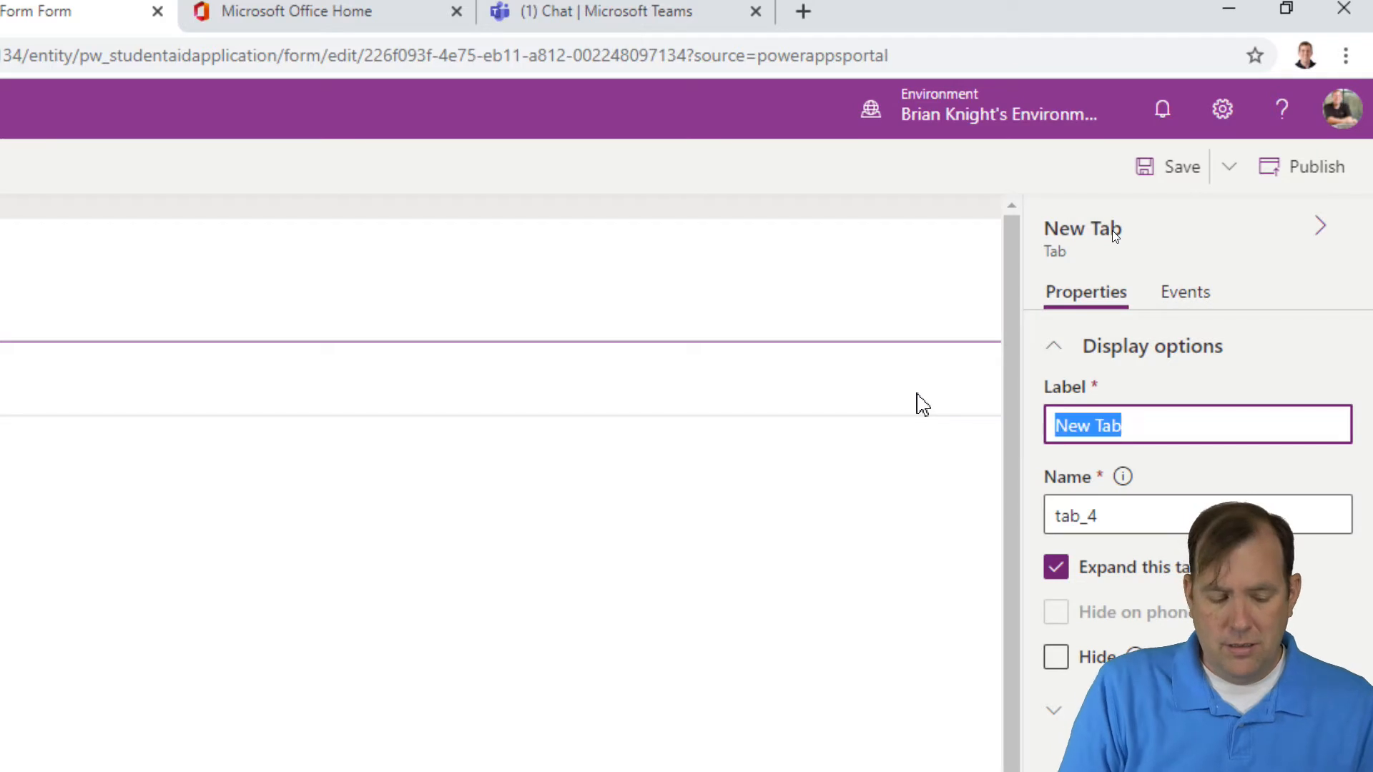
{"action": "type", "text": "Signature"}
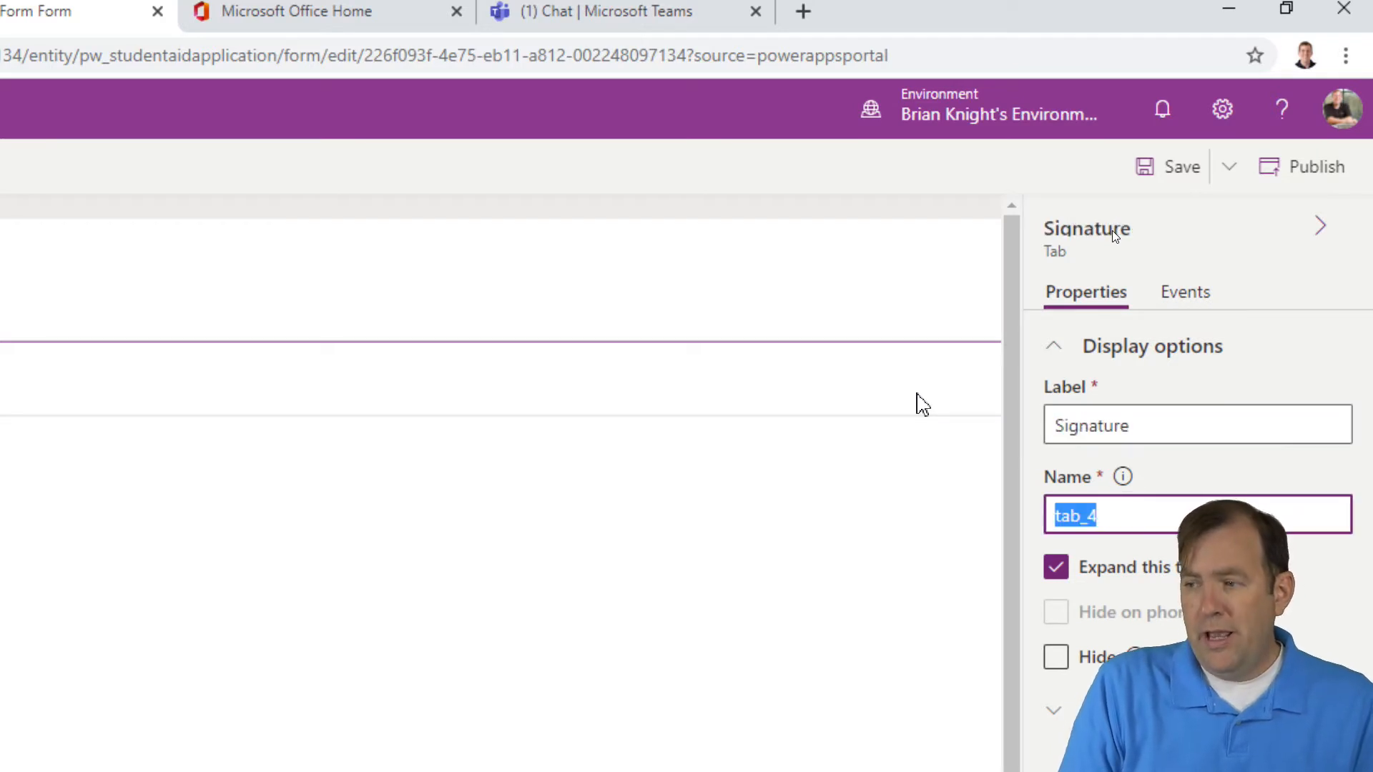
{"action": "type", "text": "signaturetab"}
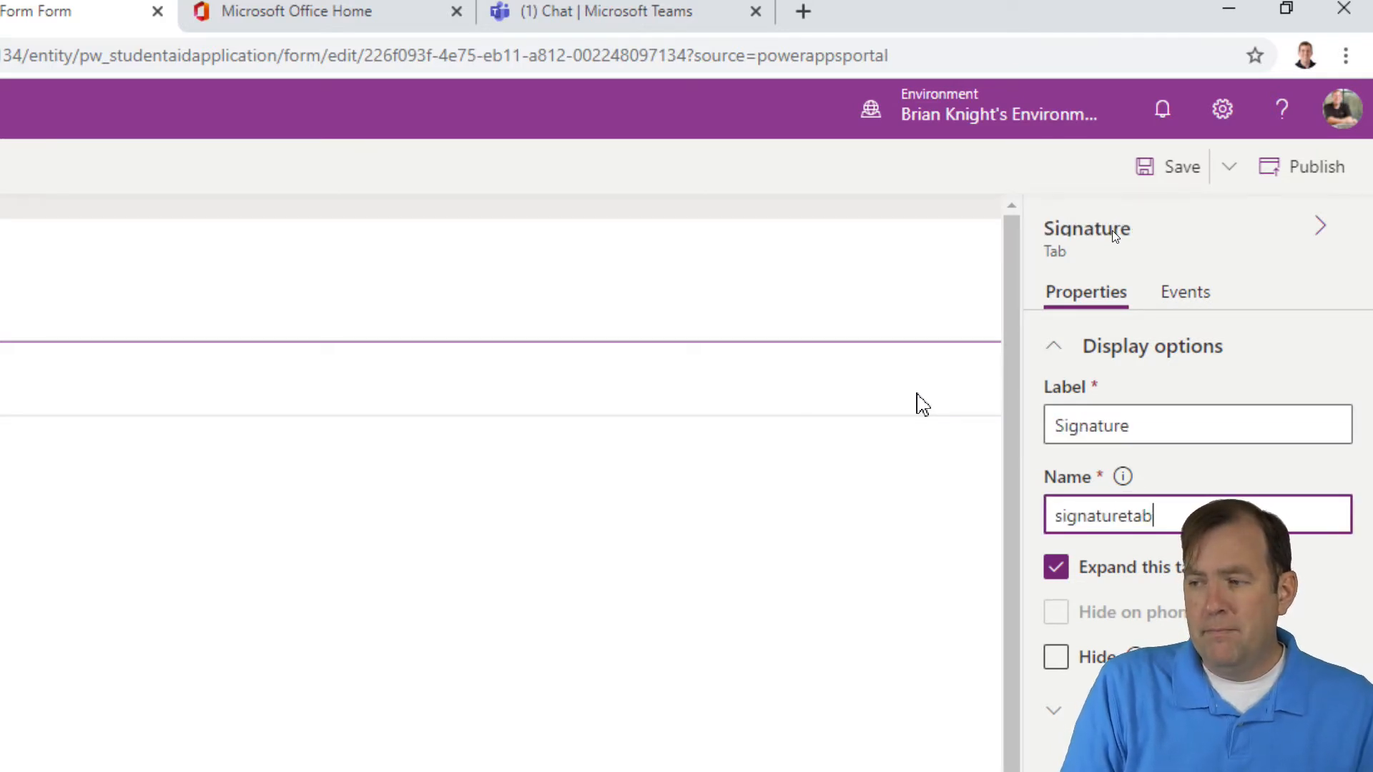
{"action": "mouse_move", "coordinate": [1149, 475]}
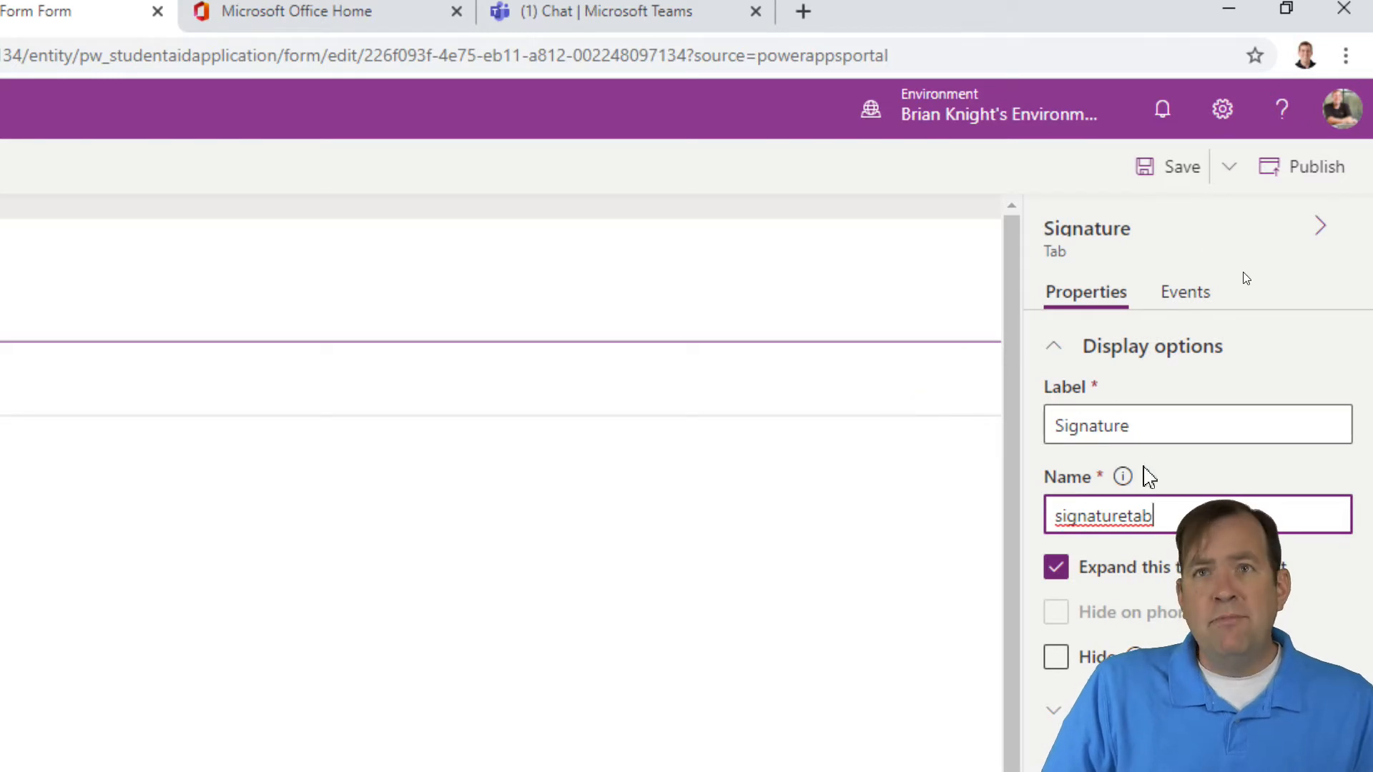
{"action": "scroll", "scroll_direction": "up", "scroll_amount": 3}
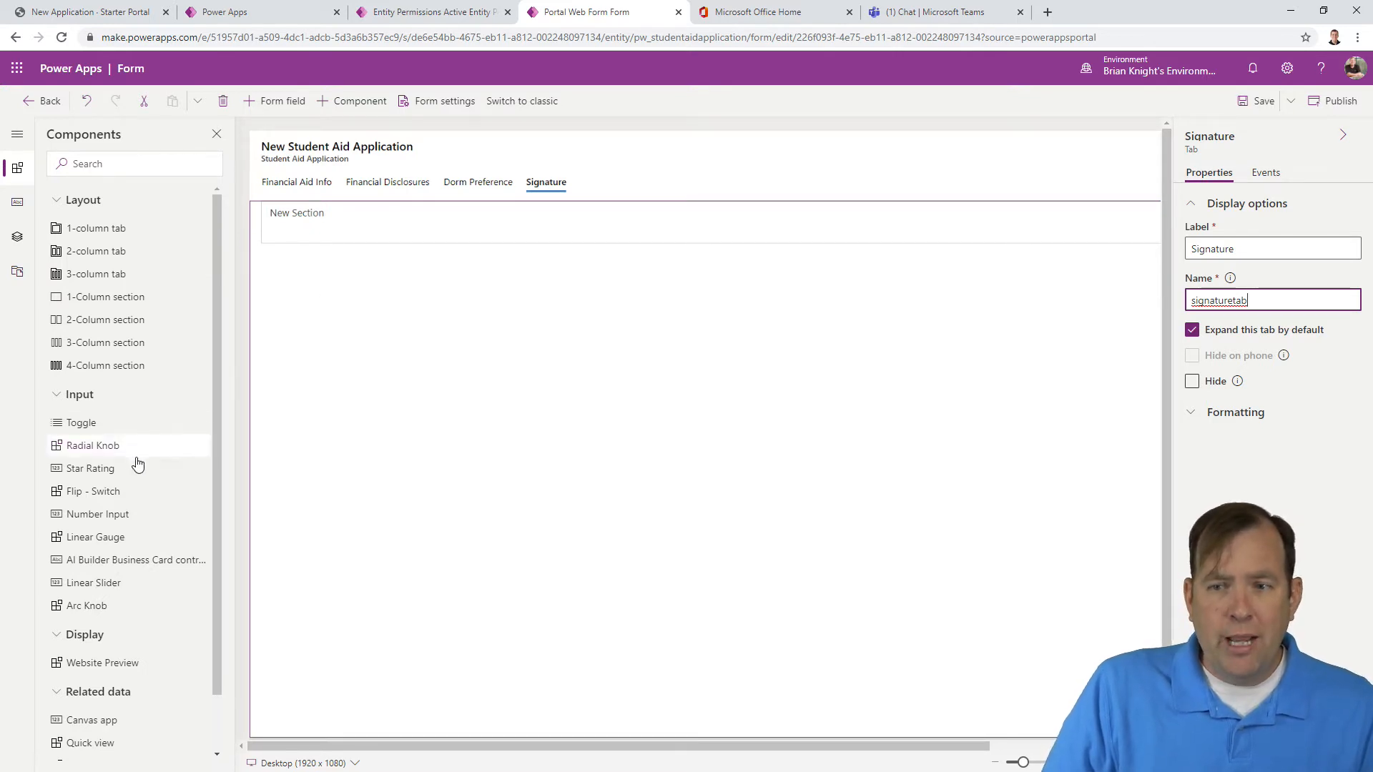
Step: Show the table columns and select the section holding the Signature field
{"action": "scroll", "scroll_direction": "down", "scroll_amount": 3}
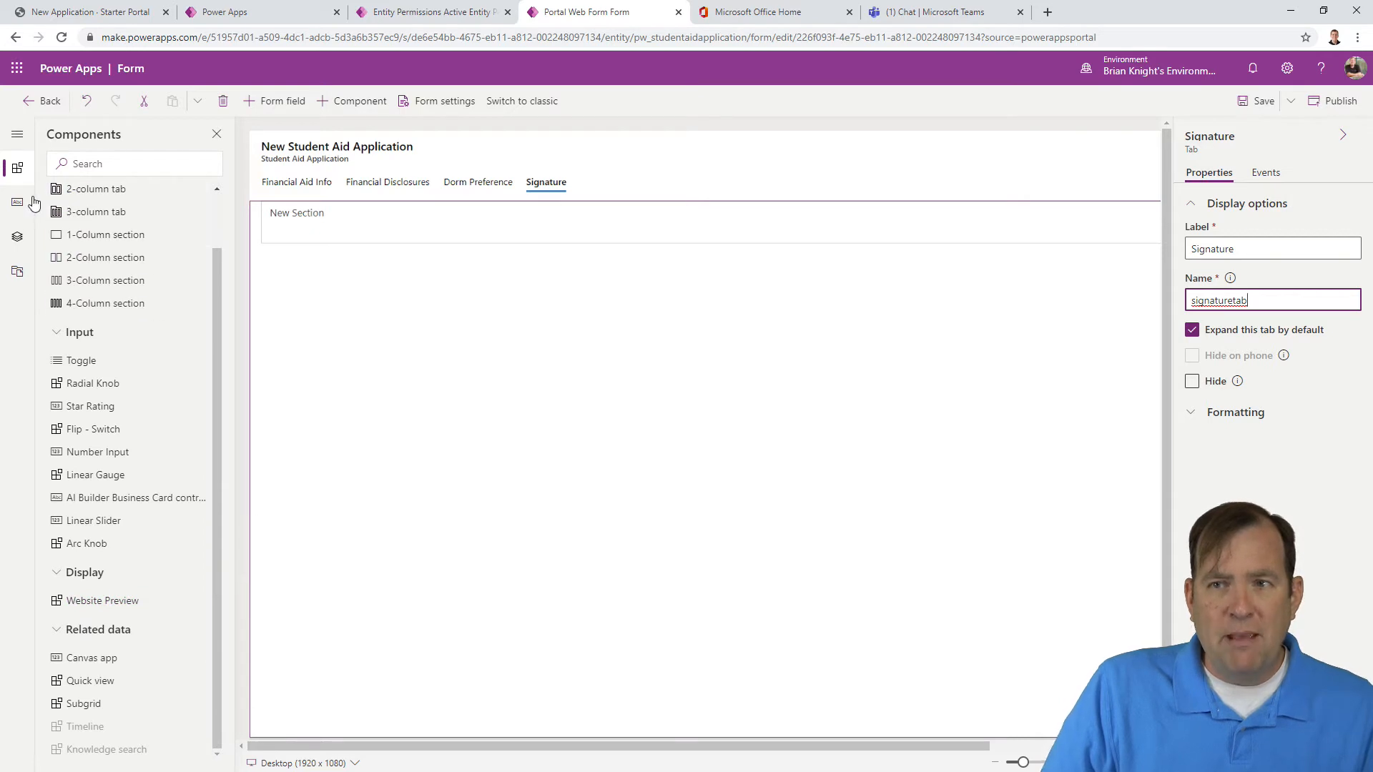
{"action": "left_click", "coordinate": [15, 203]}
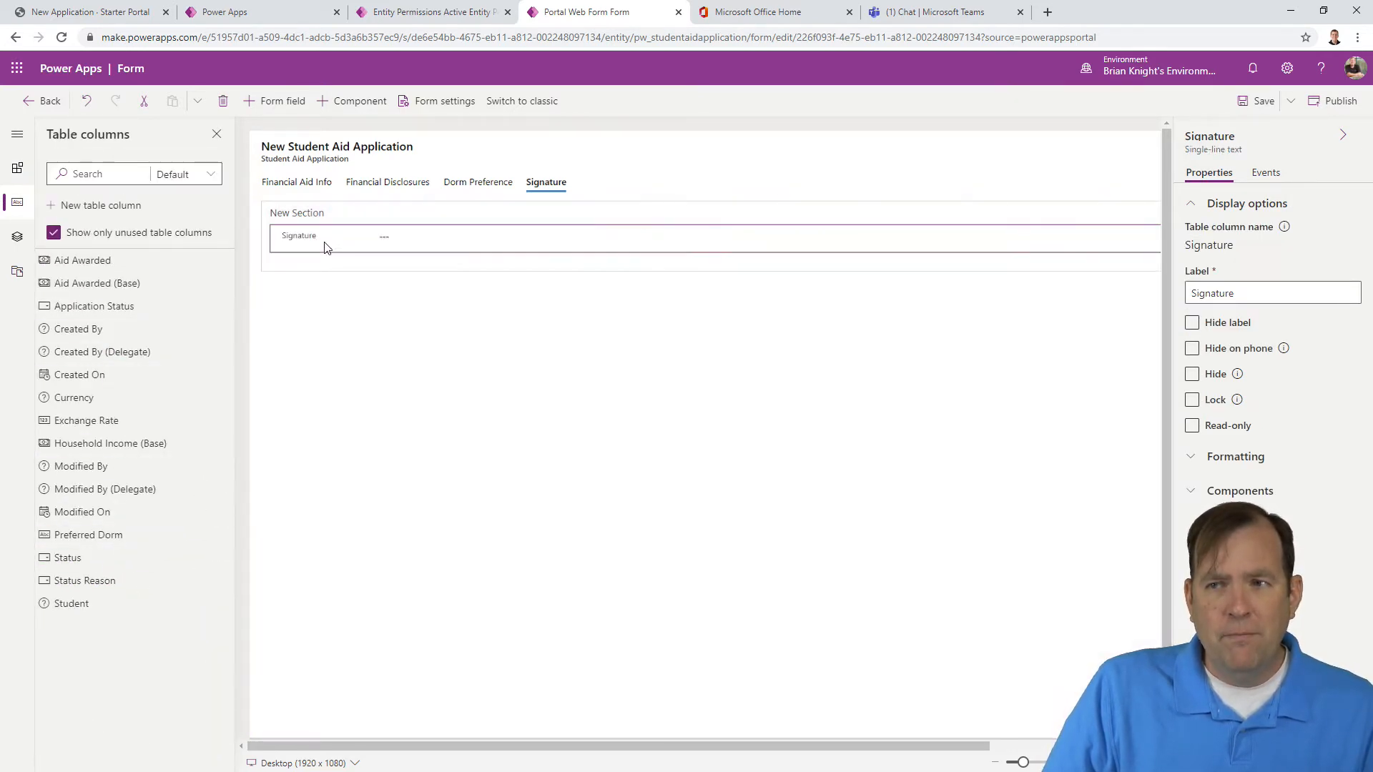
{"action": "left_click", "coordinate": [297, 213]}
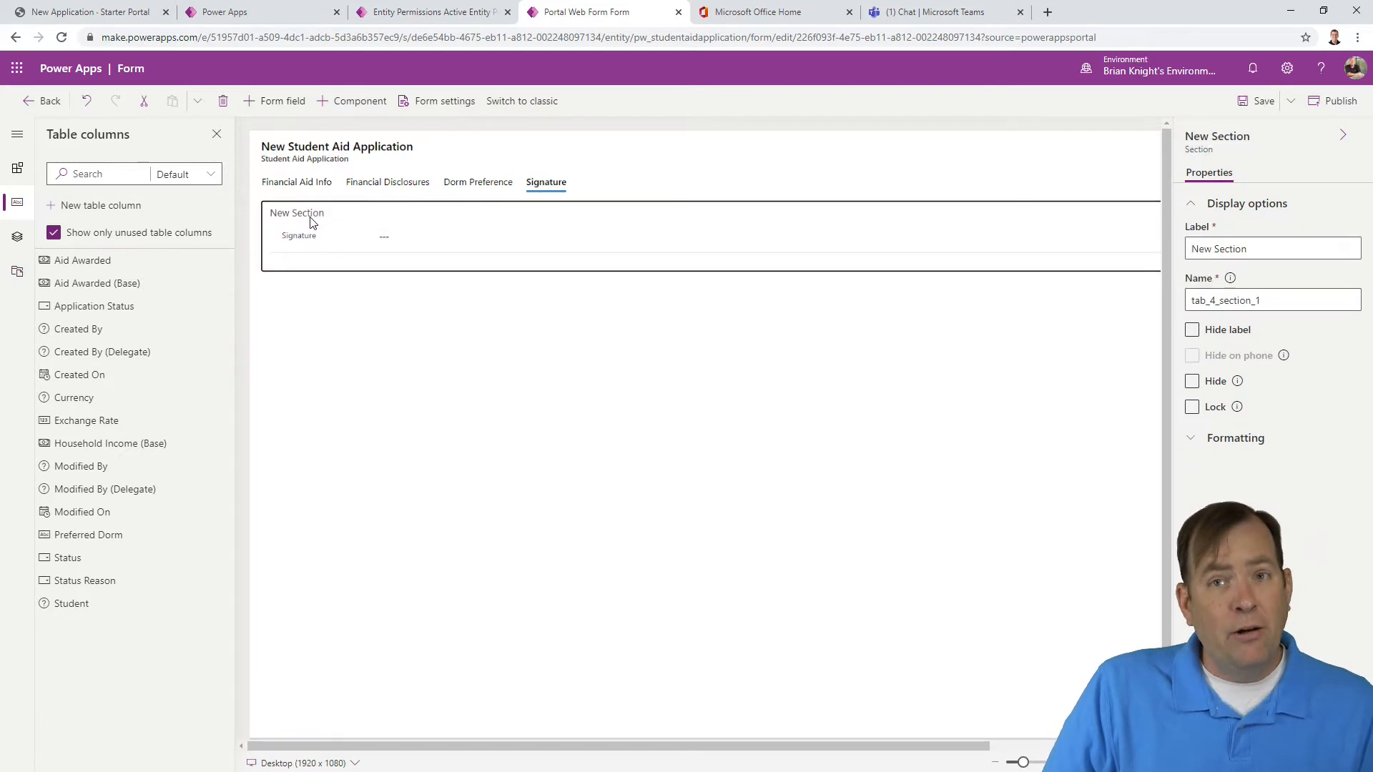
Step: Label the section 'I certify that the information i submitted is valid.'
{"action": "left_click", "coordinate": [1190, 380]}
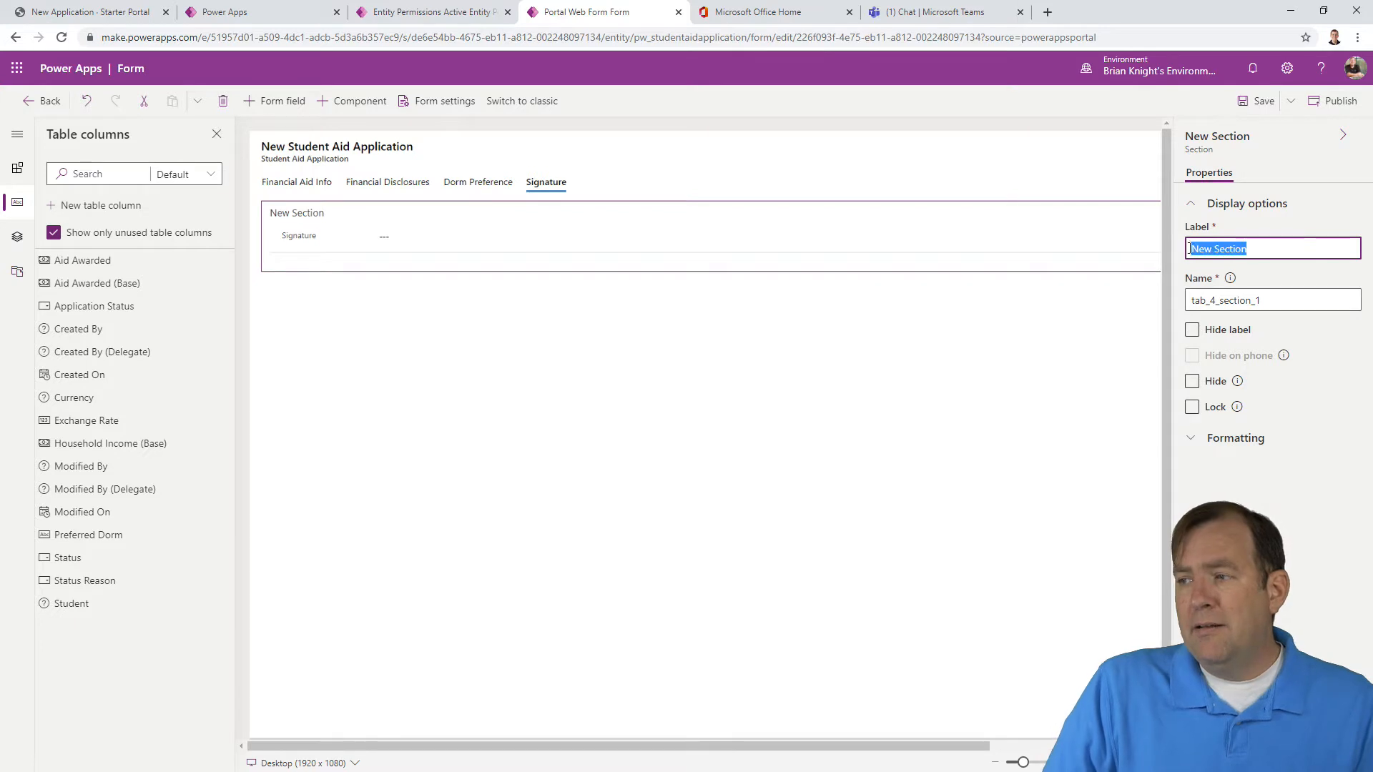
{"action": "type", "text": "I cer"}
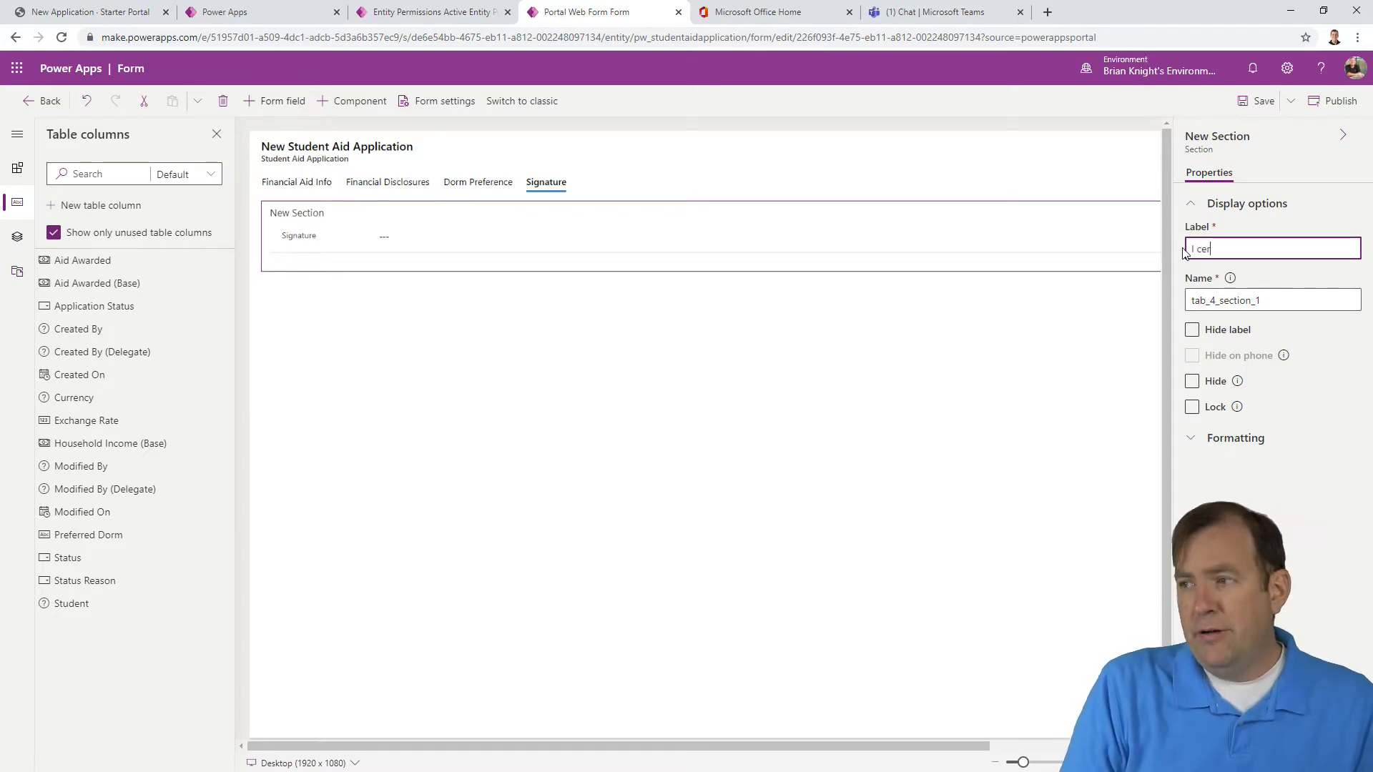
{"action": "type", "text": "tify"}
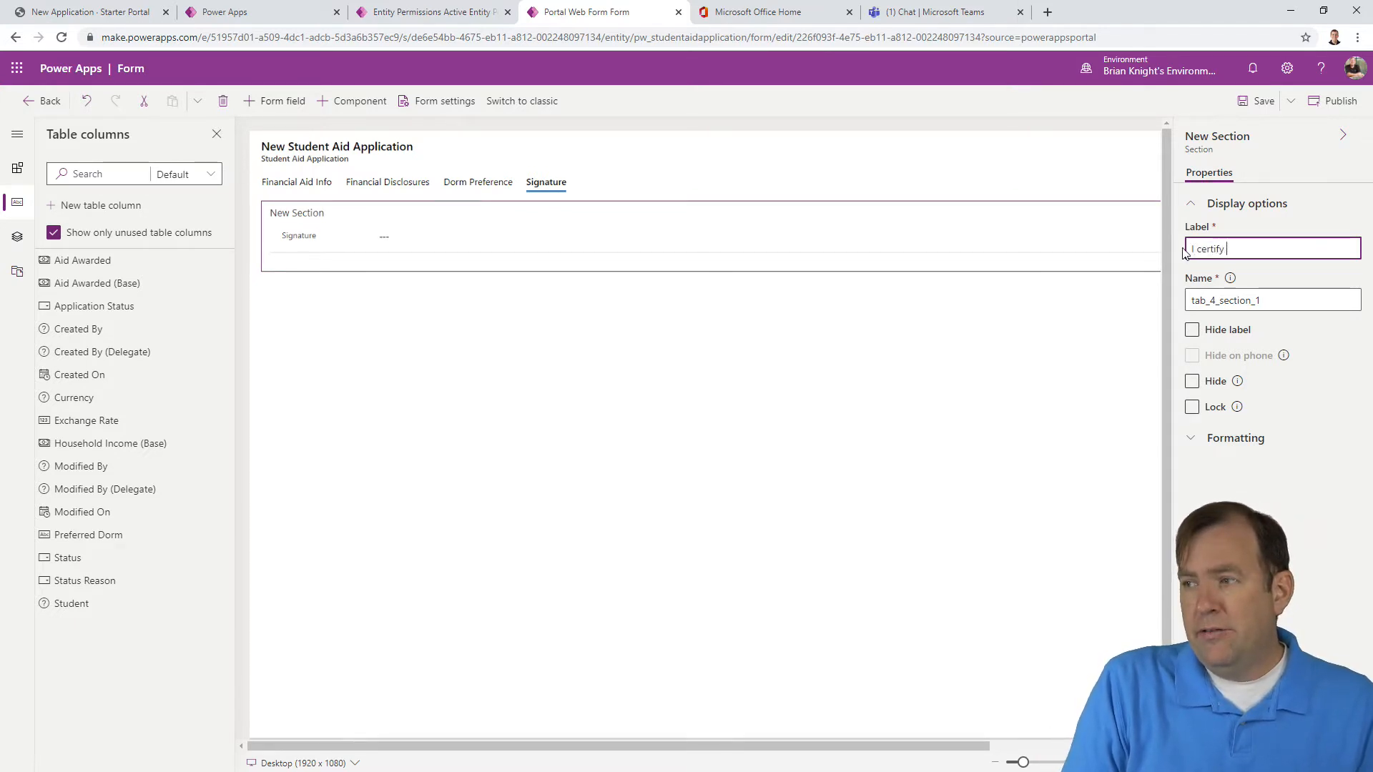
{"action": "type", "text": "that the"}
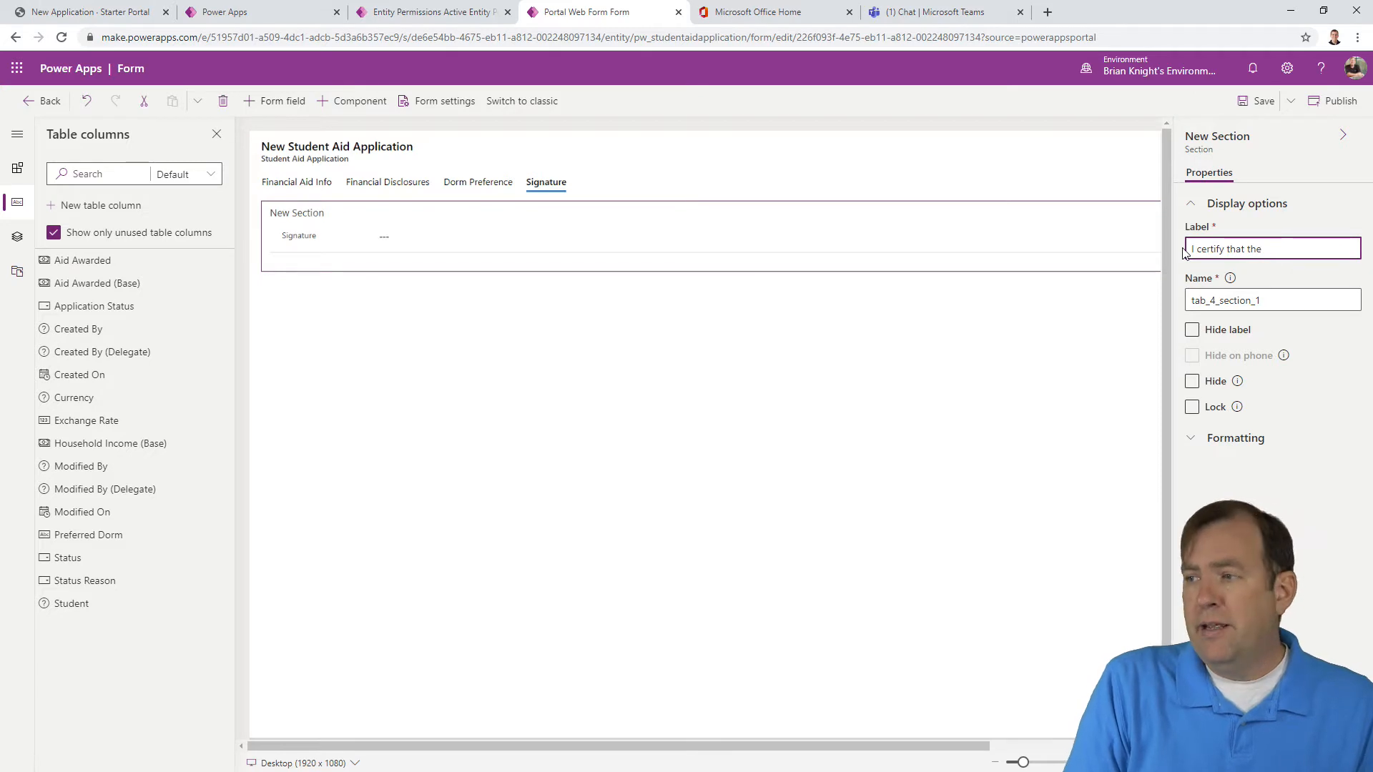
{"action": "type", "text": "information i submitted is valid."}
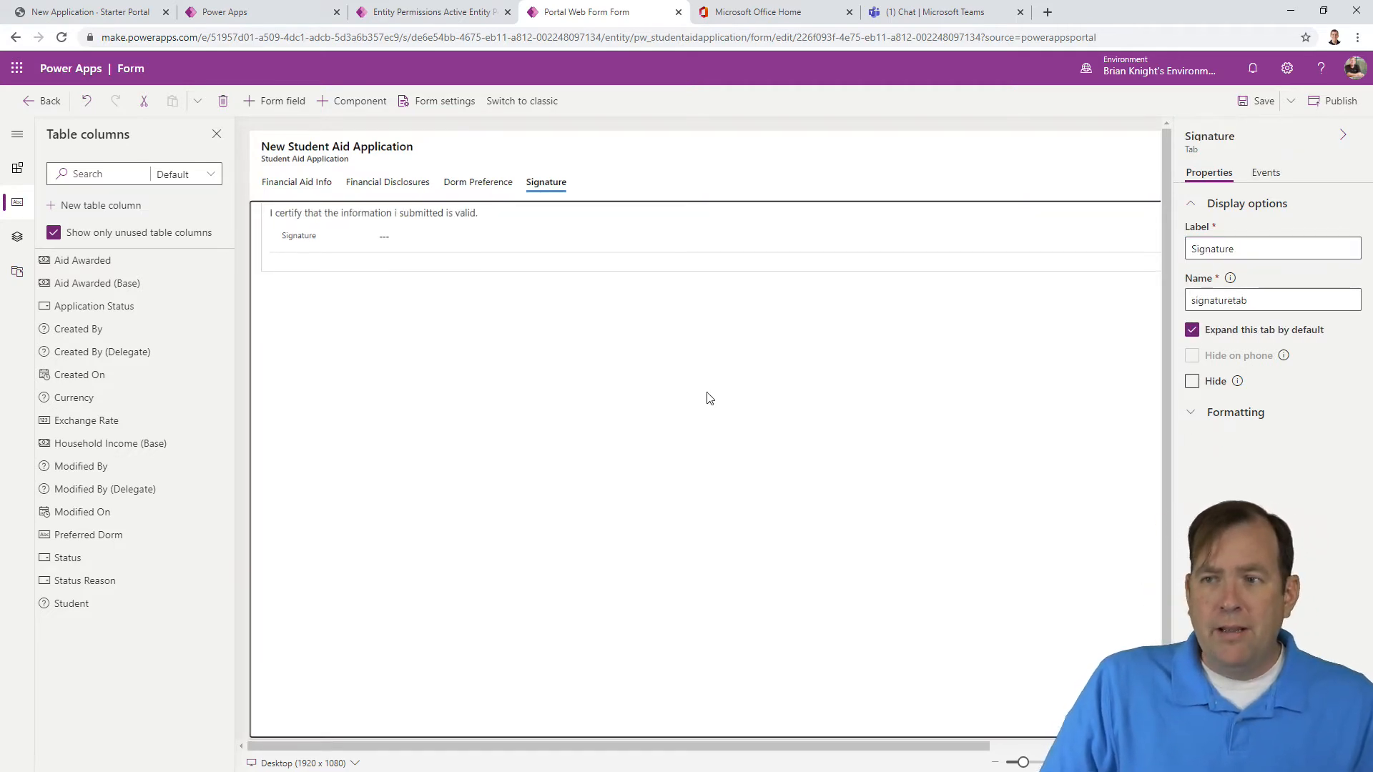
{"action": "mouse_move", "coordinate": [348, 264]}
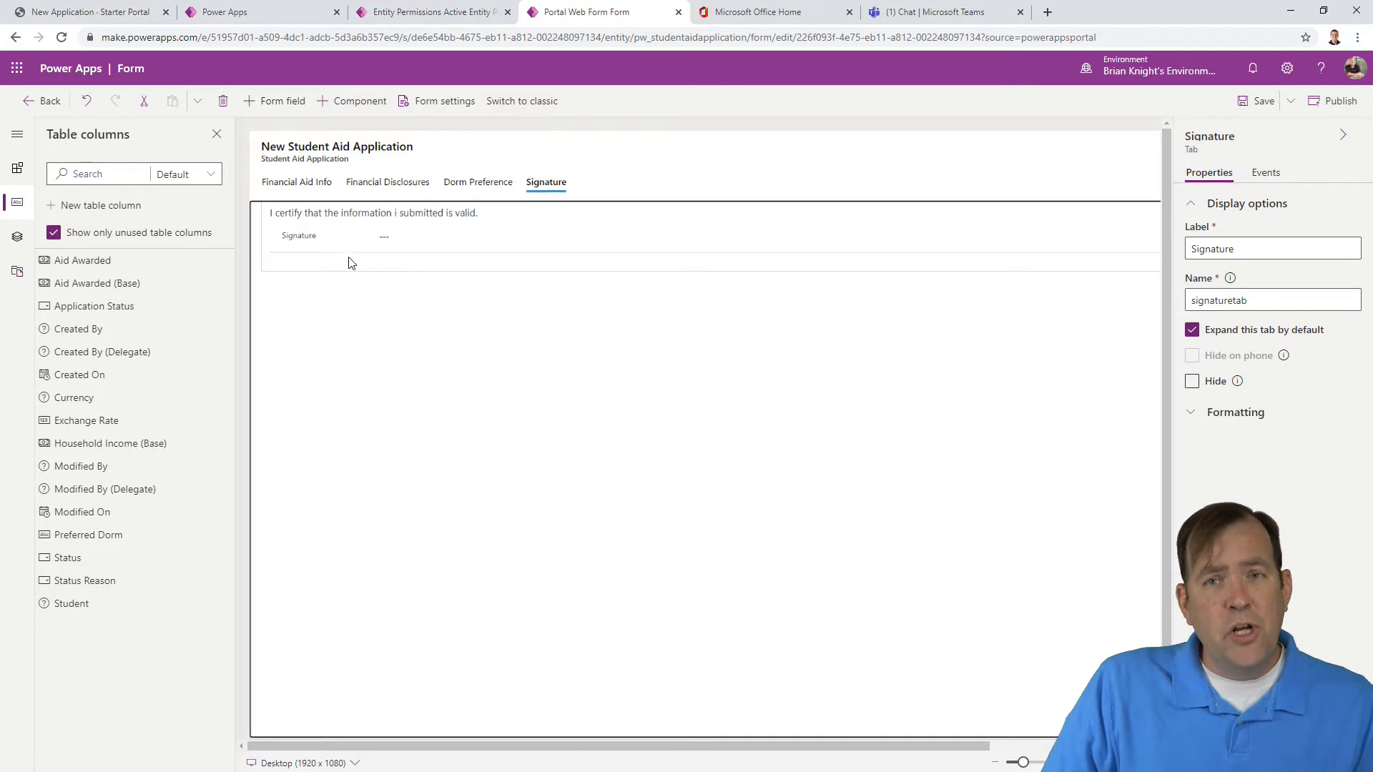
{"action": "mouse_move", "coordinate": [395, 266]}
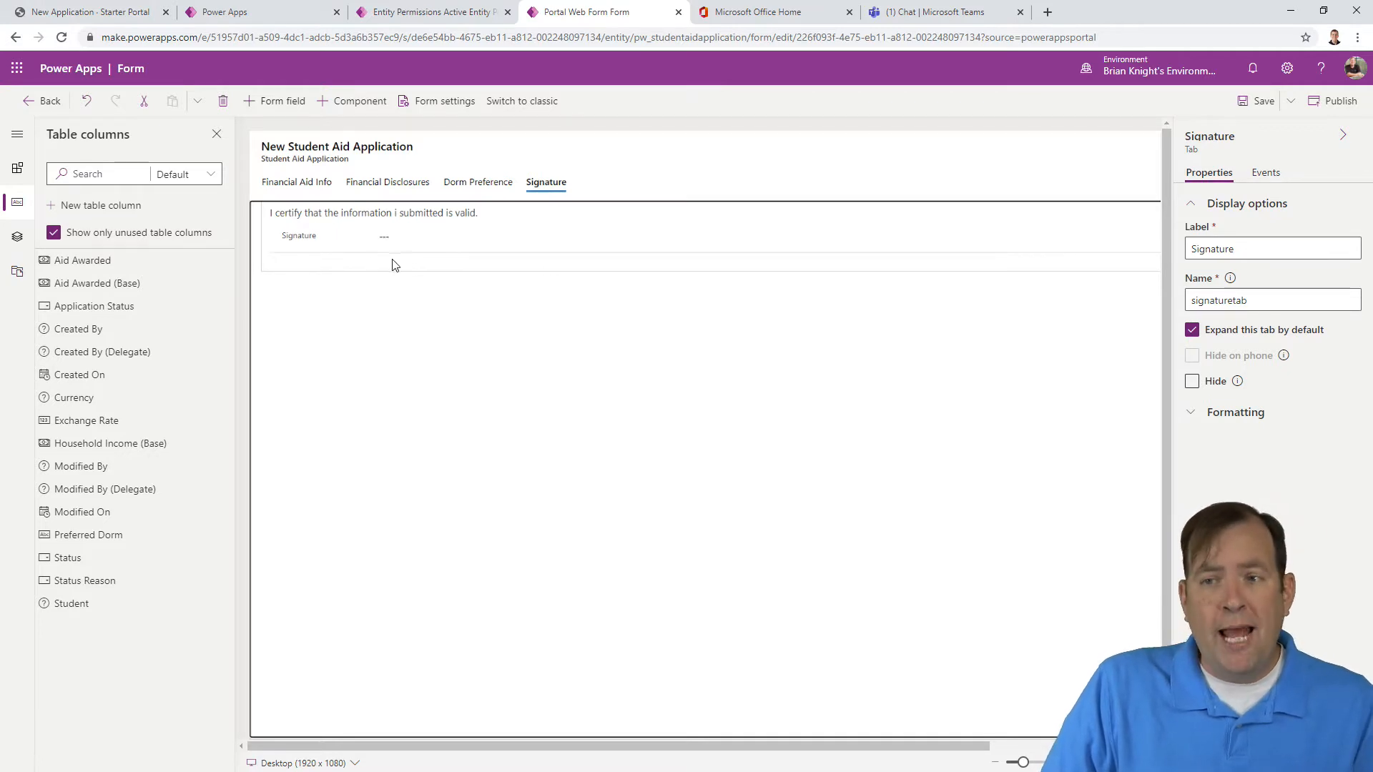
{"action": "mouse_move", "coordinate": [366, 268]}
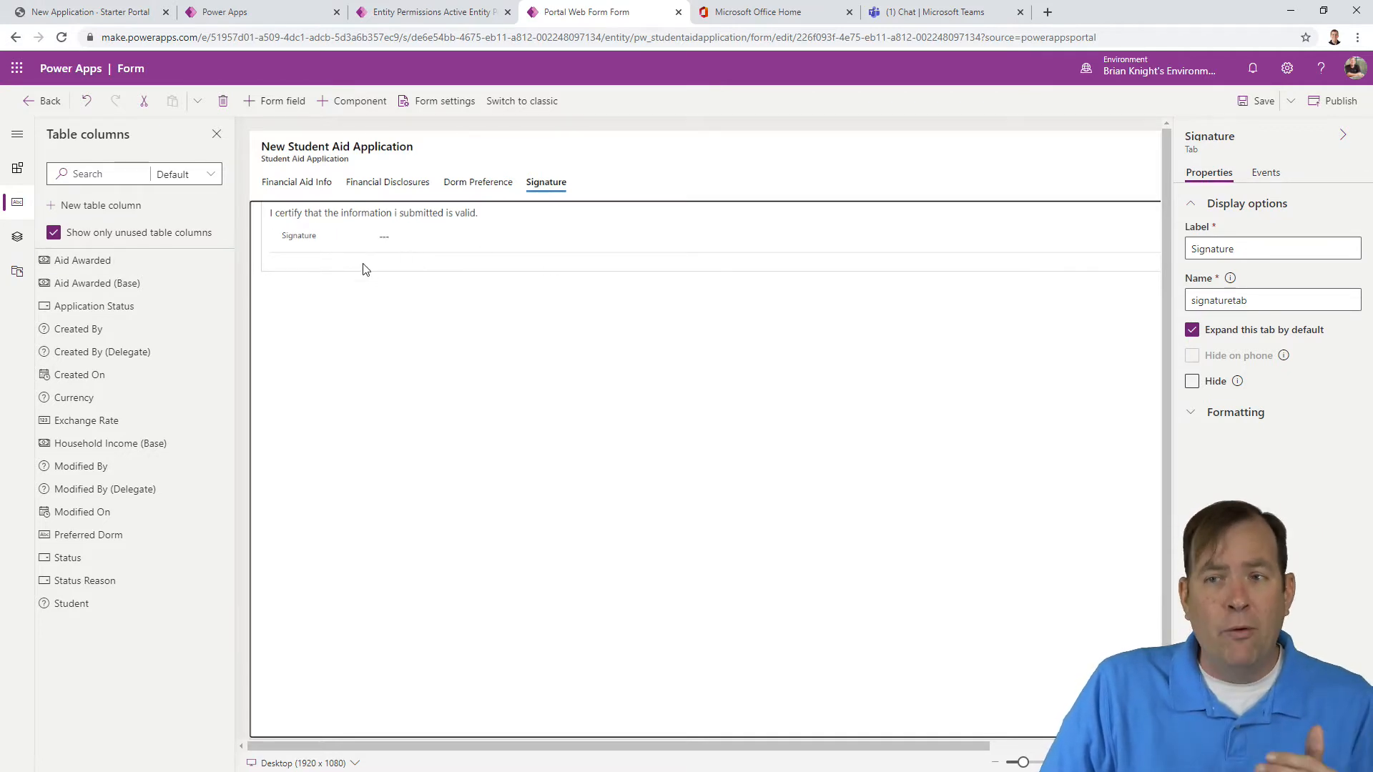
{"action": "left_click", "coordinate": [1272, 248]}
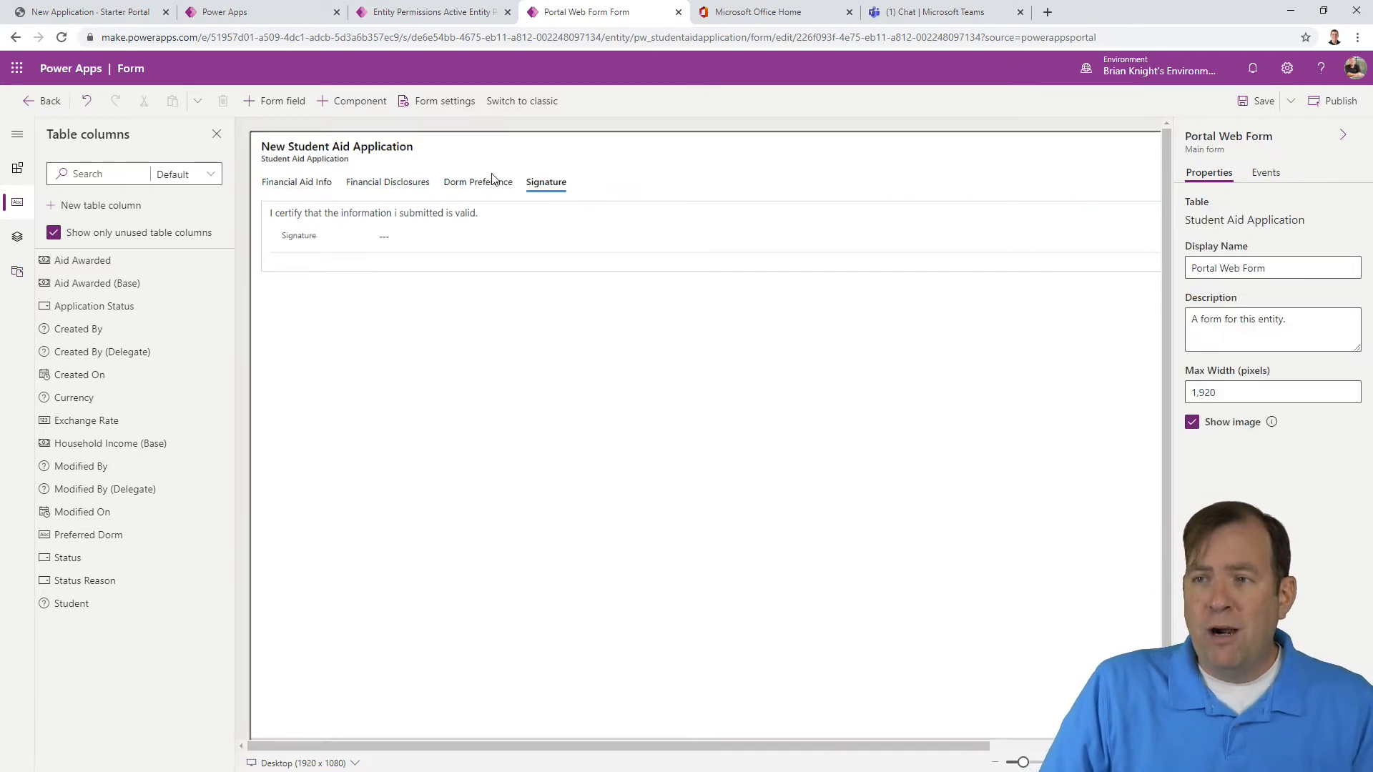
Step: On the Dorm Preference tab, drag Preferred Dorm into the new section and hide its label
{"action": "left_click", "coordinate": [478, 181]}
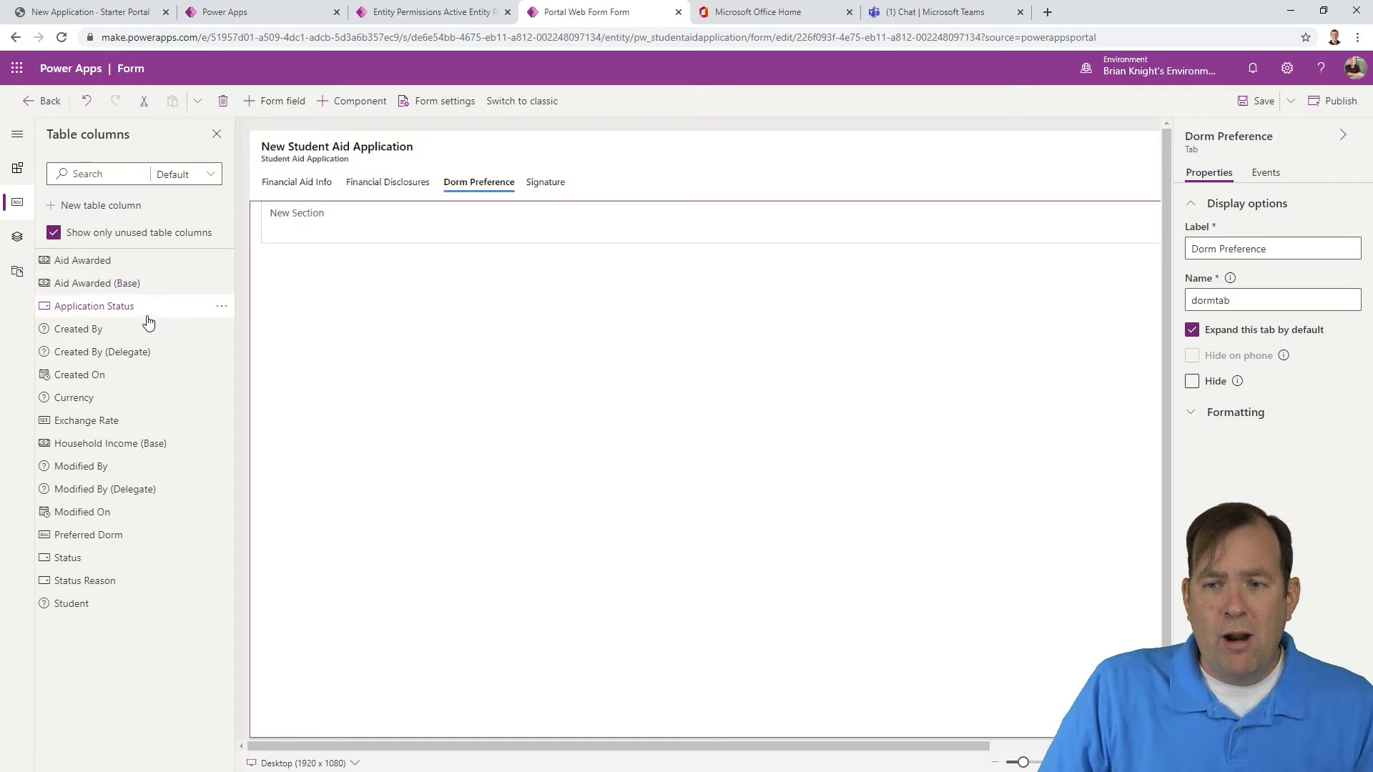
{"action": "mouse_move", "coordinate": [73, 397]}
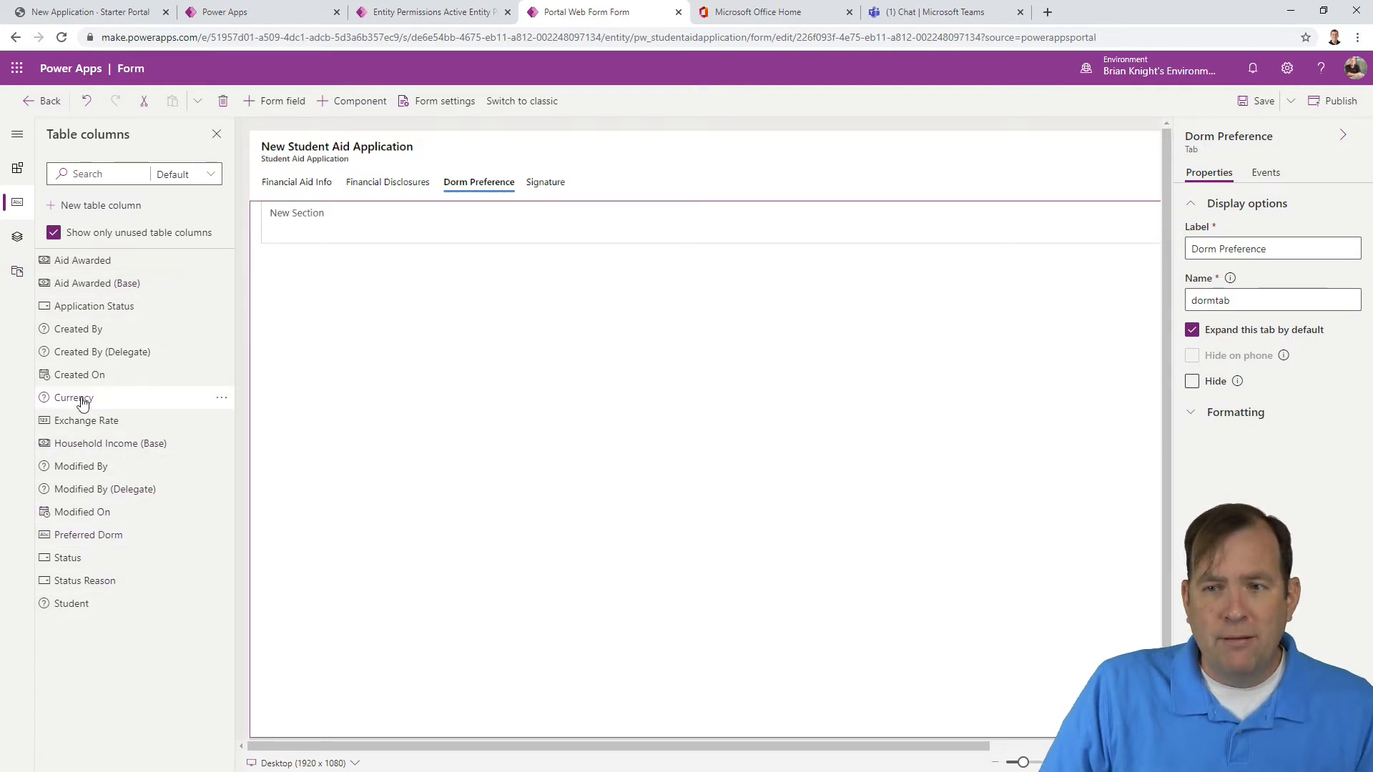
{"action": "mouse_move", "coordinate": [127, 557]}
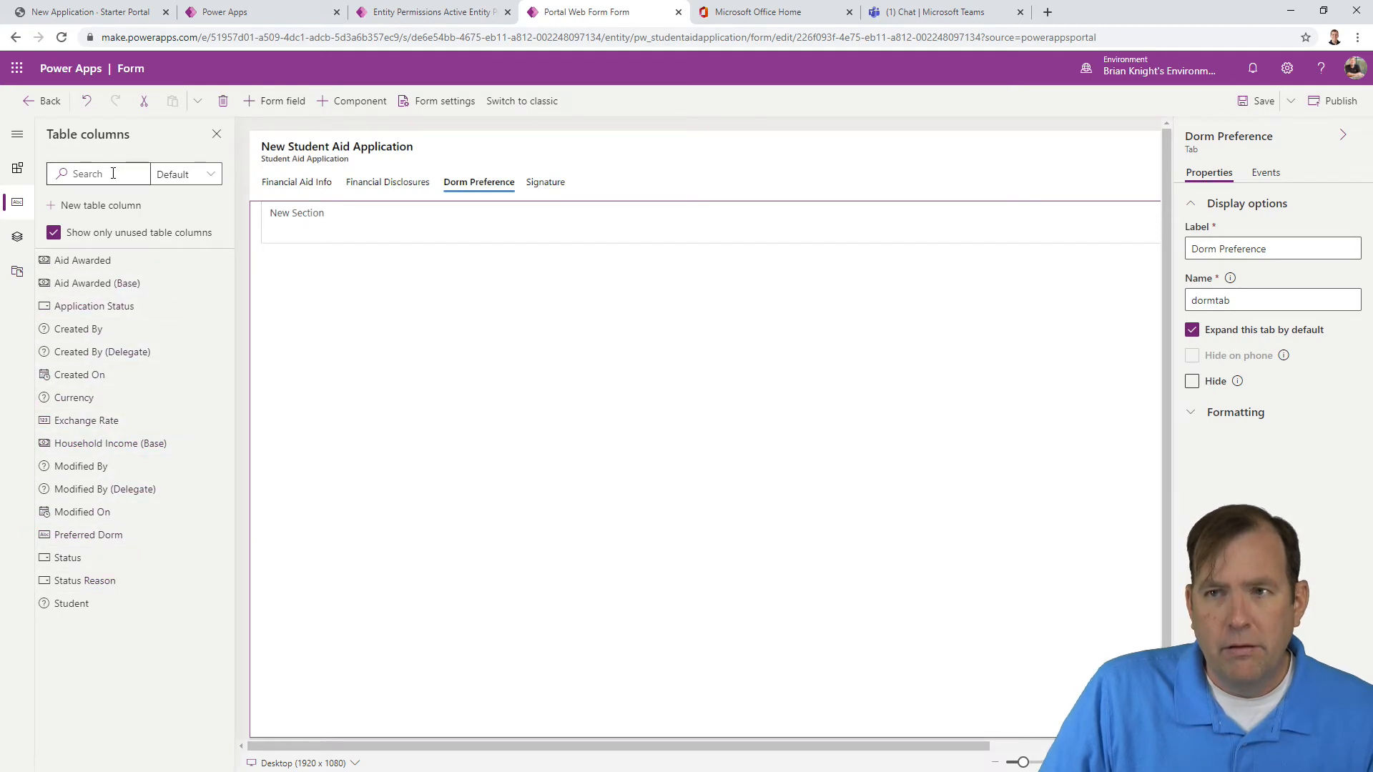
{"action": "type", "text": "dorm"}
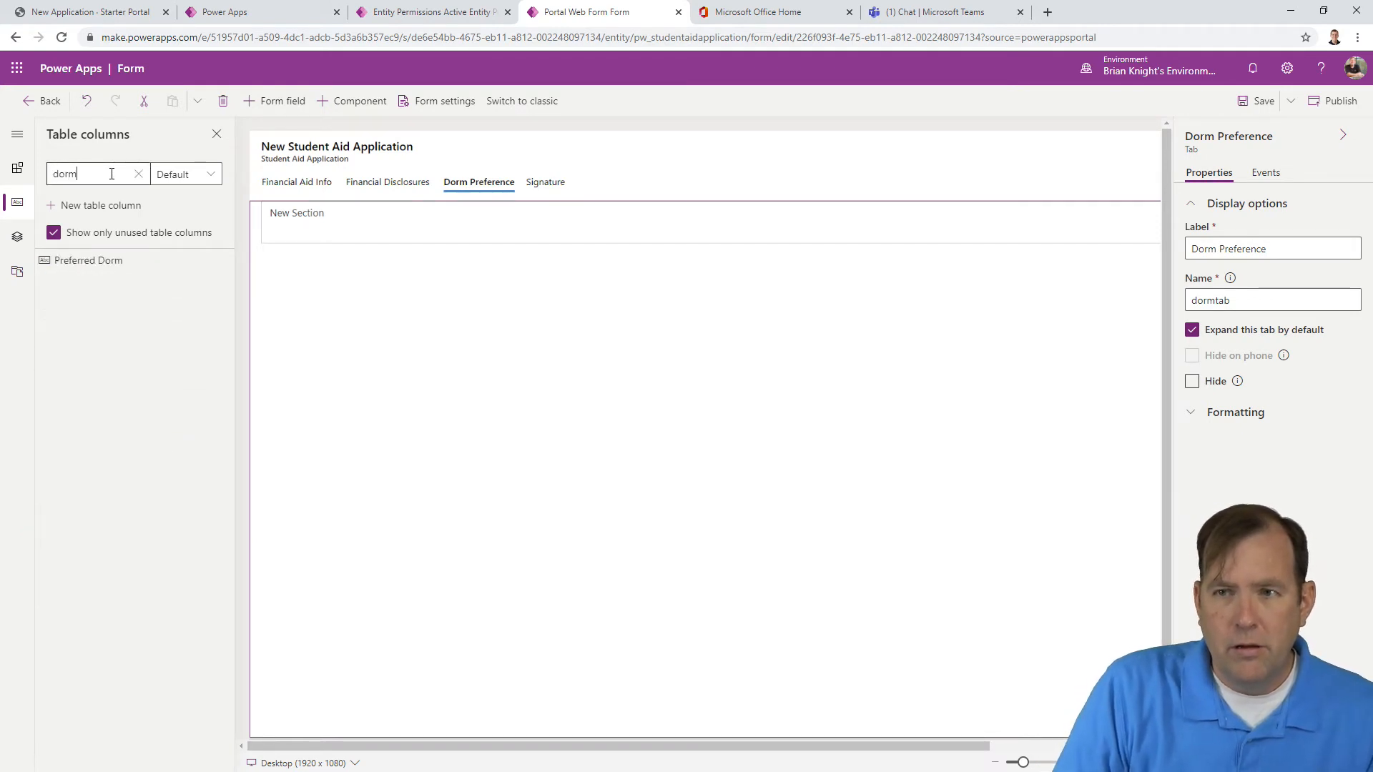
{"action": "left_click_drag", "start_coordinate": [87, 260], "coordinate": [451, 237]}
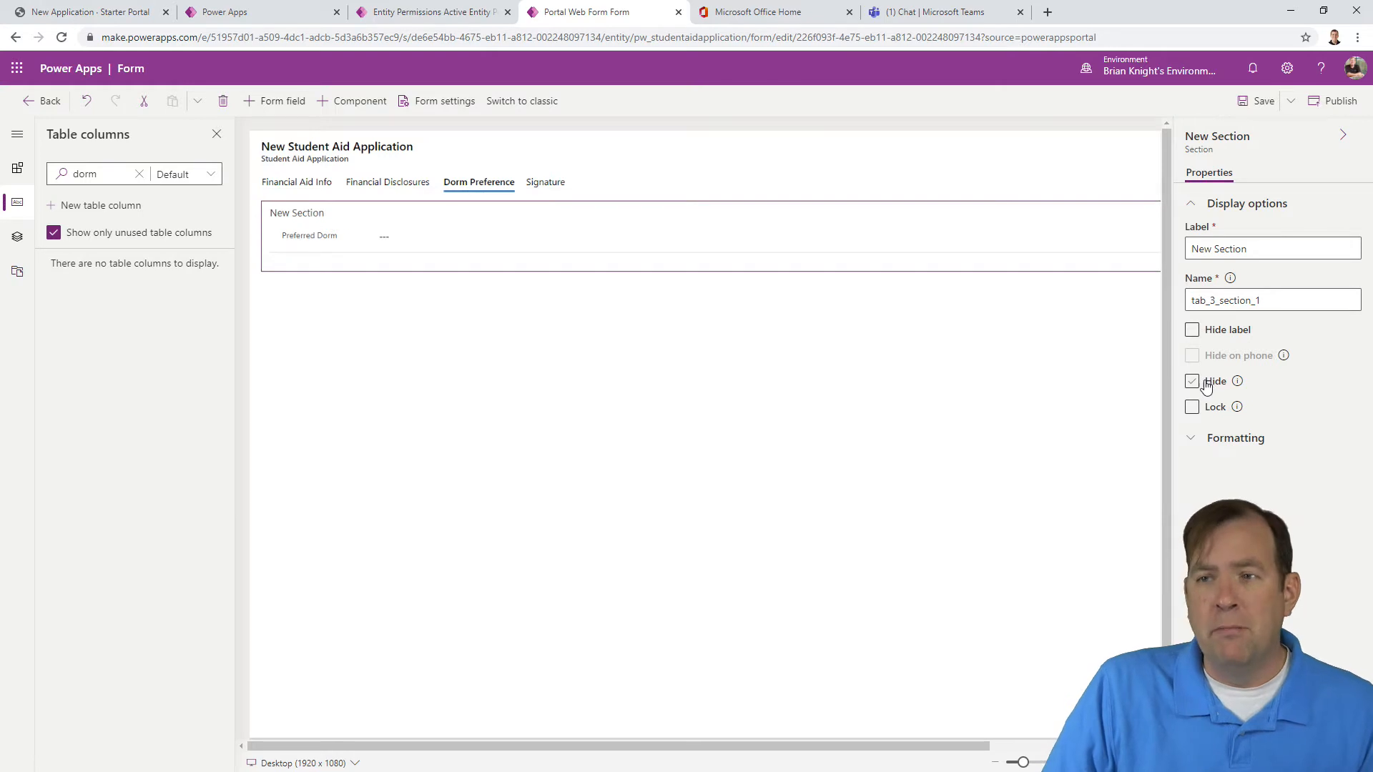
{"action": "left_click", "coordinate": [1190, 381]}
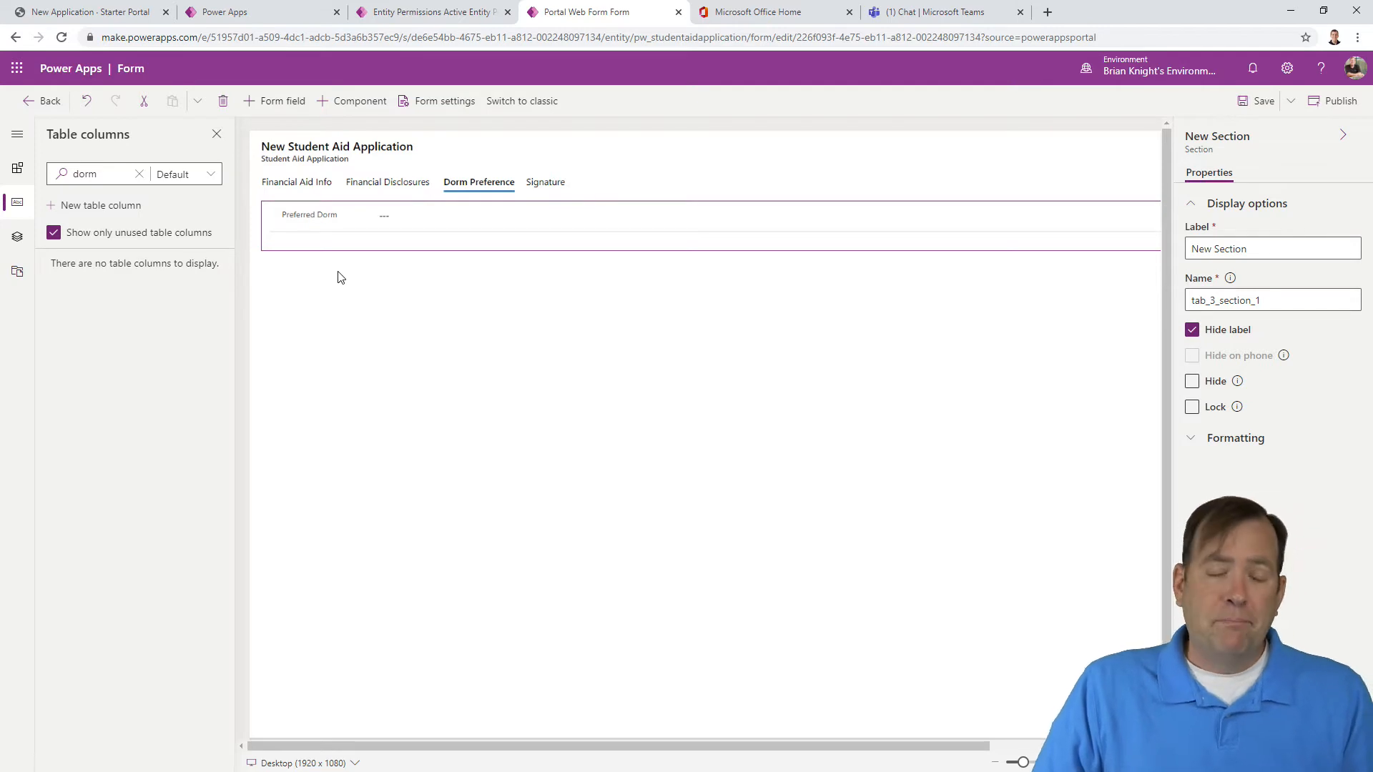
{"action": "left_click", "coordinate": [479, 182]}
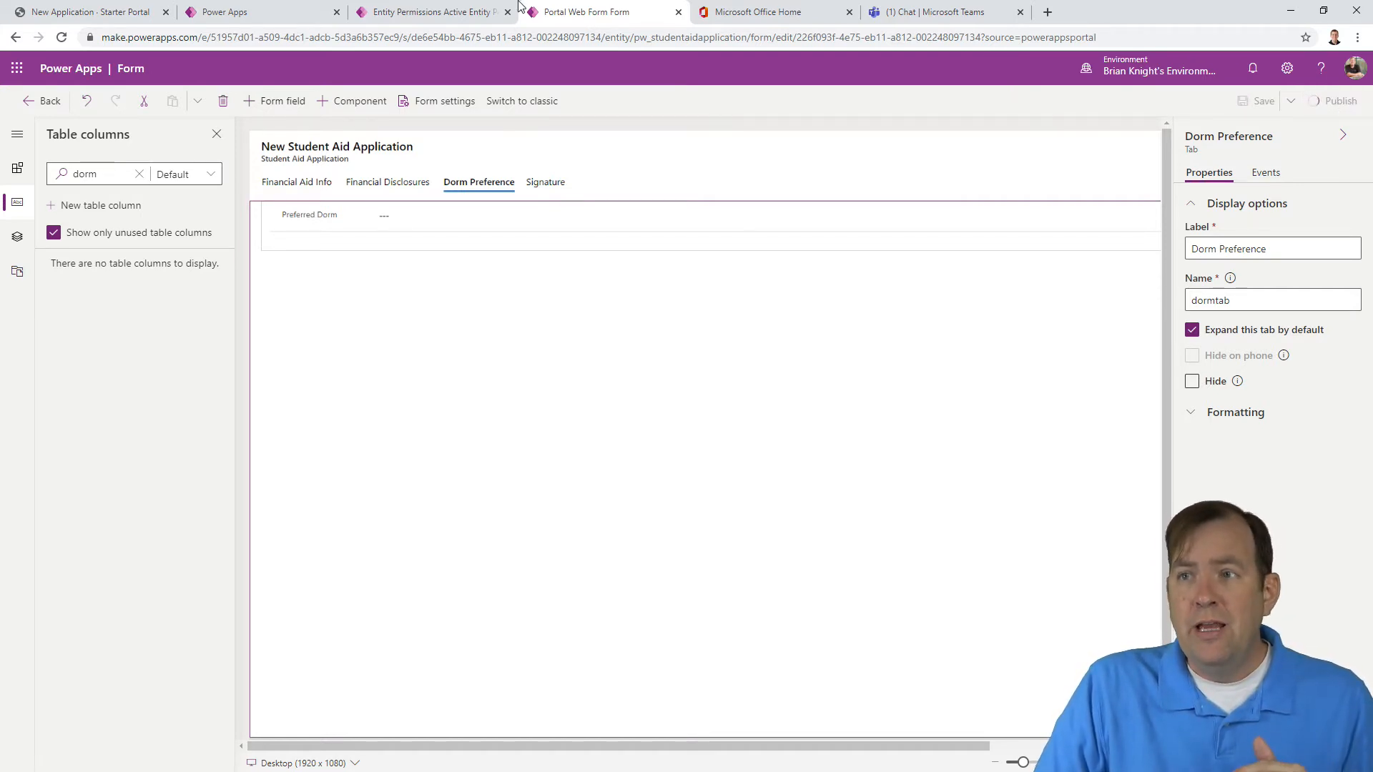
Step: Switch to Portal Management, go to Web Forms, and view New Financial Aid Application's steps
{"action": "left_click", "coordinate": [429, 12]}
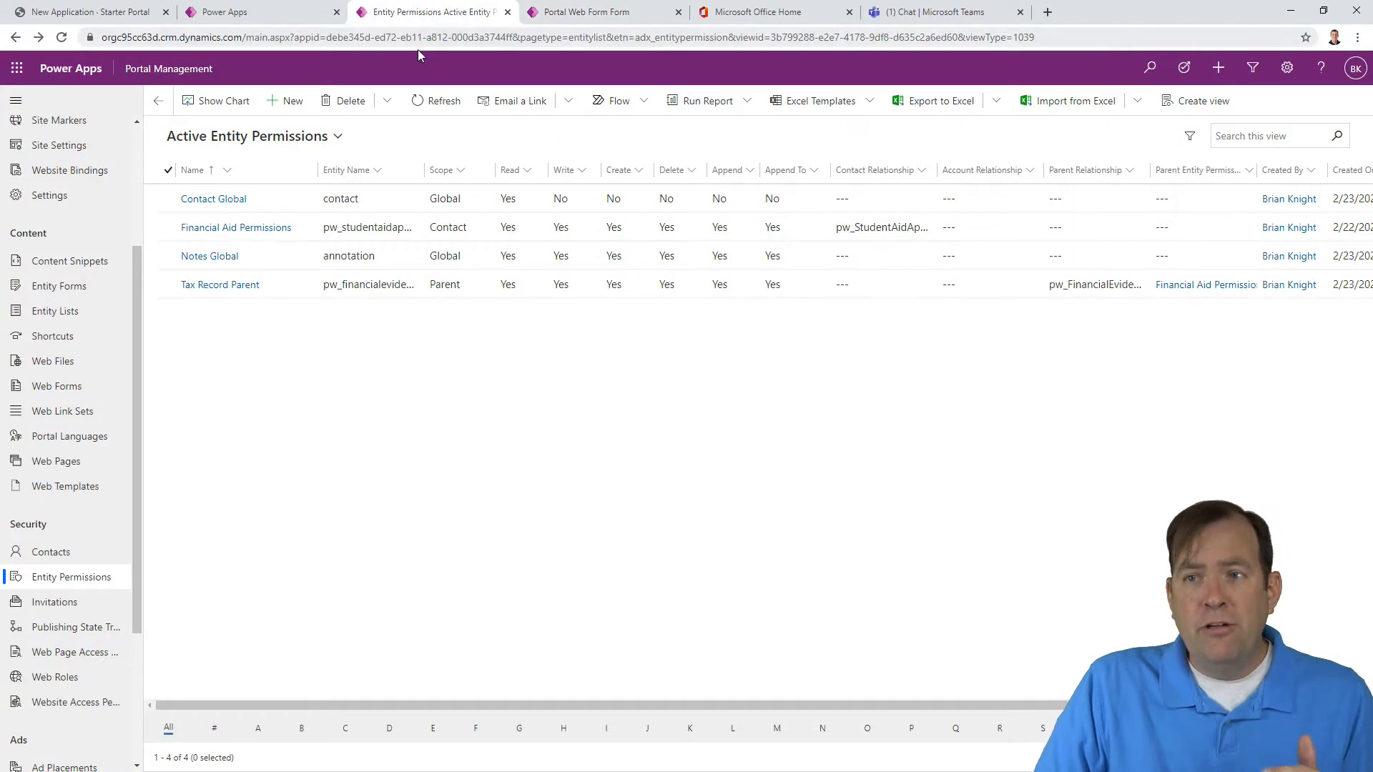
{"action": "mouse_move", "coordinate": [463, 147]}
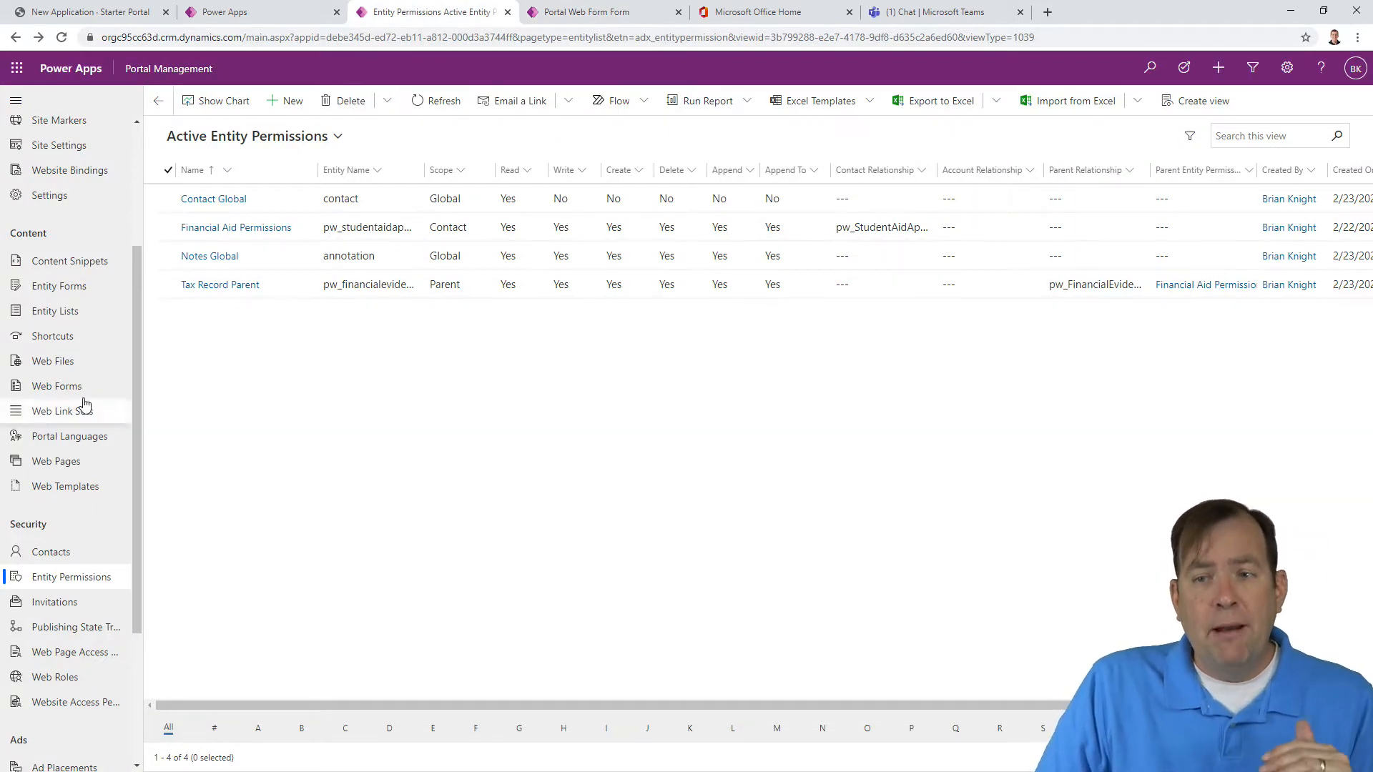
{"action": "left_click", "coordinate": [55, 386]}
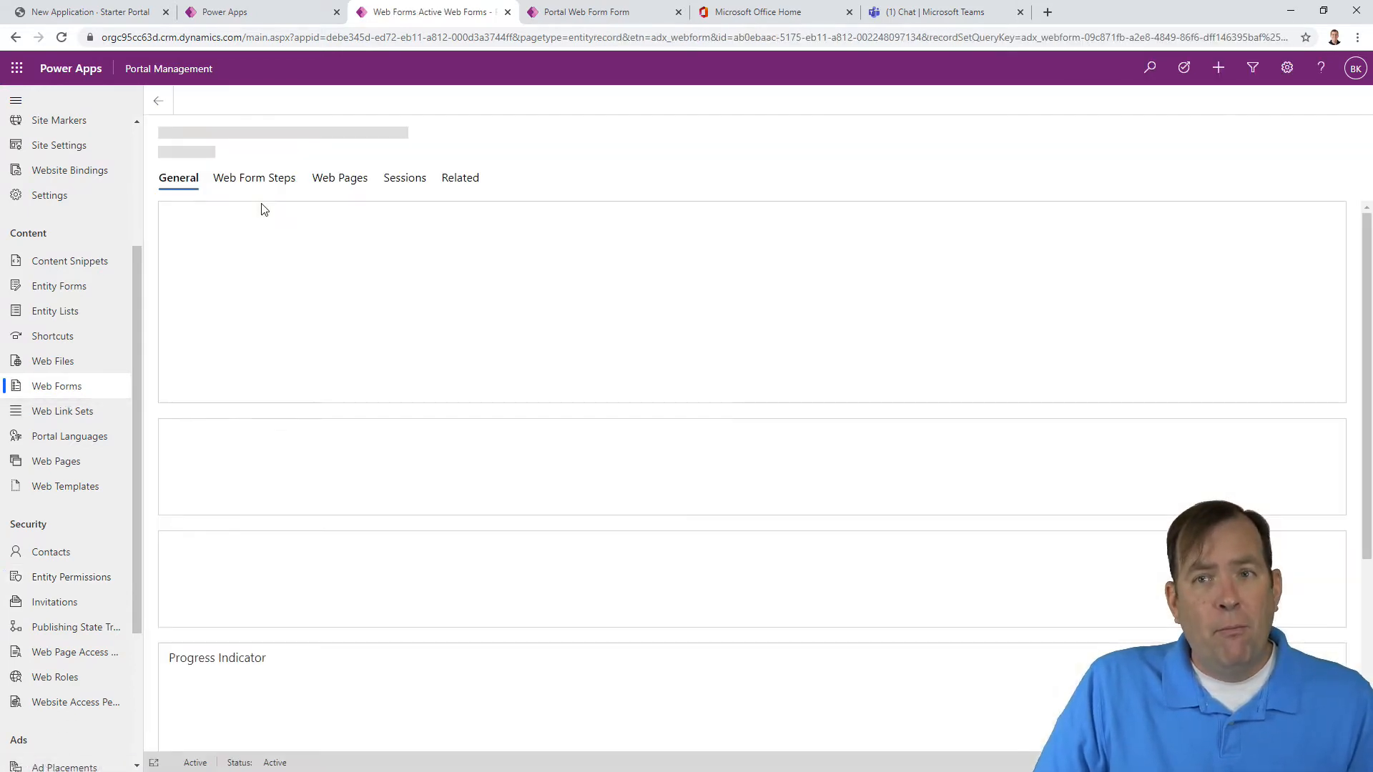
{"action": "left_click", "coordinate": [253, 178]}
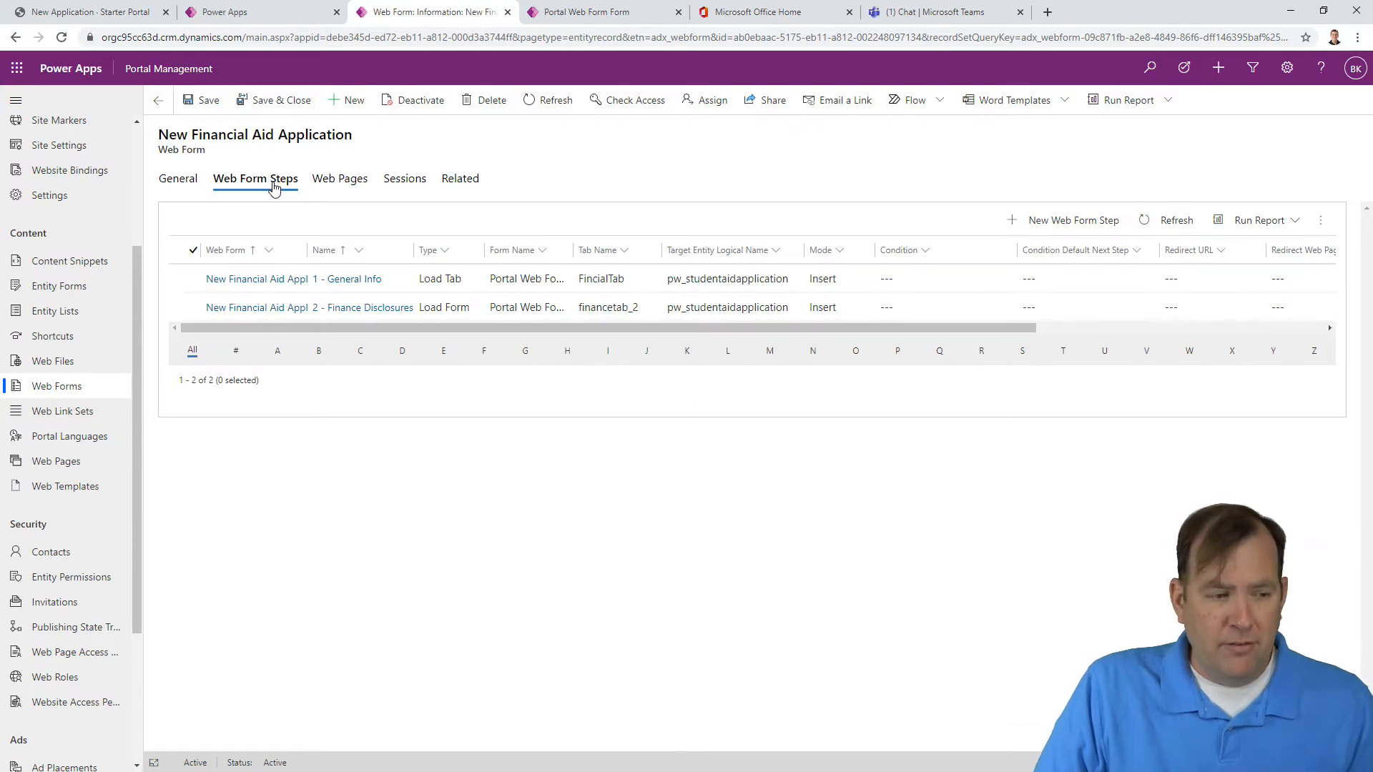
{"action": "mouse_move", "coordinate": [529, 269]}
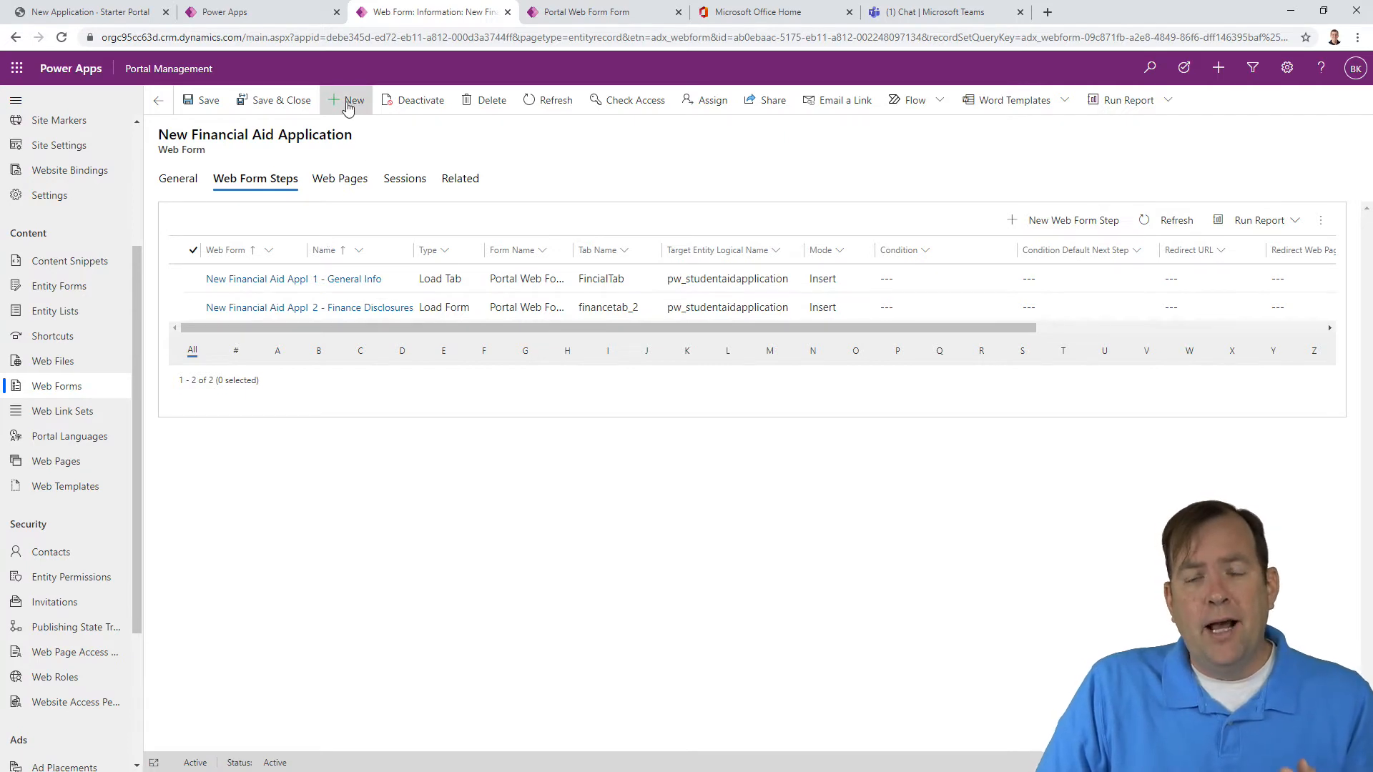
{"action": "left_click", "coordinate": [346, 101]}
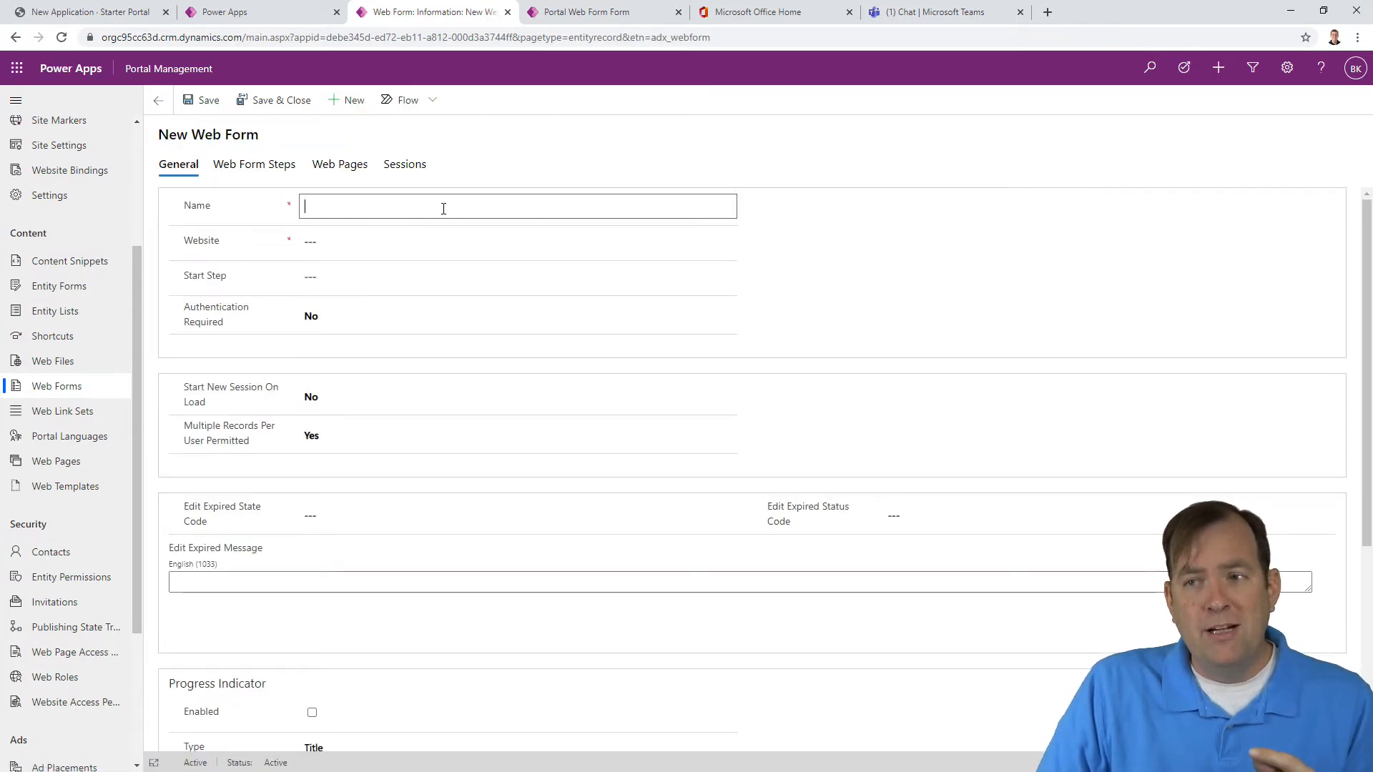
{"action": "mouse_move", "coordinate": [707, 207]}
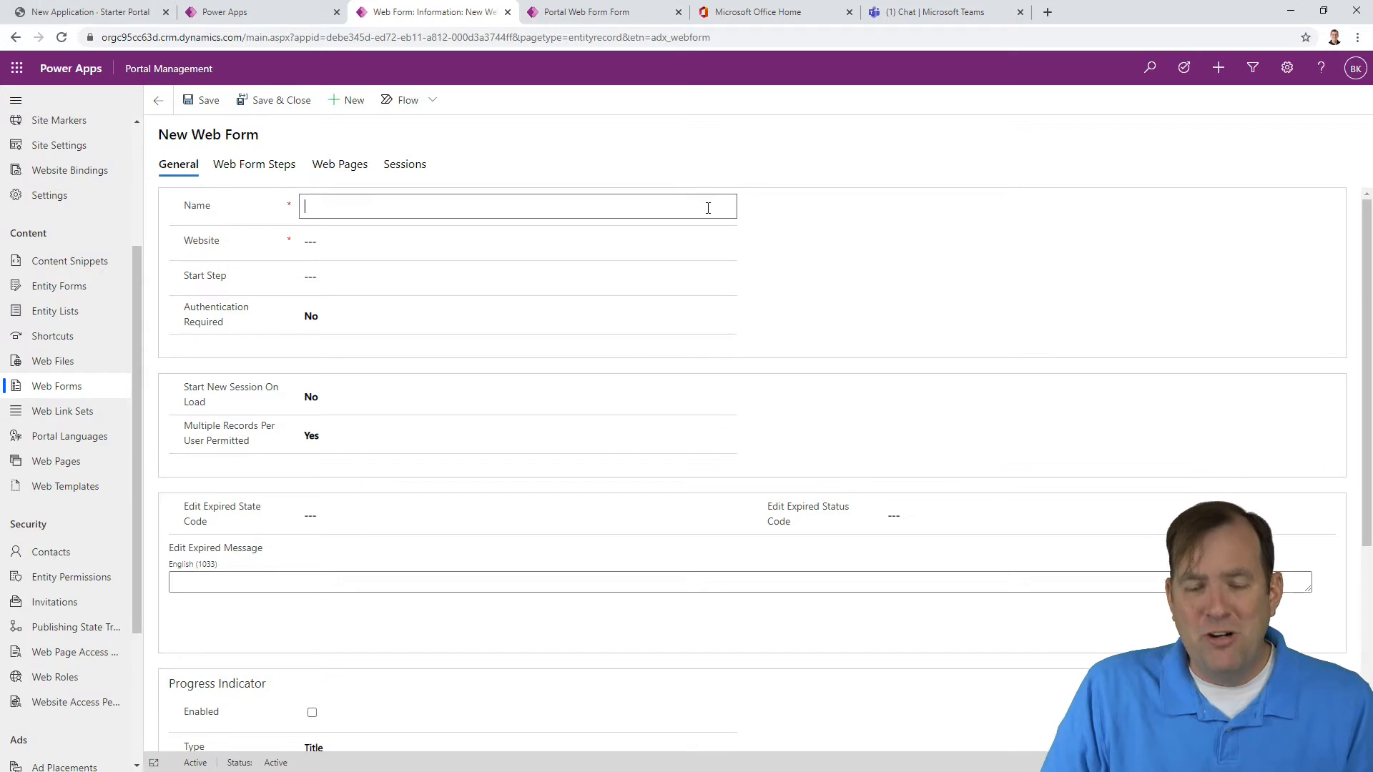
{"action": "type", "text": "4"}
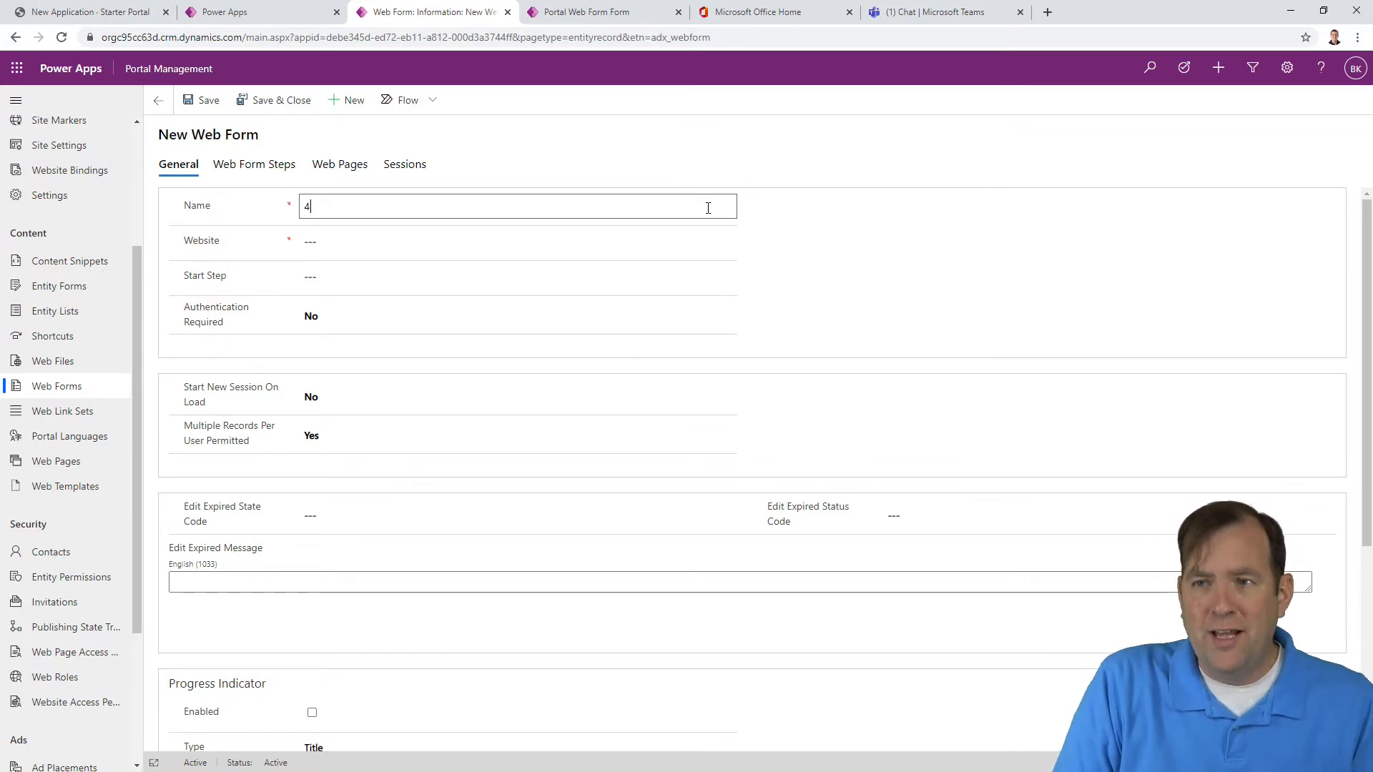
{"action": "type", "text": "- Pref"}
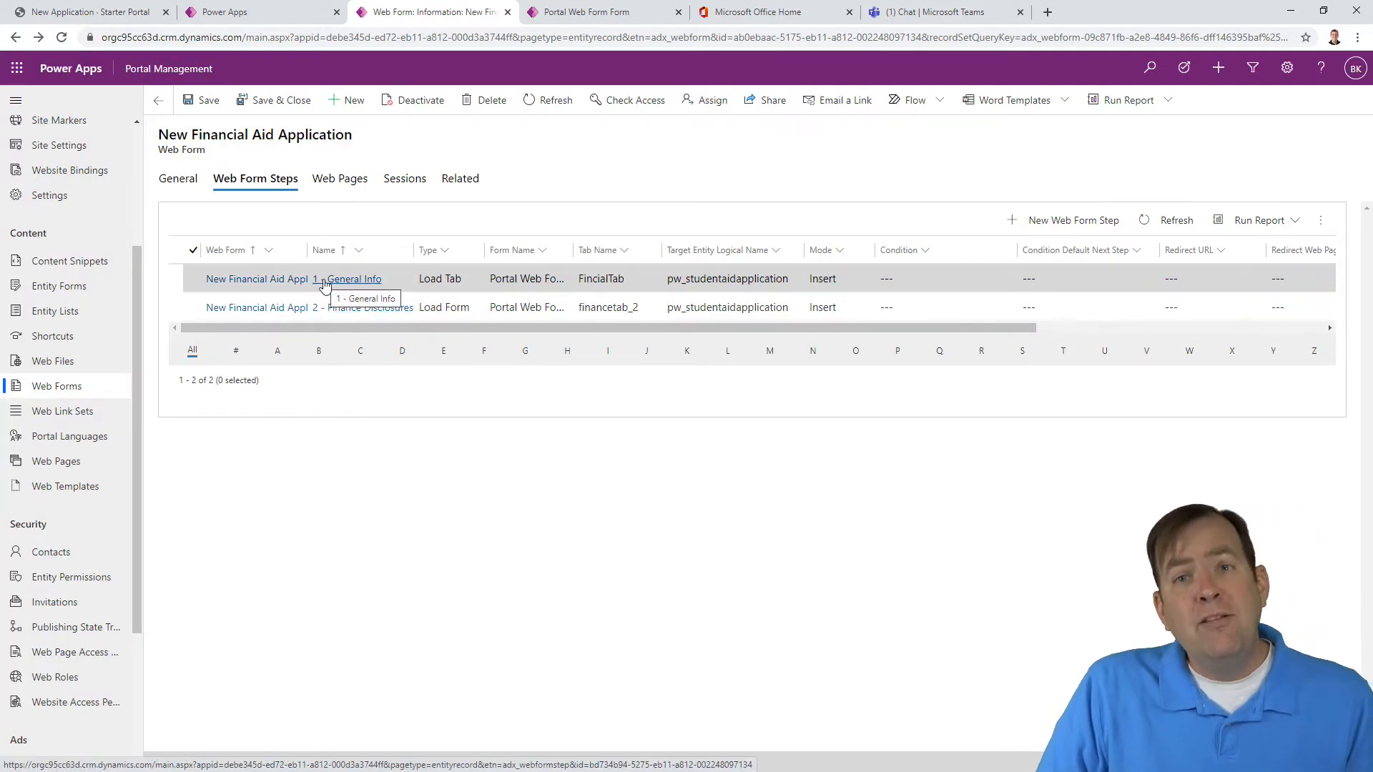
{"action": "mouse_move", "coordinate": [359, 147]}
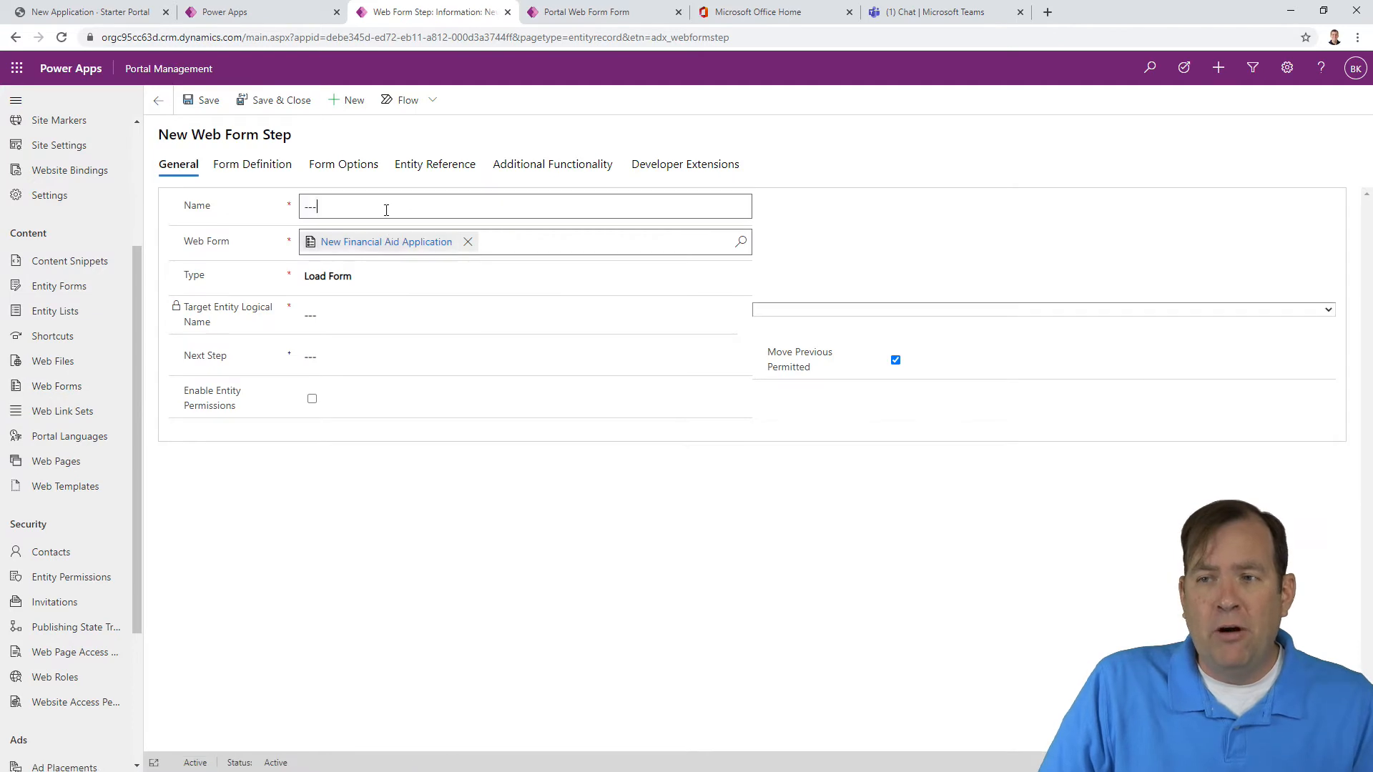
Step: Name the step '4 - Dorm Selection', make it load a form tab, and pick the next step
{"action": "type", "text": "4 -"}
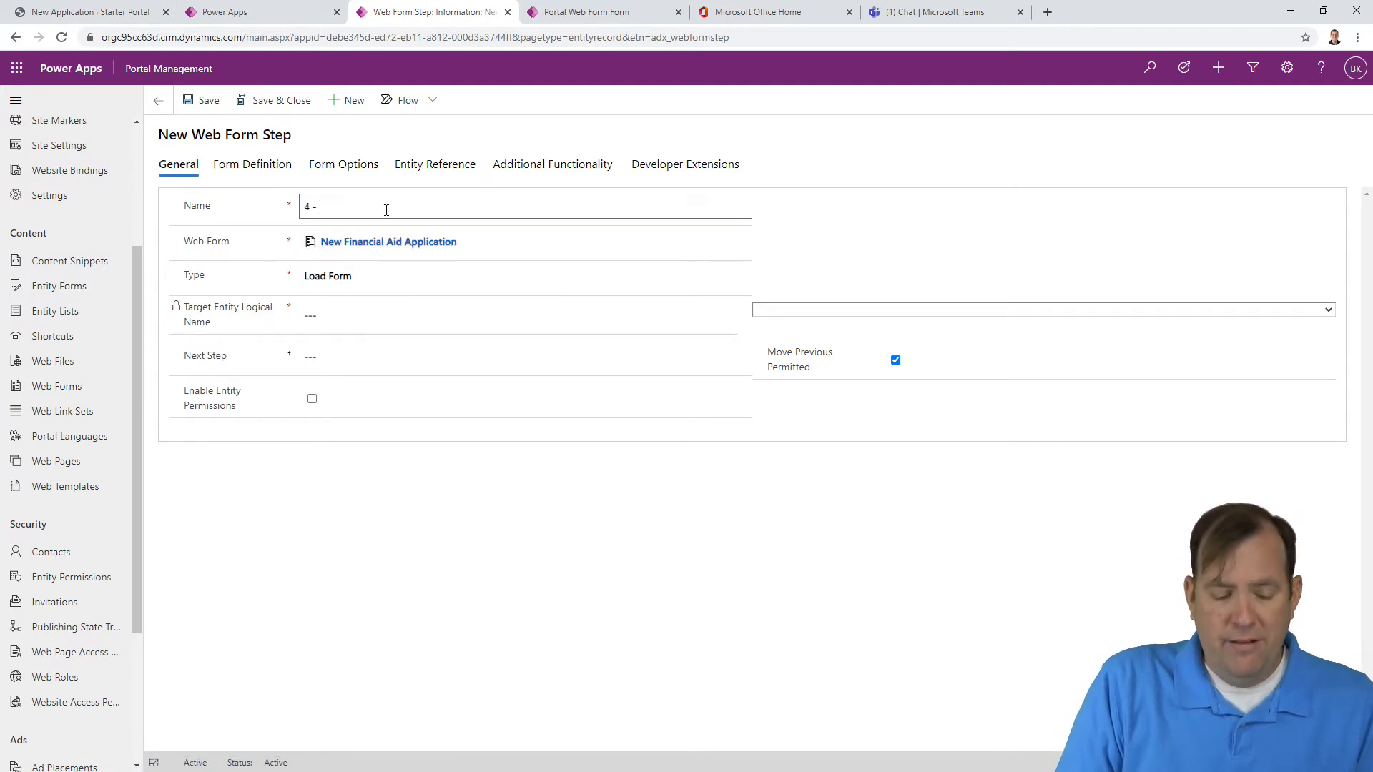
{"action": "type", "text": "Dorm"}
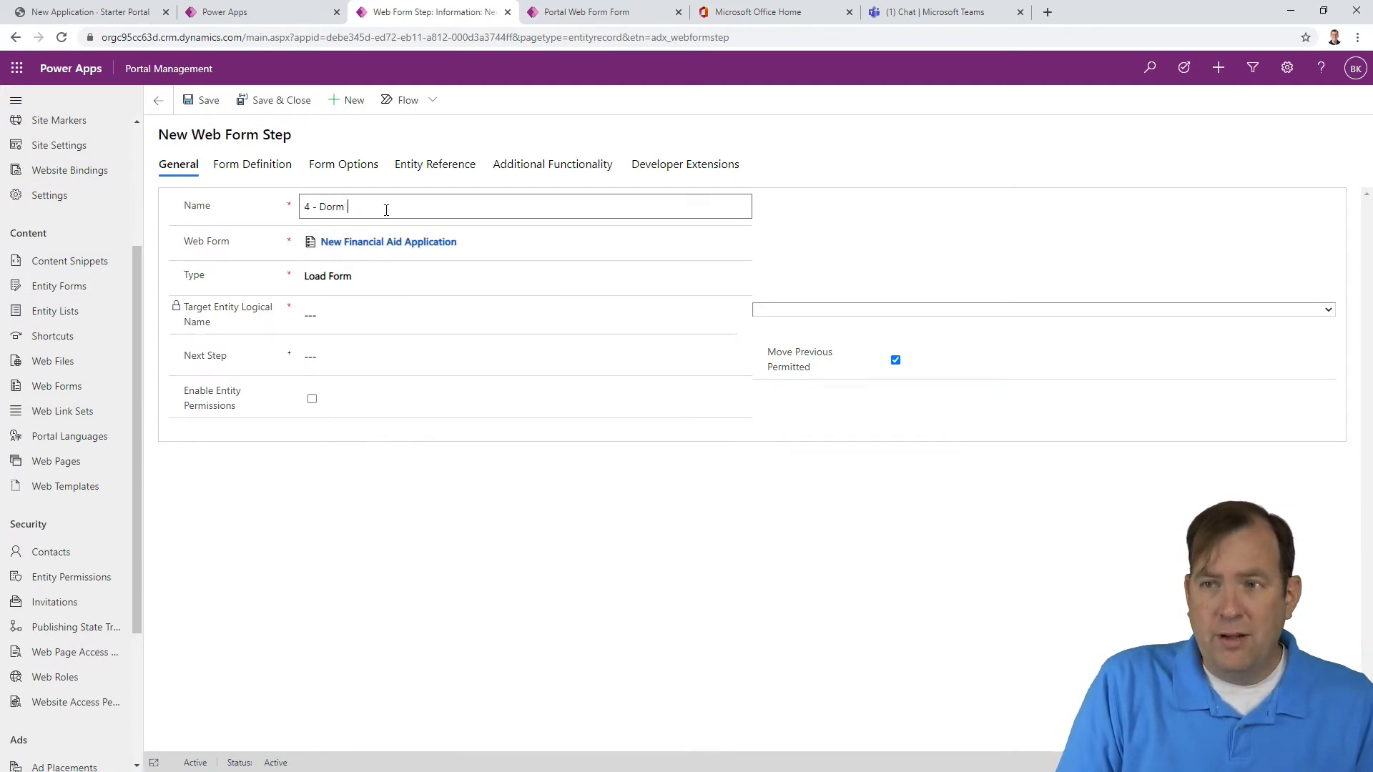
{"action": "type", "text": "Selection"}
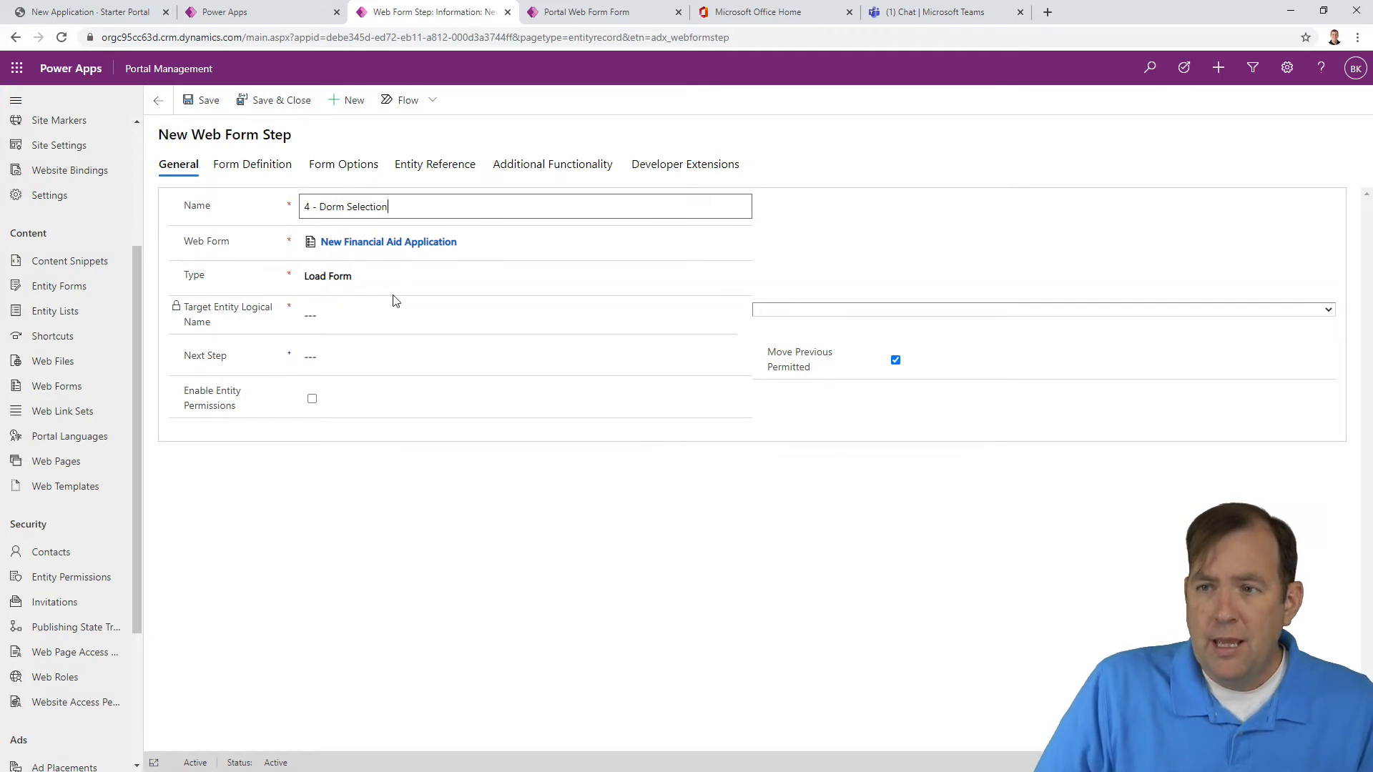
{"action": "left_click", "coordinate": [327, 276]}
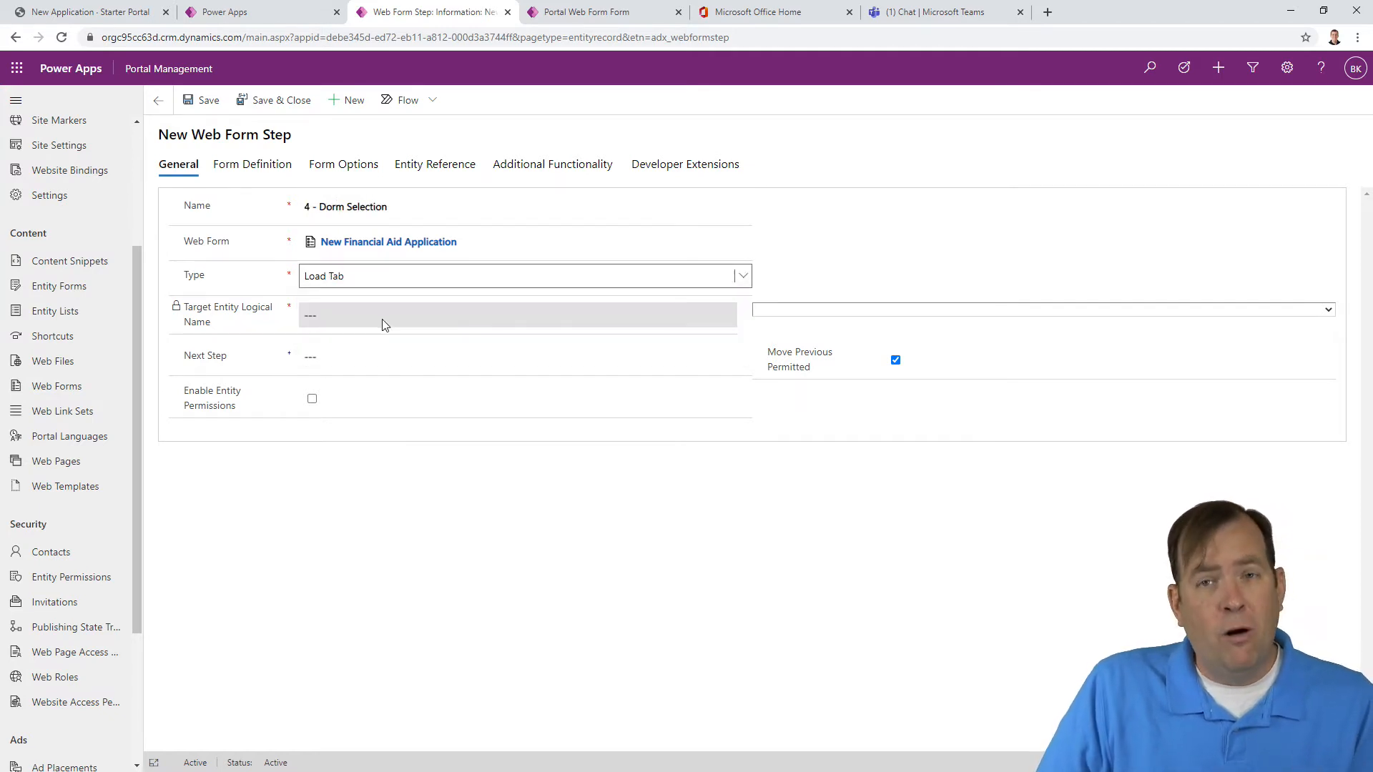
{"action": "left_click", "coordinate": [521, 355]}
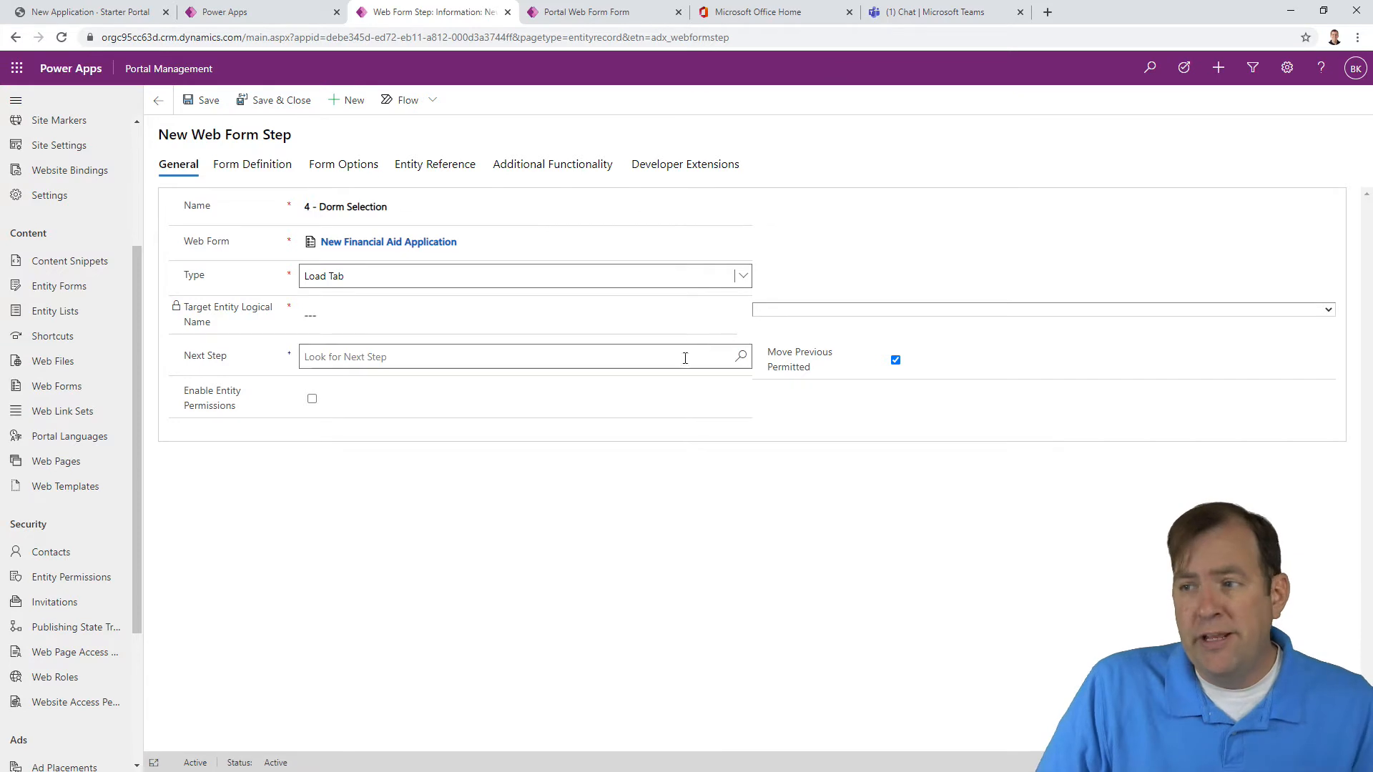
Step: Set the step's target entity to Student Aid Application
{"action": "left_click", "coordinate": [1324, 309]}
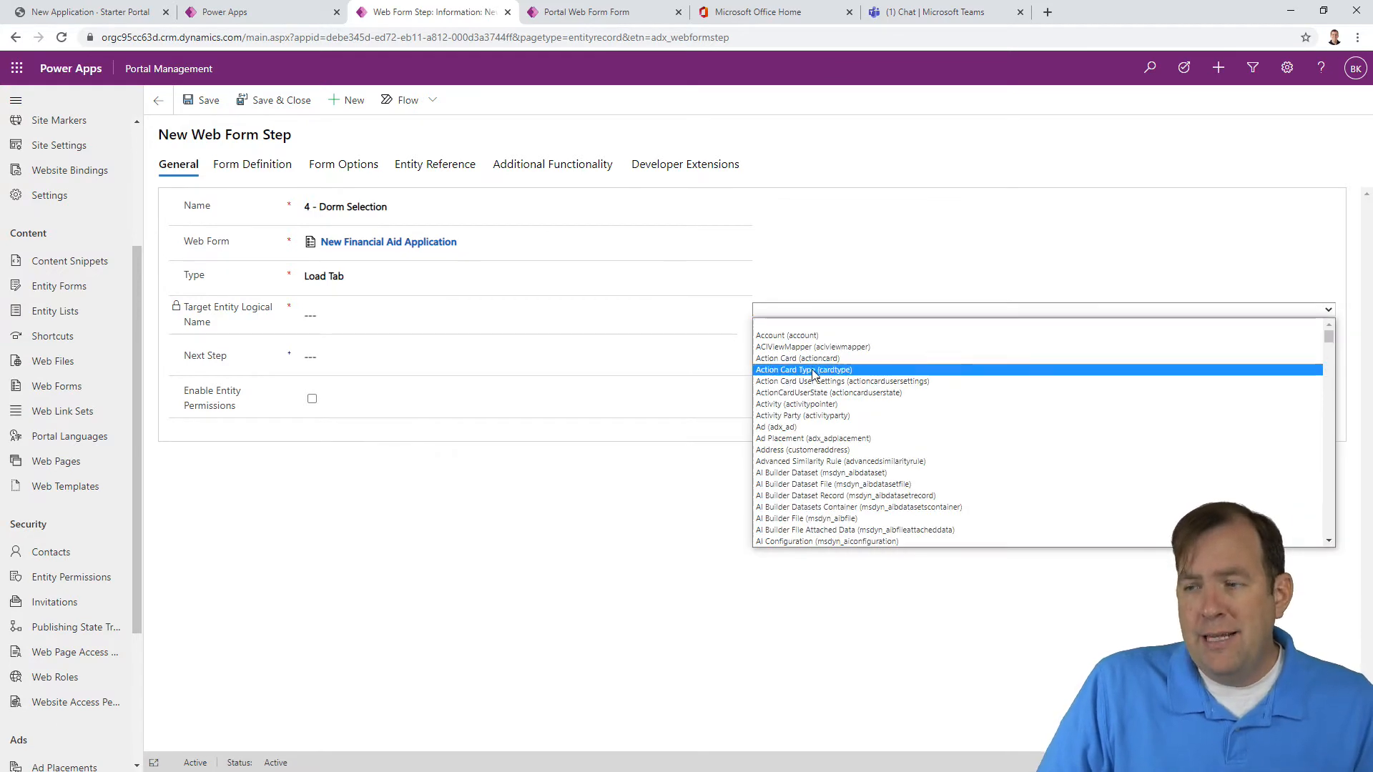
{"action": "scroll", "scroll_direction": "down", "scroll_amount": 3}
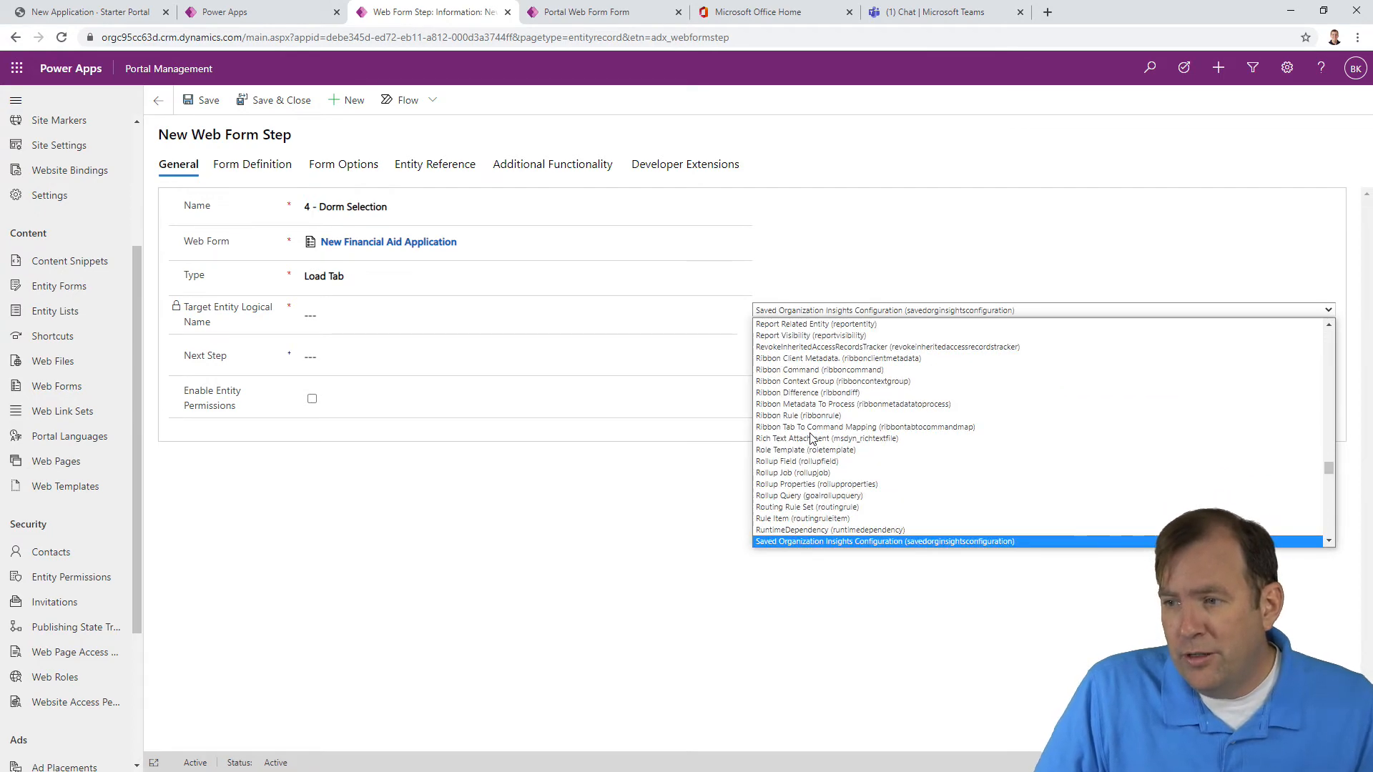
{"action": "scroll", "scroll_direction": "down", "scroll_amount": 3}
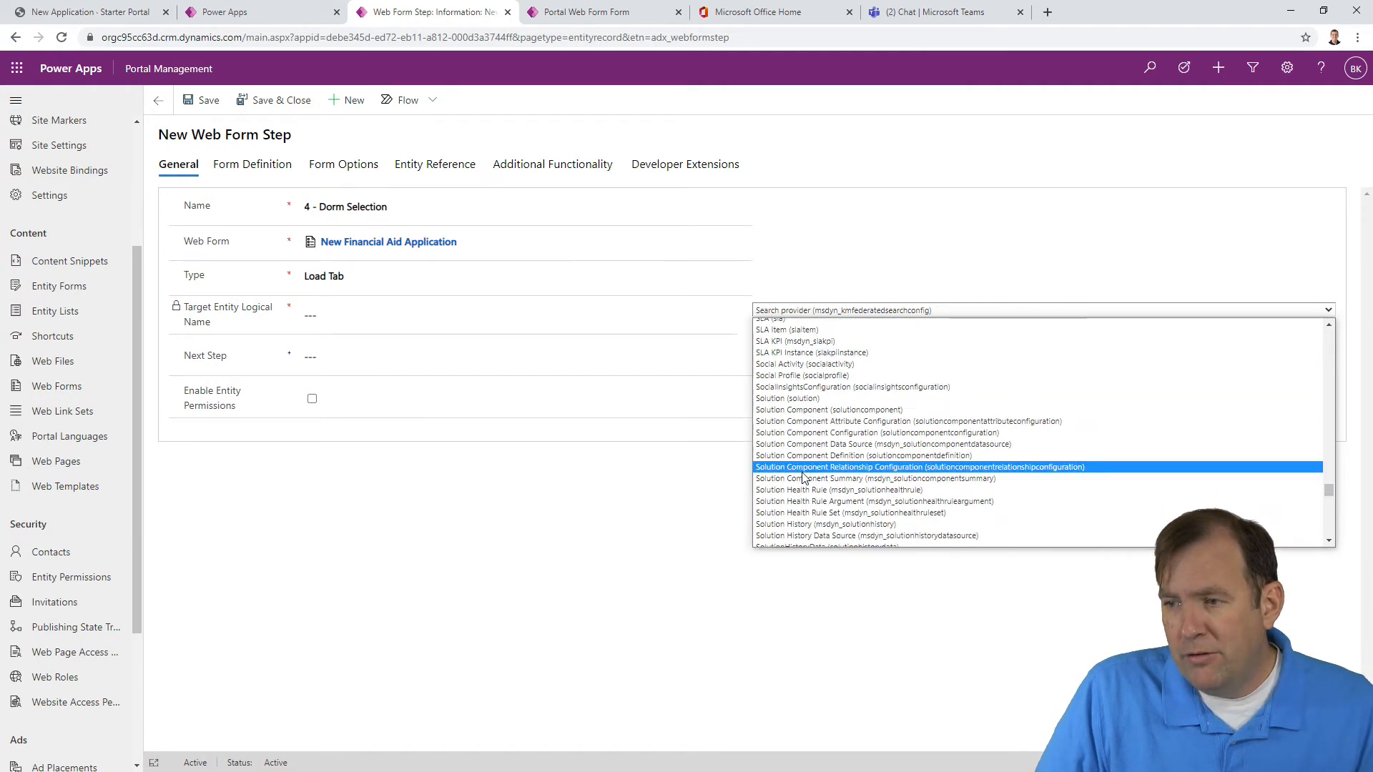
{"action": "scroll", "scroll_direction": "down", "scroll_amount": 3}
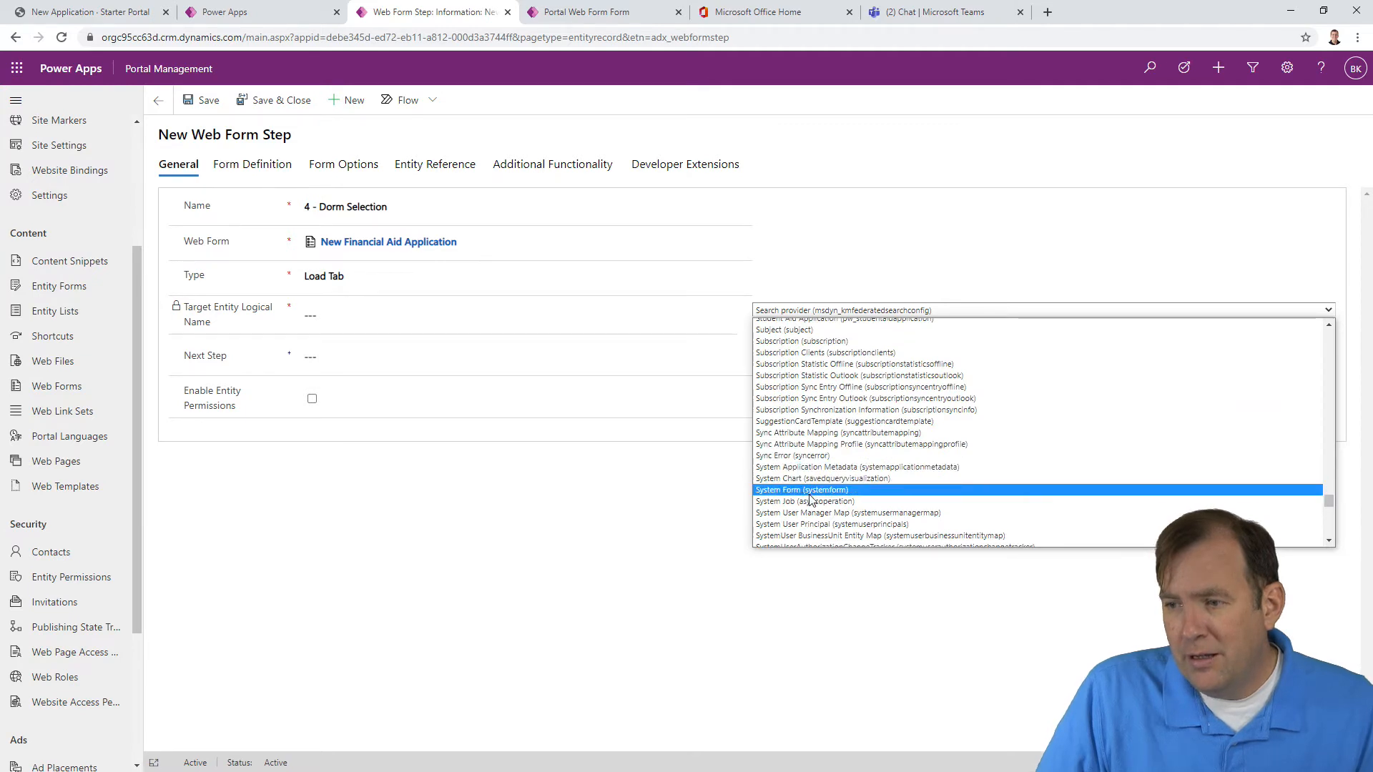
{"action": "scroll", "scroll_direction": "down", "scroll_amount": 3}
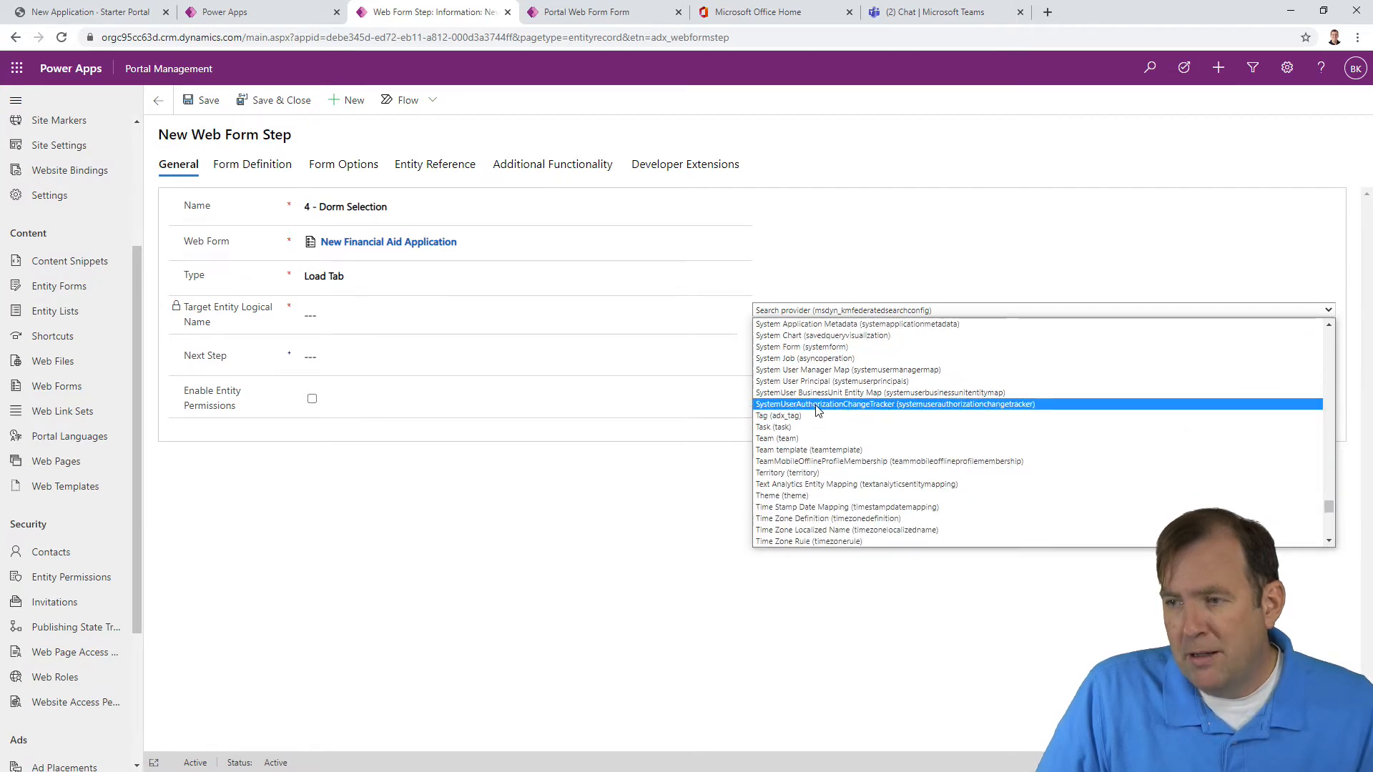
{"action": "scroll", "scroll_direction": "up", "scroll_amount": 3}
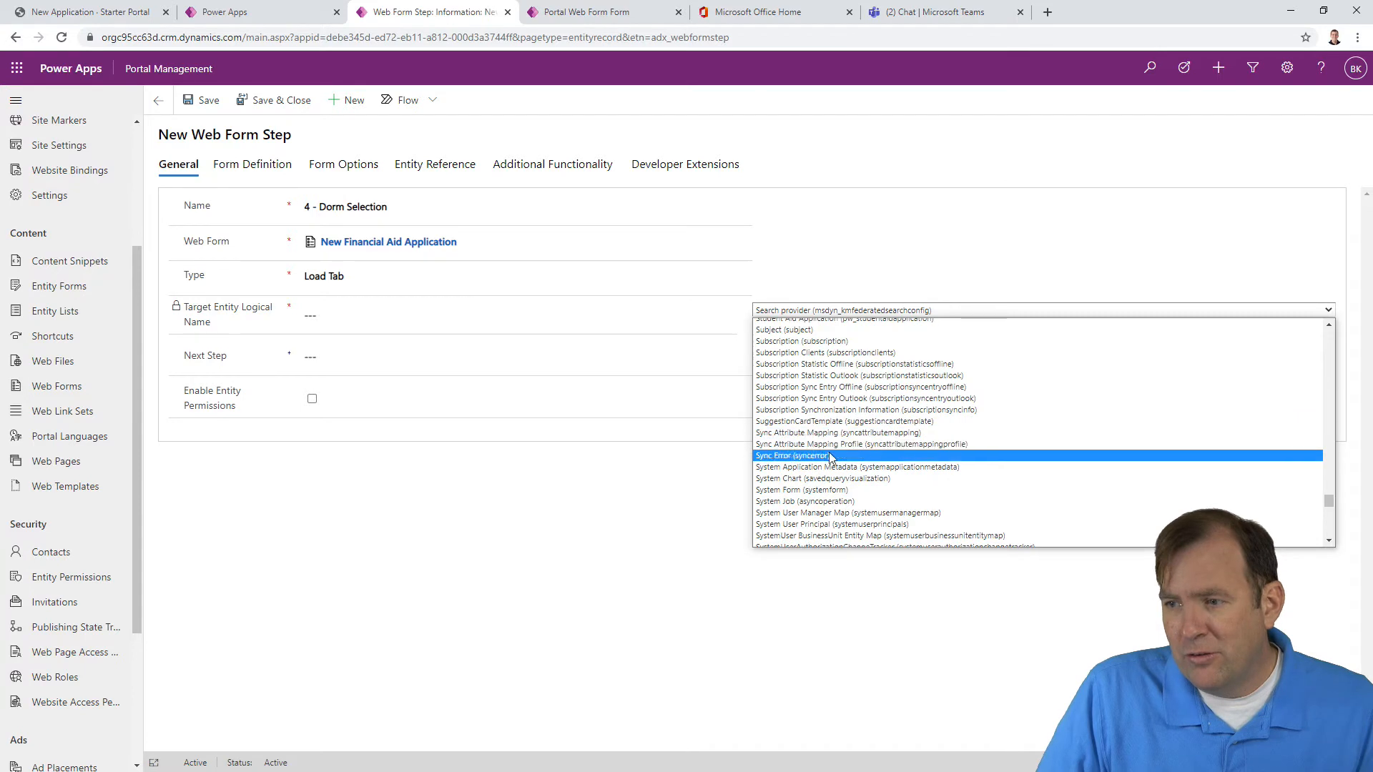
{"action": "scroll", "scroll_direction": "up", "scroll_amount": 3}
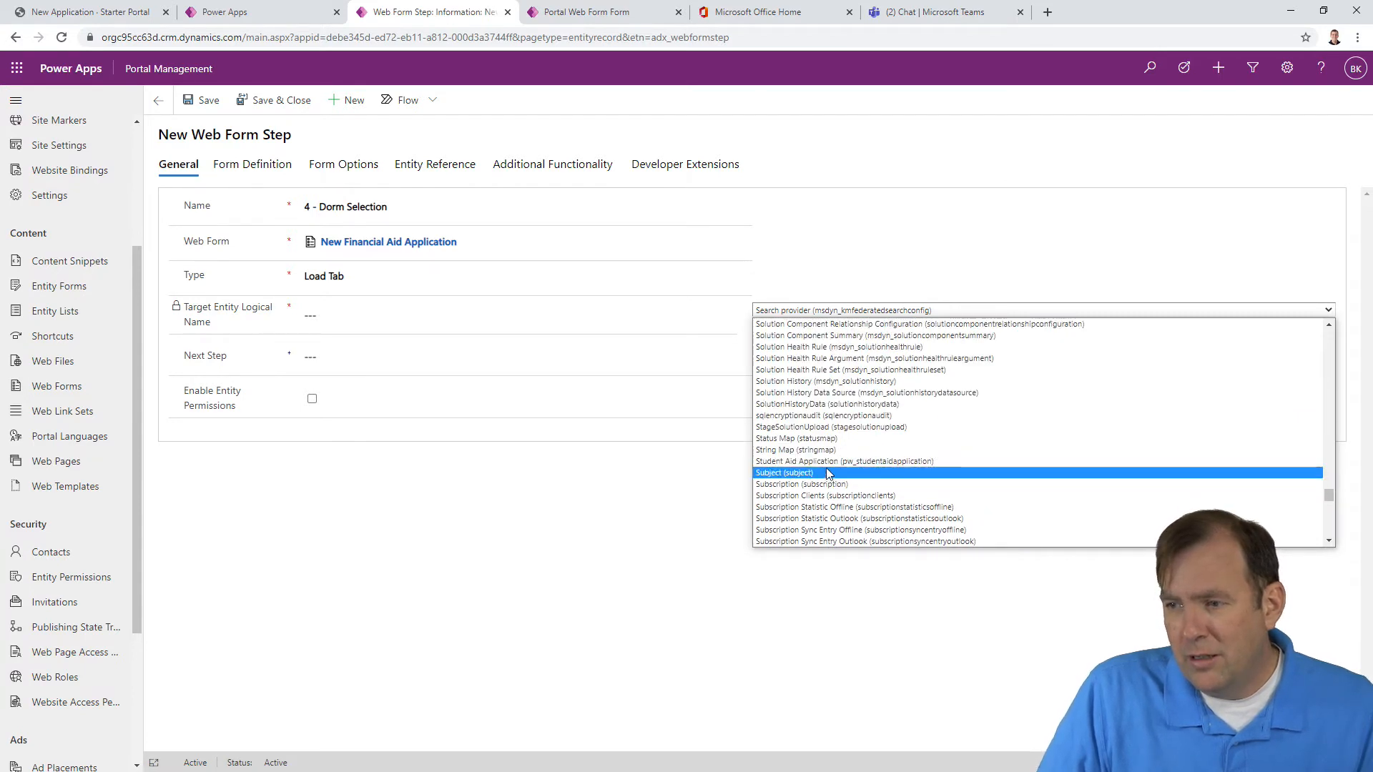
{"action": "left_click", "coordinate": [842, 461]}
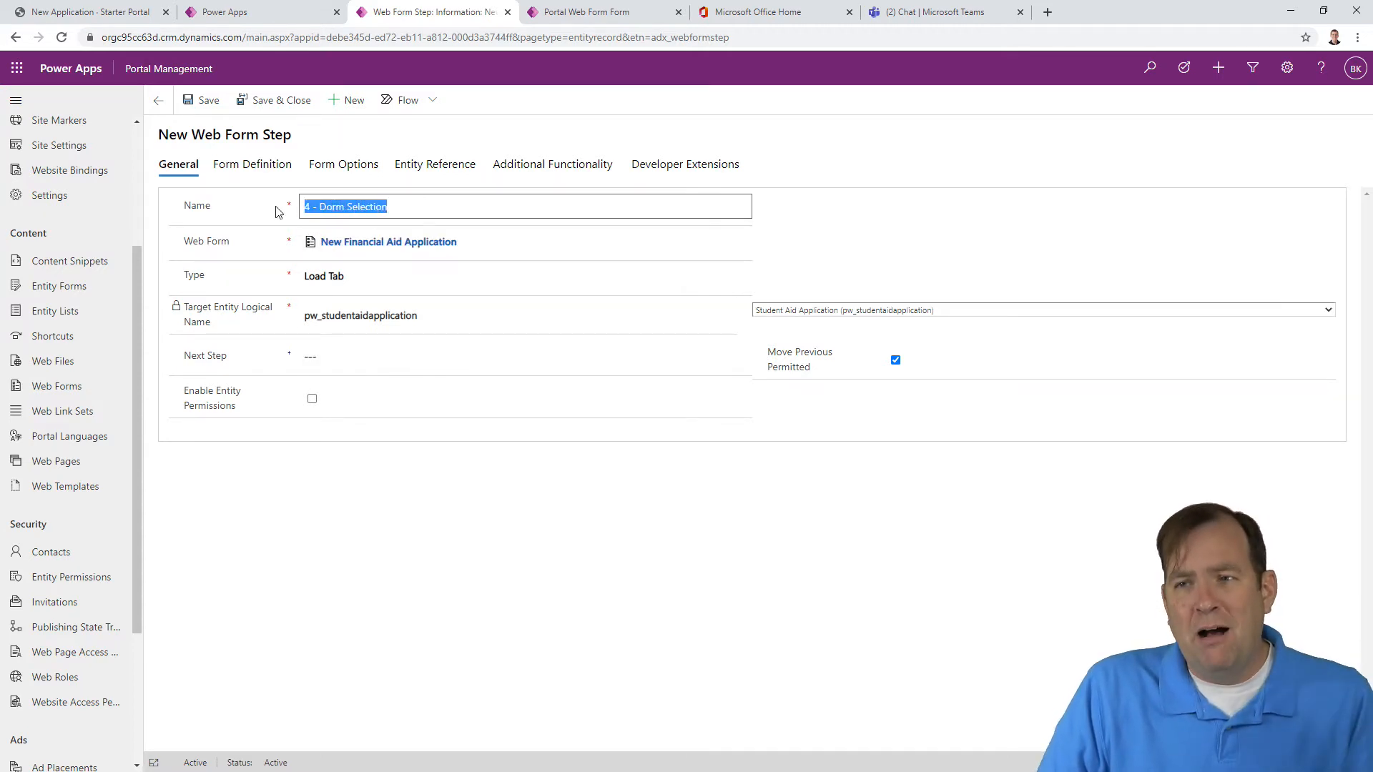
Step: Rename the step '5 - Signature', enable entity permissions, and show Form Options
{"action": "type", "text": "5"}
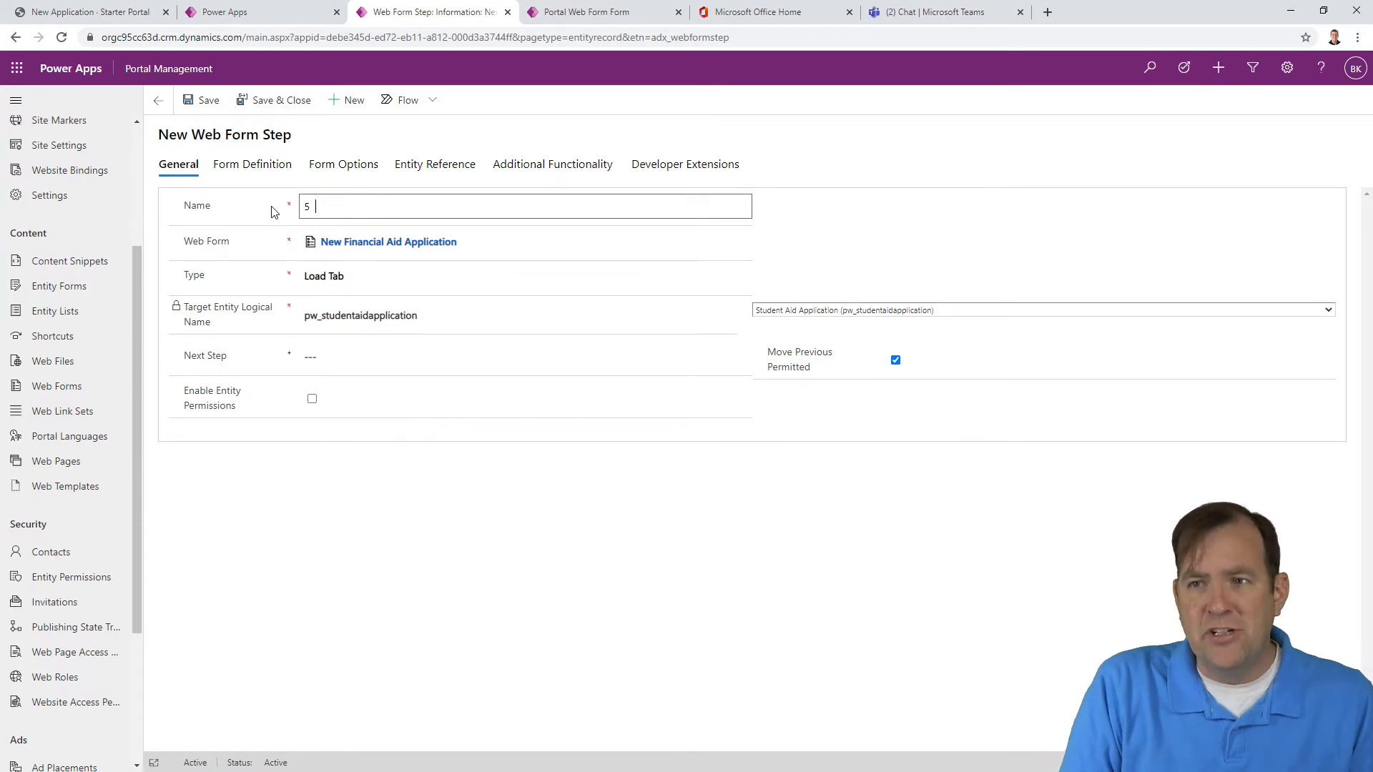
{"action": "type", "text": "- Signature"}
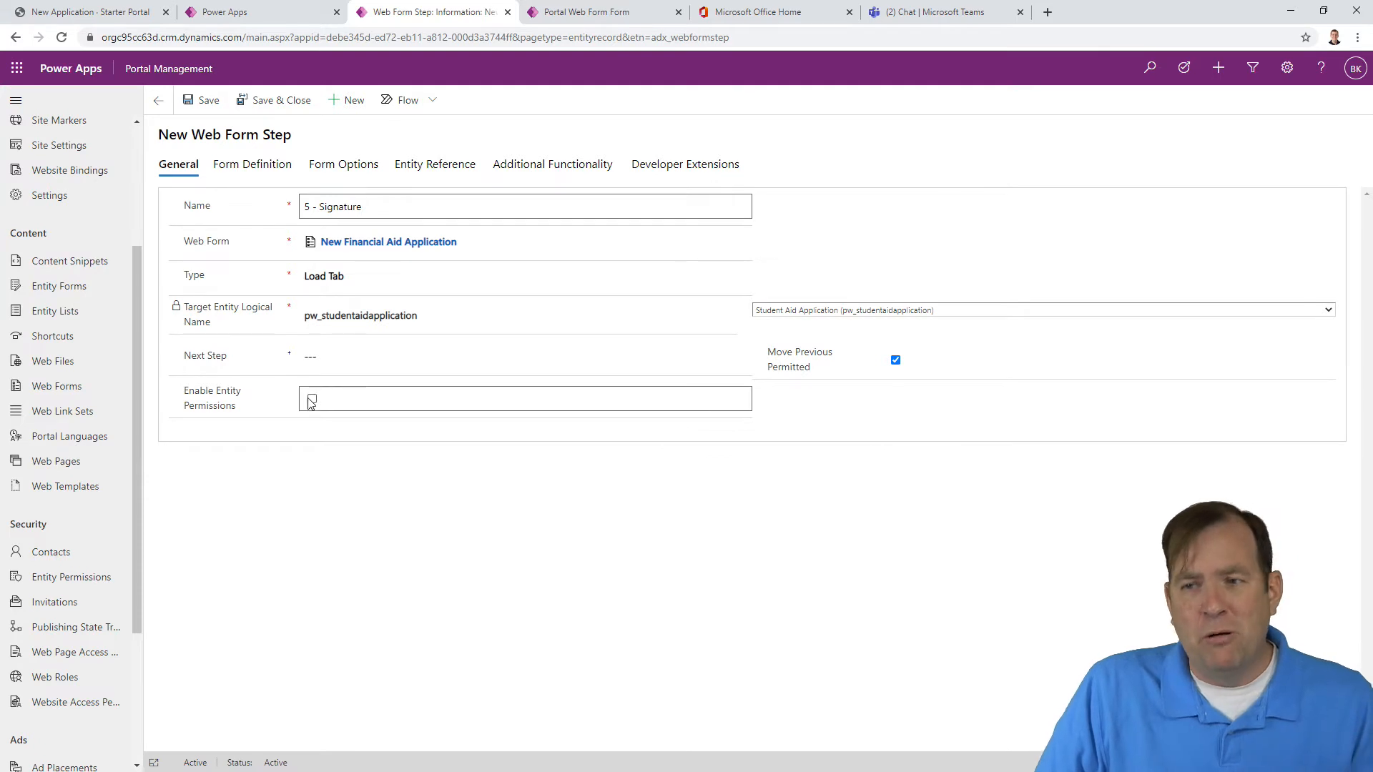
{"action": "left_click", "coordinate": [312, 399]}
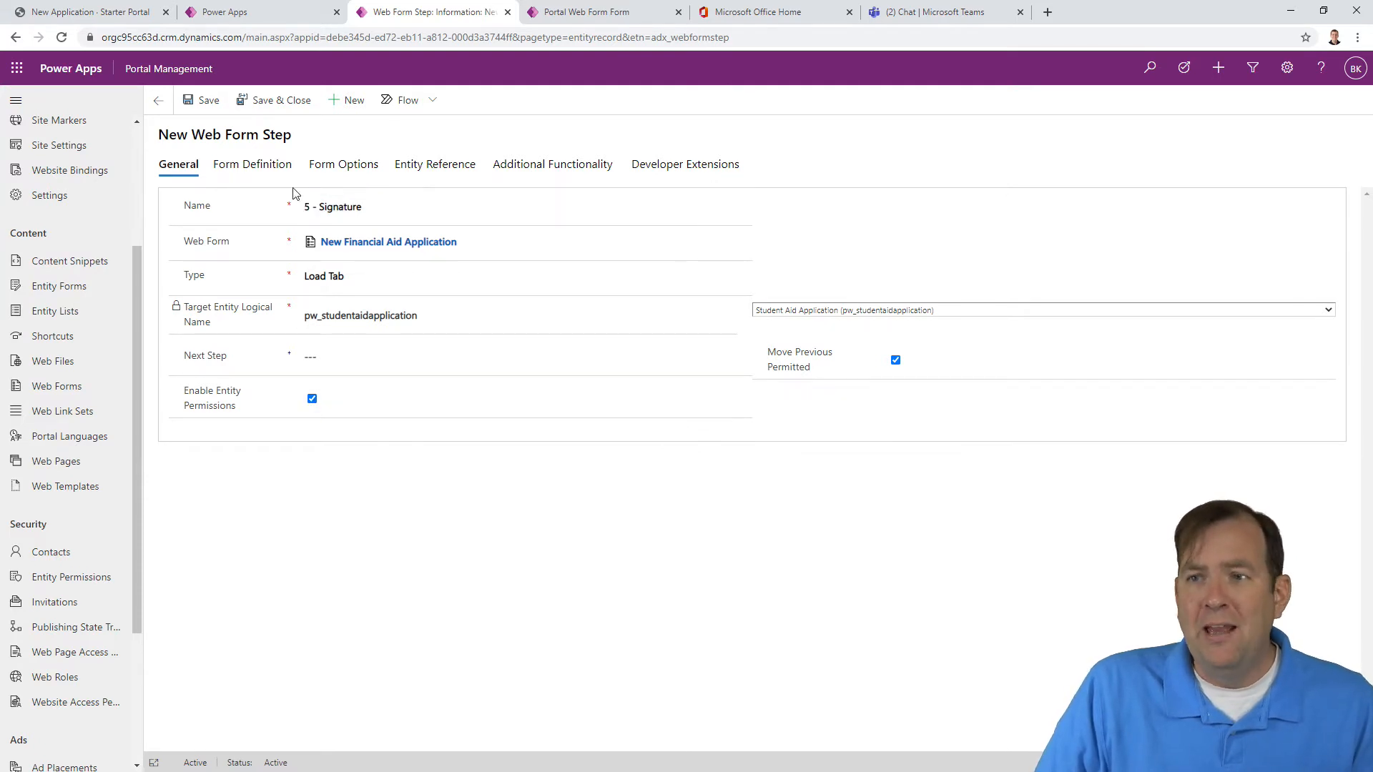
{"action": "mouse_move", "coordinate": [343, 164]}
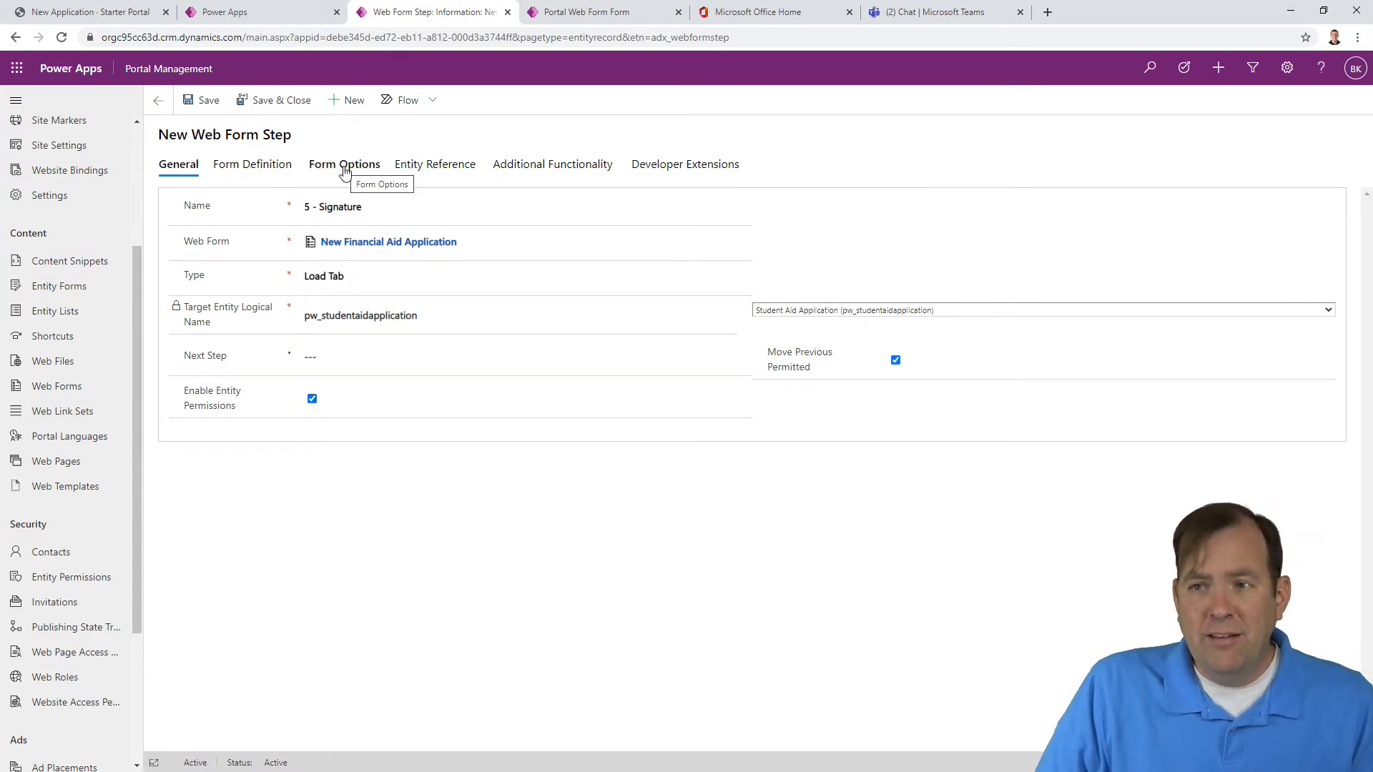
{"action": "mouse_move", "coordinate": [343, 171]}
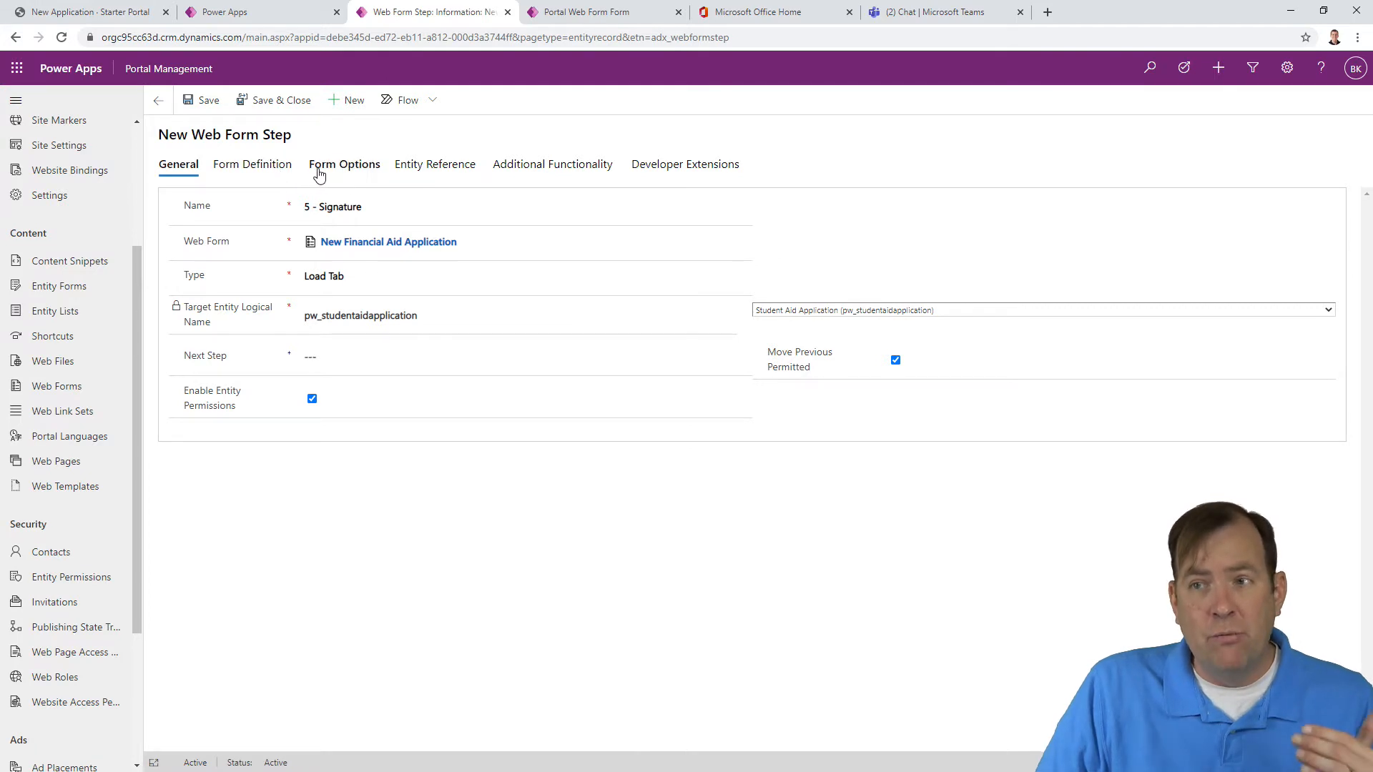
{"action": "left_click", "coordinate": [343, 164]}
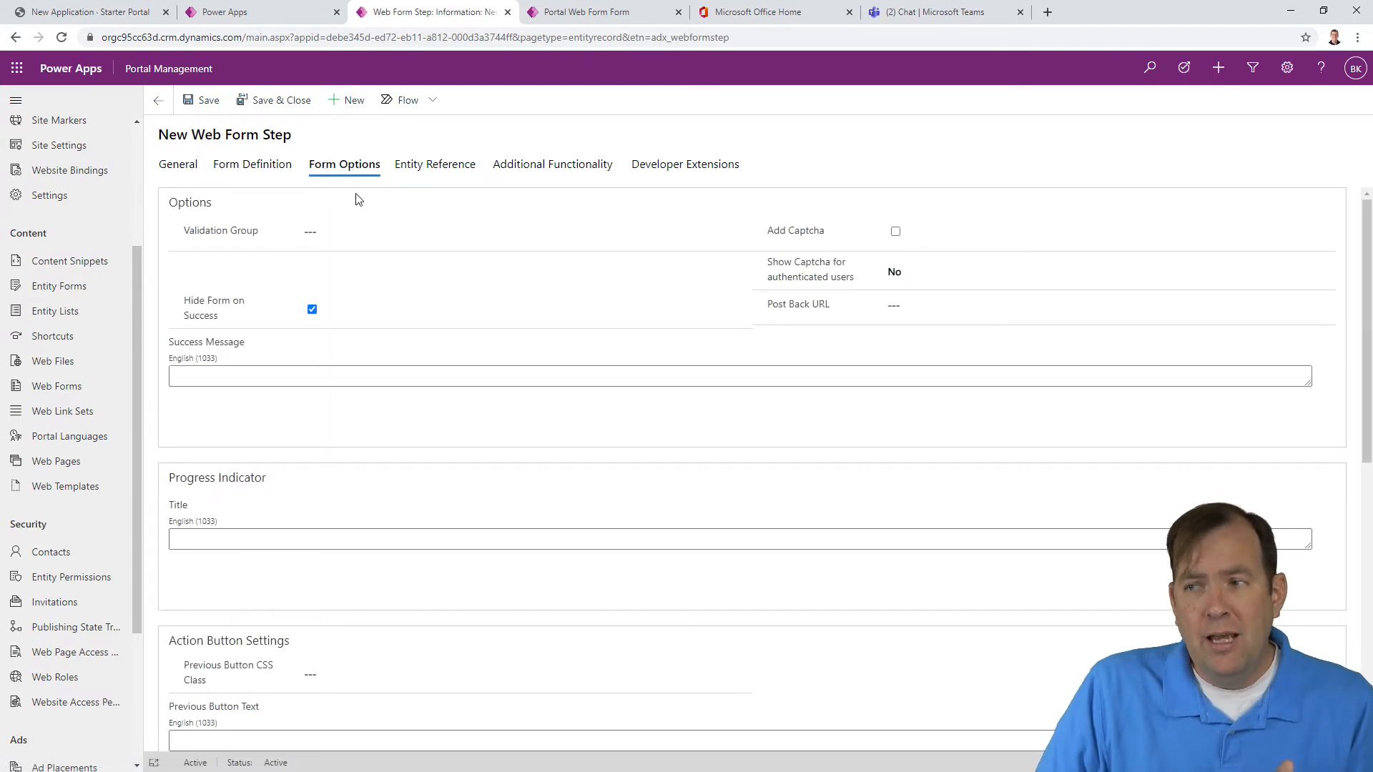
Step: Load the Portal Web Form's Signature tab, sourcing the record from 1 - General Info, and save
{"action": "left_click", "coordinate": [253, 164]}
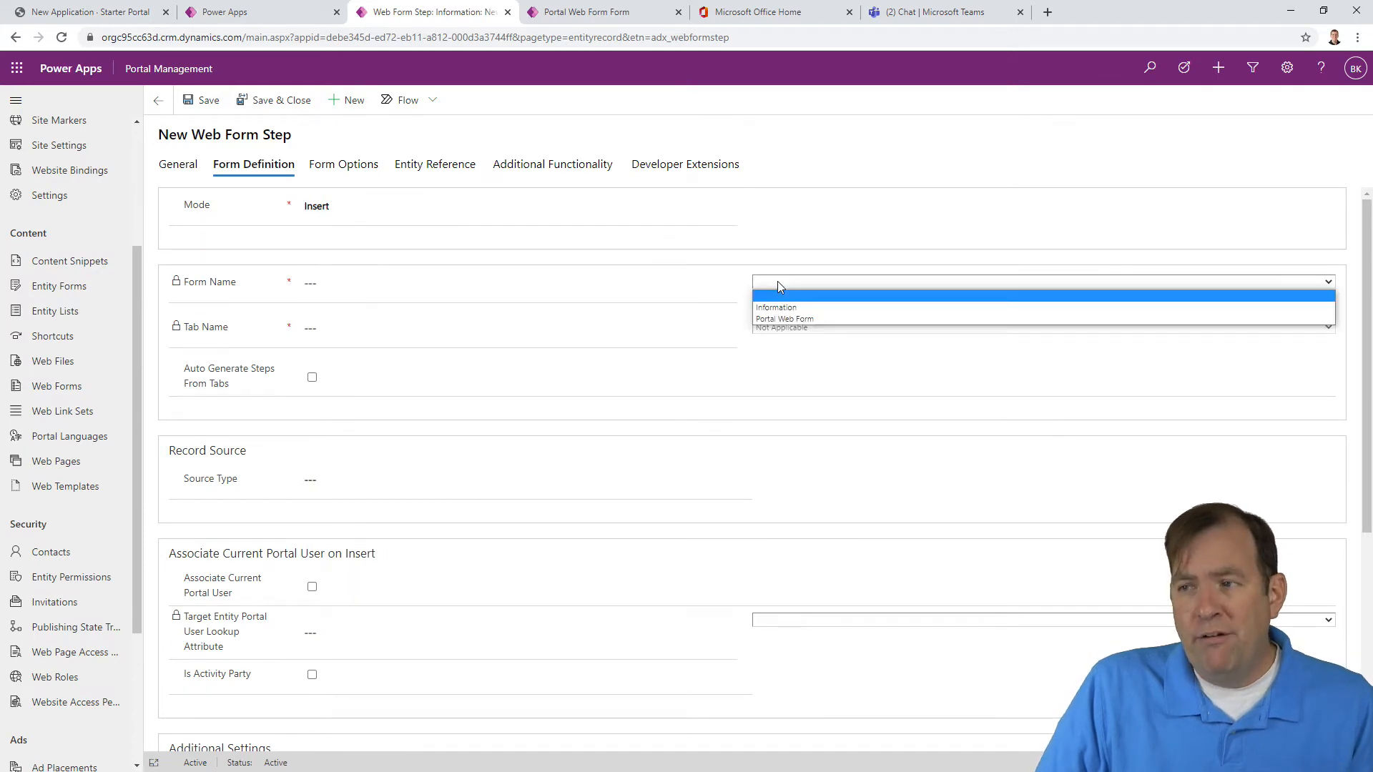
{"action": "mouse_move", "coordinate": [783, 319]}
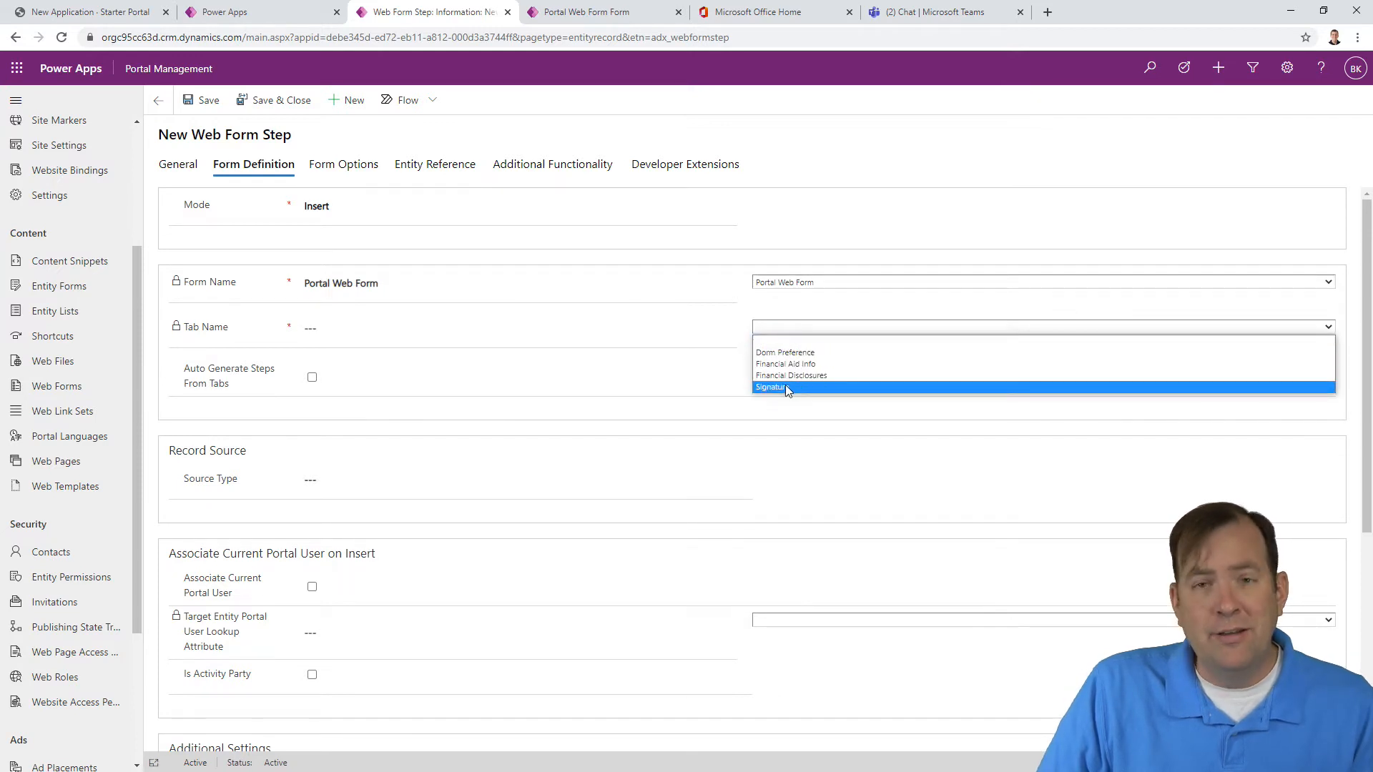
{"action": "left_click", "coordinate": [771, 387]}
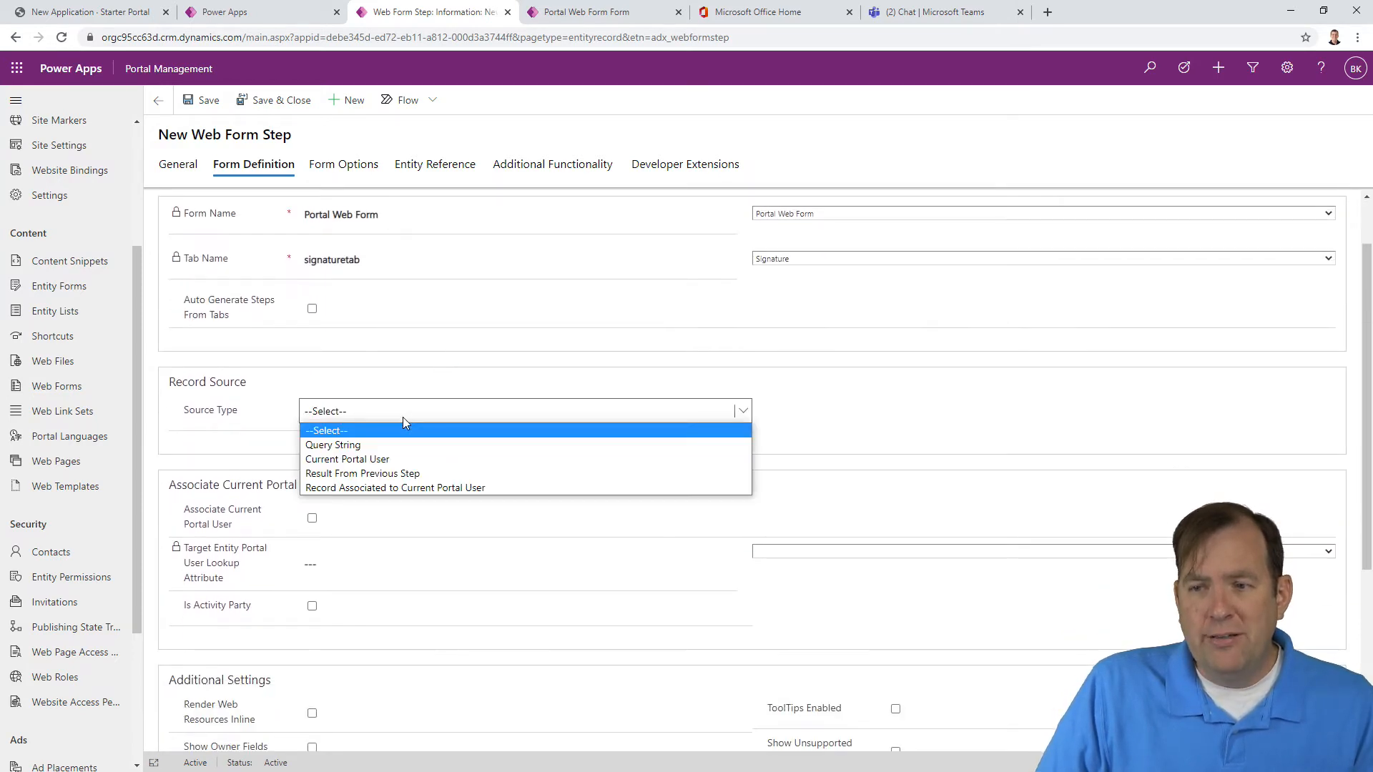
{"action": "mouse_move", "coordinate": [425, 472]}
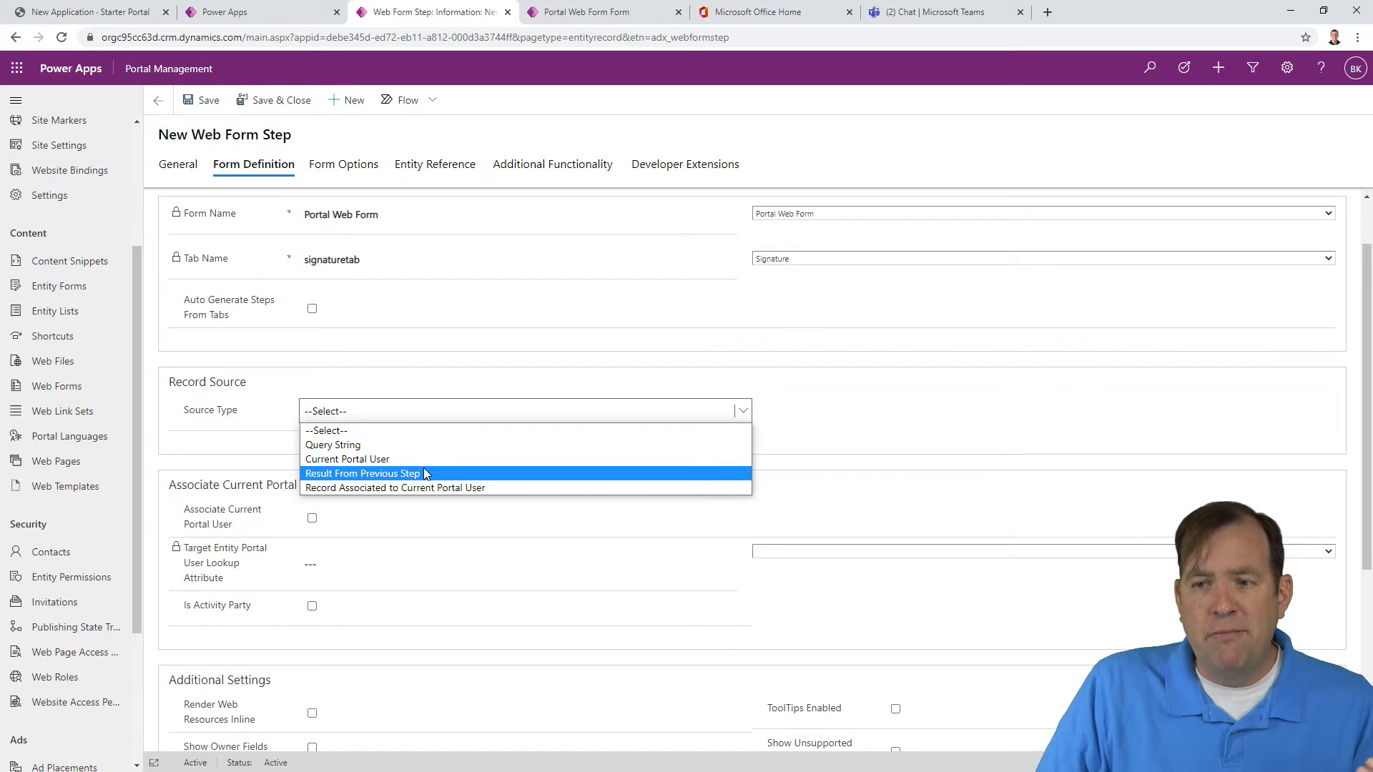
{"action": "left_click", "coordinate": [362, 473]}
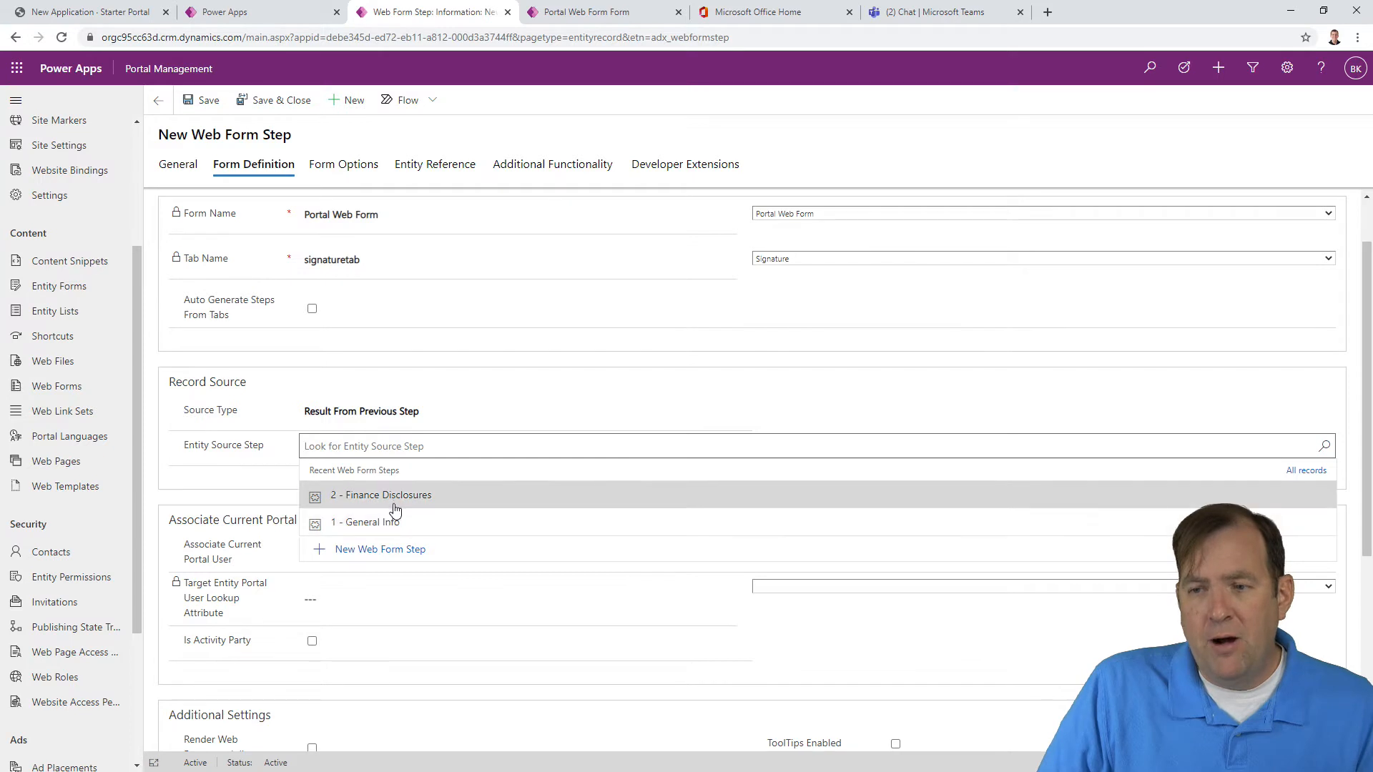
{"action": "mouse_move", "coordinate": [385, 522]}
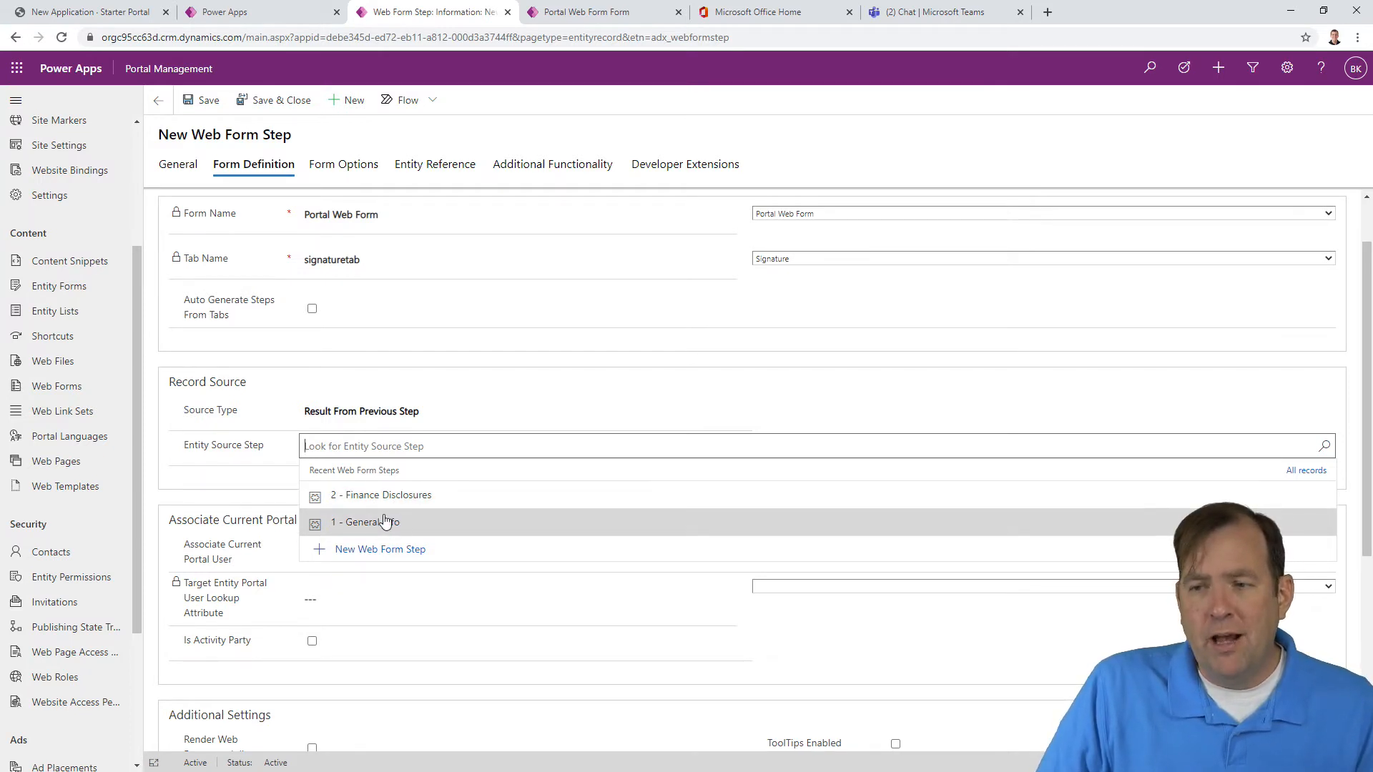
{"action": "left_click", "coordinate": [366, 522]}
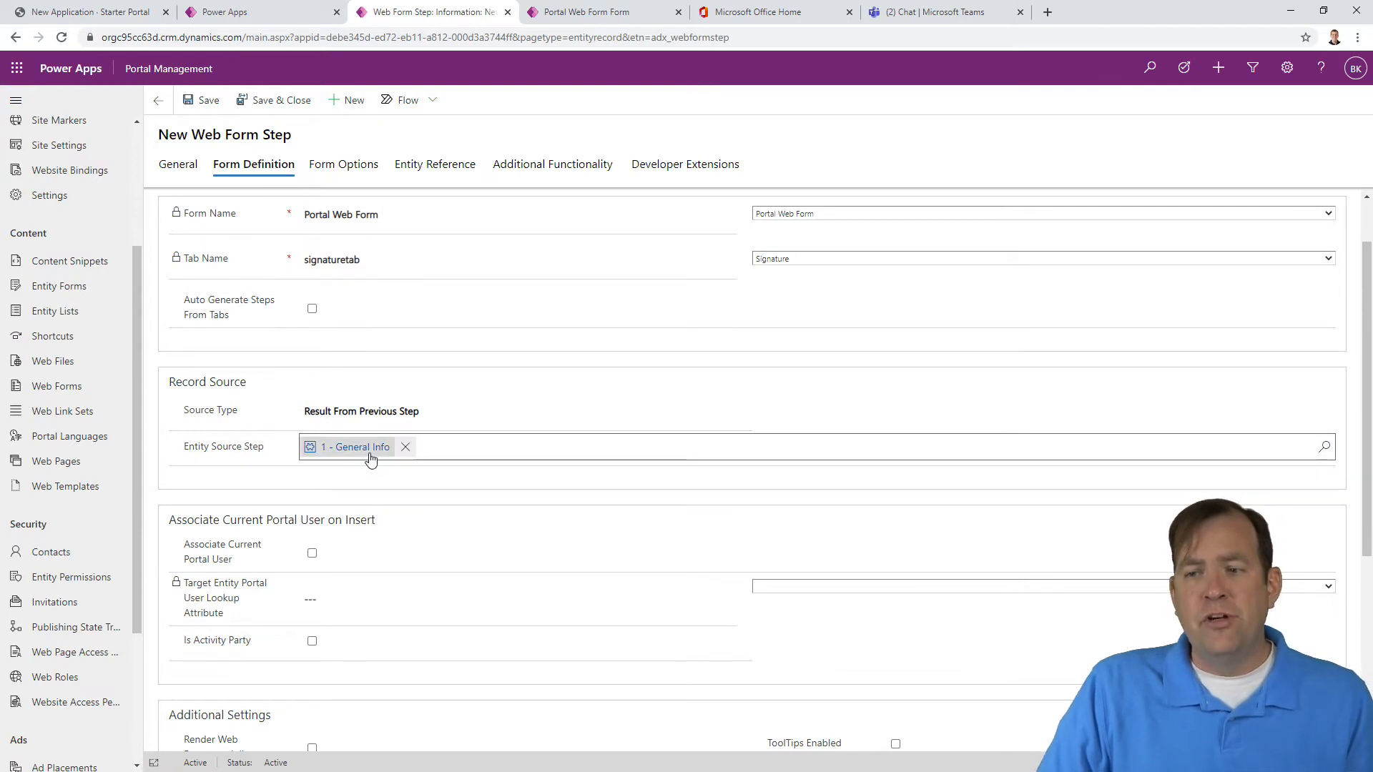
{"action": "mouse_move", "coordinate": [353, 447]}
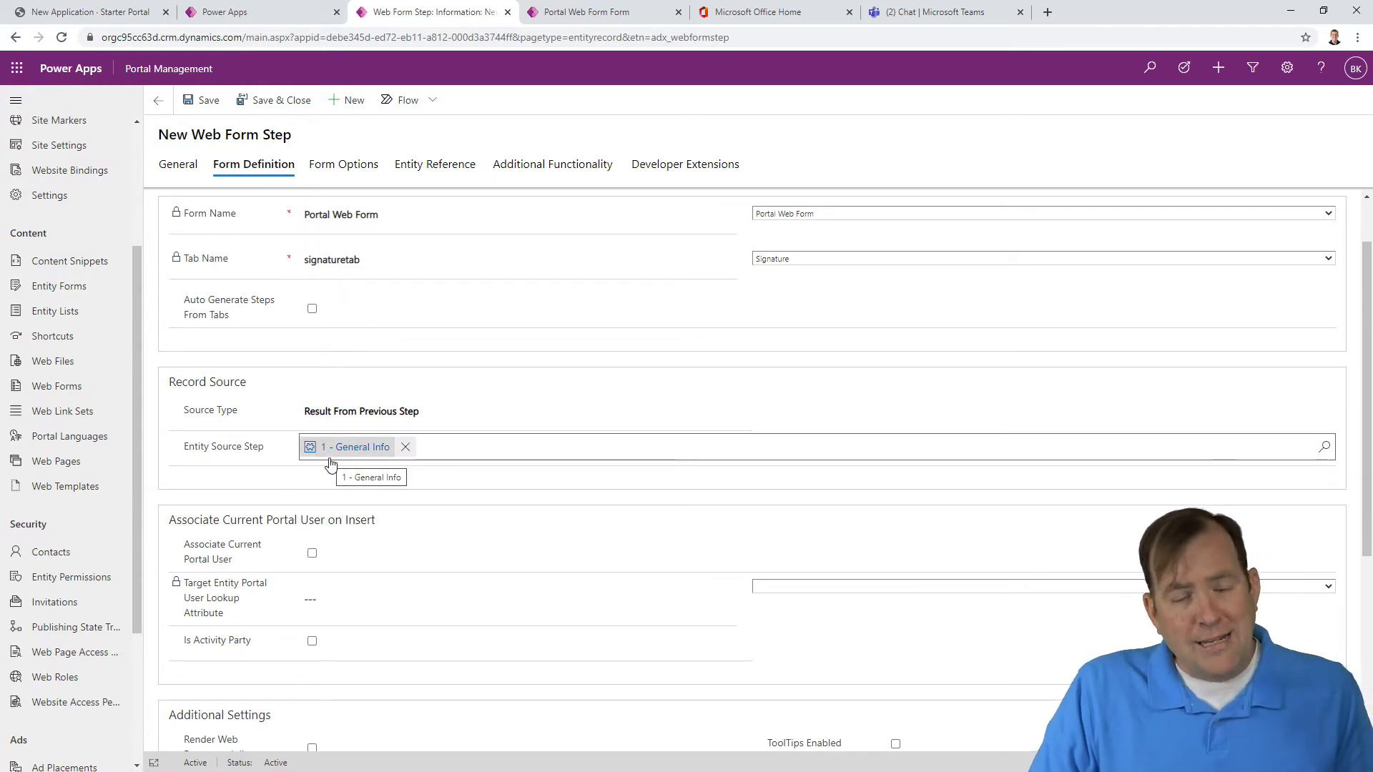
{"action": "mouse_move", "coordinate": [457, 449]}
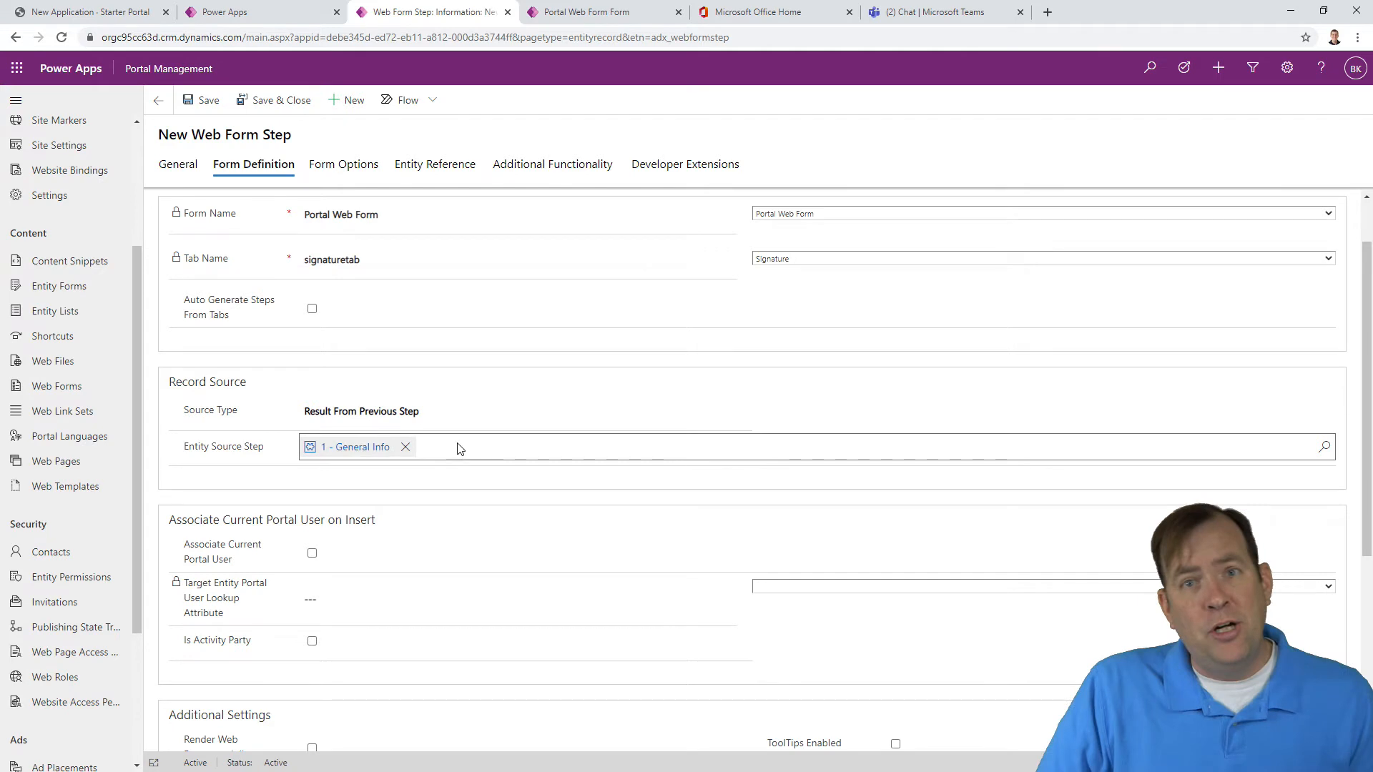
{"action": "mouse_move", "coordinate": [405, 309]}
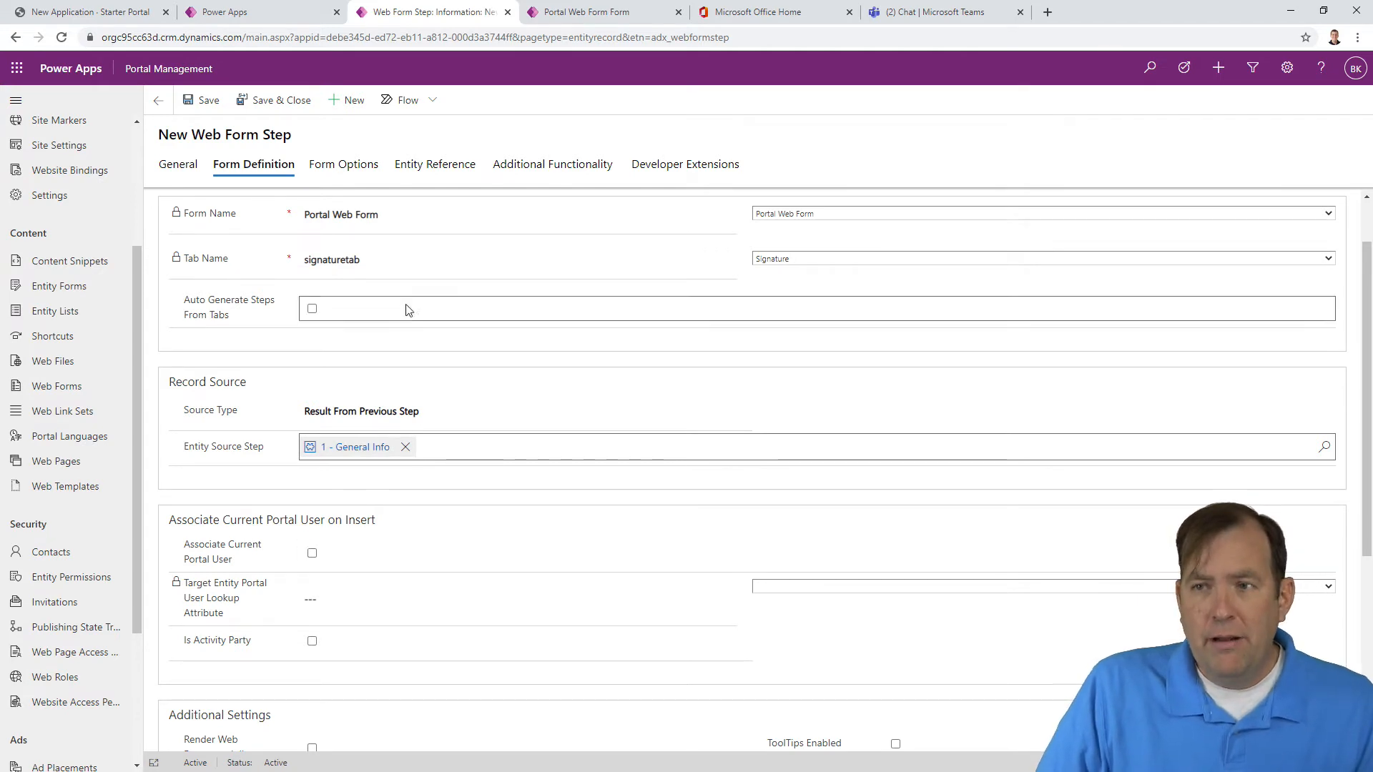
{"action": "left_click", "coordinate": [208, 100]}
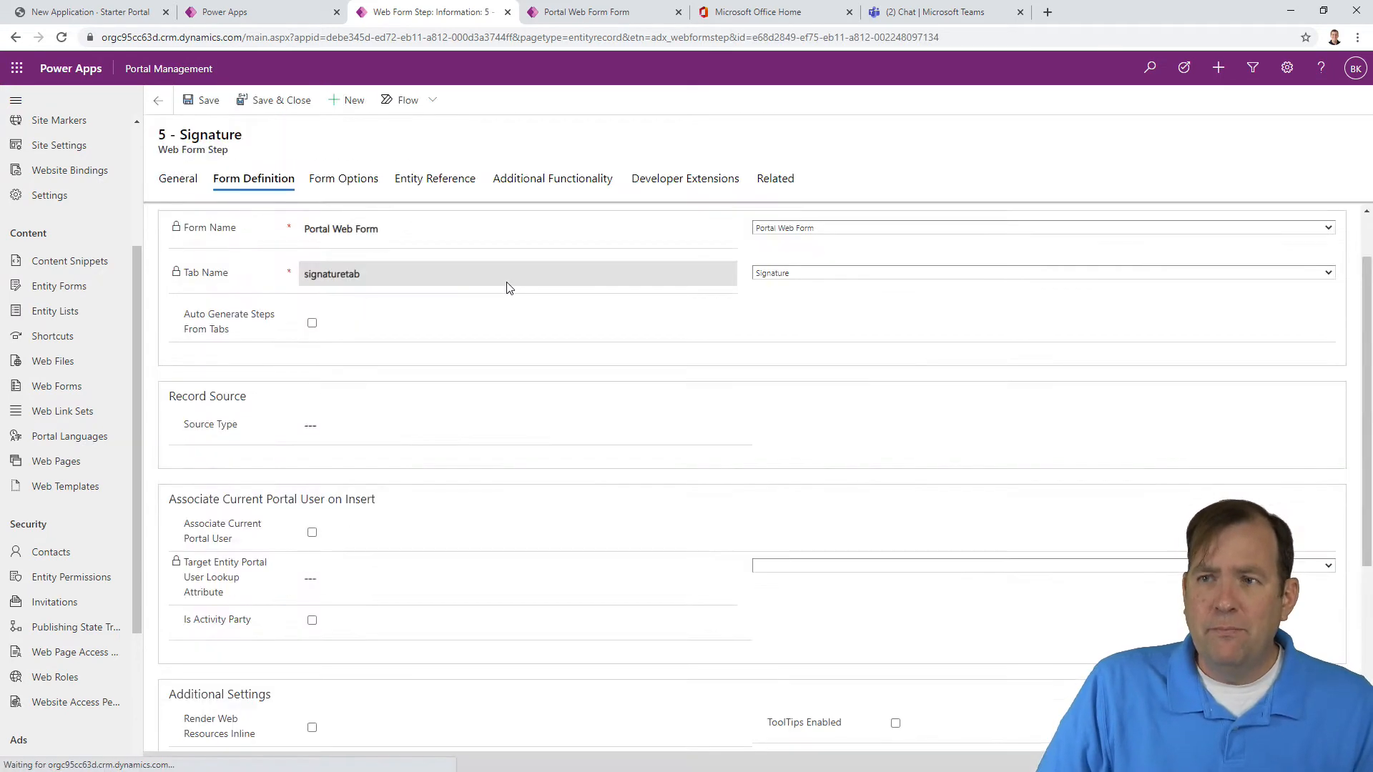
Step: Create a web form step named '4 - Dorm Selection' with type Load Tab
{"action": "left_click", "coordinate": [157, 100]}
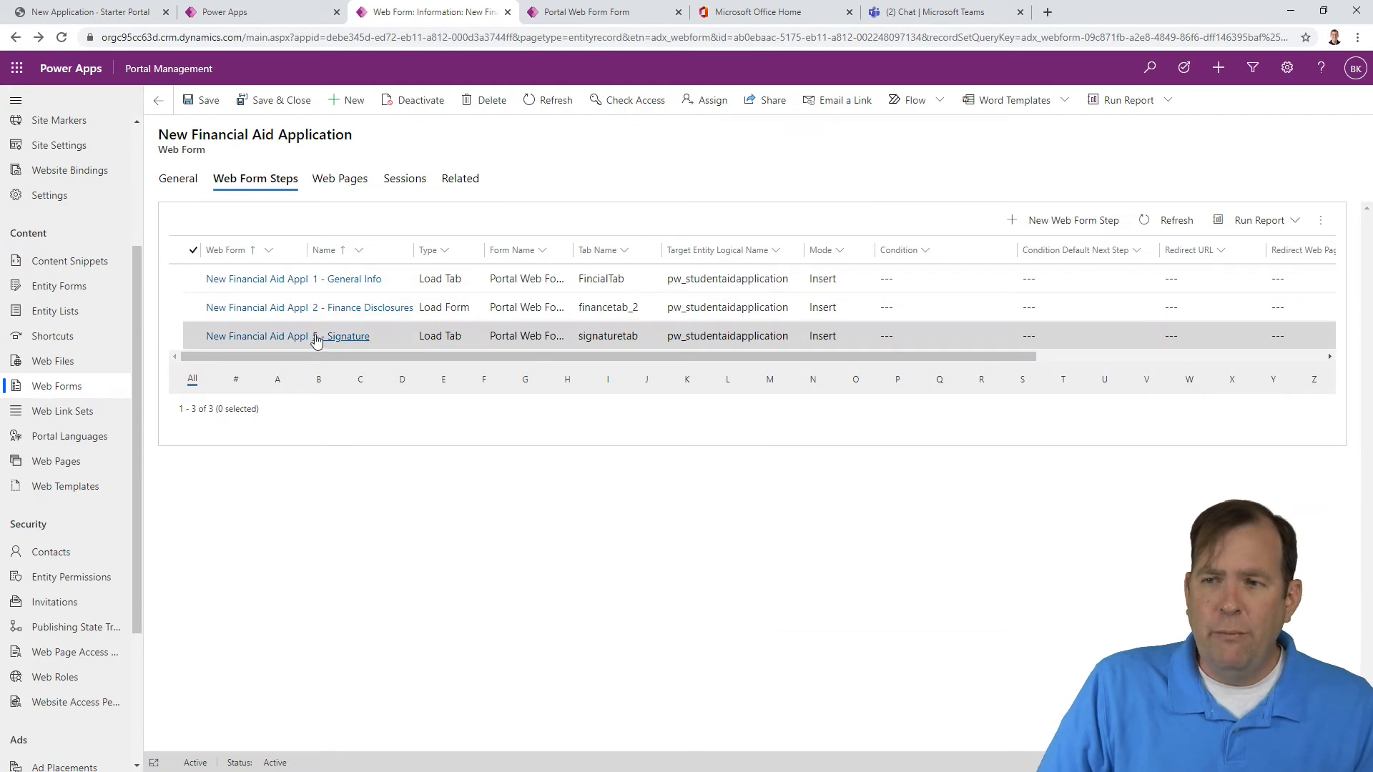
{"action": "mouse_move", "coordinate": [1072, 219]}
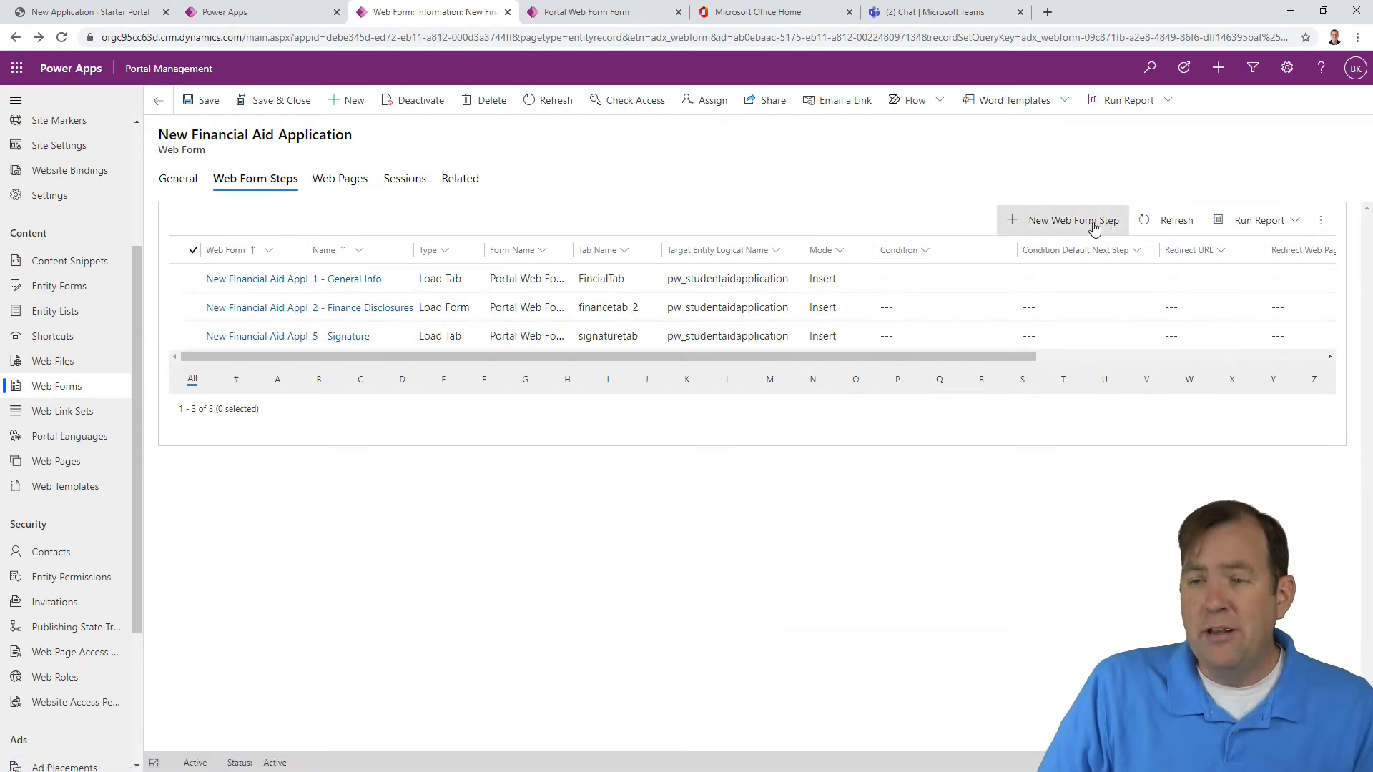
{"action": "left_click", "coordinate": [1062, 219]}
{"action": "type", "text": "4"}
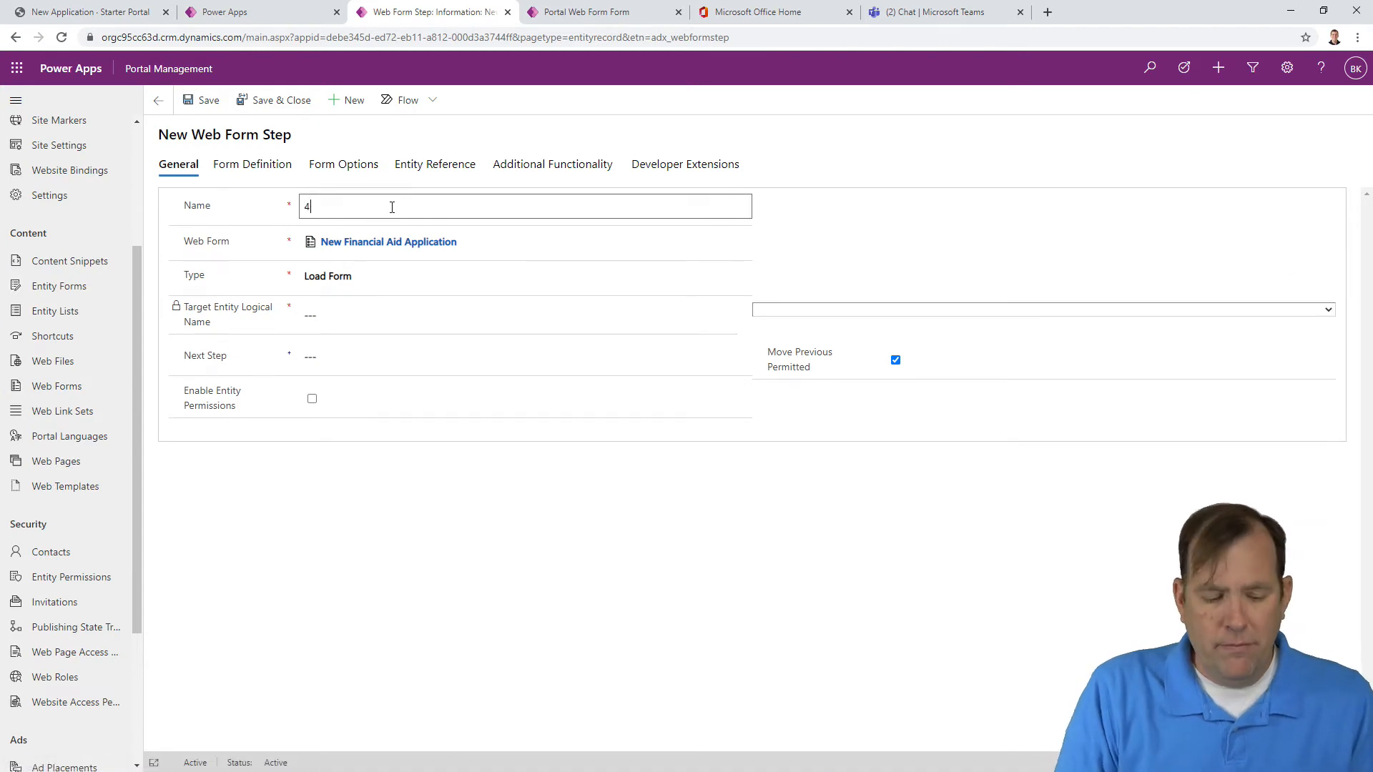
{"action": "type", "text": "- D"}
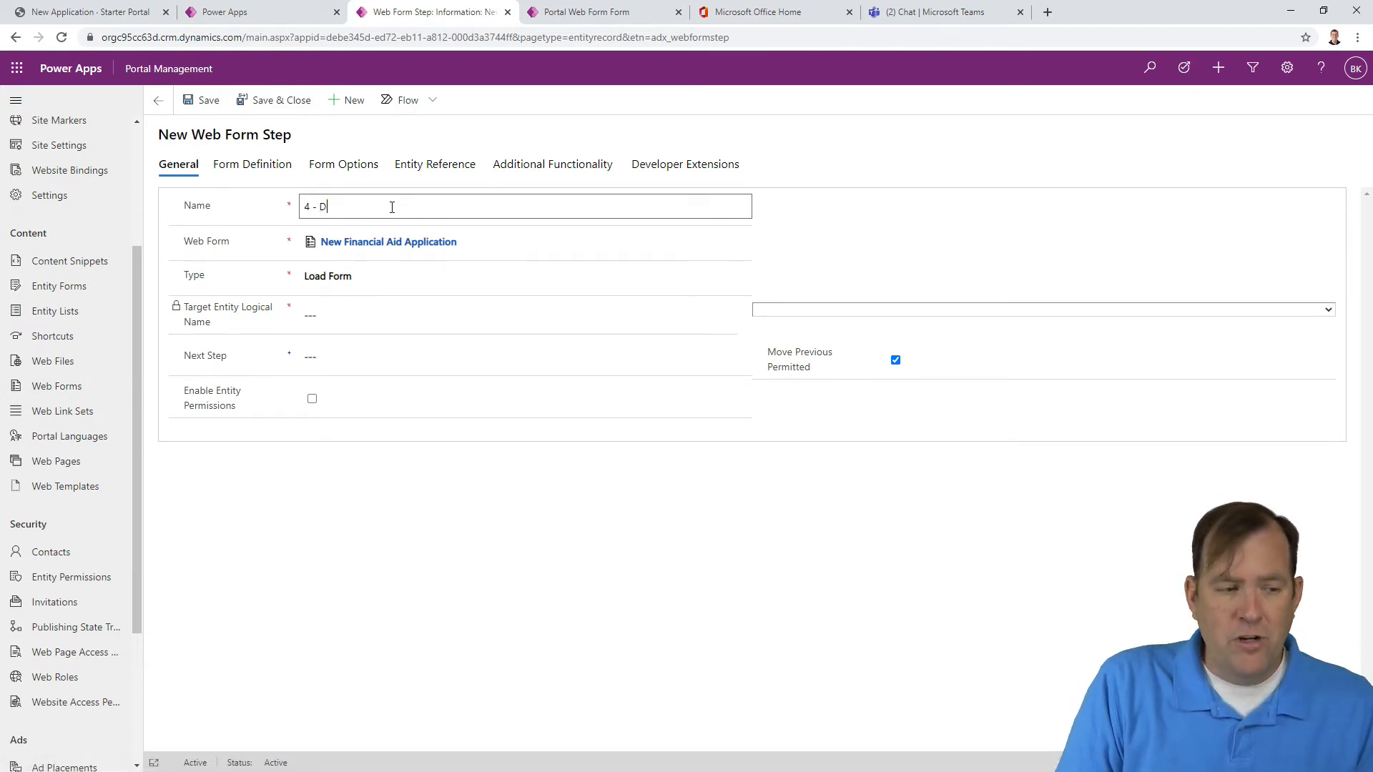
{"action": "type", "text": "orm Selection"}
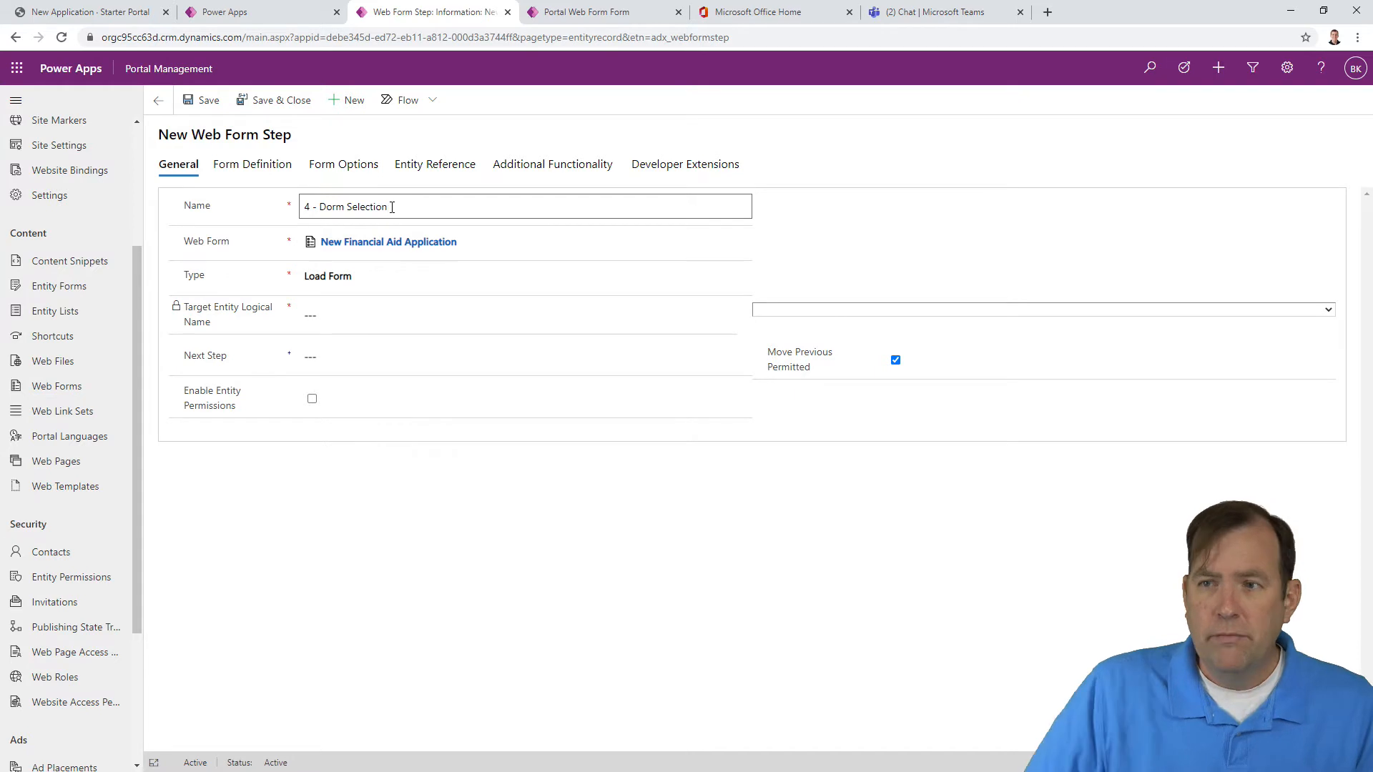
{"action": "left_click", "coordinate": [526, 276]}
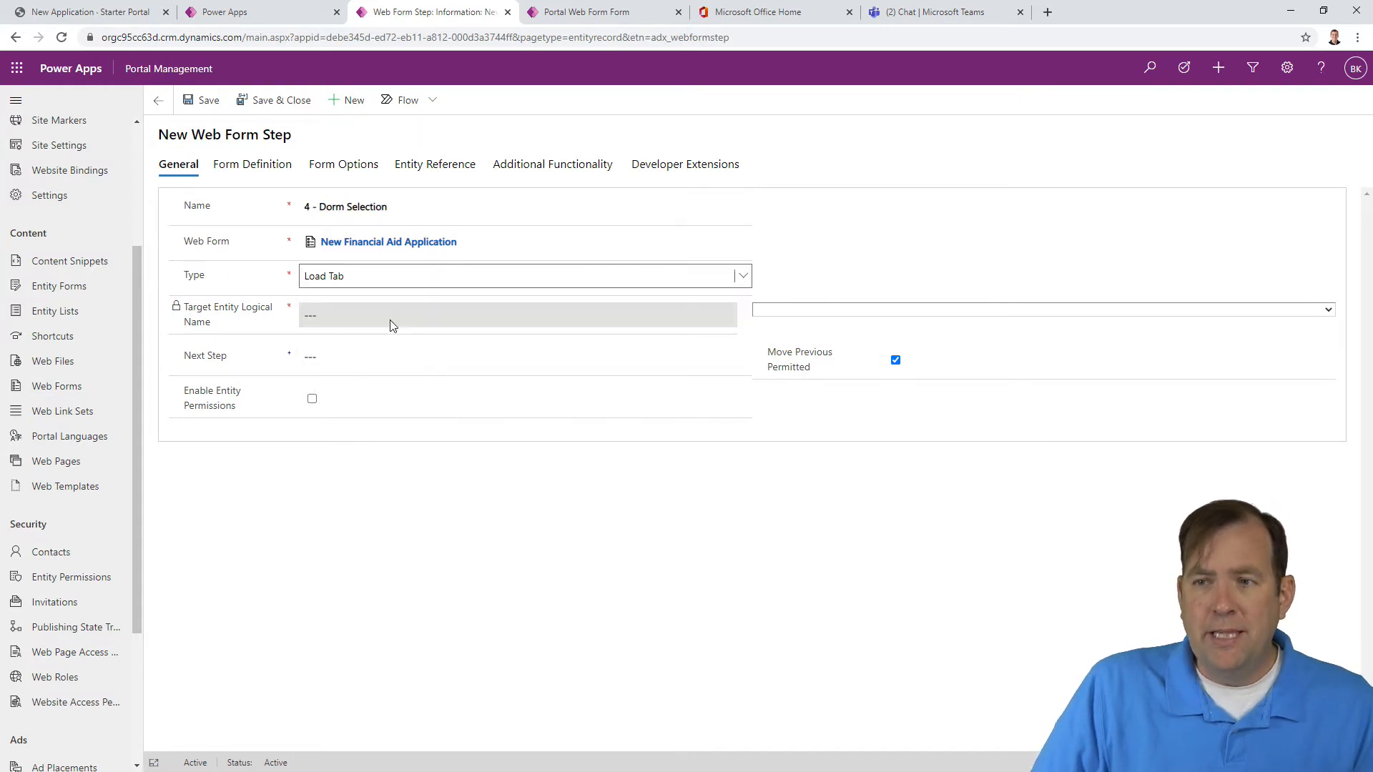
Step: Target Student Aid Application, continue to 5 - Signature, and enable entity permissions
{"action": "left_click", "coordinate": [1324, 309]}
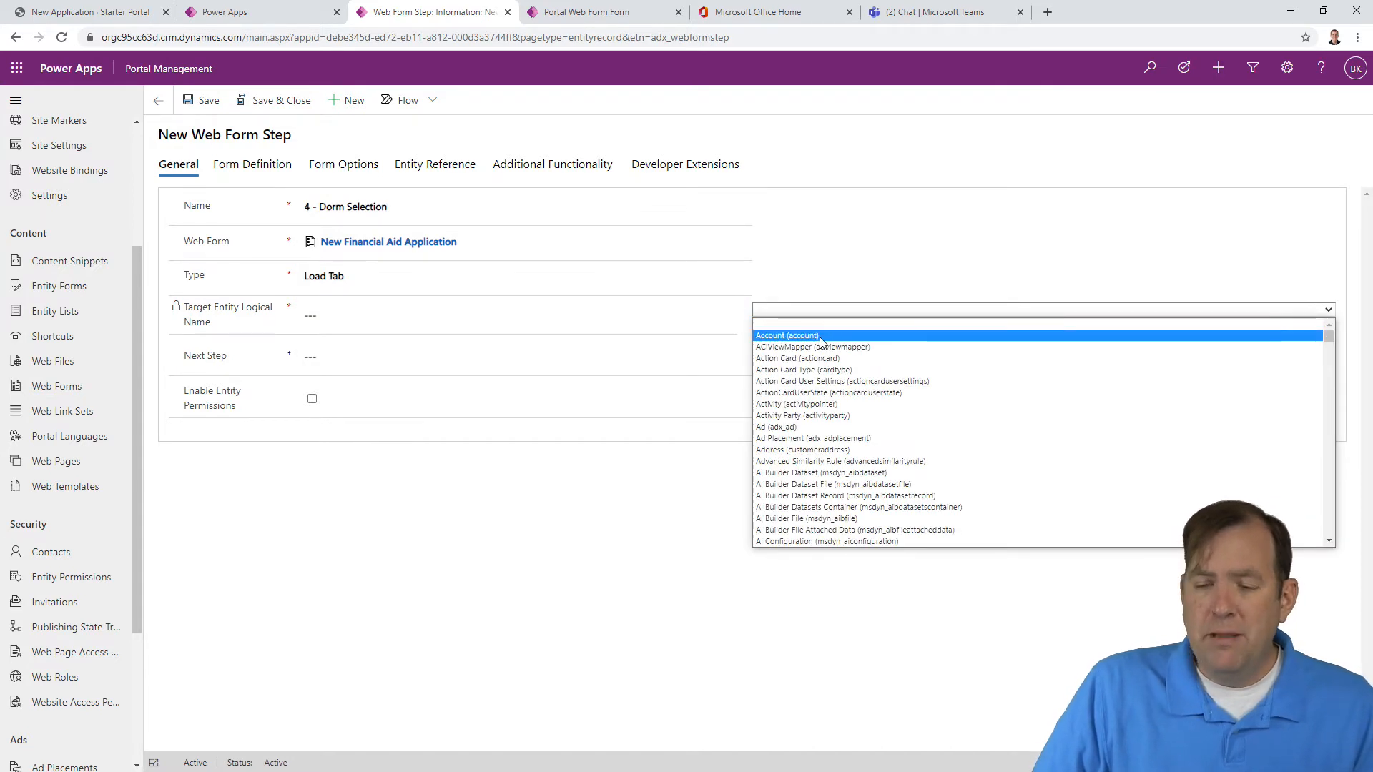
{"action": "scroll", "scroll_direction": "down", "scroll_amount": 3}
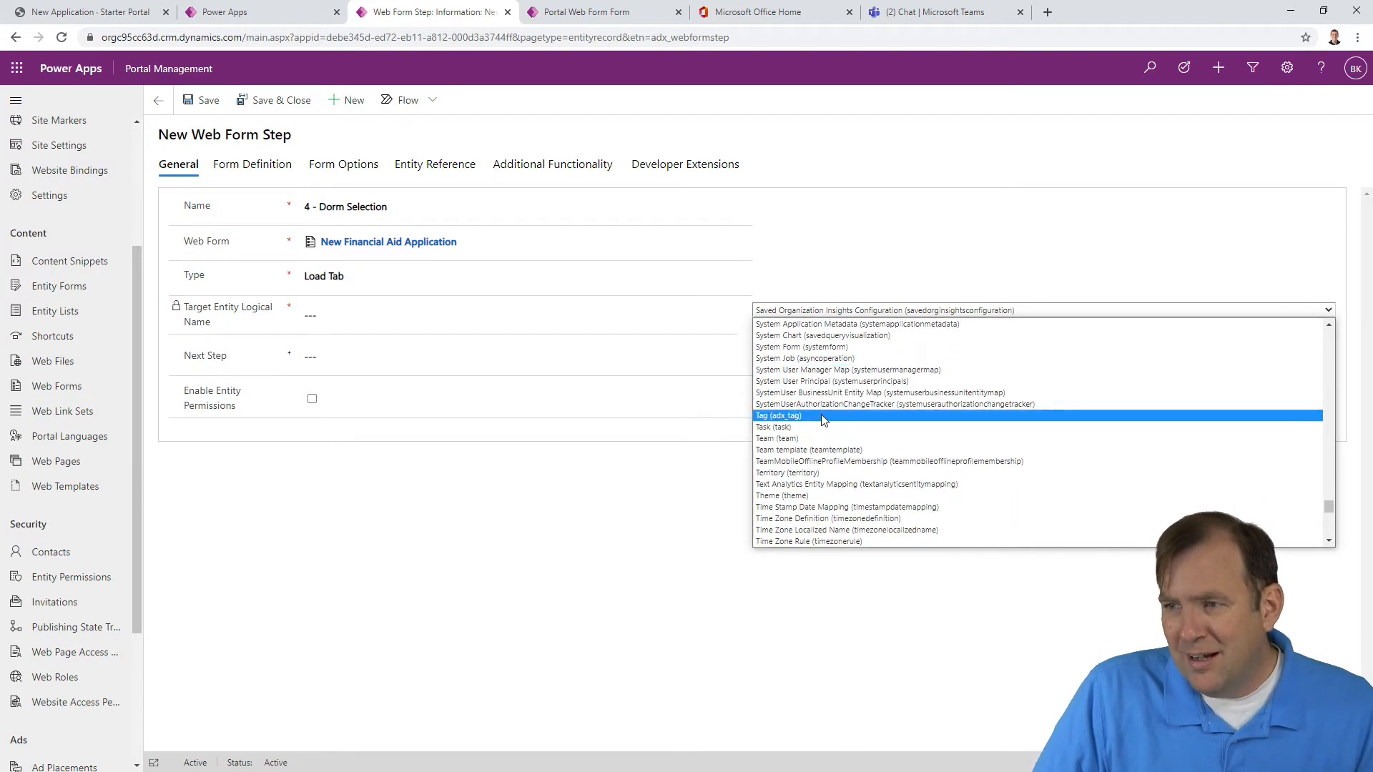
{"action": "scroll", "scroll_direction": "up", "scroll_amount": 3}
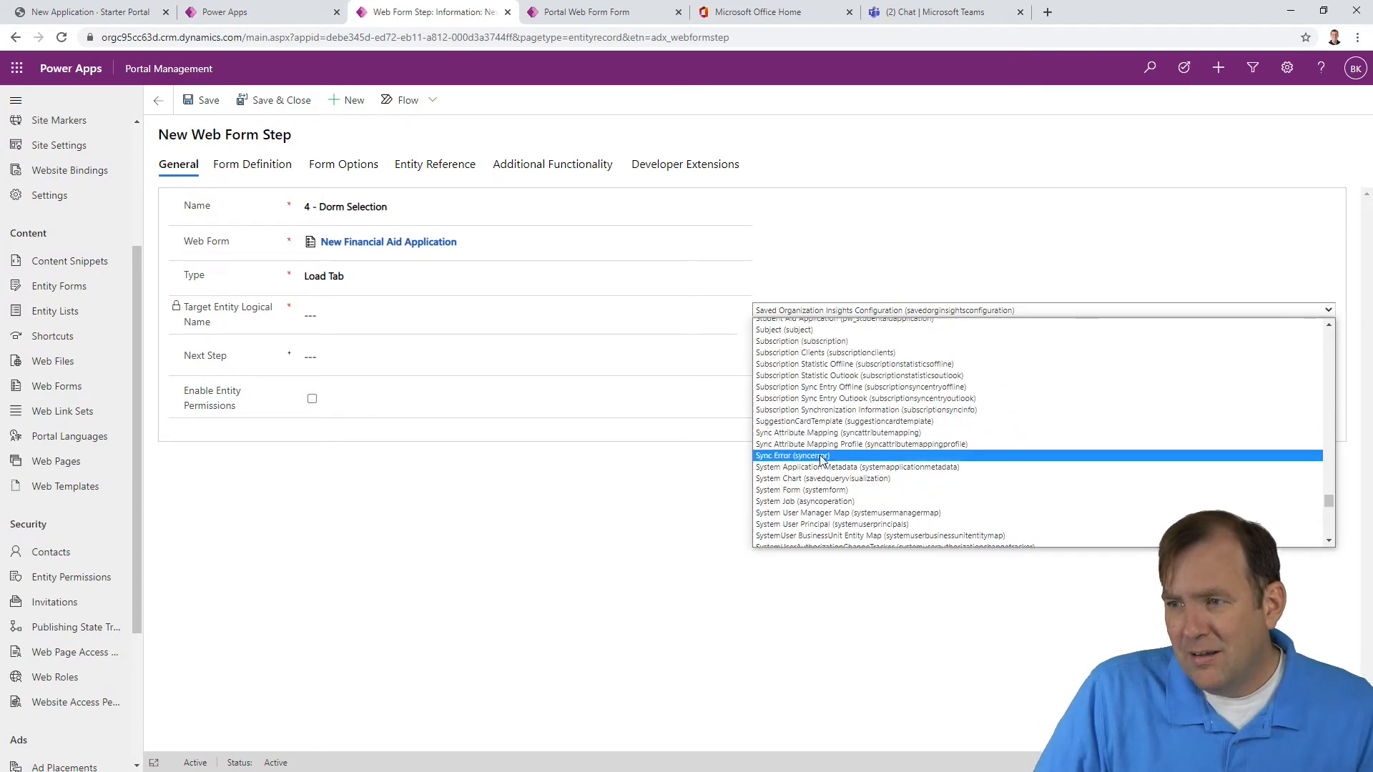
{"action": "mouse_move", "coordinate": [827, 467]}
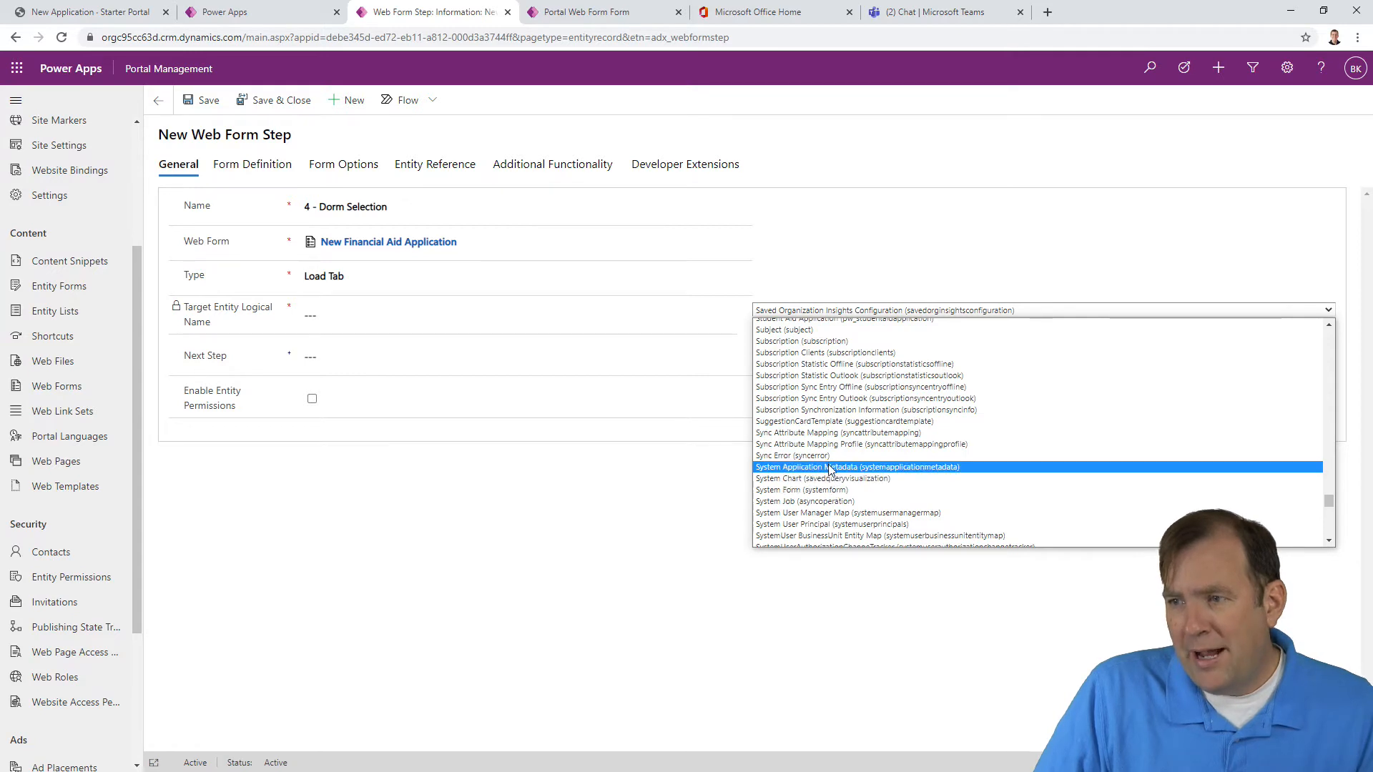
{"action": "scroll", "scroll_direction": "up", "scroll_amount": 3}
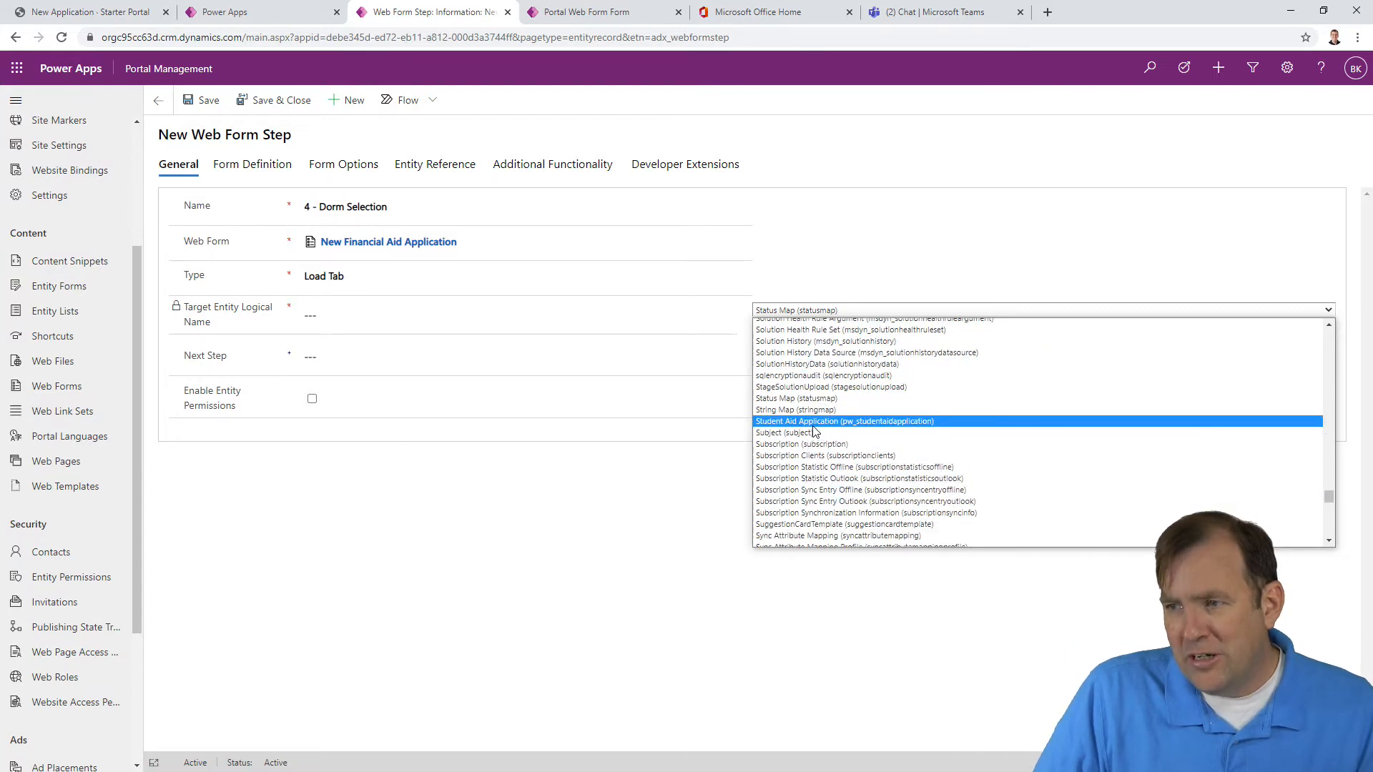
{"action": "left_click", "coordinate": [843, 422]}
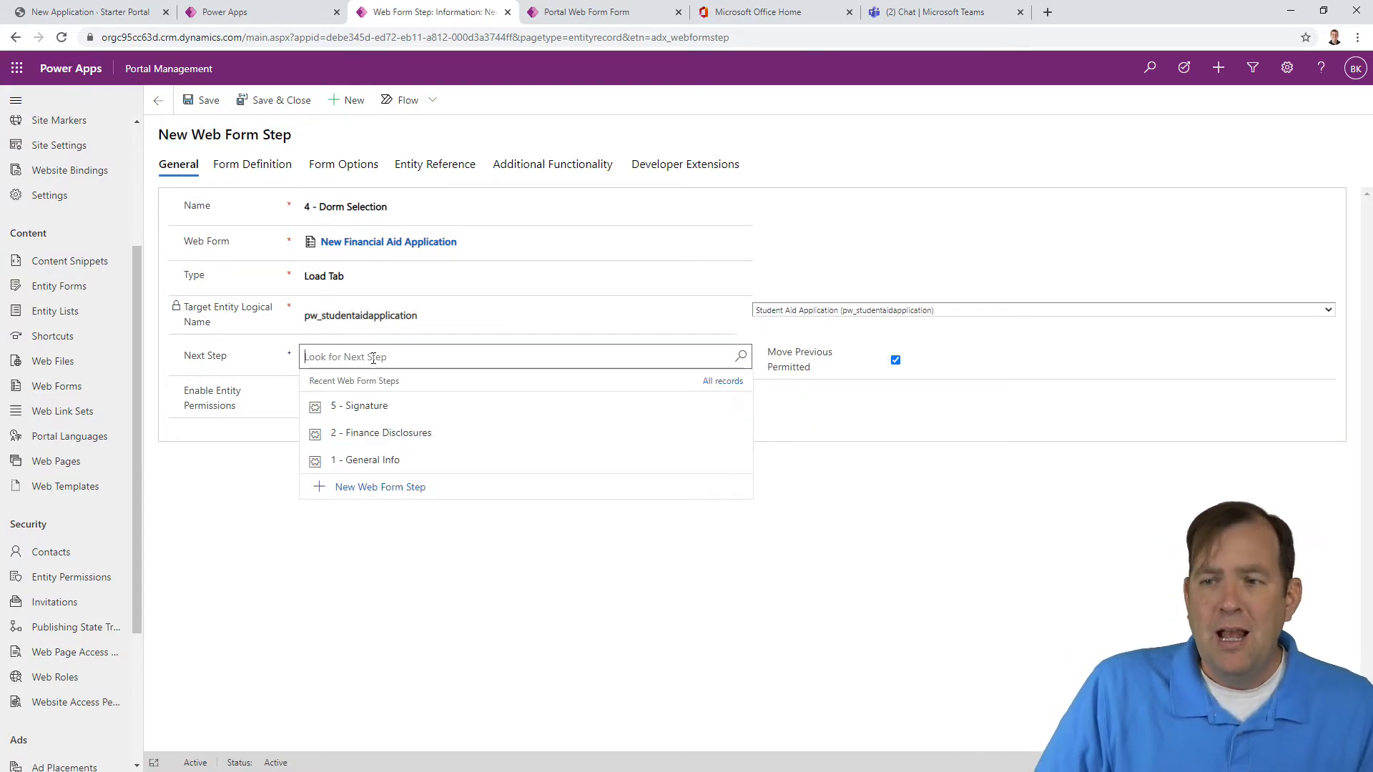
{"action": "left_click", "coordinate": [359, 406]}
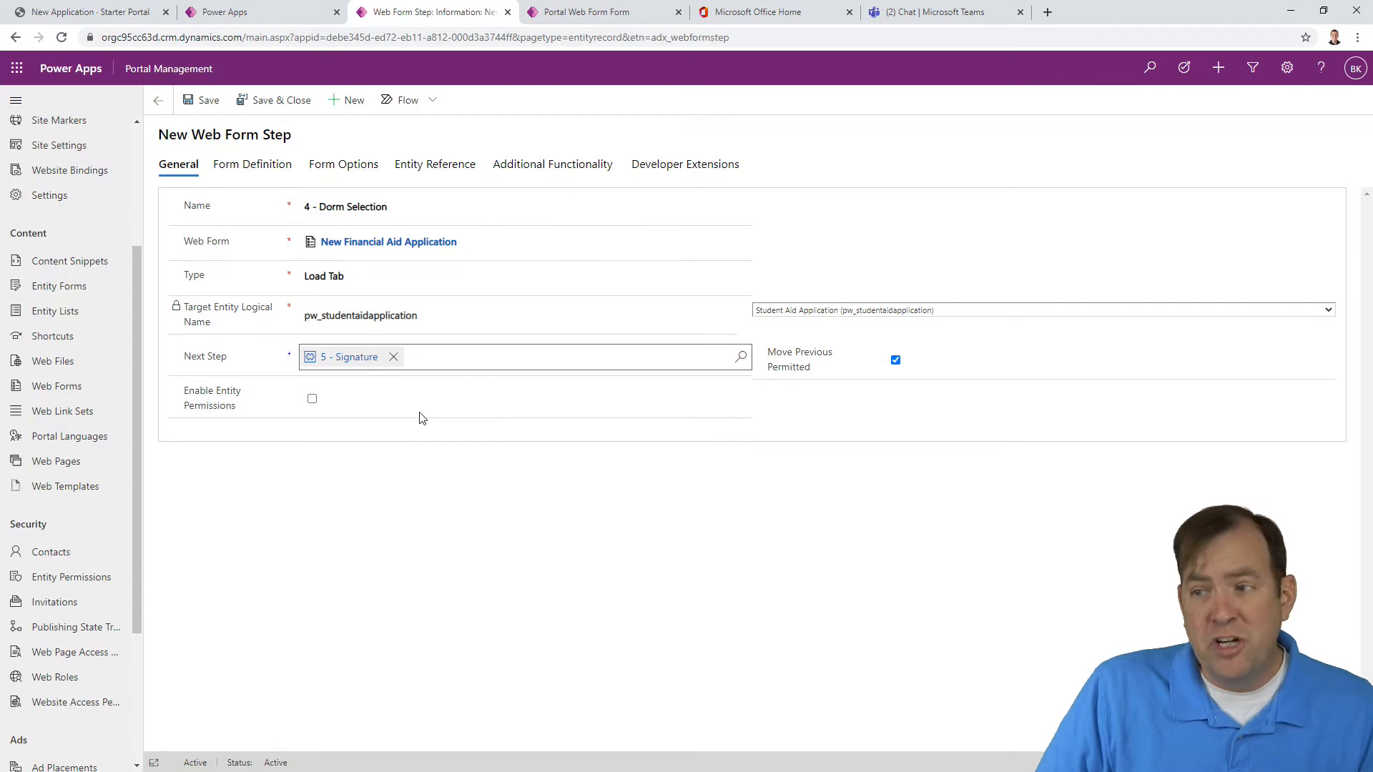
{"action": "mouse_move", "coordinate": [424, 377]}
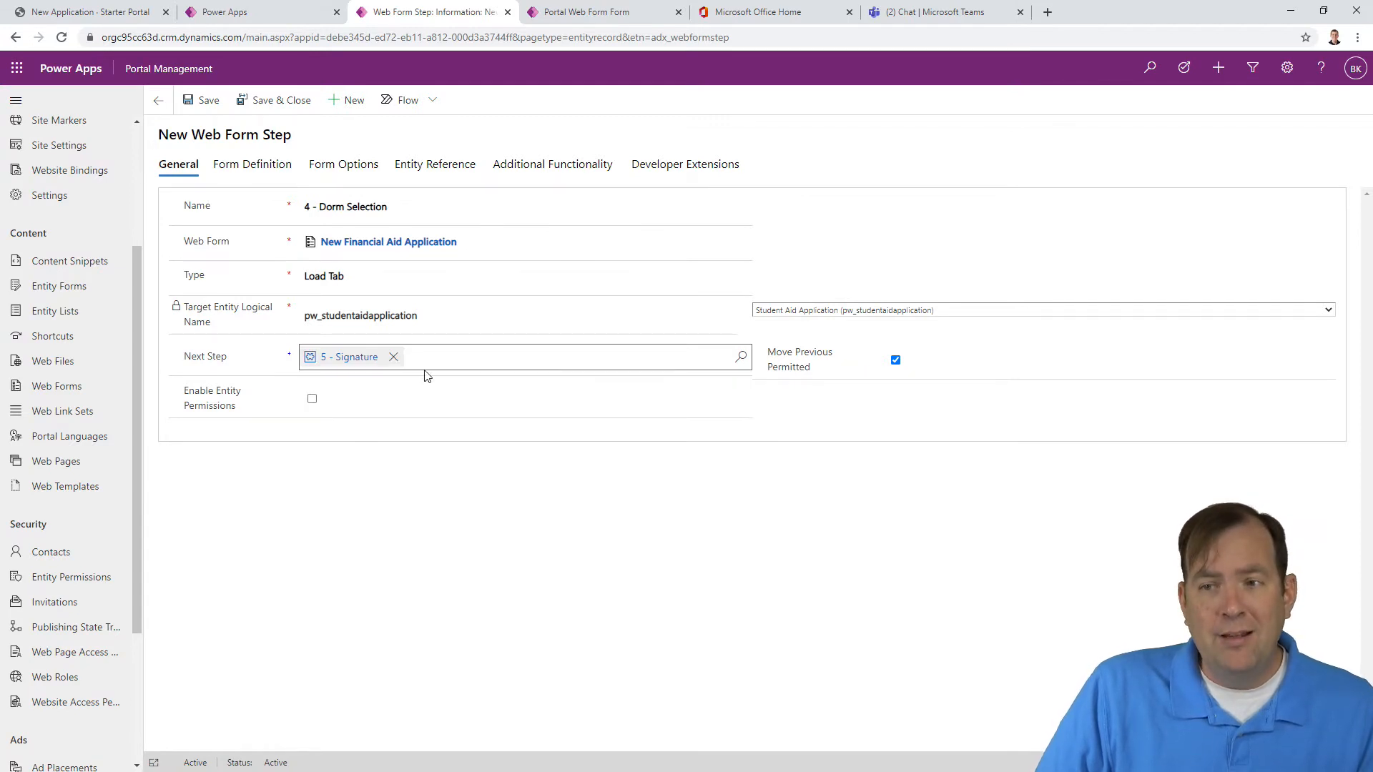
{"action": "left_click", "coordinate": [311, 398]}
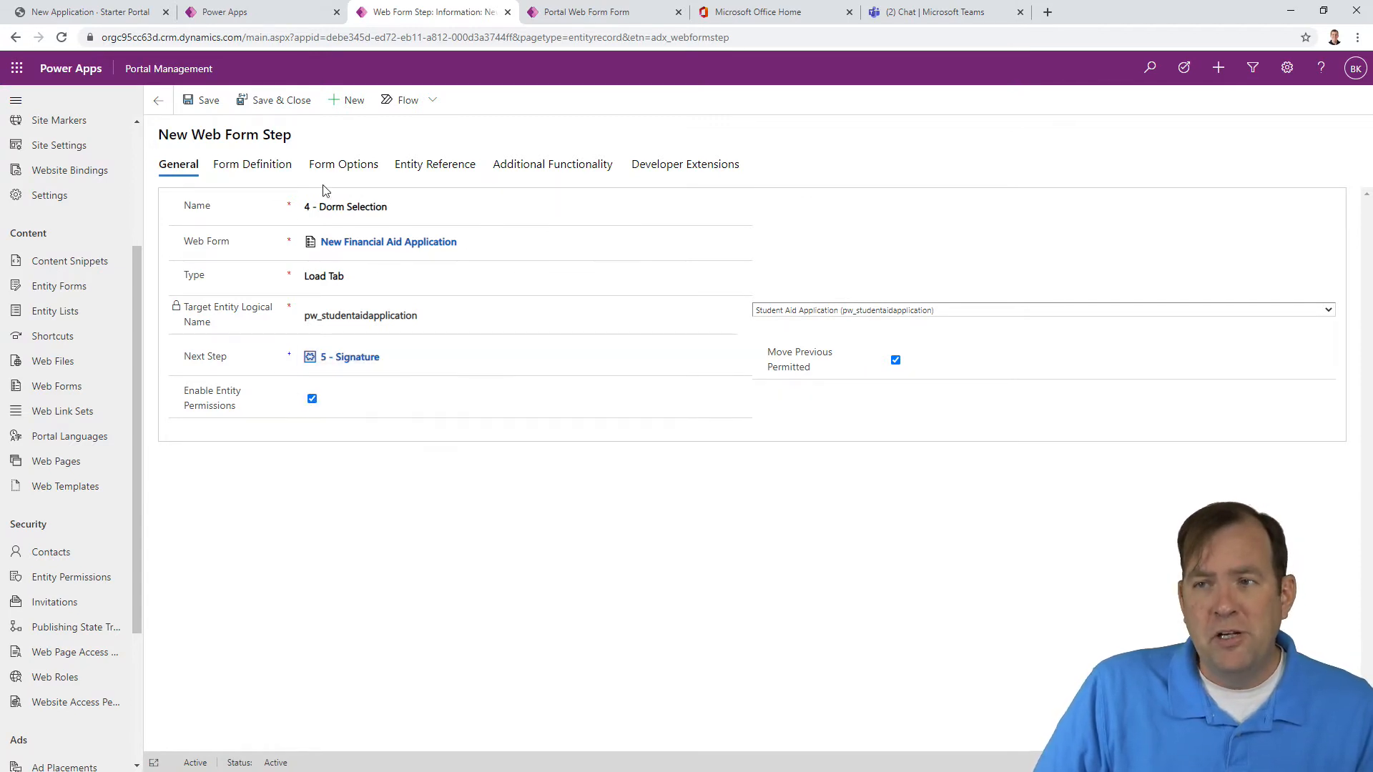
{"action": "left_click", "coordinate": [343, 164]}
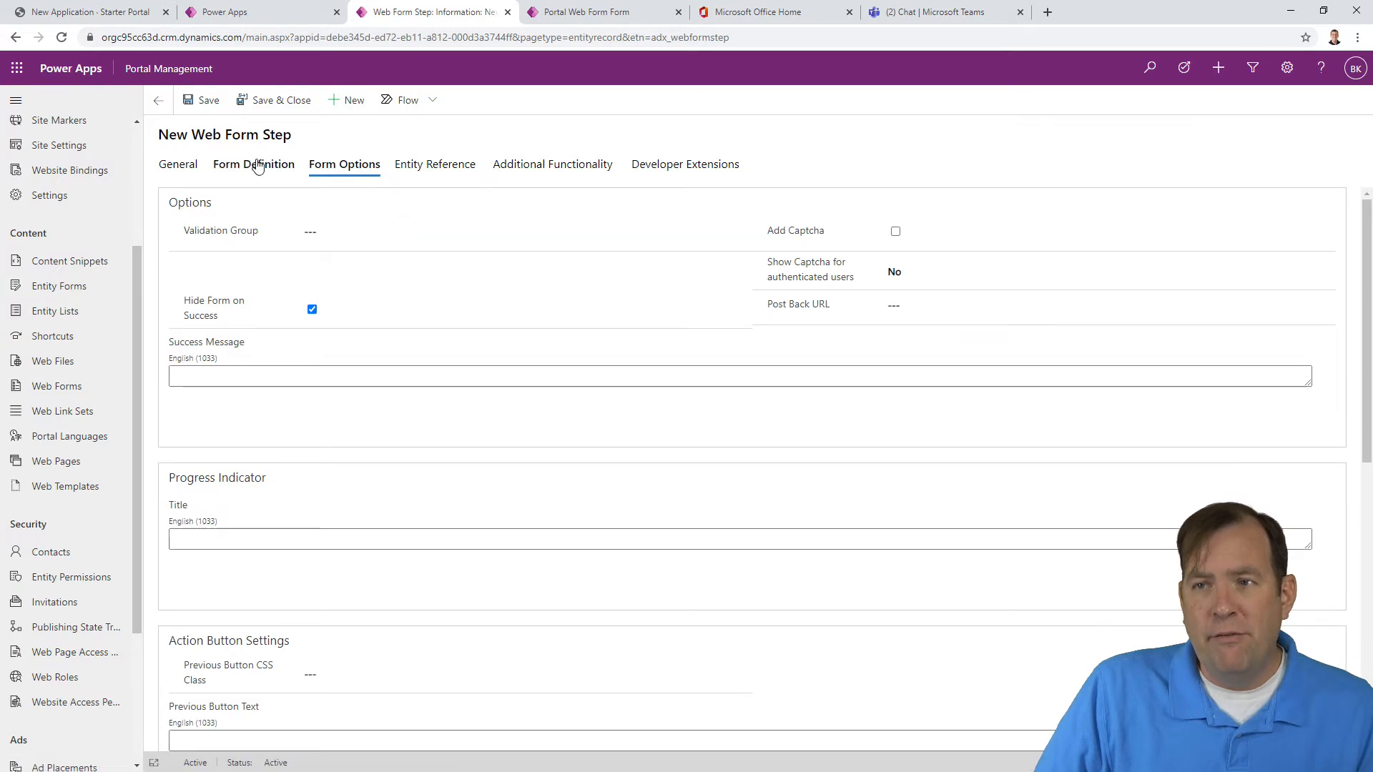
Step: Load Portal Web Form's Dorm Preference tab, sourcing the record from 1 - General Info
{"action": "left_click", "coordinate": [253, 164]}
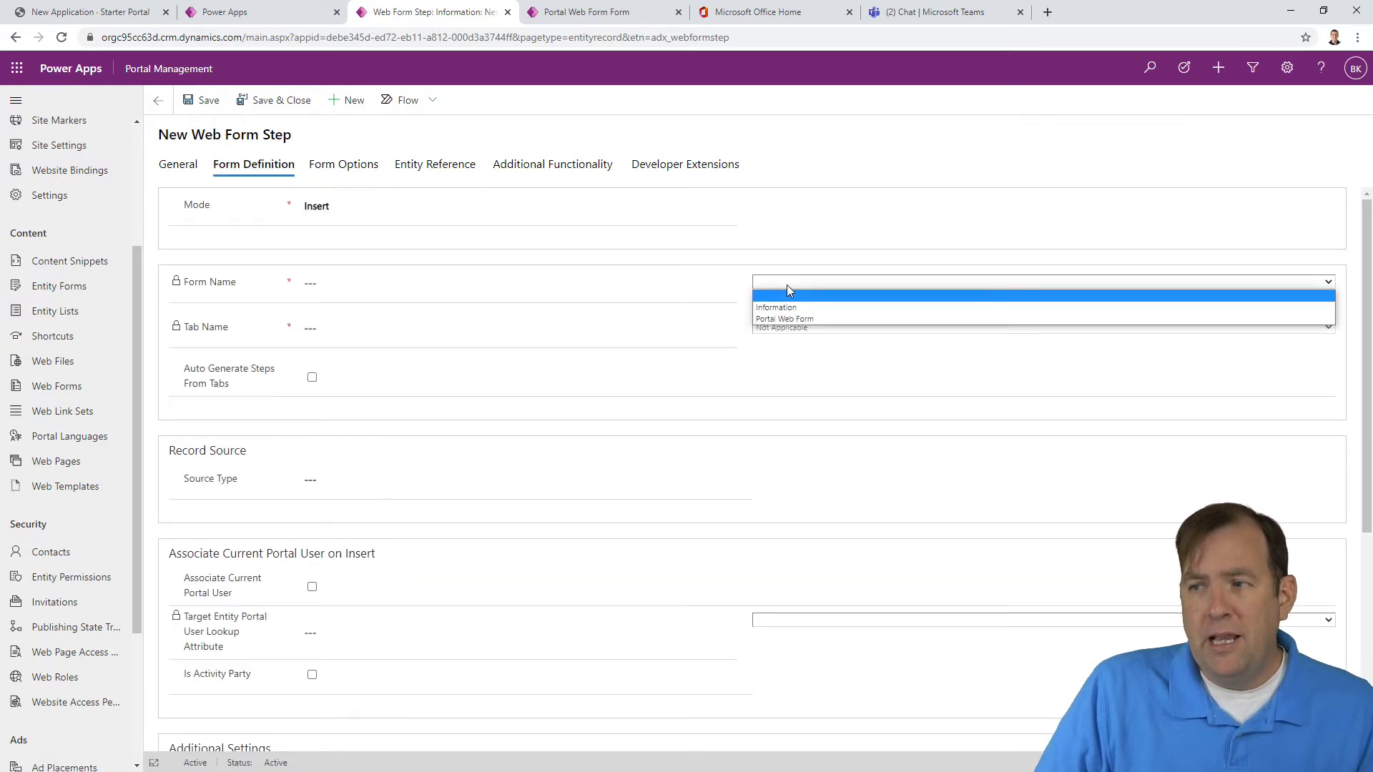
{"action": "left_click", "coordinate": [784, 319]}
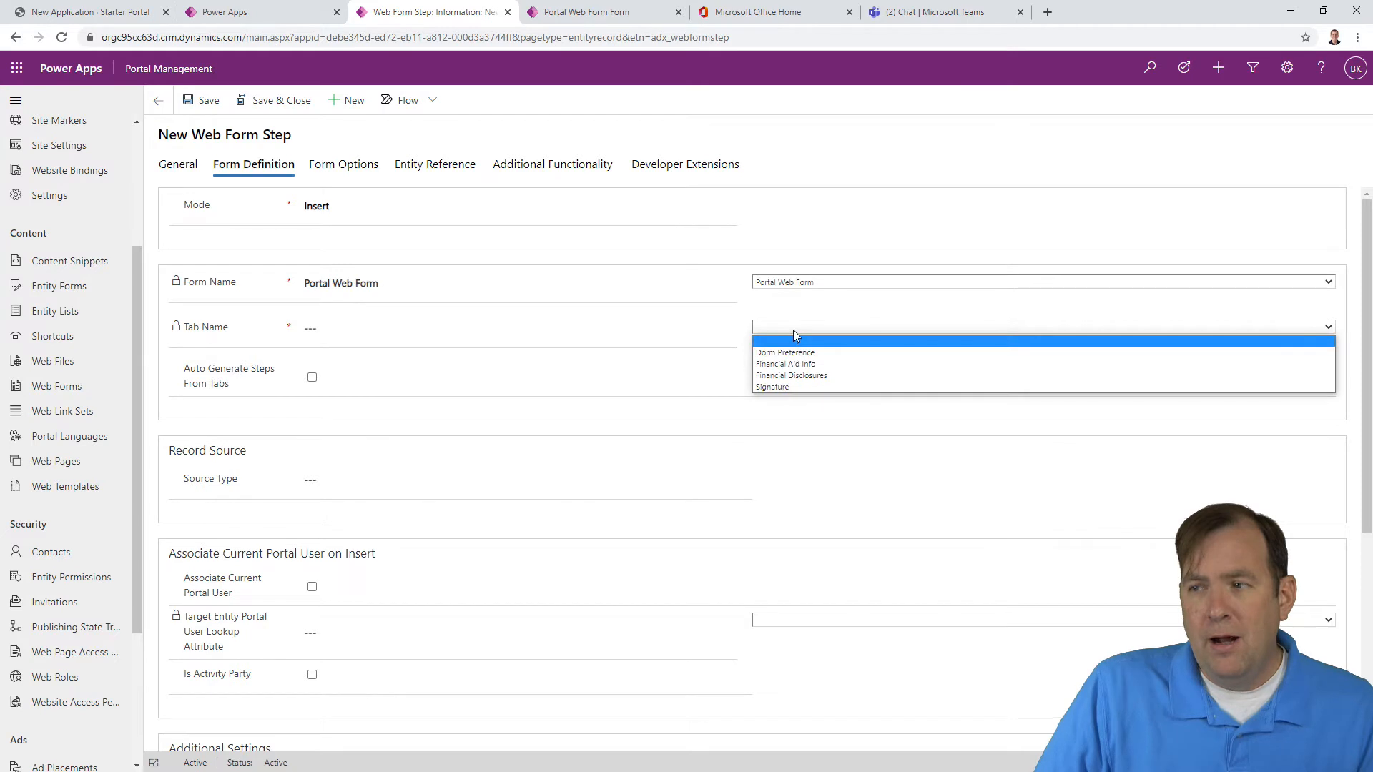
{"action": "mouse_move", "coordinate": [789, 375]}
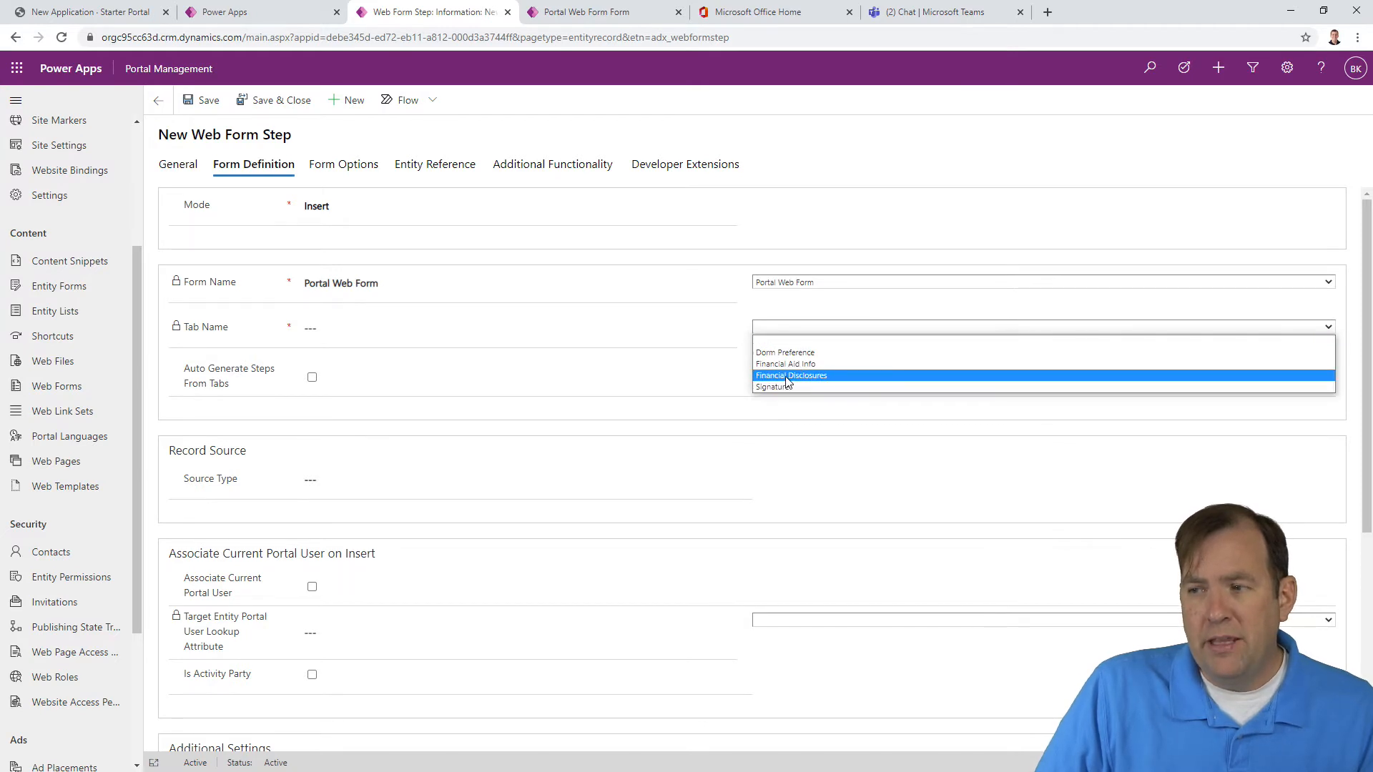
{"action": "mouse_move", "coordinate": [784, 363]}
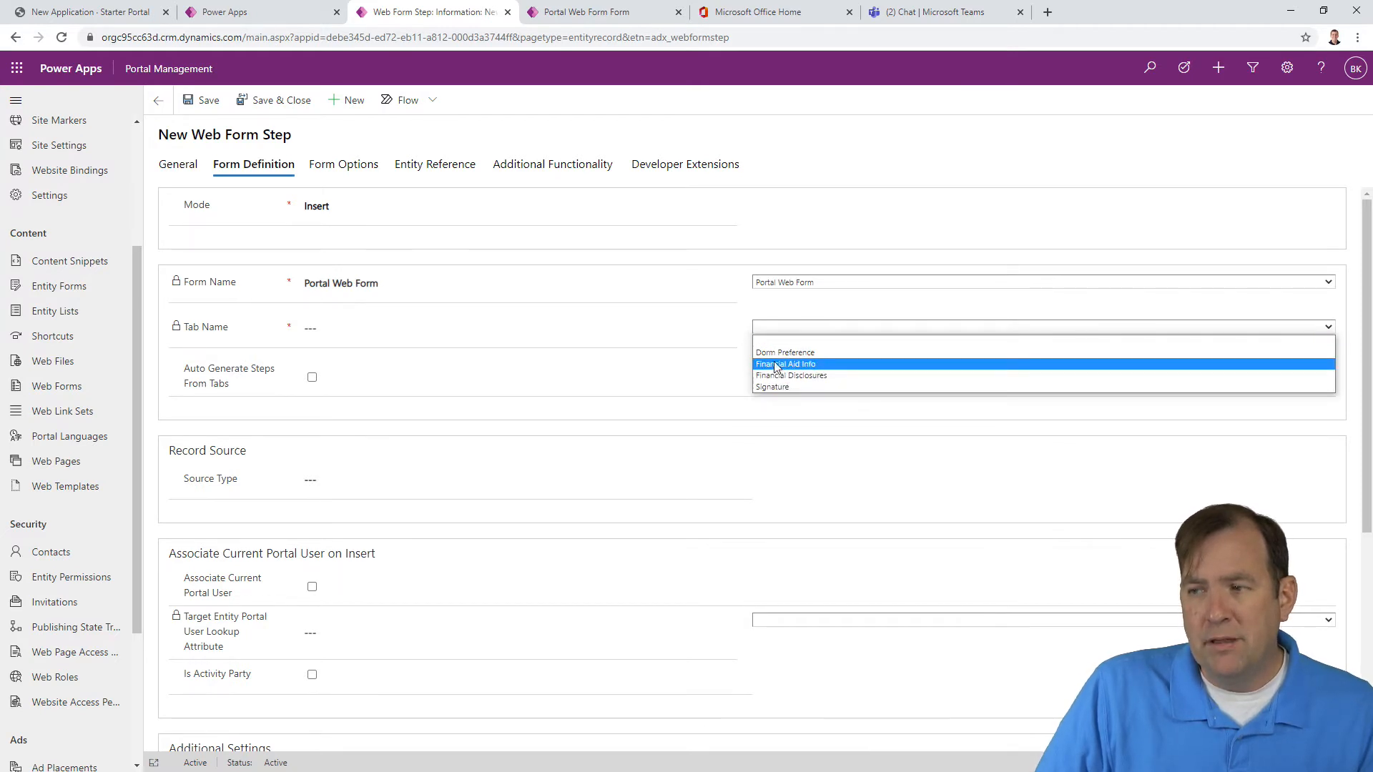
{"action": "left_click", "coordinate": [784, 352]}
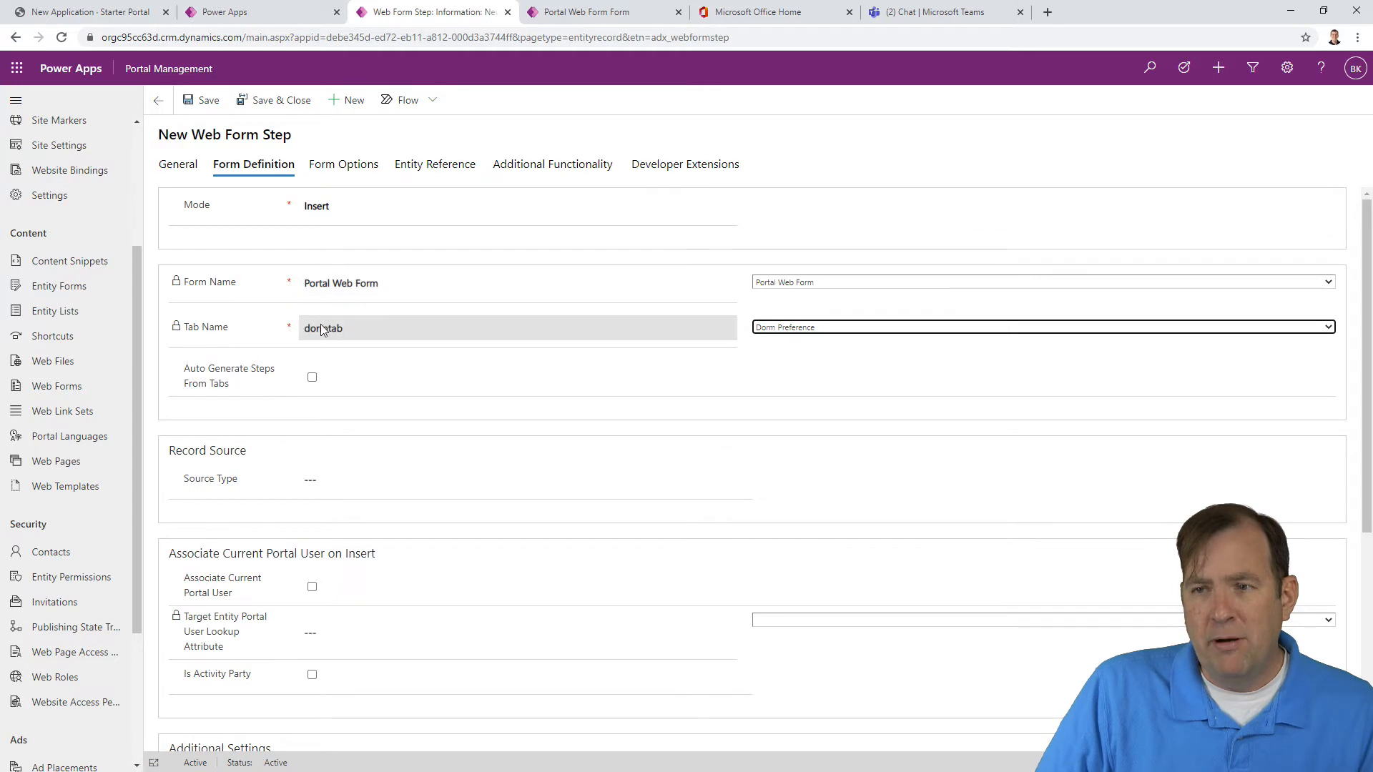
{"action": "scroll", "scroll_direction": "down", "scroll_amount": 3}
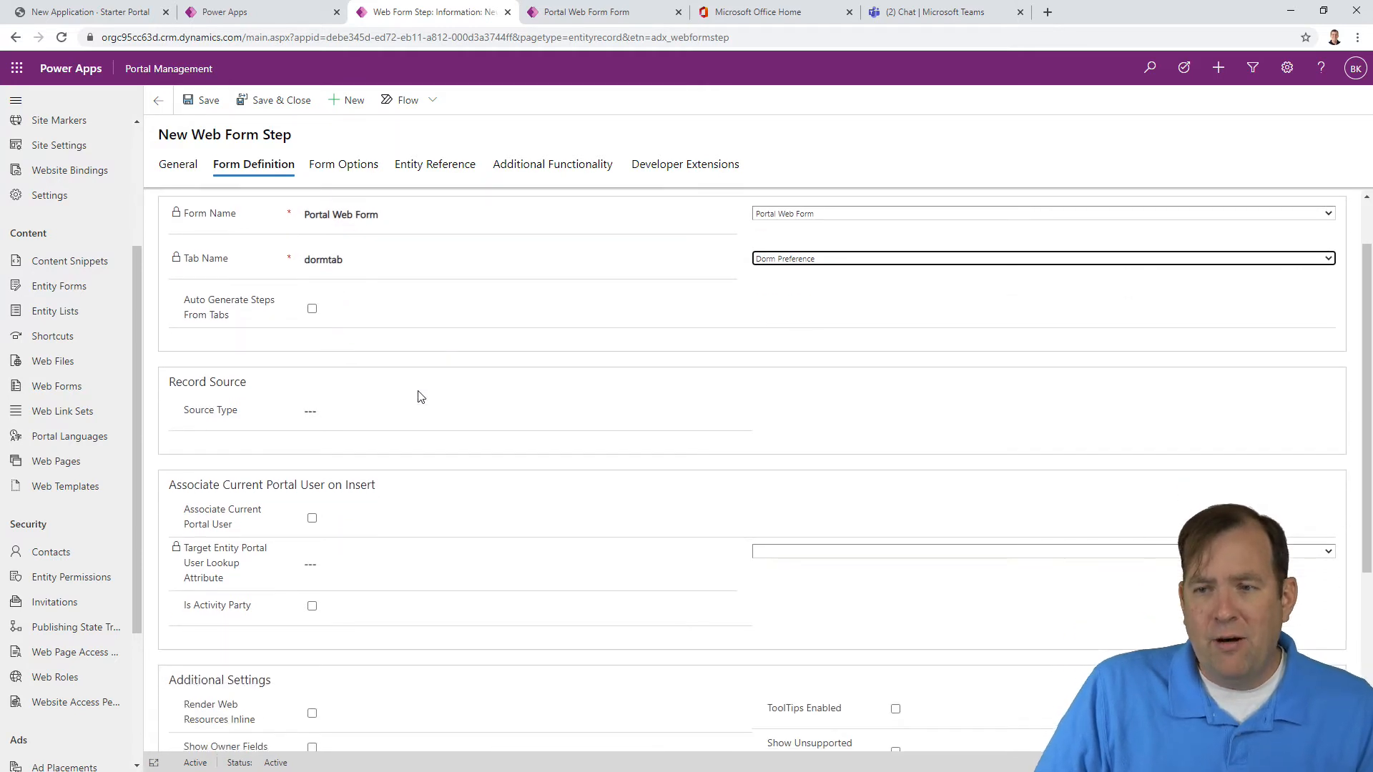
{"action": "left_click", "coordinate": [524, 410]}
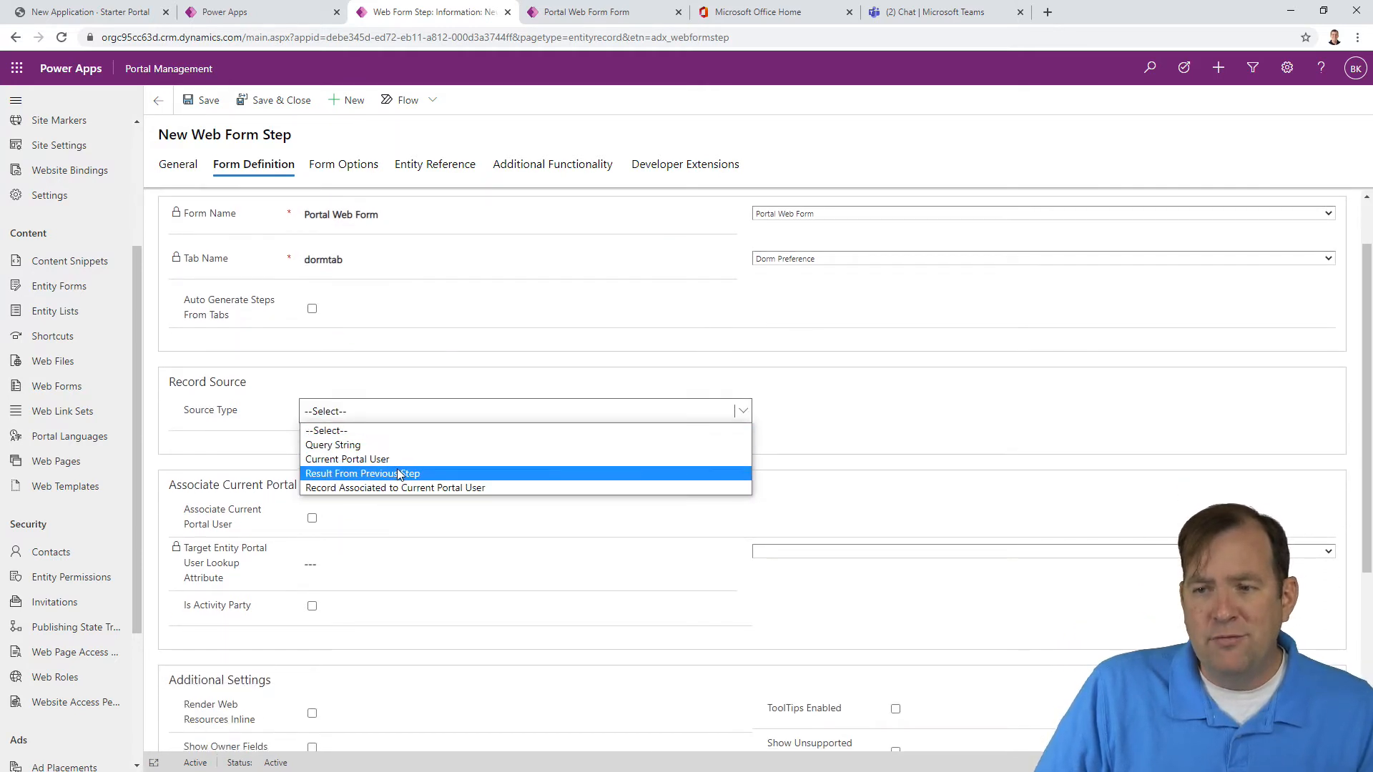
{"action": "left_click", "coordinate": [363, 473]}
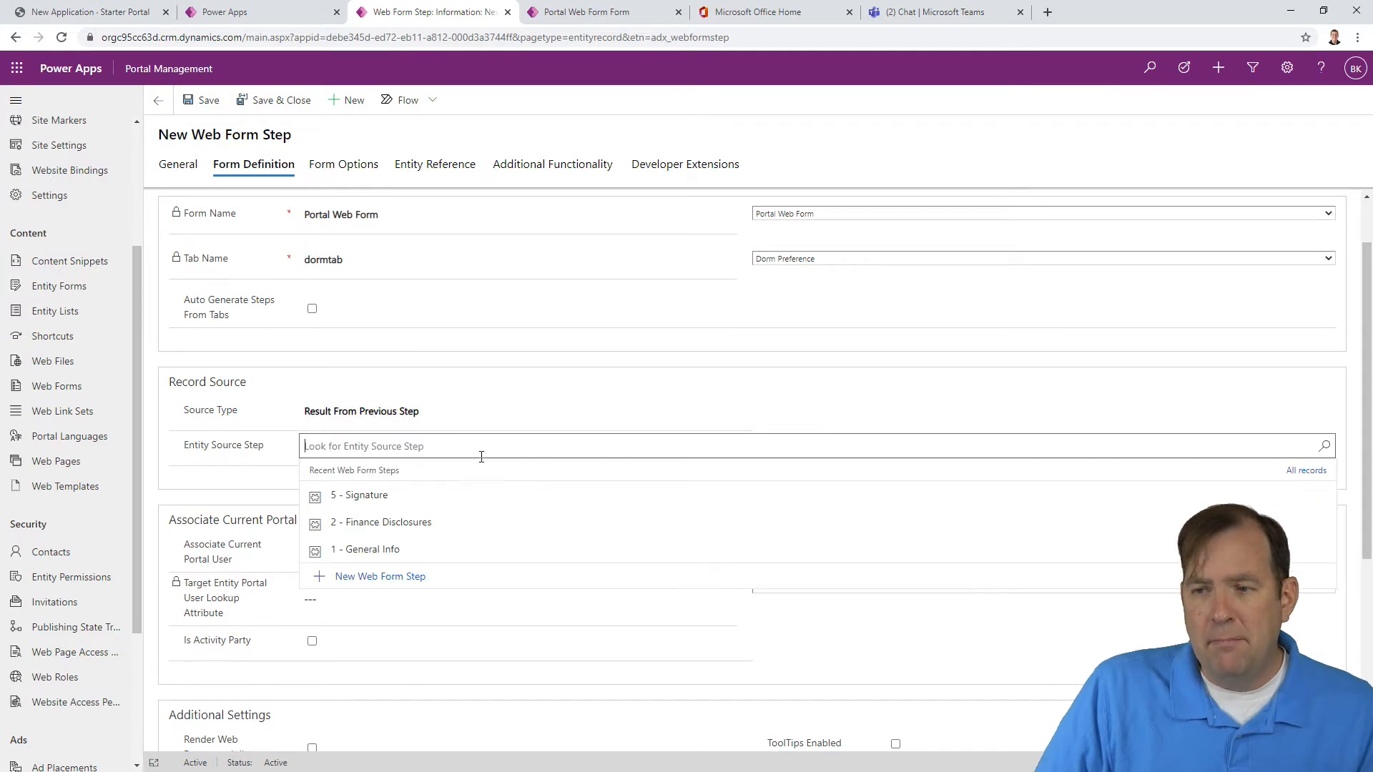
{"action": "left_click", "coordinate": [366, 549]}
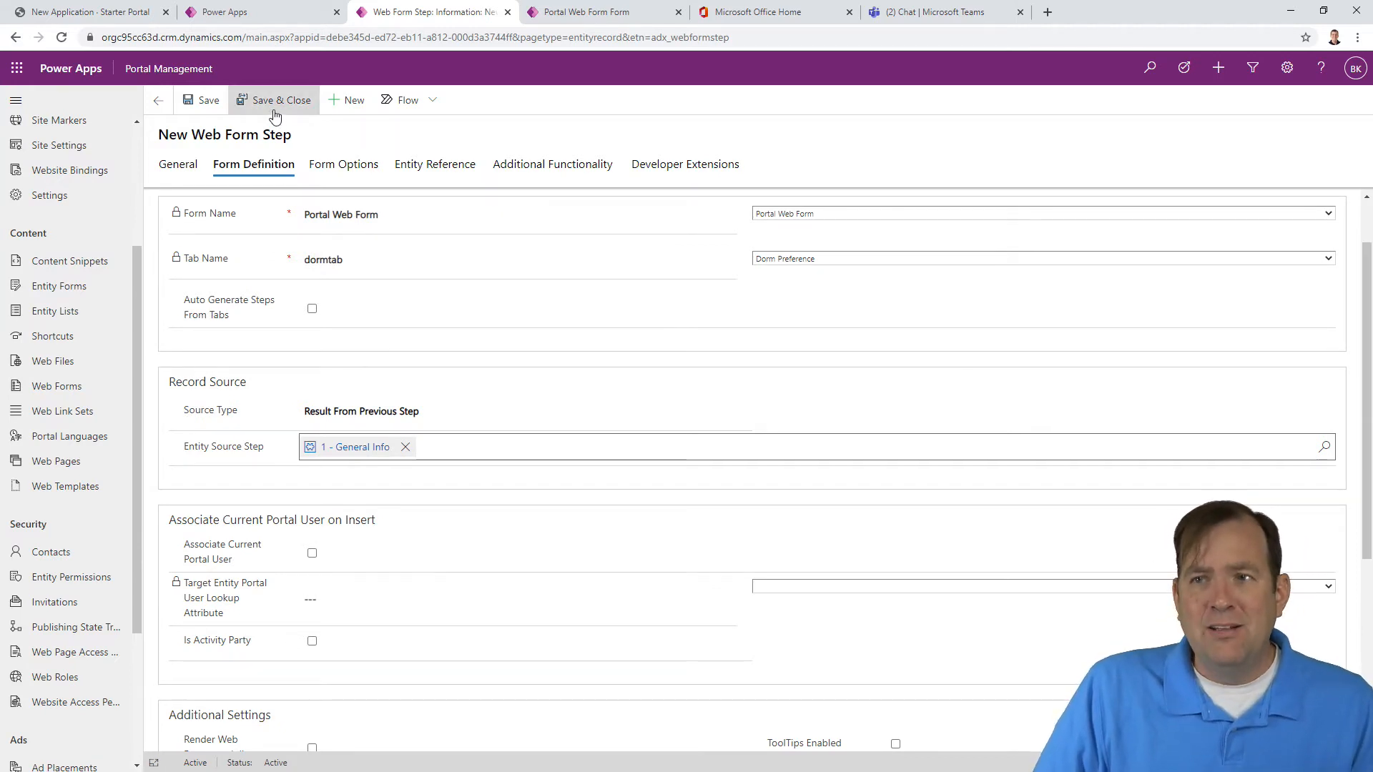
Step: Save the 4 - Dorm Selection step and begin another web form step
{"action": "left_click", "coordinate": [280, 99]}
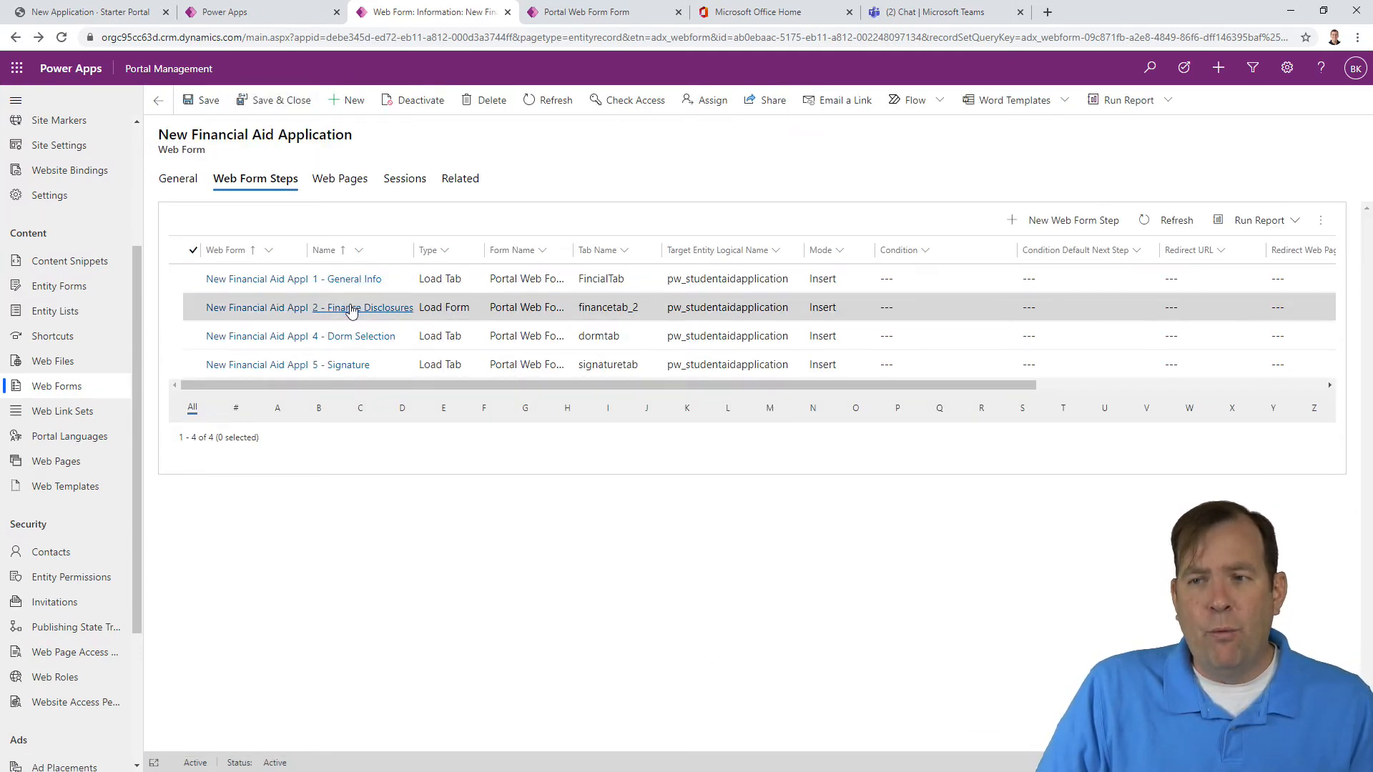
{"action": "mouse_move", "coordinate": [331, 363]}
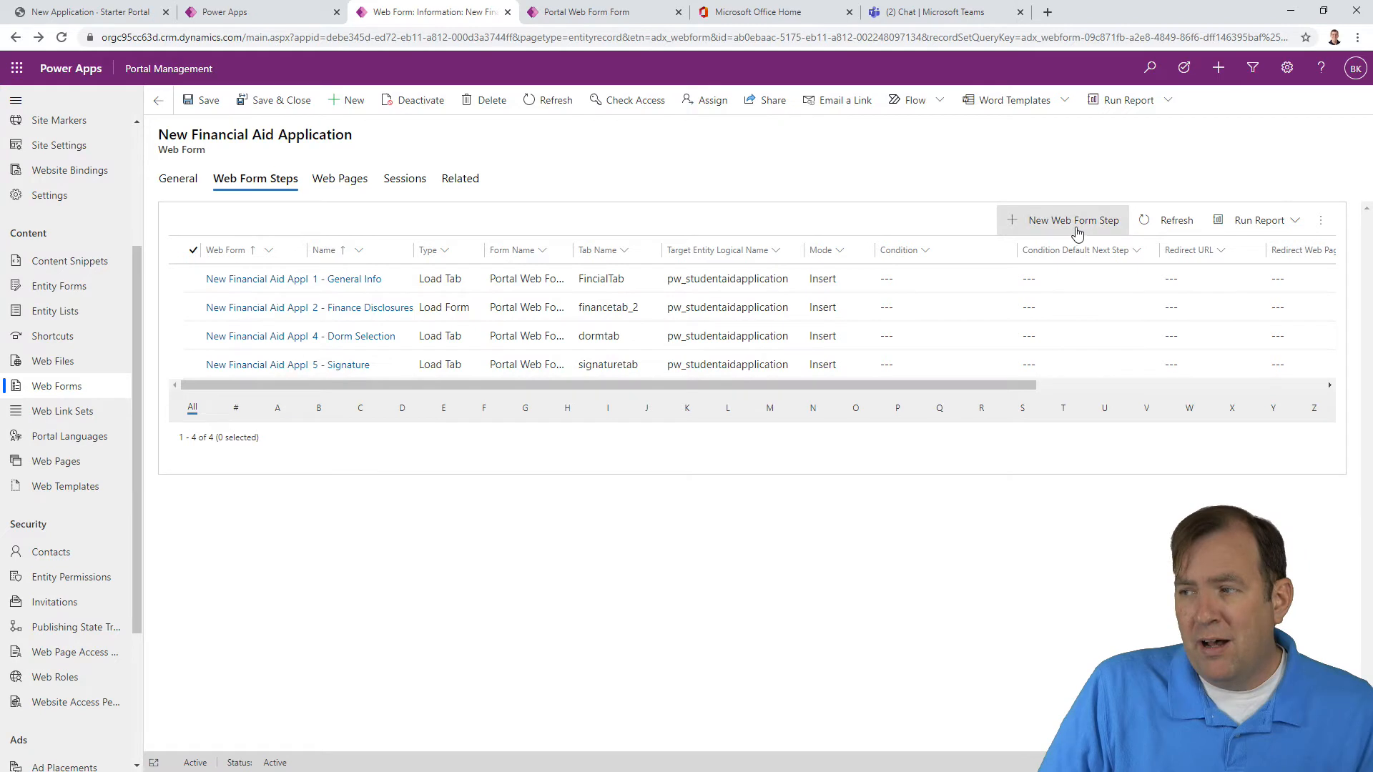
{"action": "left_click", "coordinate": [1063, 220]}
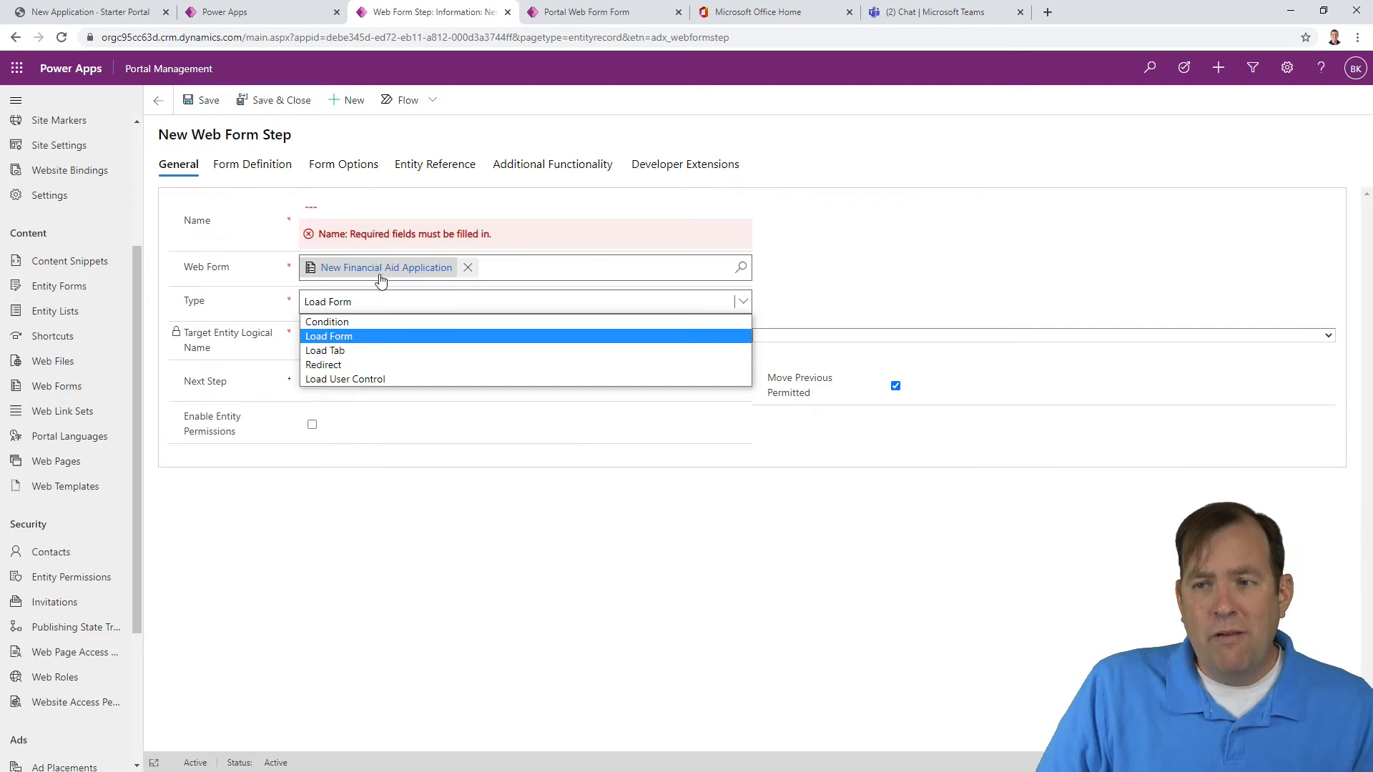
{"action": "mouse_move", "coordinate": [344, 378]}
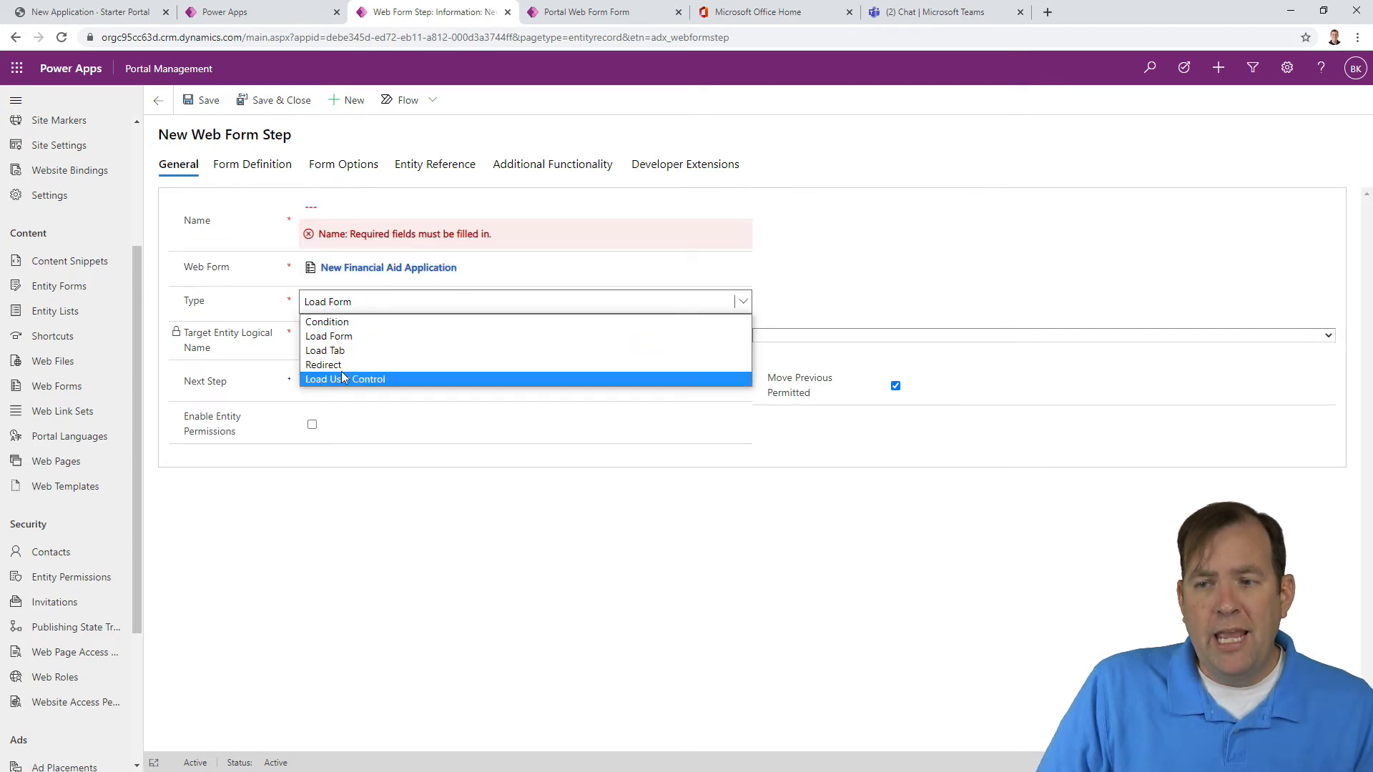
Step: Make the new step a Condition step named '3 Dorm Needed'
{"action": "left_click", "coordinate": [326, 321]}
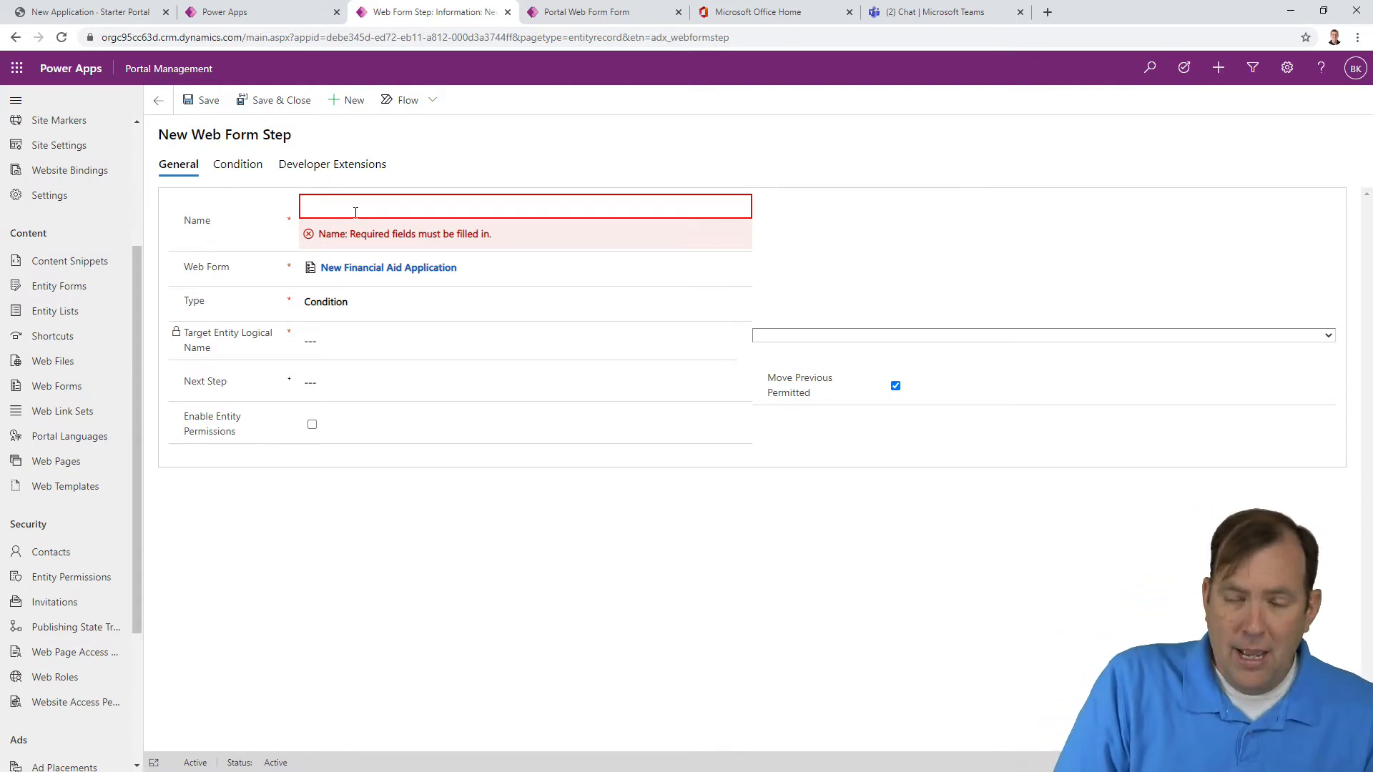
{"action": "type", "text": "Dorm P"}
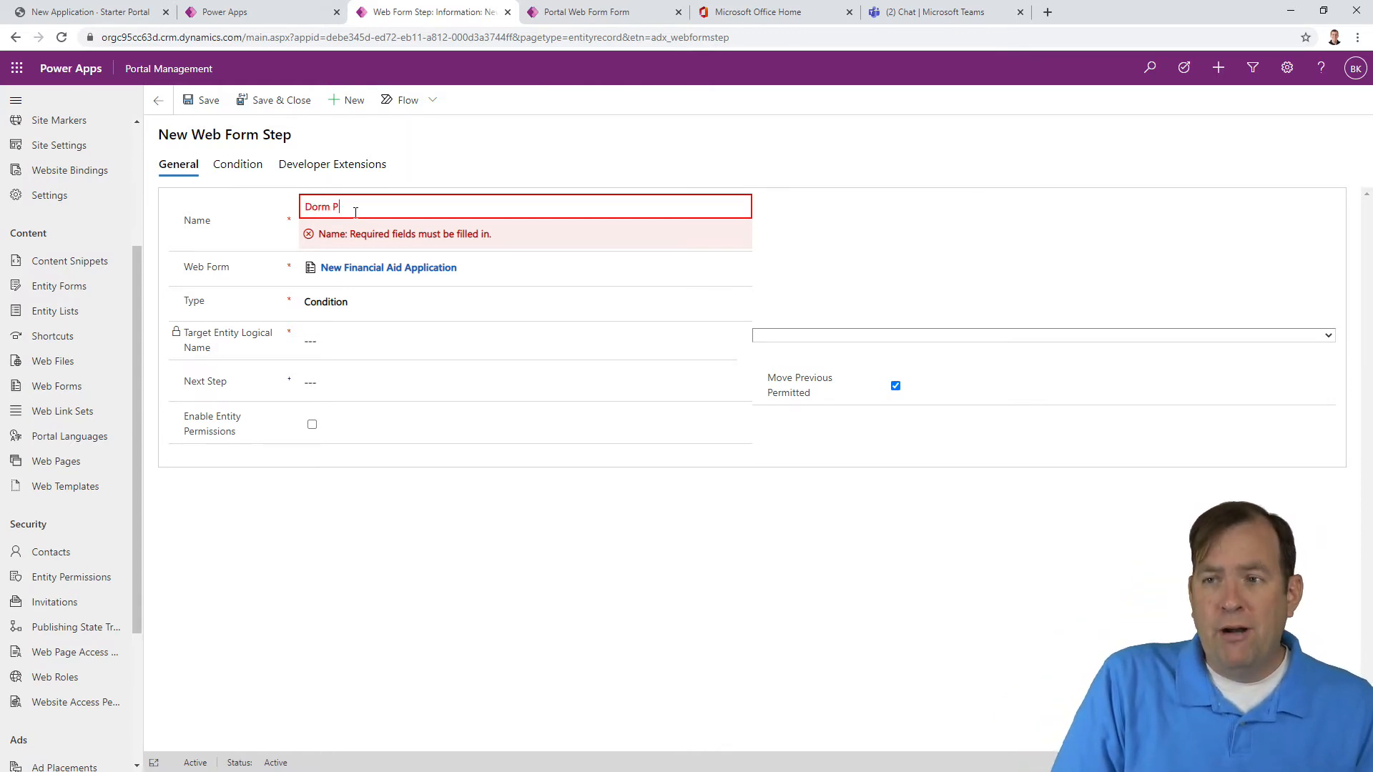
{"action": "type", "text": "referece"}
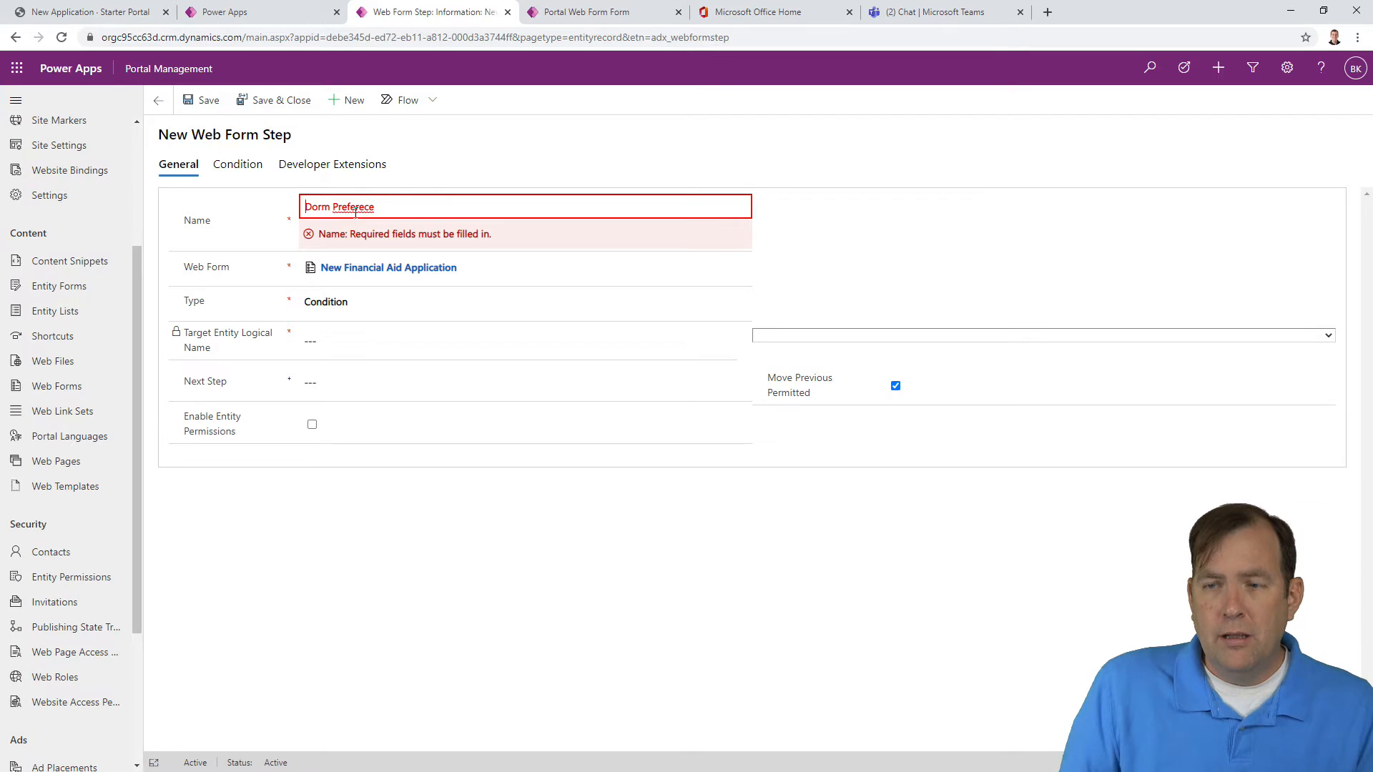
{"action": "type", "text": "3 Dorm"}
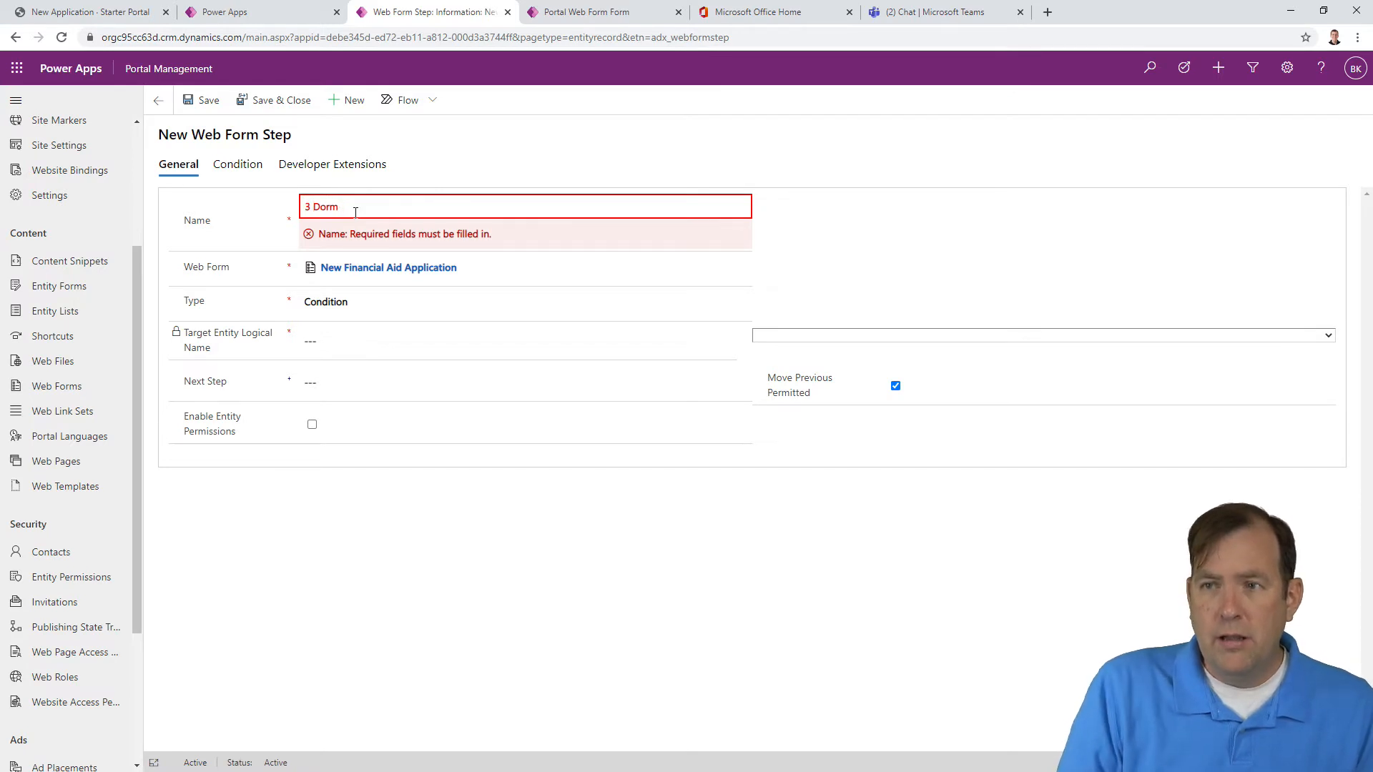
{"action": "type", "text": "Needed"}
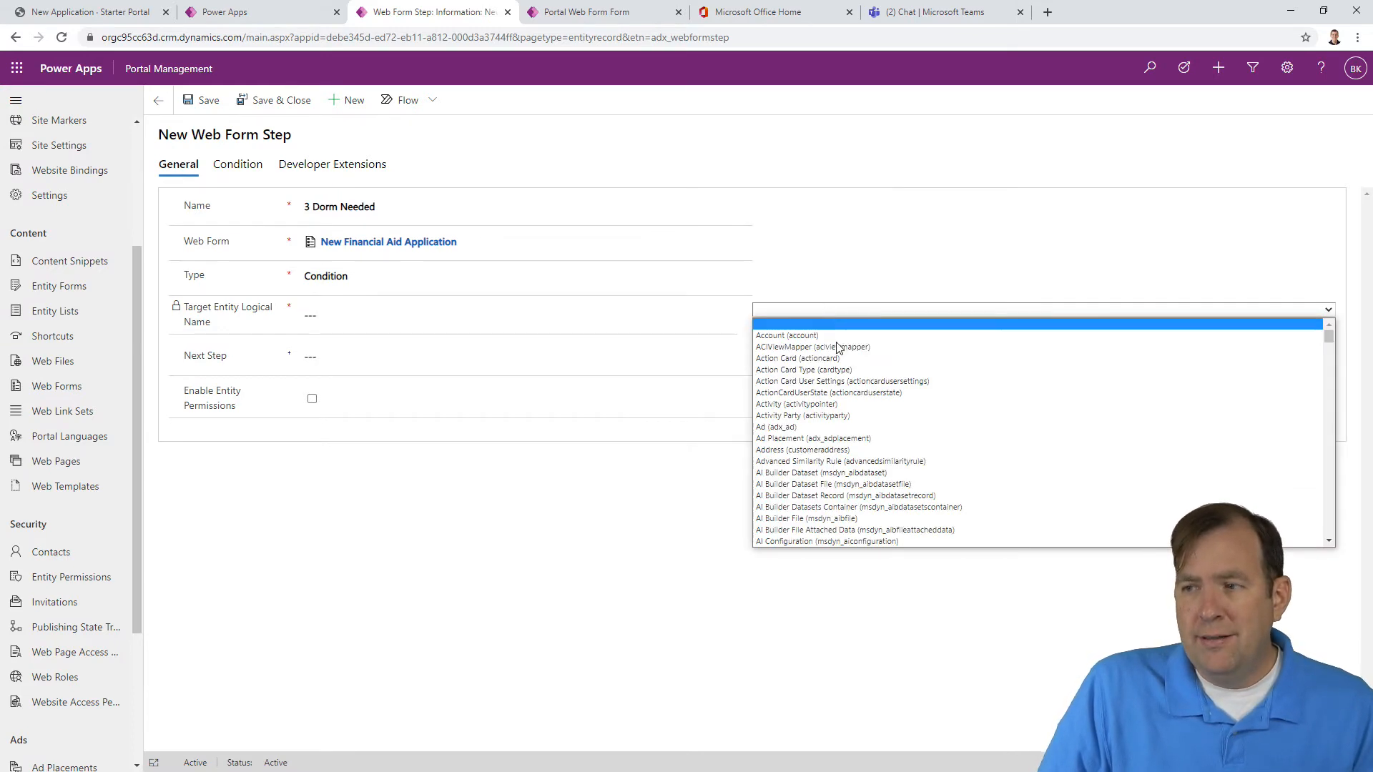
Step: Target Student Aid Application, continue to 4 - Dorm Selection, and enable entity permissions
{"action": "scroll", "scroll_direction": "down", "scroll_amount": 3}
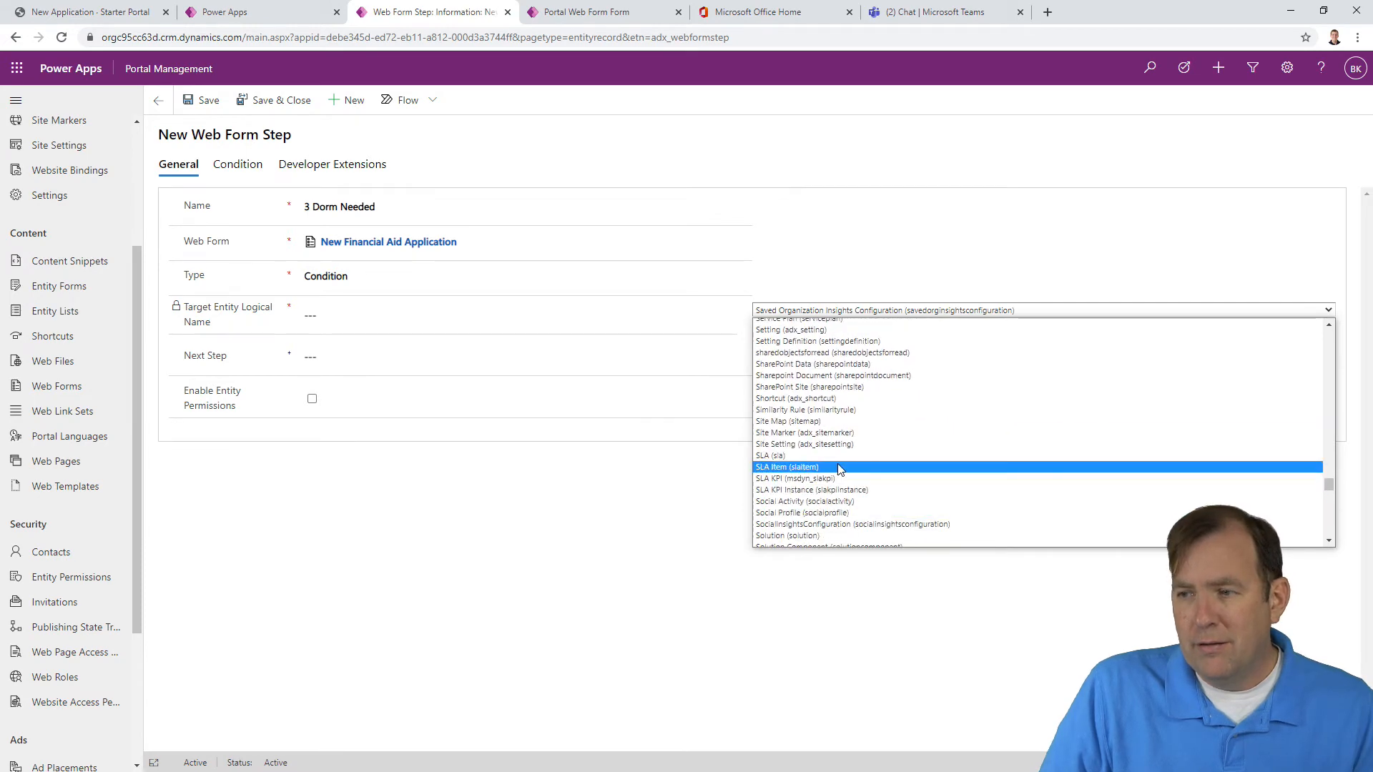
{"action": "scroll", "scroll_direction": "down", "scroll_amount": 3}
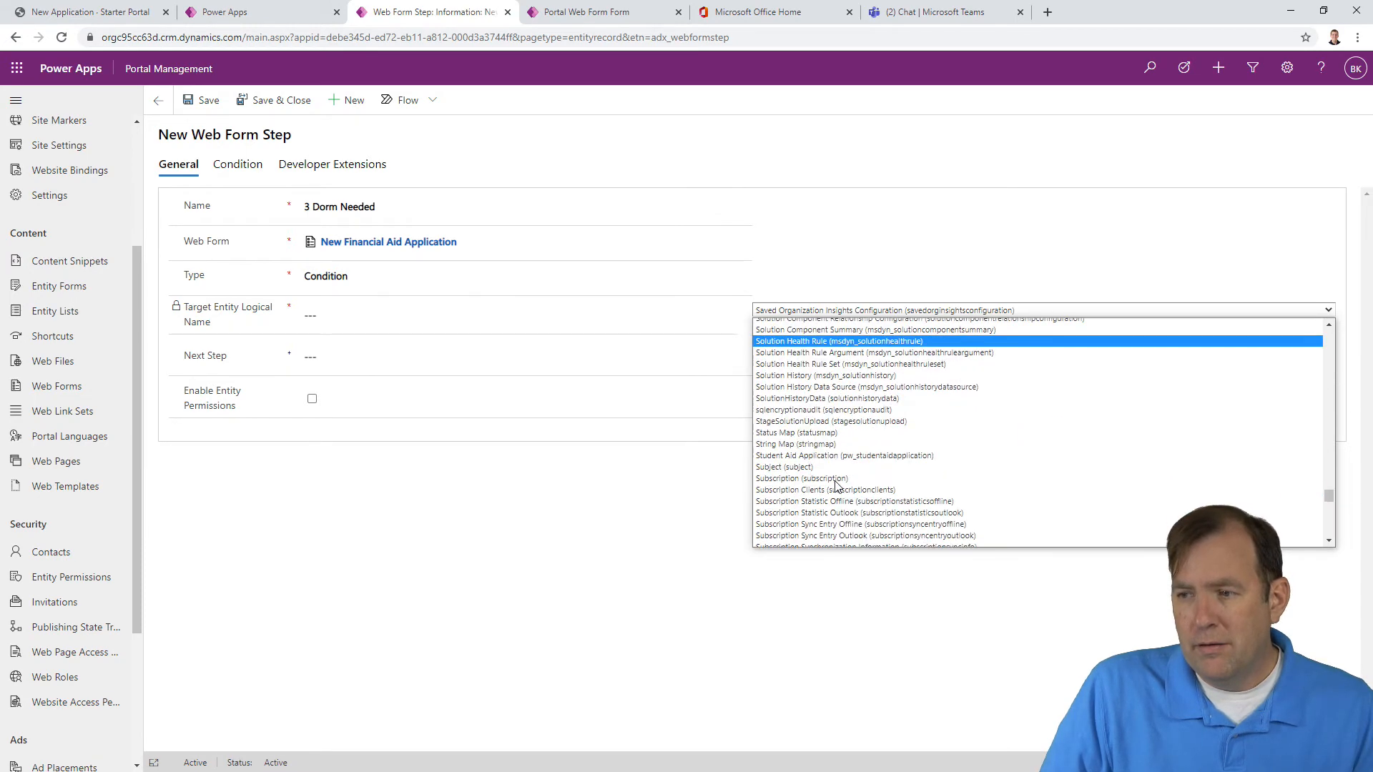
{"action": "left_click", "coordinate": [844, 455]}
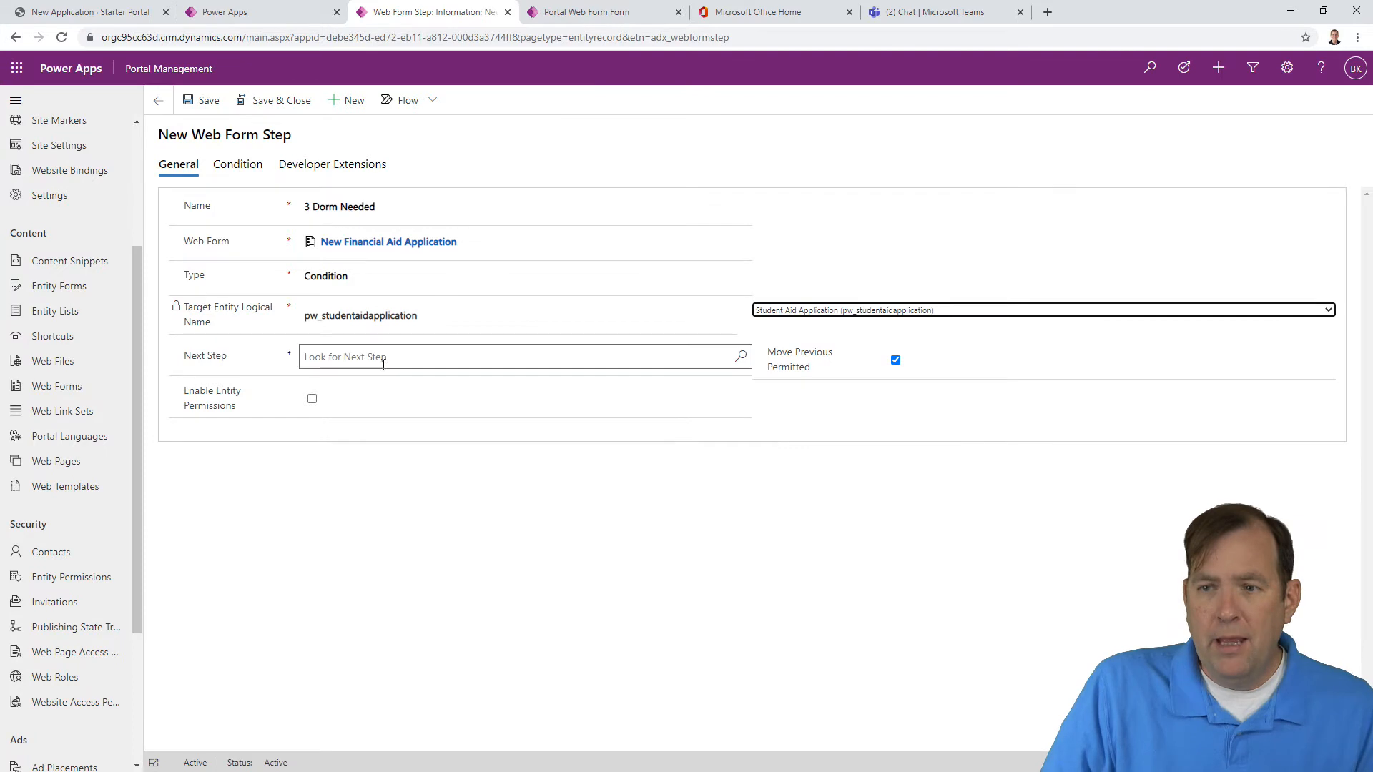
{"action": "mouse_move", "coordinate": [634, 359]}
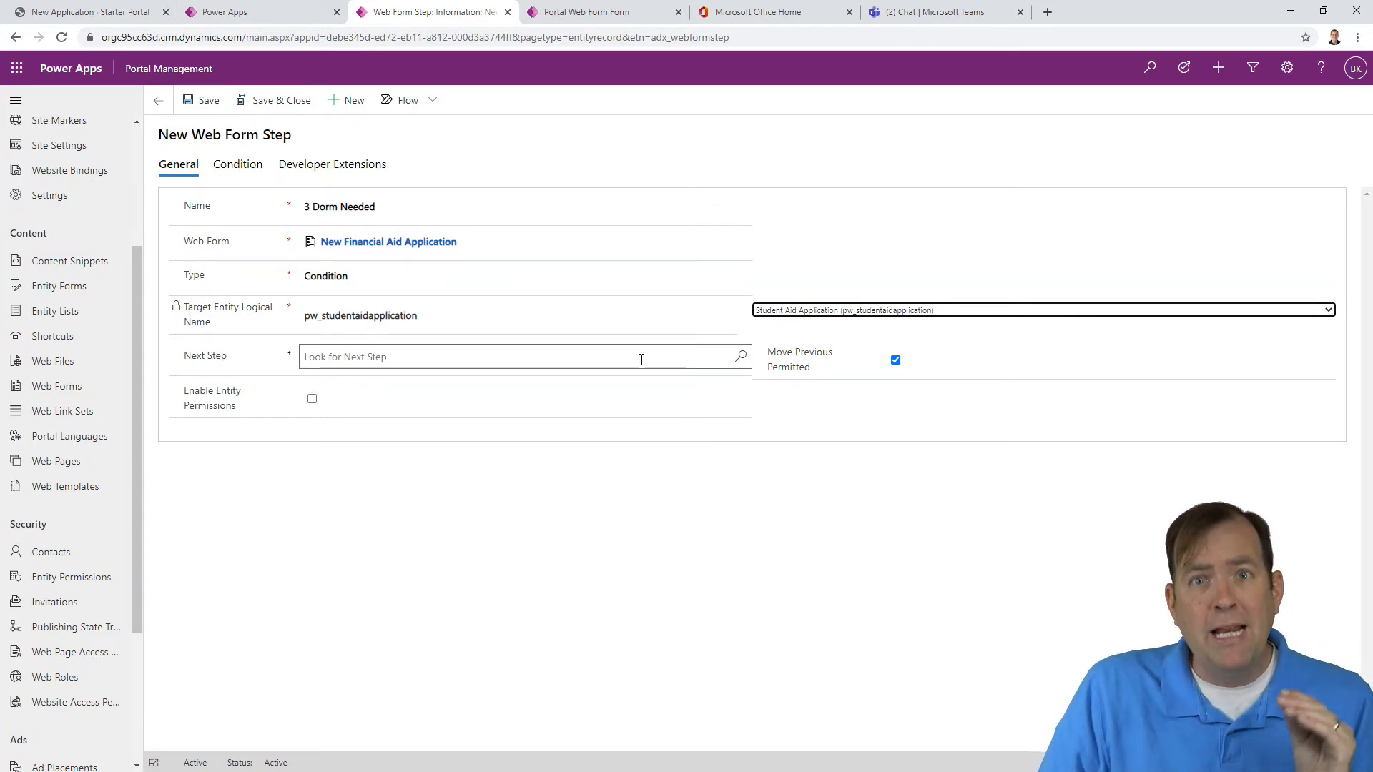
{"action": "left_click", "coordinate": [523, 356]}
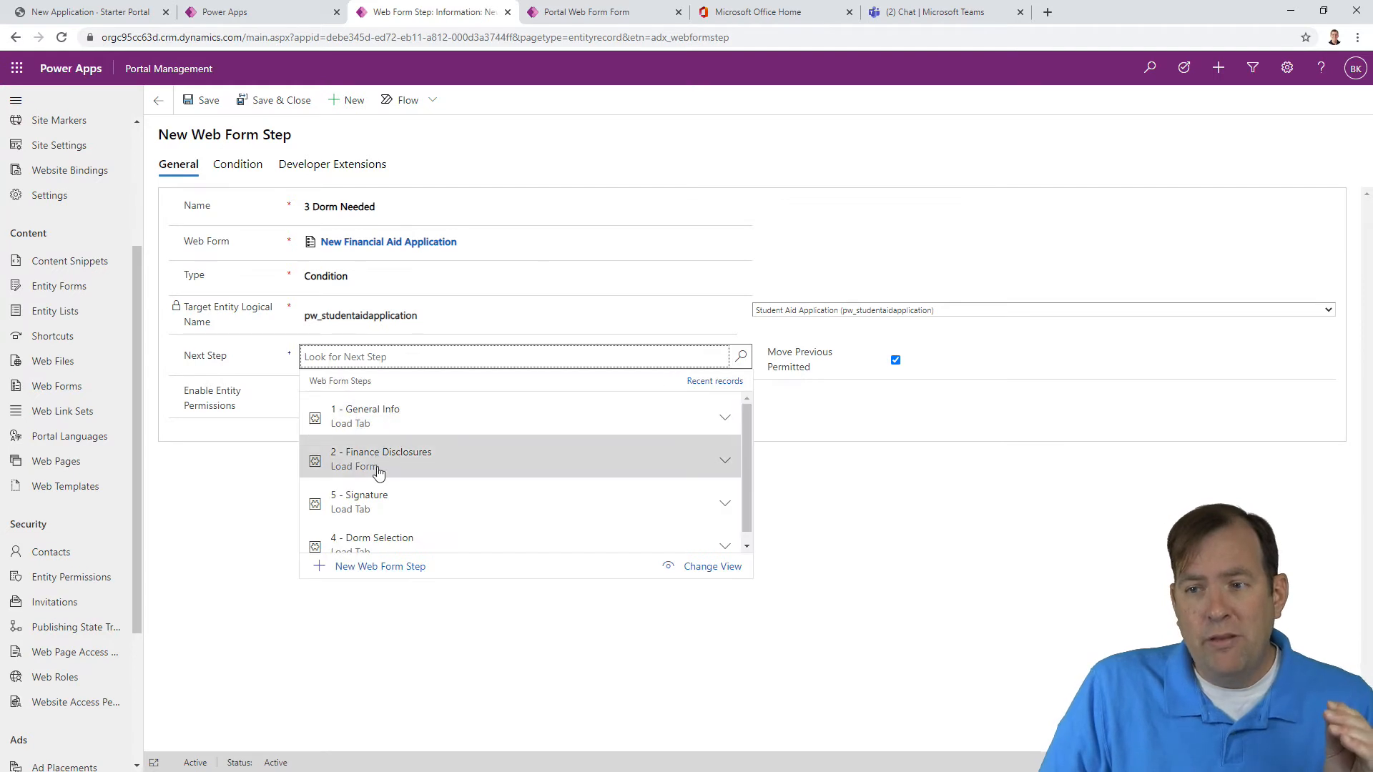
{"action": "left_click", "coordinate": [371, 538]}
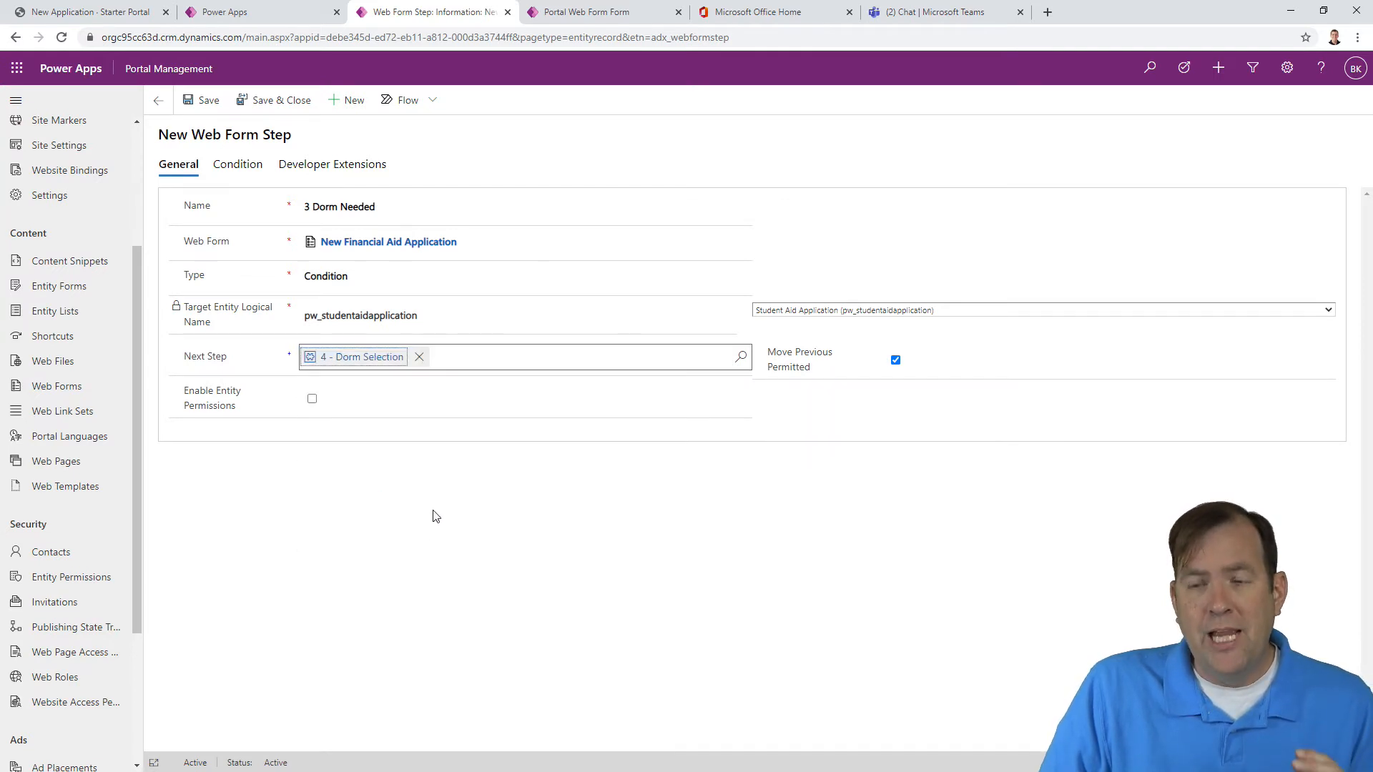
{"action": "left_click", "coordinate": [311, 398]}
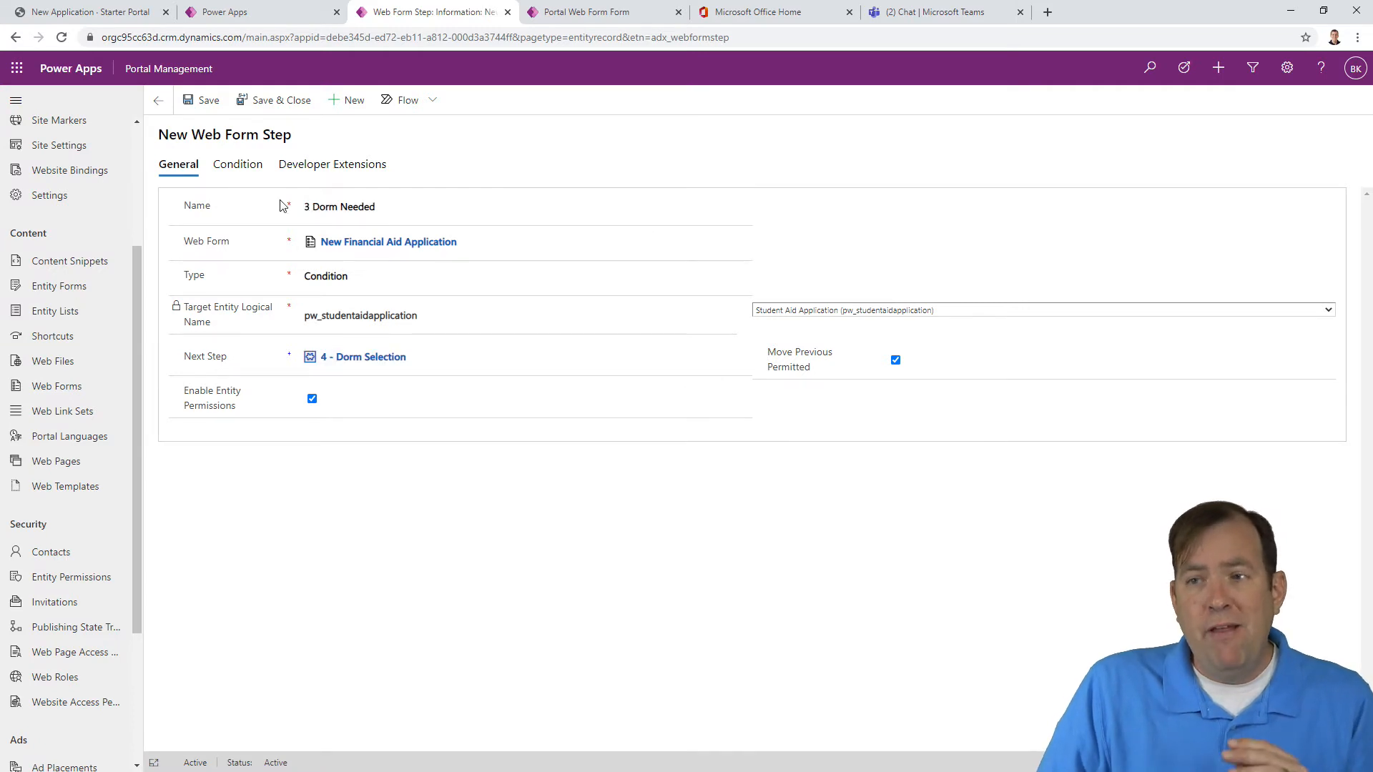
{"action": "left_click", "coordinate": [238, 164]}
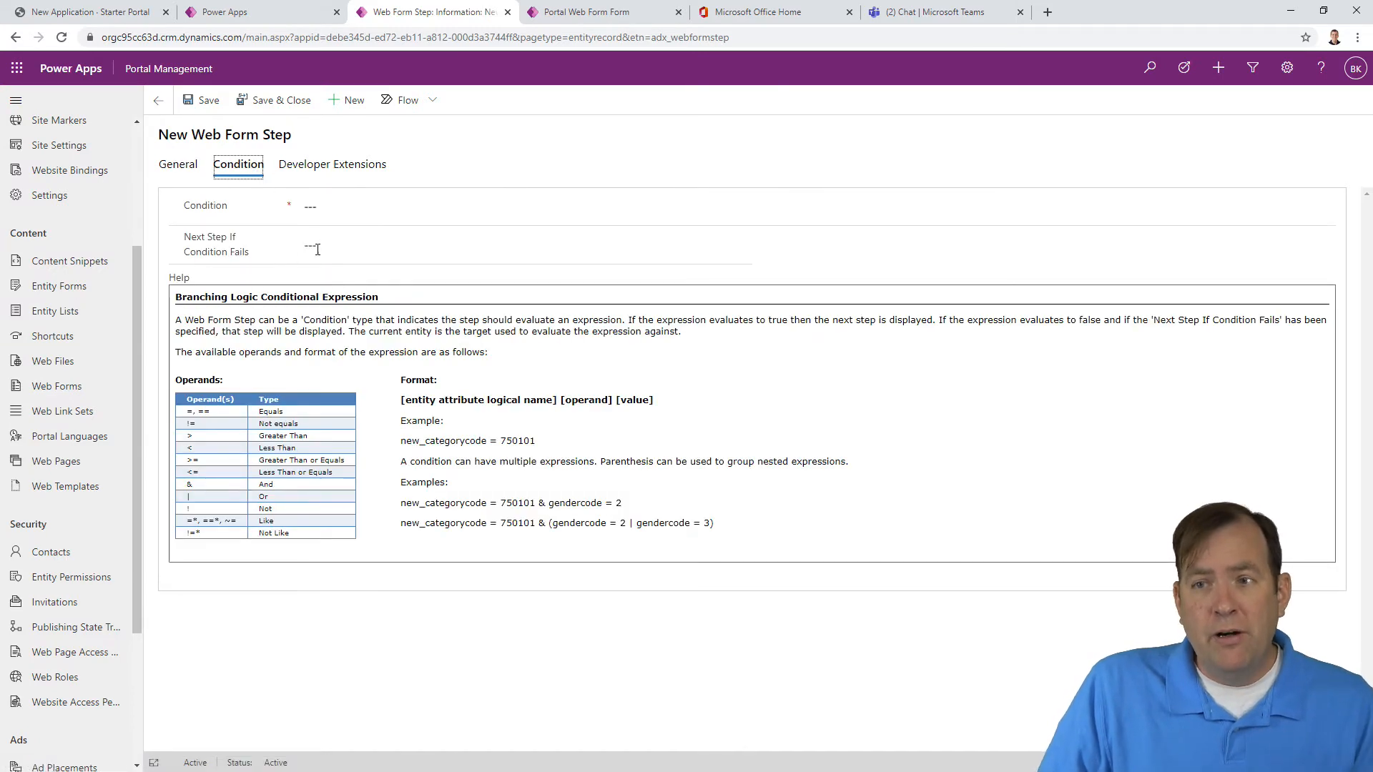
Step: Set 5 - Signature as the next step when the condition fails
{"action": "left_click", "coordinate": [316, 248]}
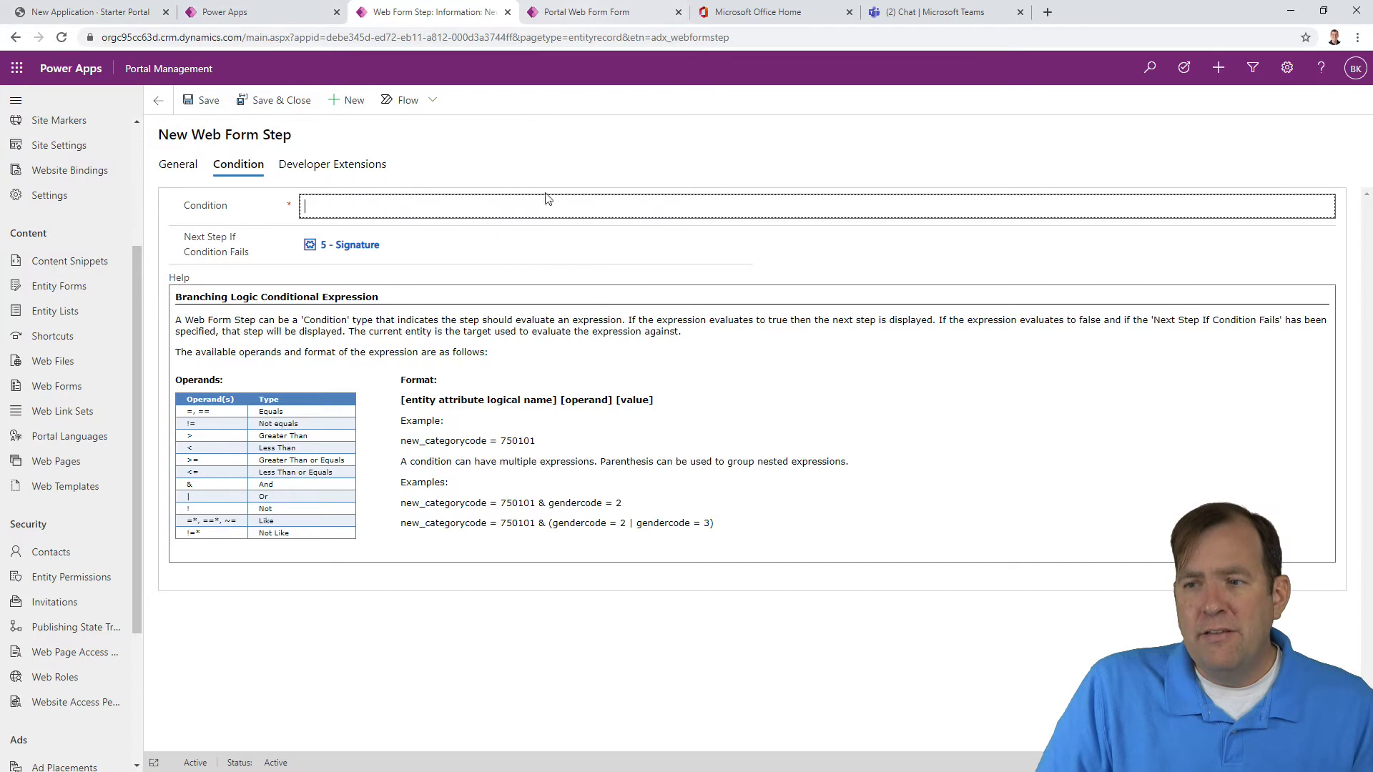
{"action": "mouse_move", "coordinate": [451, 378]}
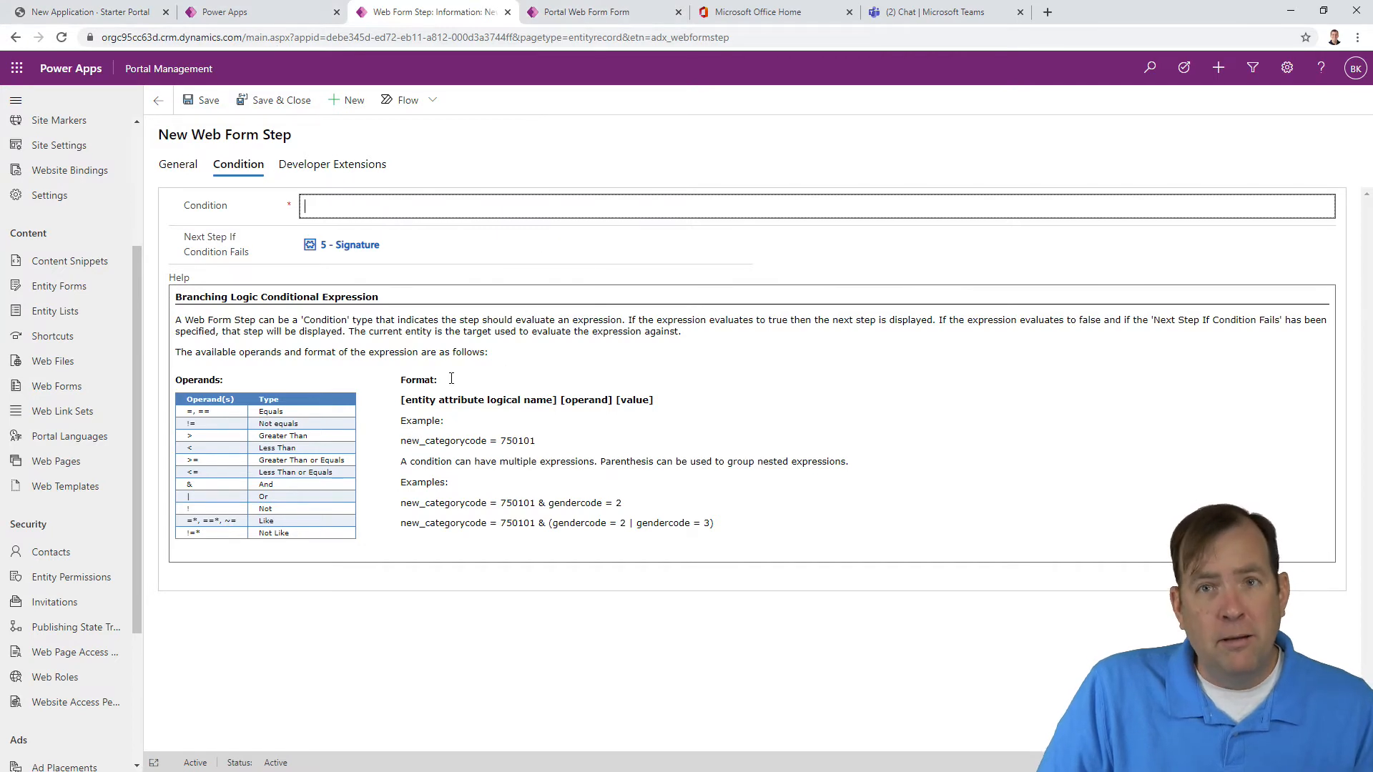
{"action": "mouse_move", "coordinate": [578, 12]}
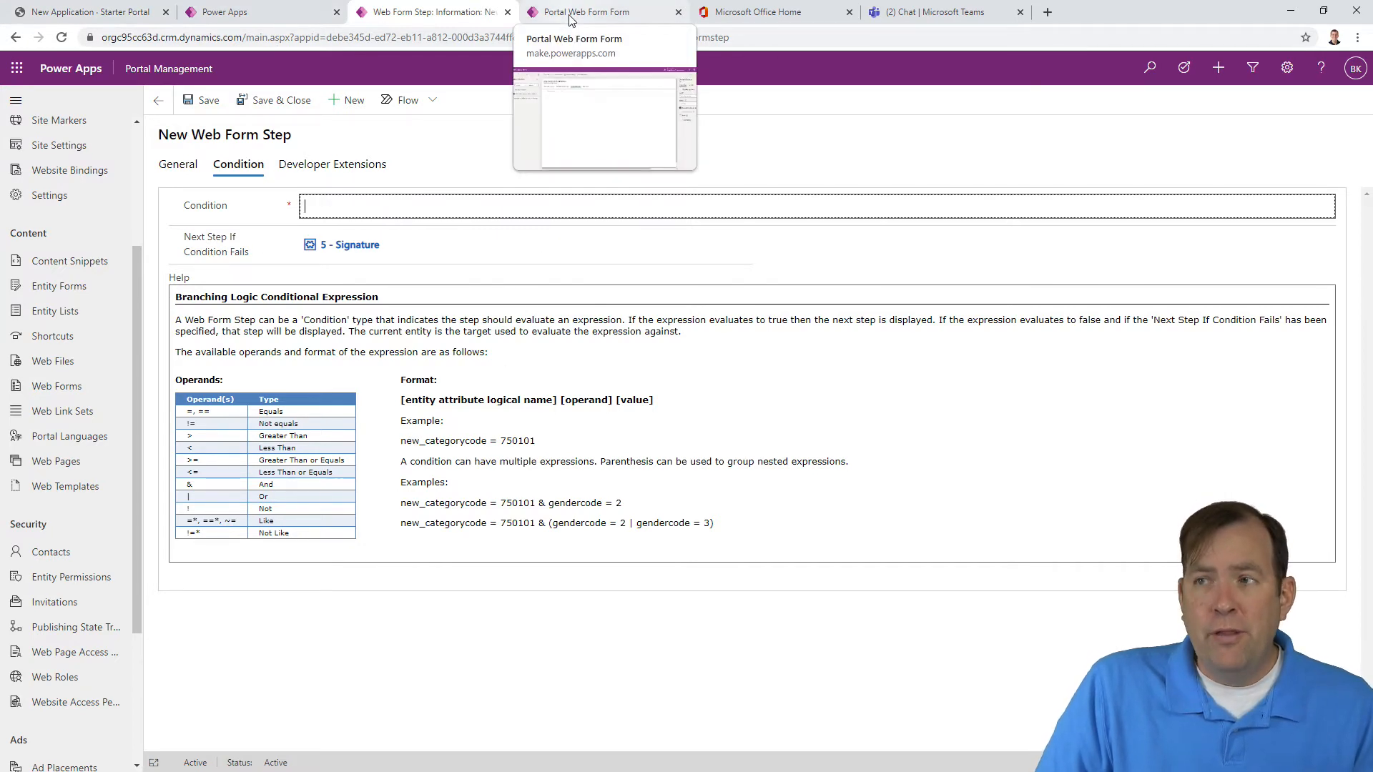
{"action": "left_click", "coordinate": [582, 11]}
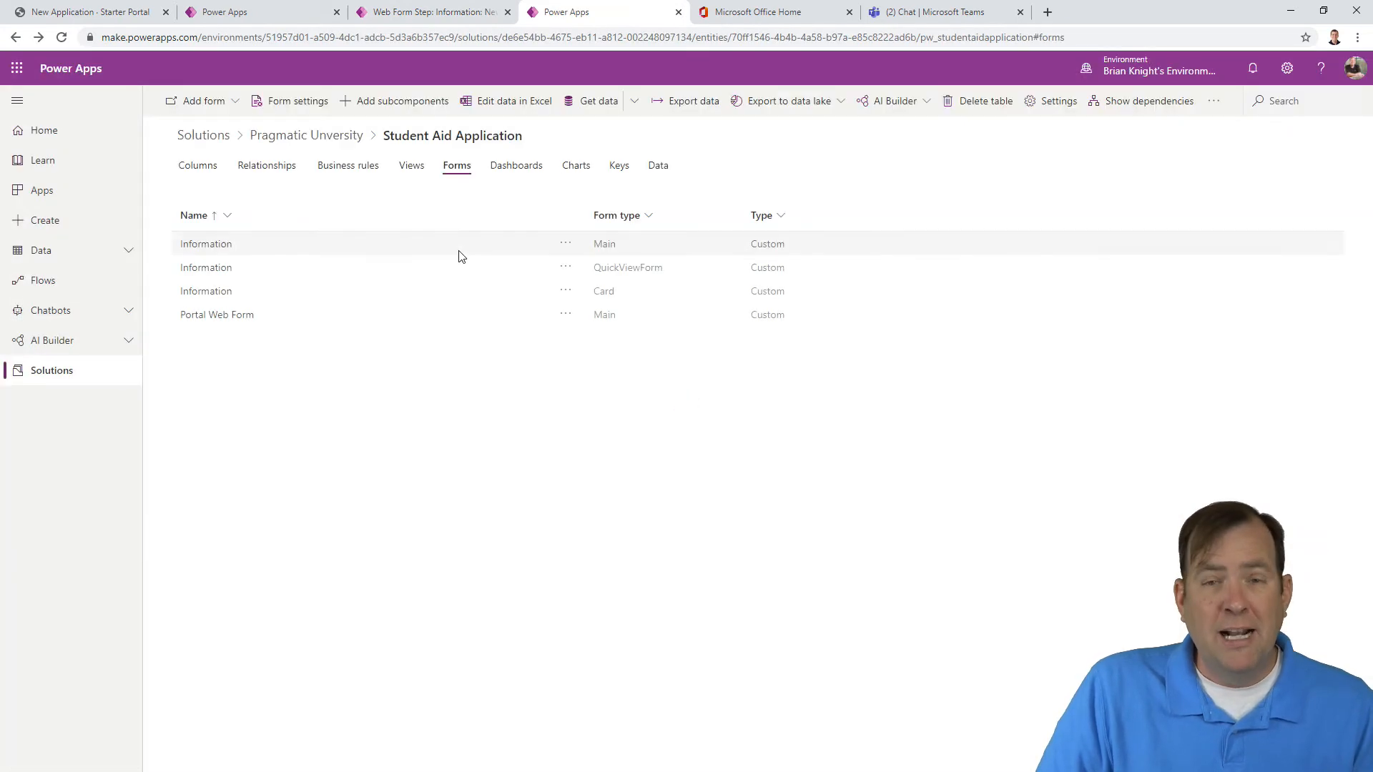
{"action": "mouse_move", "coordinate": [503, 140]}
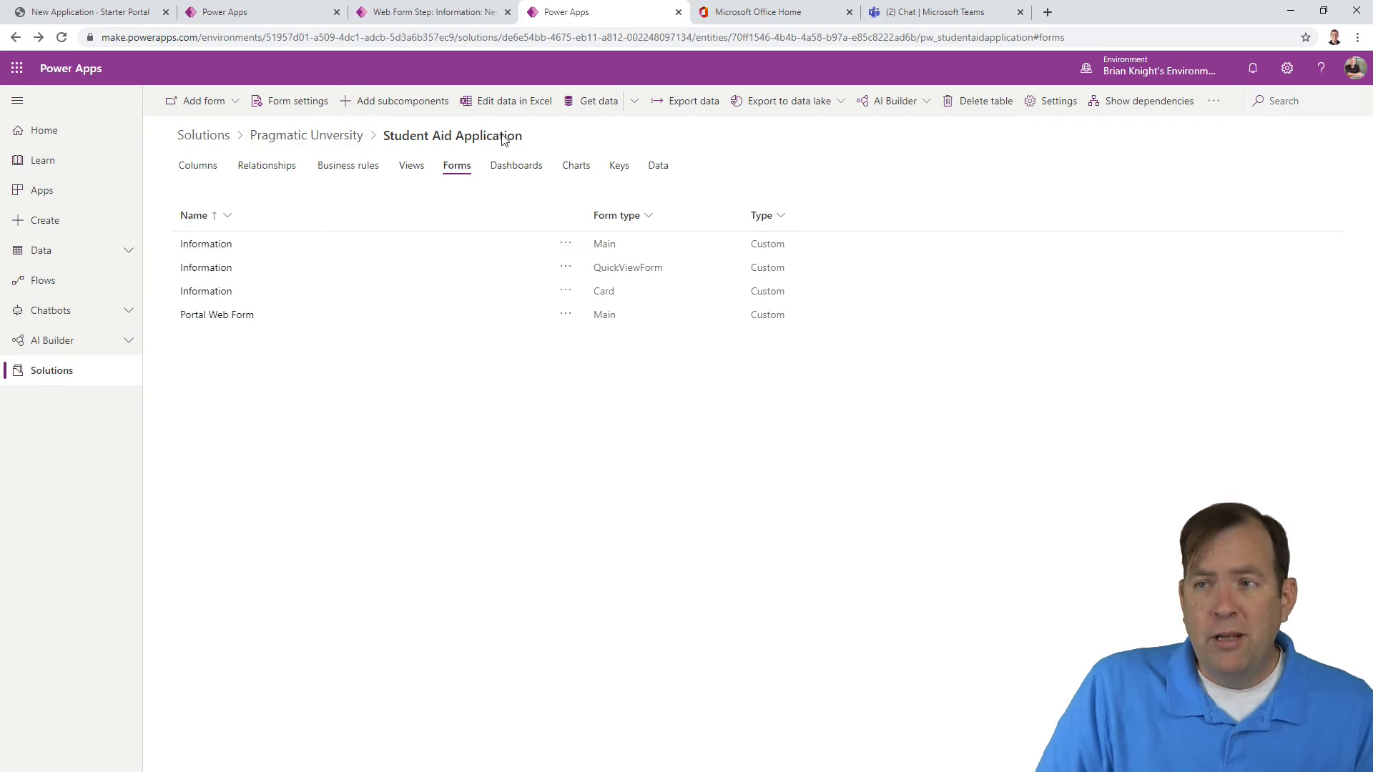
Step: Copy pw_housingassistance from Student Aid Application's columns and return to the step
{"action": "left_click", "coordinate": [197, 165]}
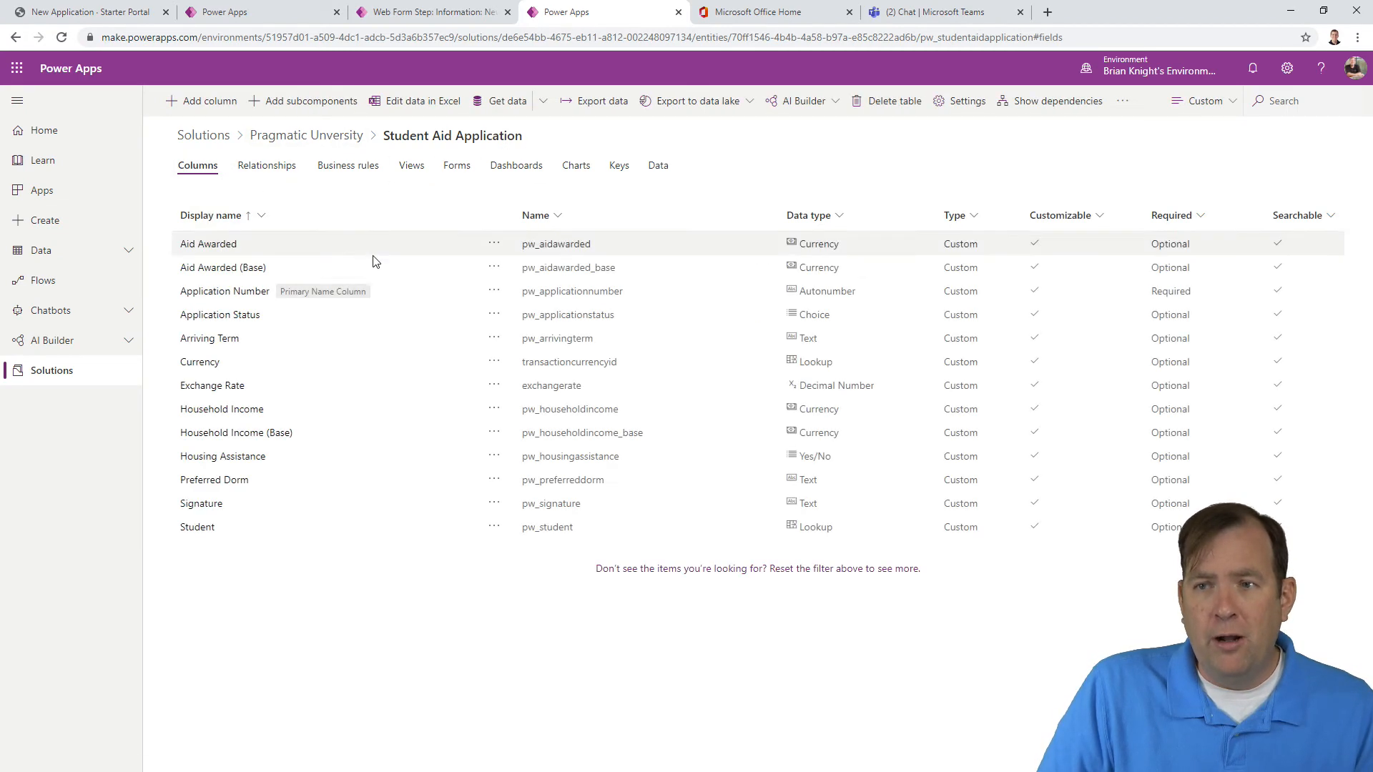
{"action": "mouse_move", "coordinate": [320, 457]}
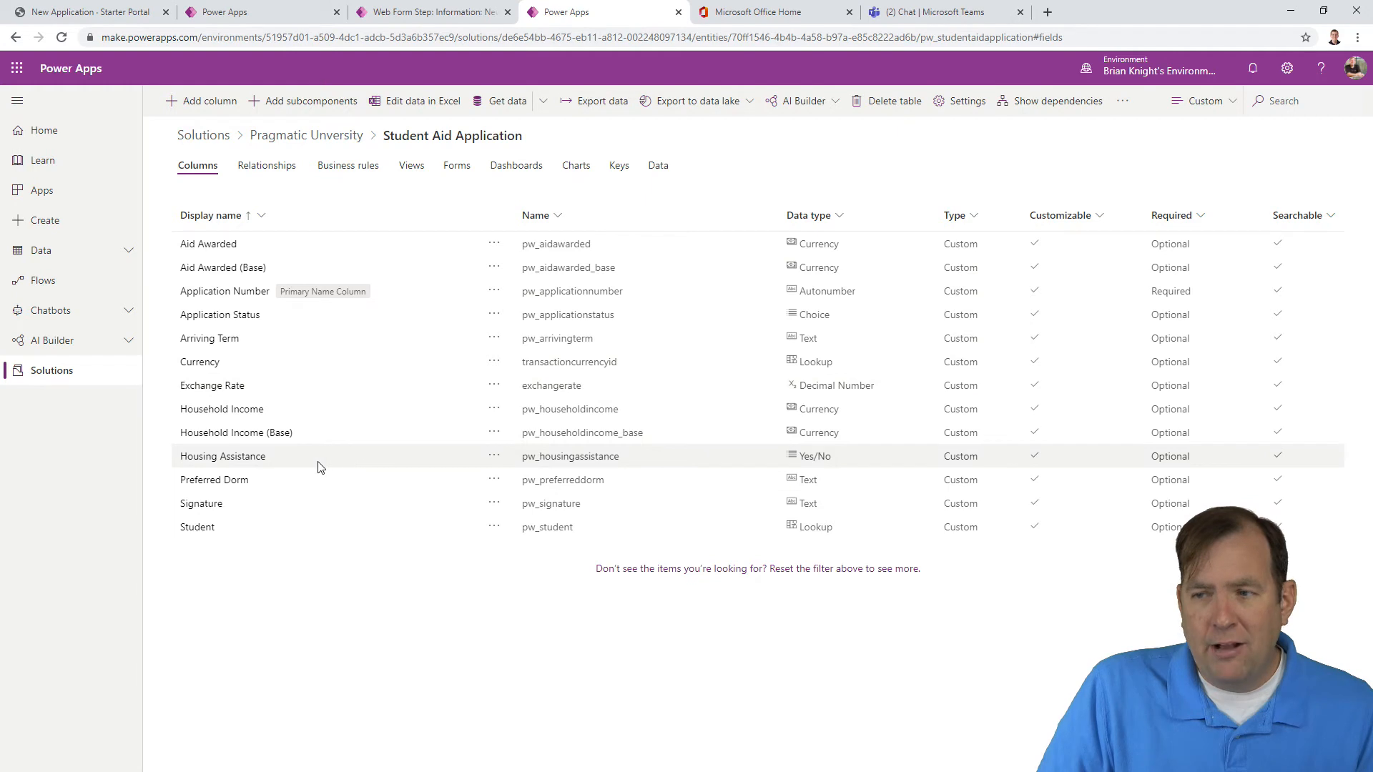
{"action": "left_click", "coordinate": [222, 456]}
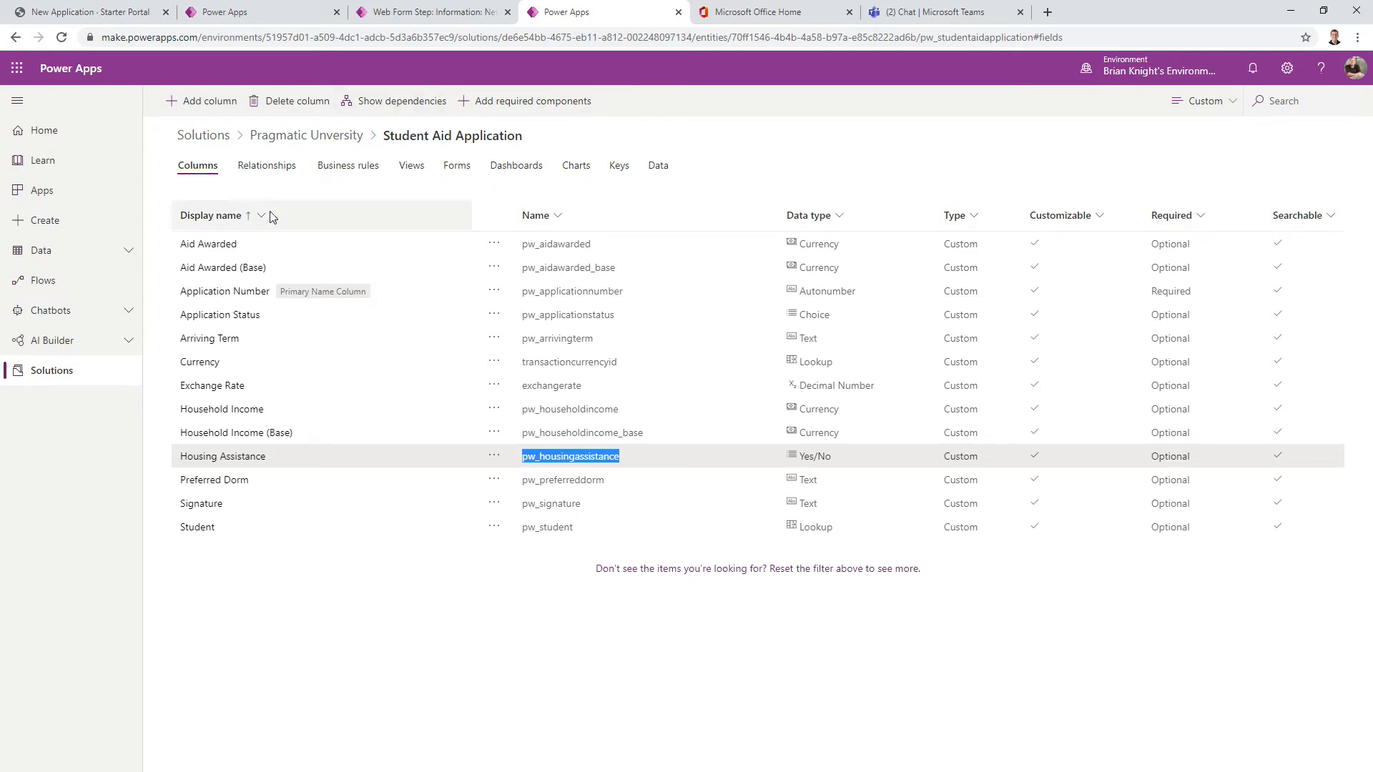
{"action": "left_click", "coordinate": [429, 11]}
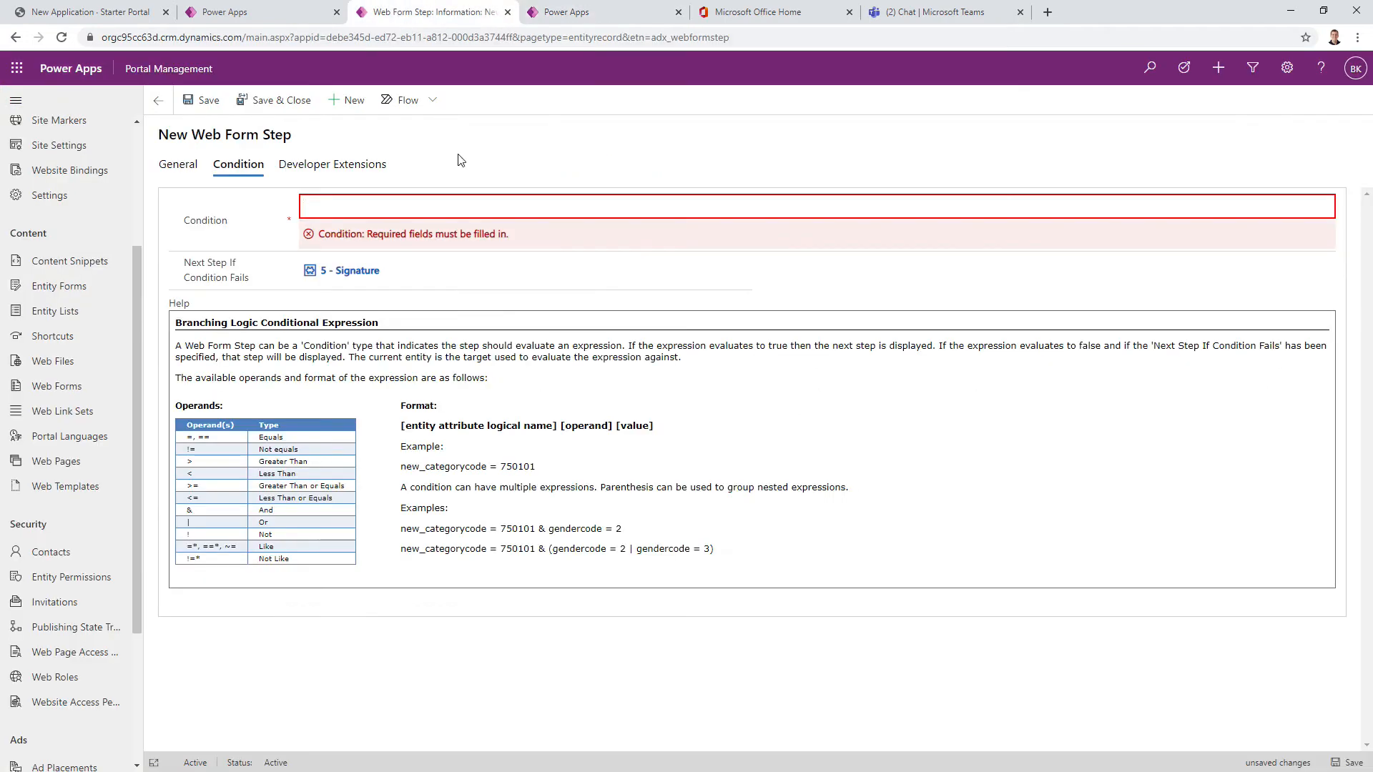
Step: Enter condition 'pw_housingassistance = true', save the step, and return to the portal
{"action": "type", "text": "pw_housingassistance"}
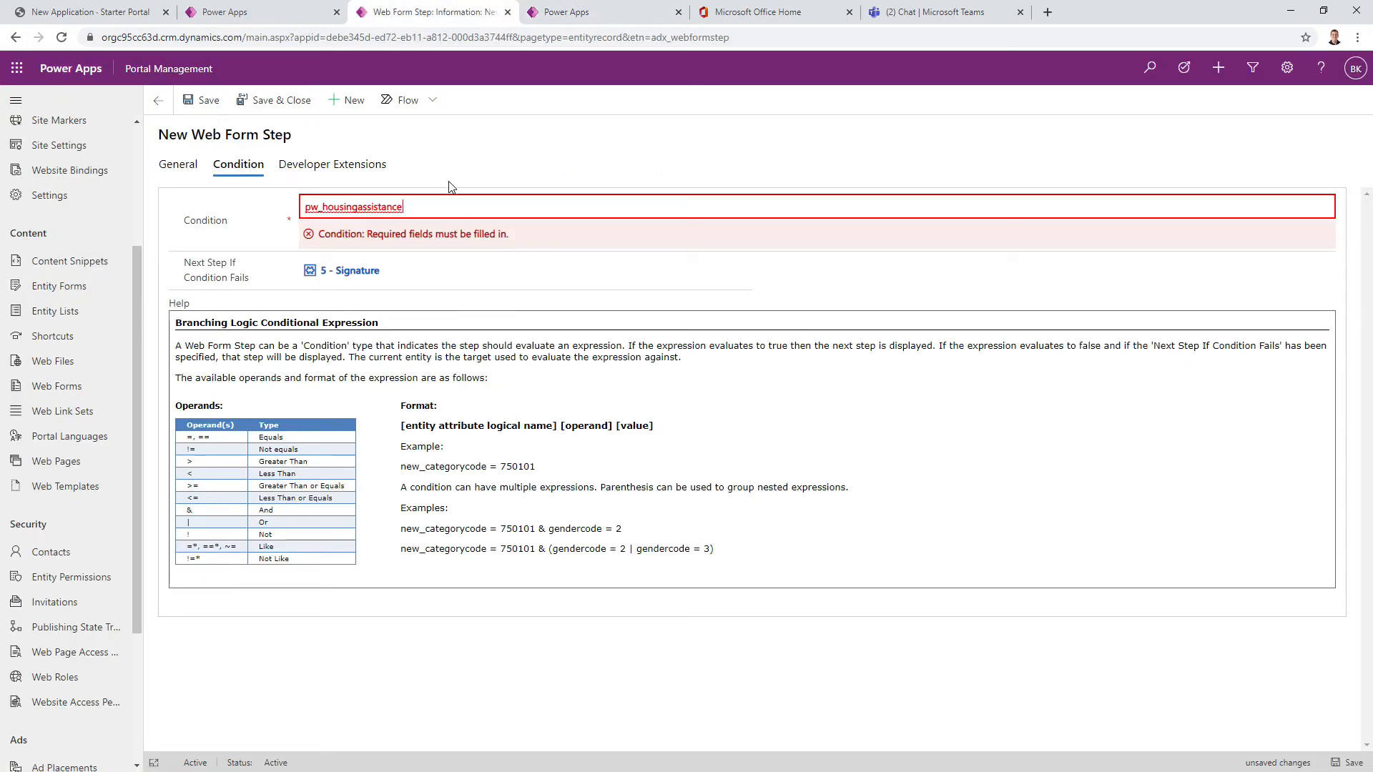
{"action": "mouse_move", "coordinate": [445, 196]}
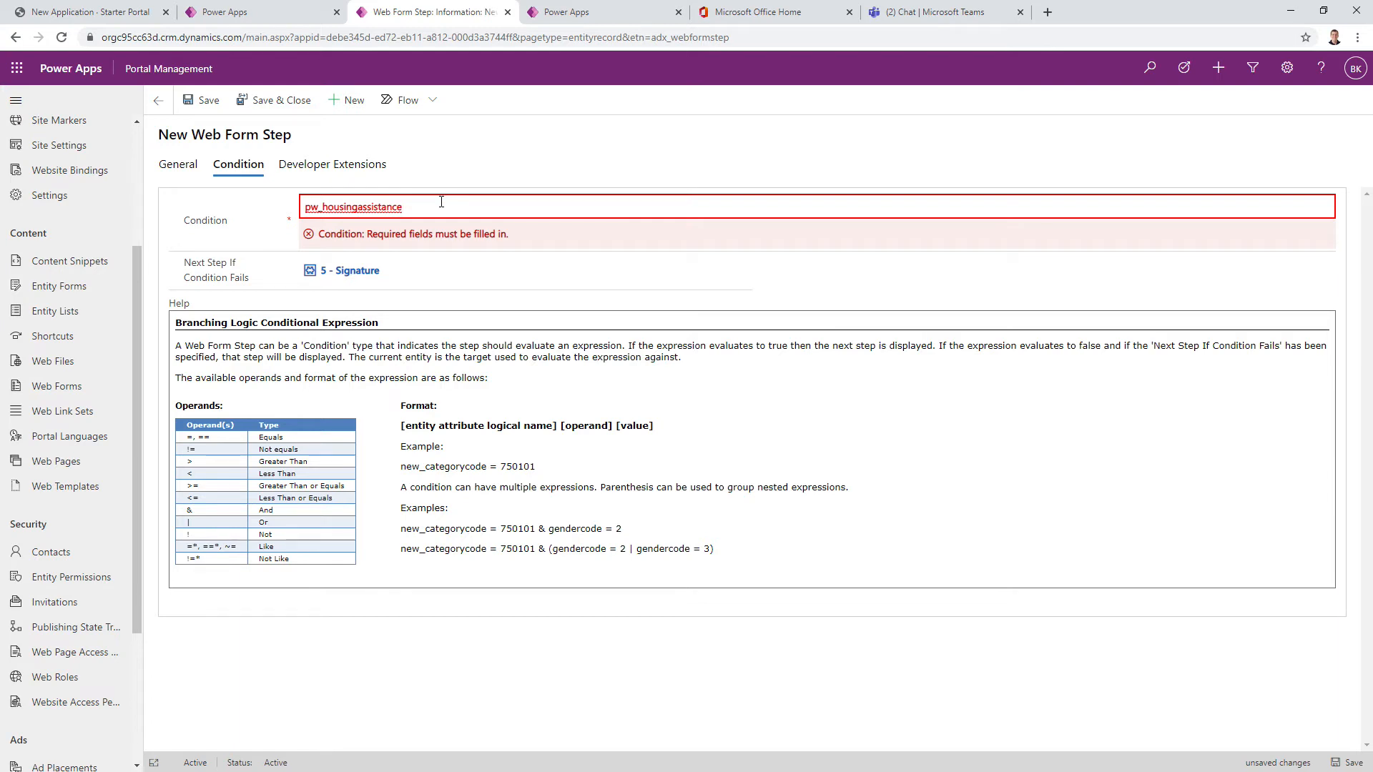
{"action": "mouse_move", "coordinate": [740, 238]}
{"action": "type", "text": " ="}
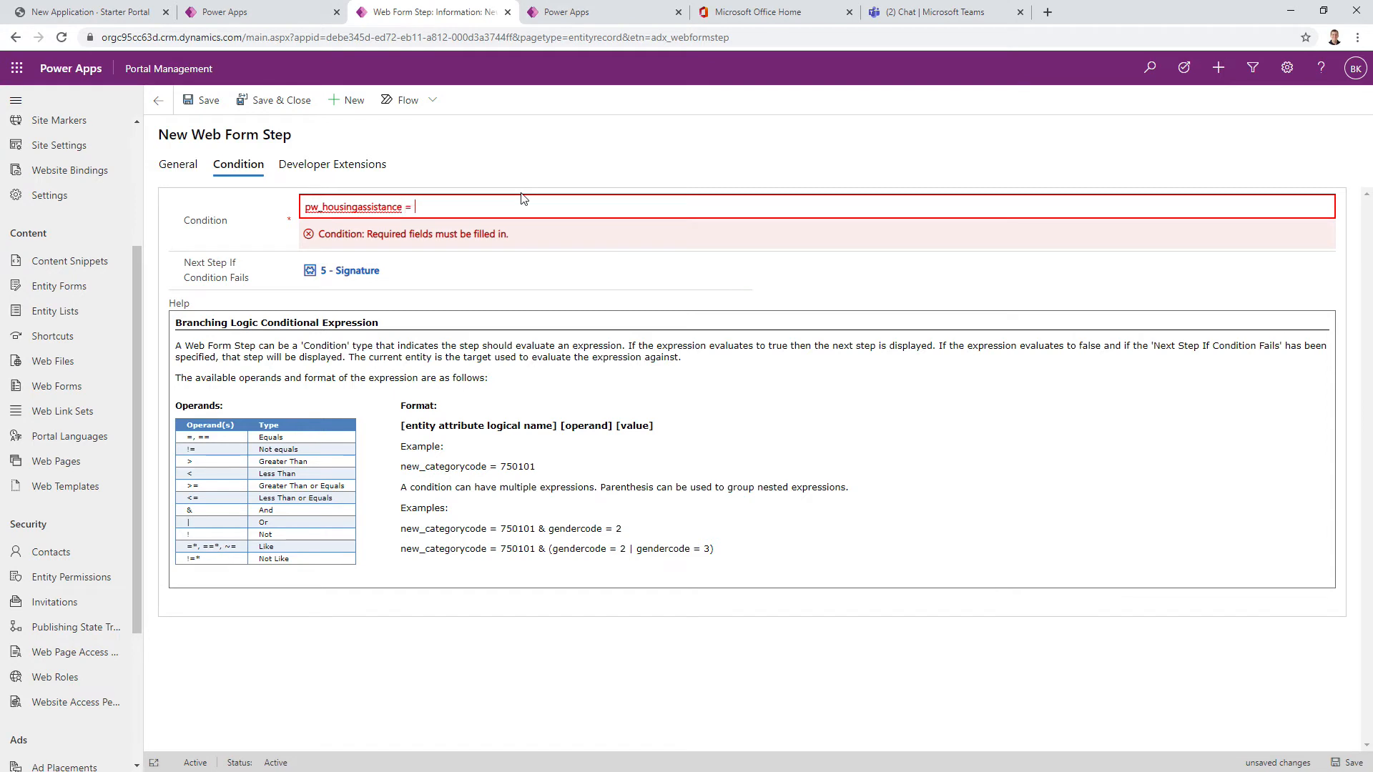
{"action": "type", "text": "true"}
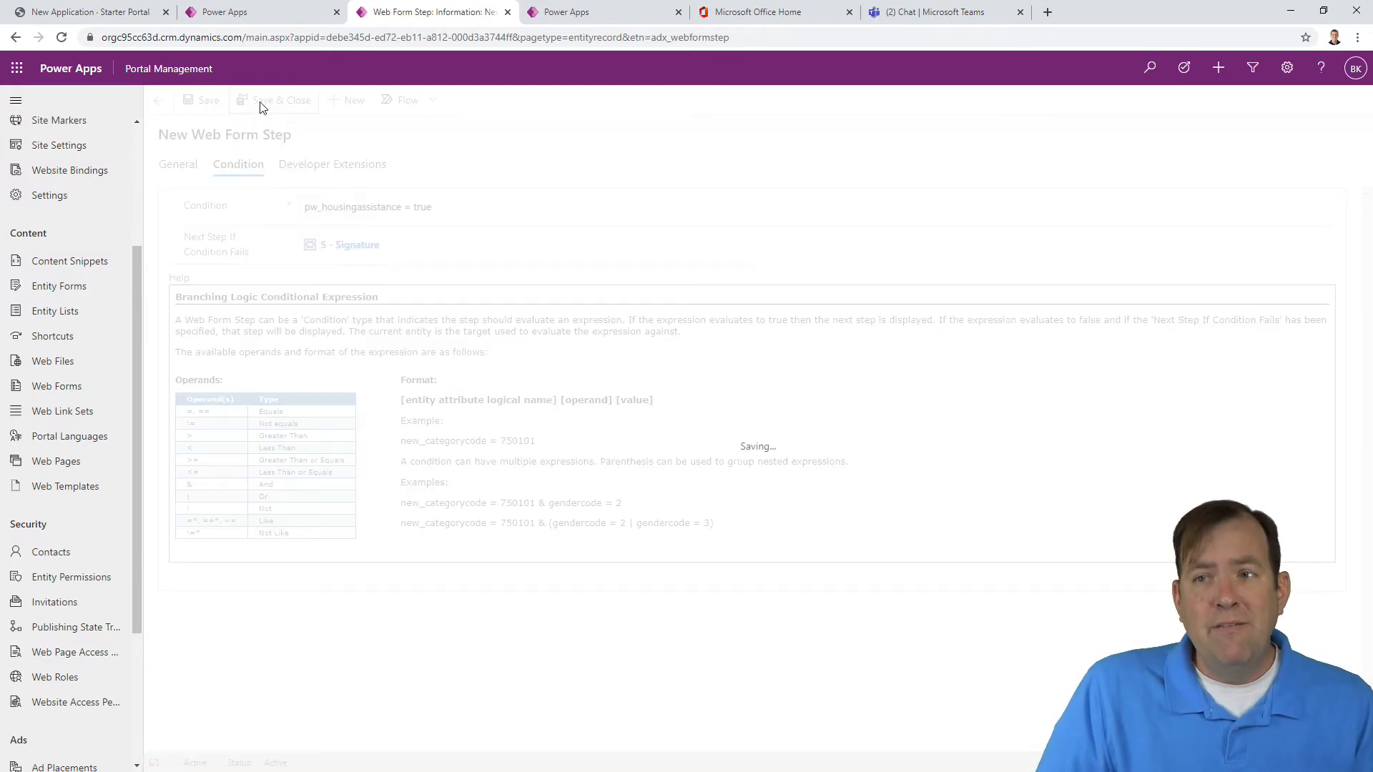
{"action": "left_click", "coordinate": [280, 101]}
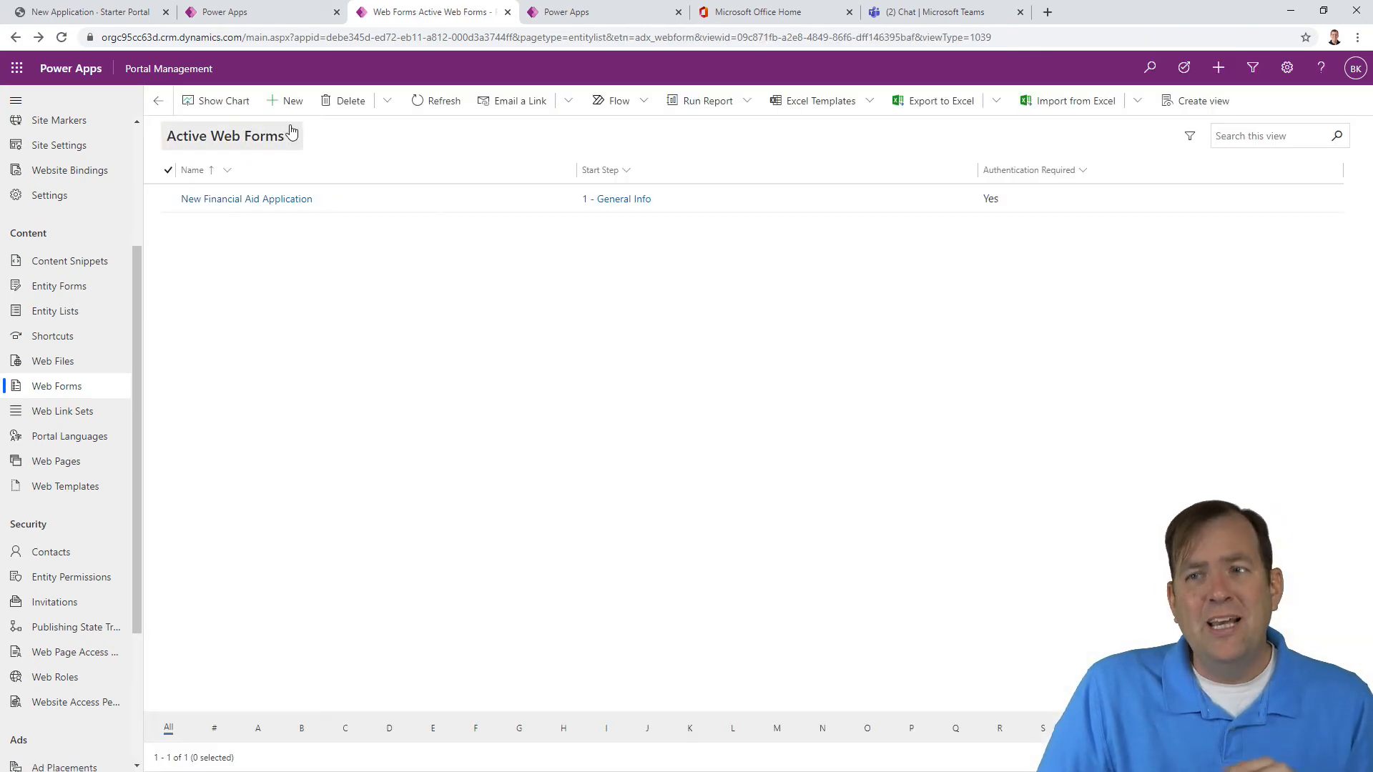
{"action": "mouse_move", "coordinate": [375, 245]}
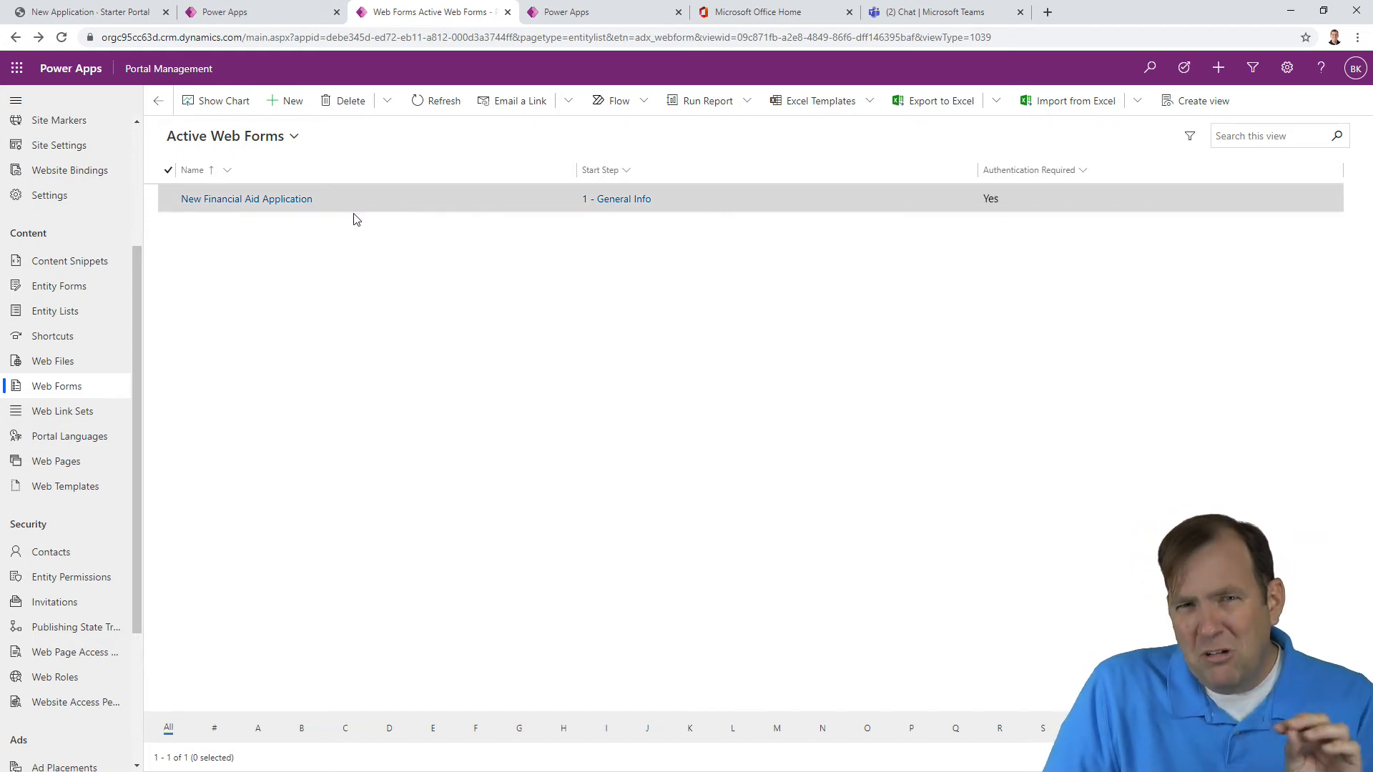
{"action": "left_click", "coordinate": [87, 12]}
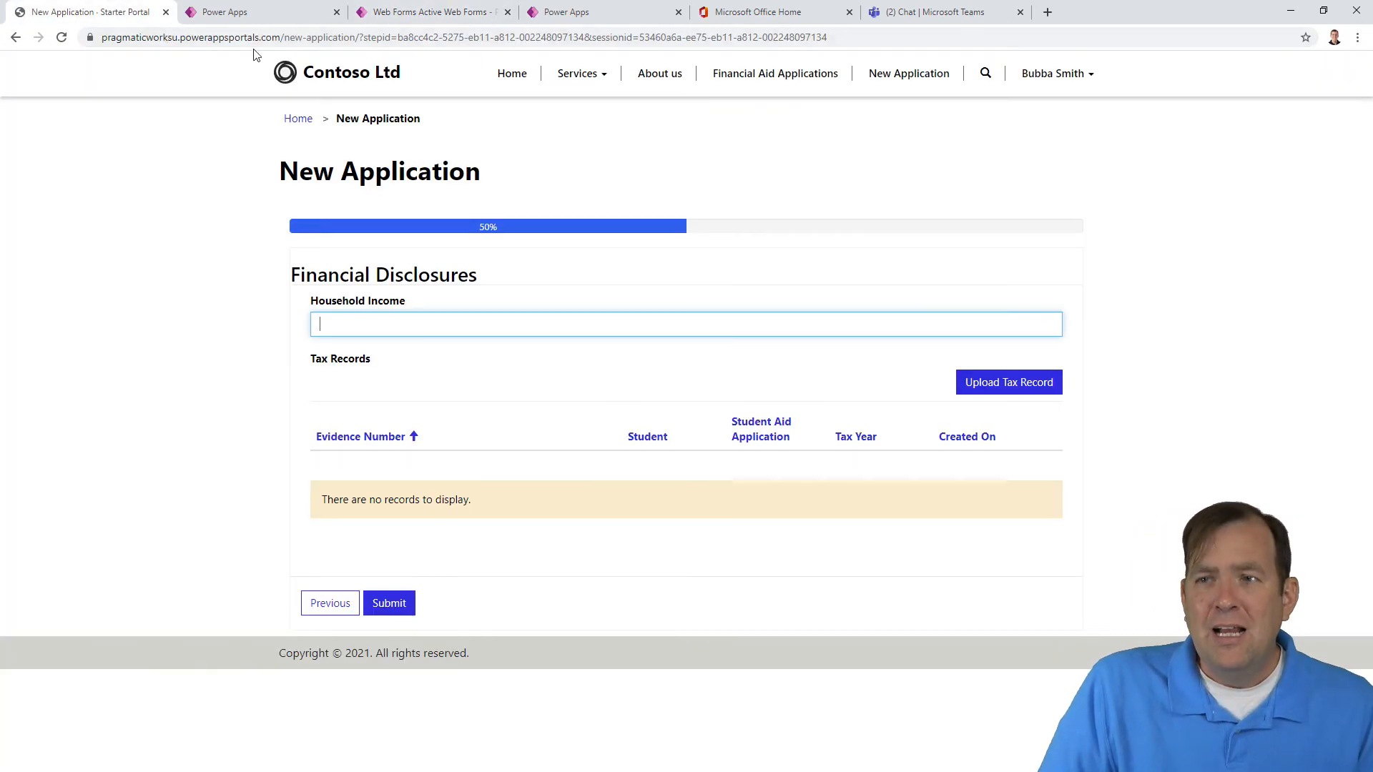
Step: Restart the portal application, answer Yes to housing assistance, and advance to Financial Disclosures
{"action": "left_click", "coordinate": [260, 11]}
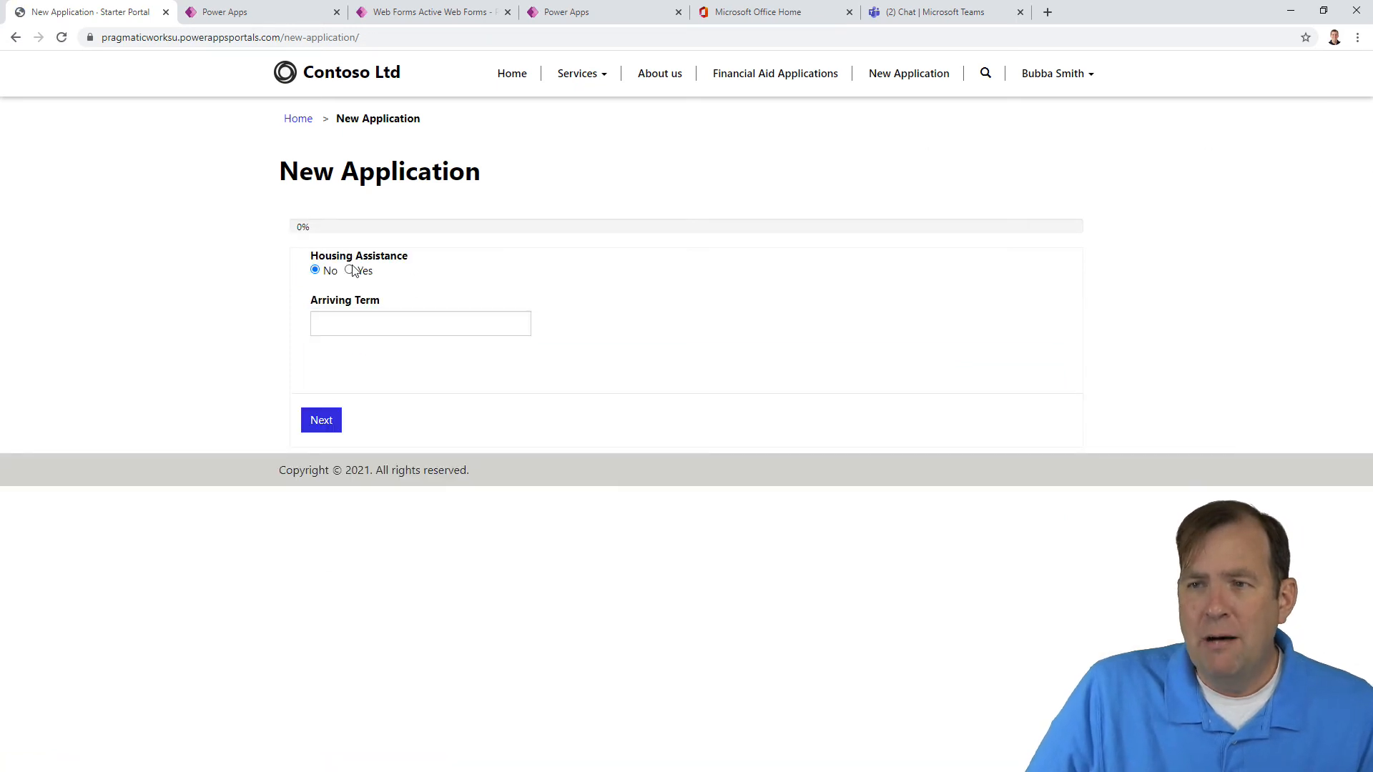
{"action": "left_click", "coordinate": [350, 270]}
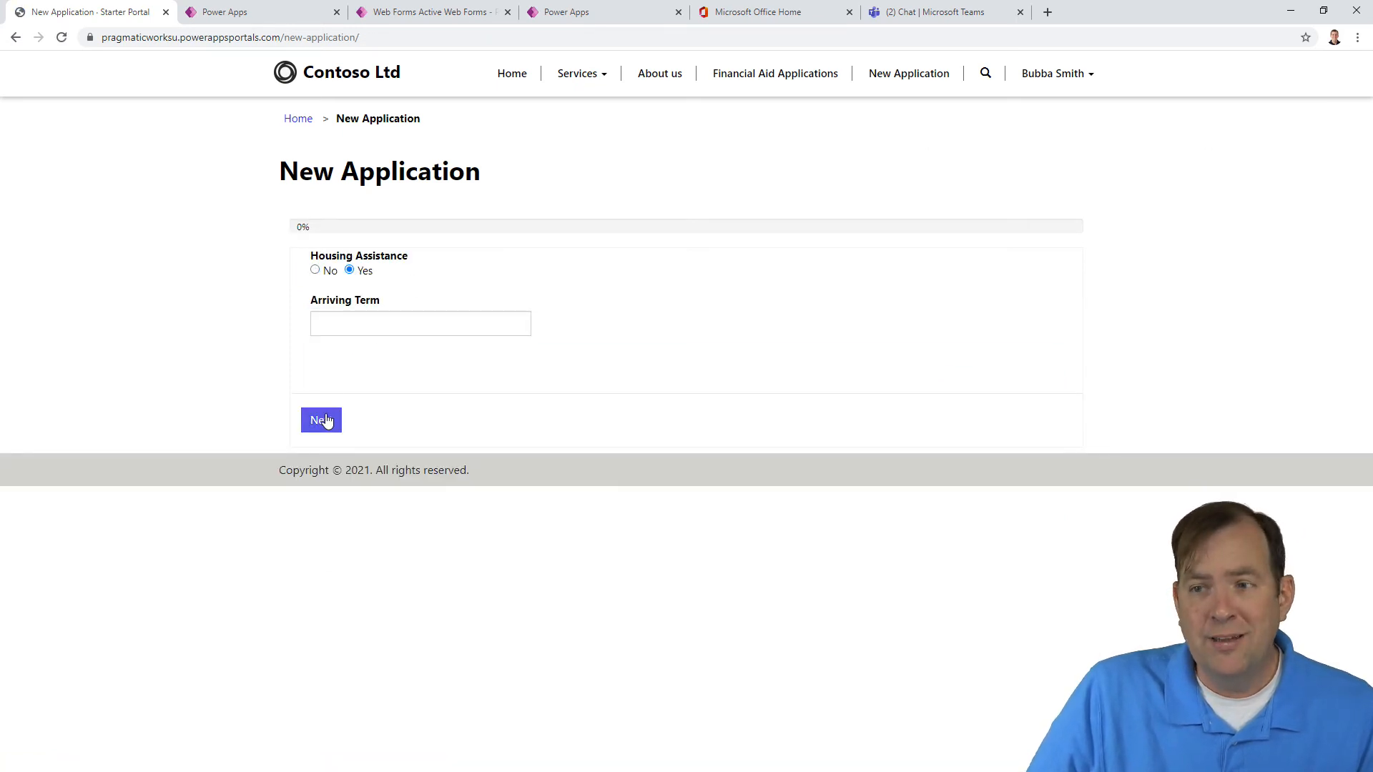
{"action": "left_click", "coordinate": [320, 421]}
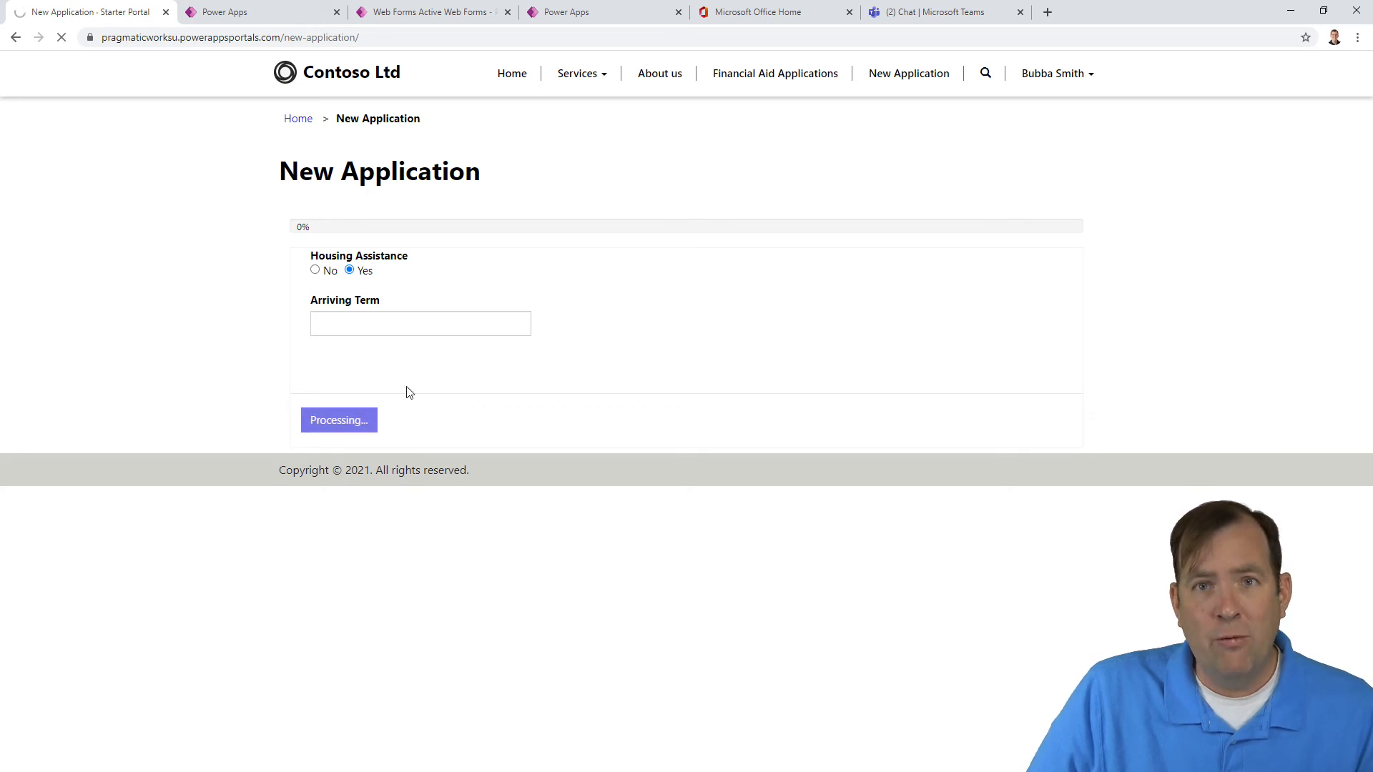
{"action": "mouse_move", "coordinate": [415, 370]}
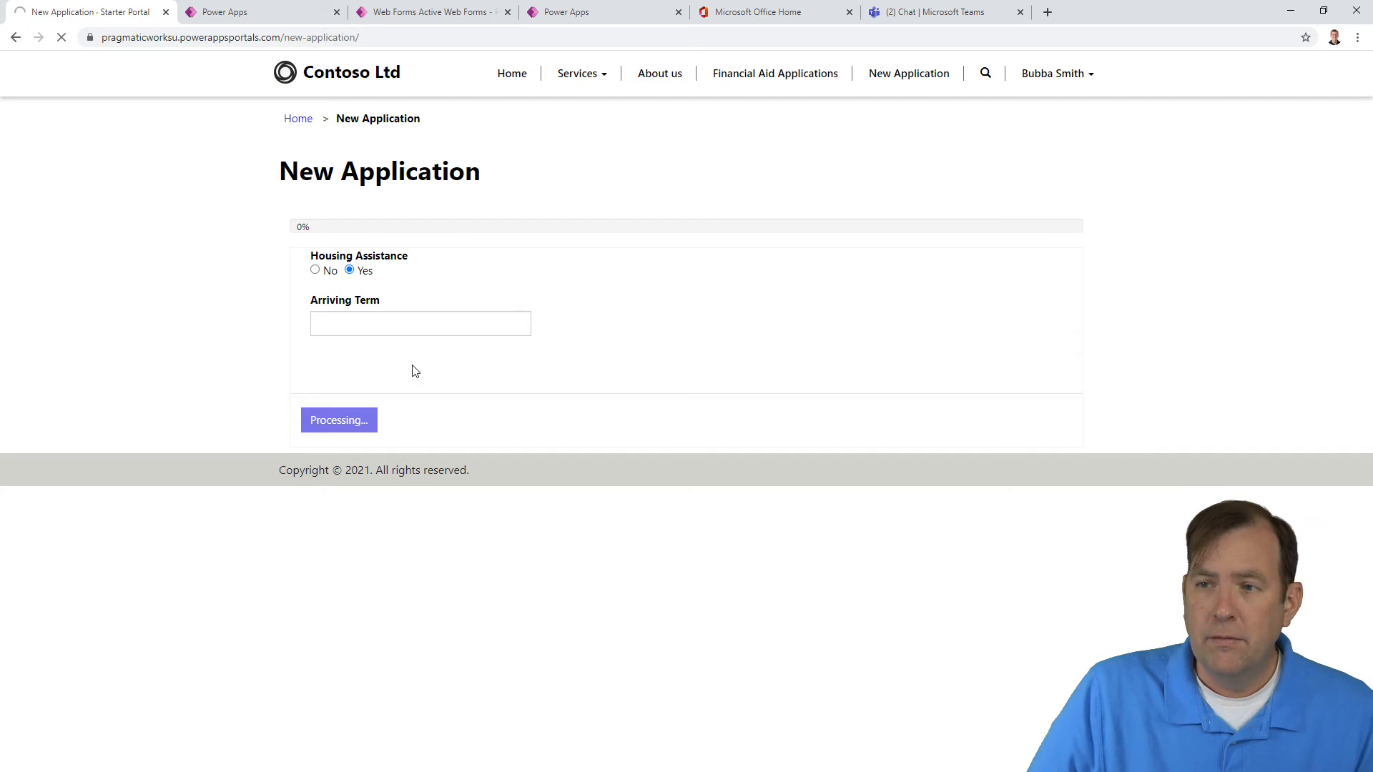
{"action": "left_click", "coordinate": [338, 419]}
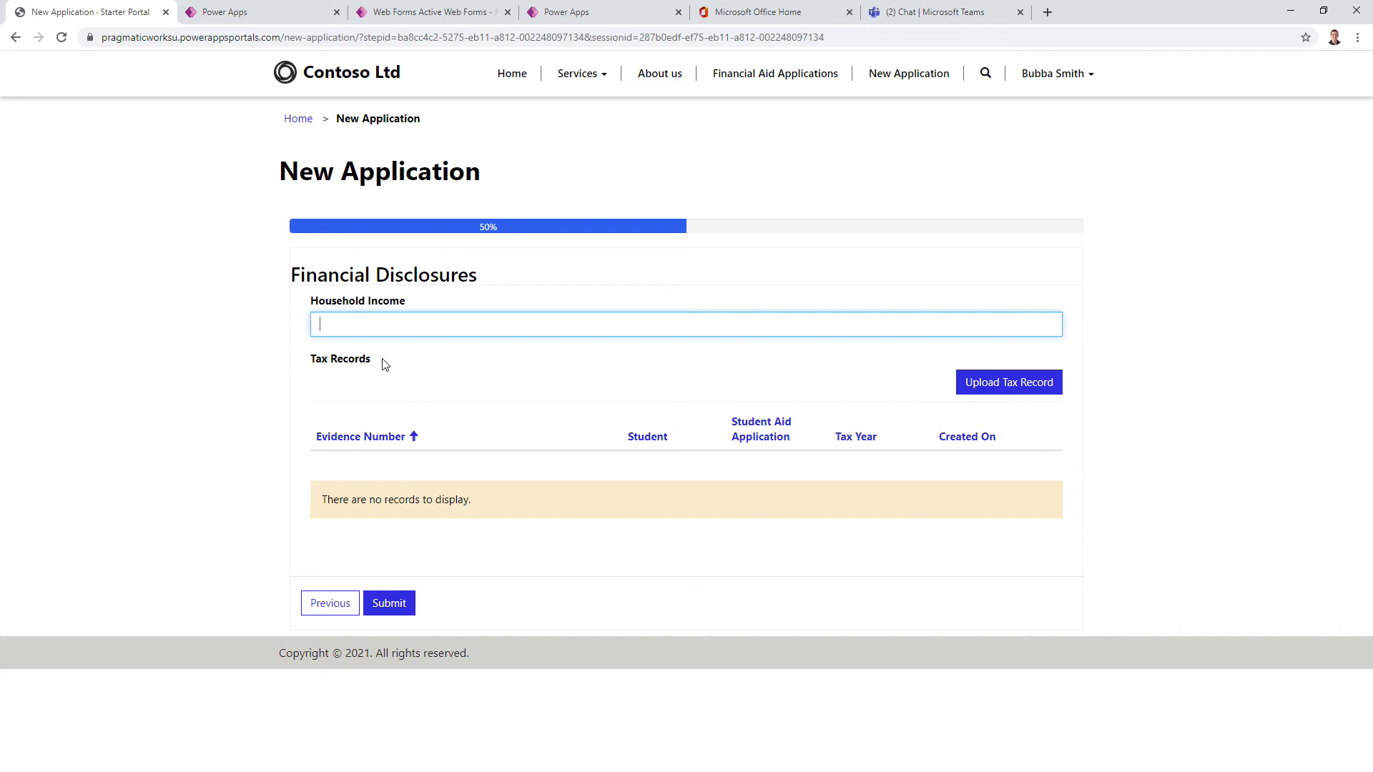
{"action": "mouse_move", "coordinate": [898, 393]}
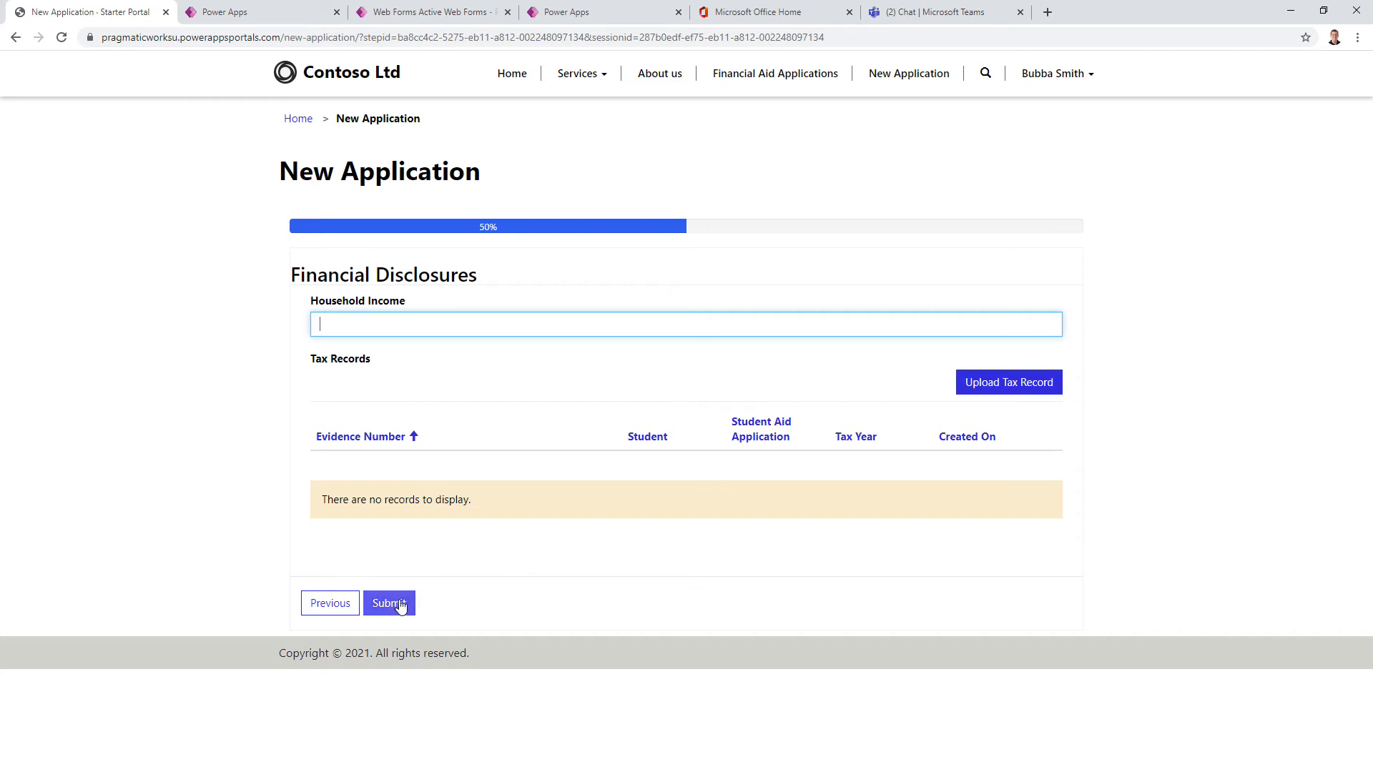
{"action": "mouse_move", "coordinate": [422, 553]}
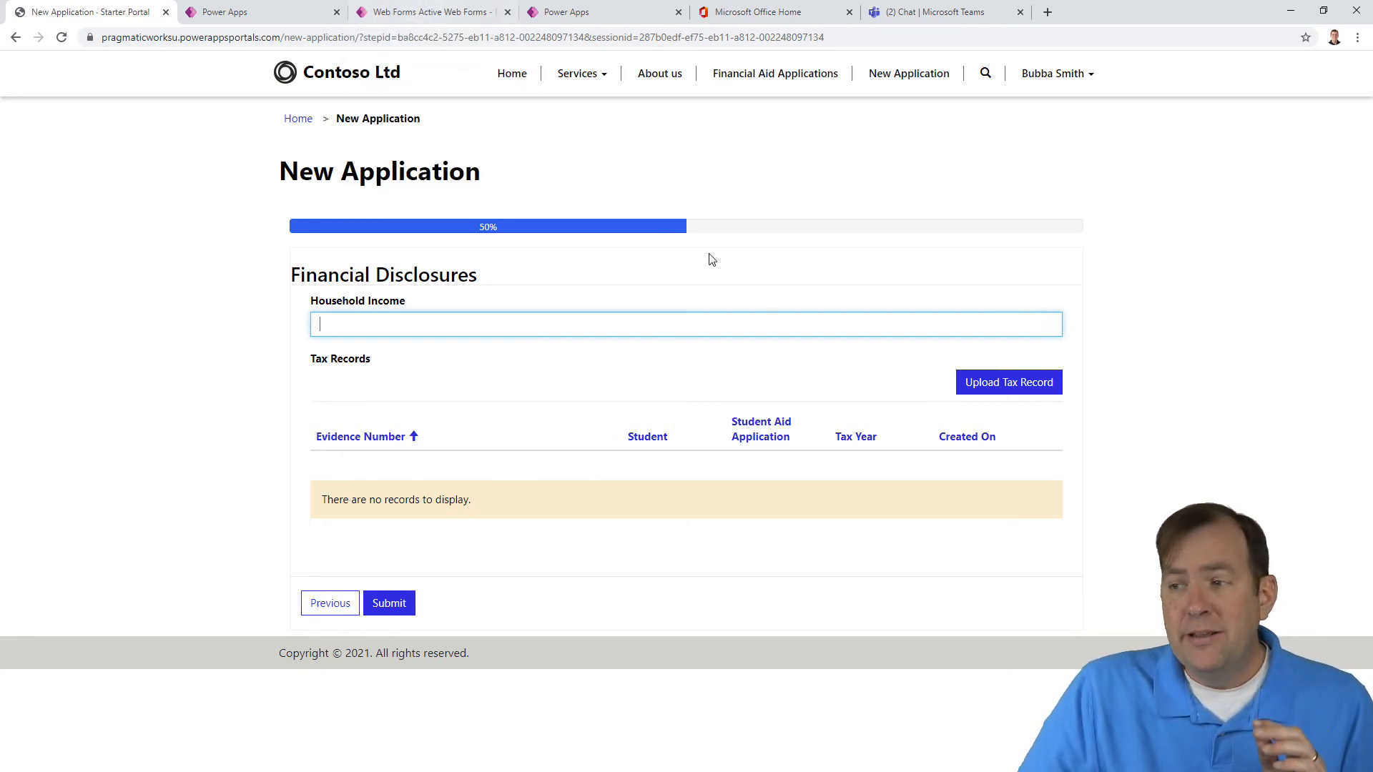
{"action": "mouse_move", "coordinate": [794, 426]}
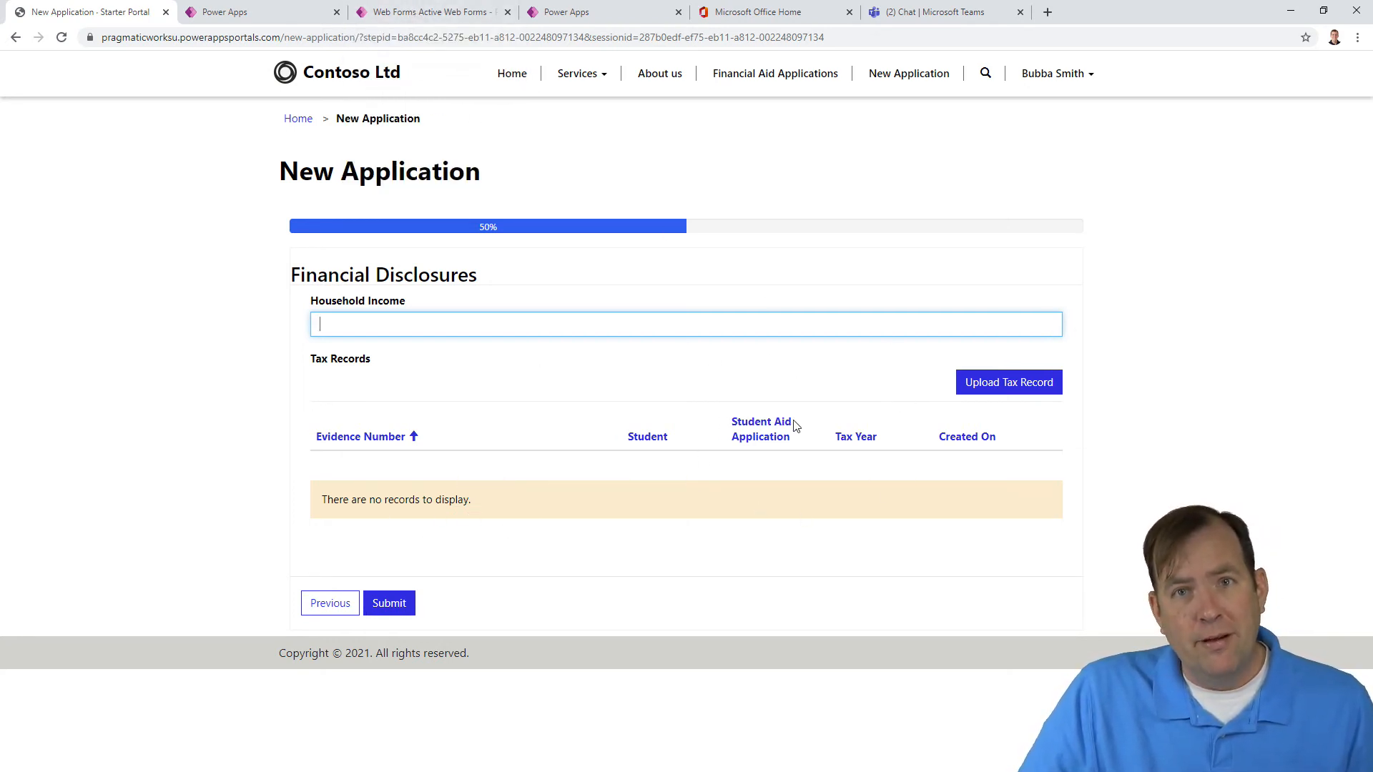
{"action": "mouse_move", "coordinate": [429, 11]}
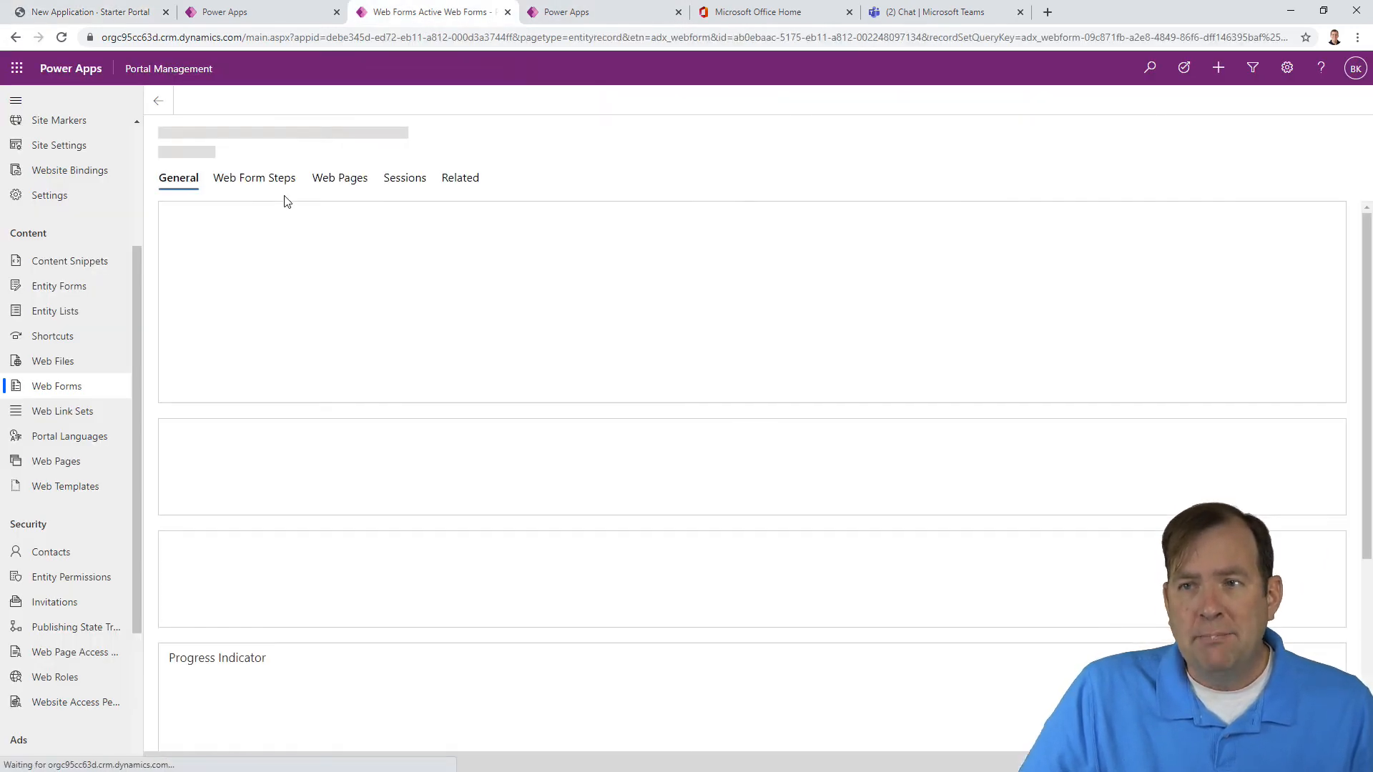
Step: Open the 2 - Finance Disclosures step and its Next Step lookup
{"action": "left_click", "coordinate": [254, 178]}
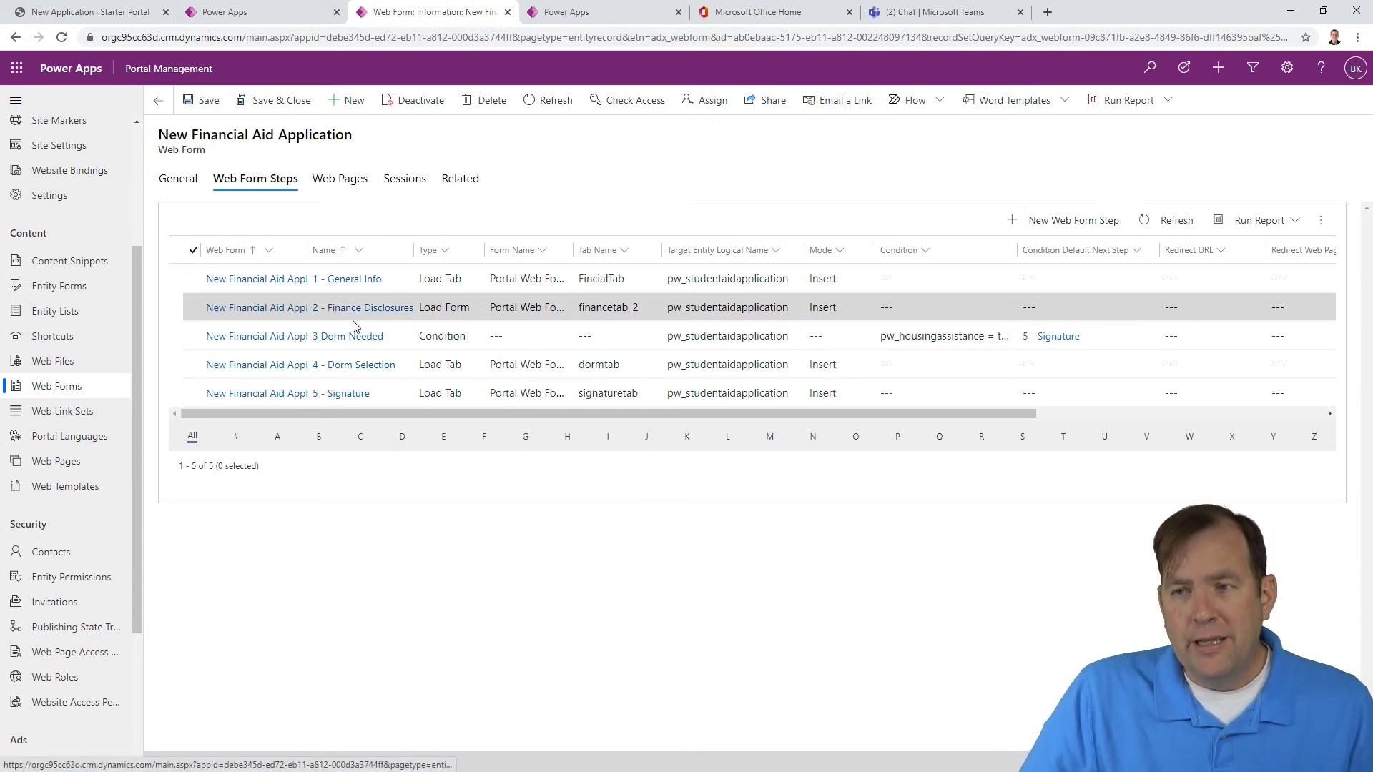
{"action": "mouse_move", "coordinate": [352, 364]}
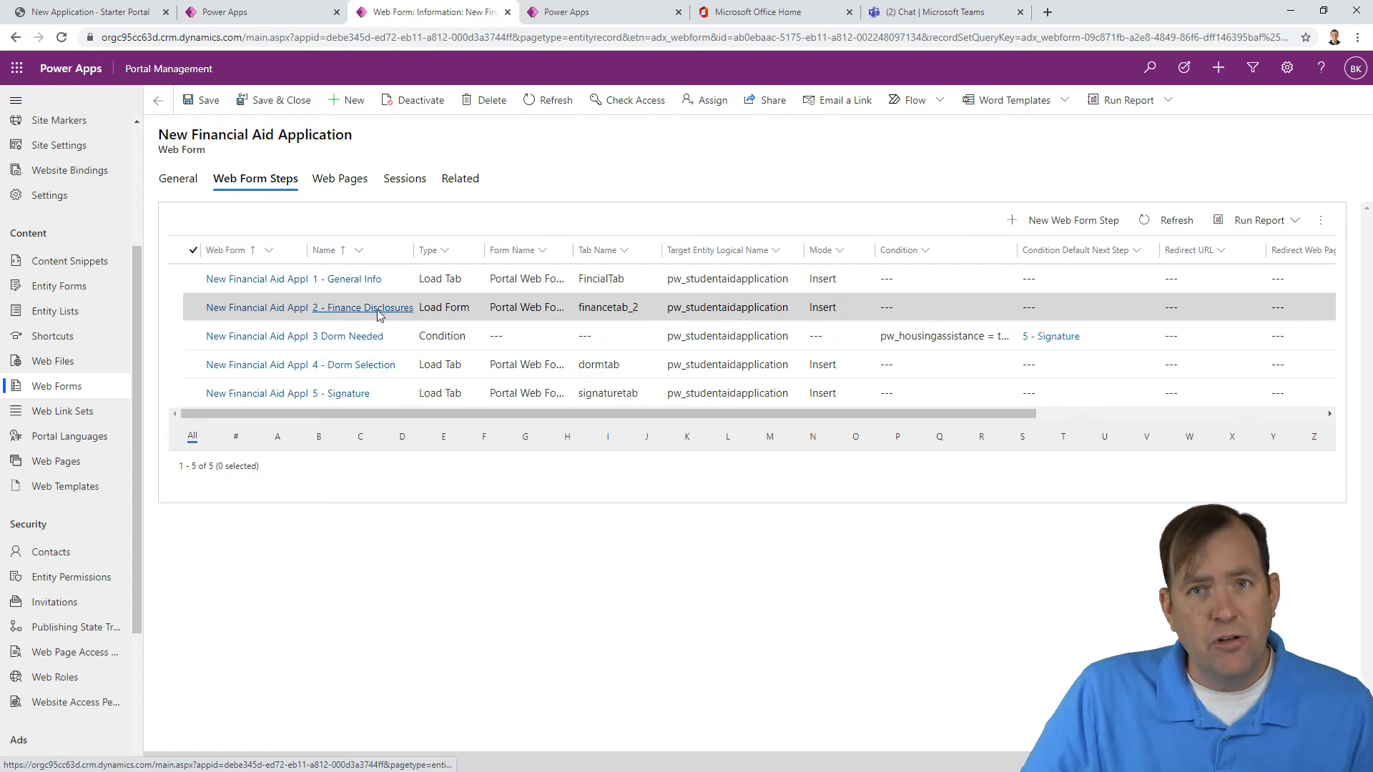
{"action": "left_click", "coordinate": [362, 308]}
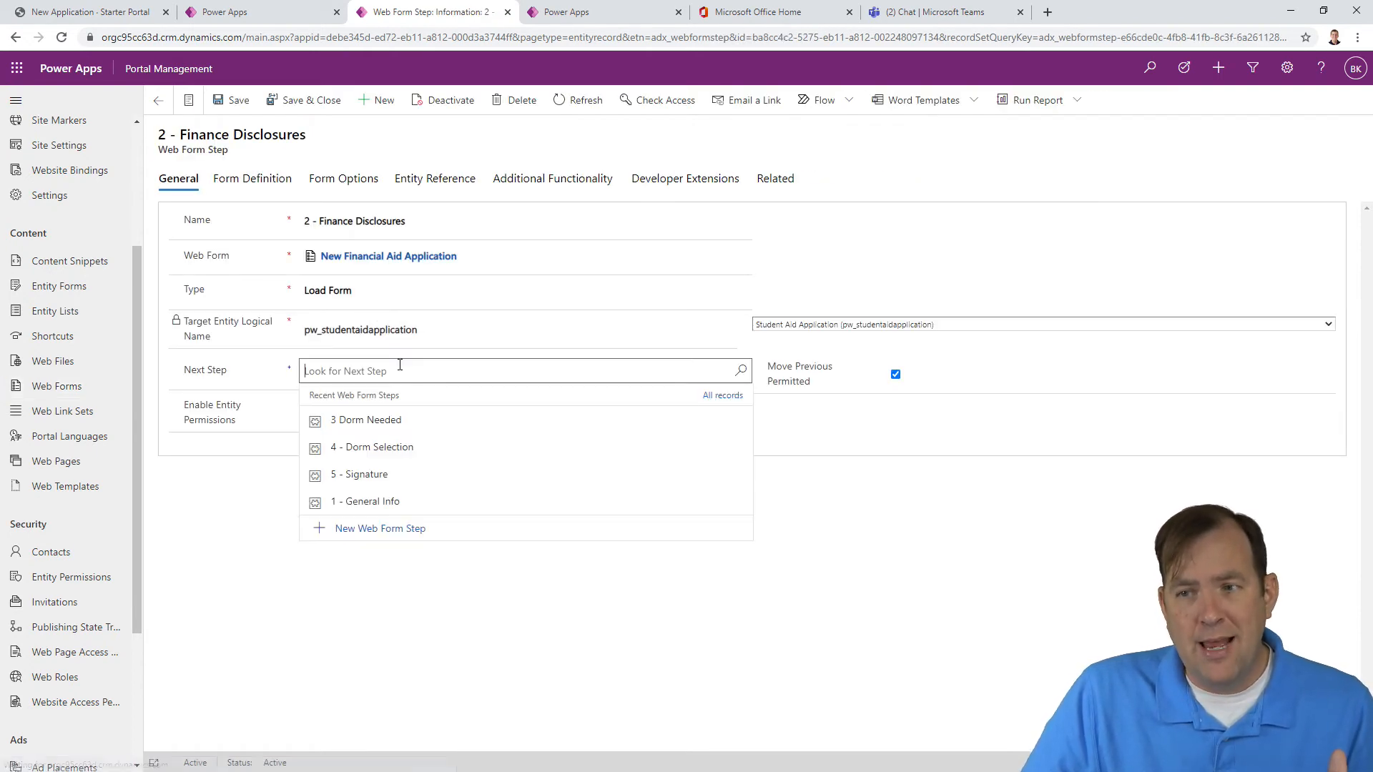
{"action": "mouse_move", "coordinate": [359, 473]}
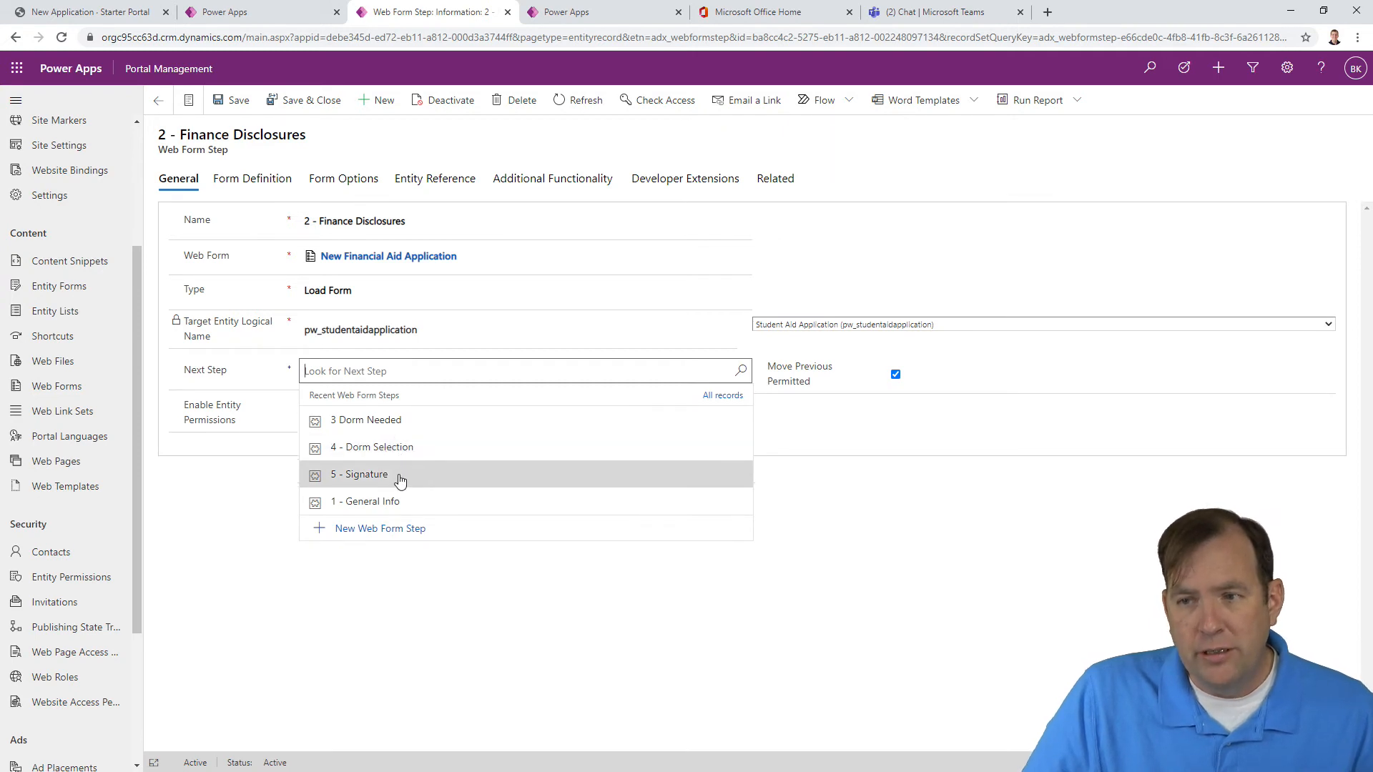
{"action": "left_click", "coordinate": [366, 419]}
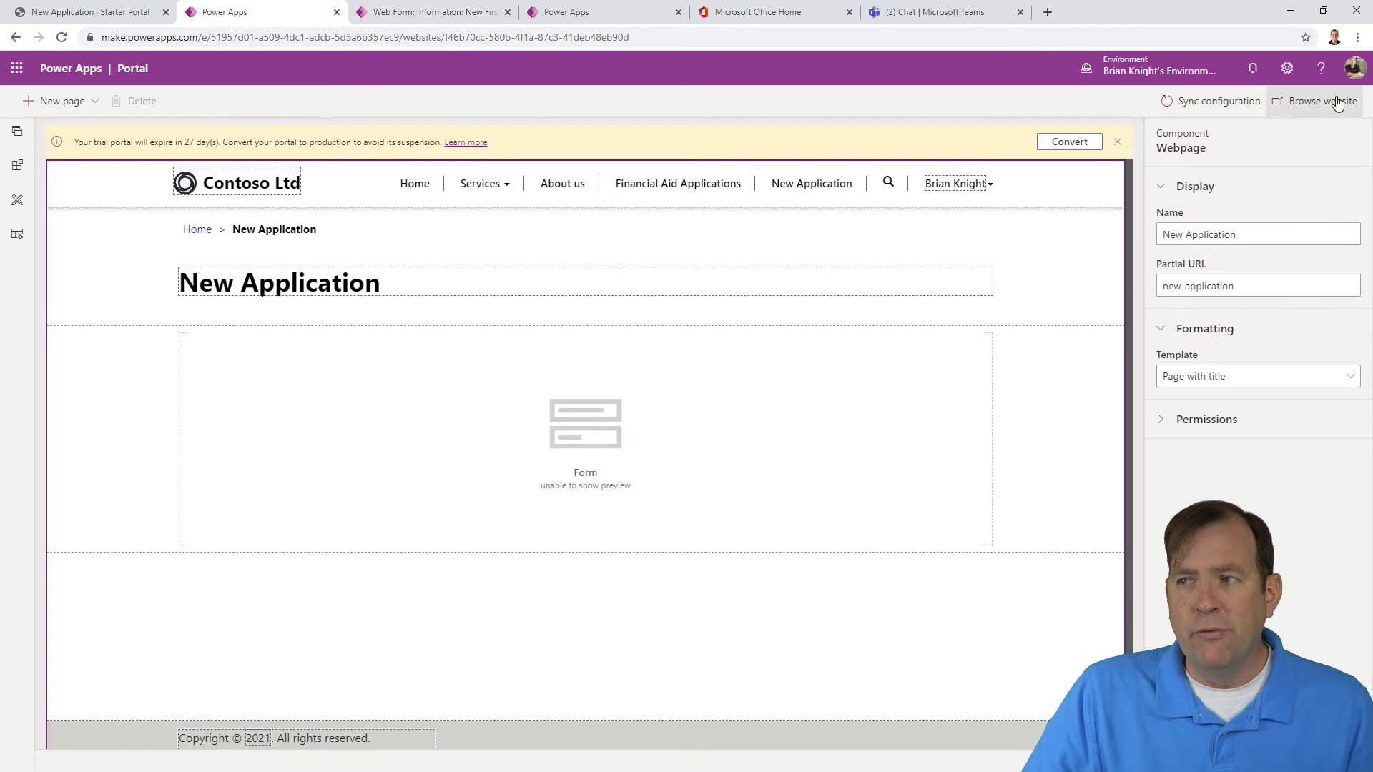
{"action": "mouse_move", "coordinate": [1252, 145]}
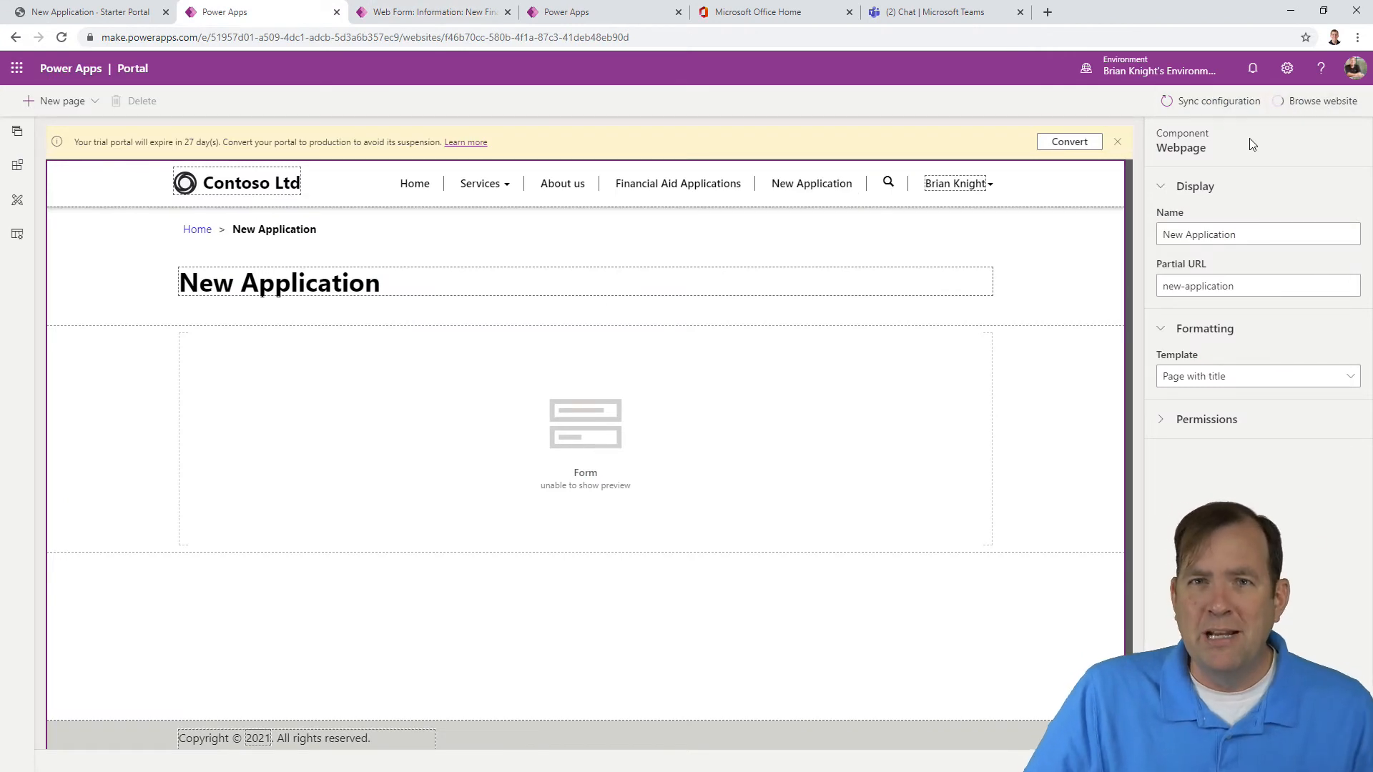
Step: Submit a portal application with Housing Assistance Yes, a preferred dorm and a signature
{"action": "left_click", "coordinate": [1321, 101]}
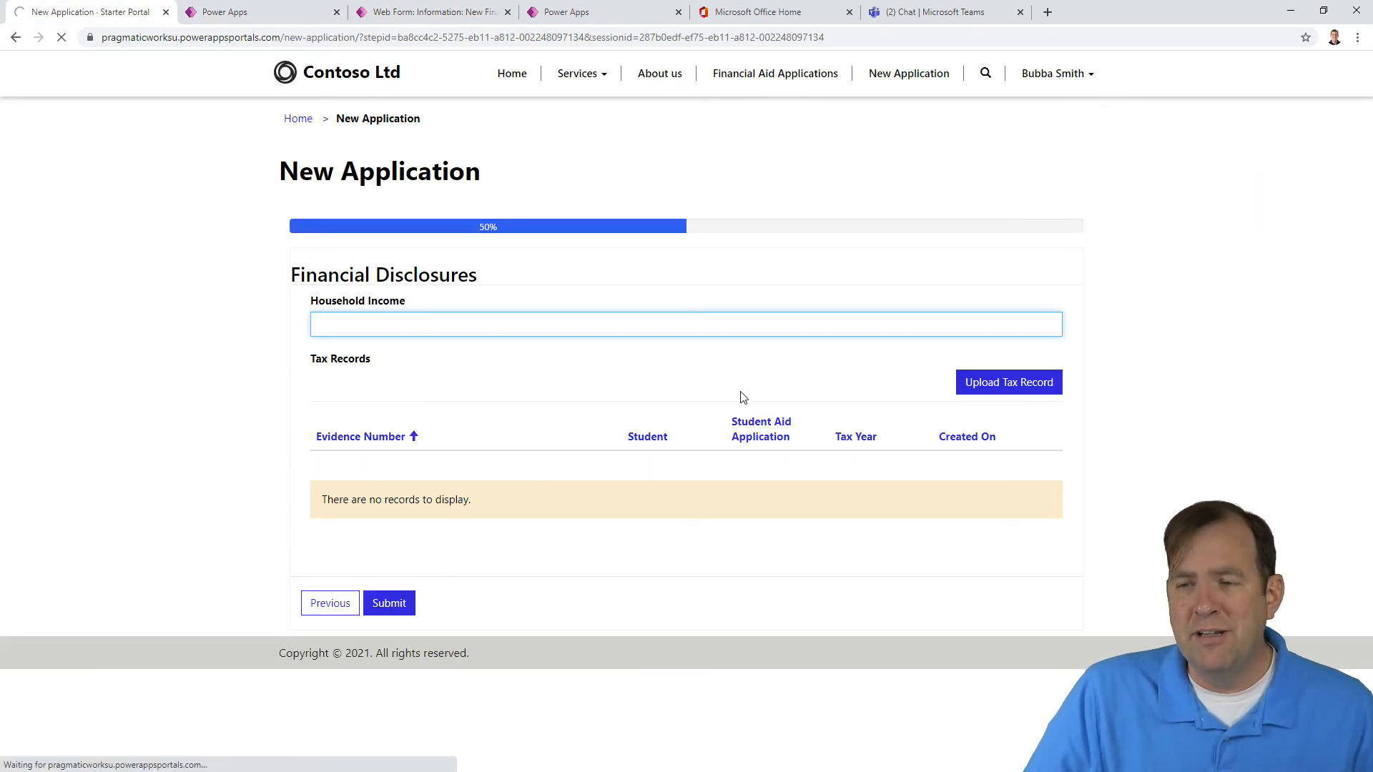
{"action": "left_click", "coordinate": [389, 601]}
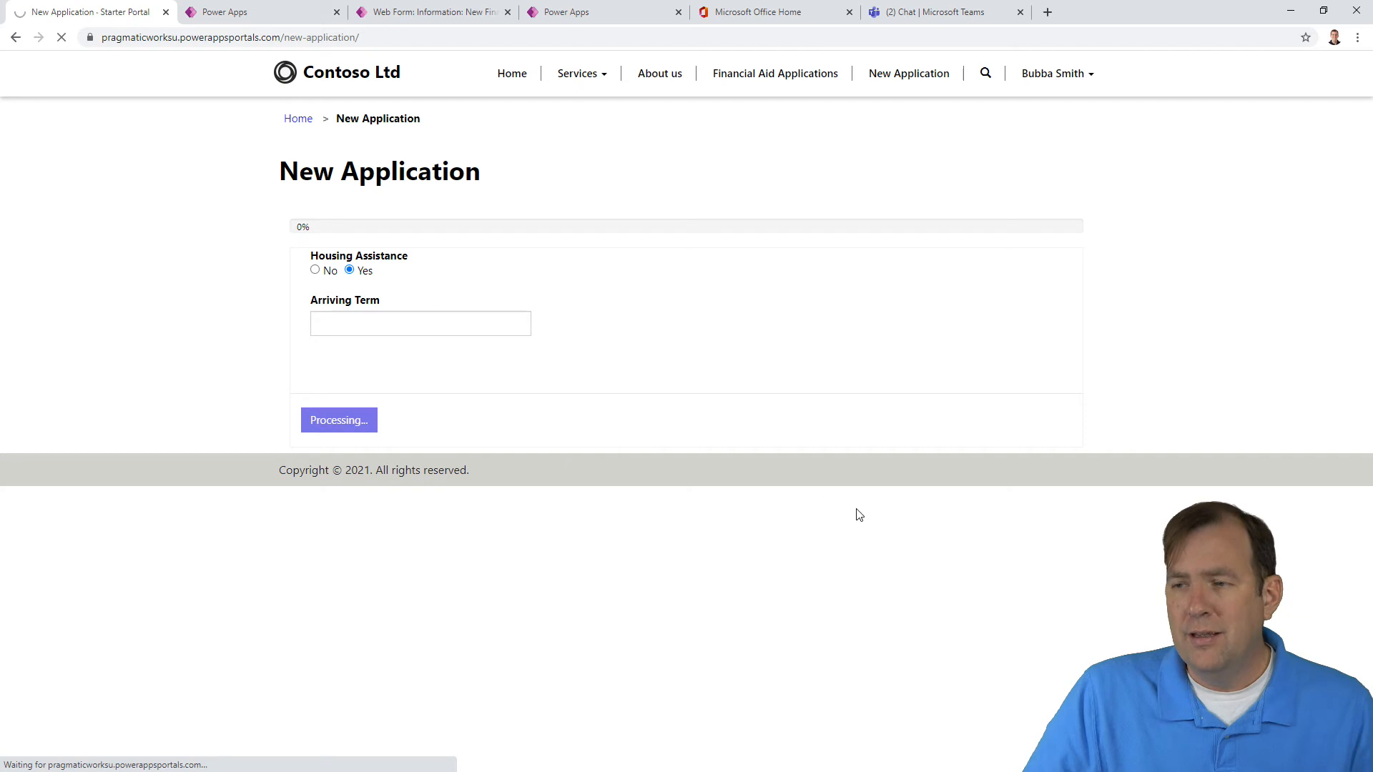
{"action": "left_click", "coordinate": [338, 419]}
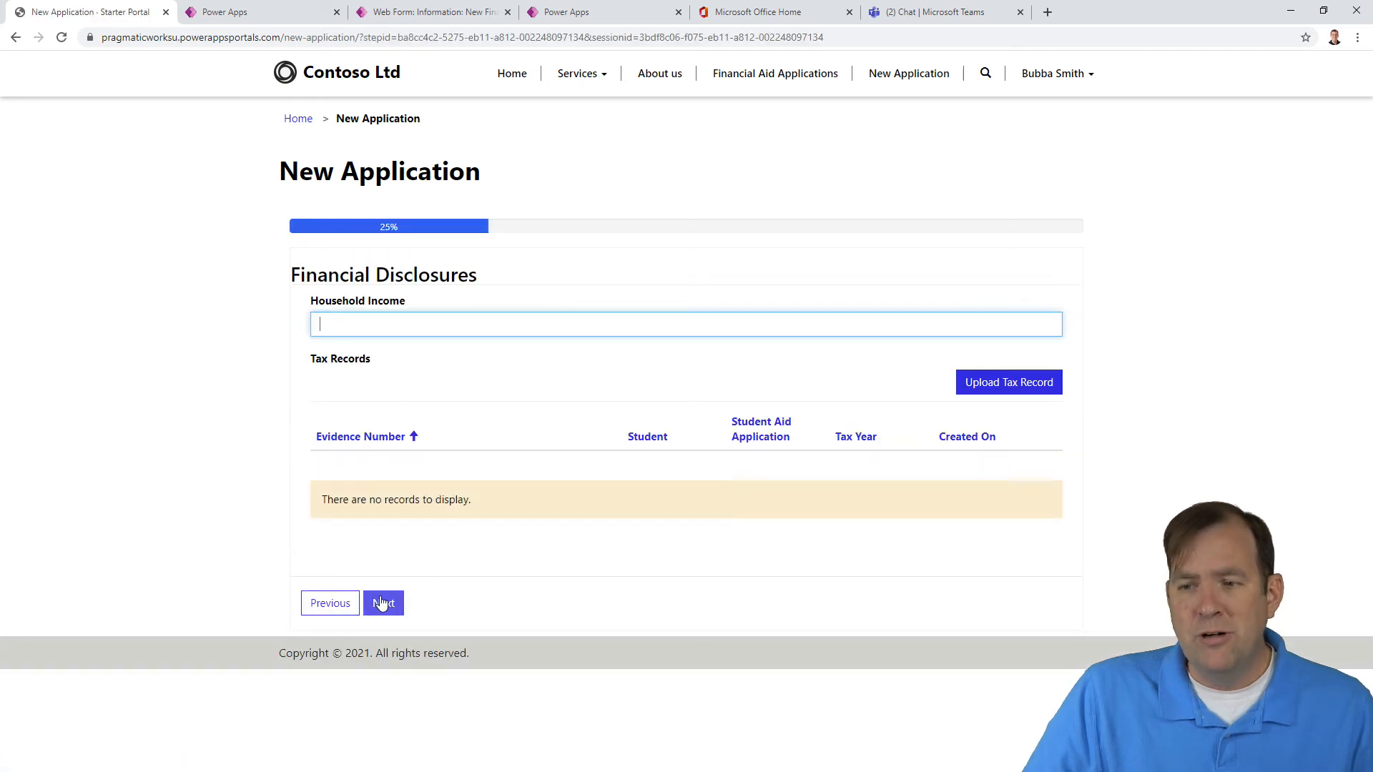
{"action": "left_click", "coordinate": [383, 602]}
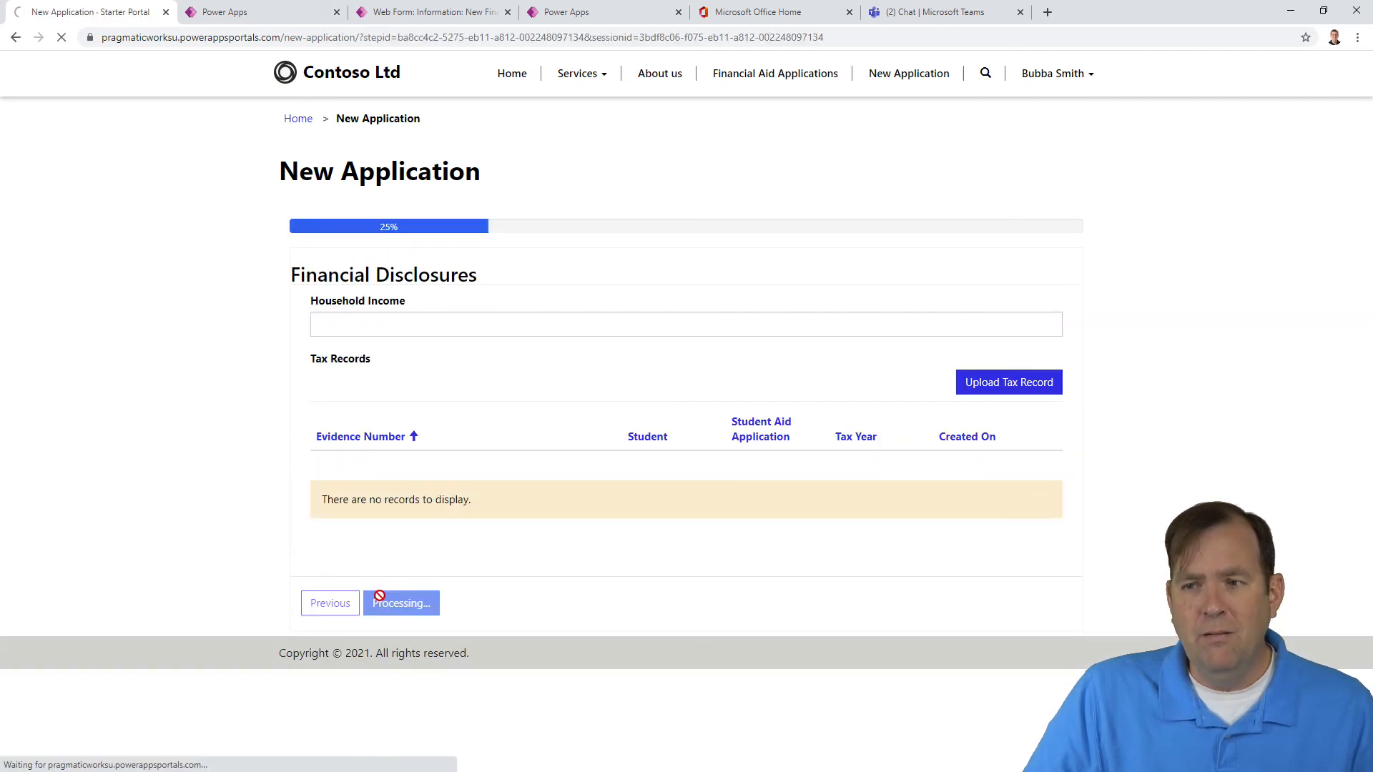
{"action": "left_click", "coordinate": [400, 602]}
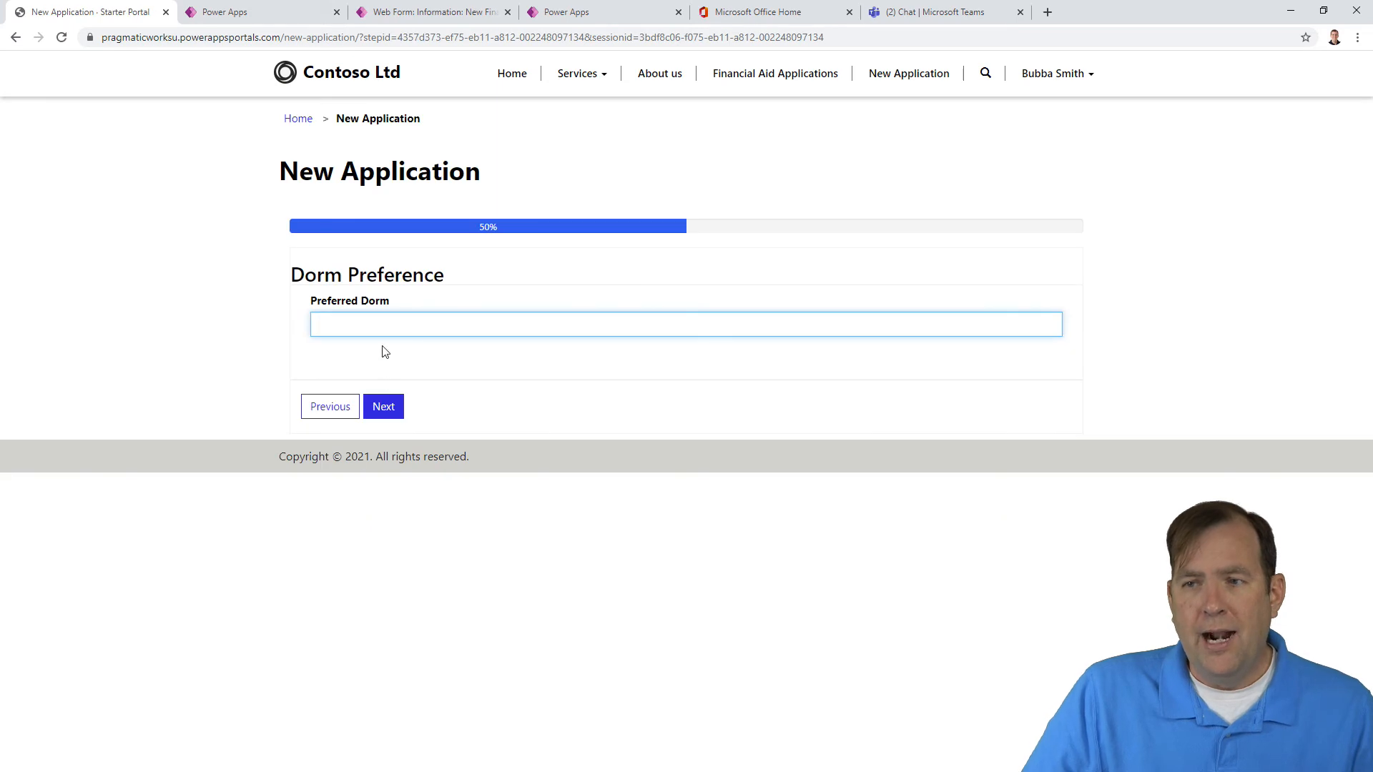
{"action": "left_click", "coordinate": [382, 406]}
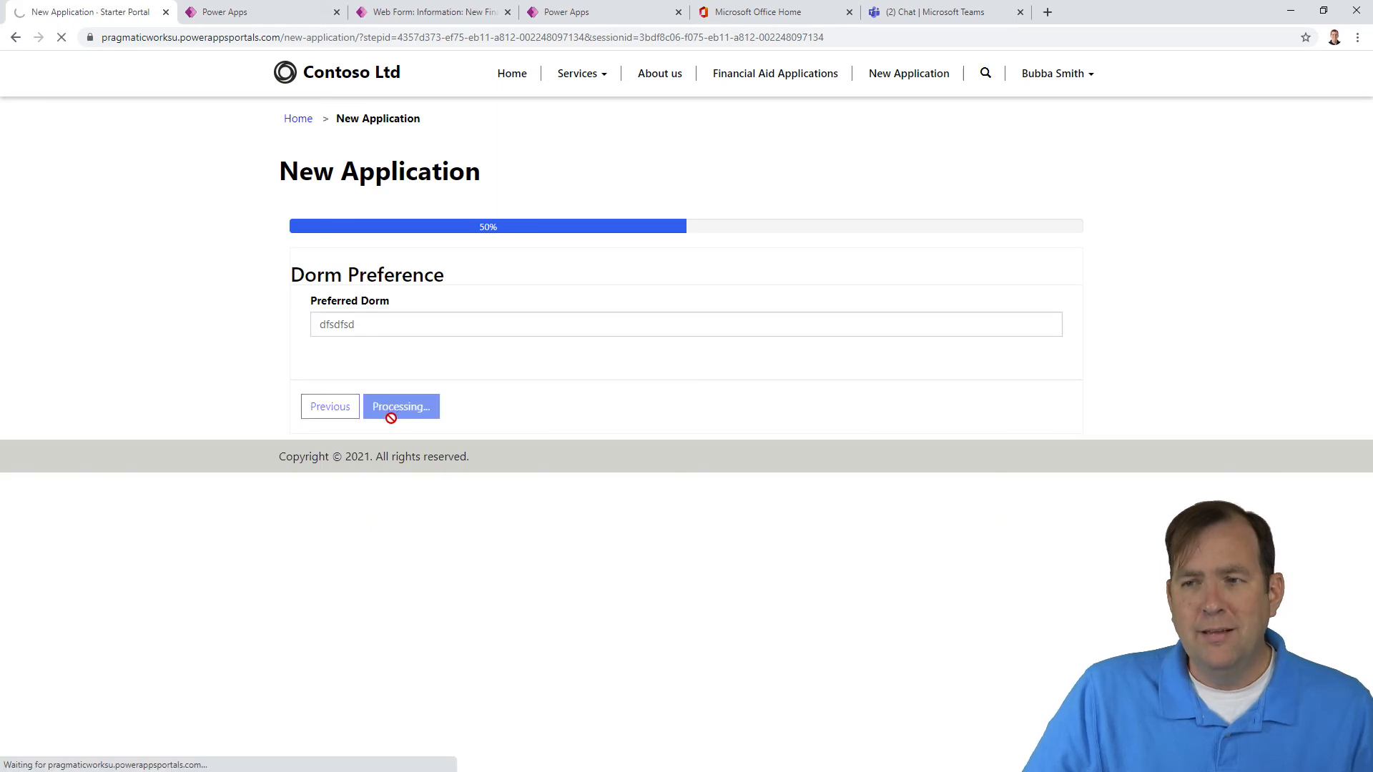
{"action": "left_click", "coordinate": [400, 406]}
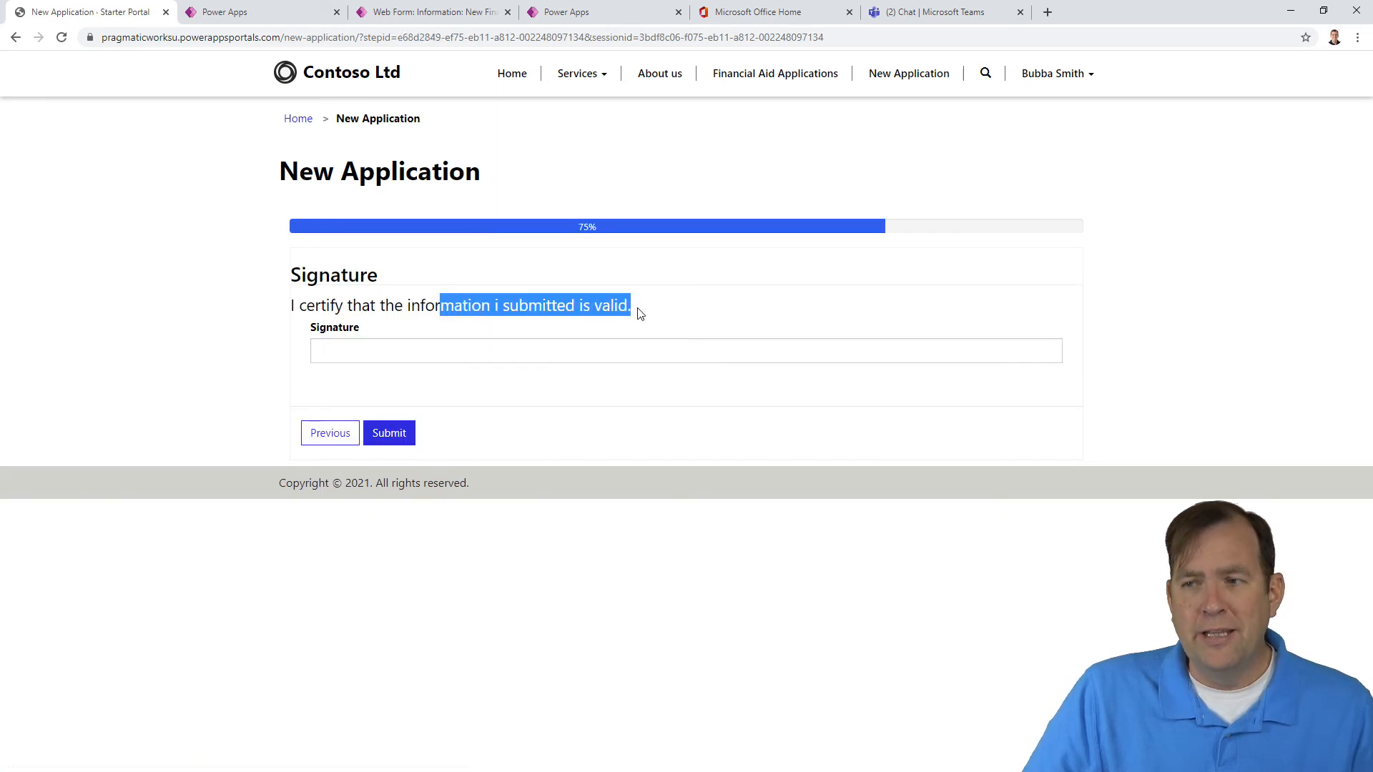
{"action": "left_click", "coordinate": [389, 433]}
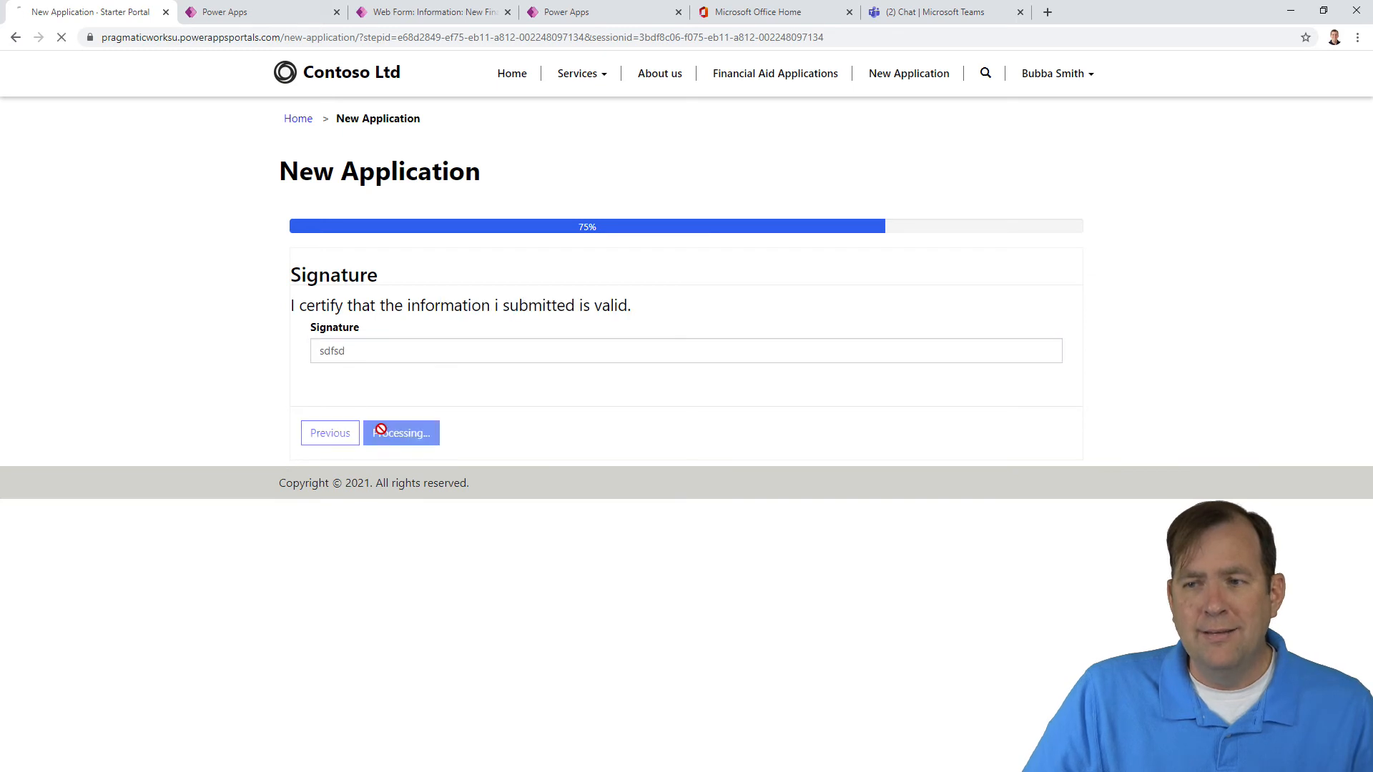
{"action": "left_click", "coordinate": [401, 432]}
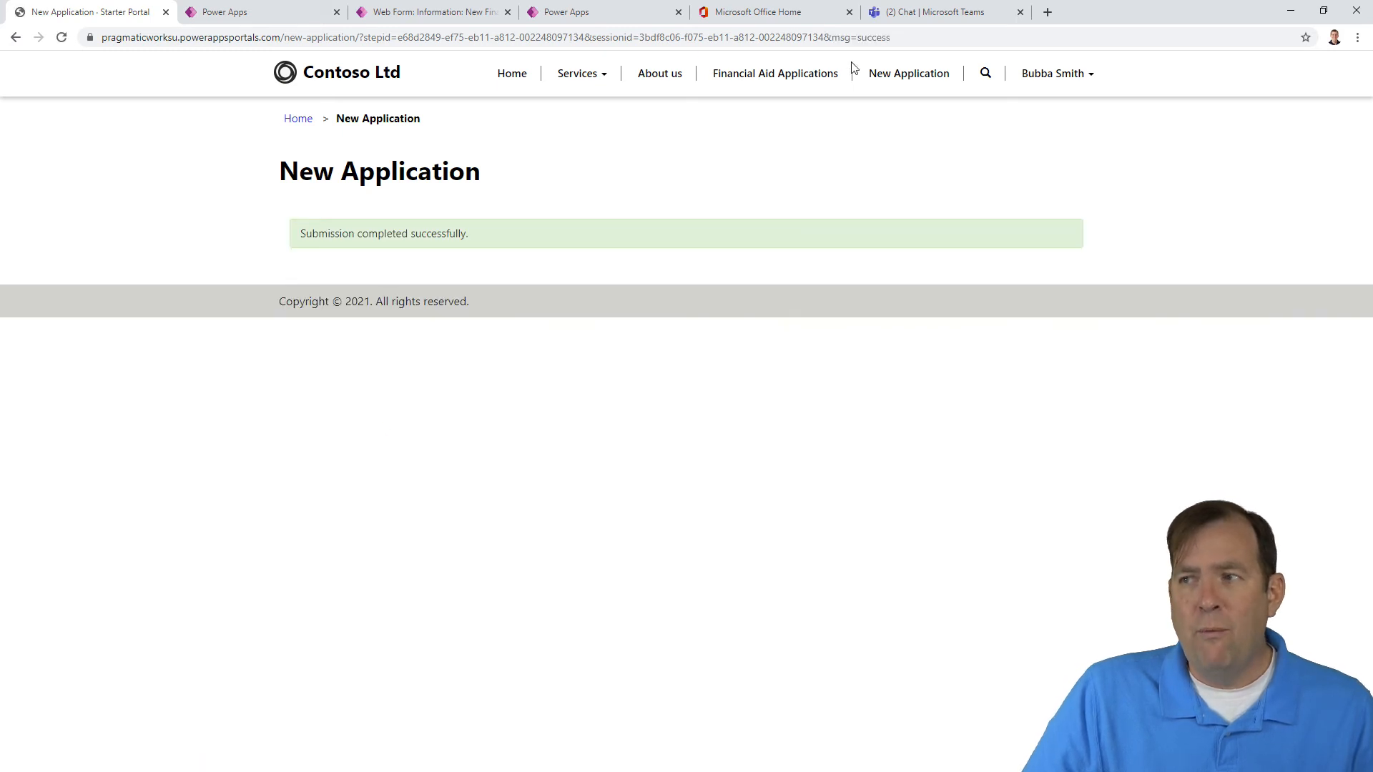
Step: Submit a signed application with Housing Assistance No, skipping Dorm Preference
{"action": "left_click", "coordinate": [908, 73]}
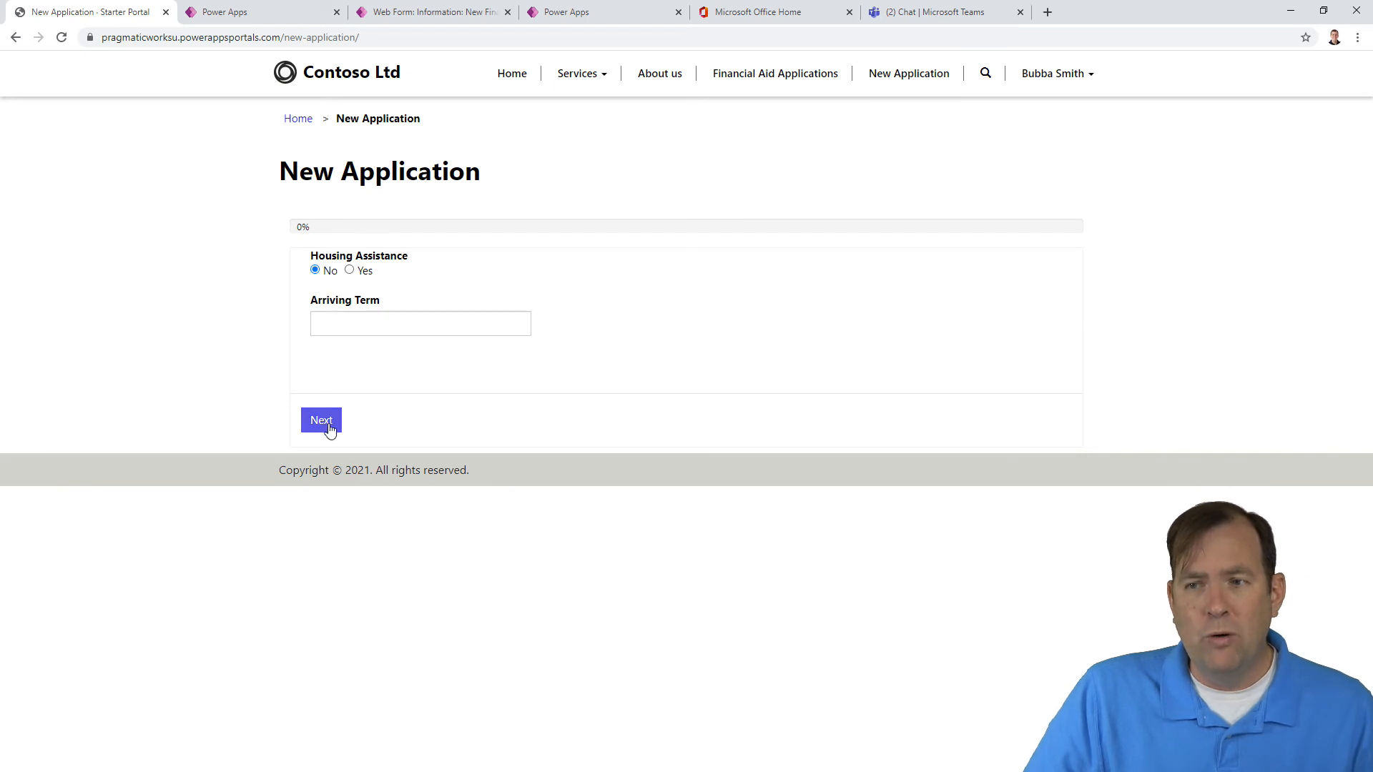
{"action": "left_click", "coordinate": [320, 421]}
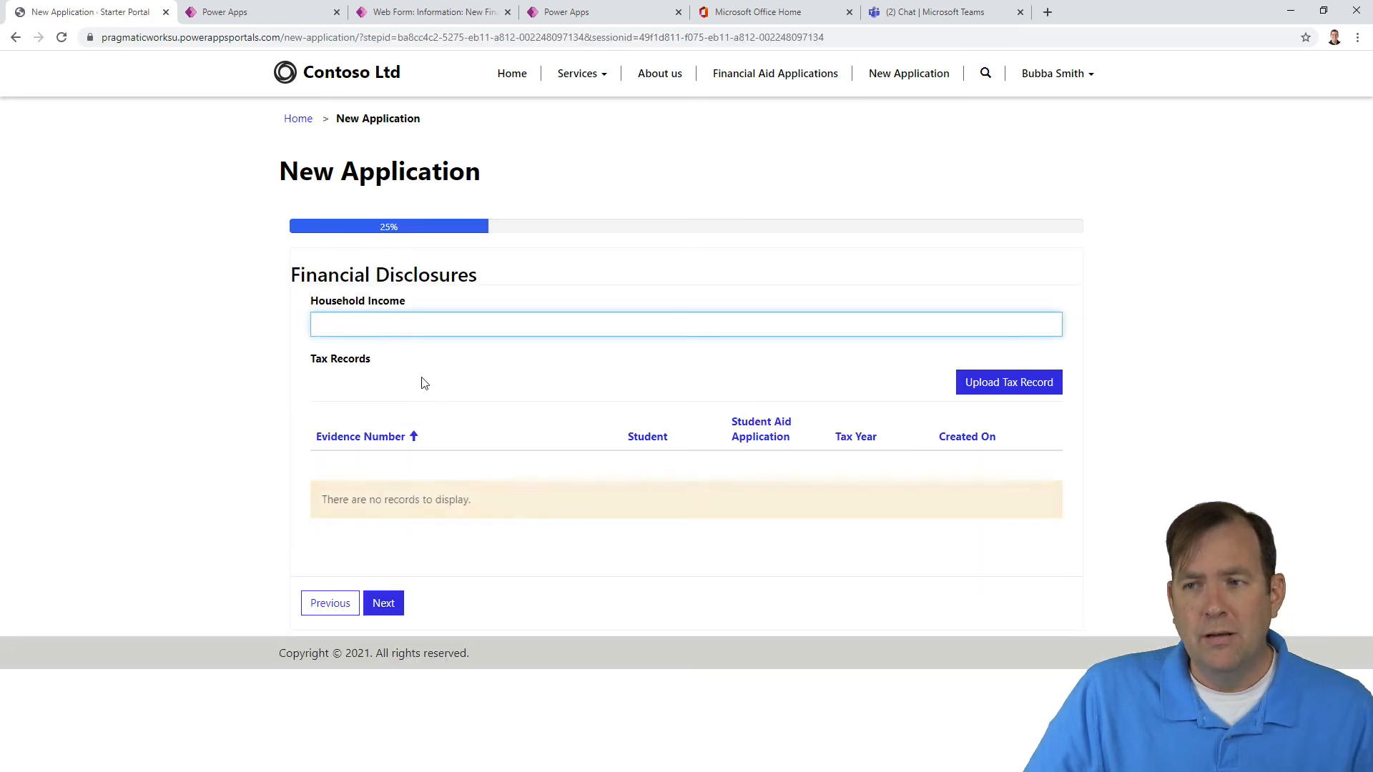
{"action": "left_click", "coordinate": [383, 602]}
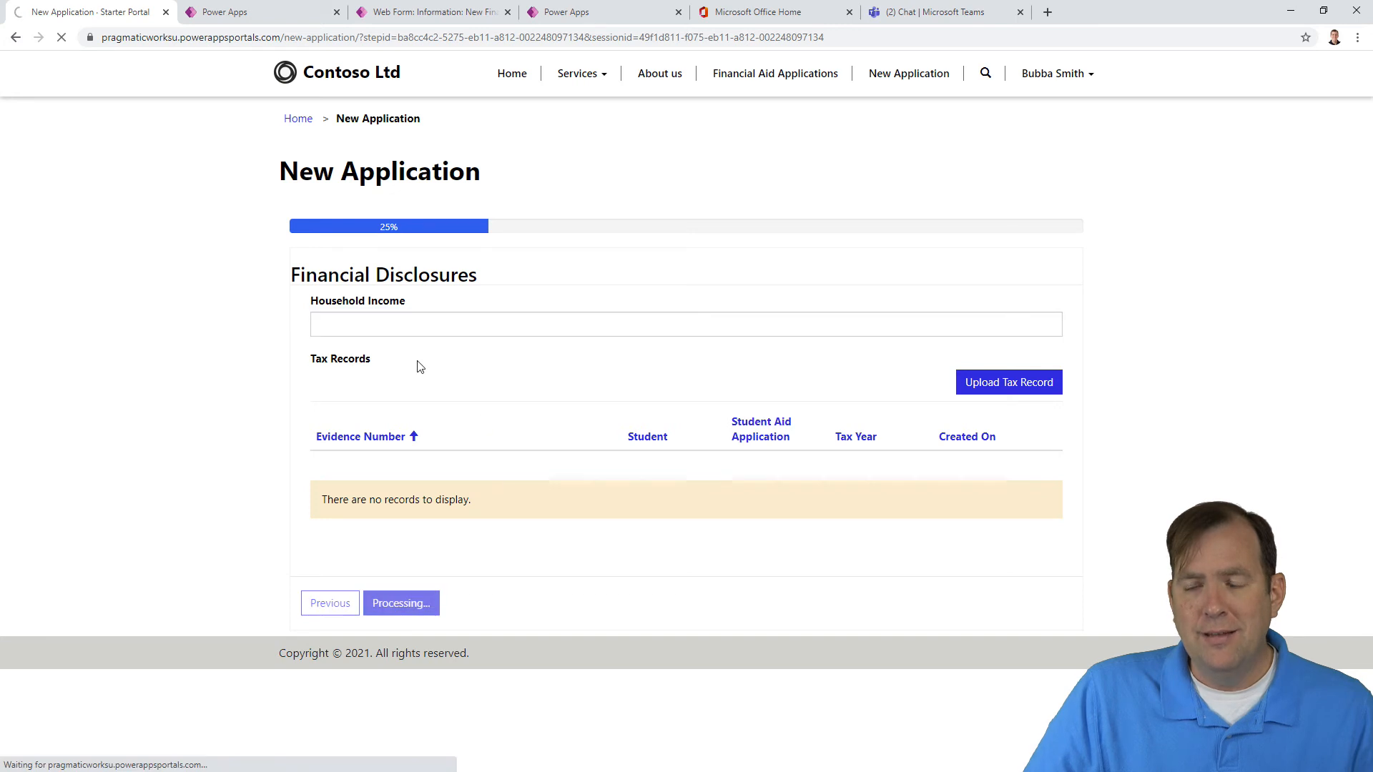
{"action": "left_click", "coordinate": [400, 602]}
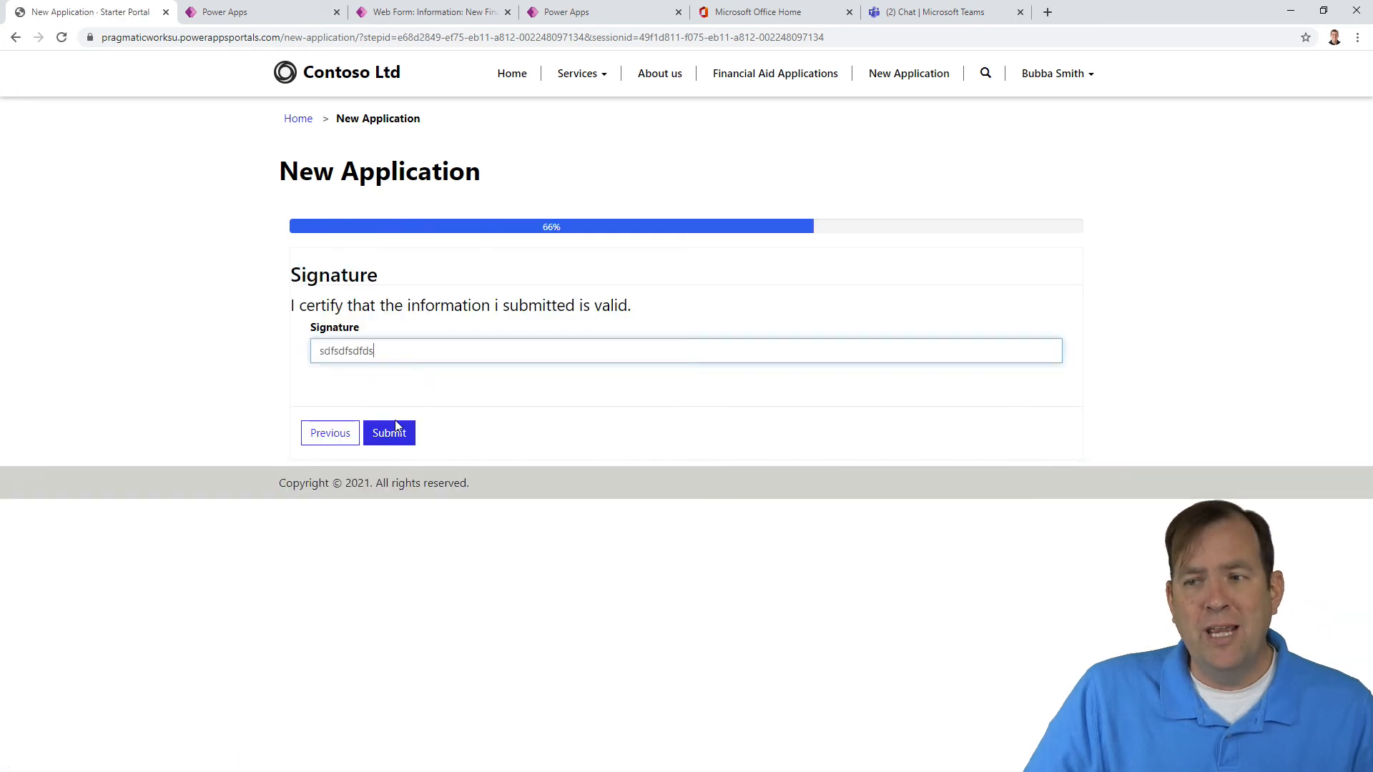
{"action": "left_click", "coordinate": [389, 433]}
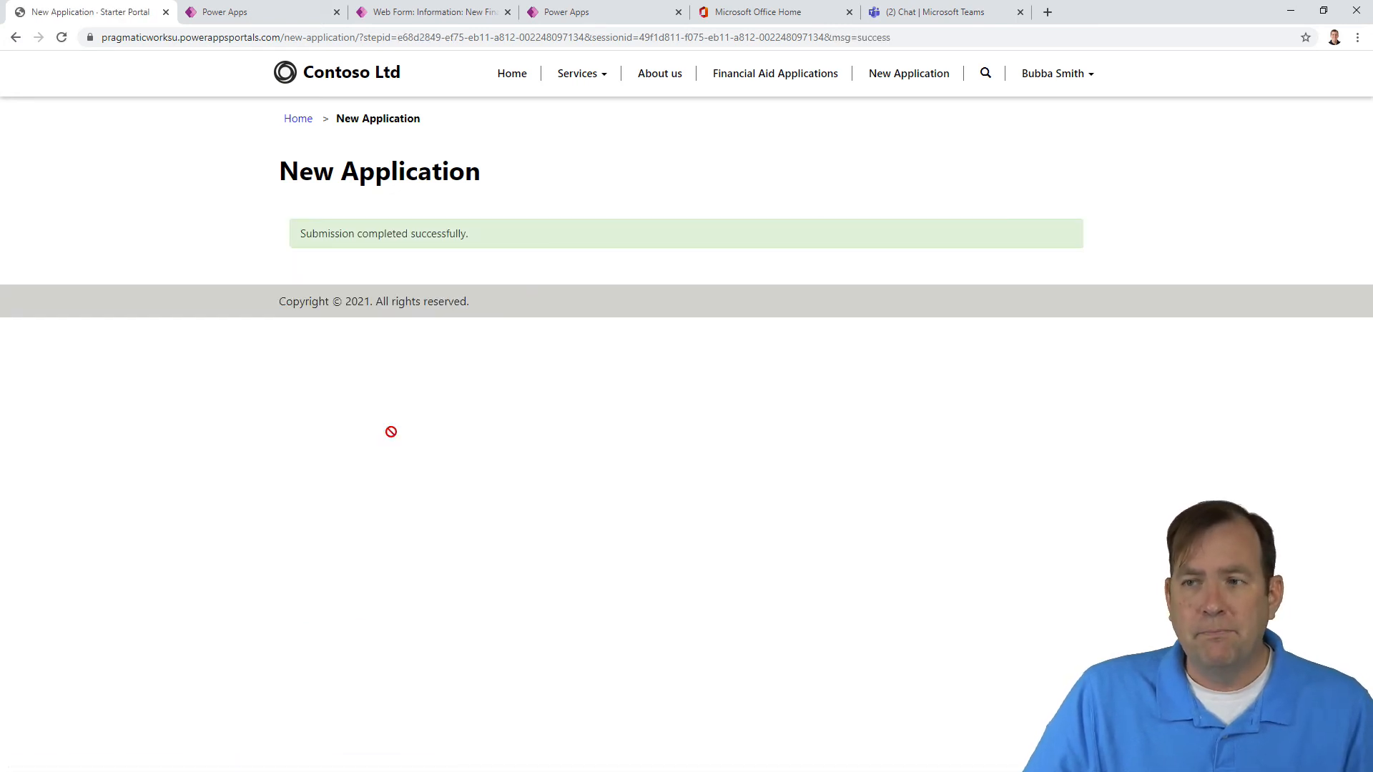
{"action": "mouse_move", "coordinate": [773, 73]}
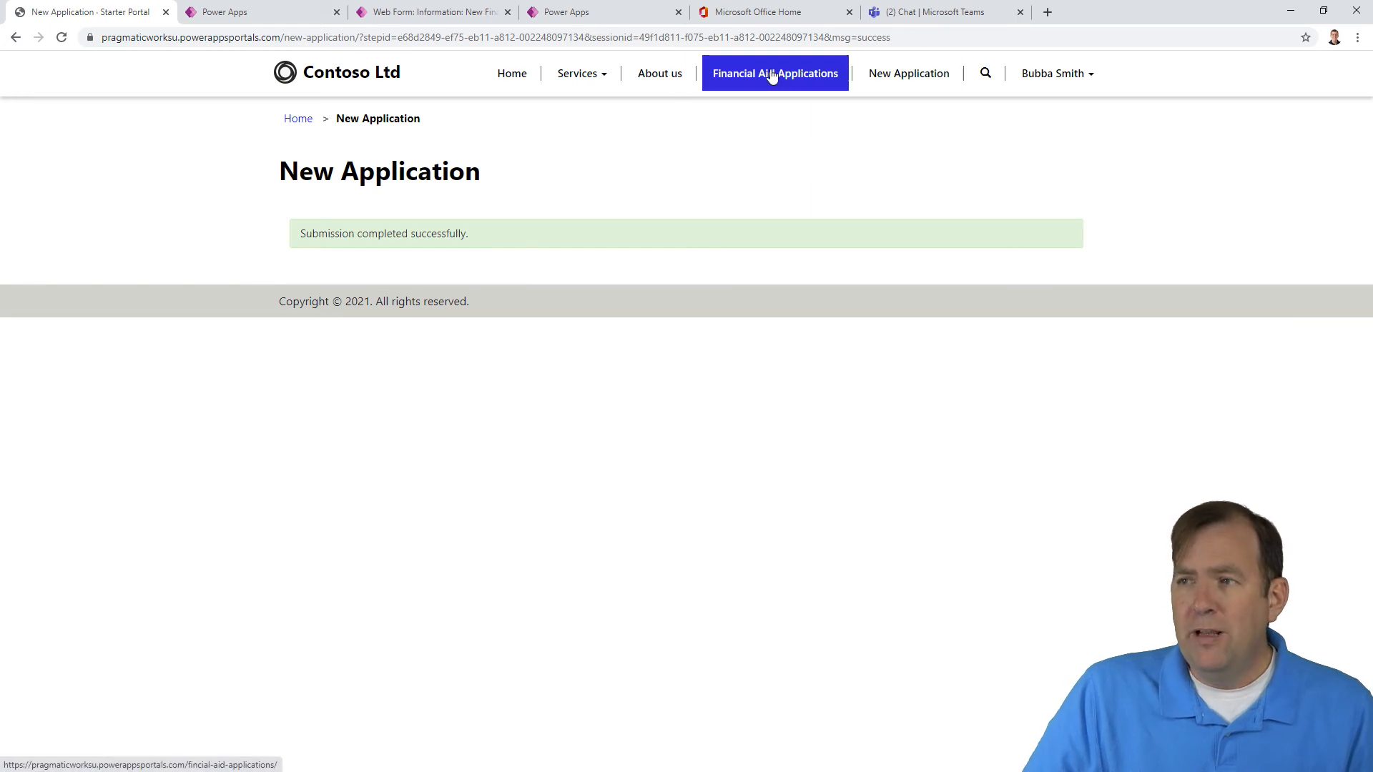
Step: Review page 2 of Financial Aid Applications (through A-1032, Pending), then return to Portal Management
{"action": "left_click", "coordinate": [774, 73]}
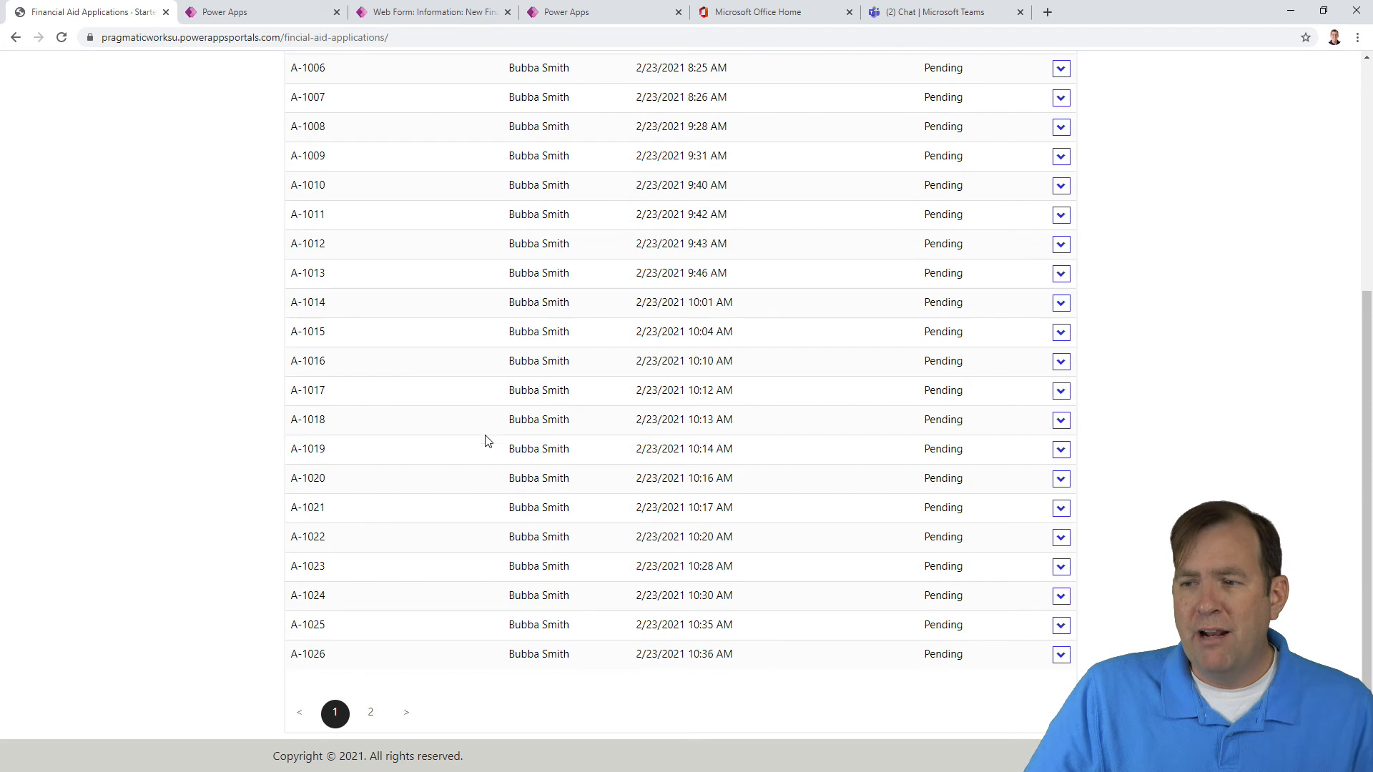
{"action": "mouse_move", "coordinate": [442, 689]}
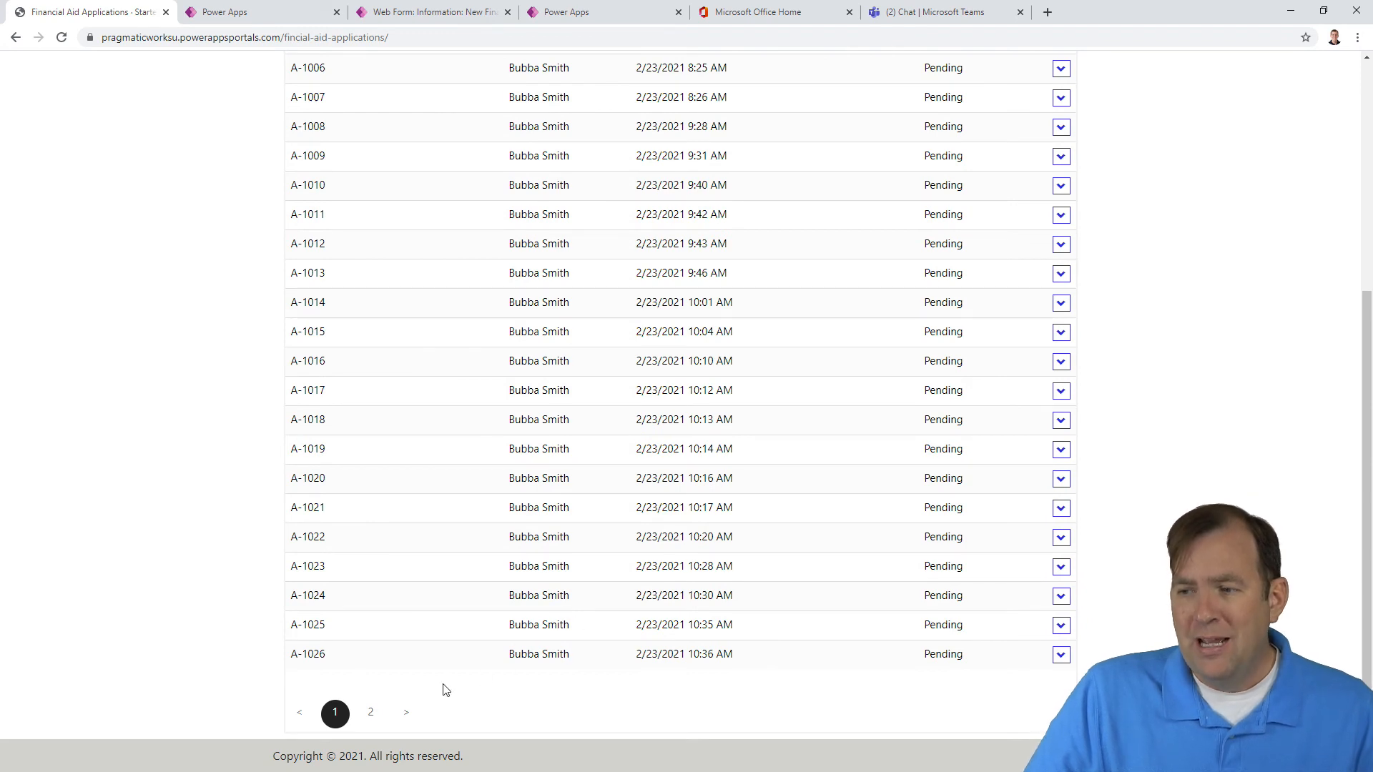
{"action": "left_click", "coordinate": [370, 712]}
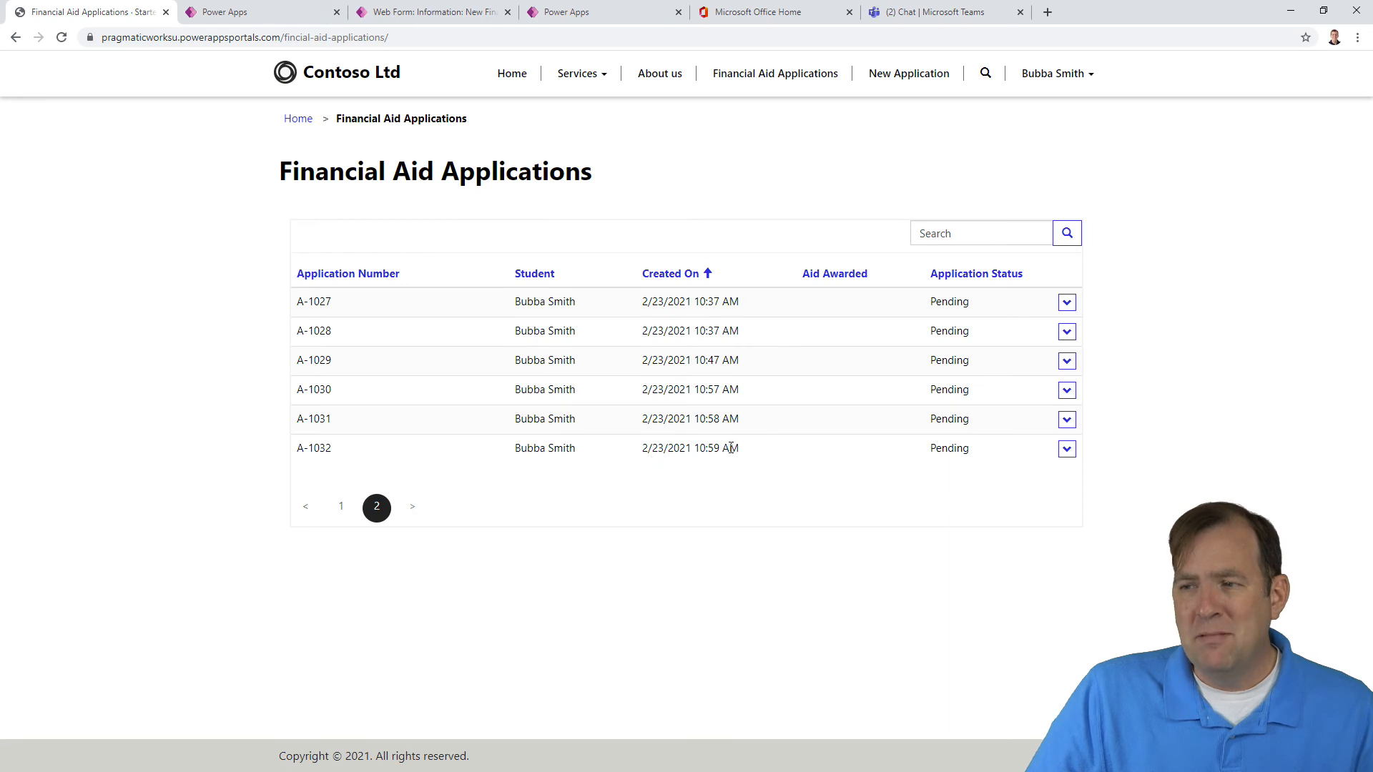
{"action": "mouse_move", "coordinate": [479, 450]}
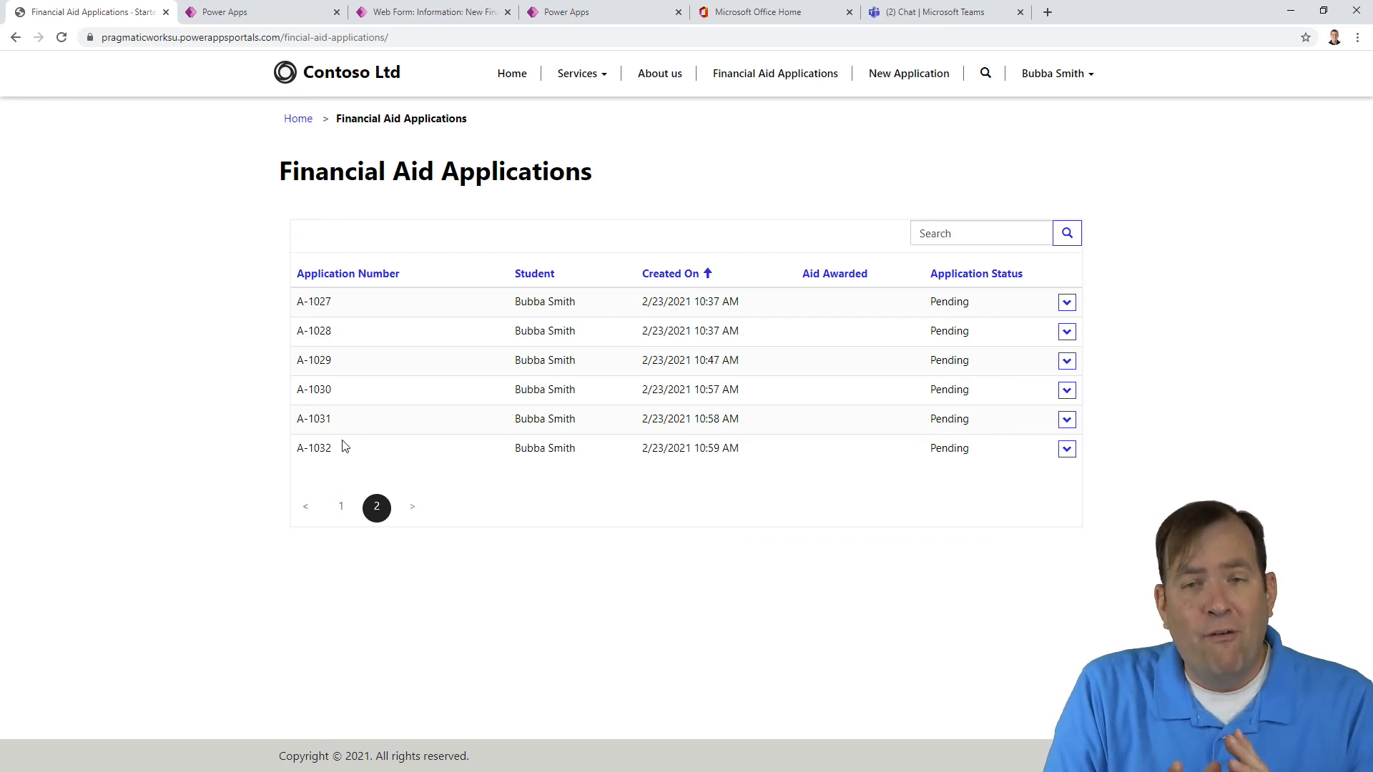
{"action": "mouse_move", "coordinate": [36, 393]}
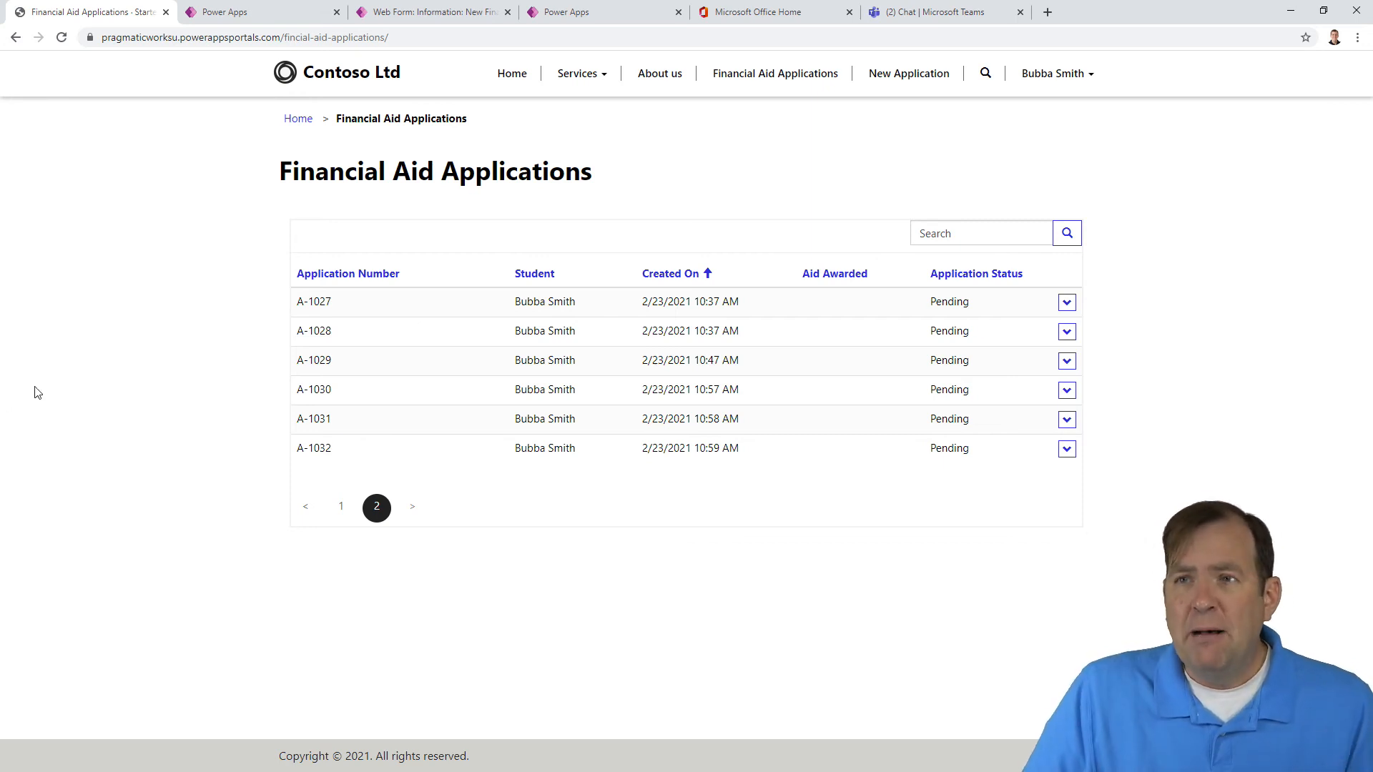
{"action": "left_click", "coordinate": [429, 12]}
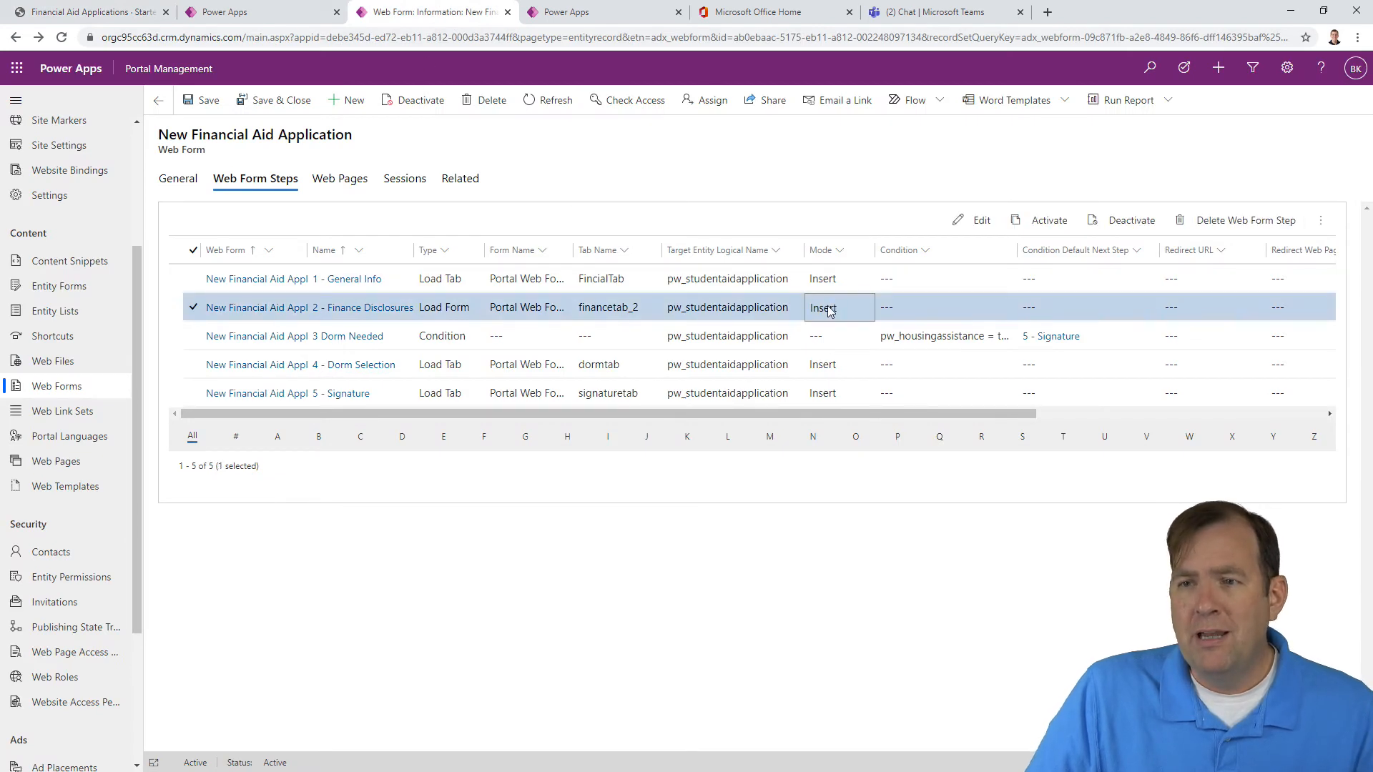
{"action": "mouse_move", "coordinate": [362, 308]}
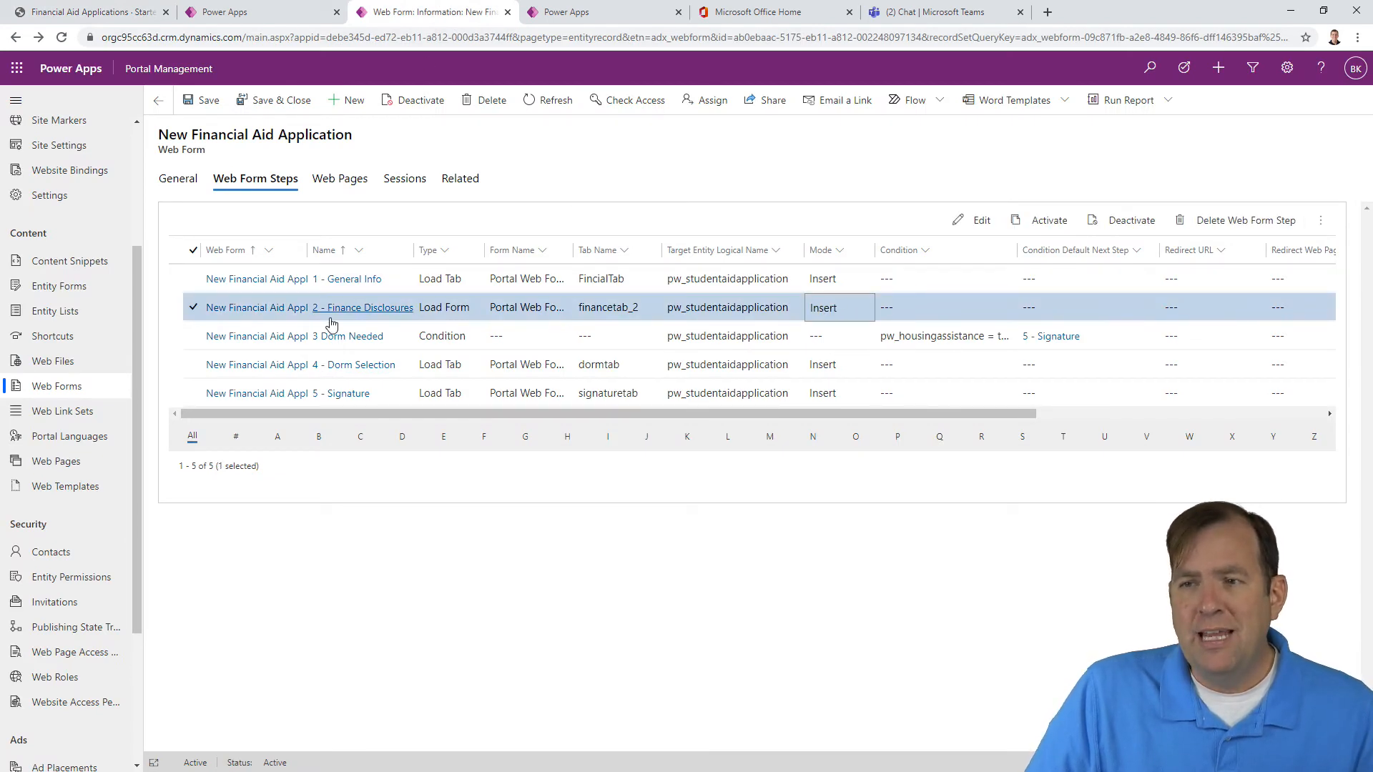
Step: Set 2 - Finance Disclosures to Edit mode, sourced from 1 - General Info, and save
{"action": "left_click", "coordinate": [362, 308]}
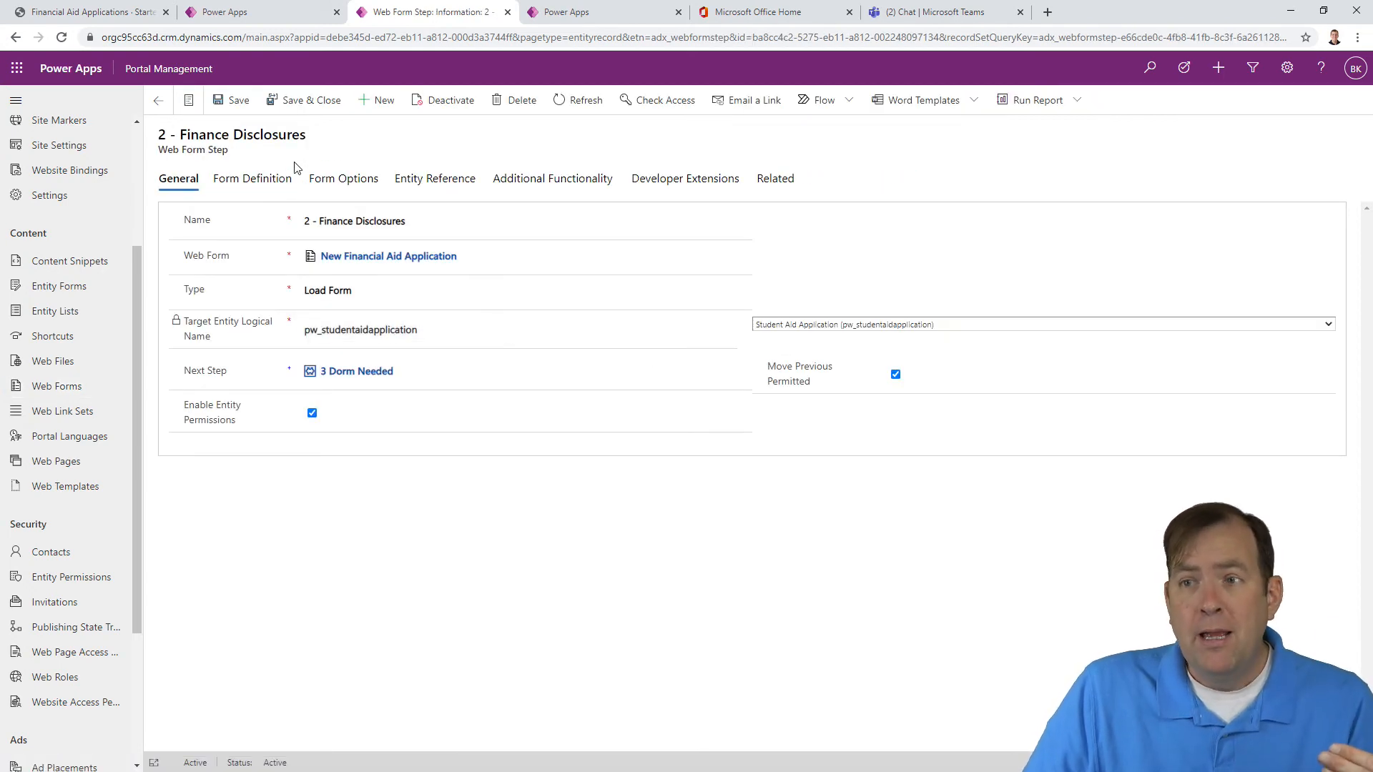
{"action": "left_click", "coordinate": [344, 178]}
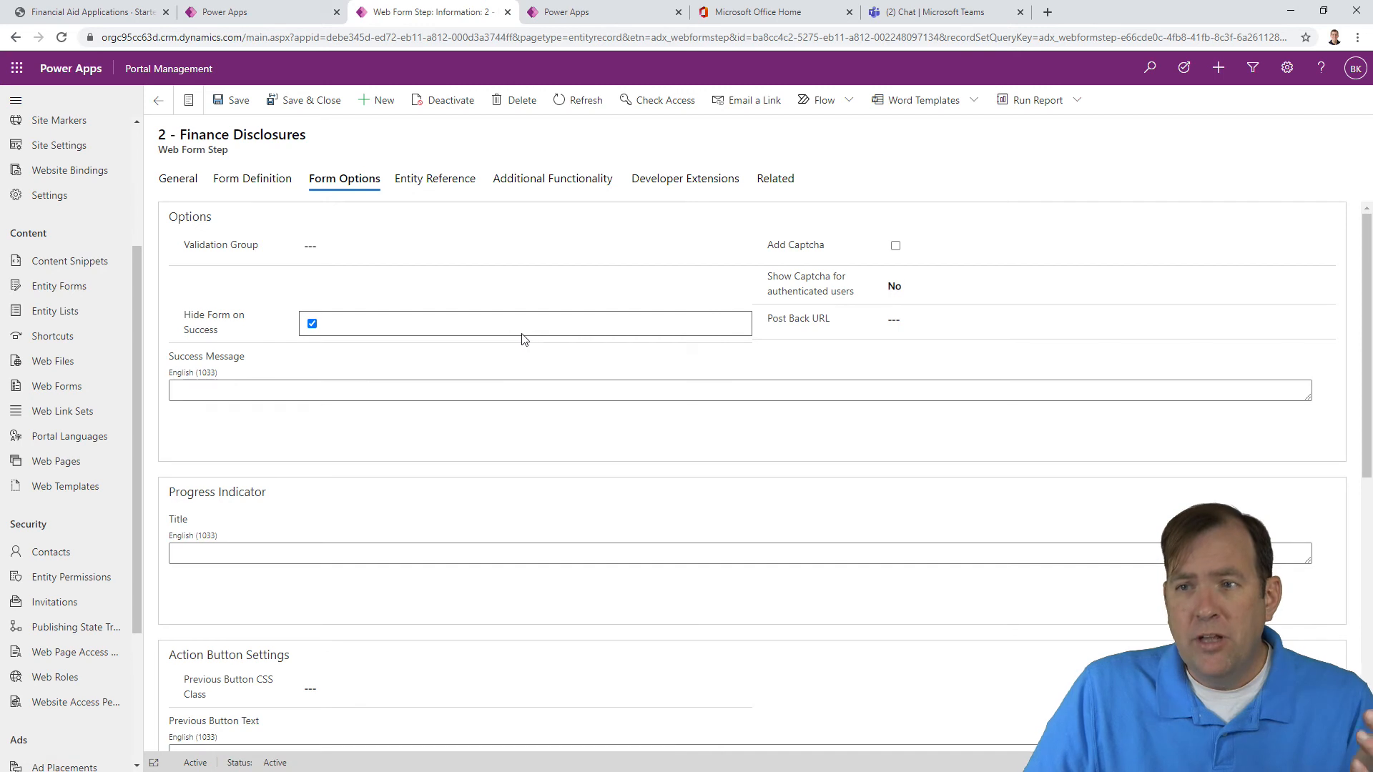
{"action": "left_click", "coordinate": [253, 178]}
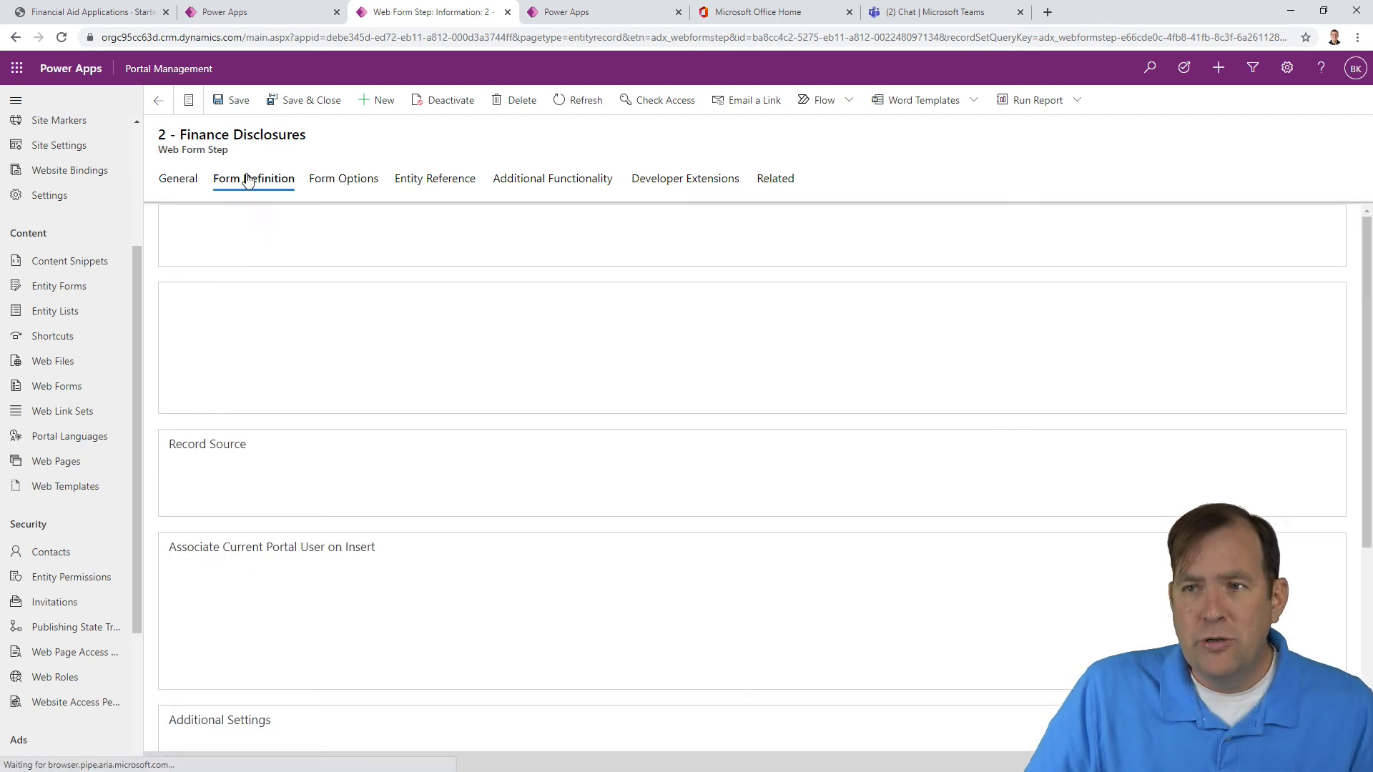
{"action": "left_click", "coordinate": [253, 179]}
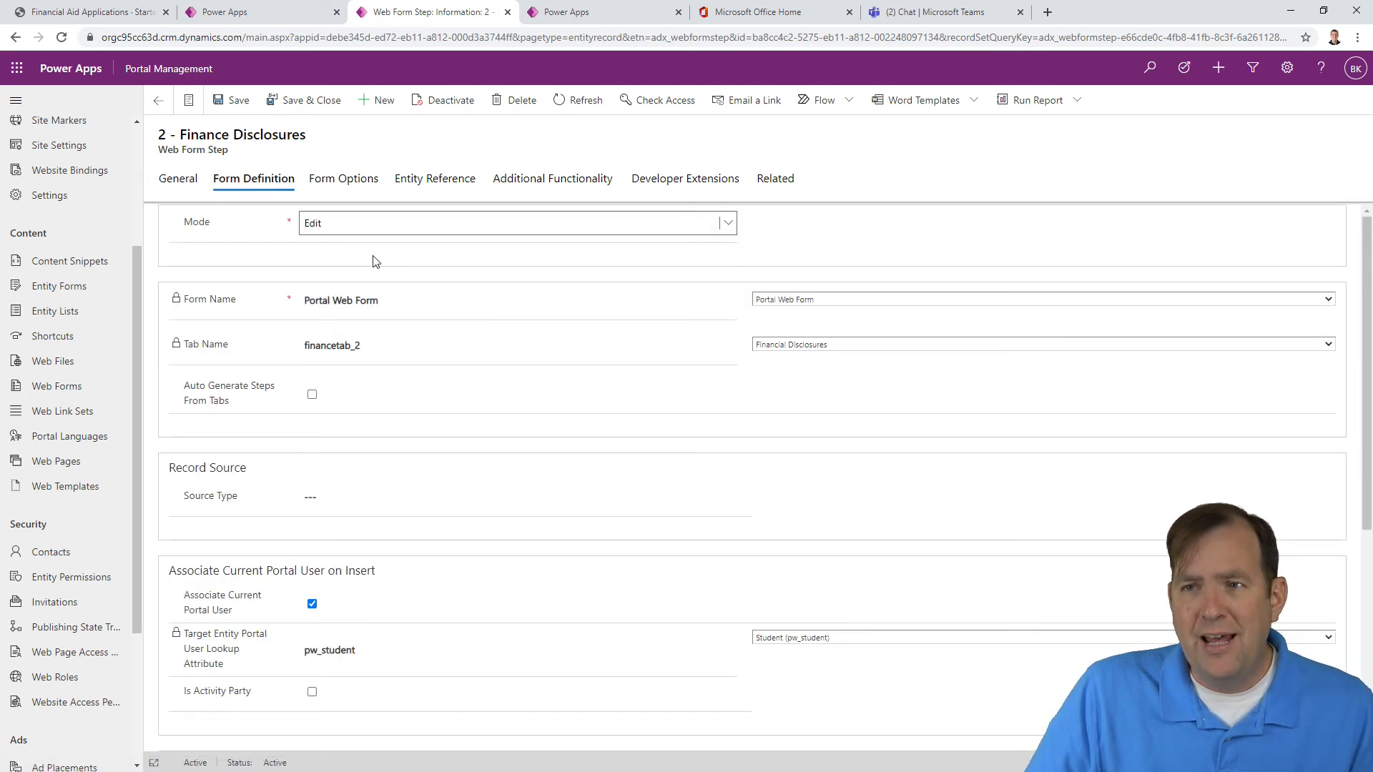
{"action": "left_click", "coordinate": [230, 100]}
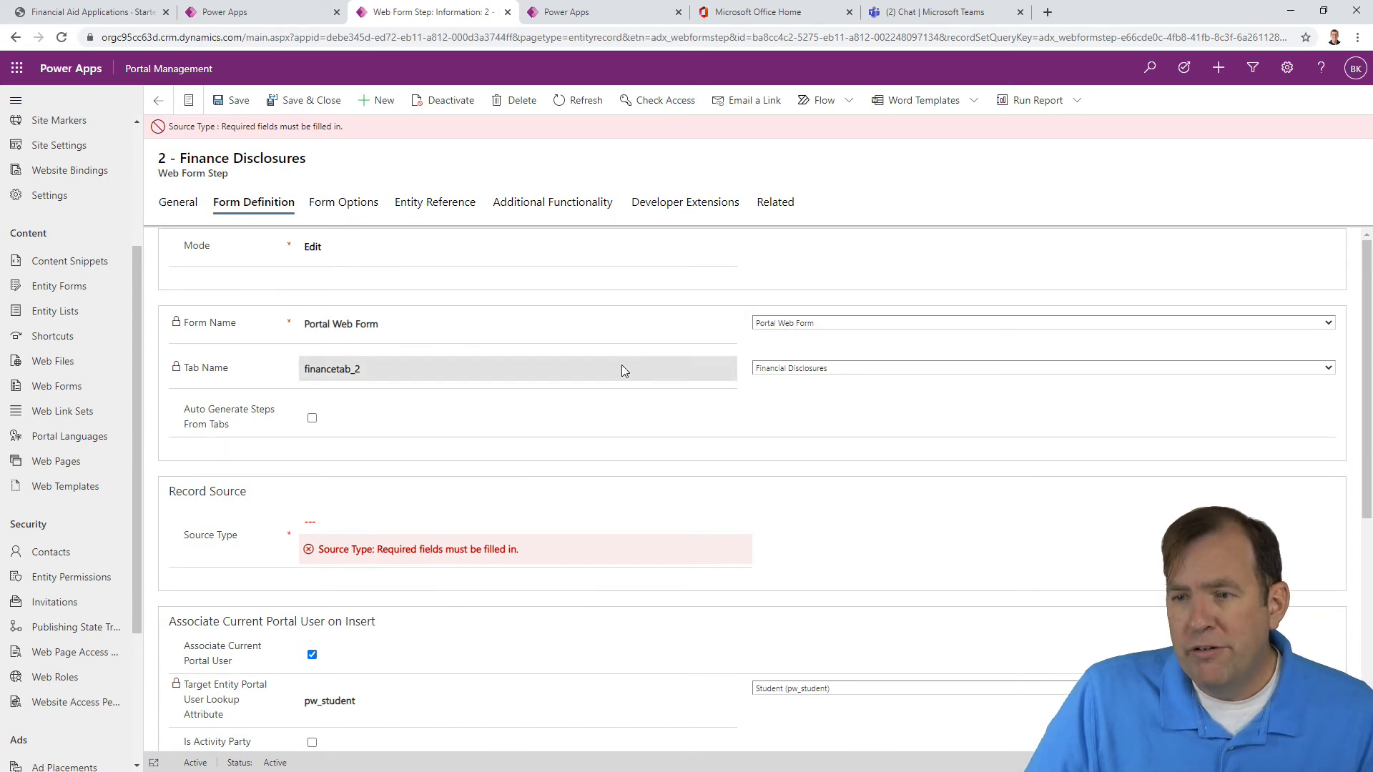
{"action": "left_click", "coordinate": [525, 521]}
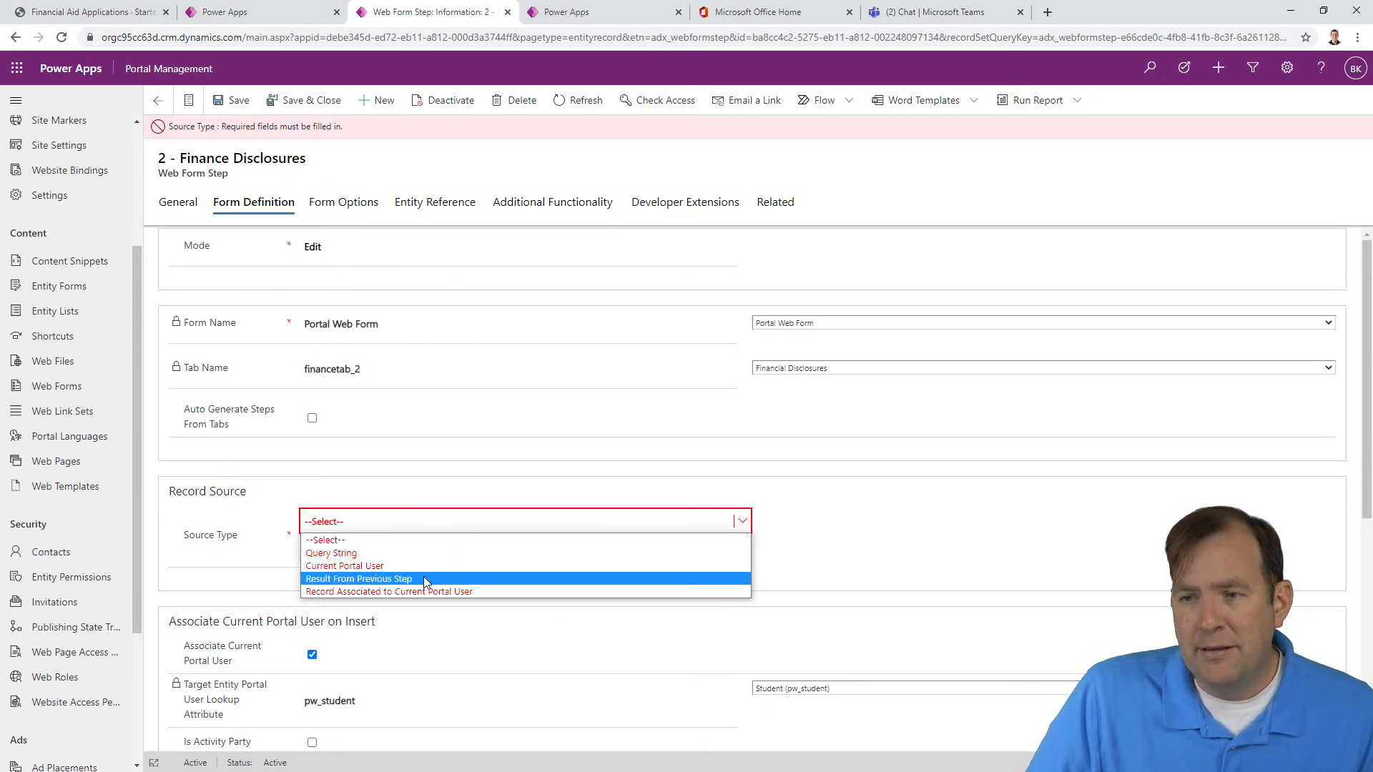
{"action": "left_click", "coordinate": [357, 578]}
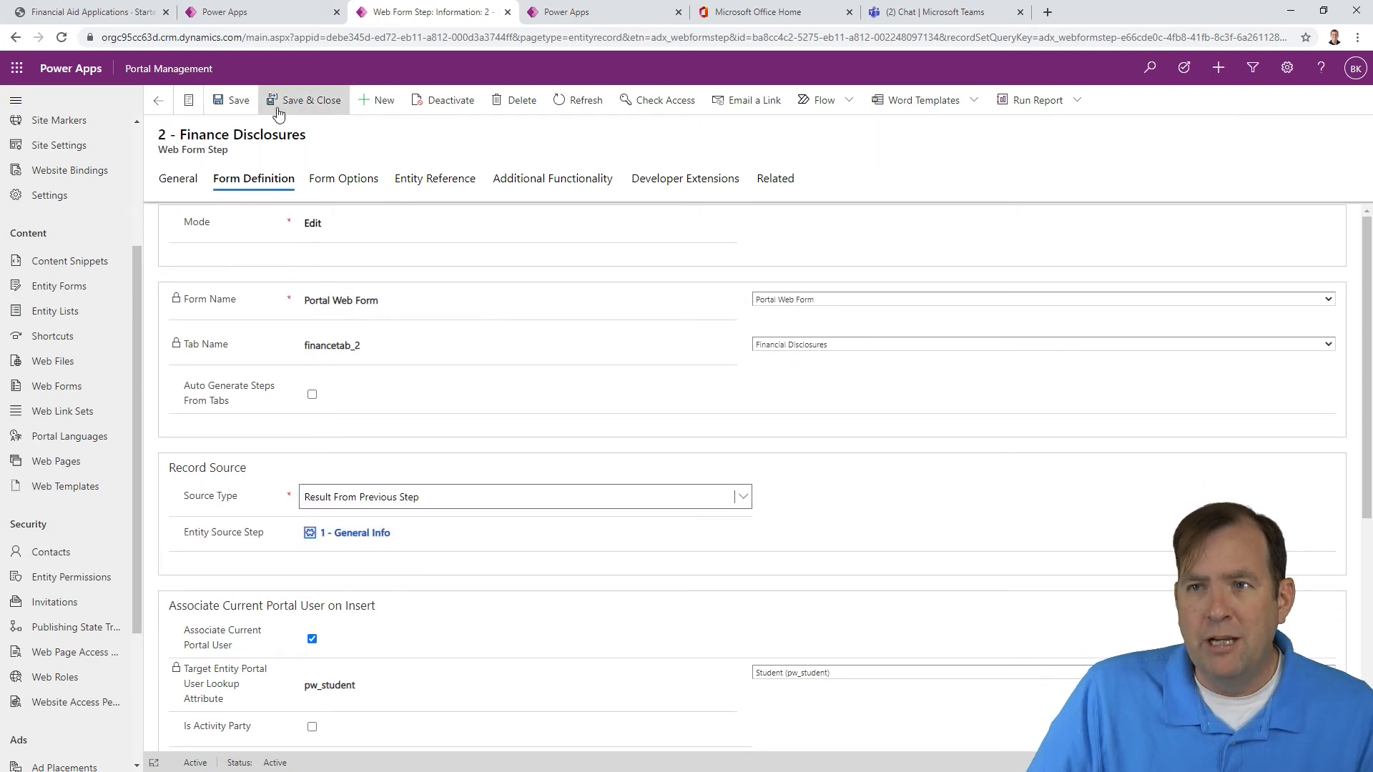
{"action": "left_click", "coordinate": [303, 100]}
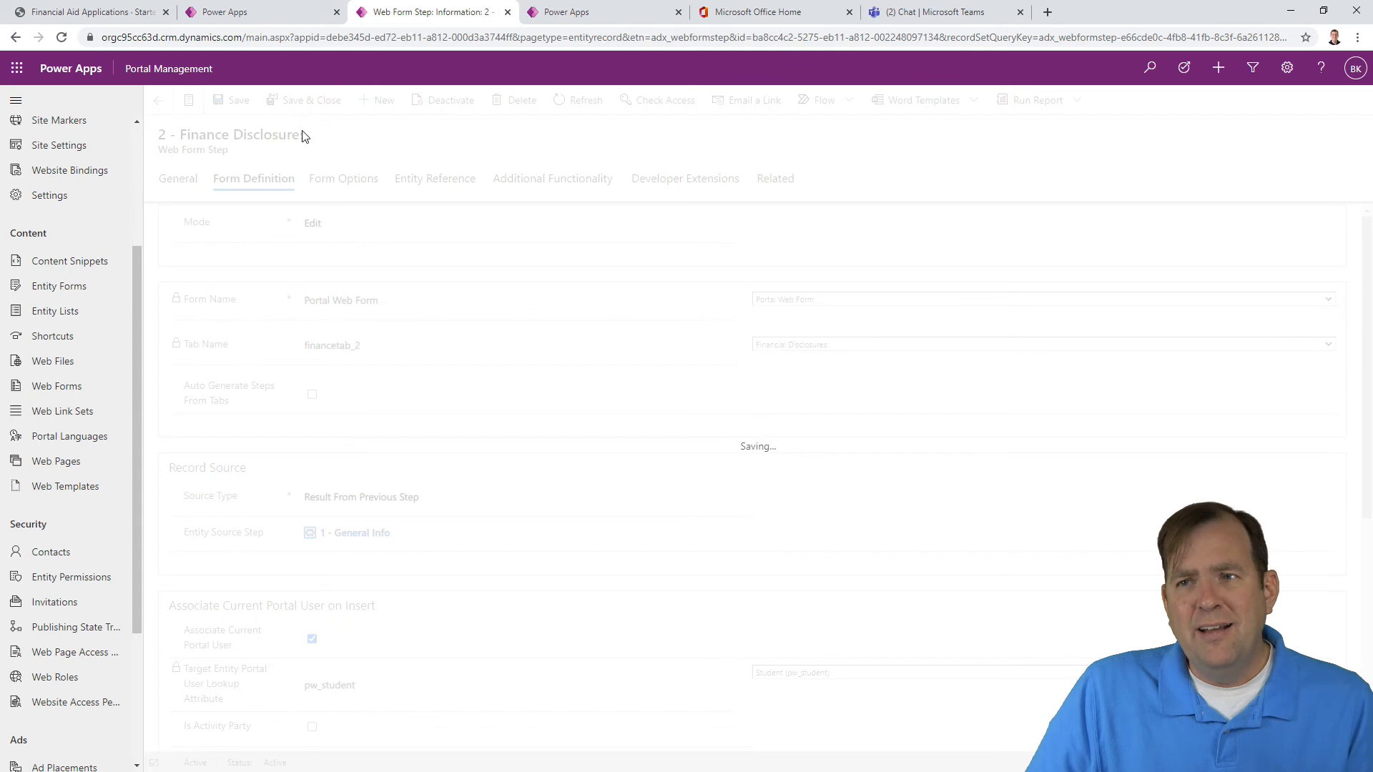
{"action": "left_click", "coordinate": [158, 99]}
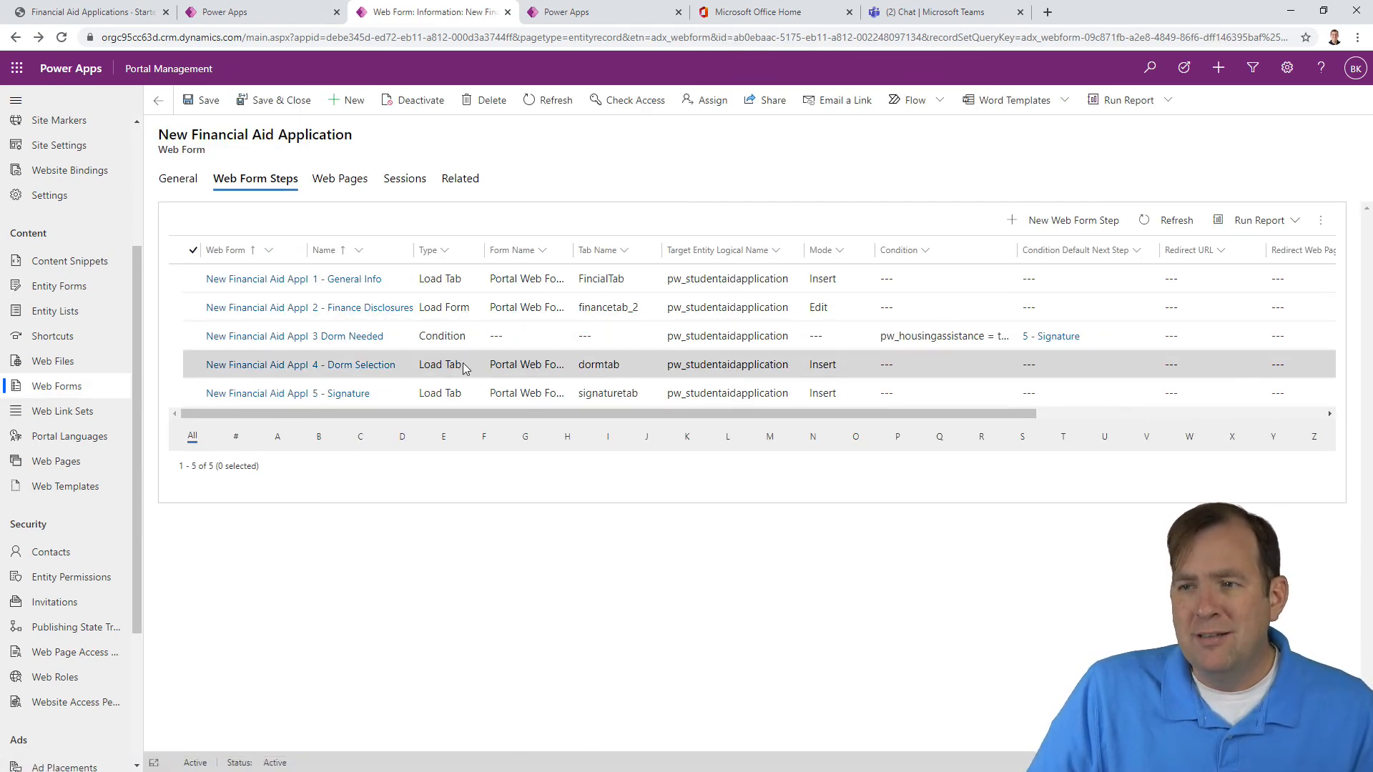
Step: Set the Dorm Selection step to Edit mode and save it
{"action": "left_click", "coordinate": [300, 364]}
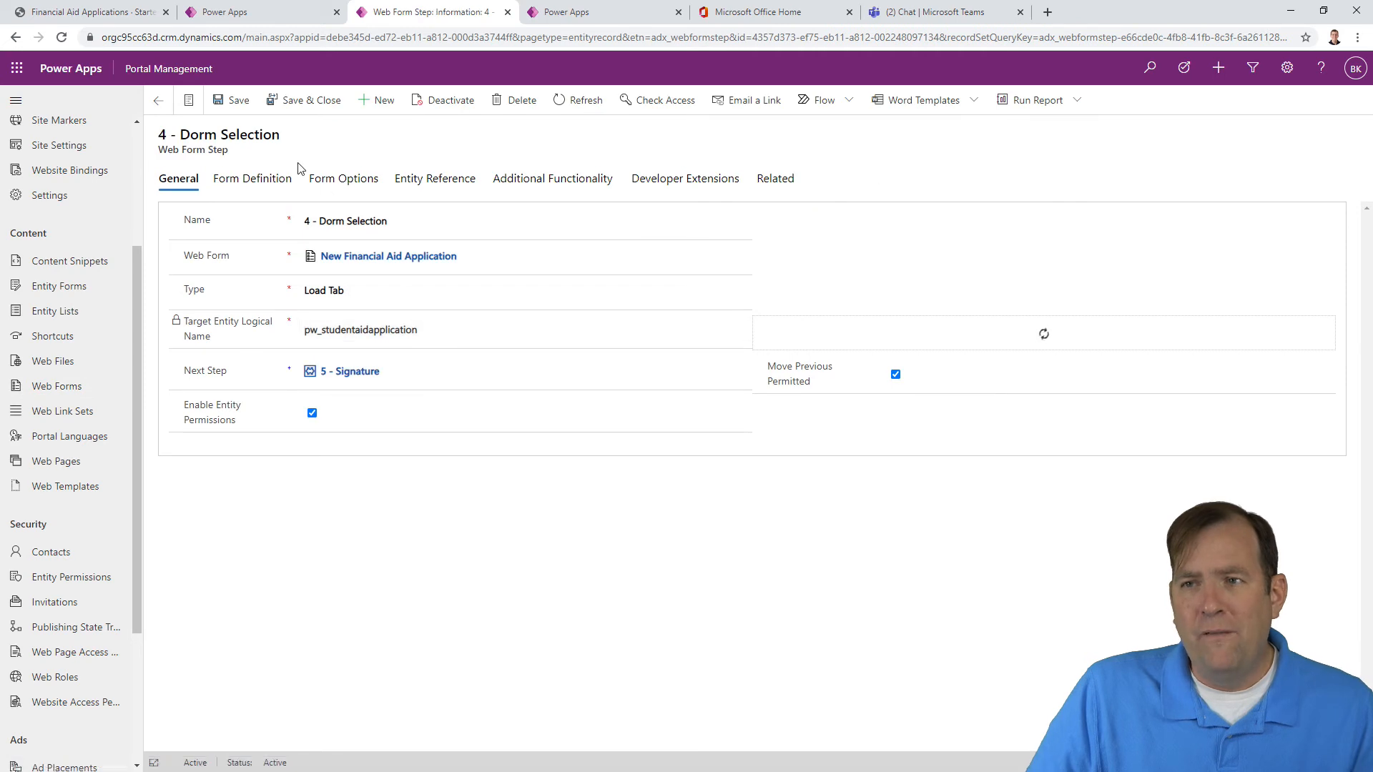
{"action": "left_click", "coordinate": [253, 178]}
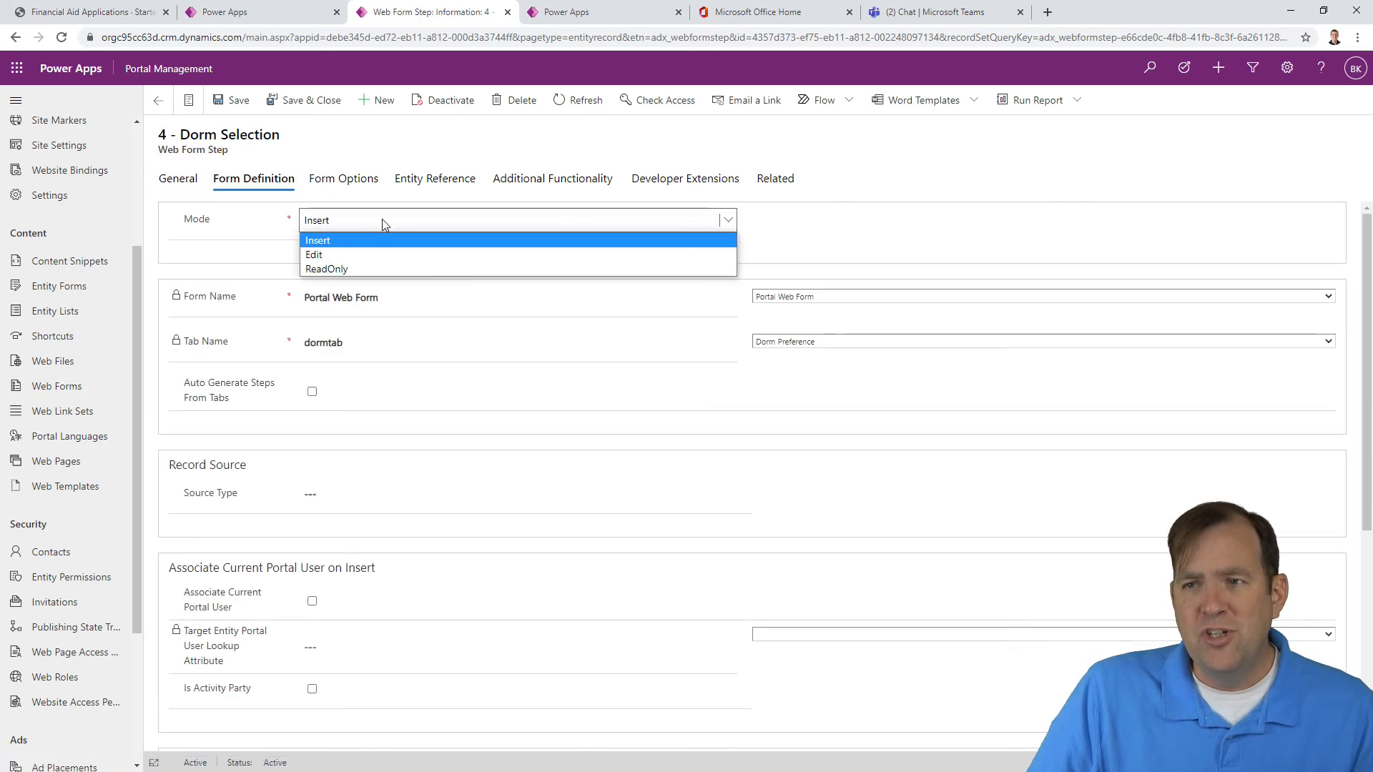
{"action": "left_click", "coordinate": [313, 255]}
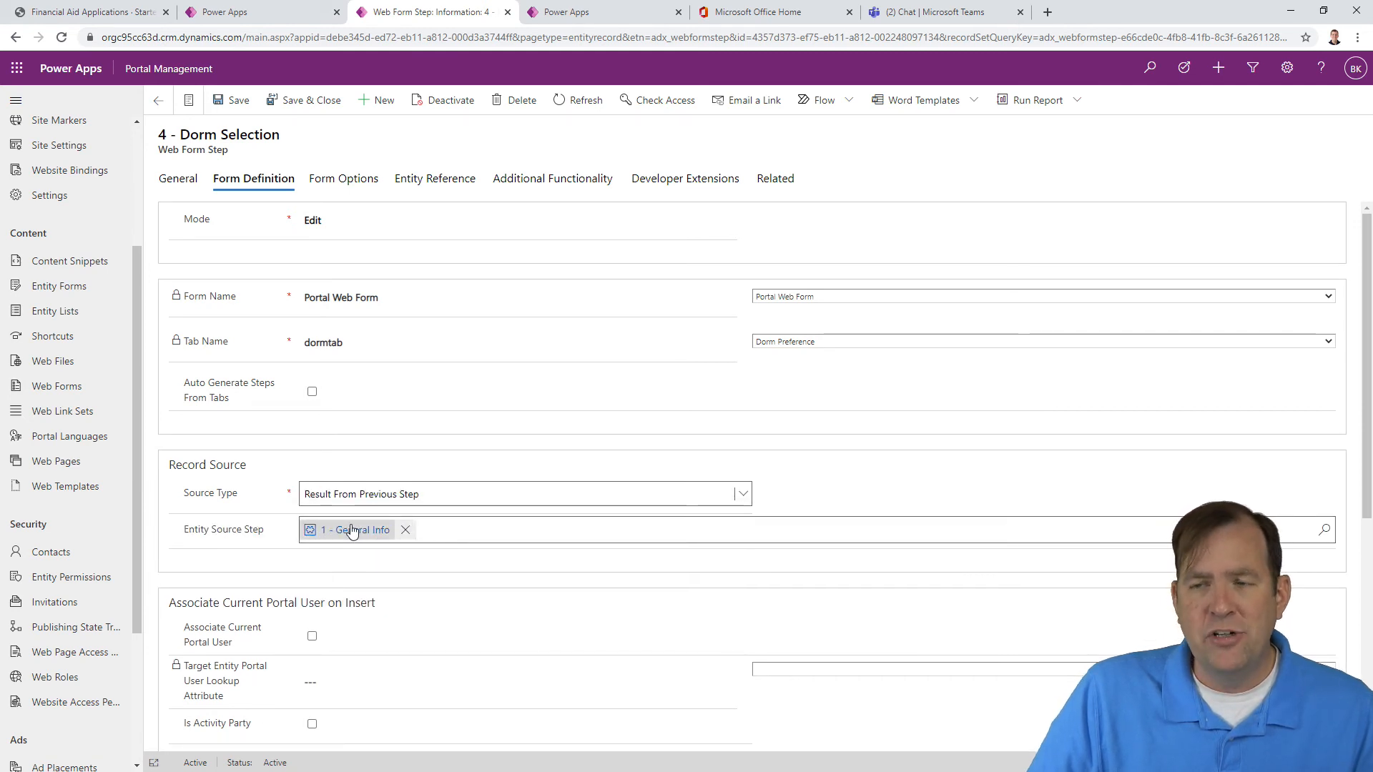
{"action": "left_click", "coordinate": [158, 98]}
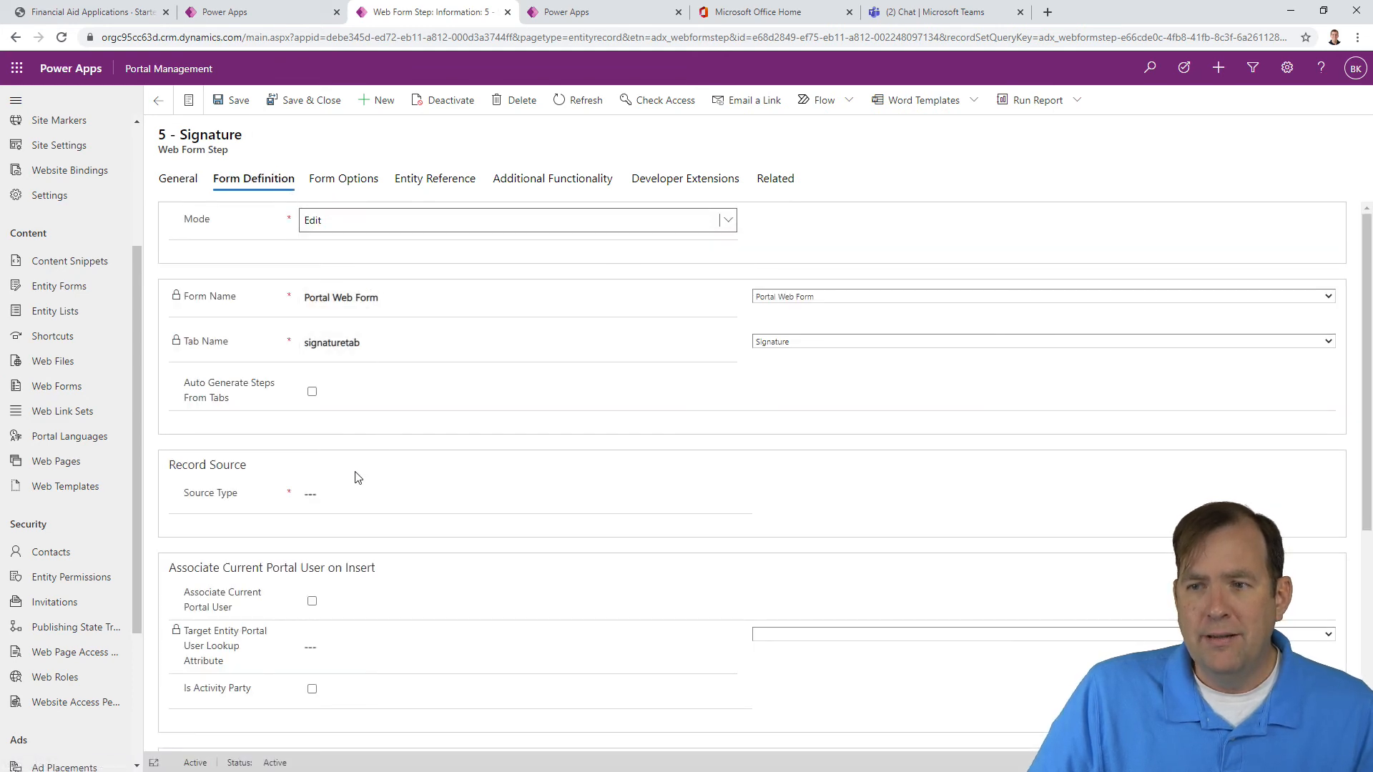
Step: Make the Signature step use Result From Previous Step (1 - General Info) and save
{"action": "left_click", "coordinate": [523, 493]}
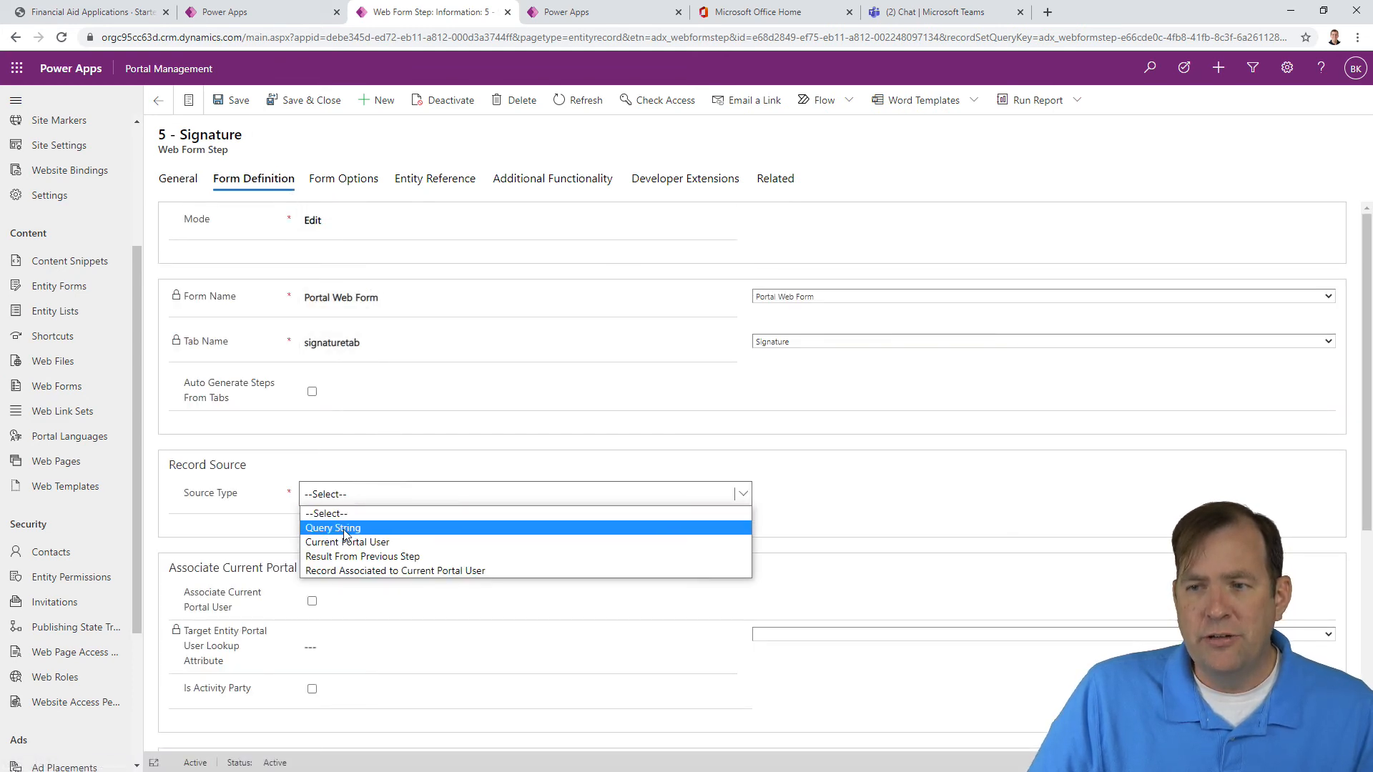
{"action": "left_click", "coordinate": [362, 557]}
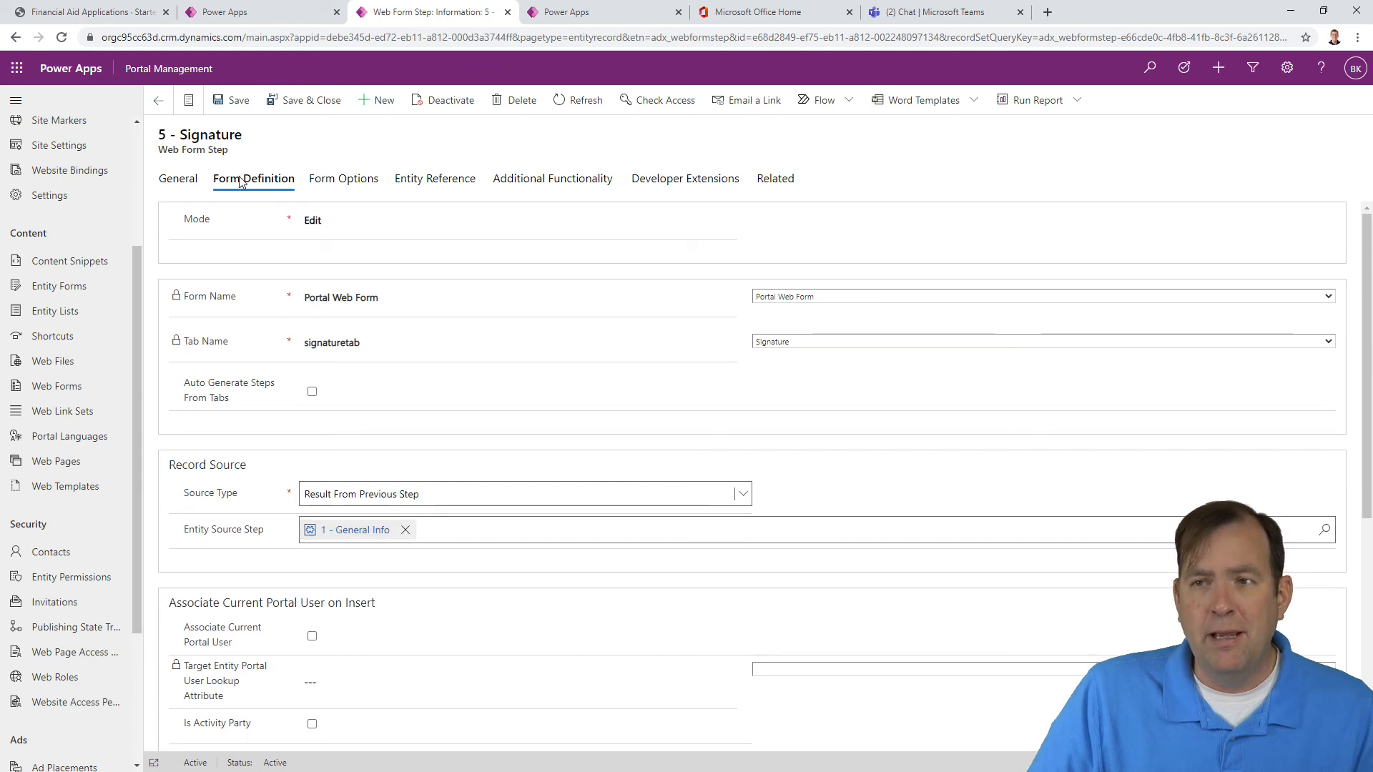
{"action": "left_click", "coordinate": [158, 99]}
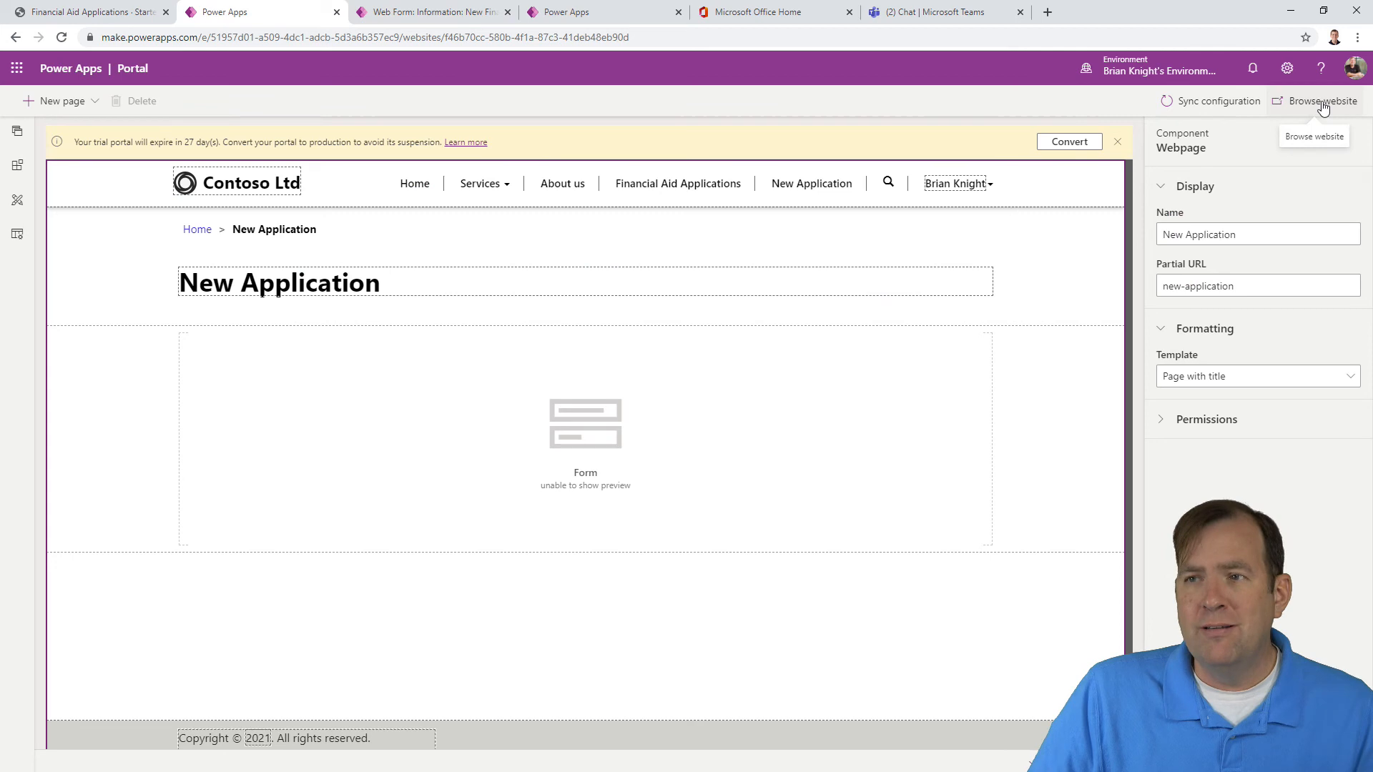
Step: On the live portal, submit a new application with Housing Assistance Yes through every step
{"action": "left_click", "coordinate": [83, 12]}
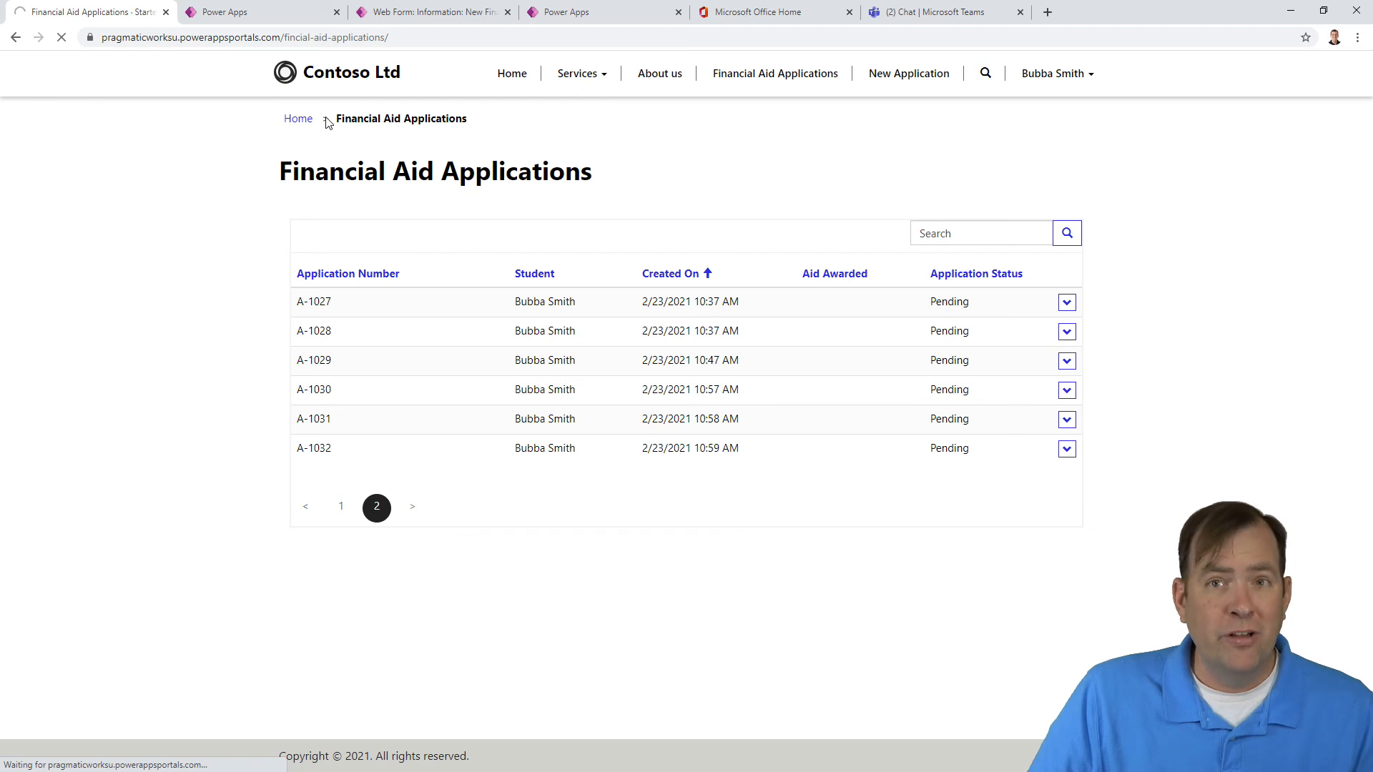
{"action": "left_click", "coordinate": [908, 73]}
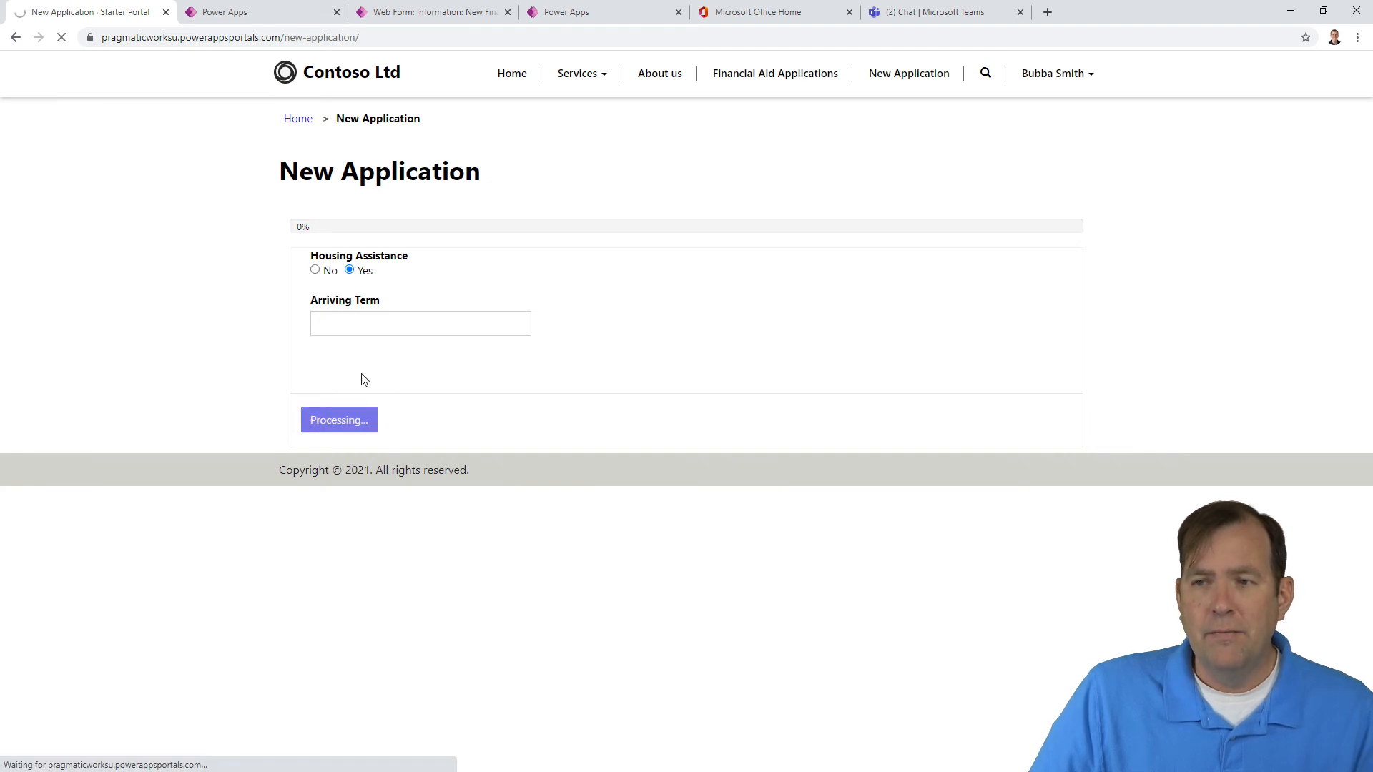
{"action": "left_click", "coordinate": [338, 419]}
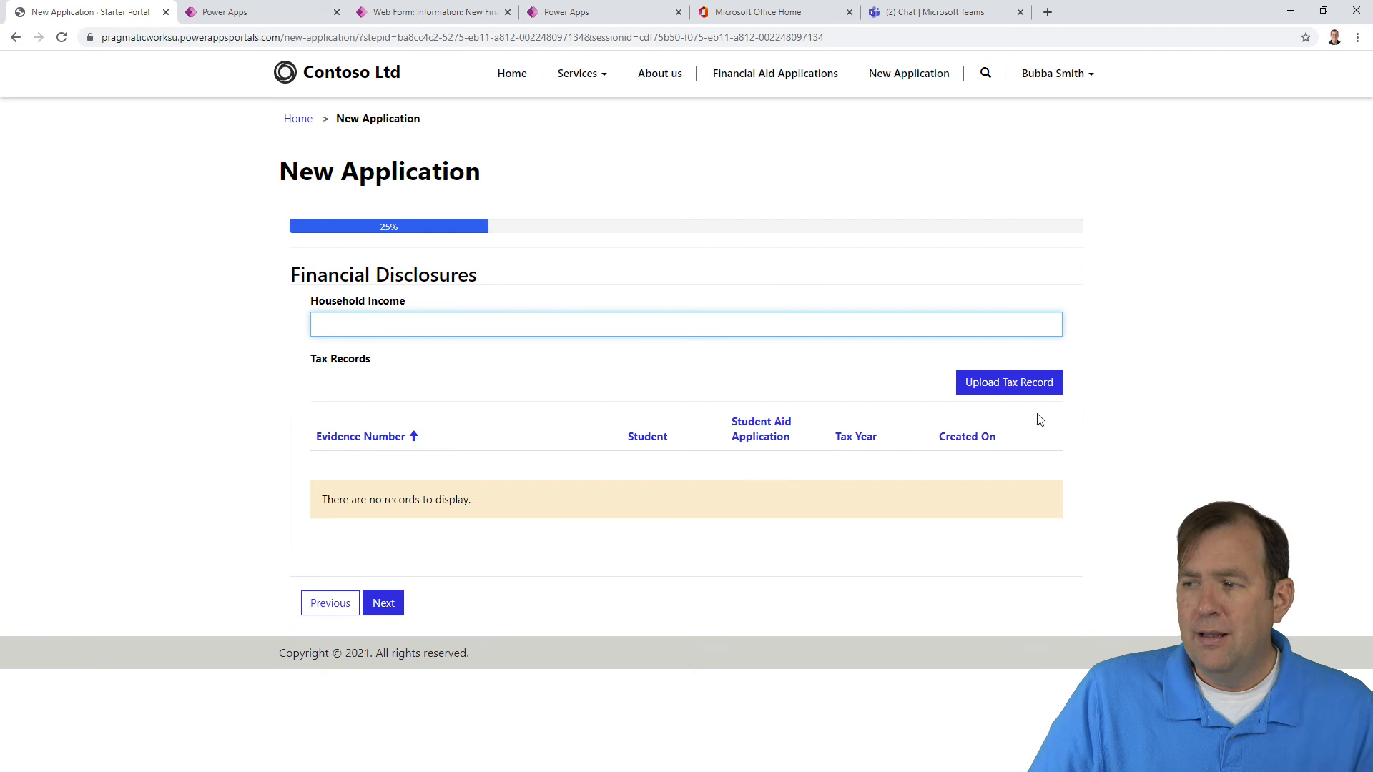
{"action": "left_click", "coordinate": [382, 602]}
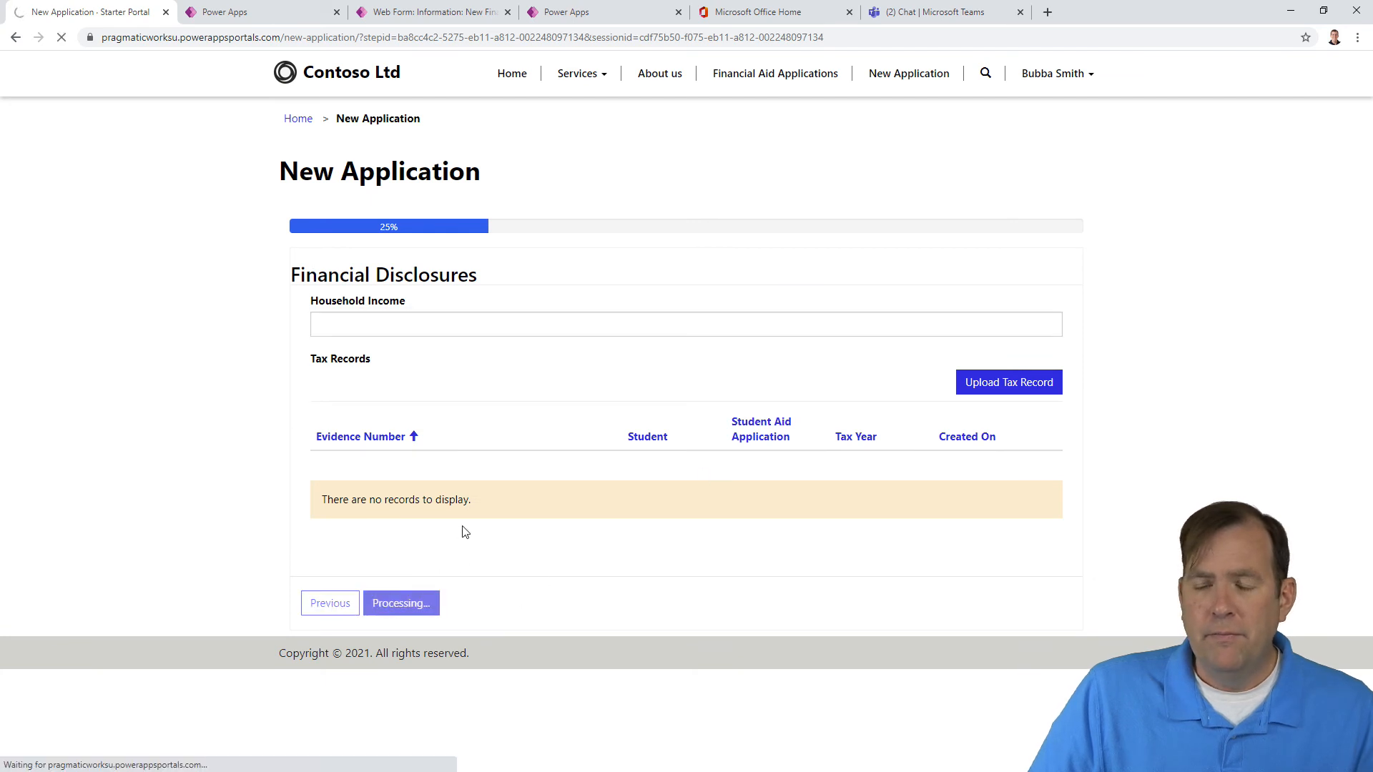
{"action": "left_click", "coordinate": [401, 602]}
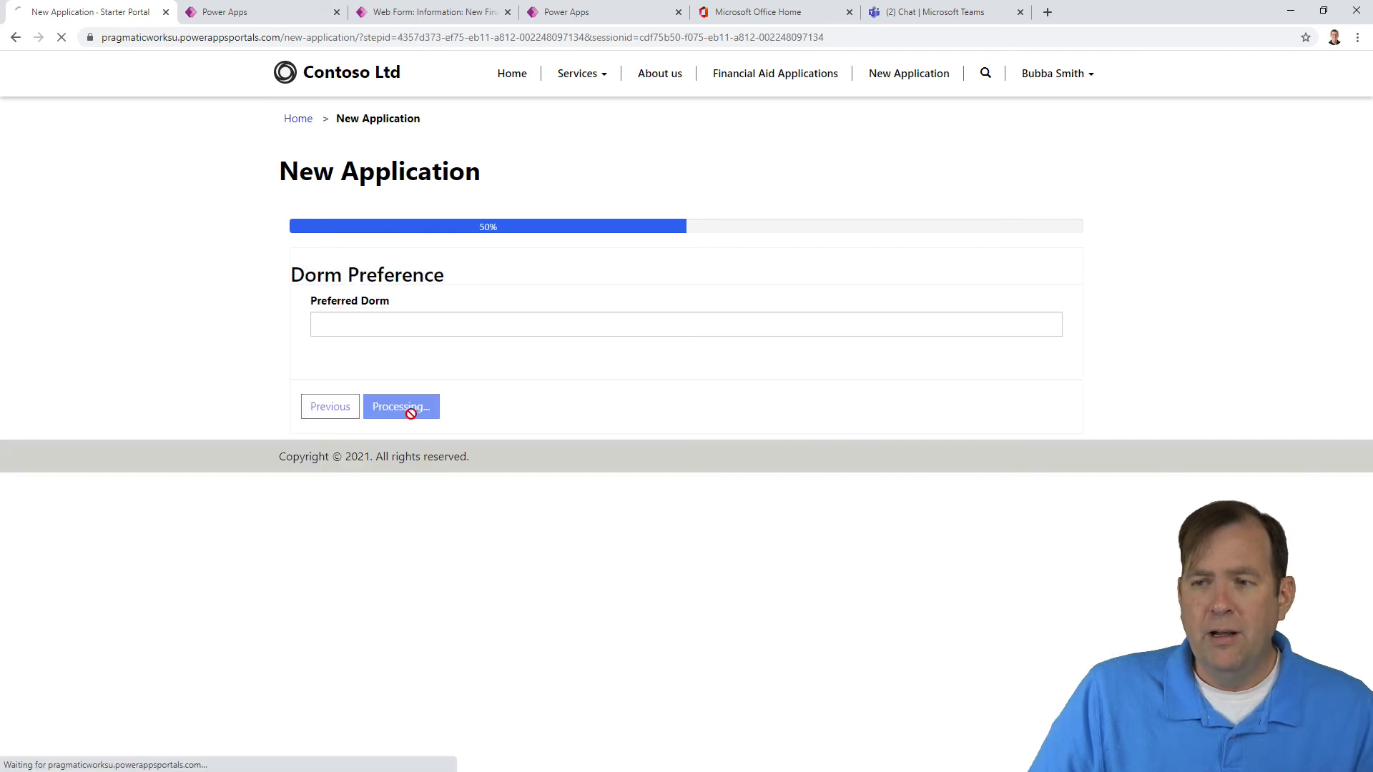
{"action": "left_click", "coordinate": [400, 406]}
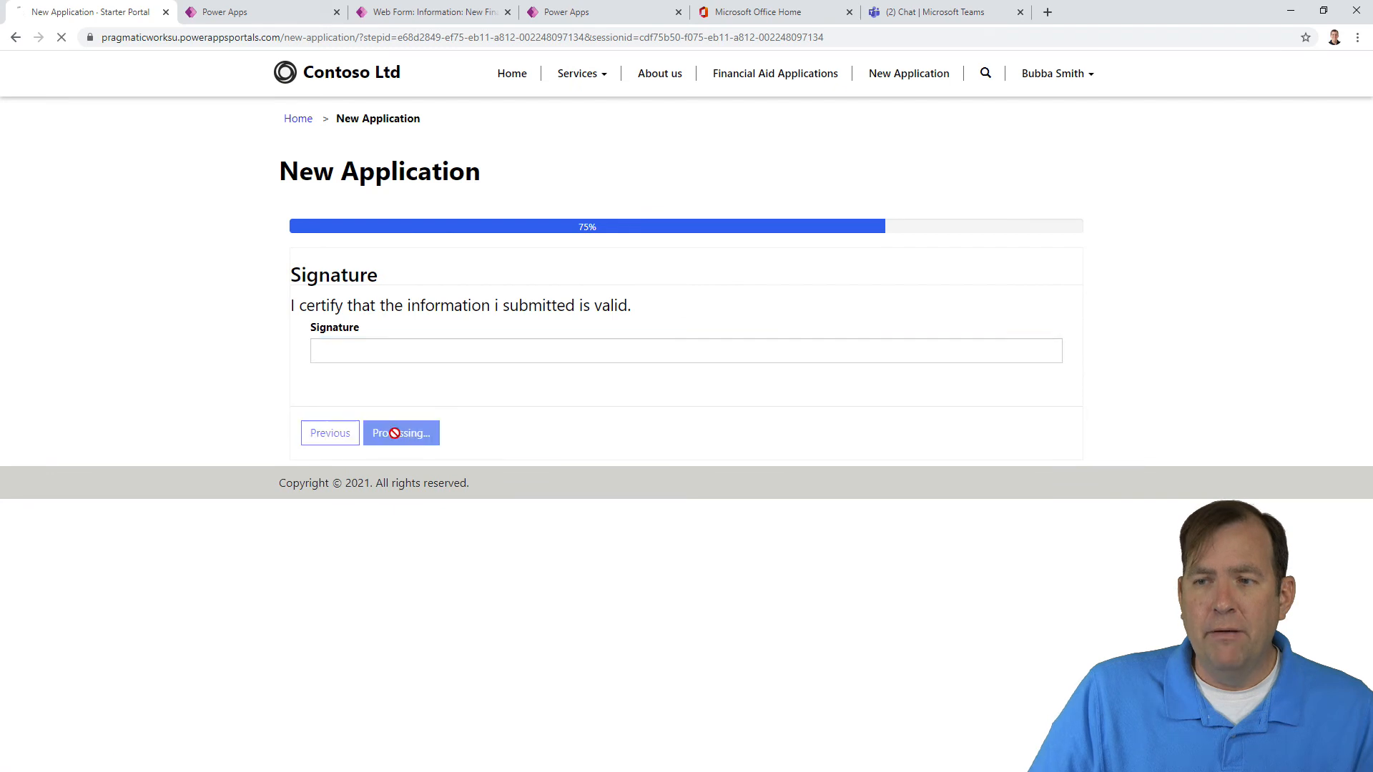
{"action": "left_click", "coordinate": [400, 433]}
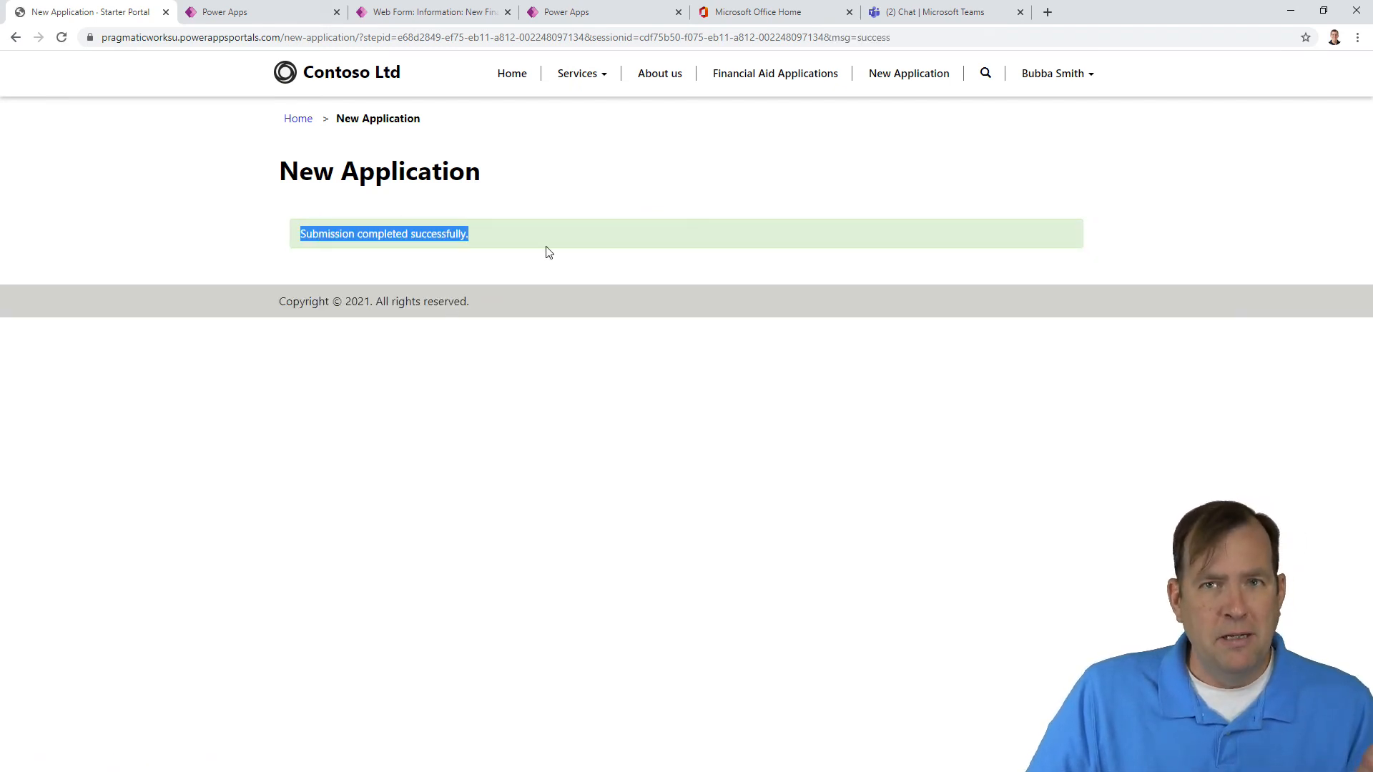
{"action": "mouse_move", "coordinate": [559, 219]}
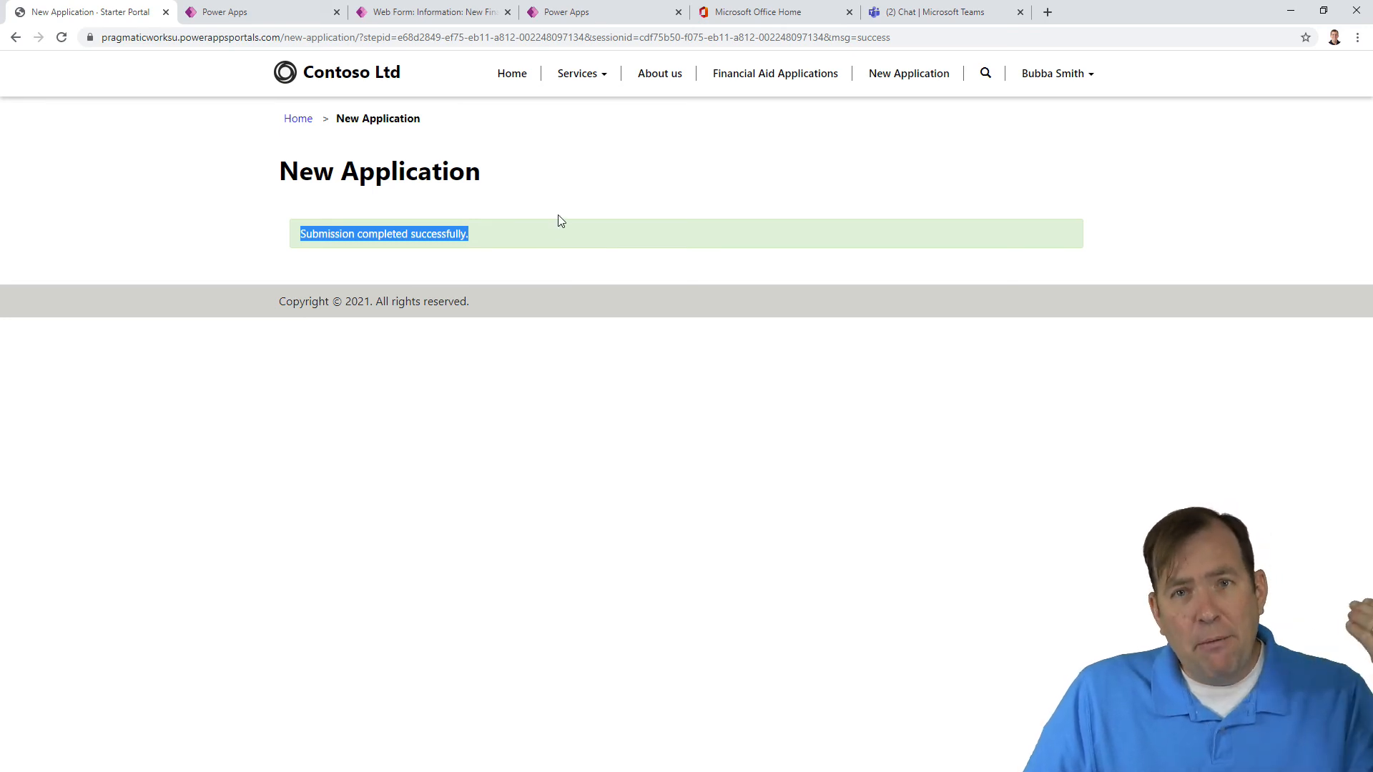
{"action": "mouse_move", "coordinate": [774, 73]}
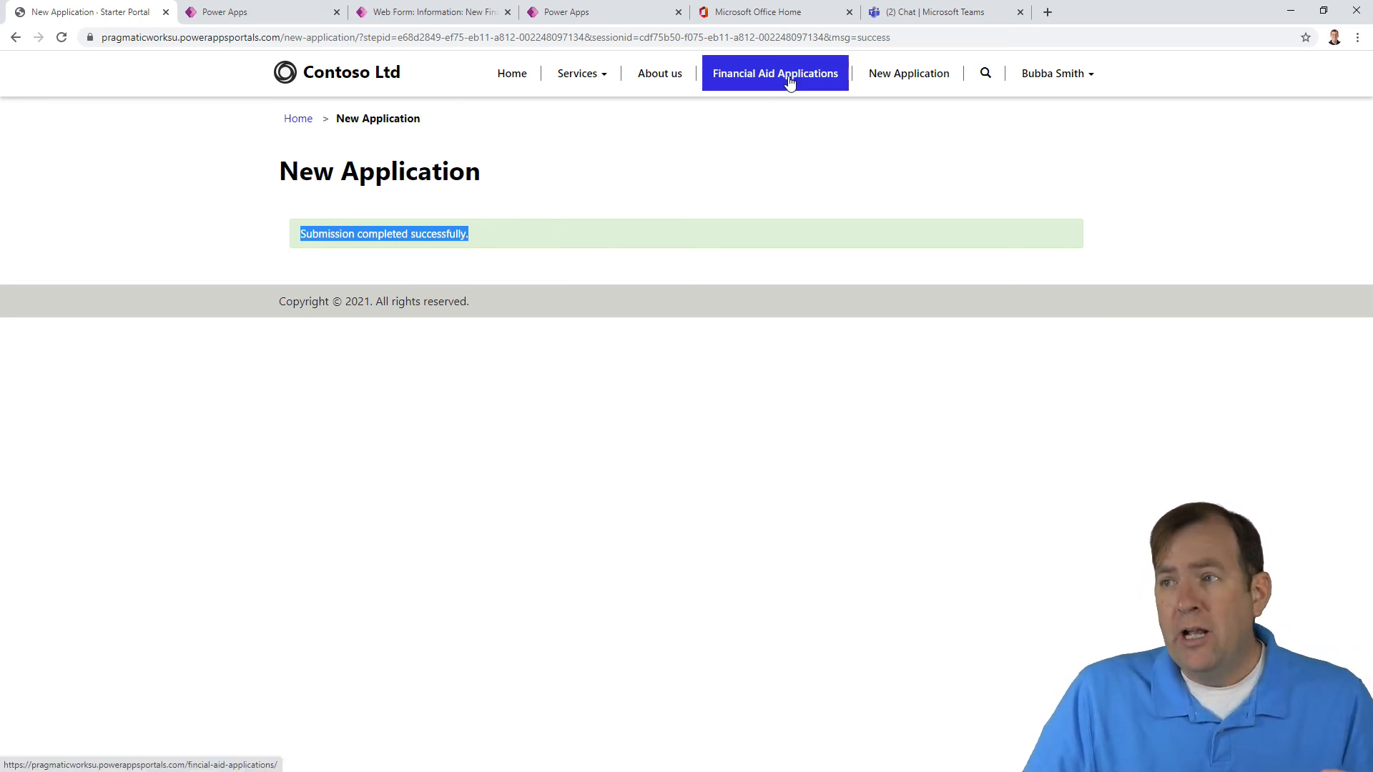
{"action": "mouse_move", "coordinate": [757, 87]}
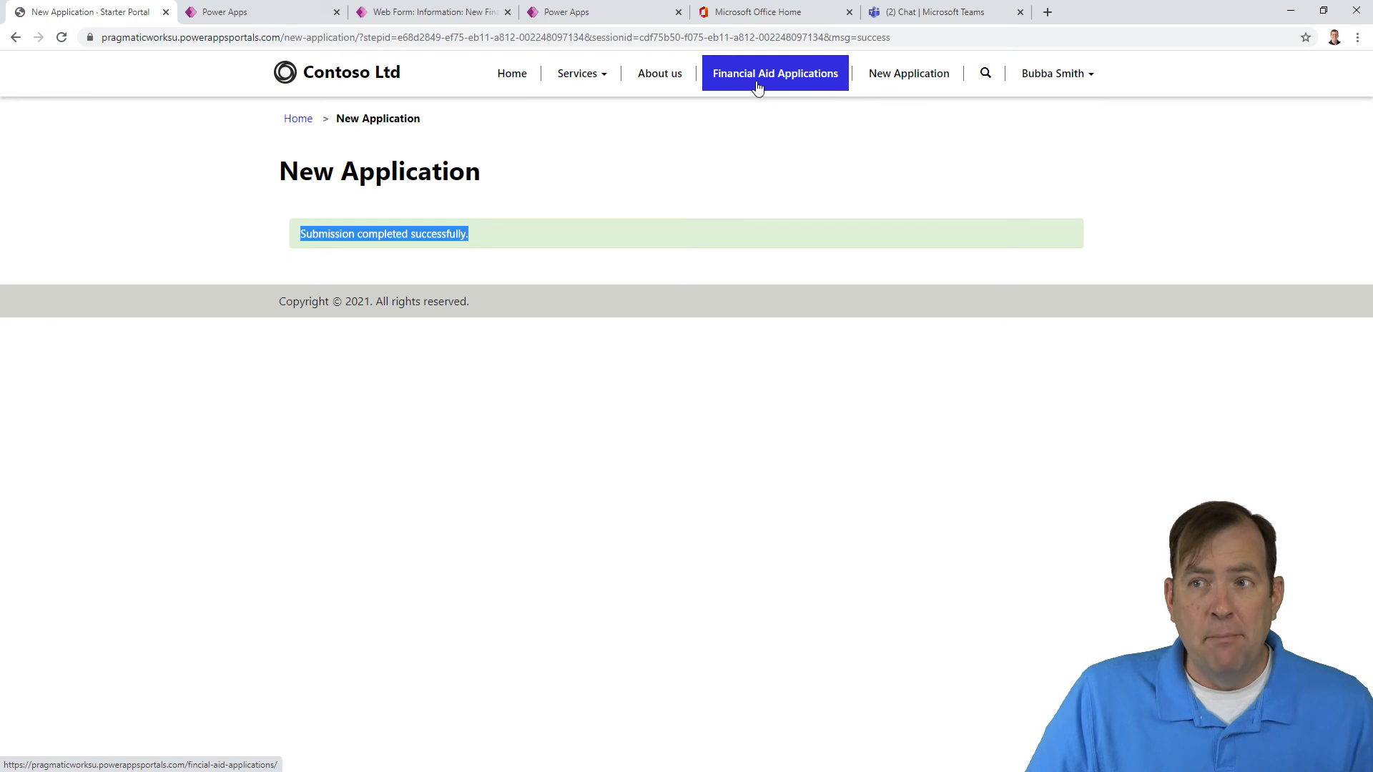
Step: Create web form step 6 - Redirect to List with Type set to Redirect
{"action": "left_click", "coordinate": [429, 11]}
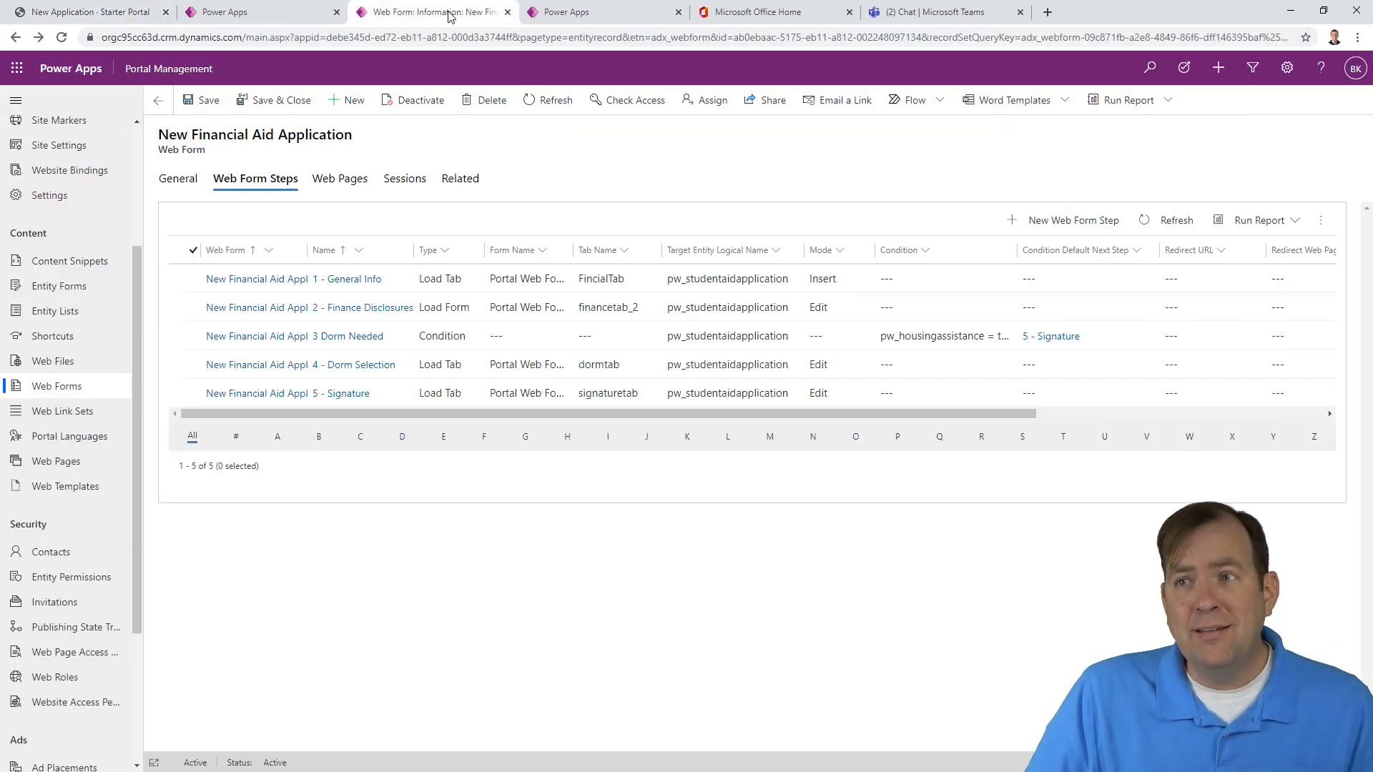
{"action": "mouse_move", "coordinate": [347, 393]}
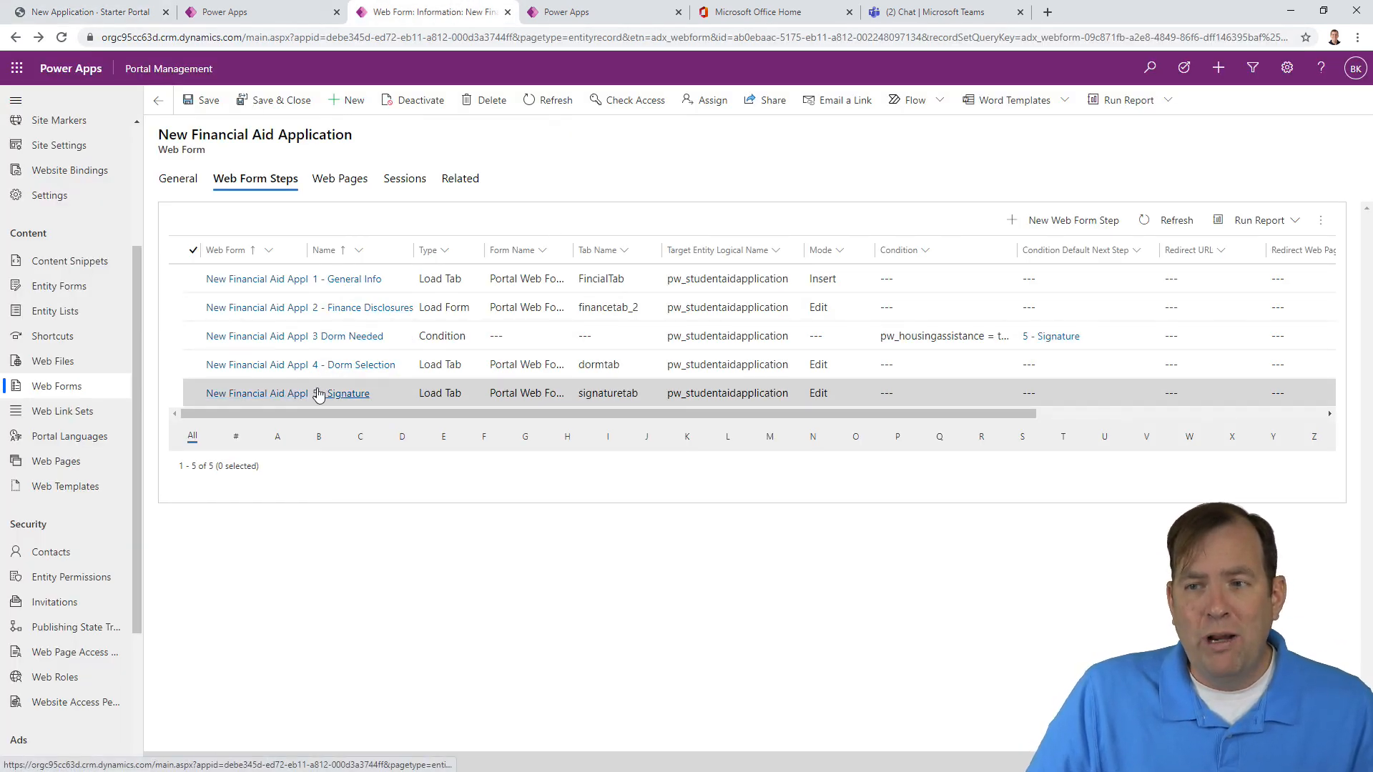
{"action": "left_click", "coordinate": [347, 392]}
{"action": "type", "text": "6 - Redirect to Li"}
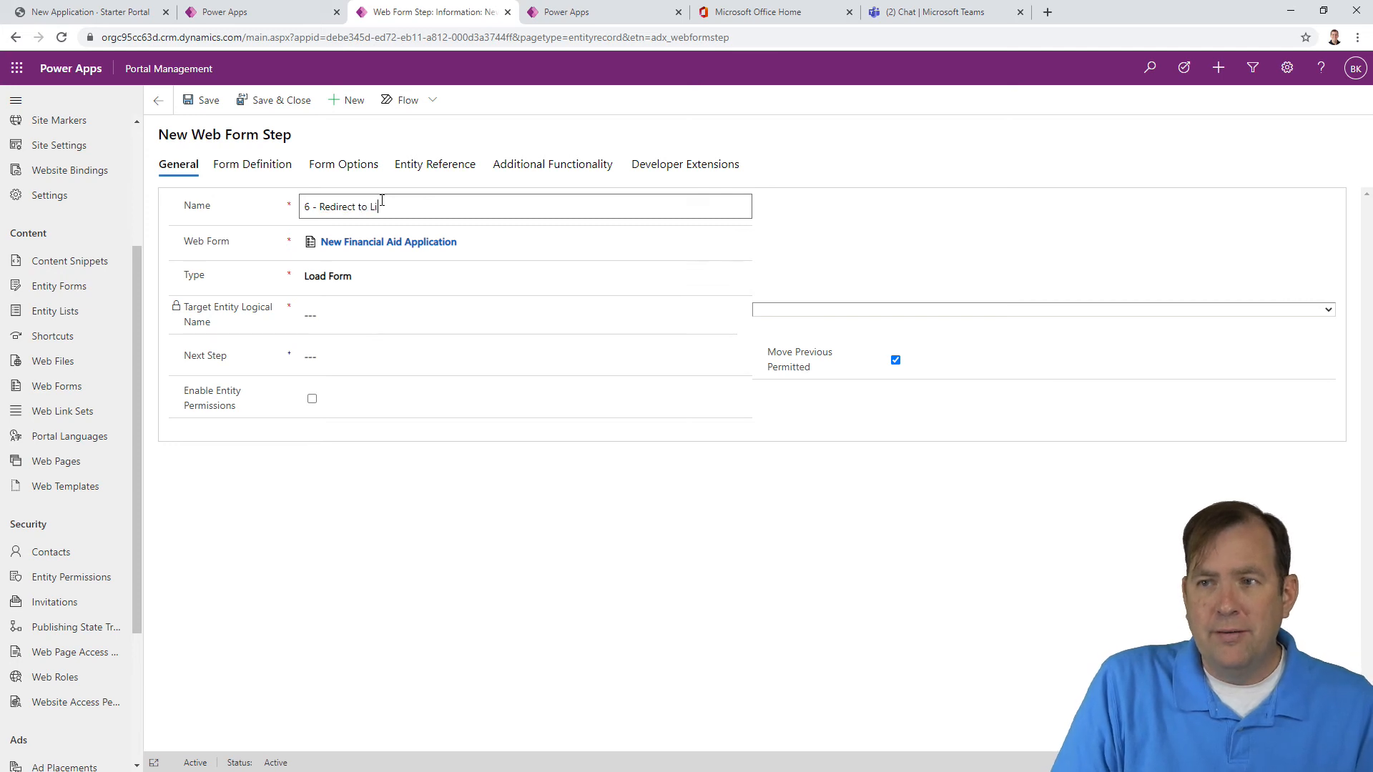
{"action": "left_click", "coordinate": [526, 276]}
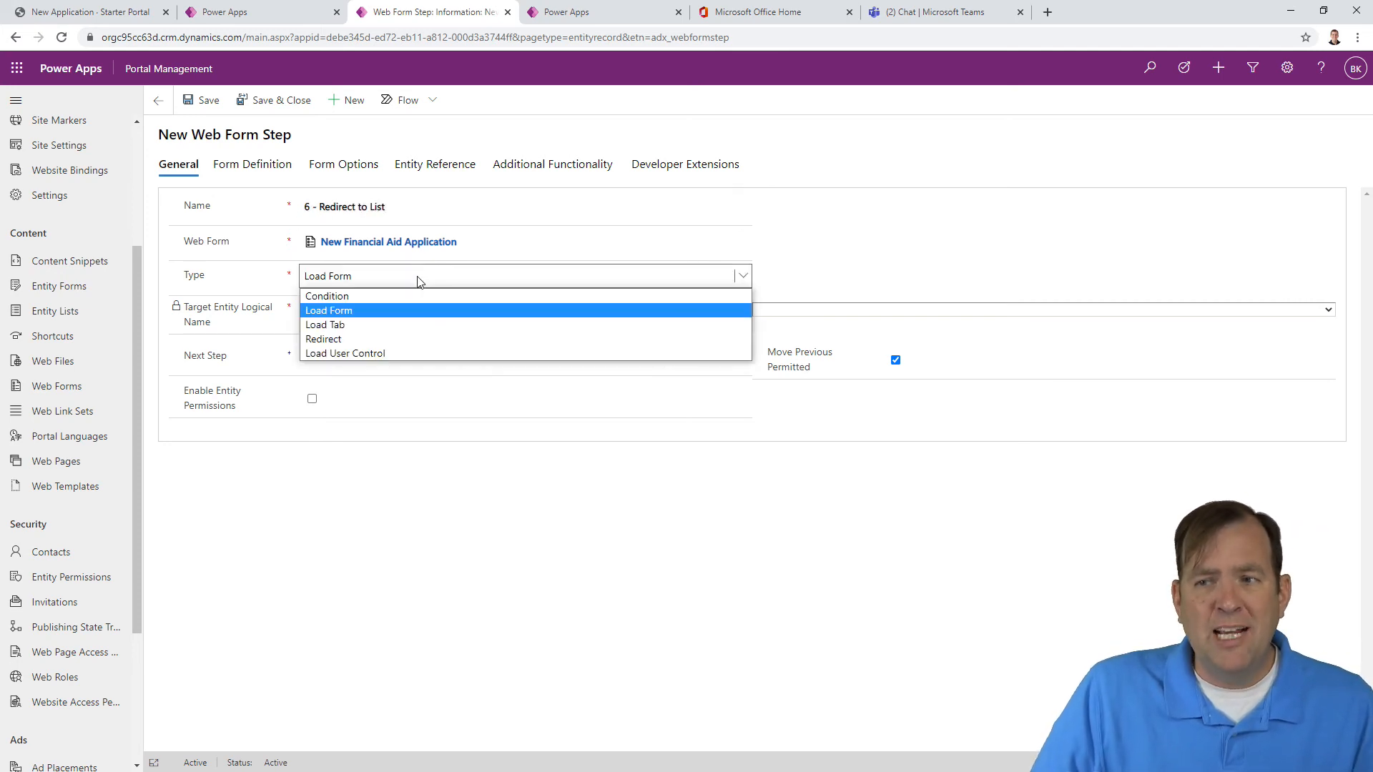
{"action": "left_click", "coordinate": [323, 339]}
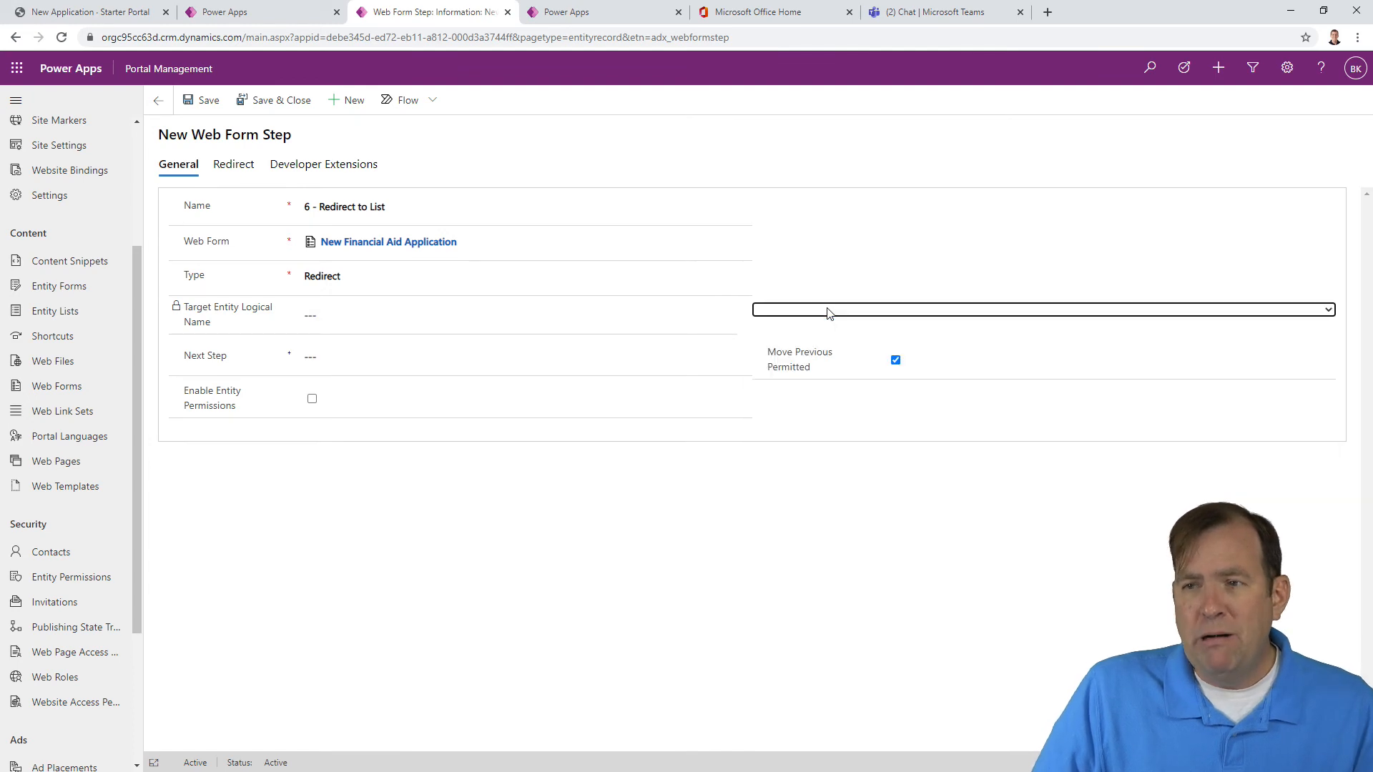
{"action": "mouse_move", "coordinate": [760, 315]}
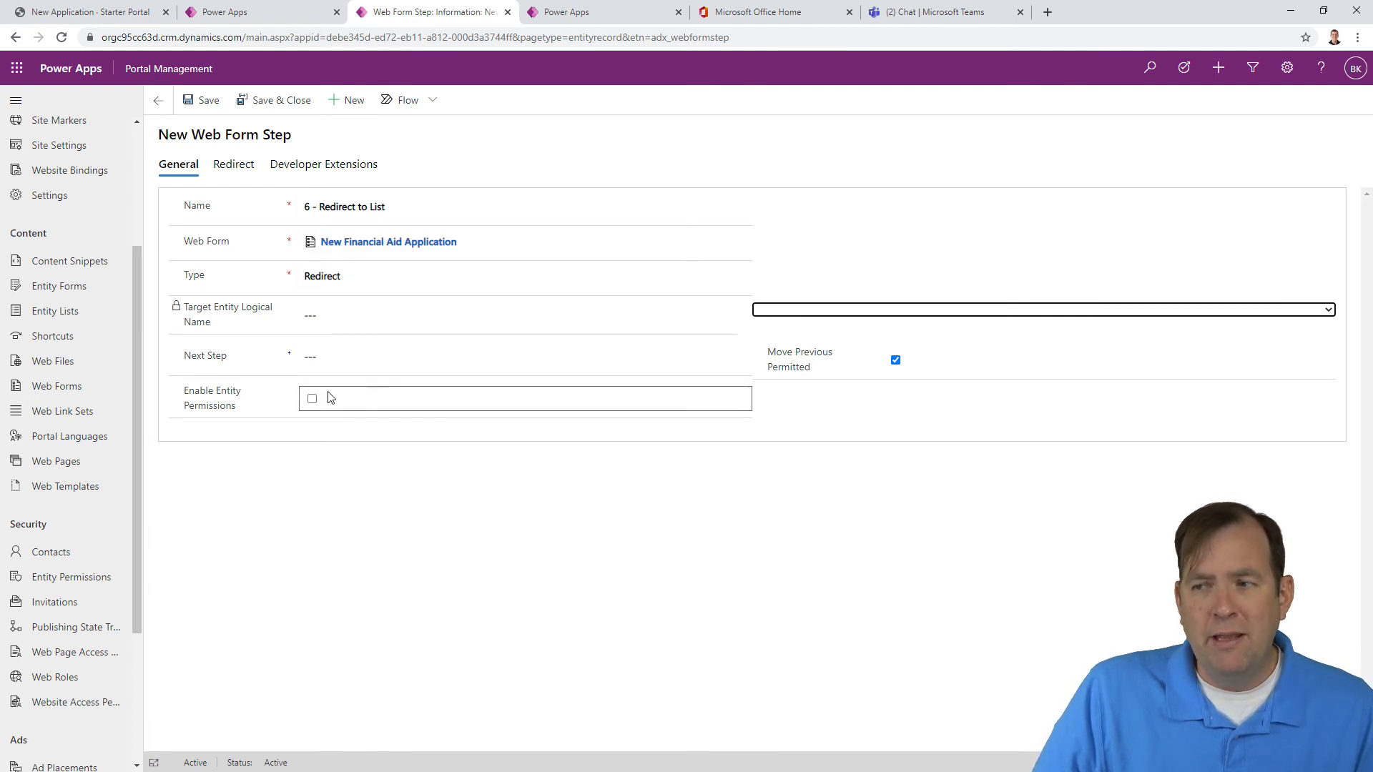
Step: Set the step's redirect Web Page to Financial Aid Applications
{"action": "left_click", "coordinate": [233, 165]}
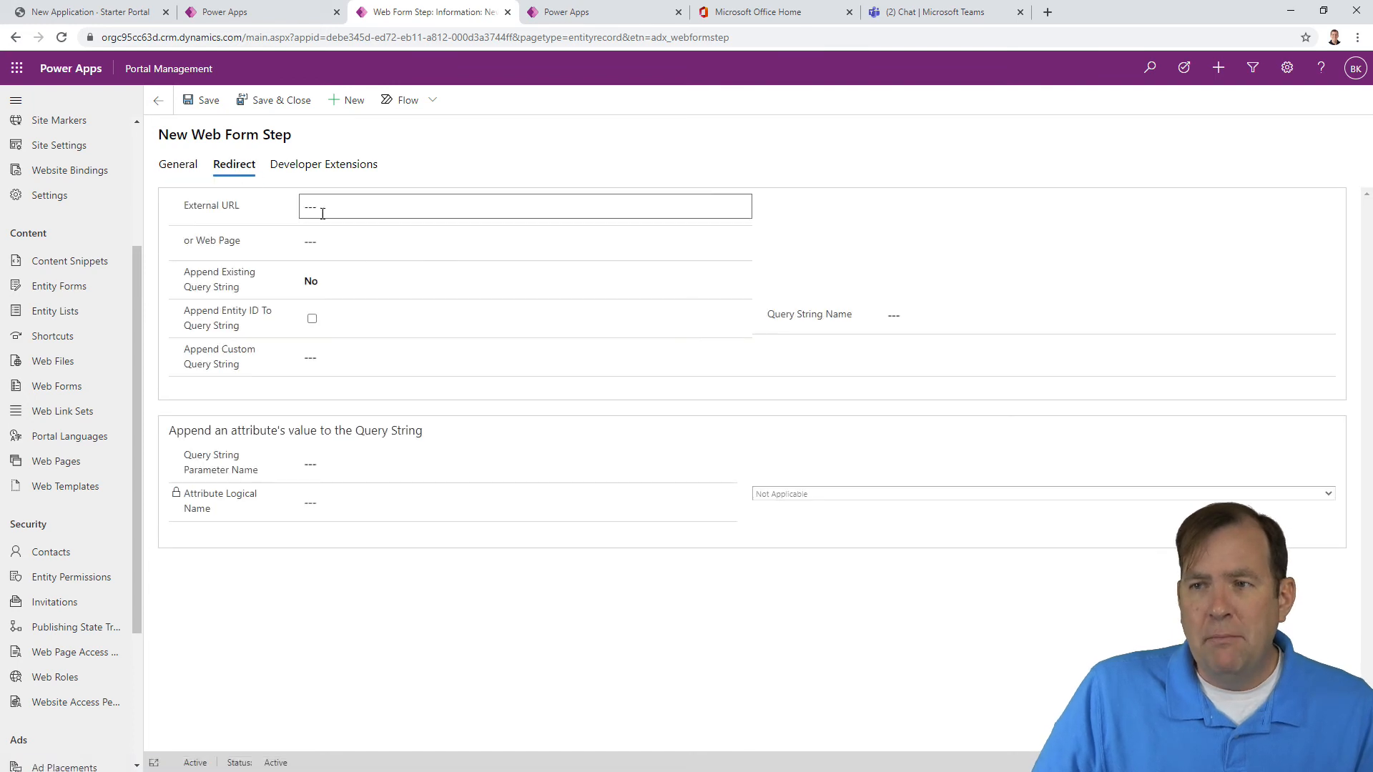
{"action": "left_click", "coordinate": [394, 241]}
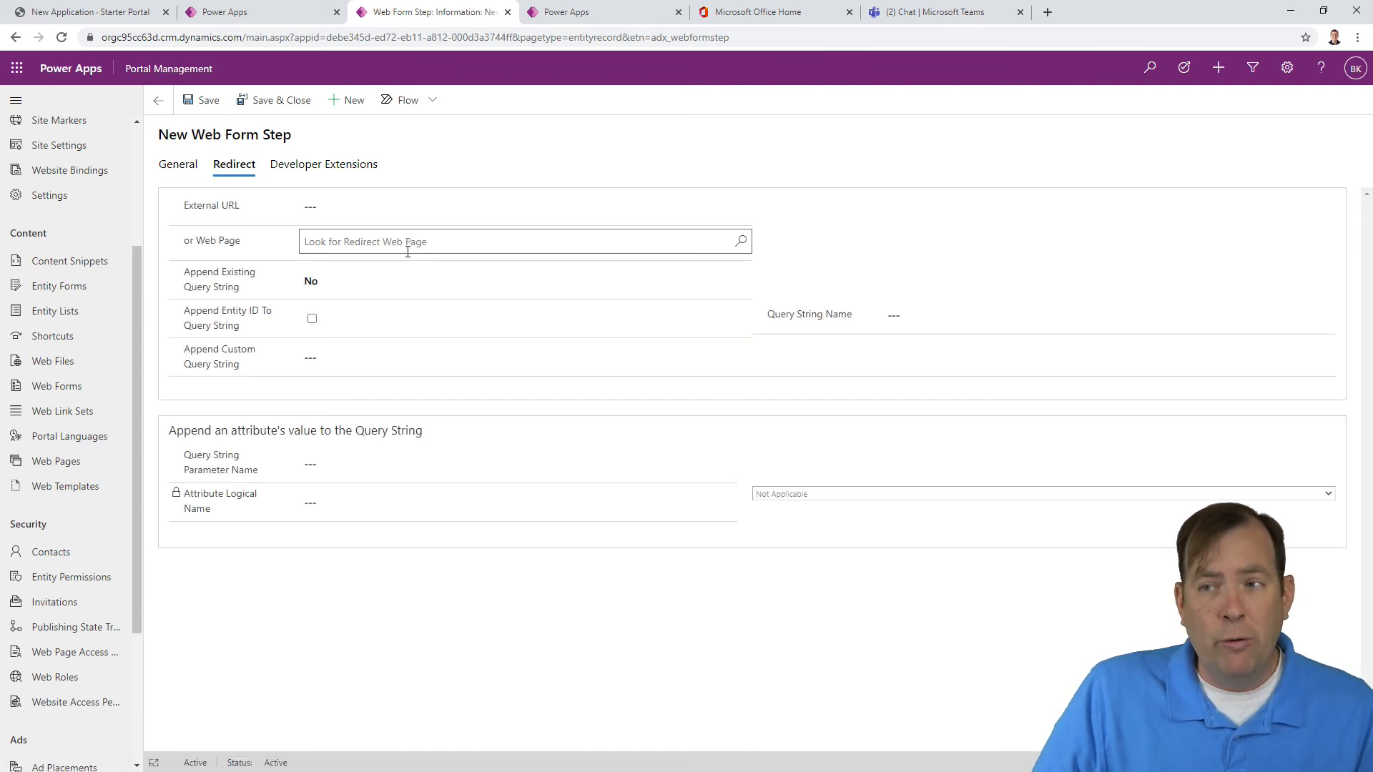
{"action": "left_click", "coordinate": [525, 241]}
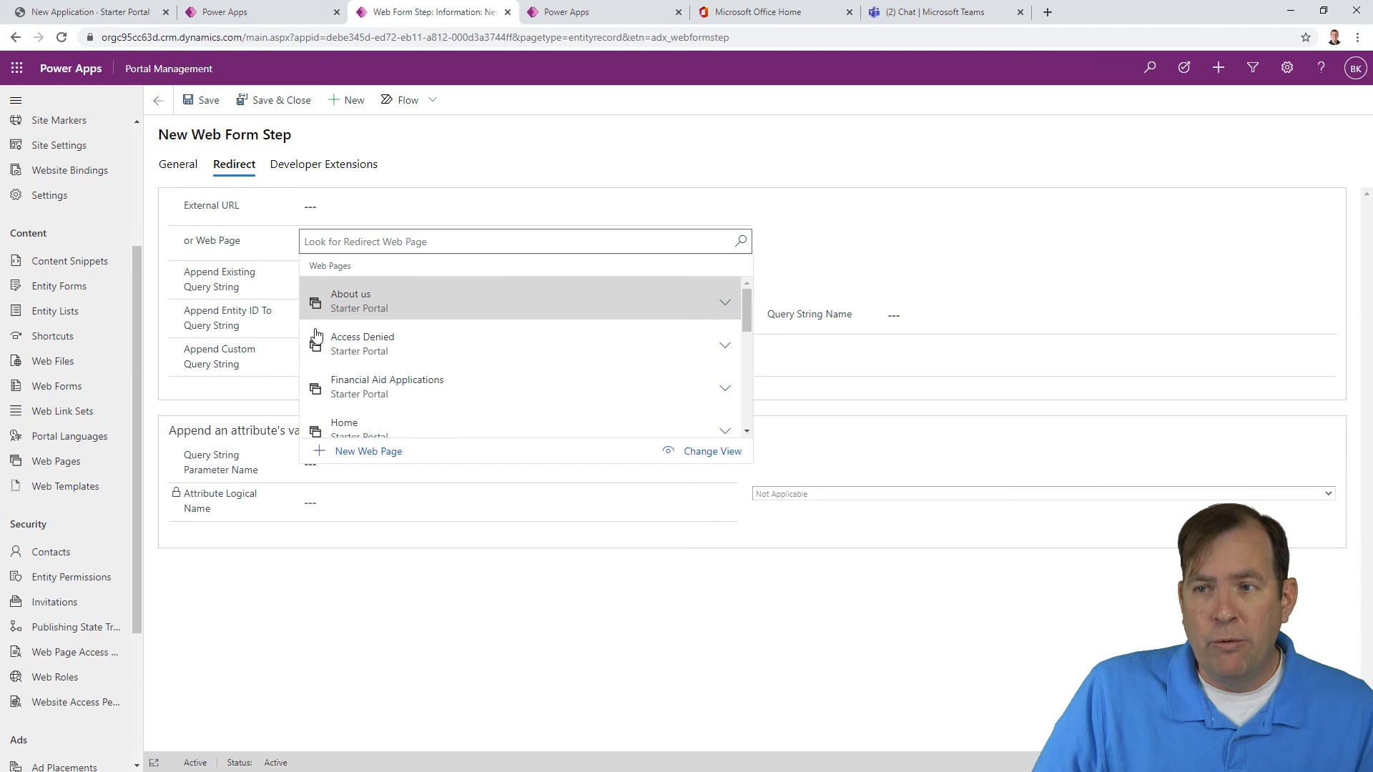
{"action": "left_click", "coordinate": [387, 386]}
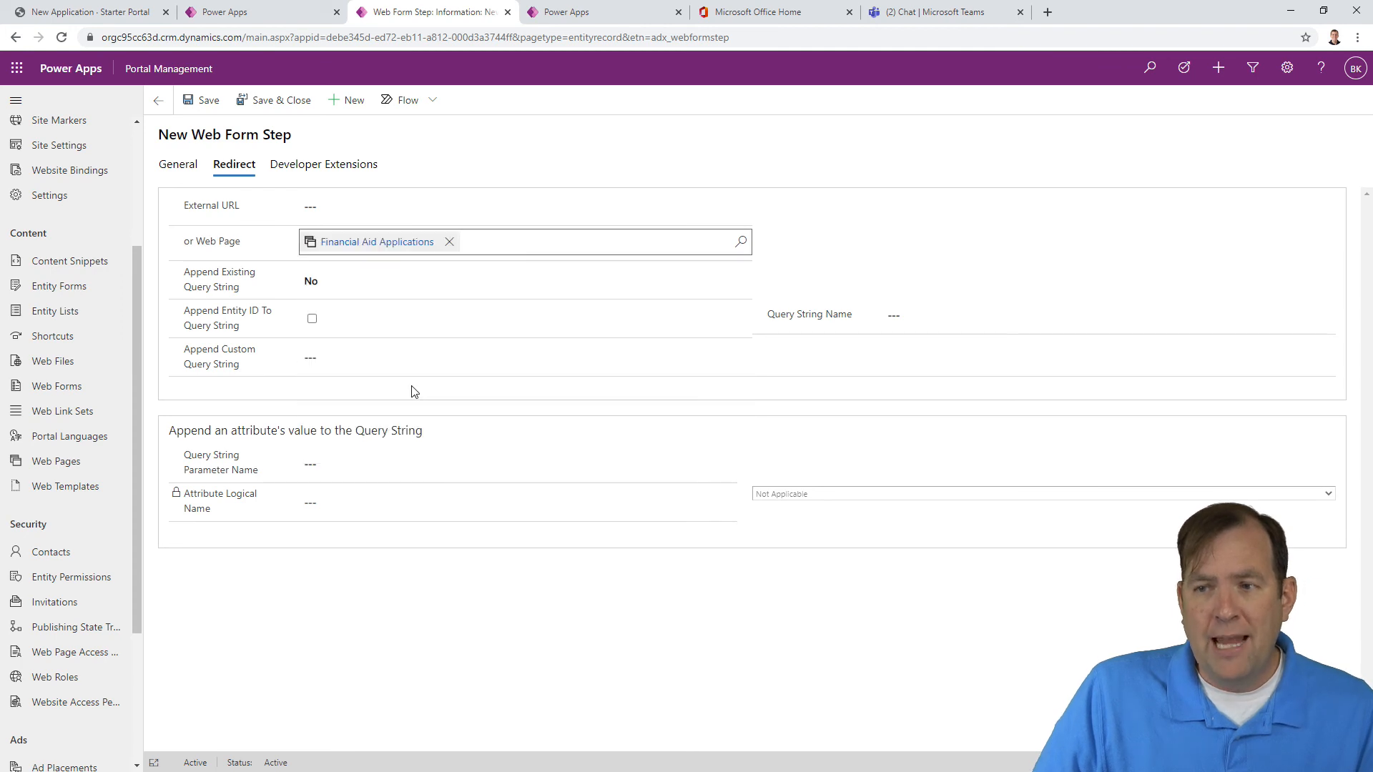
{"action": "mouse_move", "coordinate": [643, 362]}
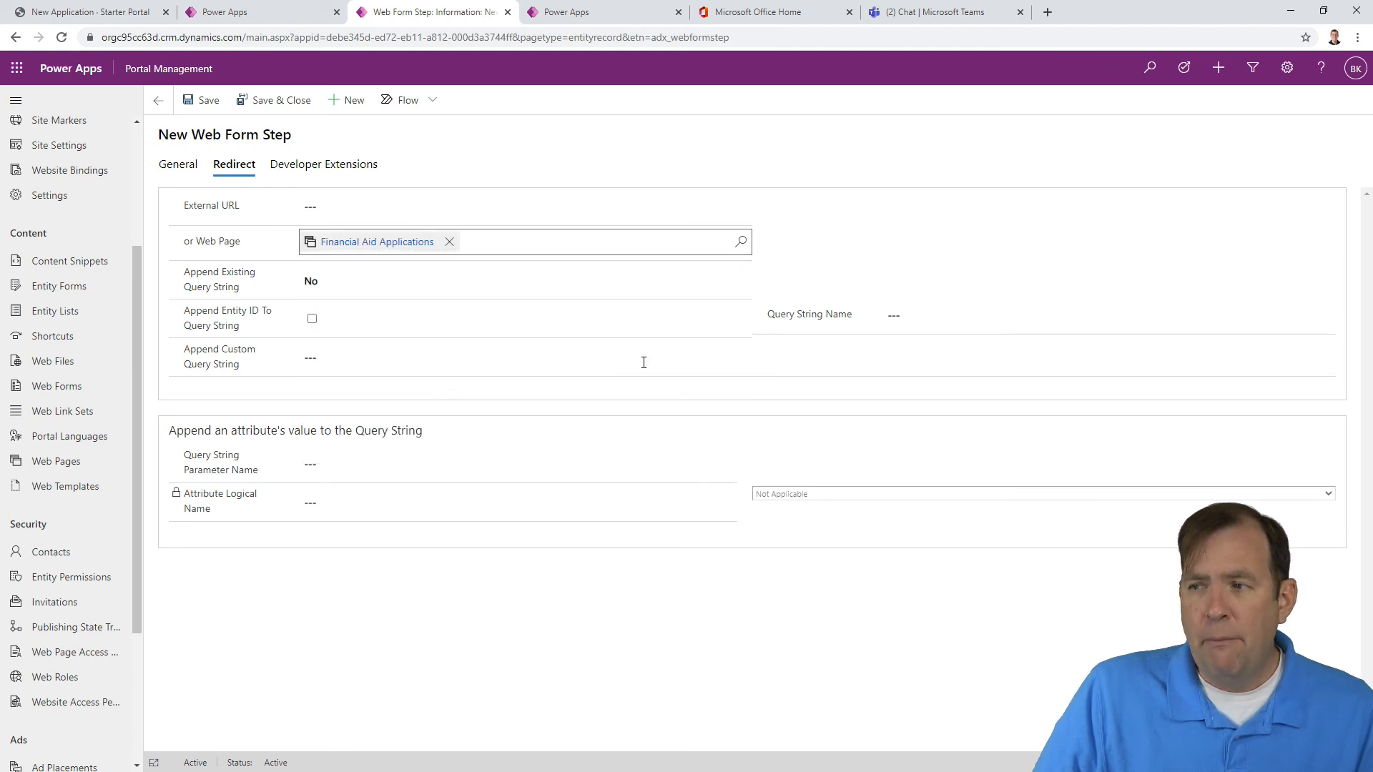
{"action": "mouse_move", "coordinate": [211, 280]}
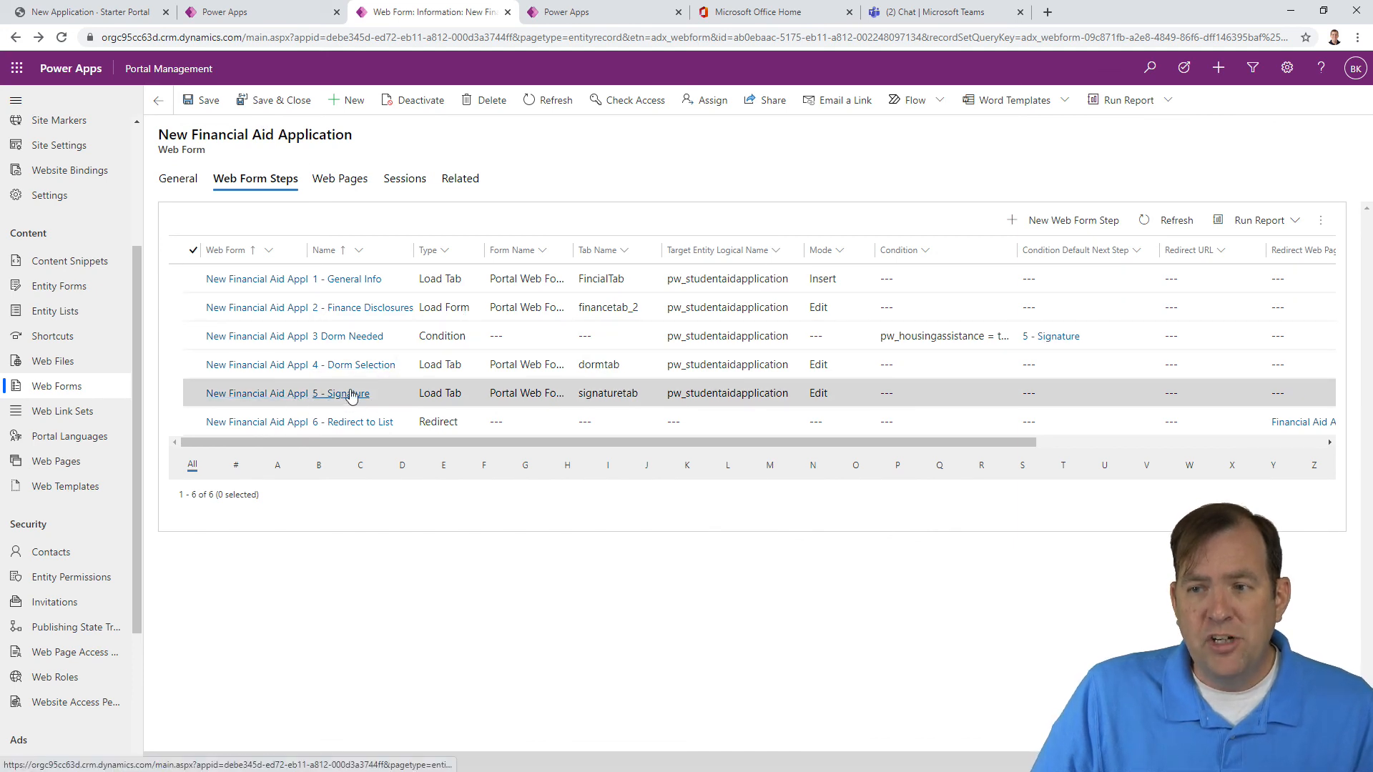
{"action": "mouse_move", "coordinate": [341, 393]}
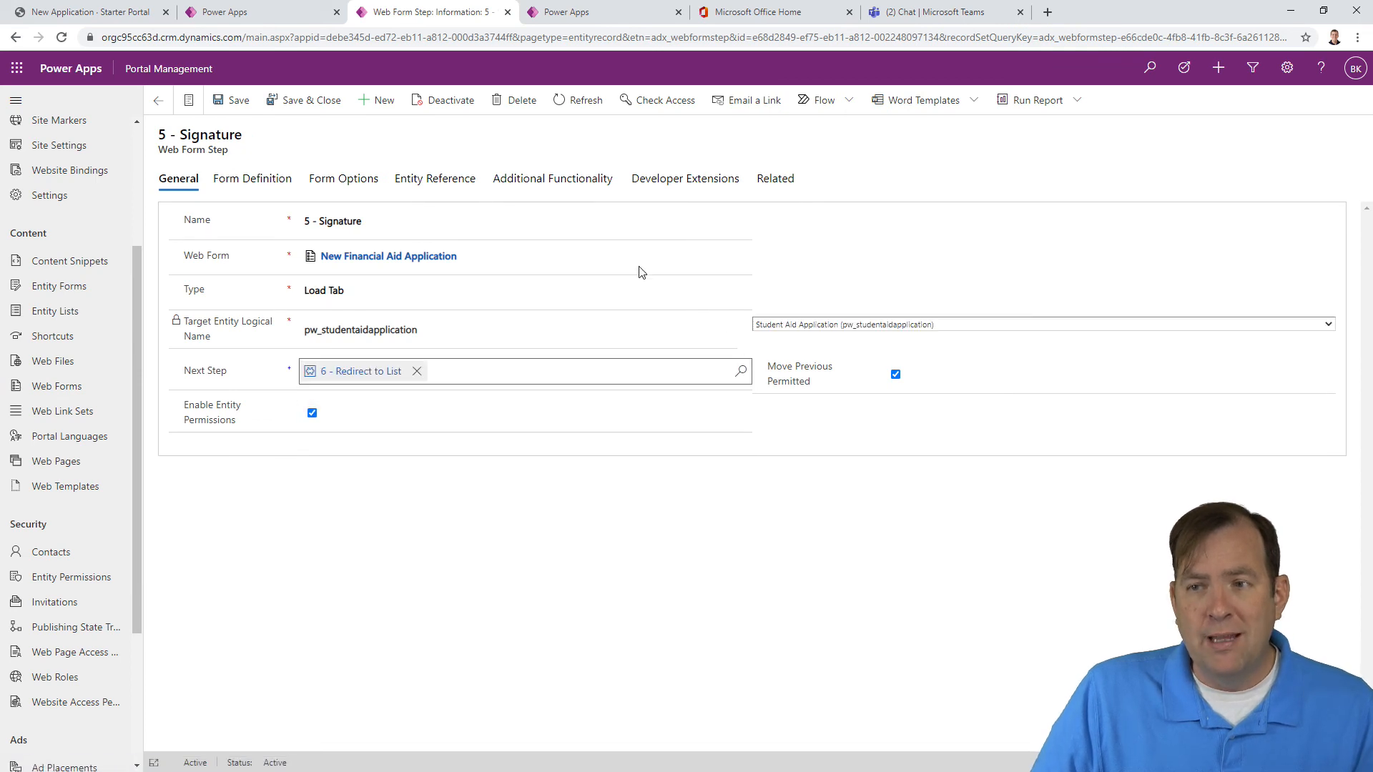
Step: Confirm 5 - Signature leads to 6 - Redirect to List, then return to portal studio
{"action": "left_click", "coordinate": [388, 255]}
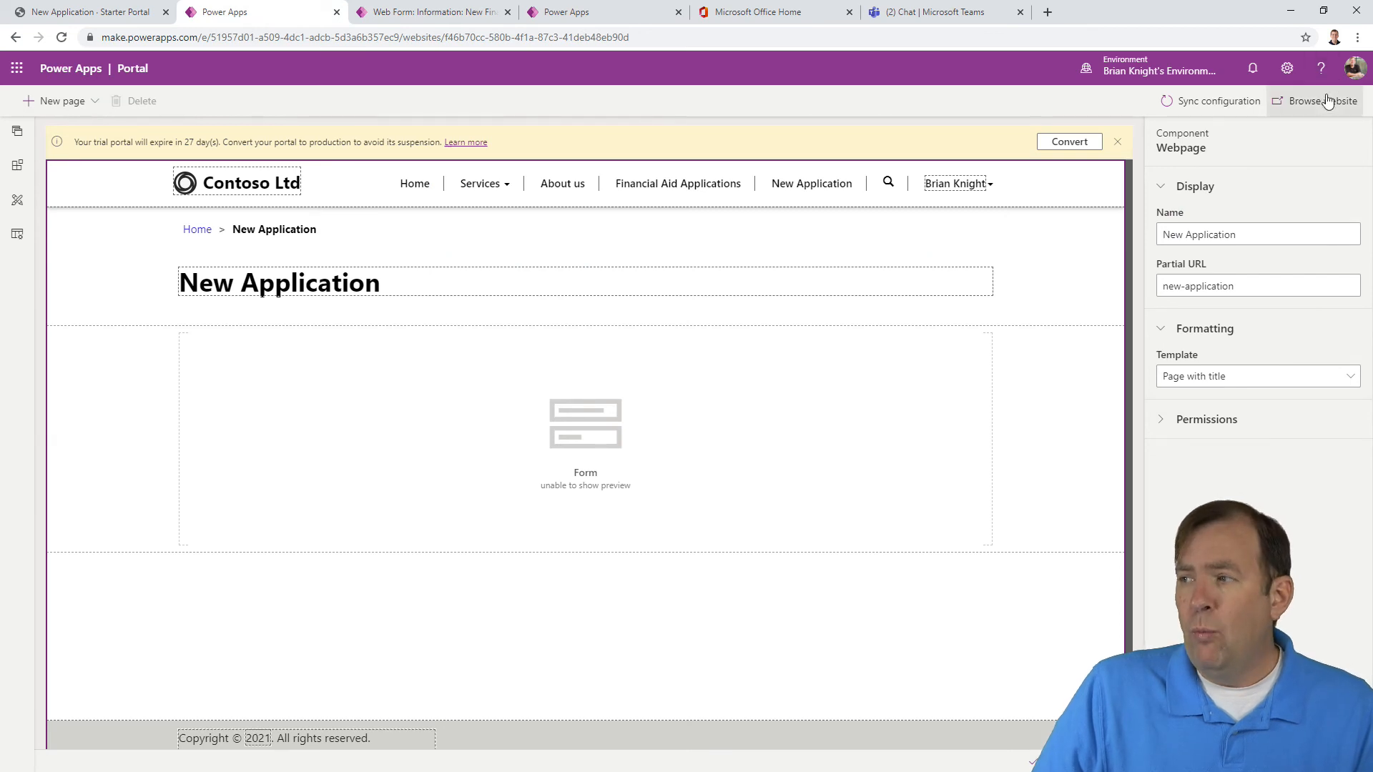
{"action": "mouse_move", "coordinate": [1322, 100]}
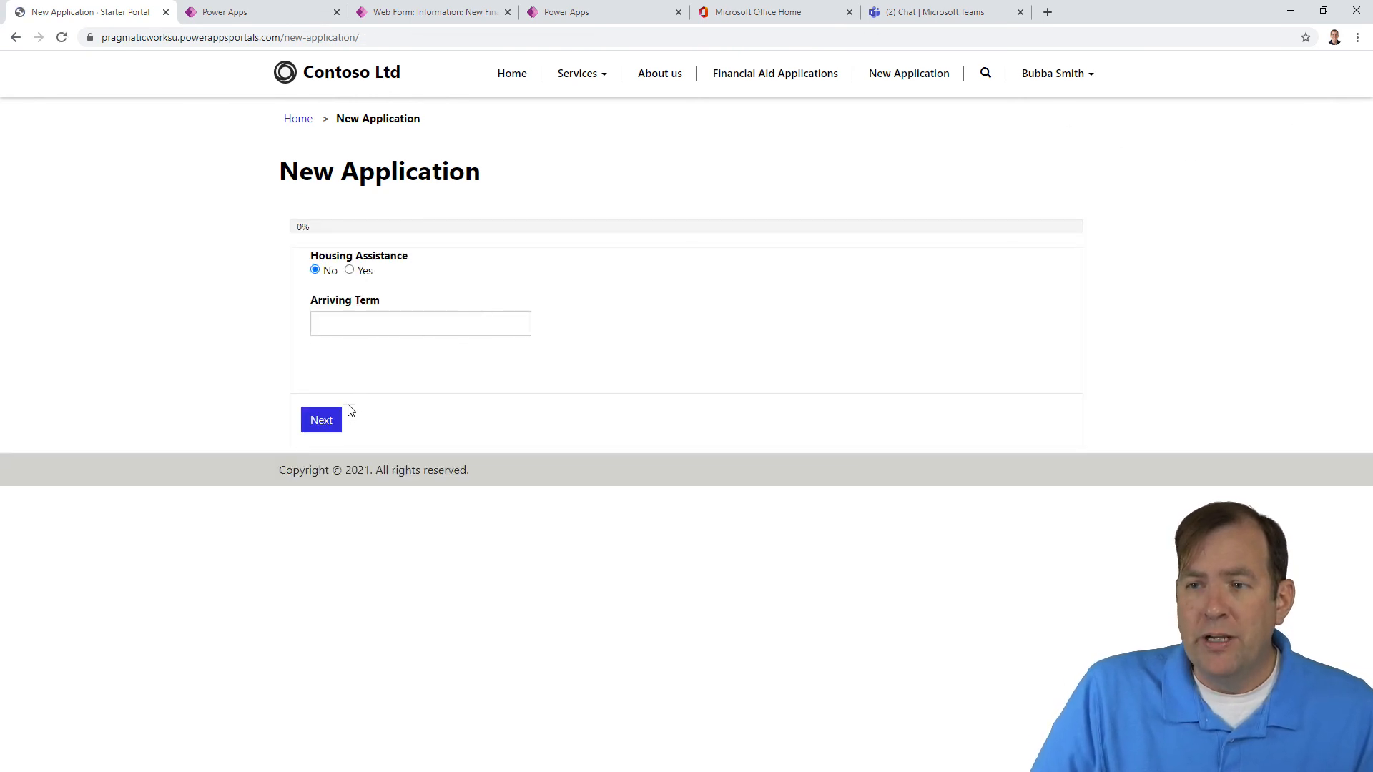
Step: Submit a test application through Financial Disclosures and Signature
{"action": "left_click", "coordinate": [320, 420]}
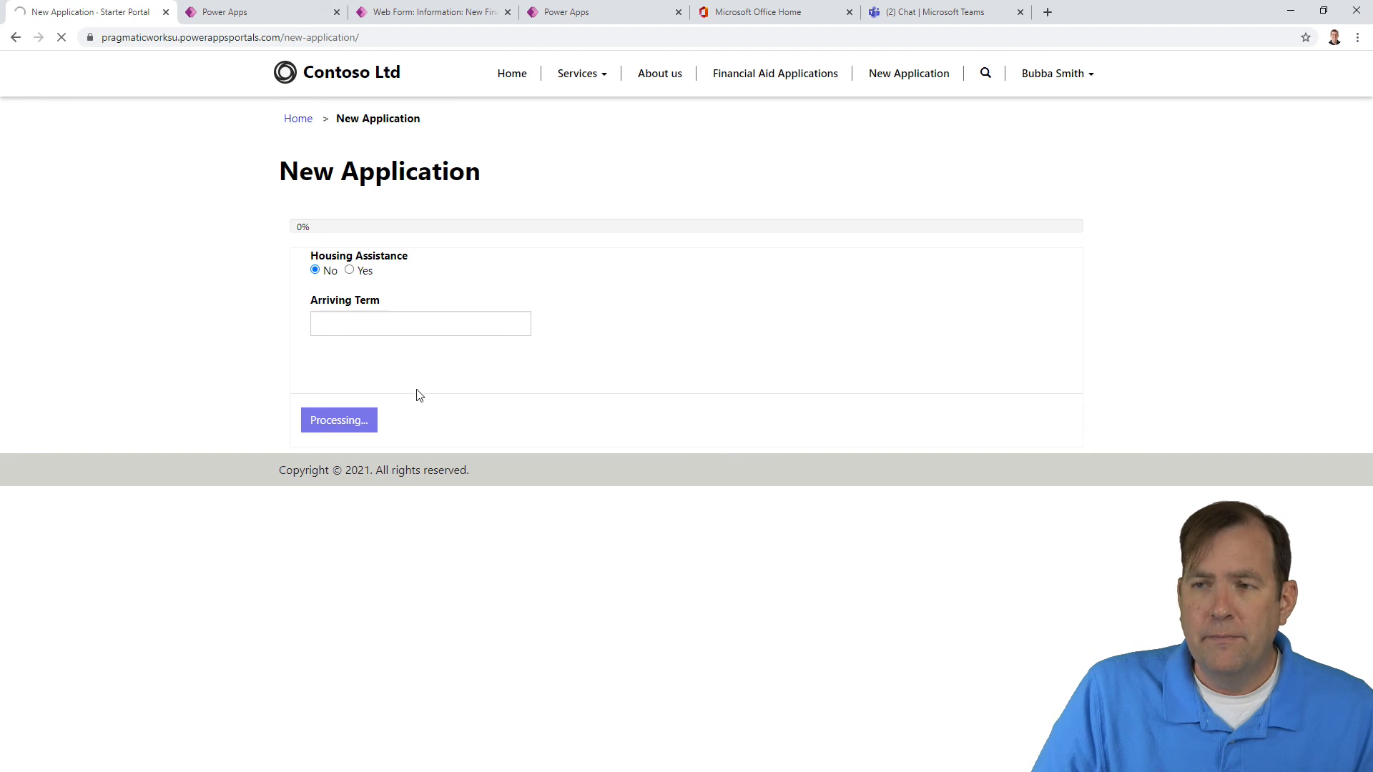
{"action": "left_click", "coordinate": [338, 421]}
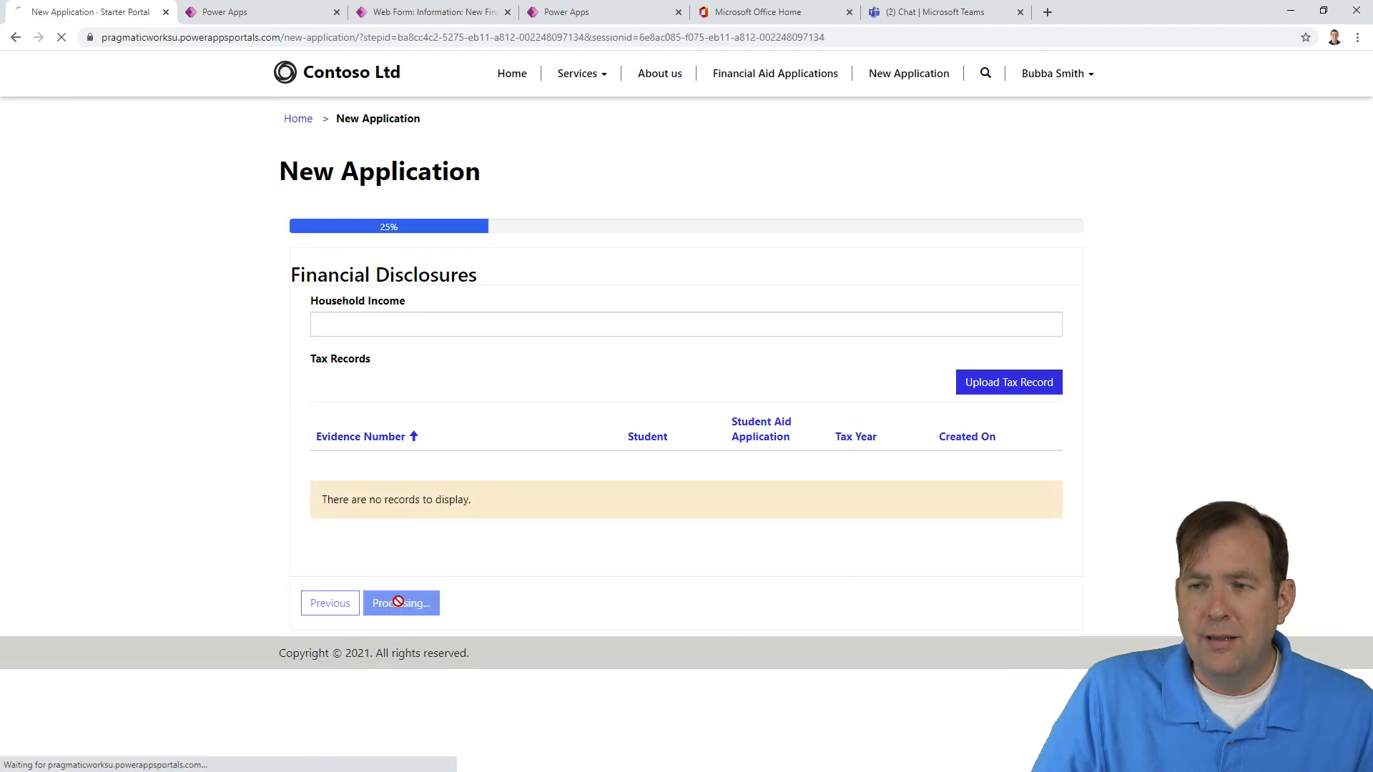
{"action": "left_click", "coordinate": [401, 602]}
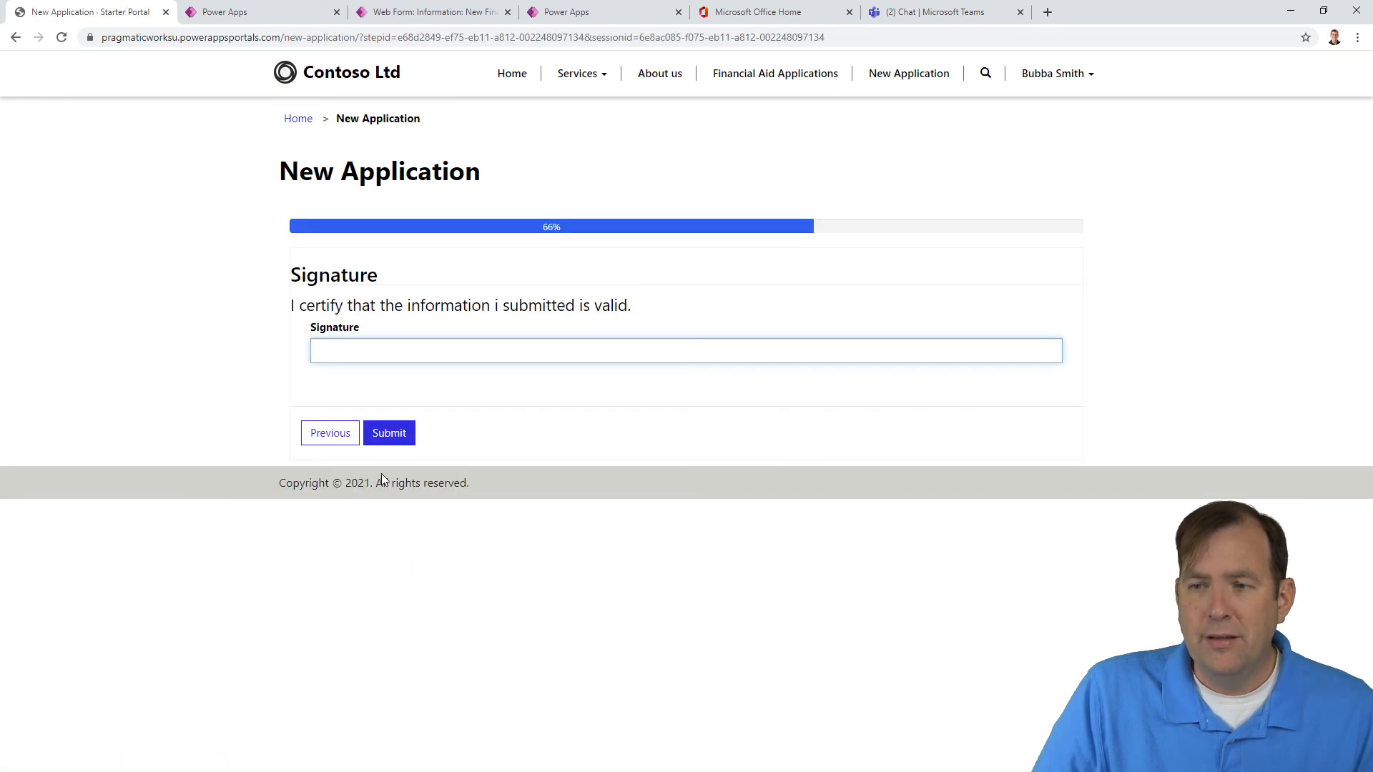
{"action": "left_click", "coordinate": [389, 432]}
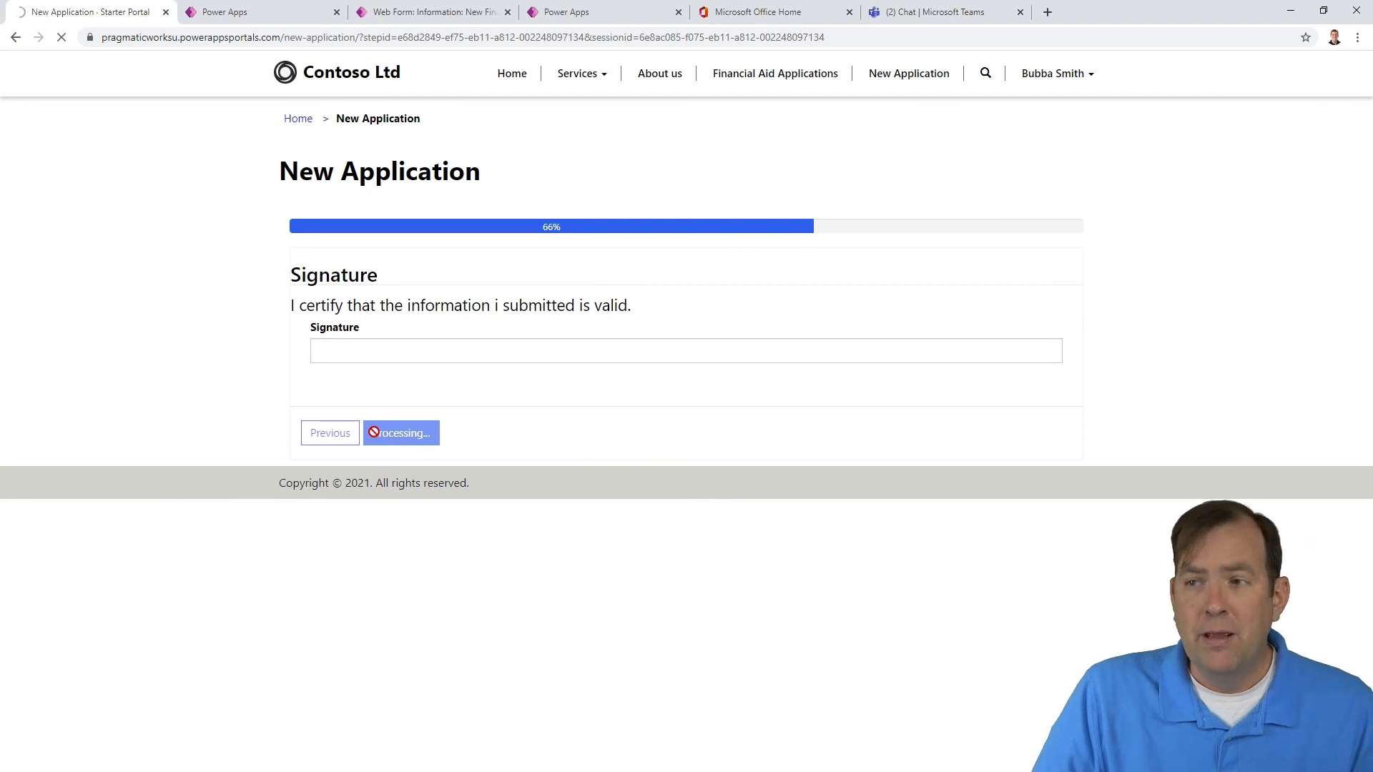
Step: Find new application A-1034 (Pending) on page 2, open its actions, then return to studio
{"action": "left_click", "coordinate": [401, 433]}
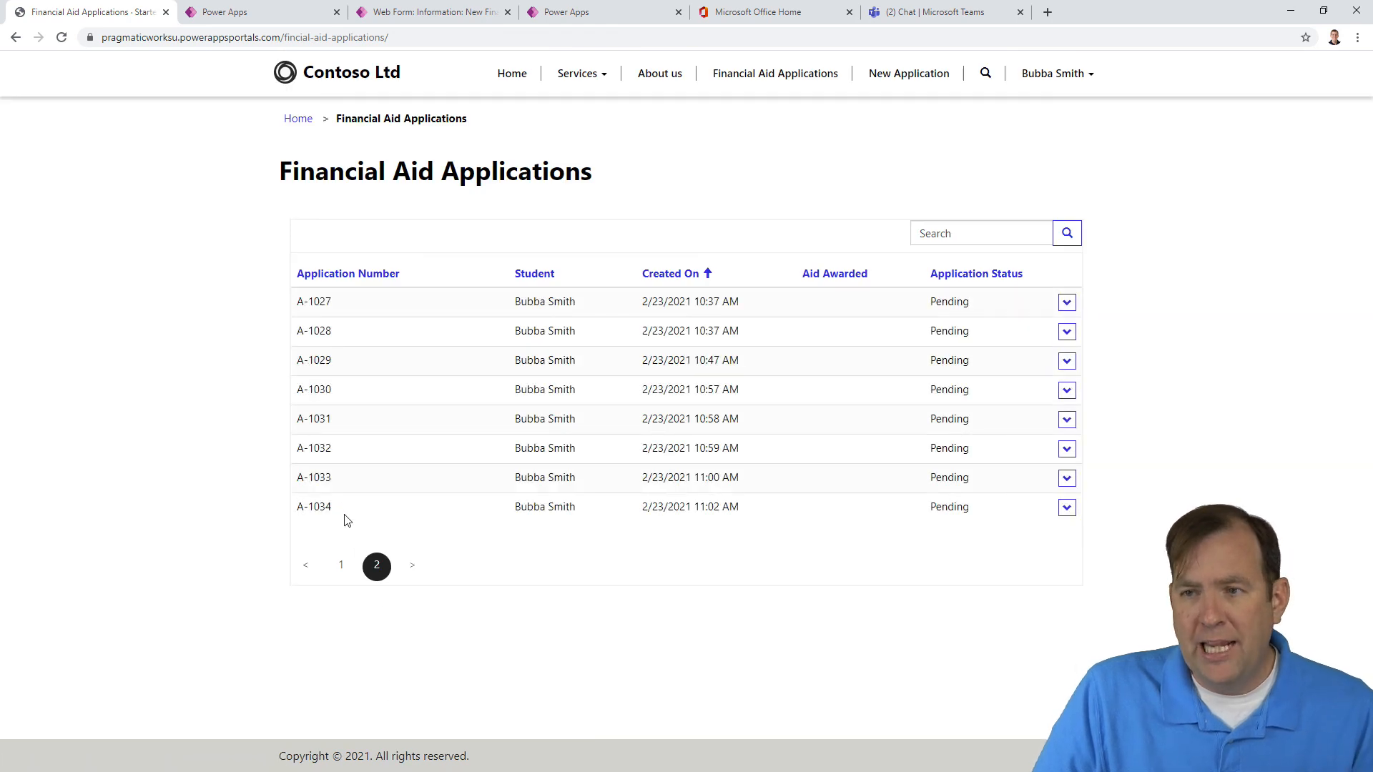
{"action": "mouse_move", "coordinate": [748, 510]}
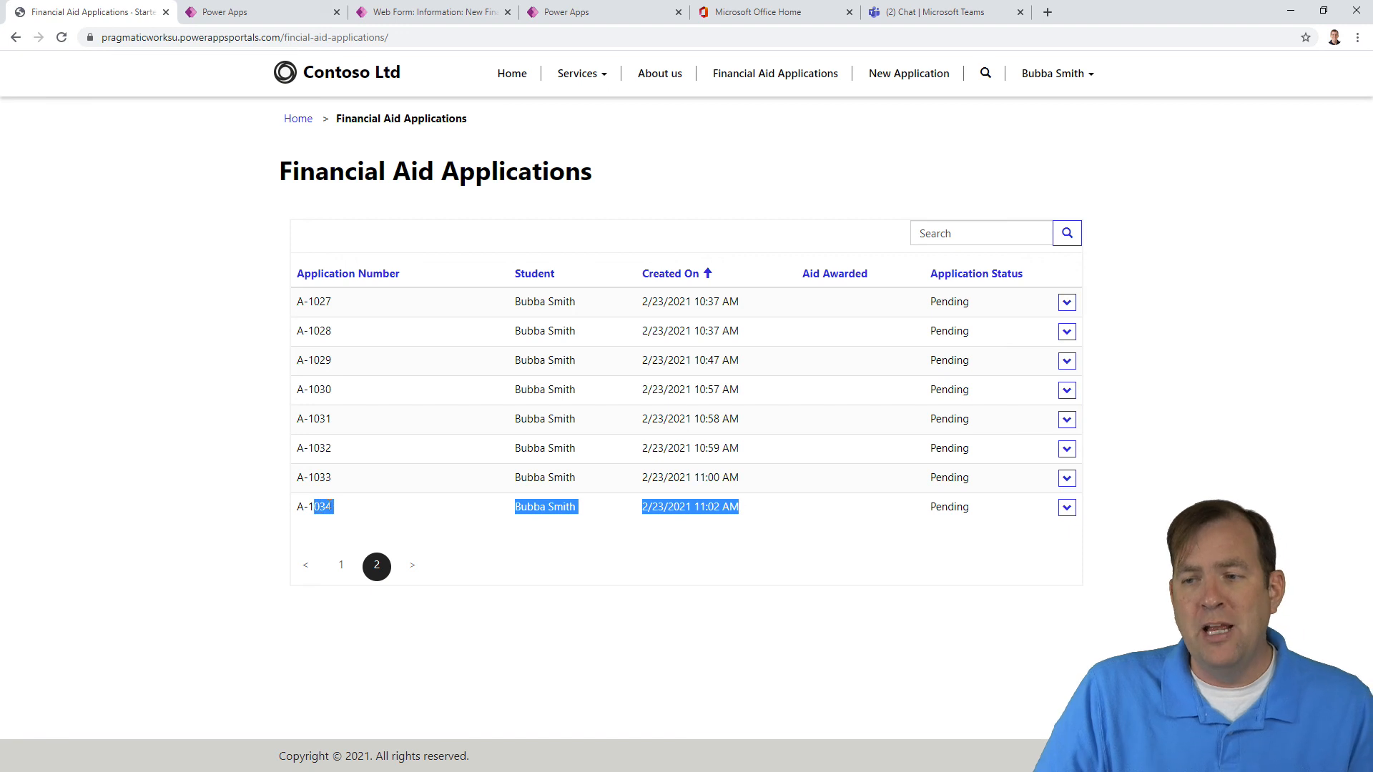
{"action": "mouse_move", "coordinate": [1084, 547]}
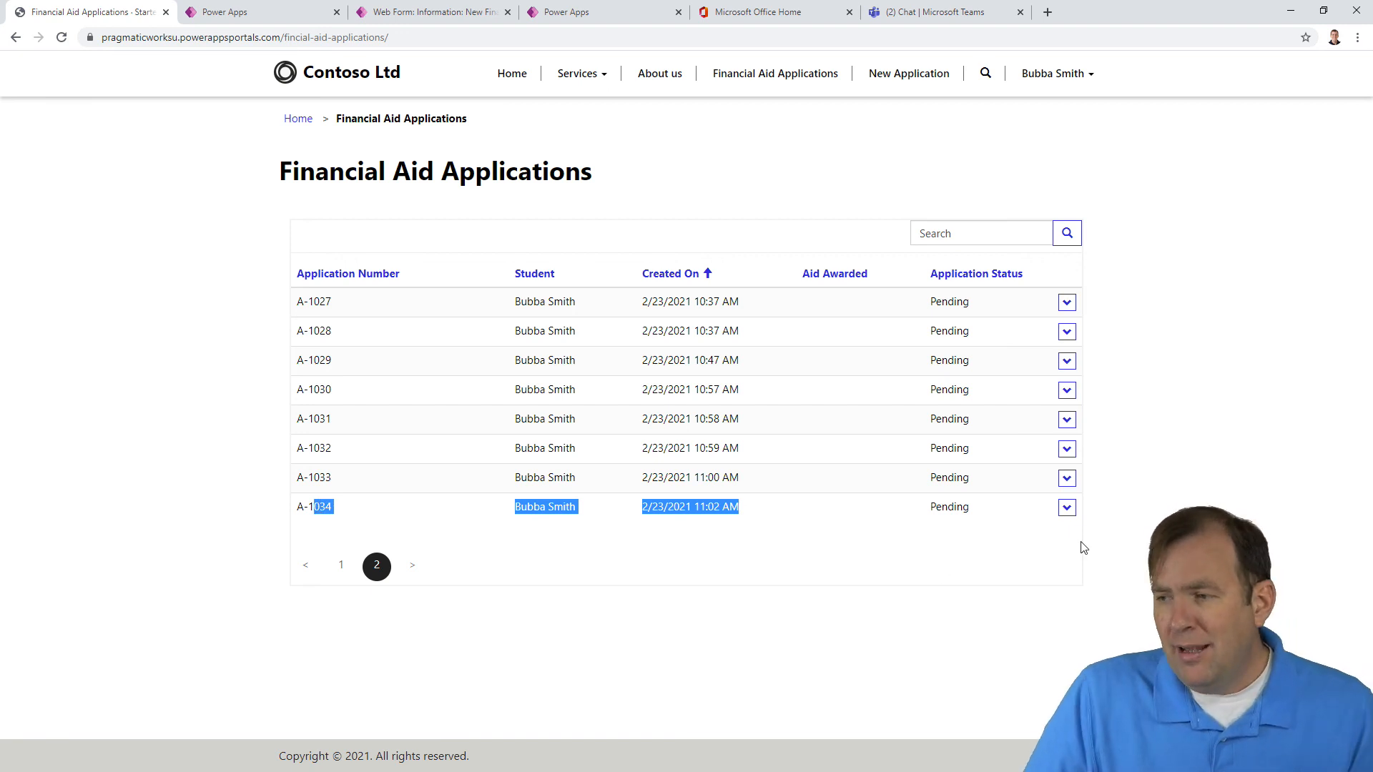
{"action": "left_click", "coordinate": [1065, 507]}
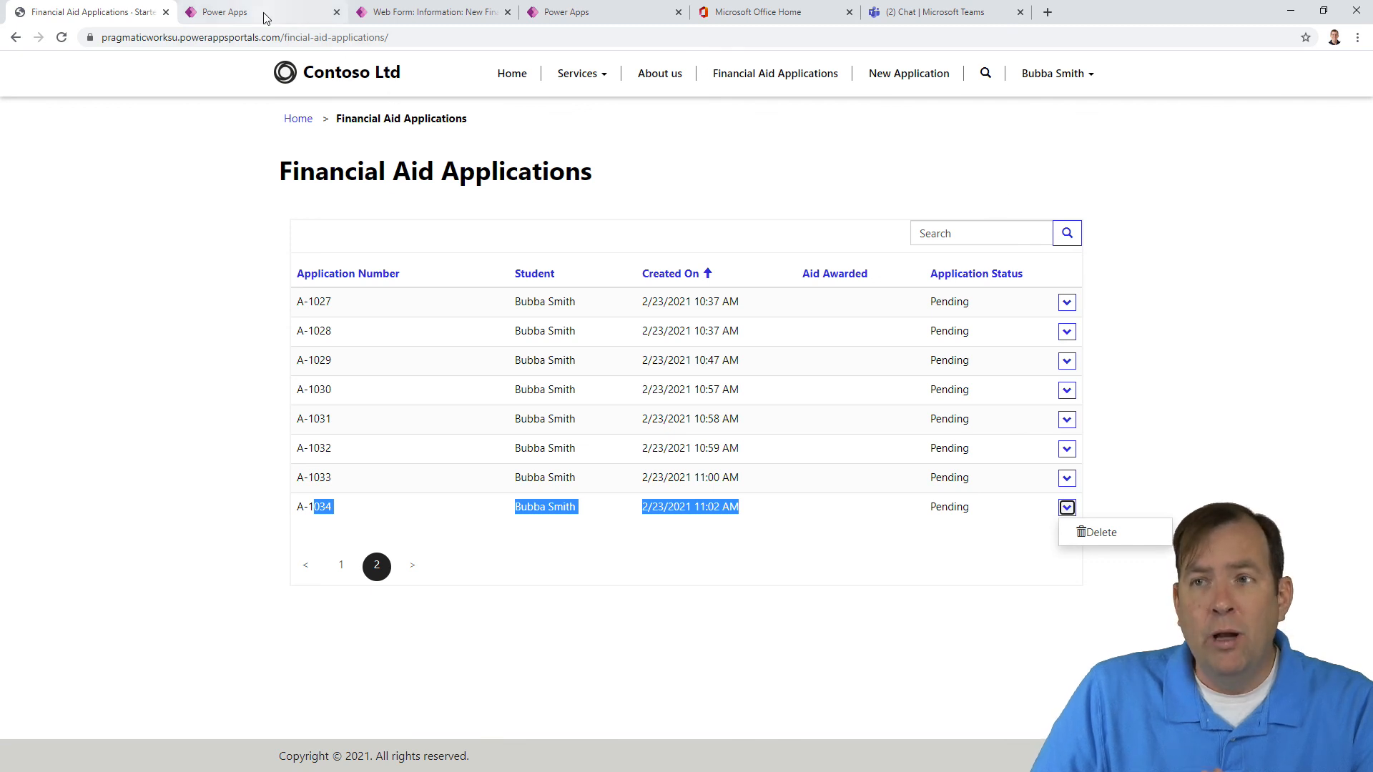
{"action": "left_click", "coordinate": [223, 12]}
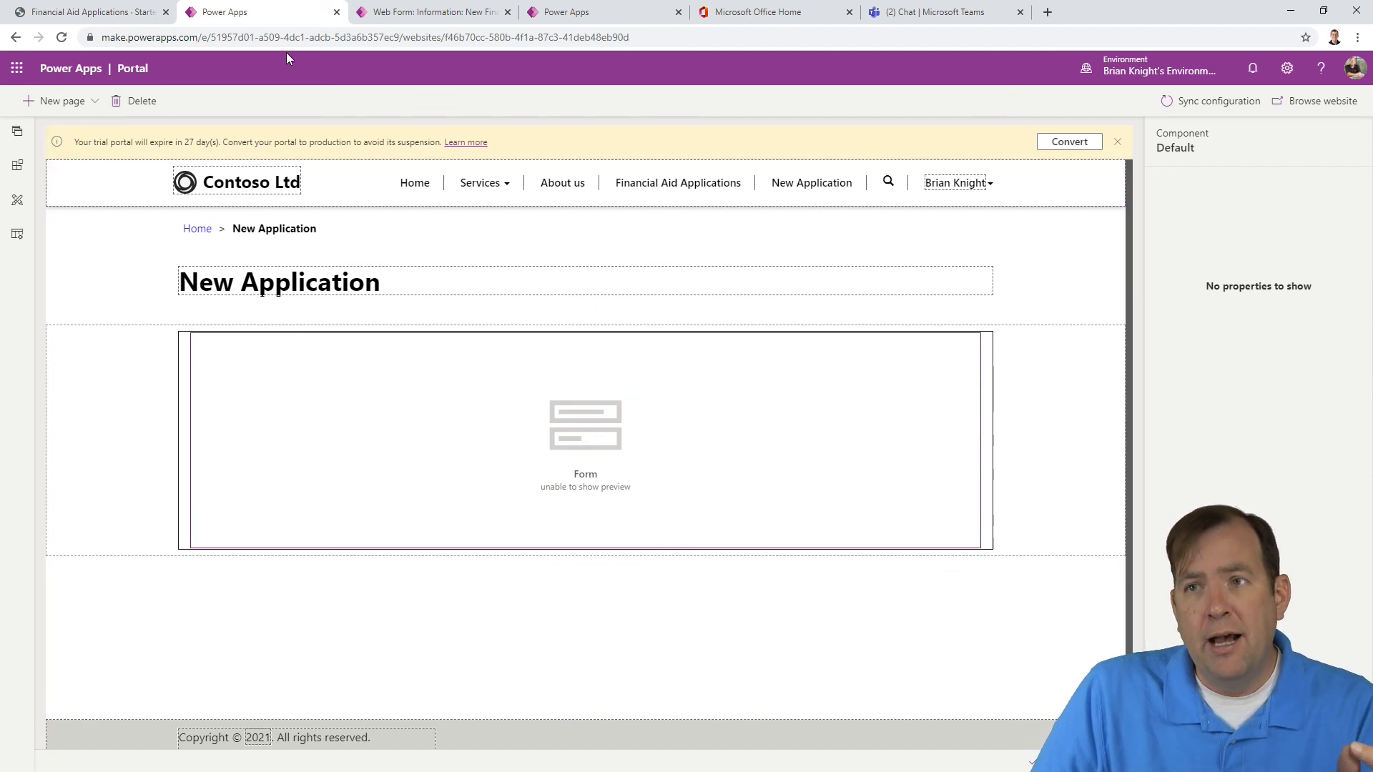
Step: Turn on Create new record for Financial Aid Applications, targeting a Webpage
{"action": "left_click", "coordinate": [429, 11]}
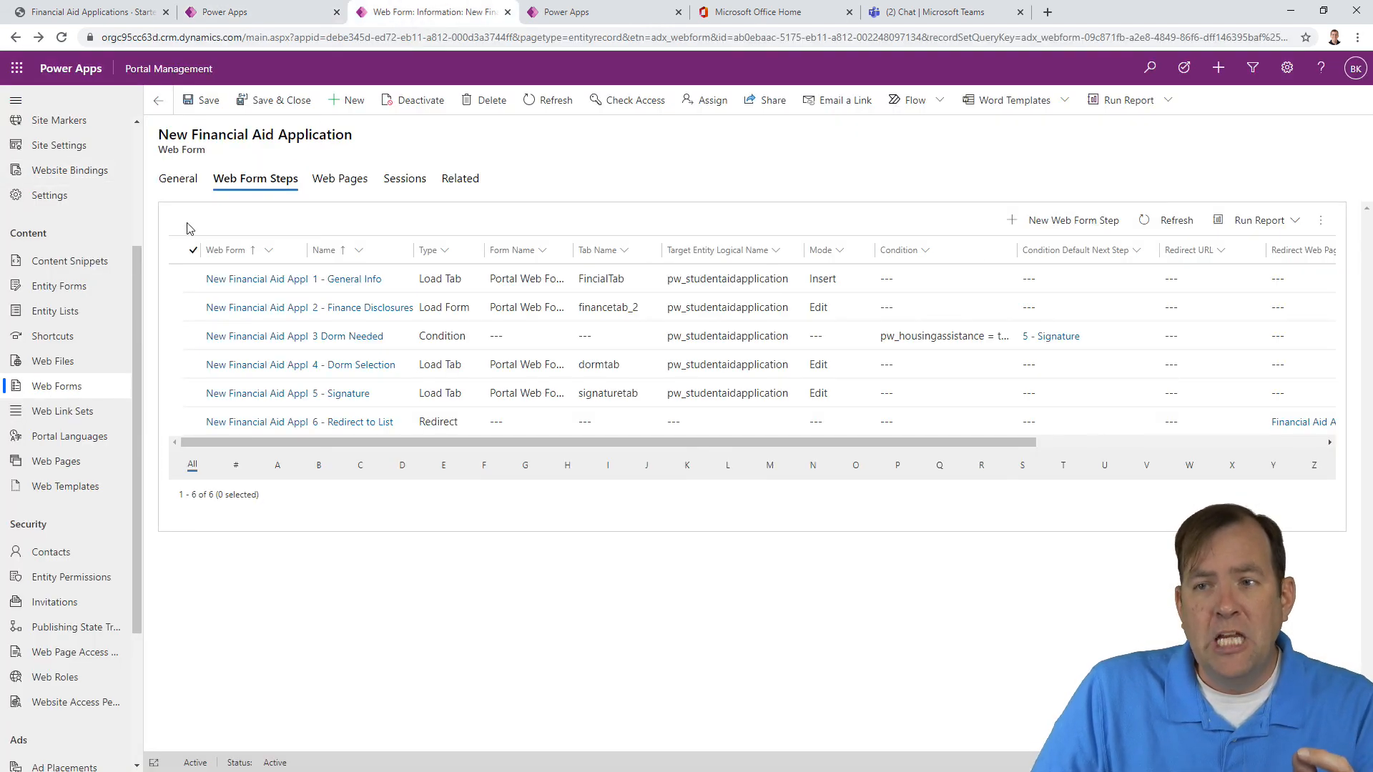
{"action": "mouse_move", "coordinate": [153, 261]}
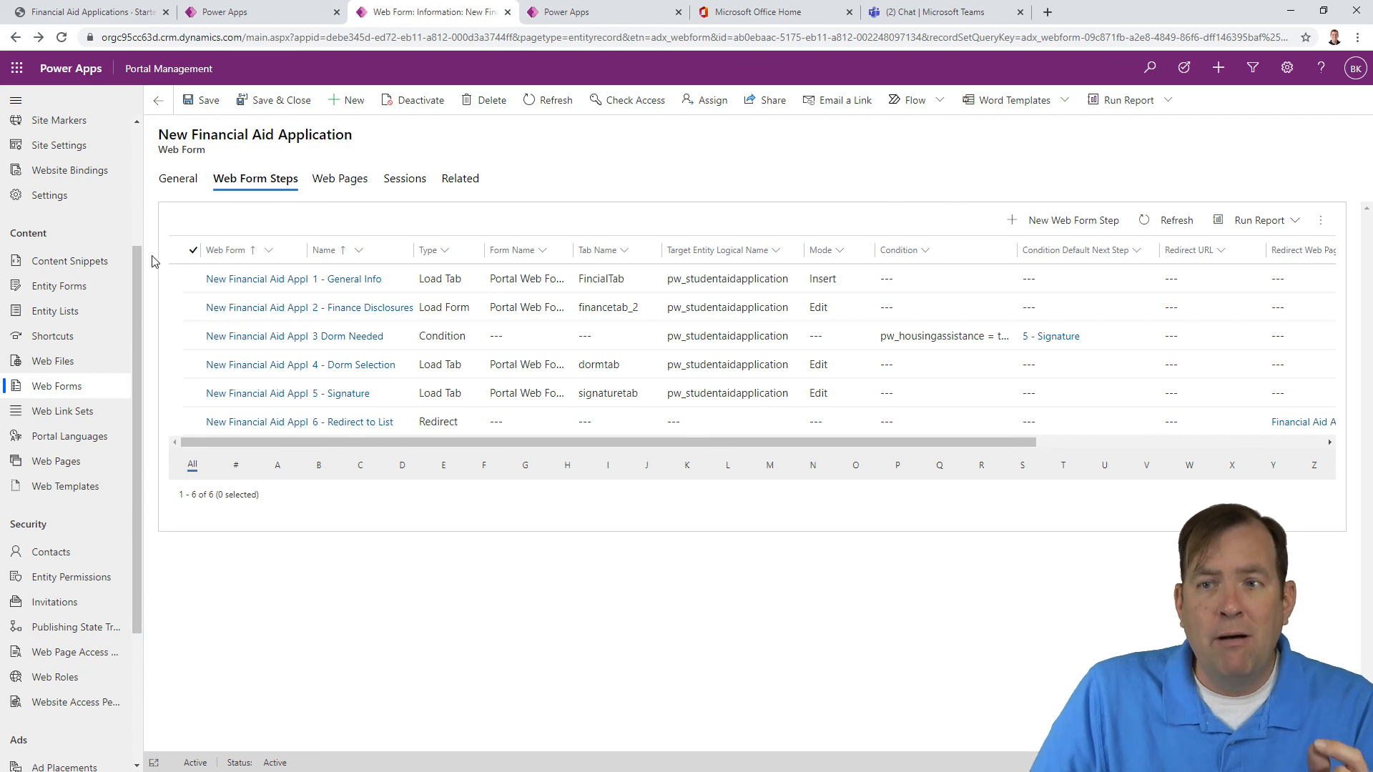
{"action": "left_click", "coordinate": [87, 11]}
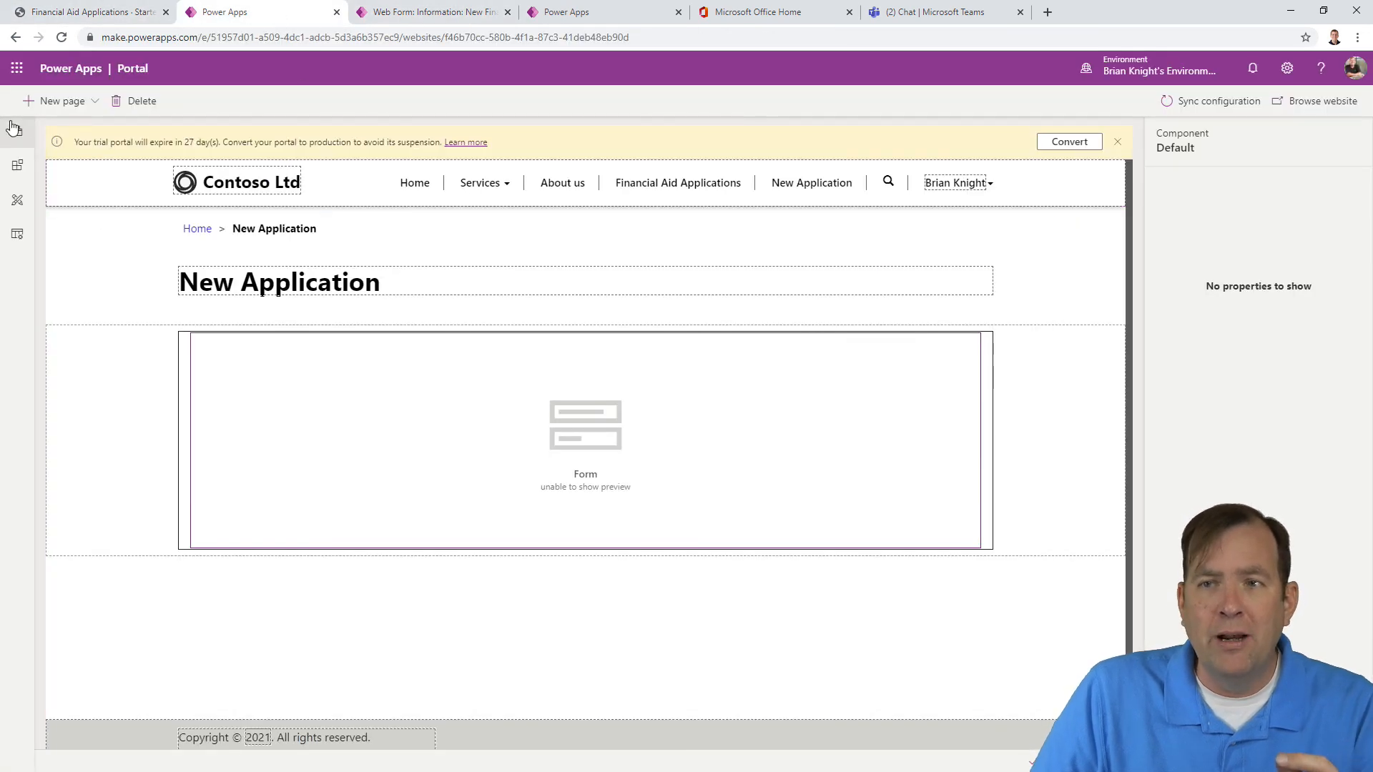
{"action": "left_click", "coordinate": [15, 132]}
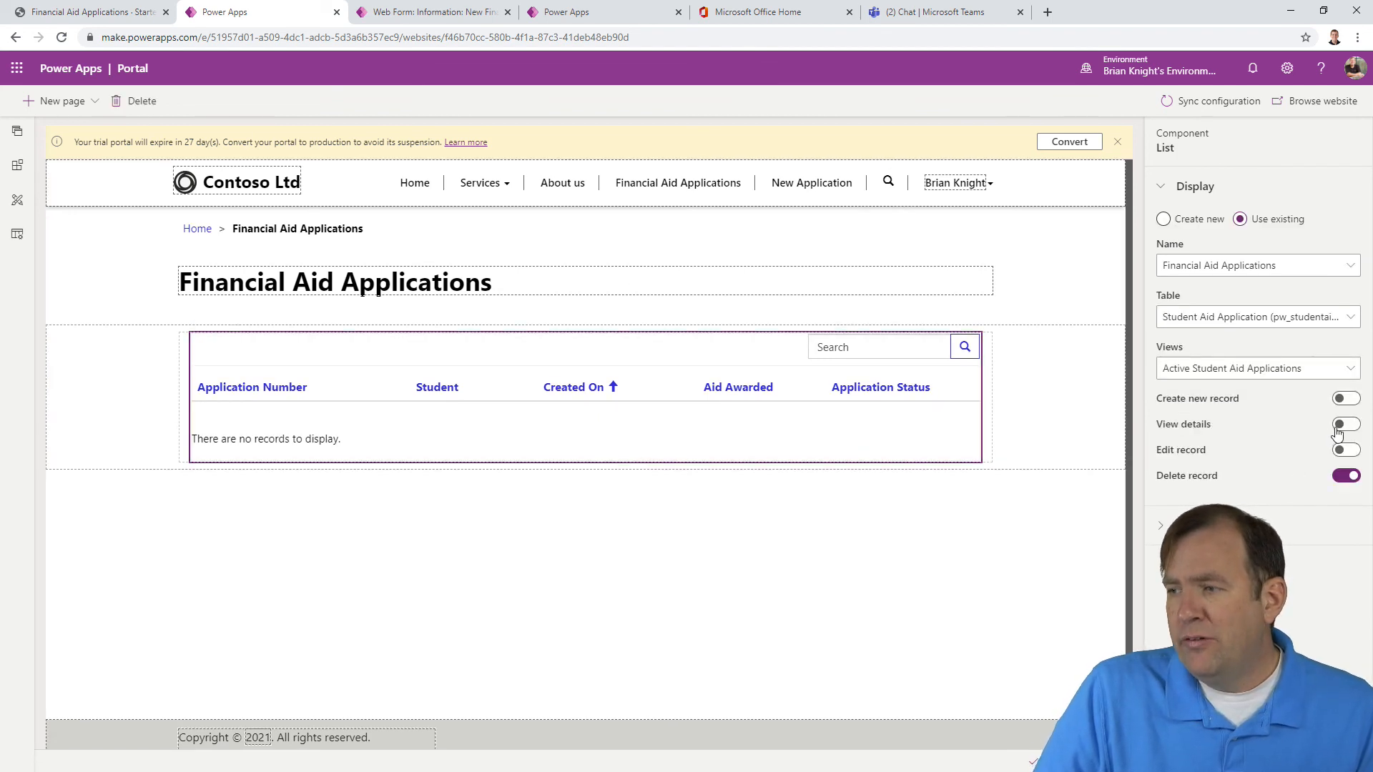
{"action": "left_click", "coordinate": [1346, 398]}
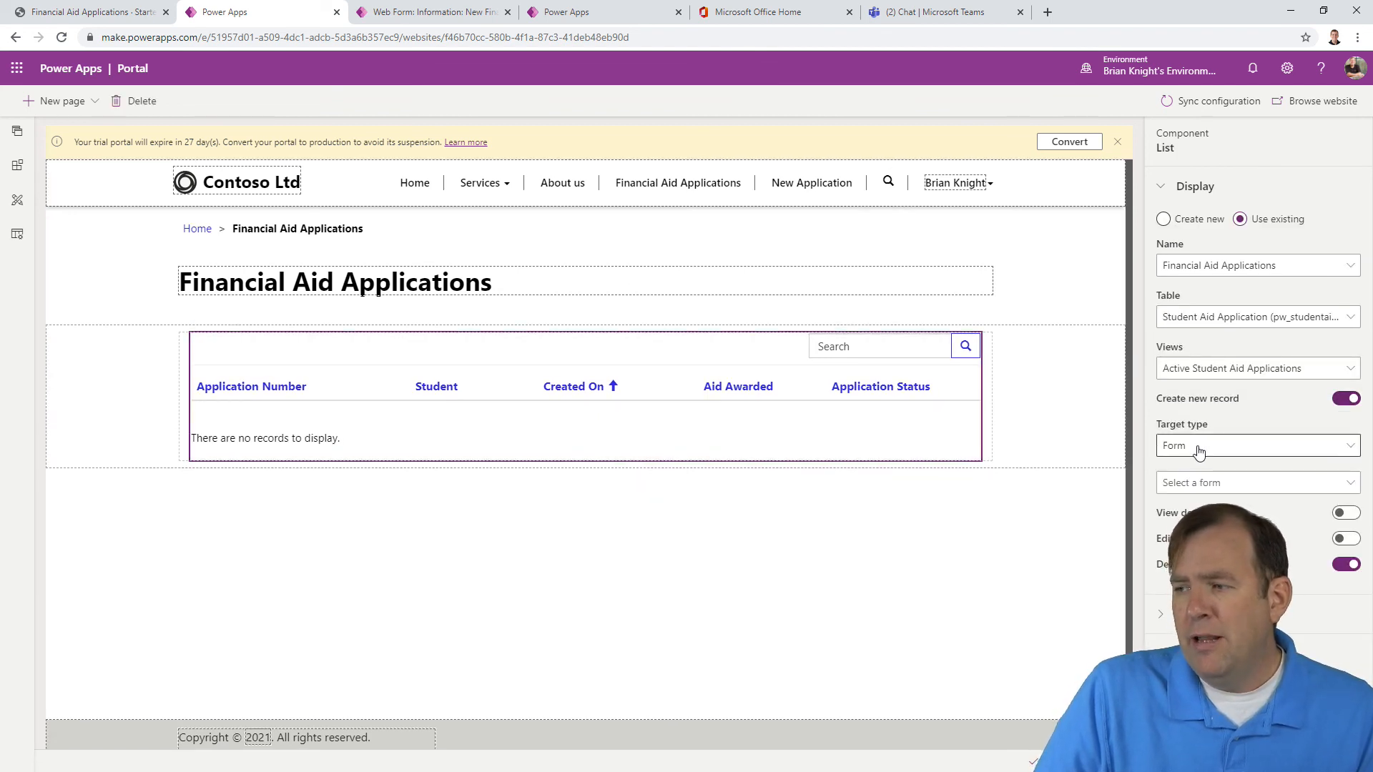
{"action": "left_click", "coordinate": [1255, 444]}
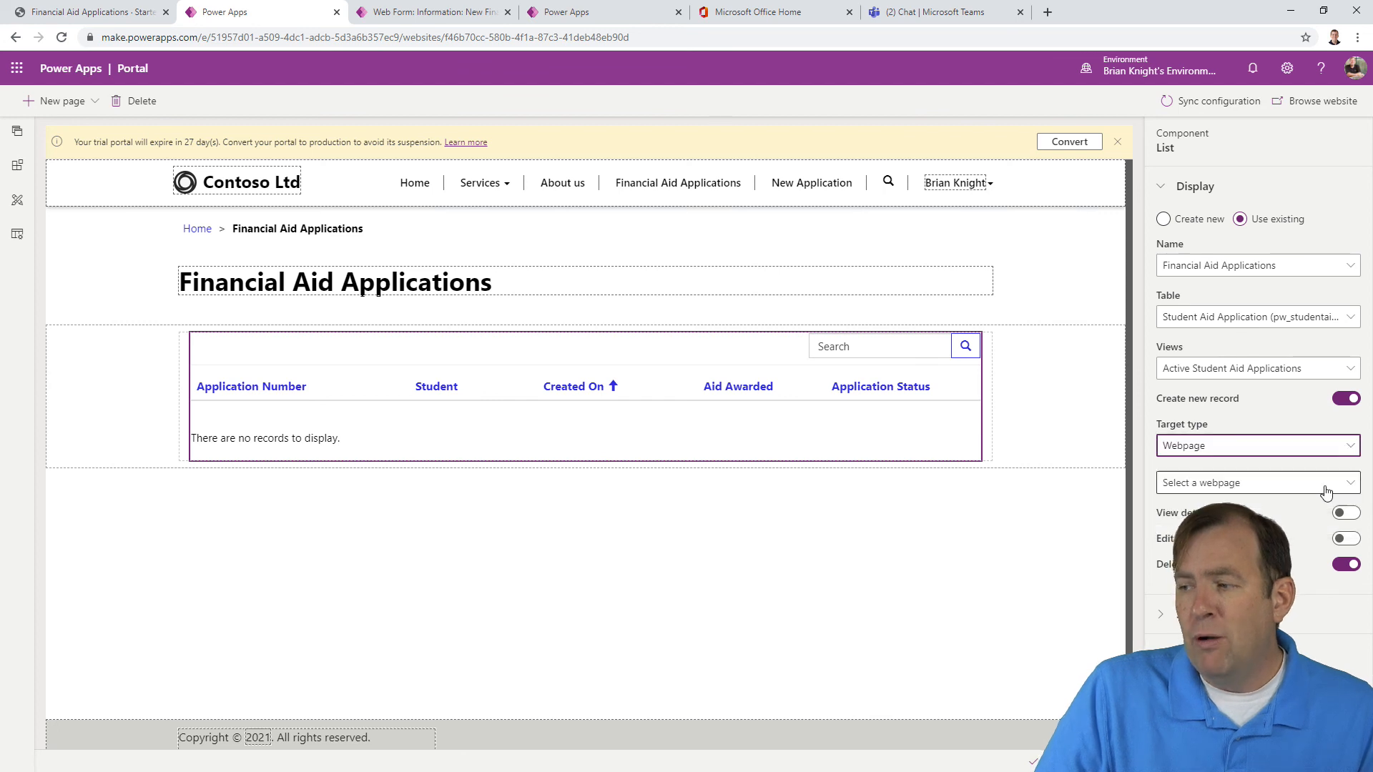
{"action": "left_click", "coordinate": [1256, 482]}
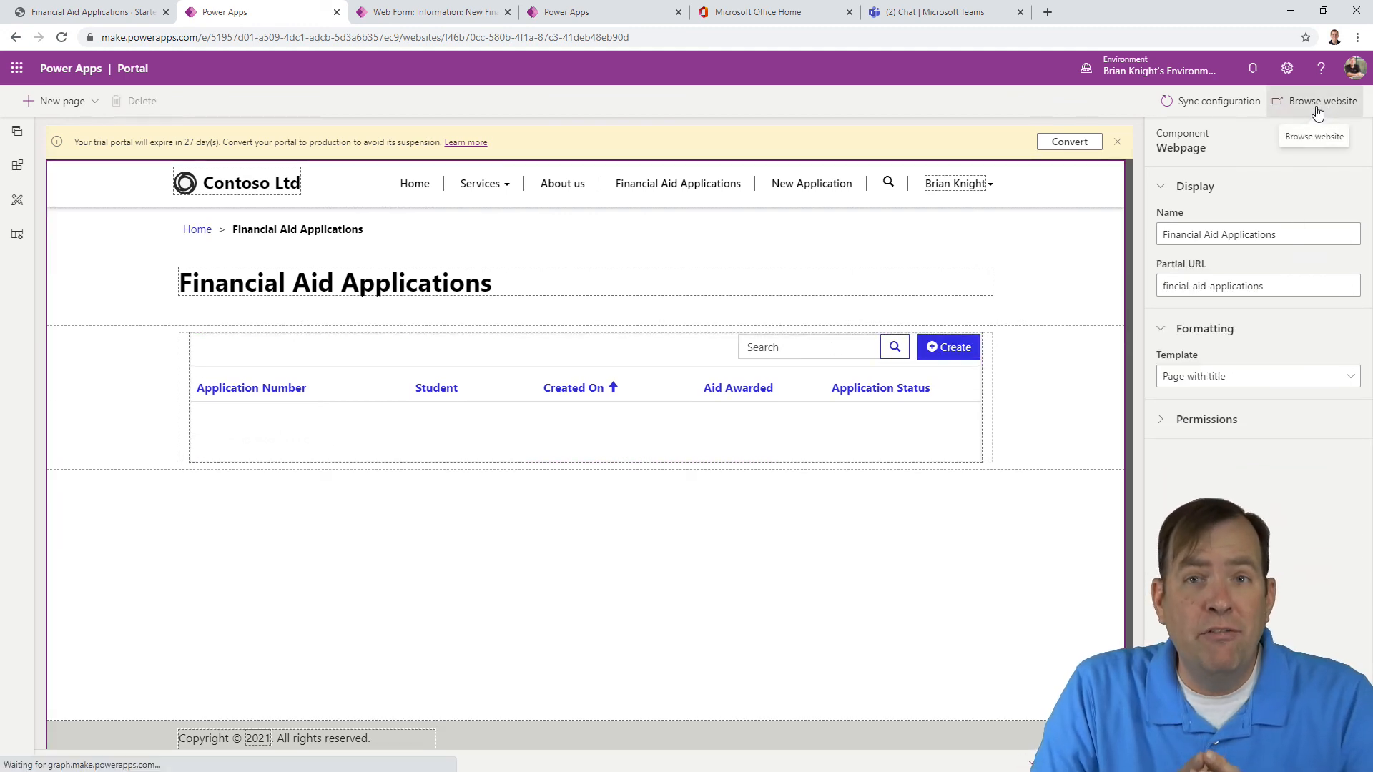
Step: Browse the live Contoso portal and open the New Application form from Financial Aid Applications' Create button
{"action": "left_click", "coordinate": [1321, 101]}
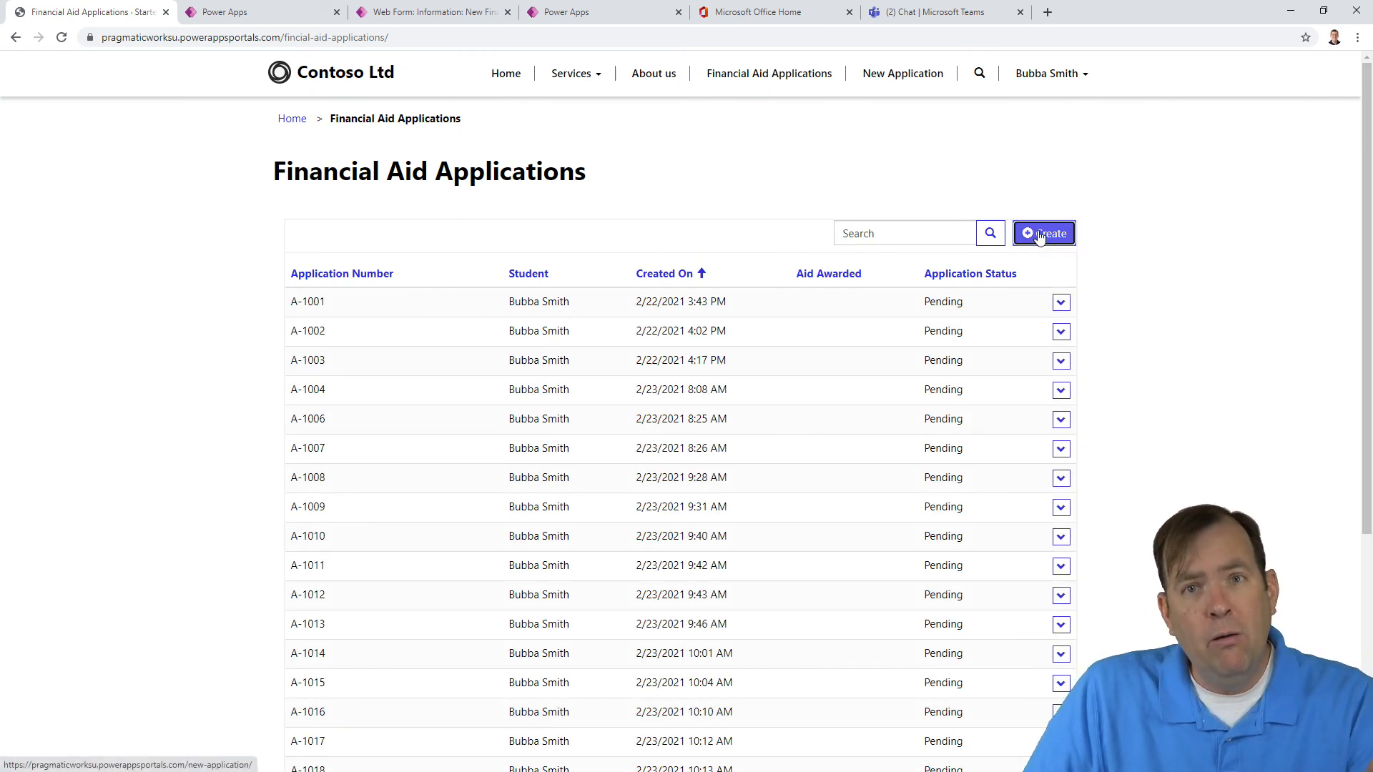
{"action": "left_click", "coordinate": [1044, 233]}
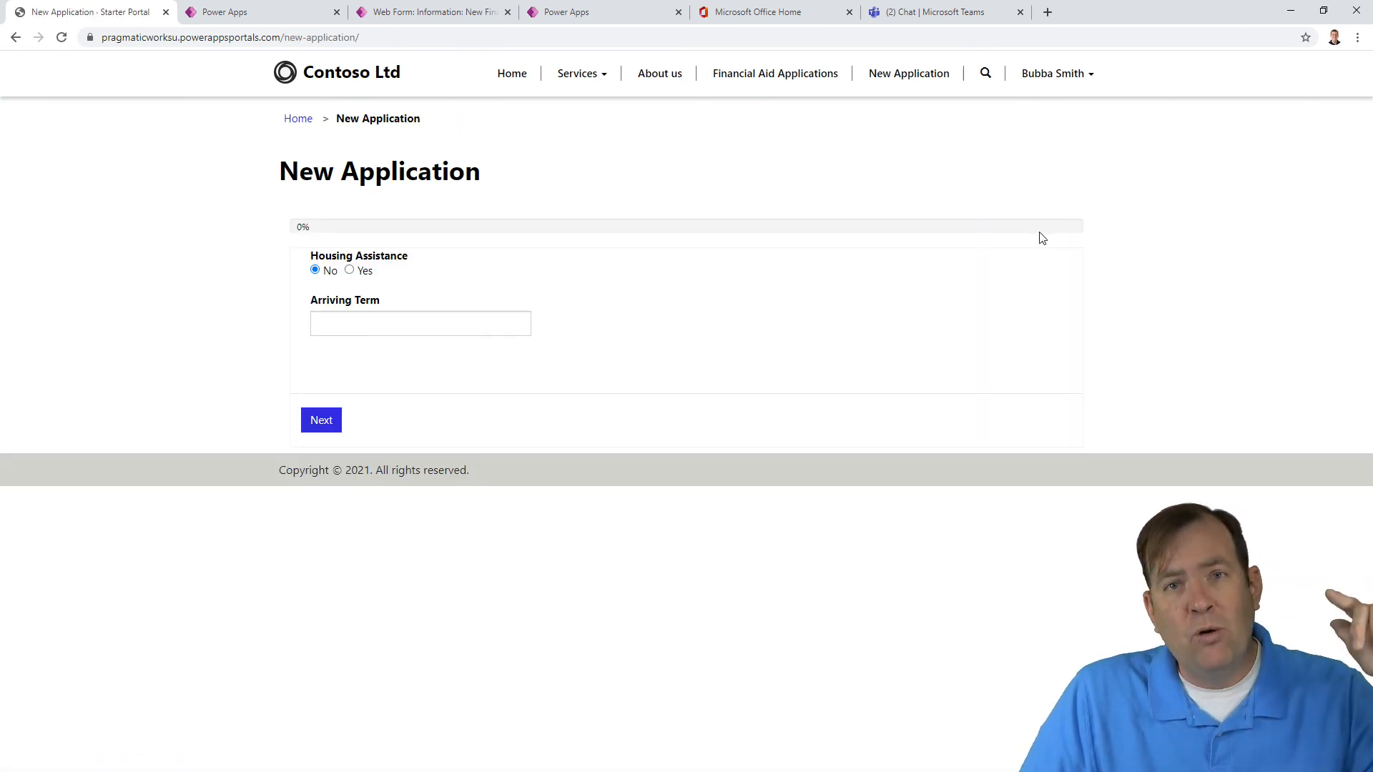